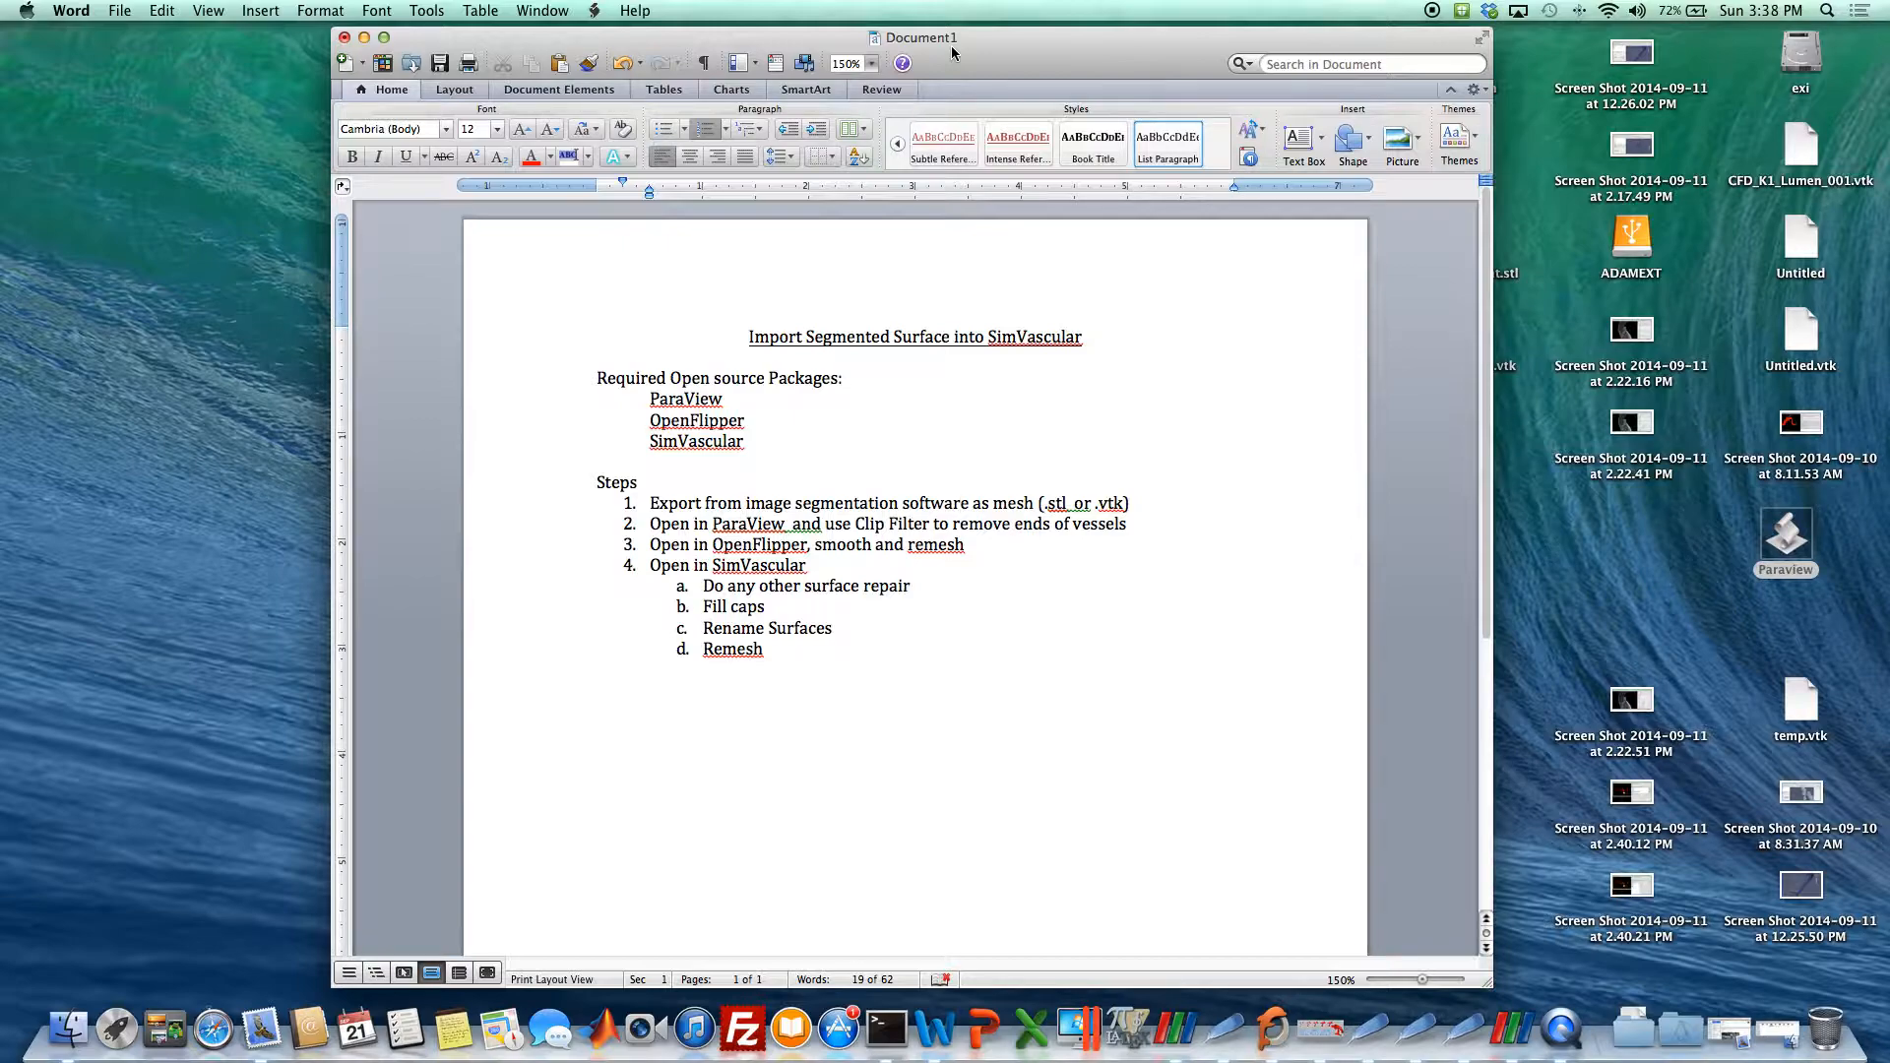
pyautogui.moveTo(998, 50)
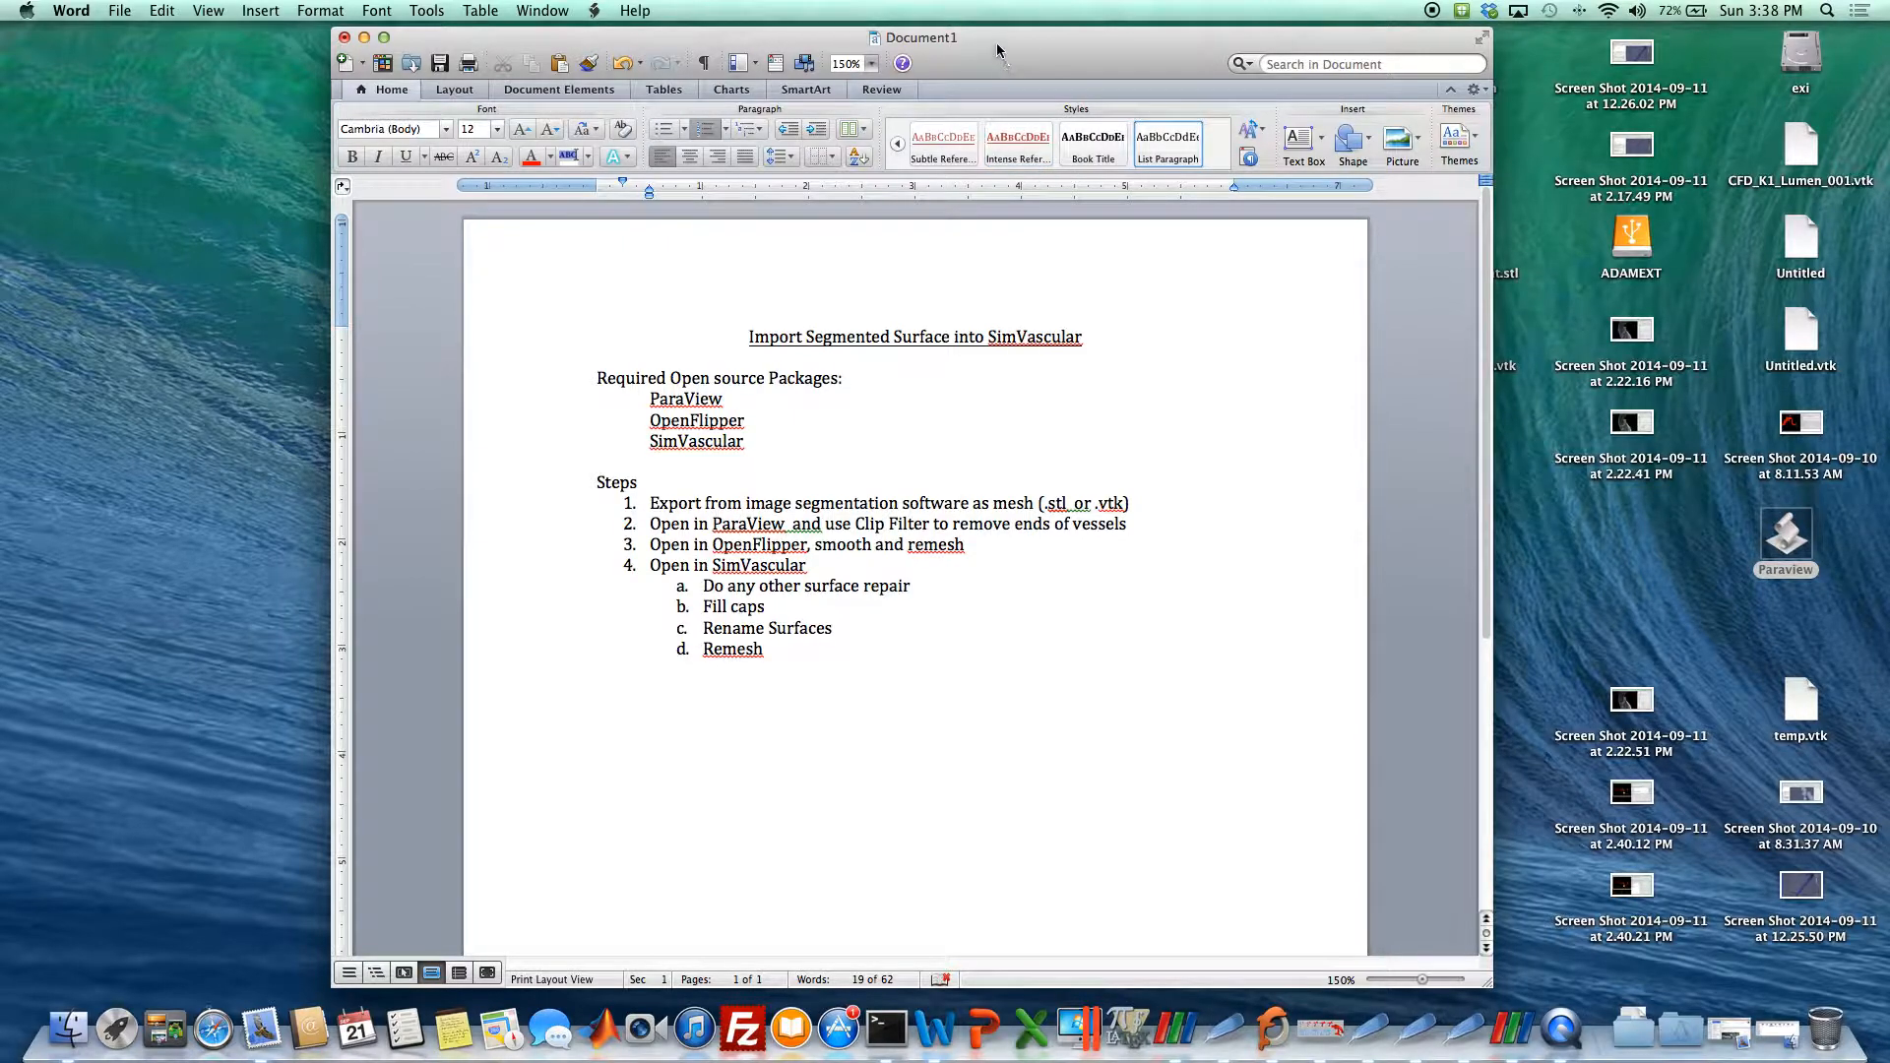
# Enlarge the ITK-SNAP viewer showing coarc_mra.vtk and bring up the Segmentation menu.
pyautogui.moveTo(998, 50); pyautogui.dragTo(981, 47)
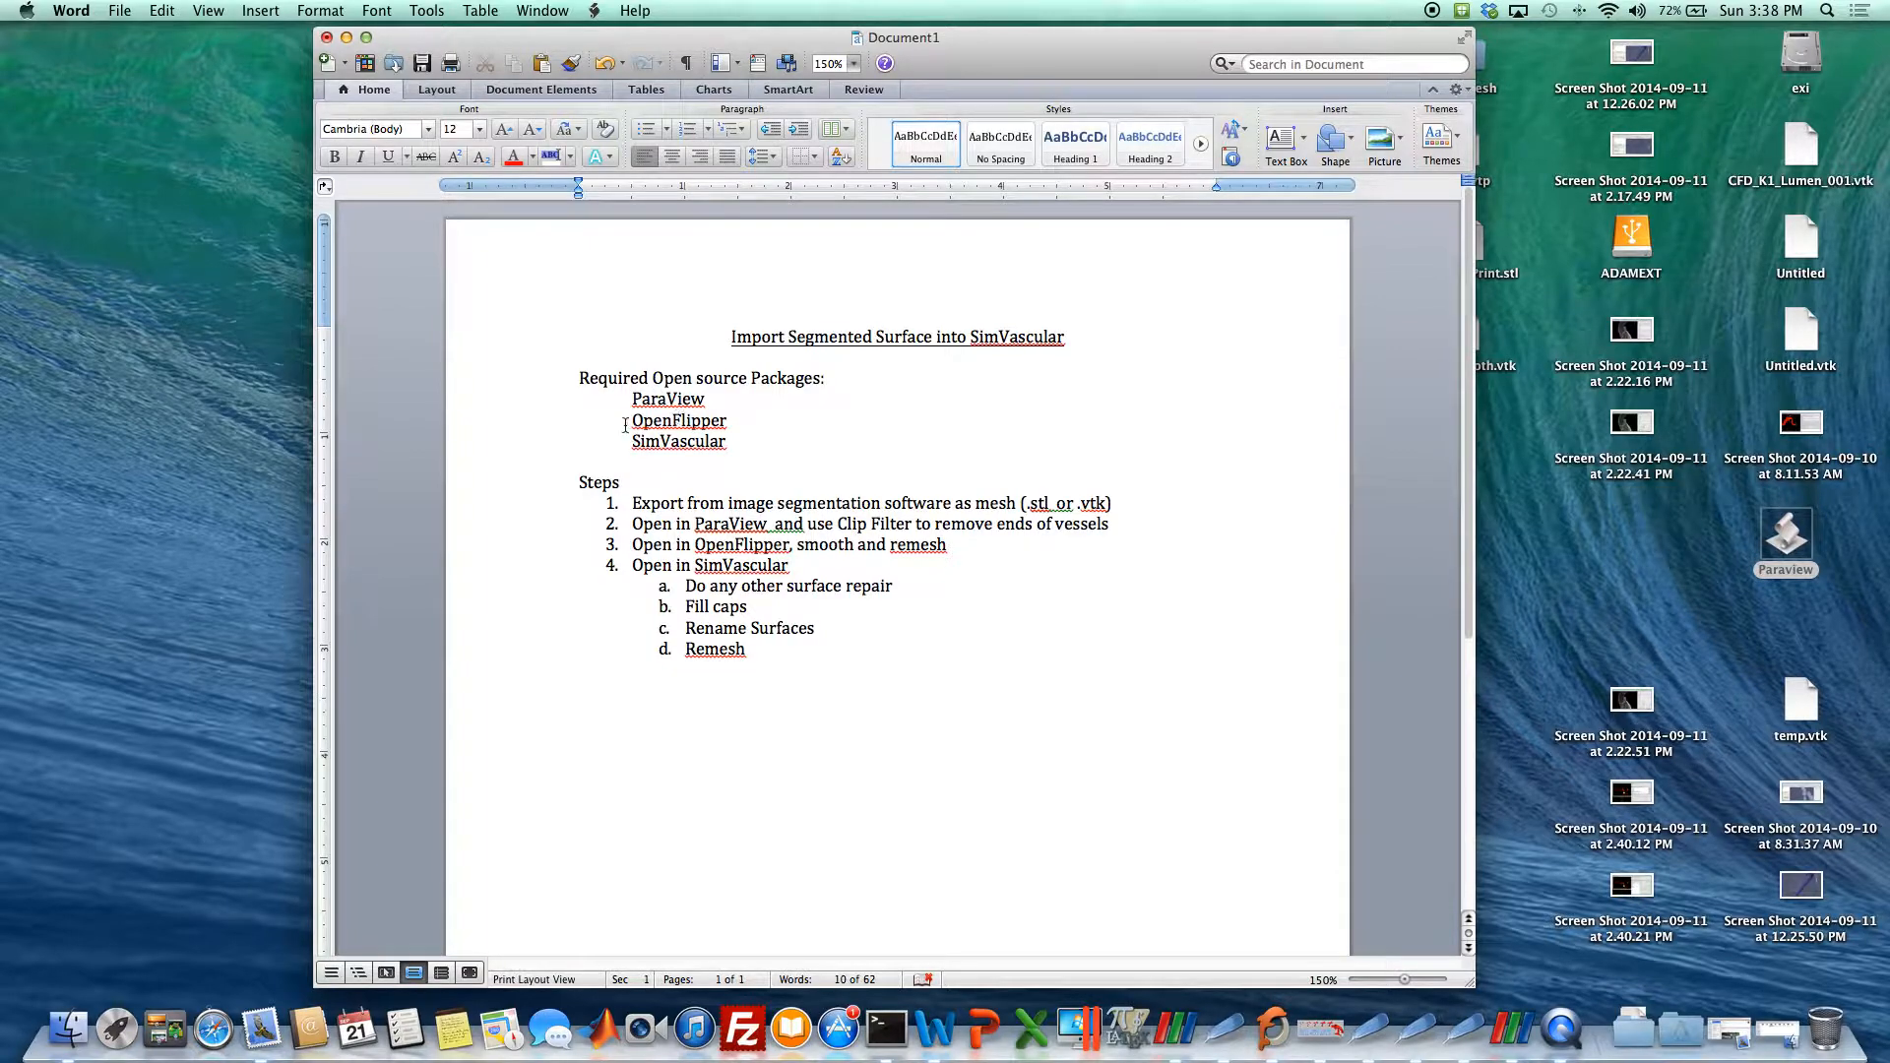
pyautogui.doubleClick(679, 420)
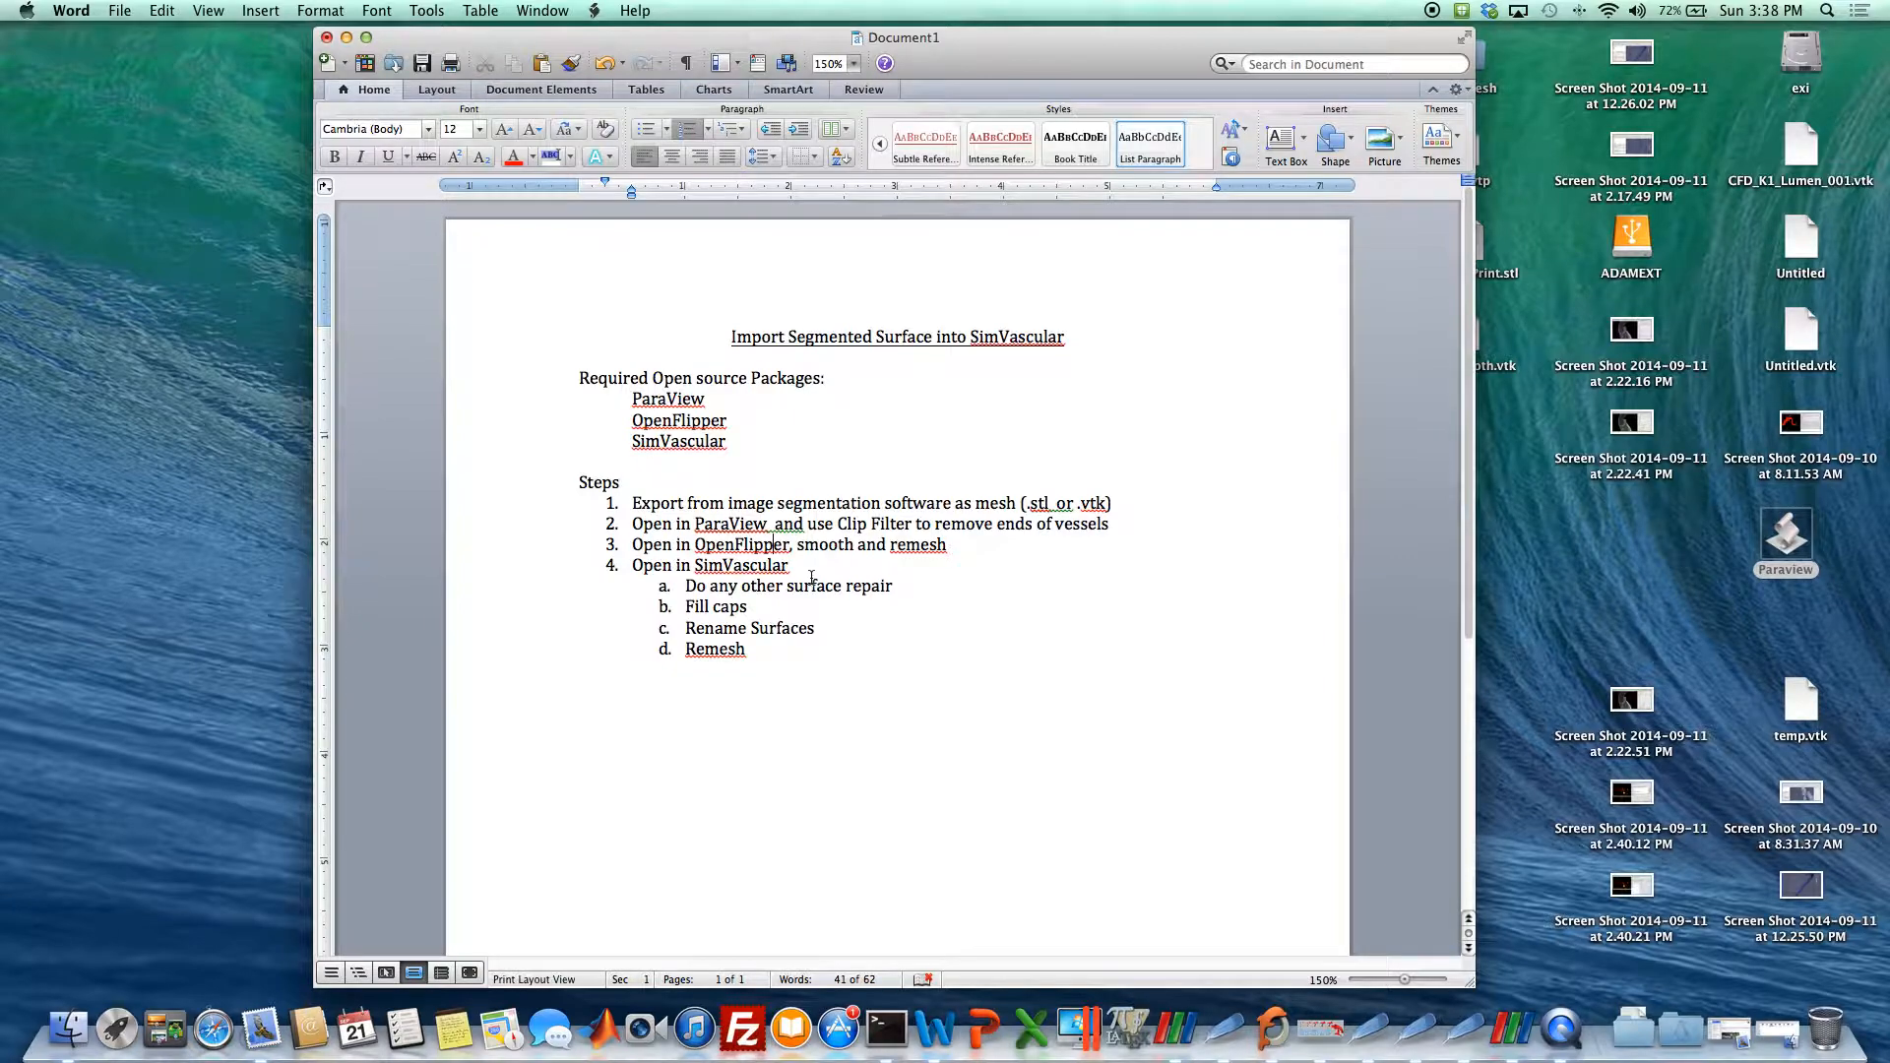
pyautogui.moveTo(579, 377); pyautogui.dragTo(766, 574)
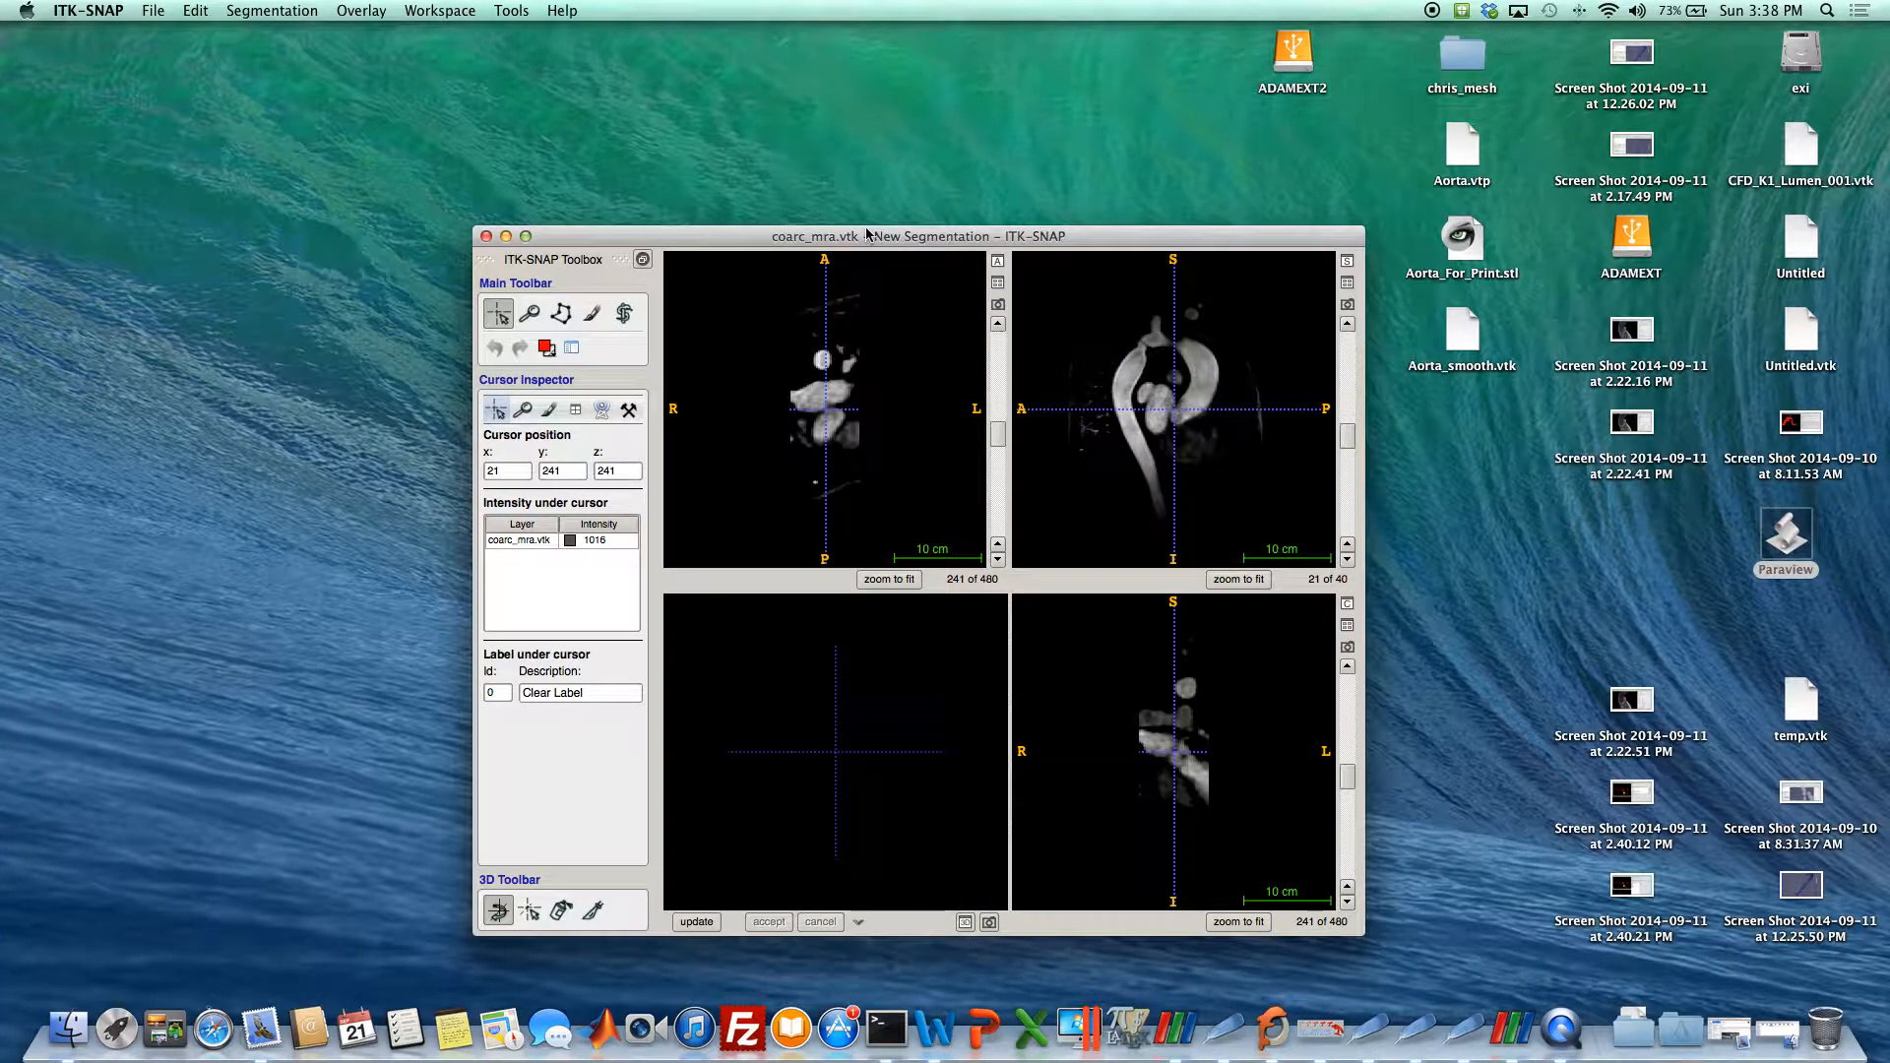
pyautogui.moveTo(880, 236); pyautogui.dragTo(880, 154)
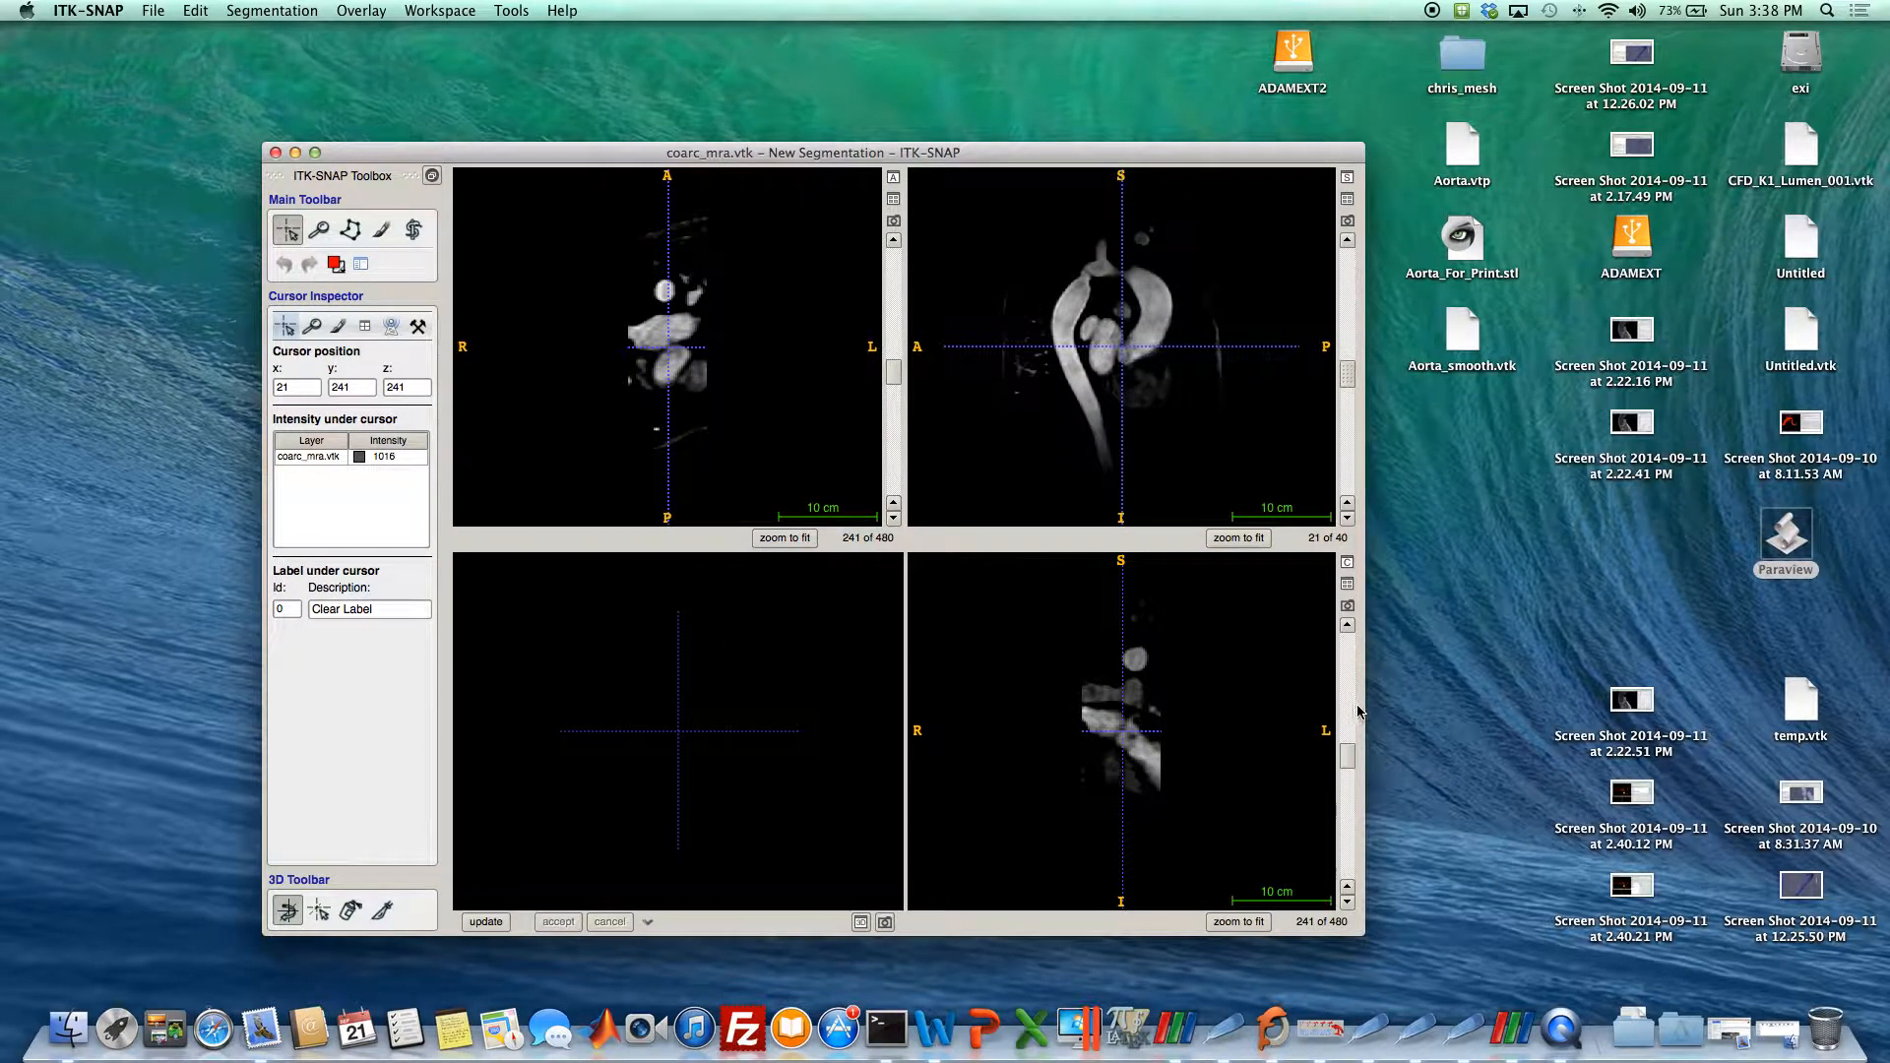
pyautogui.moveTo(1382, 666)
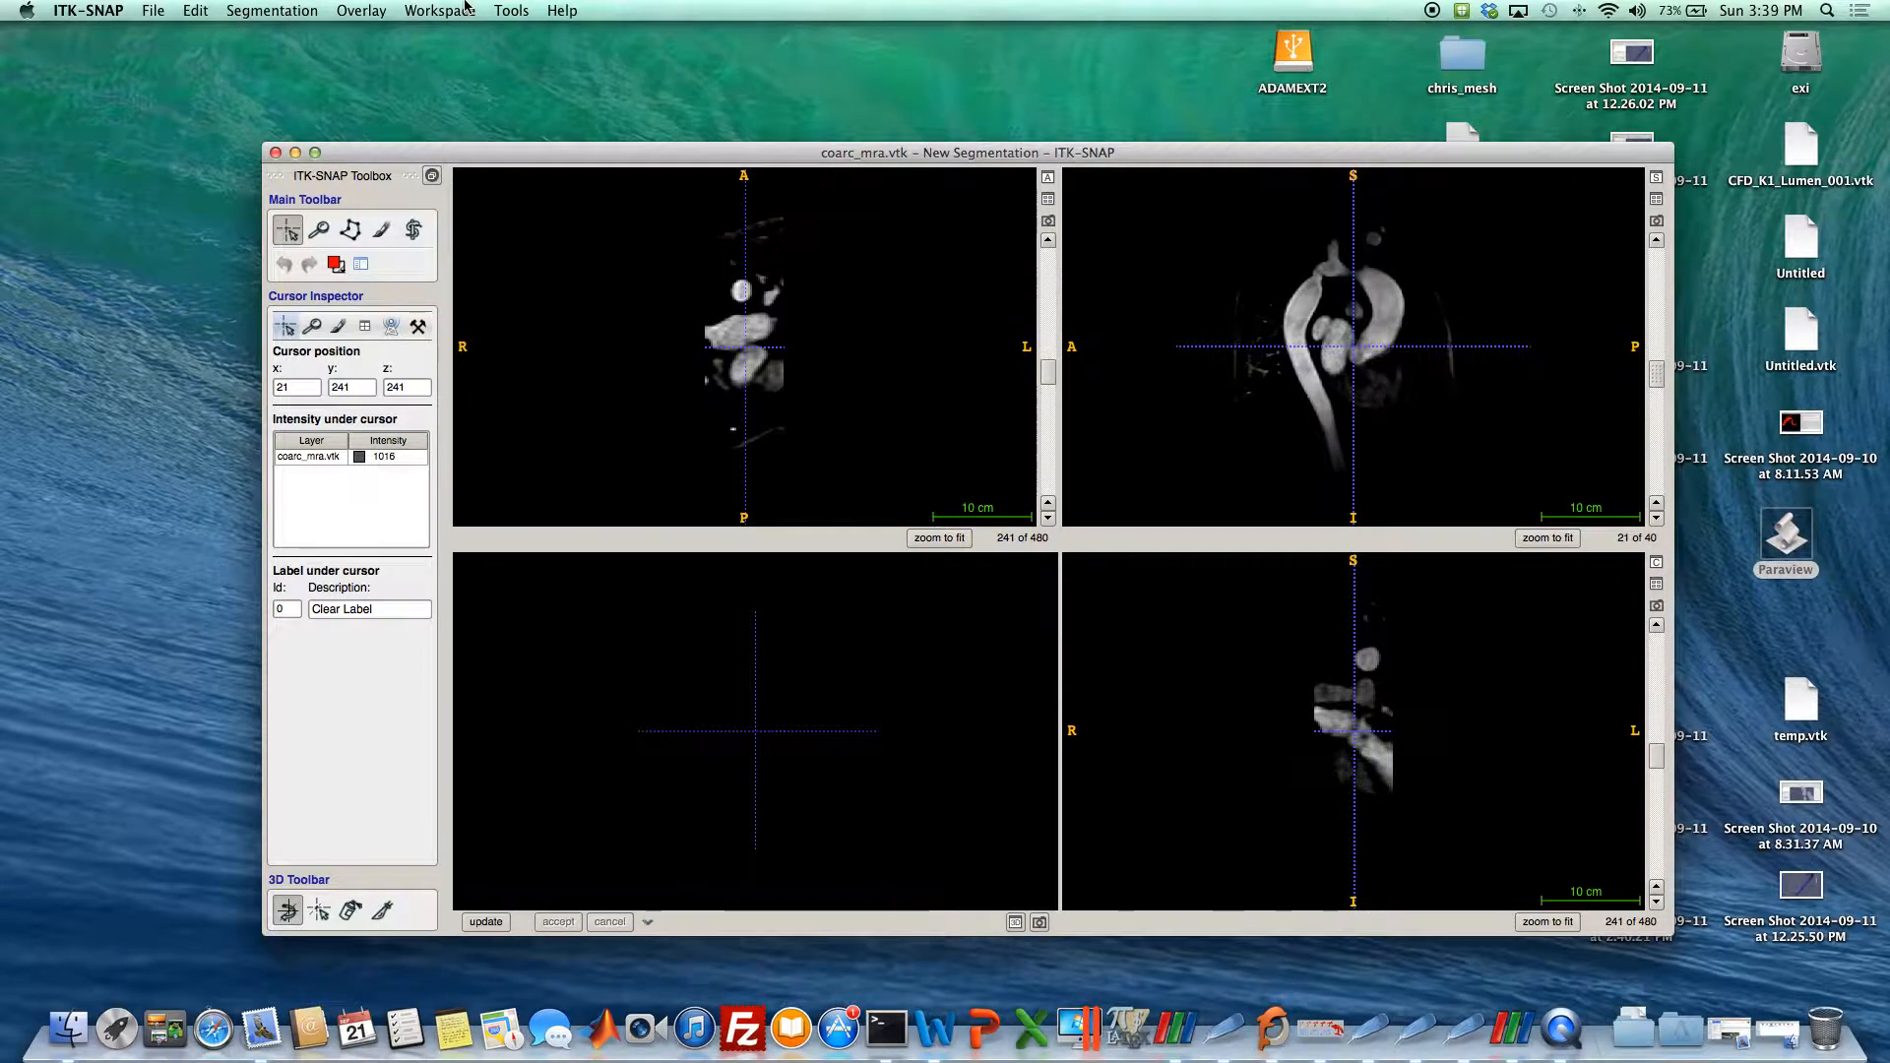
pyautogui.click(271, 10)
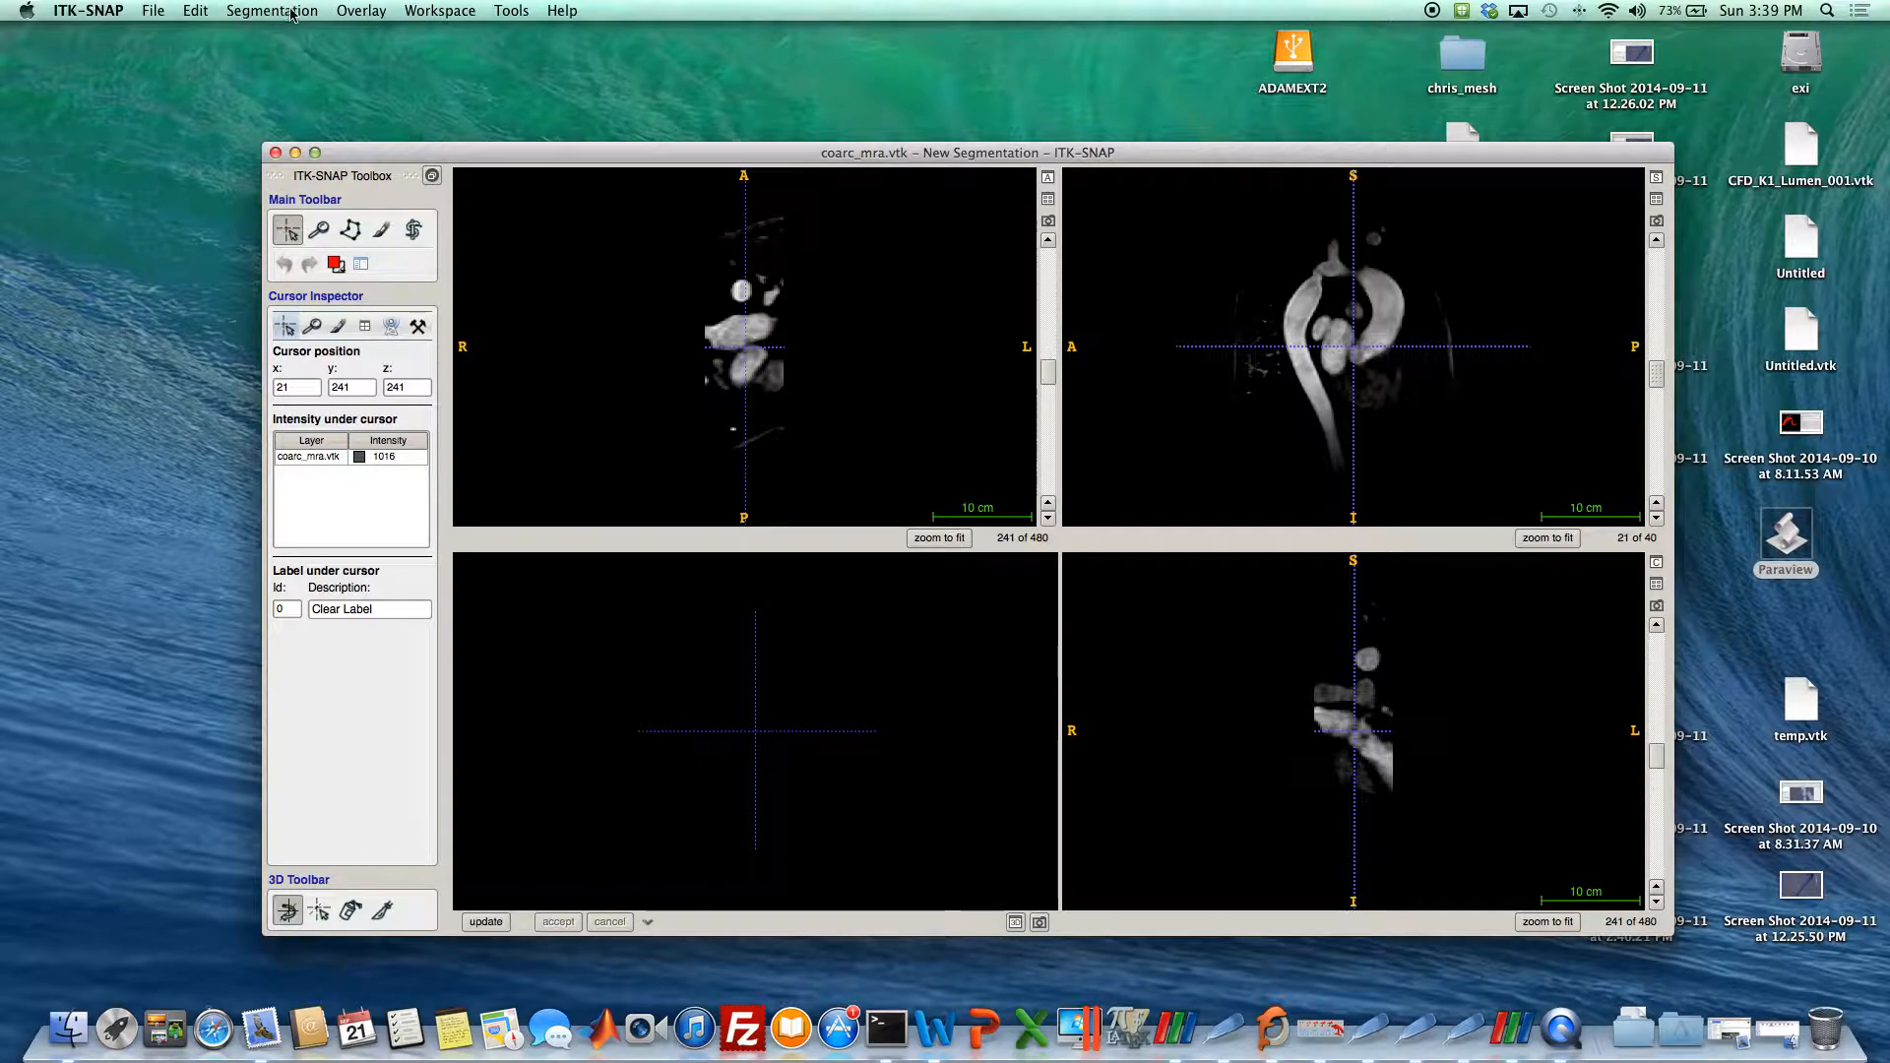
pyautogui.click(272, 9)
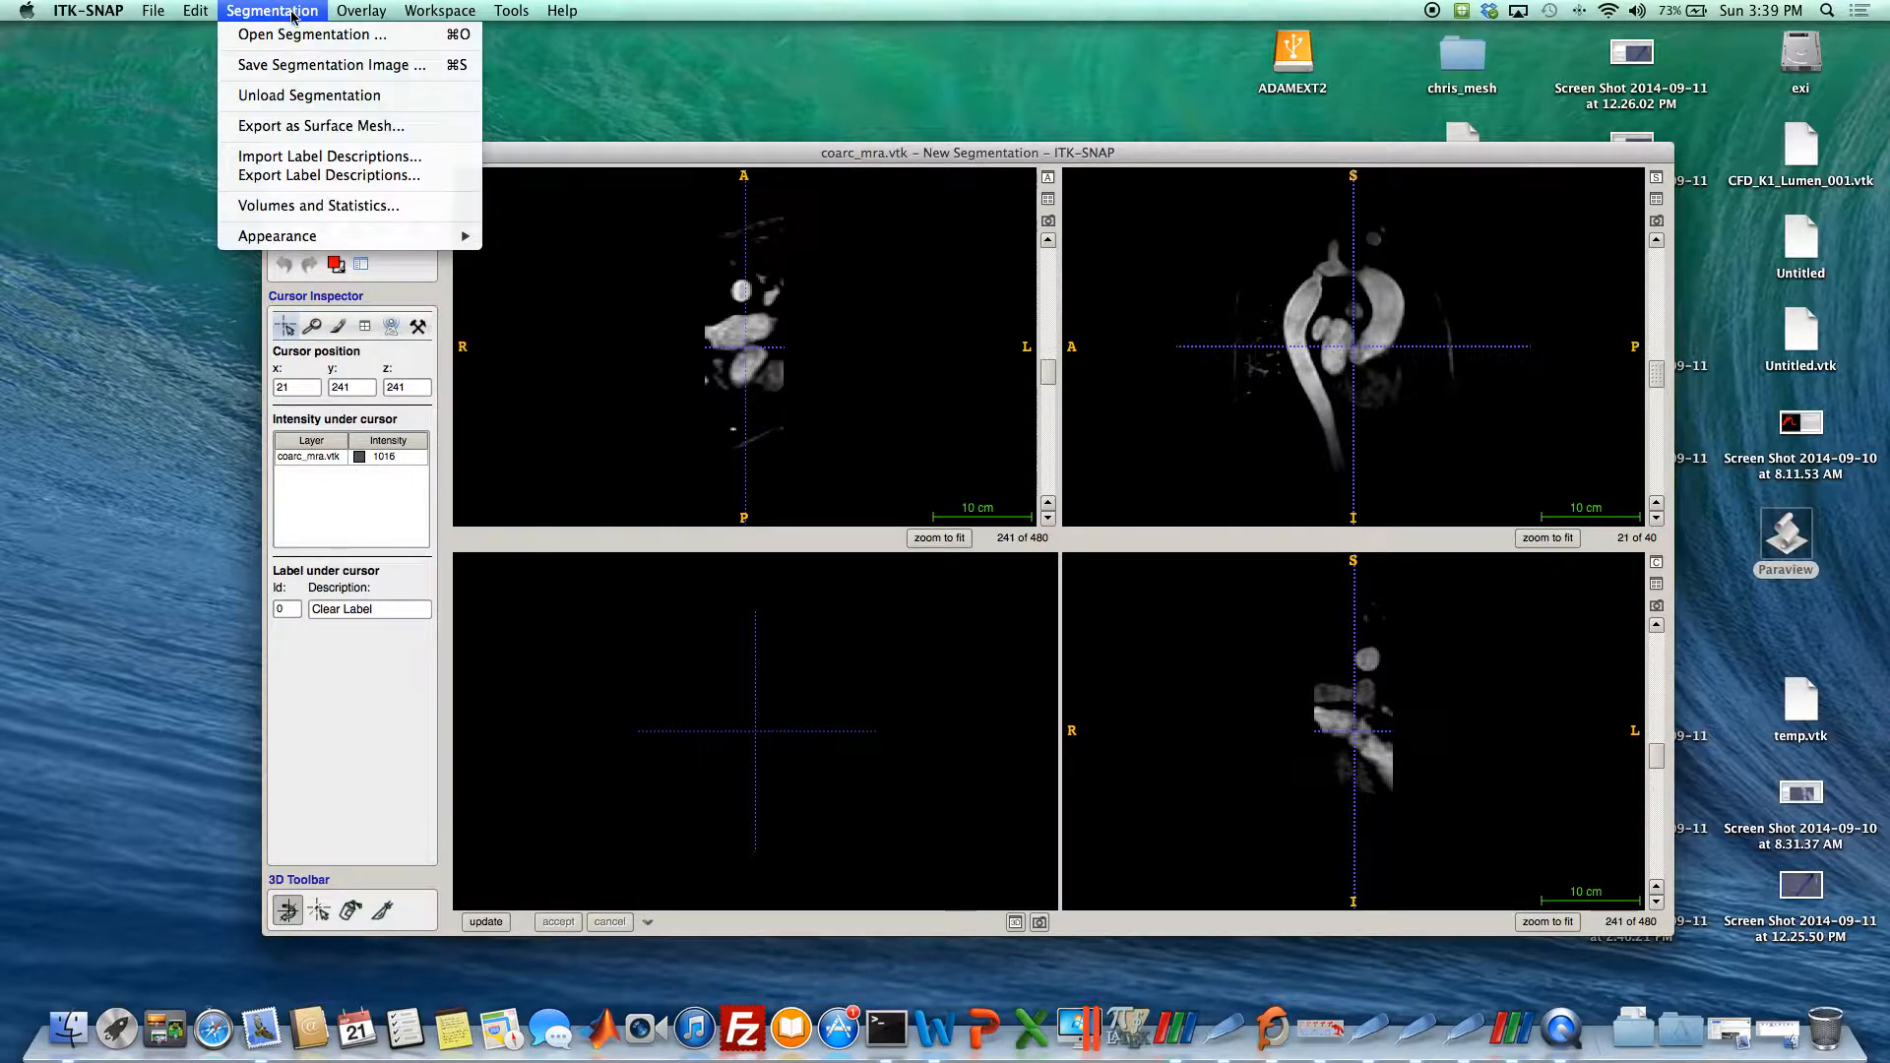
pyautogui.moveTo(332, 65)
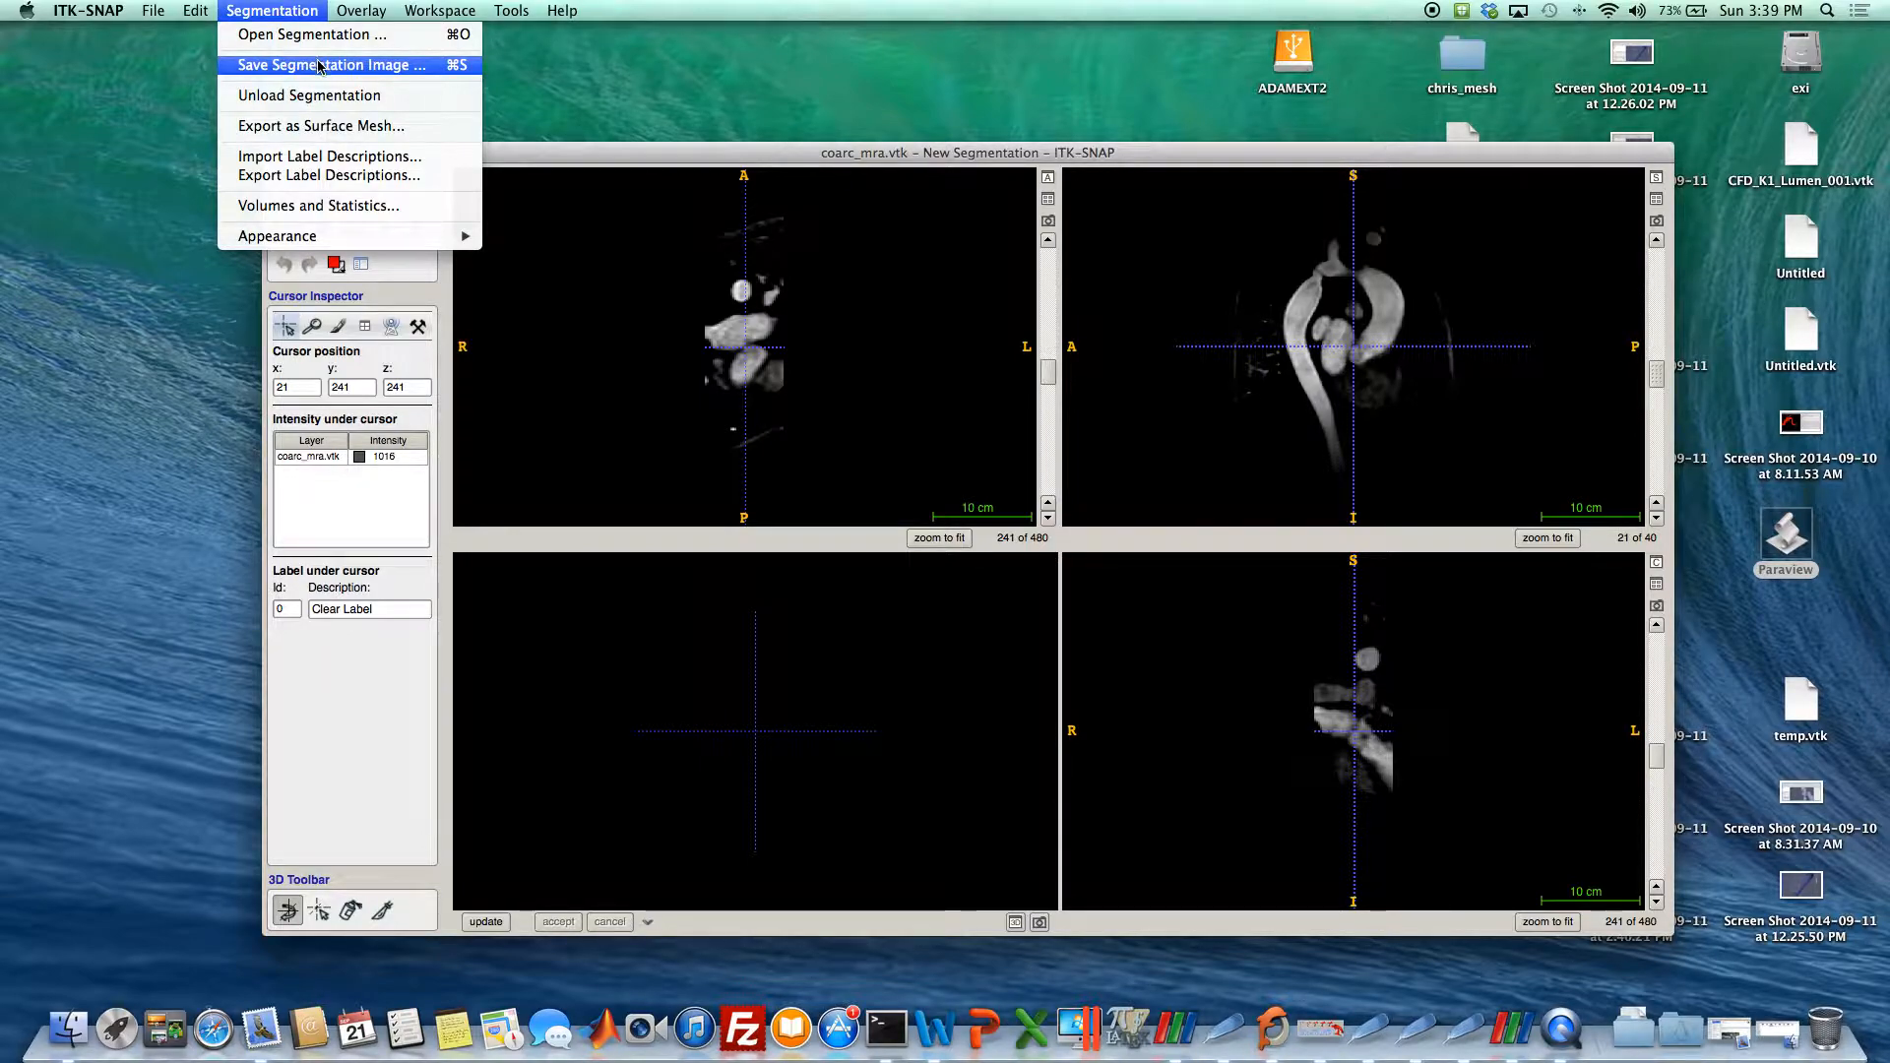
pyautogui.moveTo(322, 125)
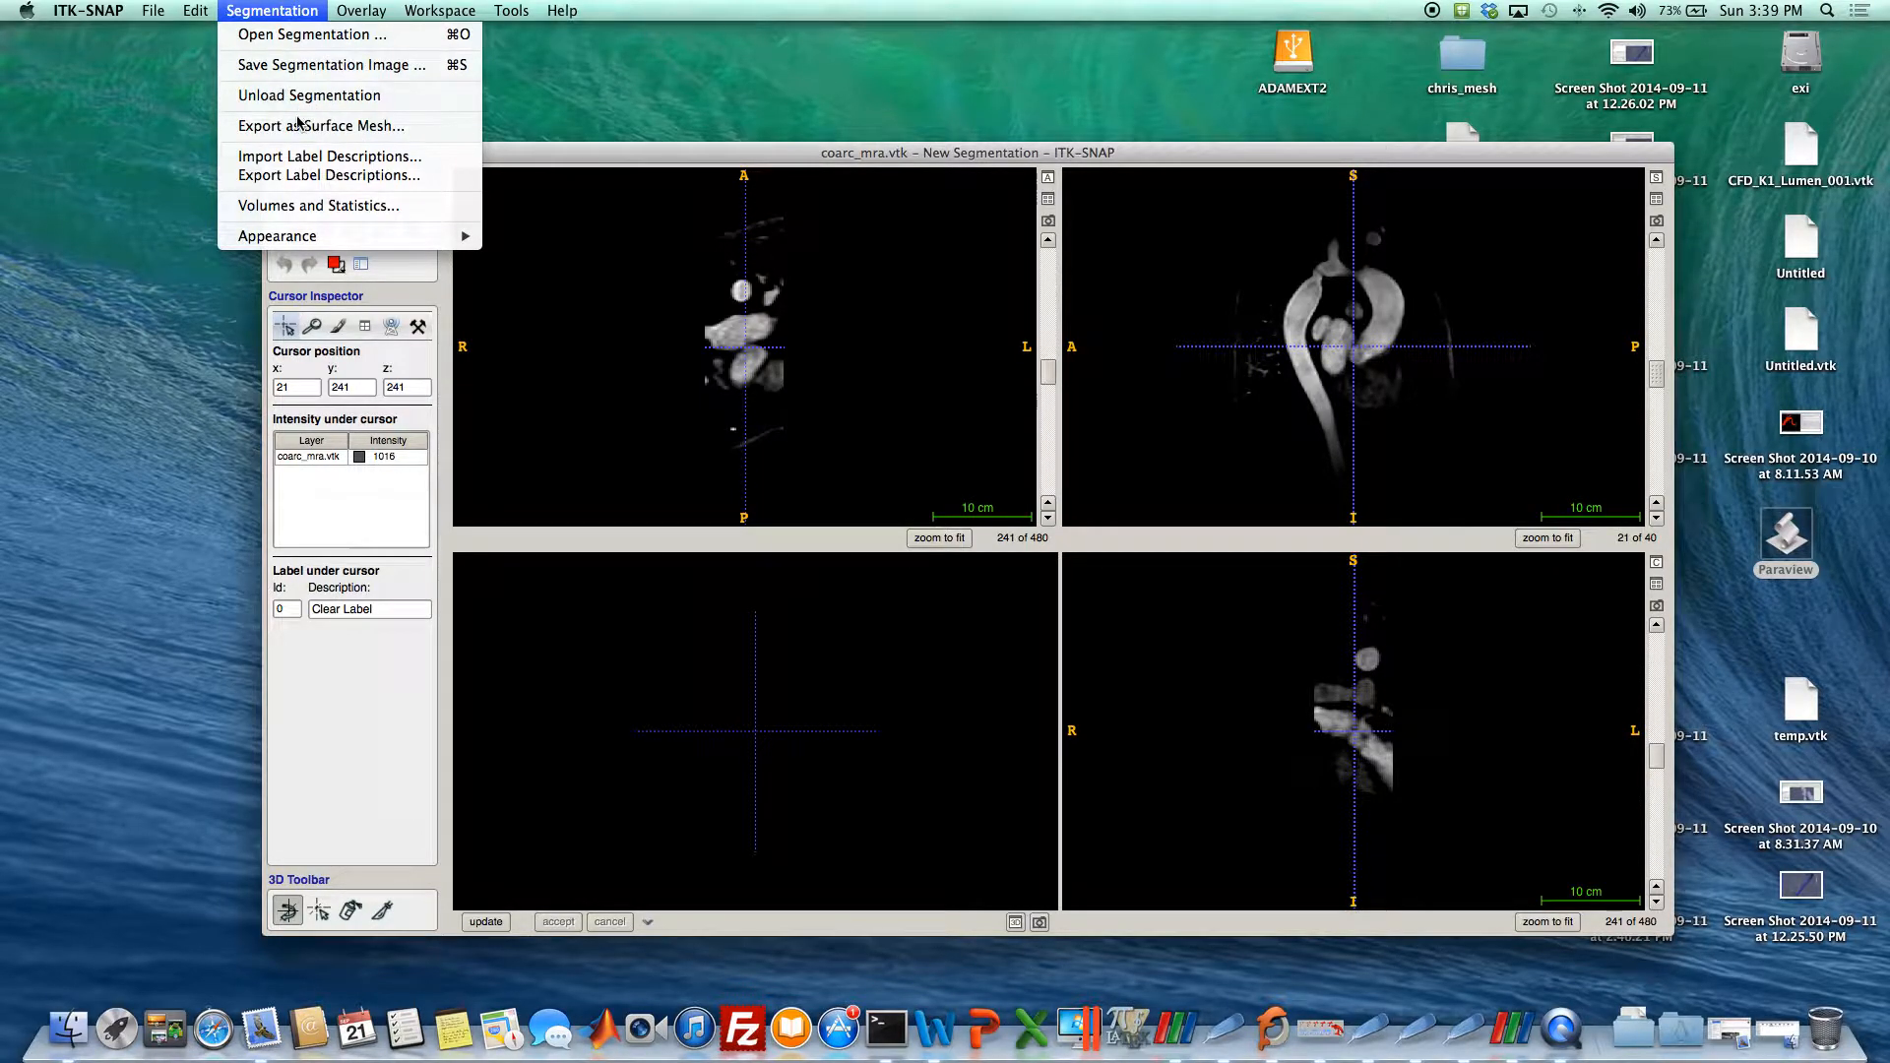
# Export Label 1 as a single surface mesh in VTK PolyData file format.
pyautogui.click(321, 125)
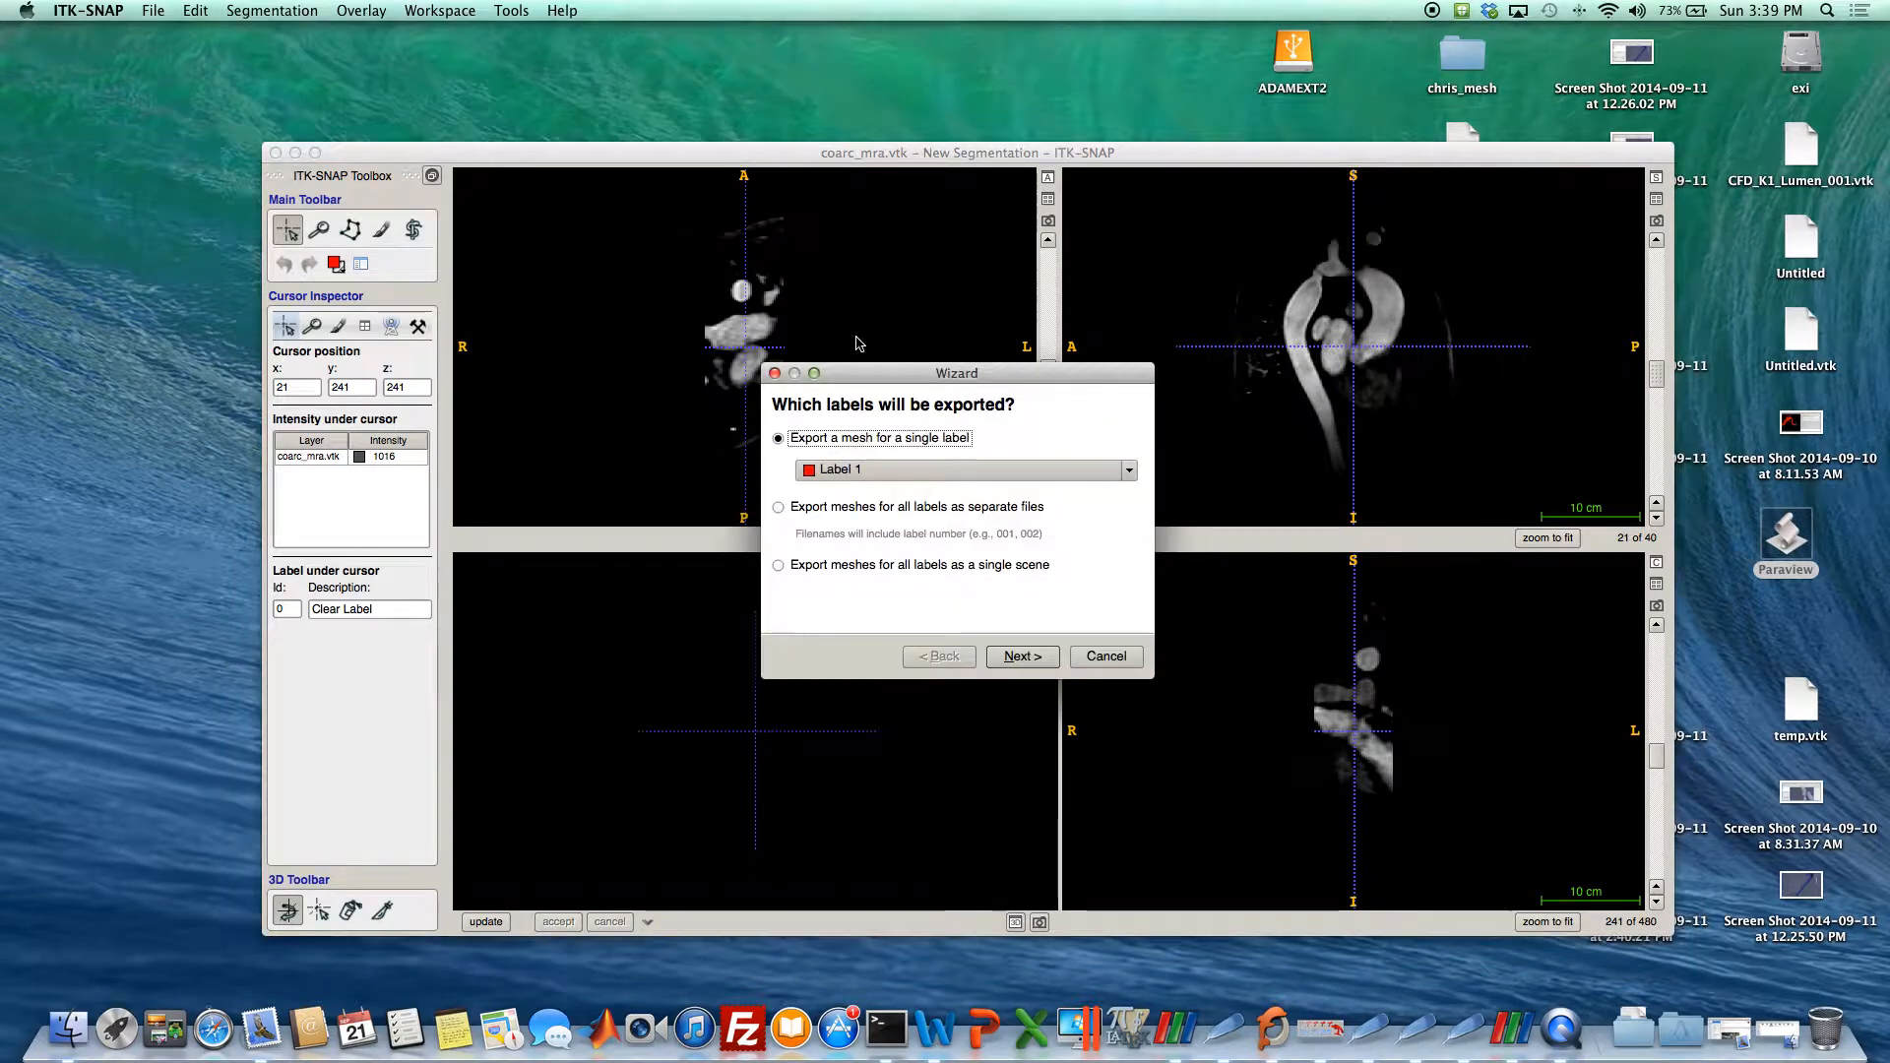
pyautogui.click(1020, 655)
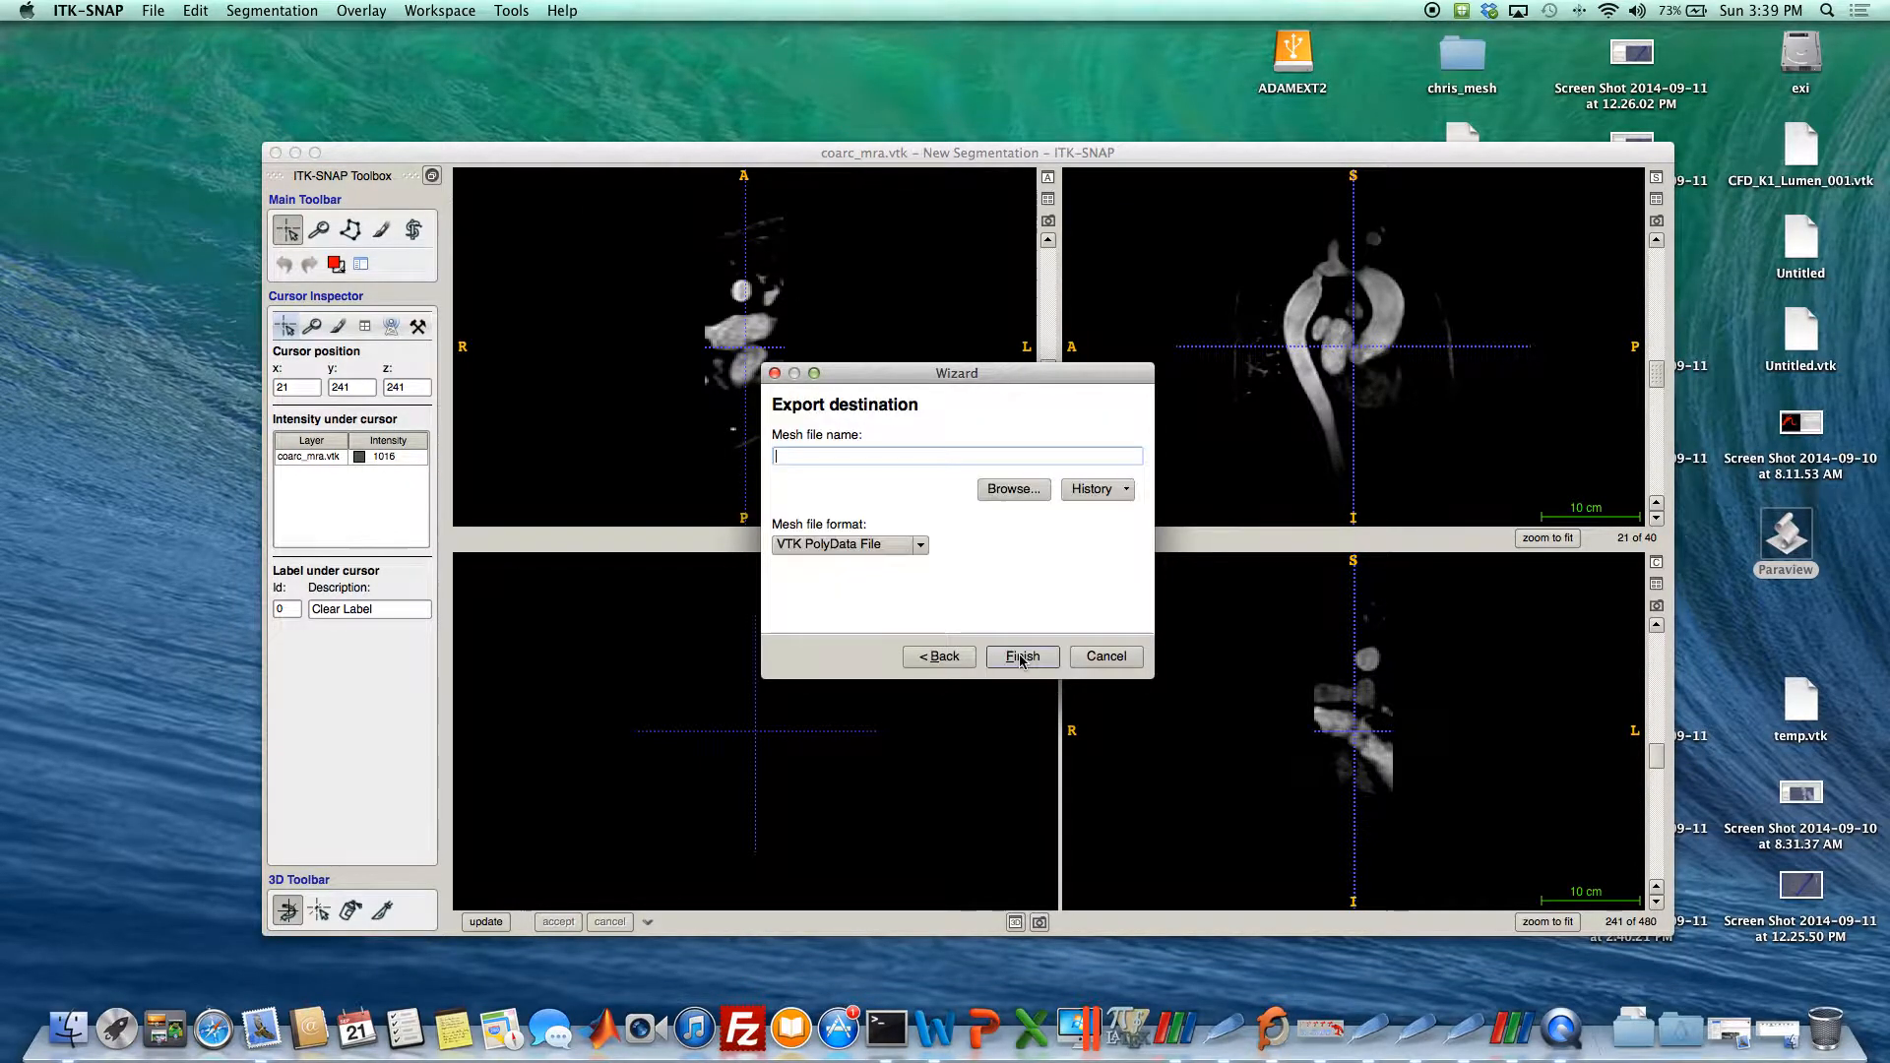
pyautogui.click(850, 543)
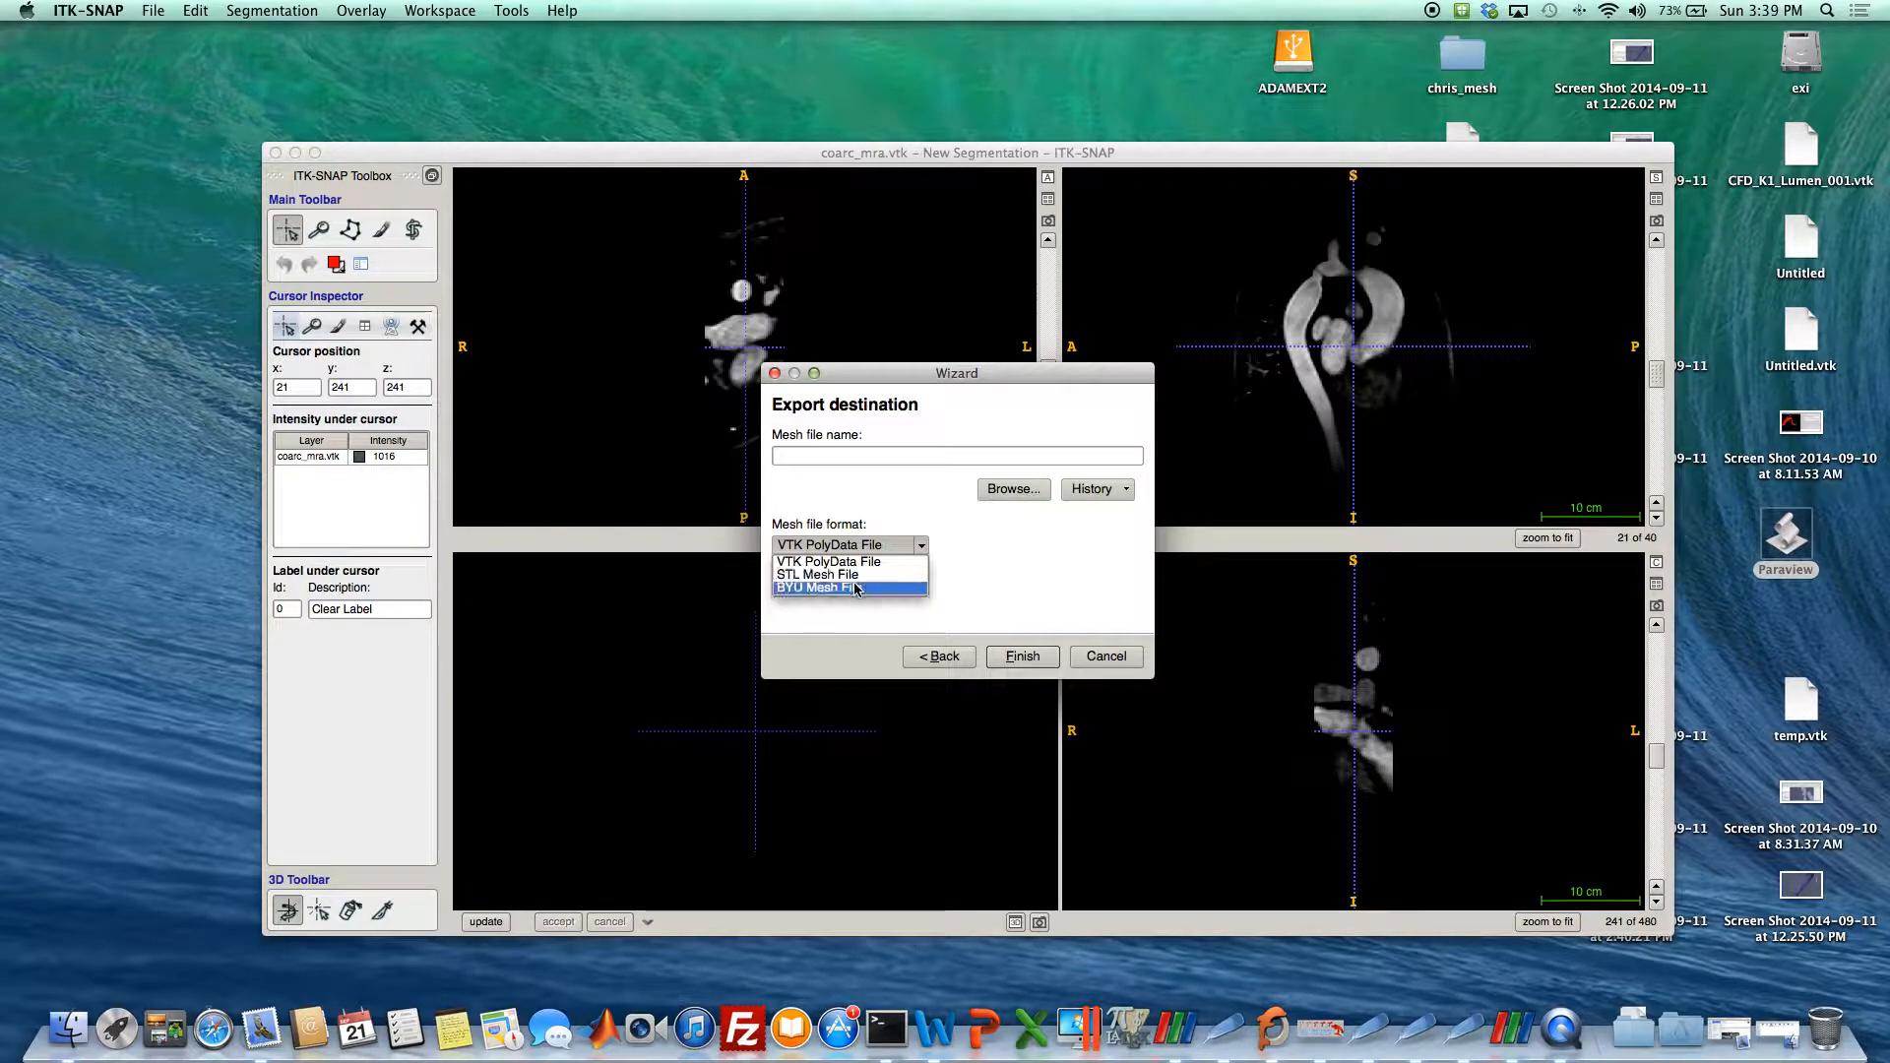
pyautogui.click(828, 560)
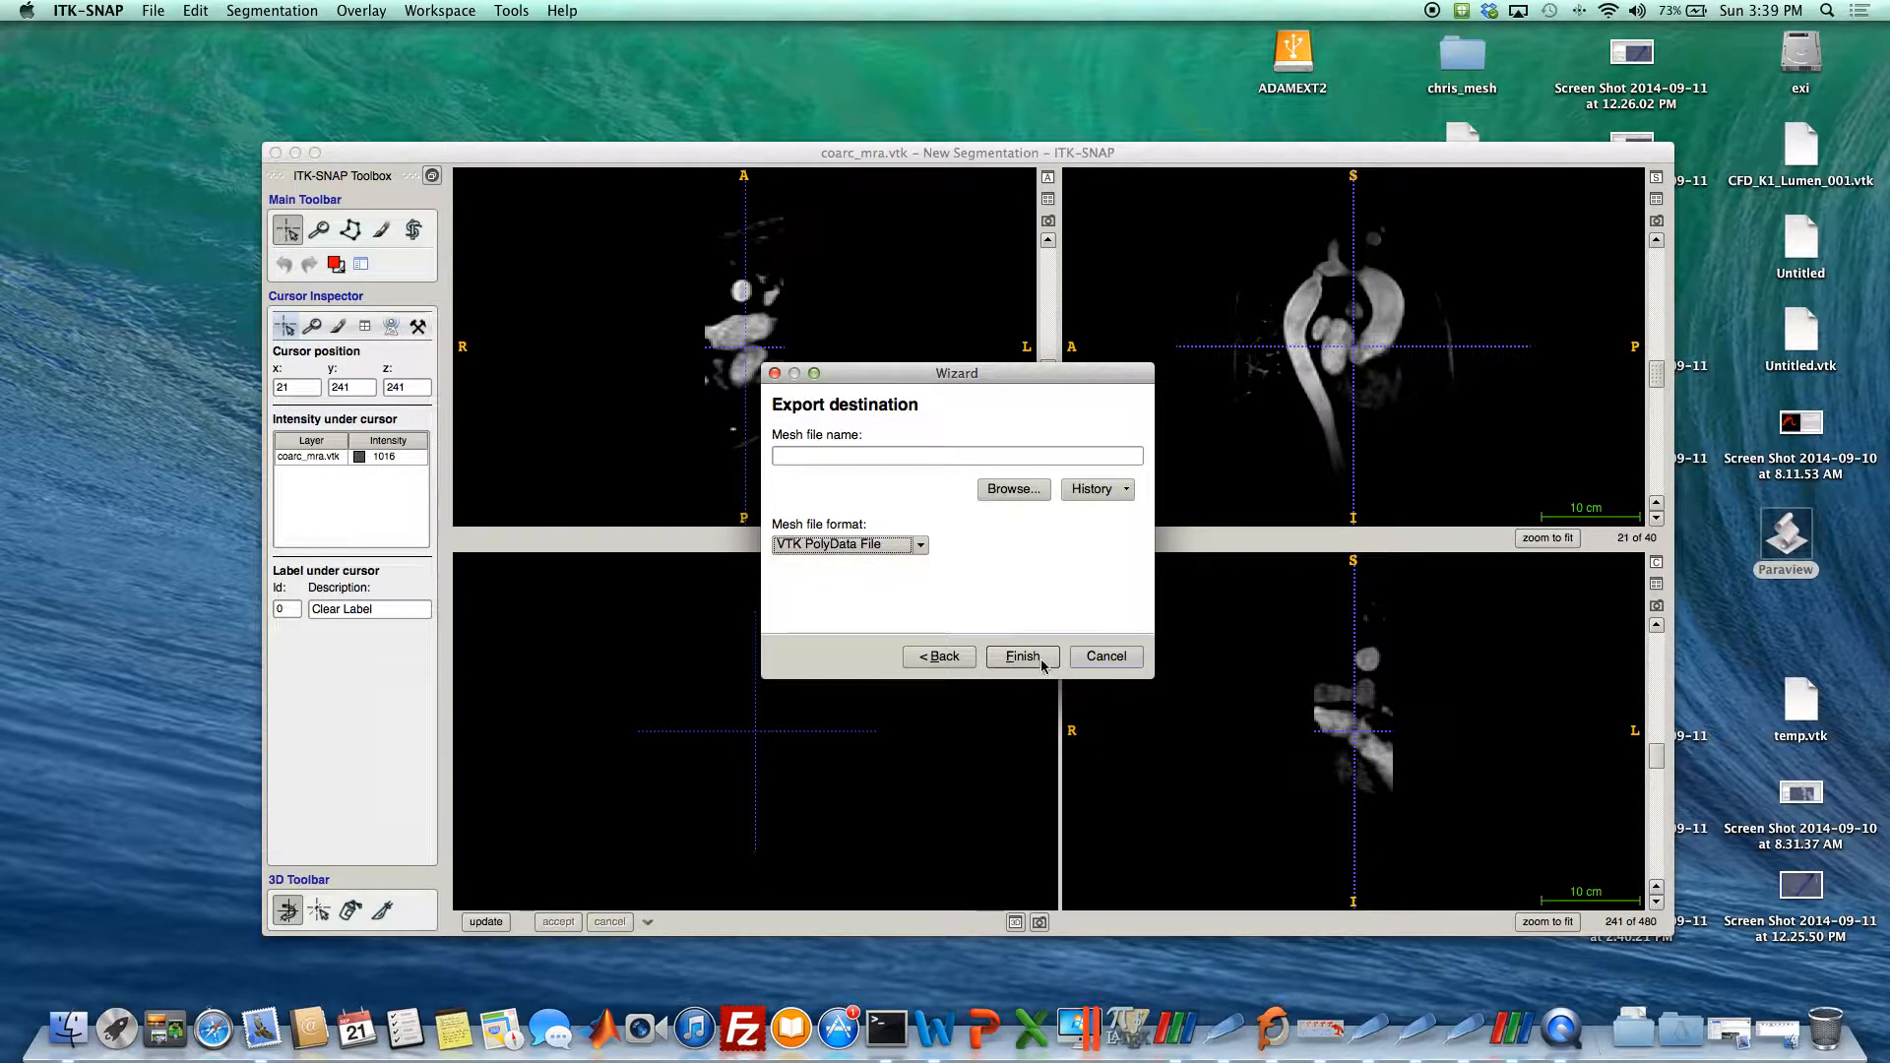
pyautogui.click(1021, 656)
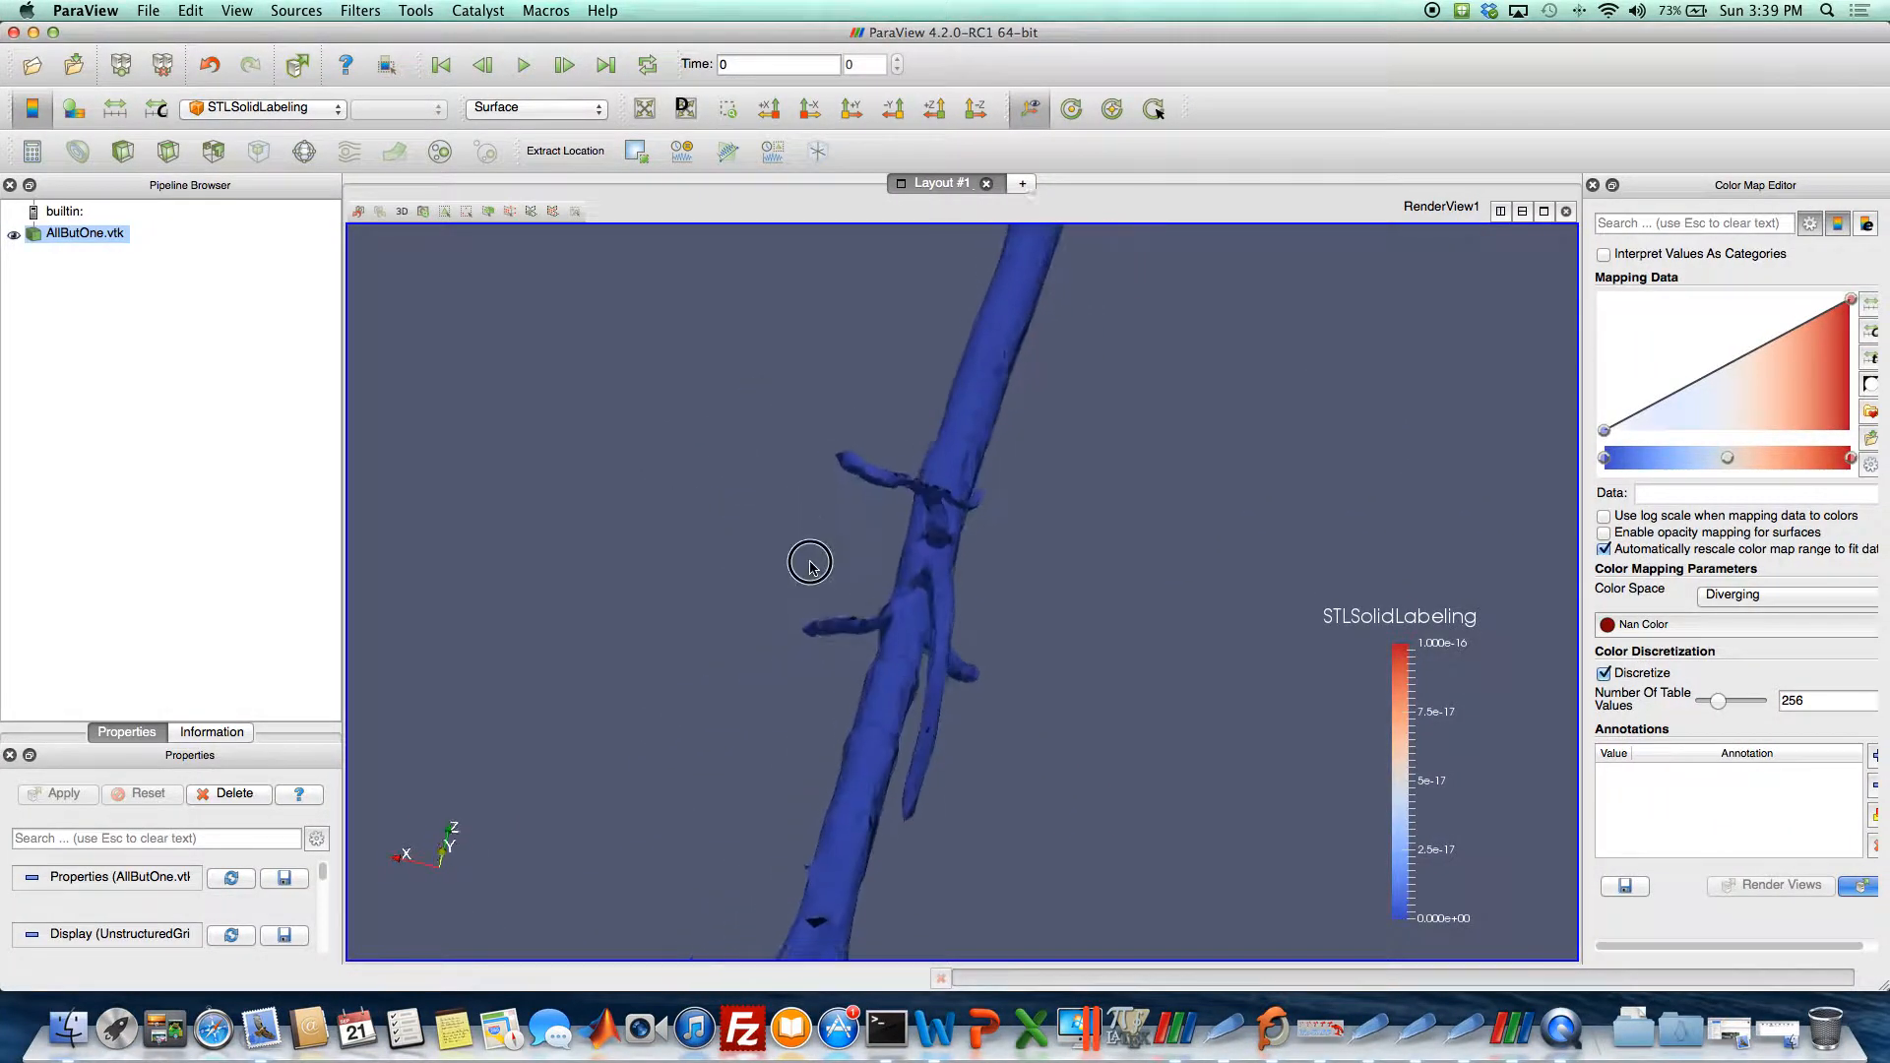
# Orbit and zoom around the AllButOne.vtk vessel tree, then render it as Surface With Edges.
pyautogui.moveTo(810, 567); pyautogui.dragTo(816, 639)
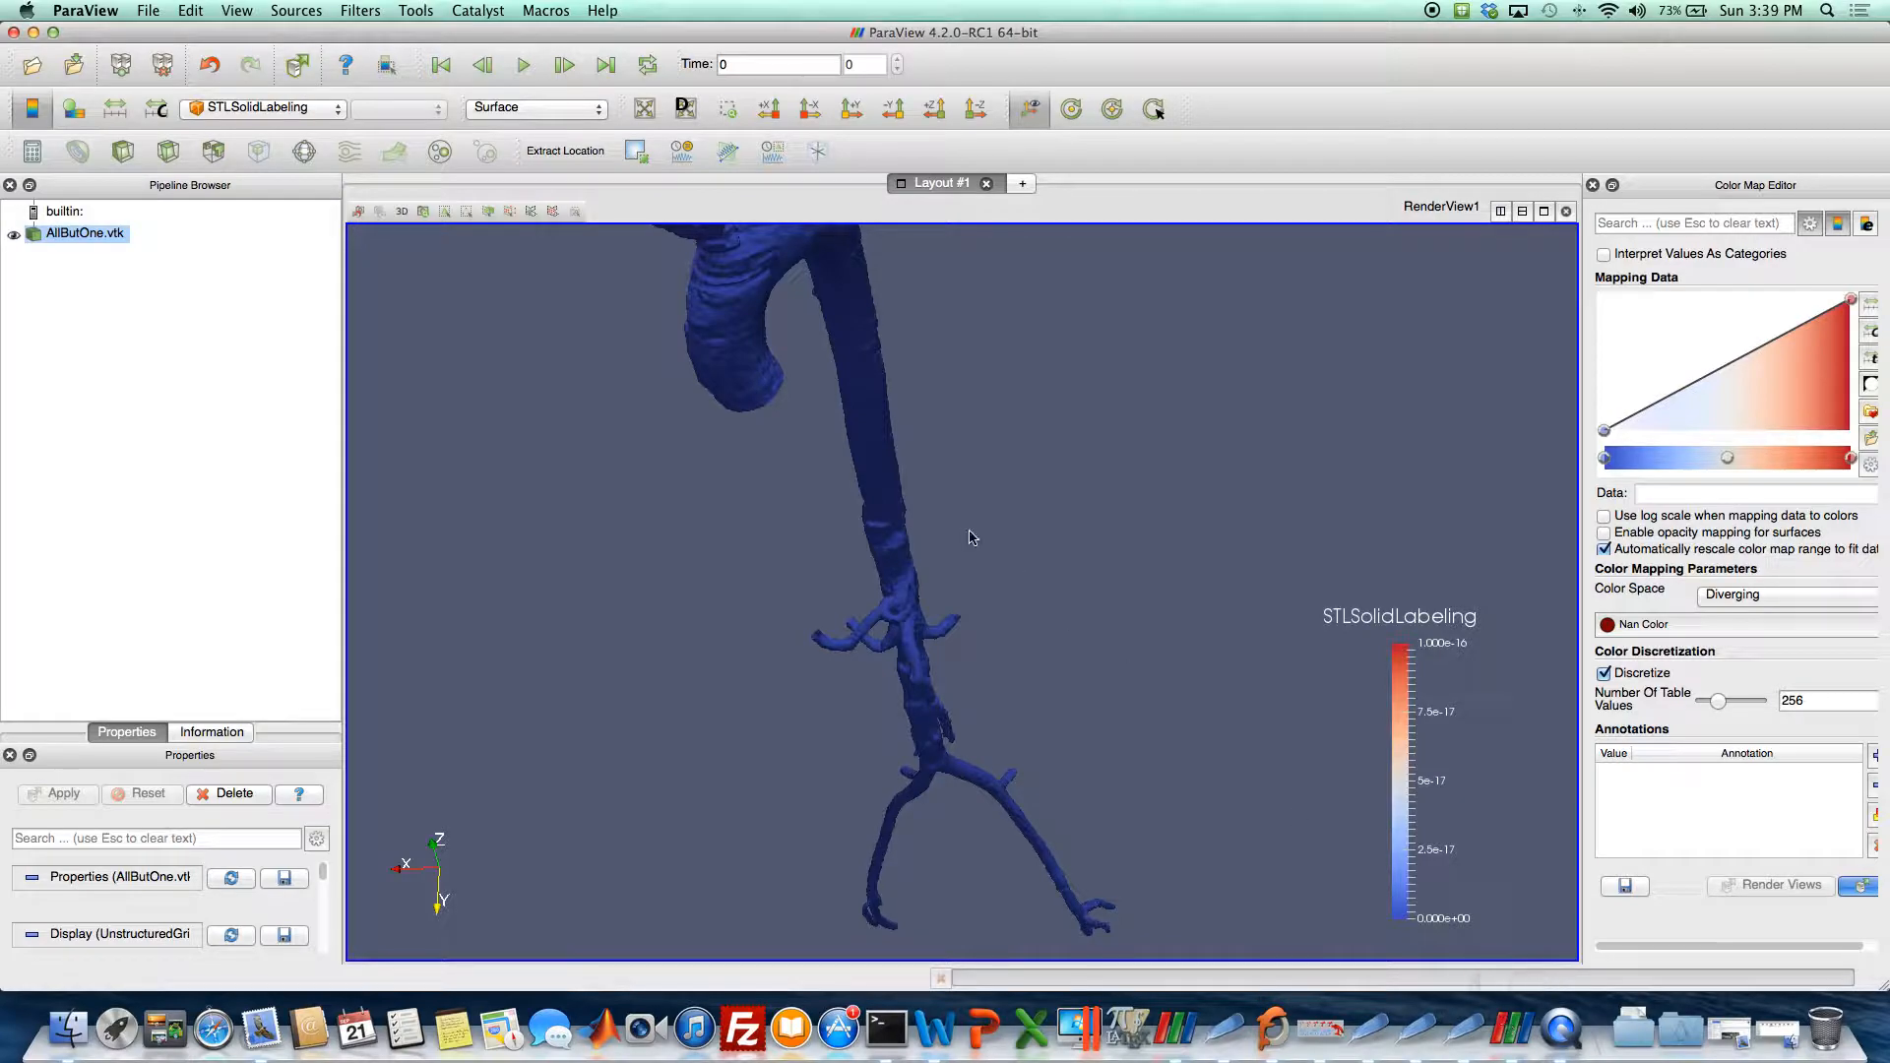
pyautogui.moveTo(971, 536); pyautogui.dragTo(880, 558)
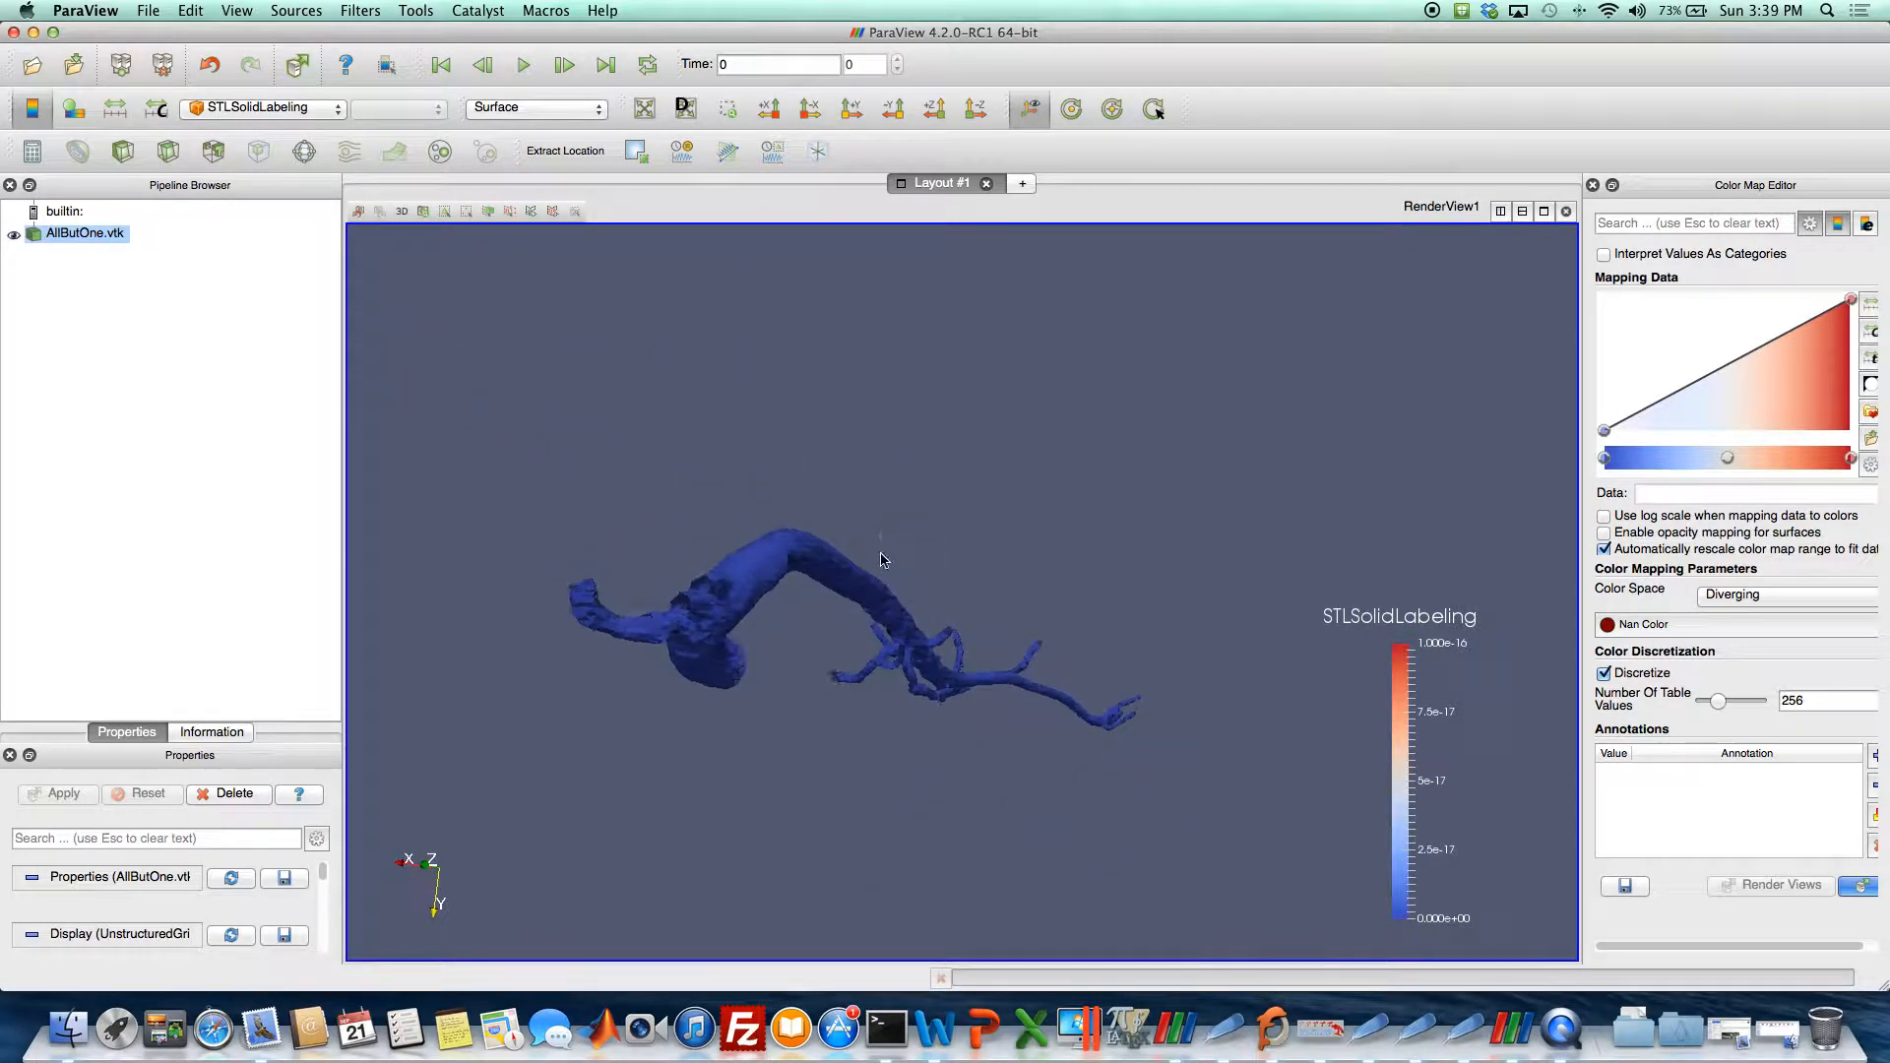
pyautogui.moveTo(881, 559); pyautogui.dragTo(906, 668)
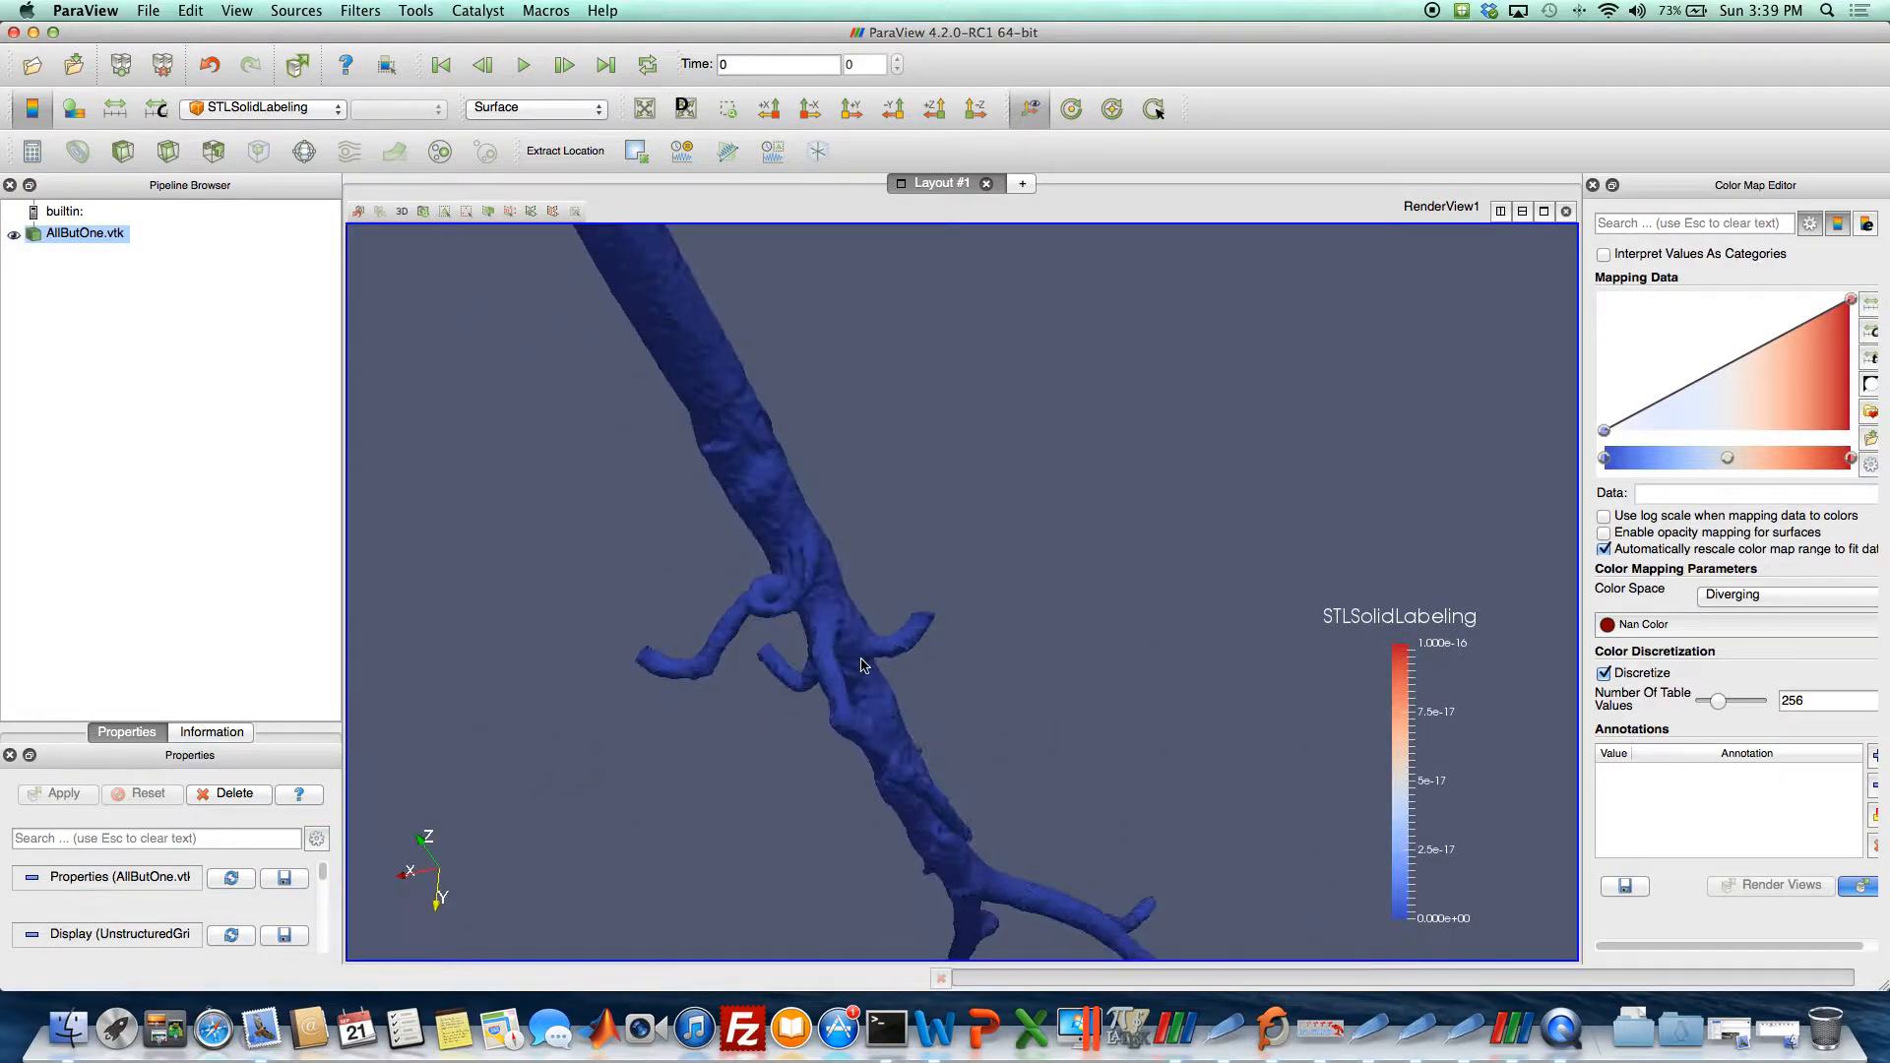
pyautogui.moveTo(862, 663); pyautogui.dragTo(847, 563)
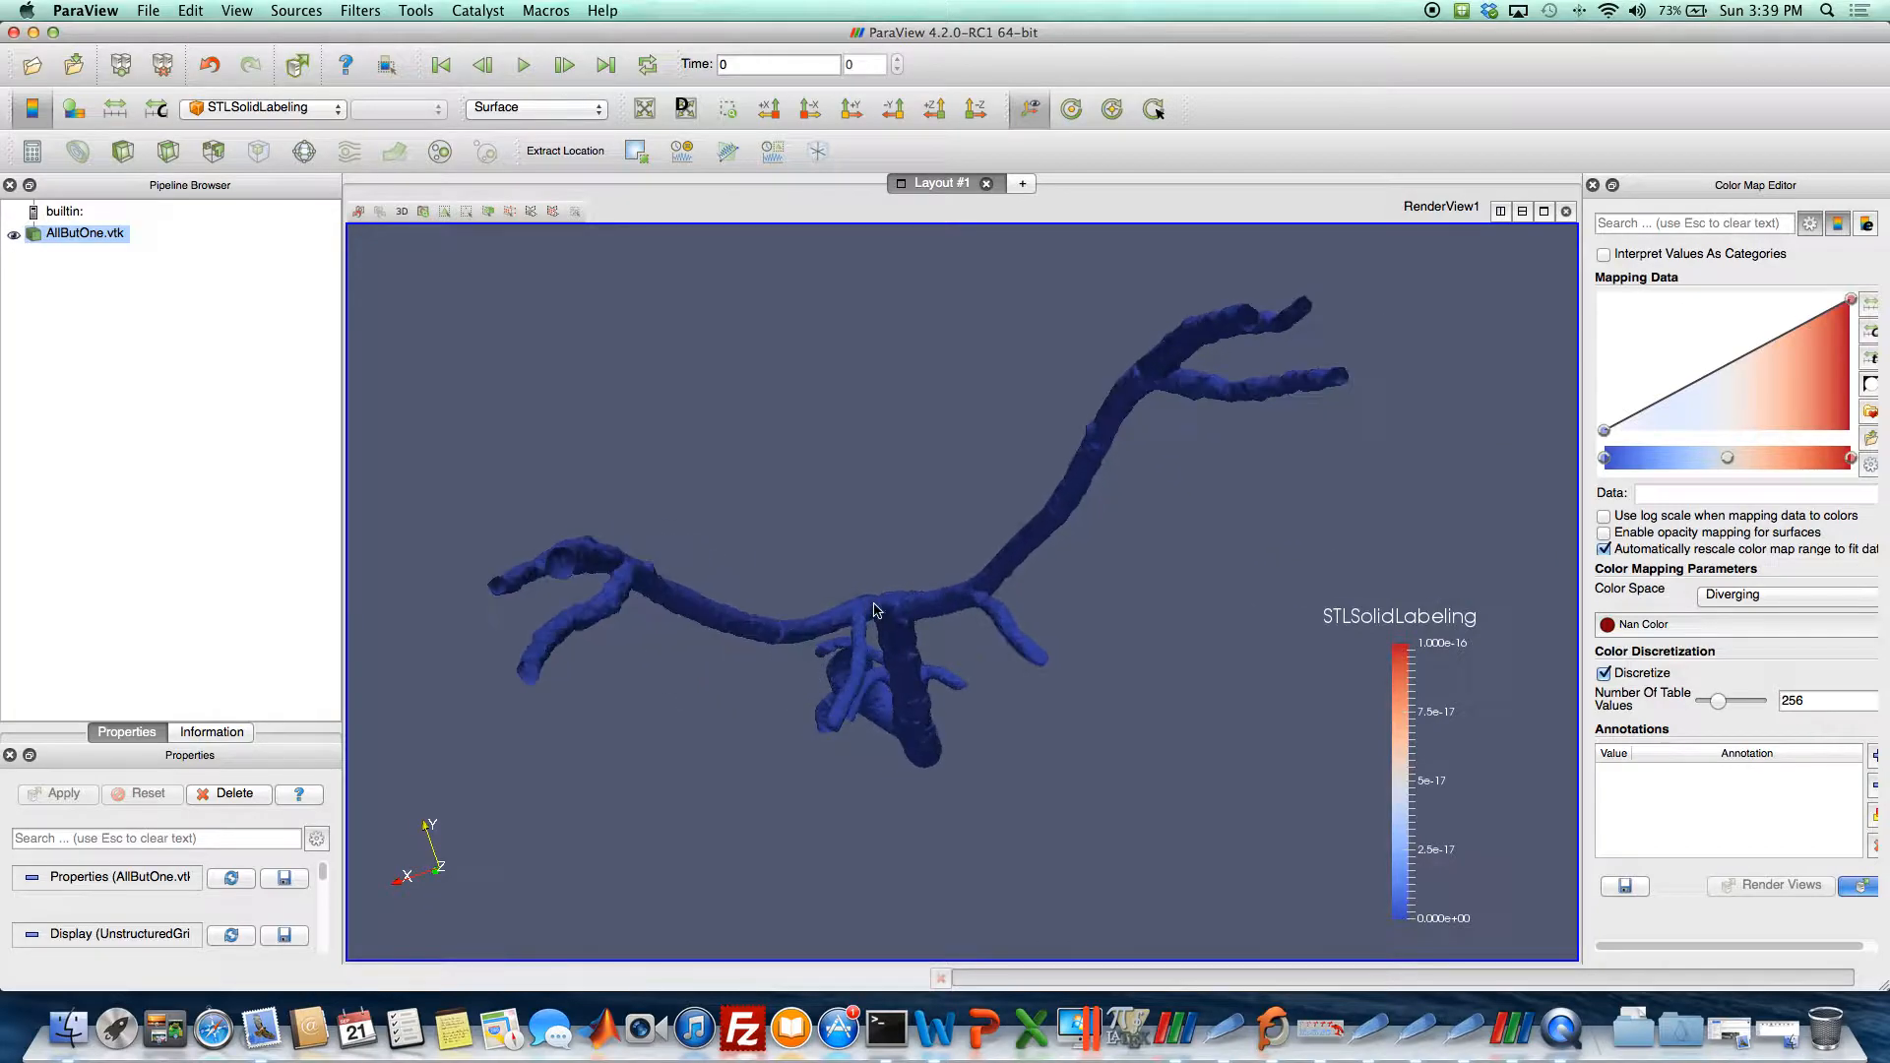
pyautogui.moveTo(874, 609); pyautogui.dragTo(965, 606)
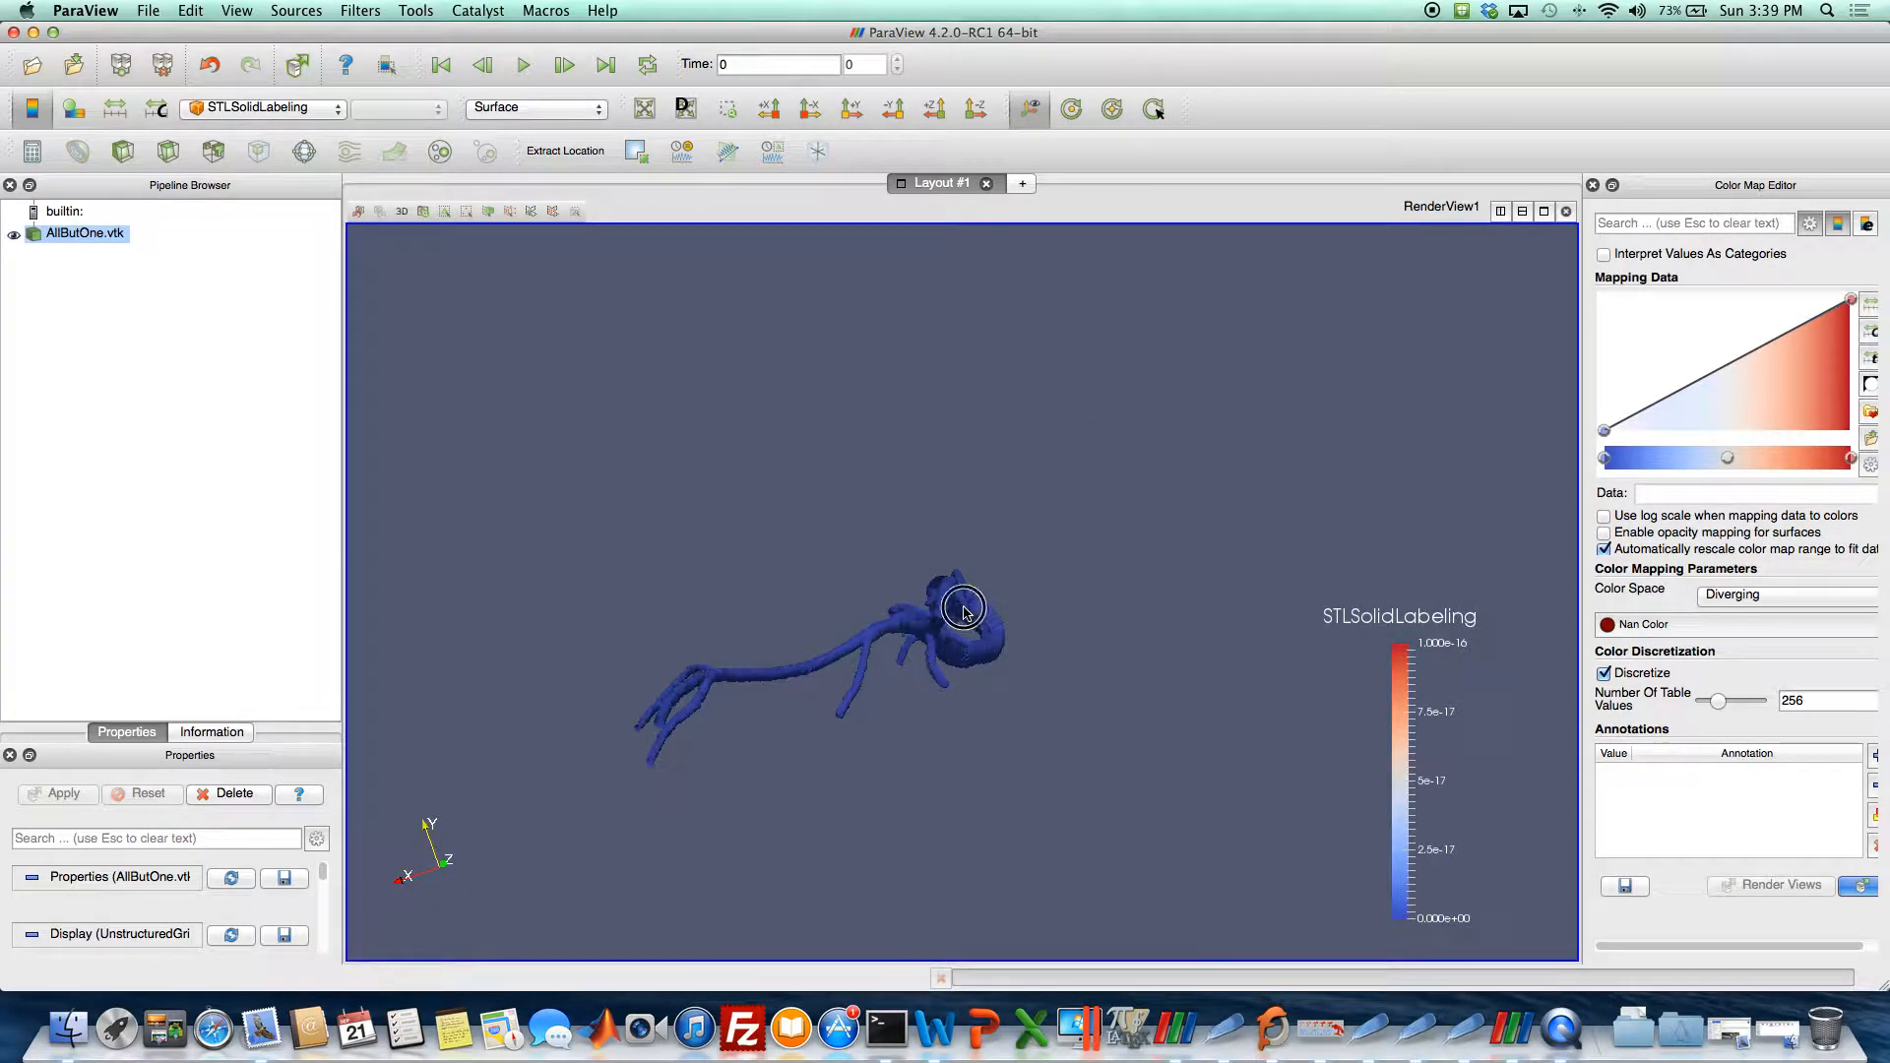
pyautogui.moveTo(965, 608); pyautogui.dragTo(1010, 551)
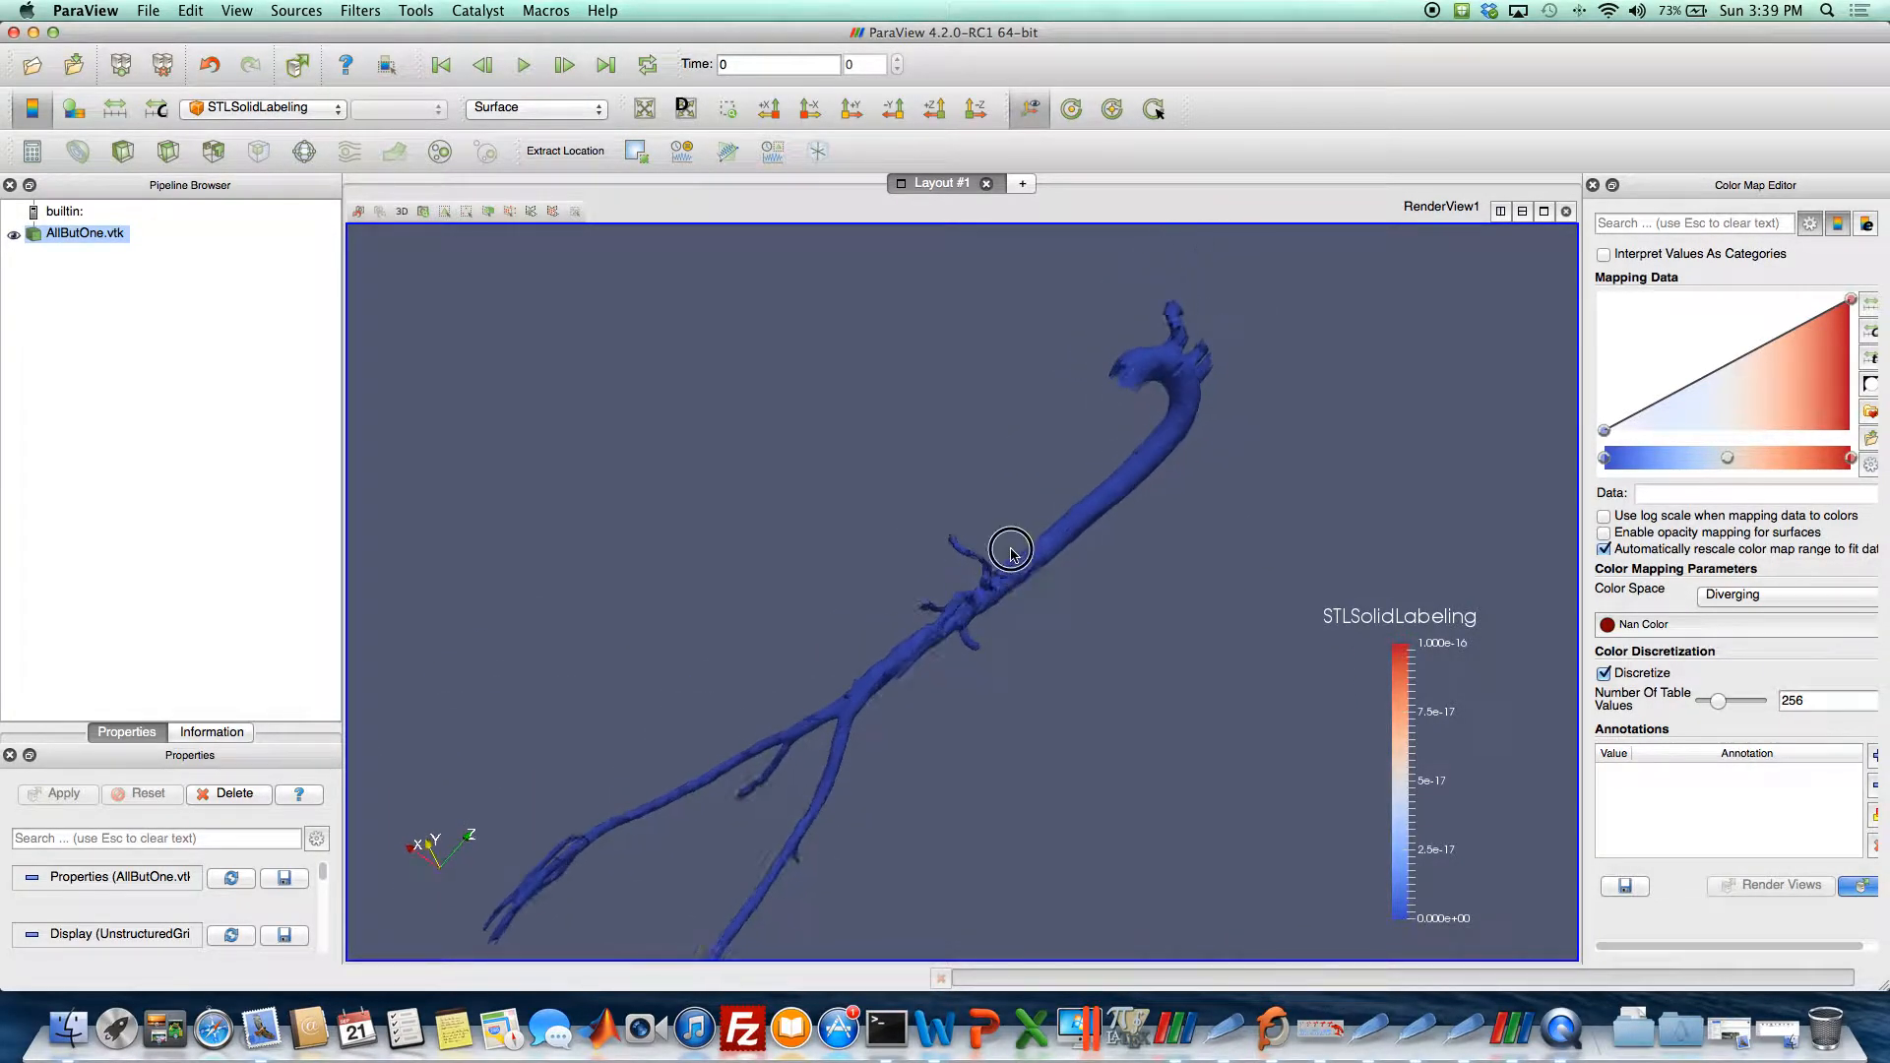
pyautogui.moveTo(1010, 549); pyautogui.dragTo(904, 745)
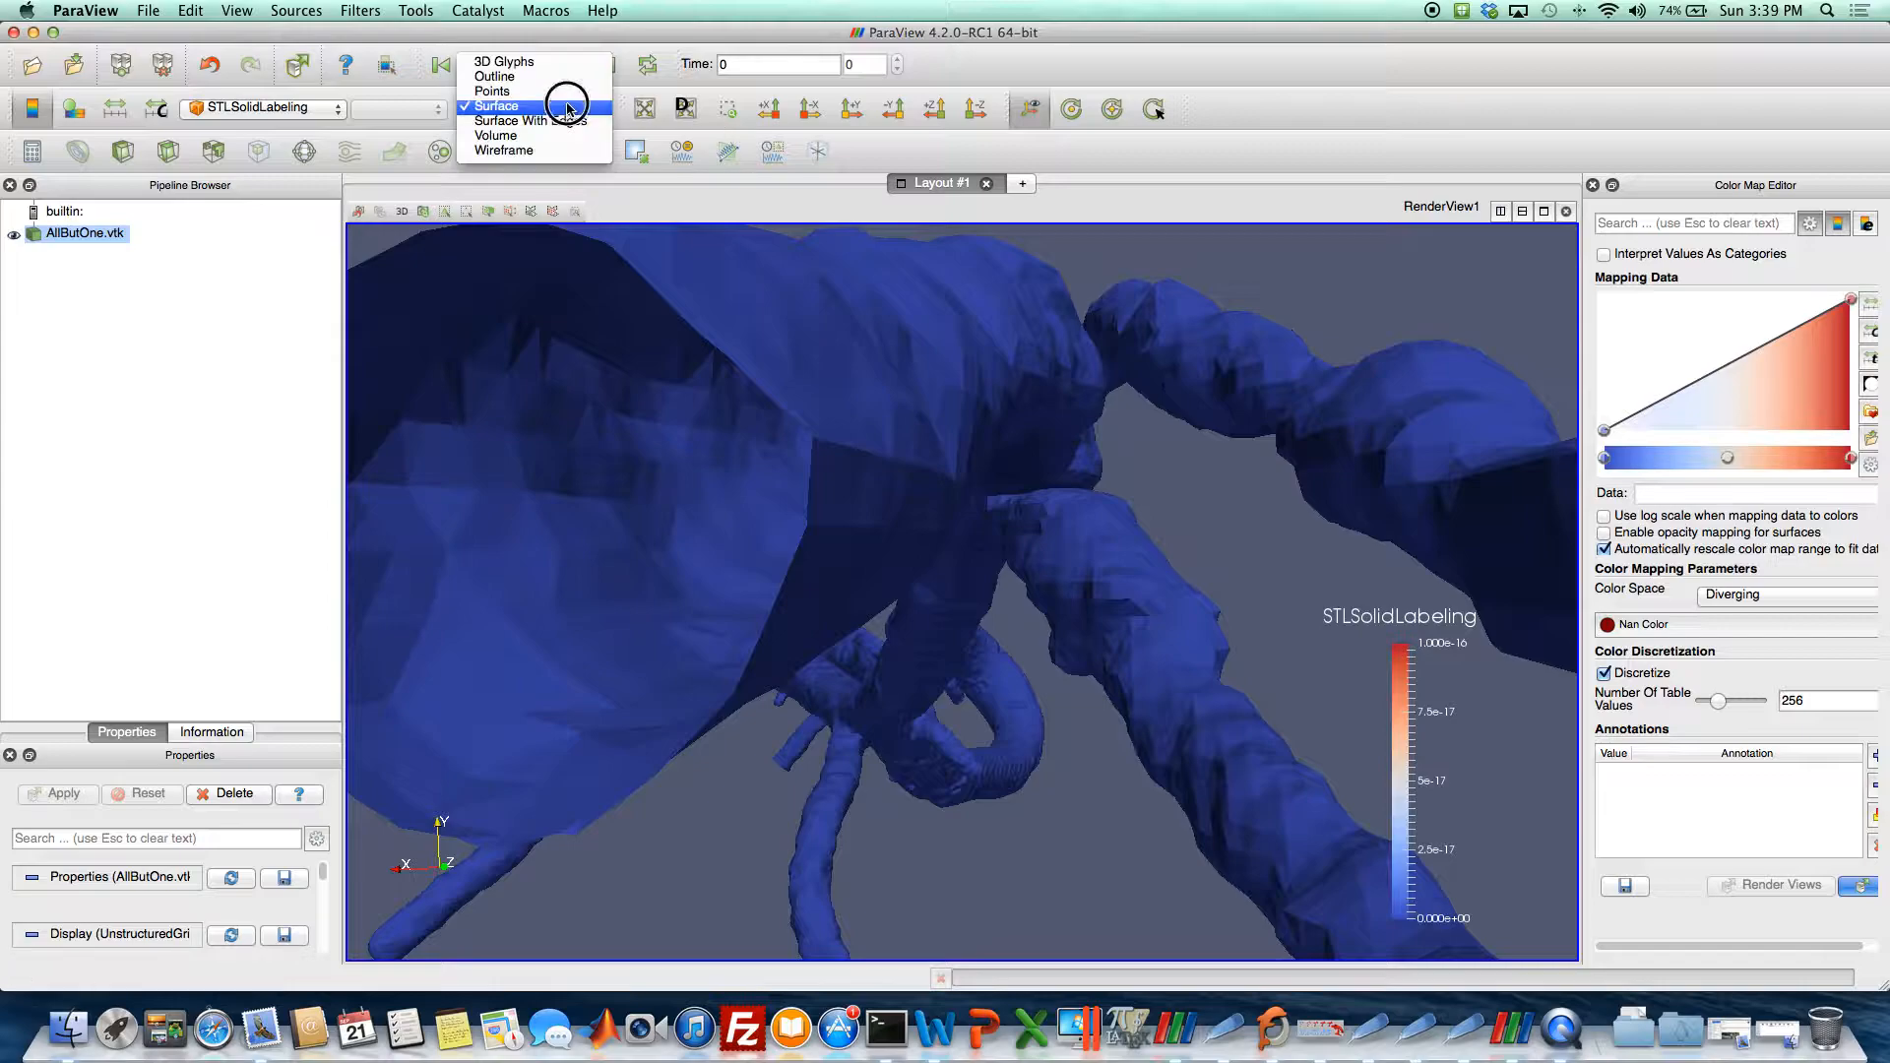
pyautogui.click(524, 120)
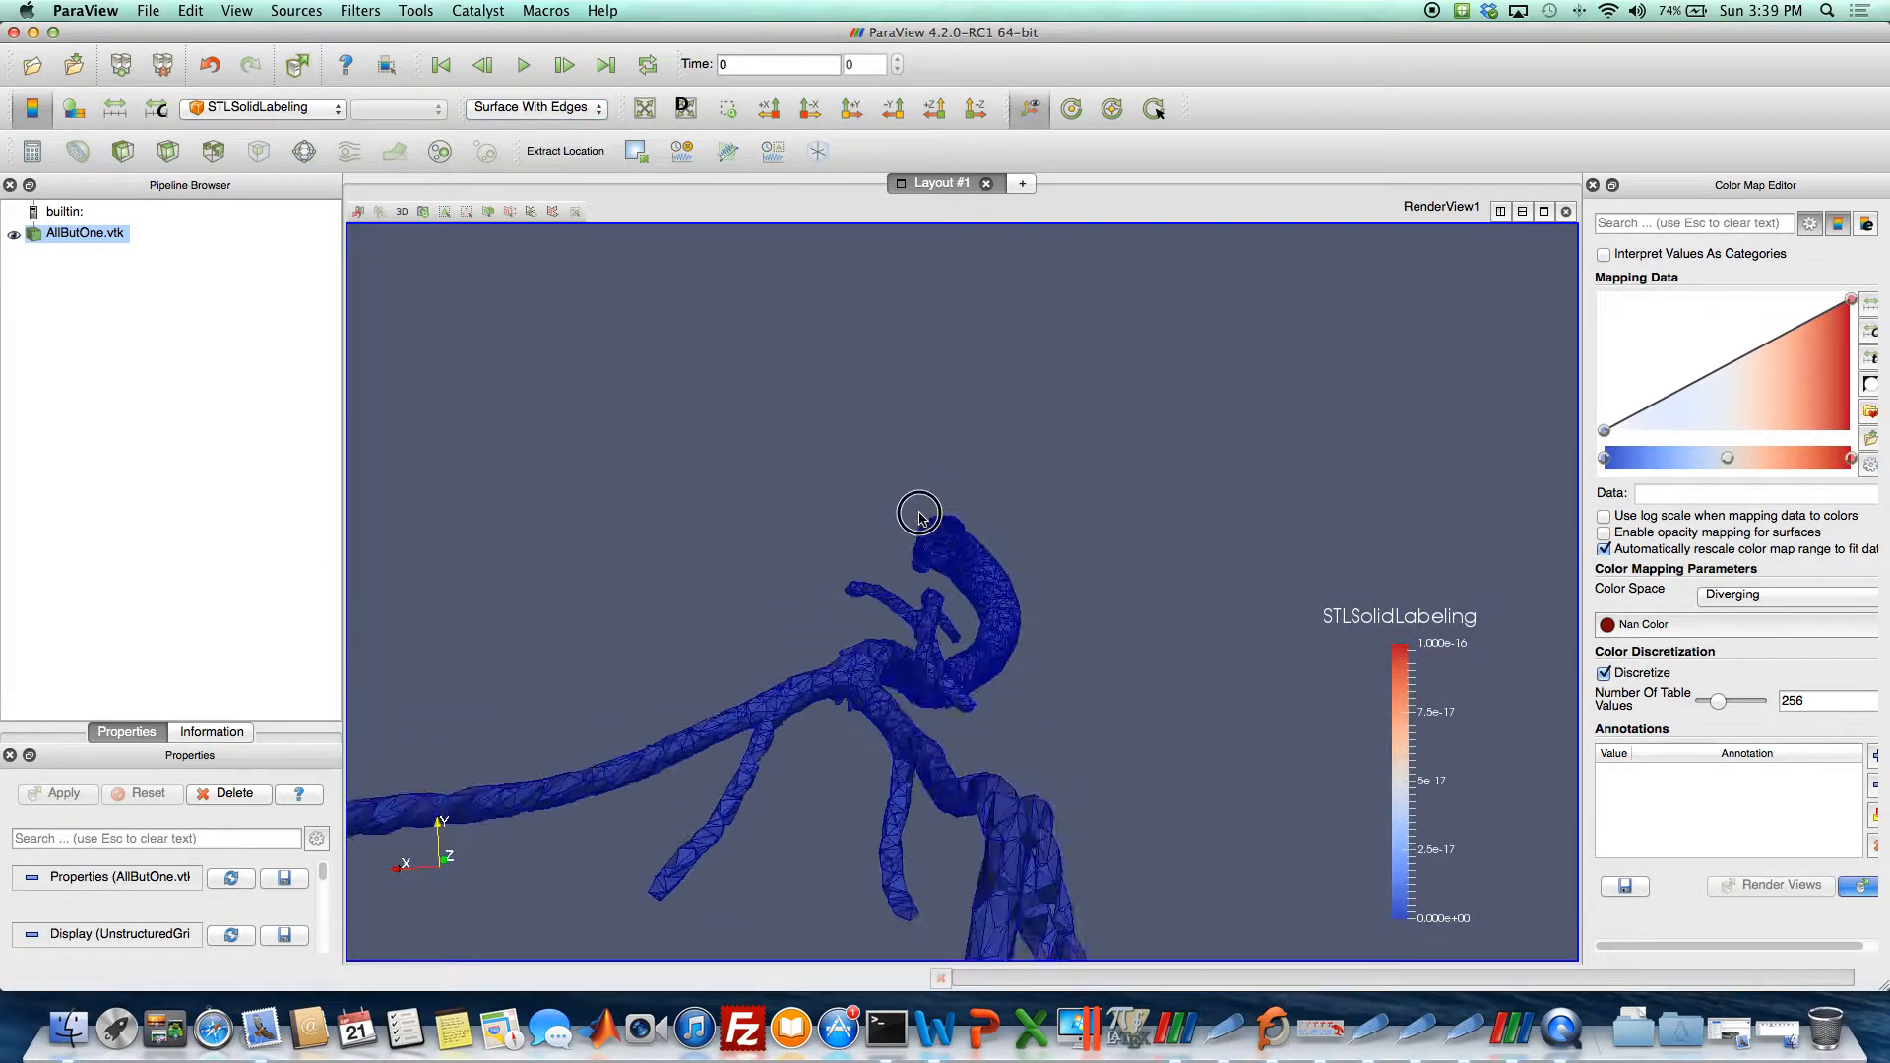
# Add a Clip filter to AllButOne.vtk and set its clip type to Box.
pyautogui.click(360, 11)
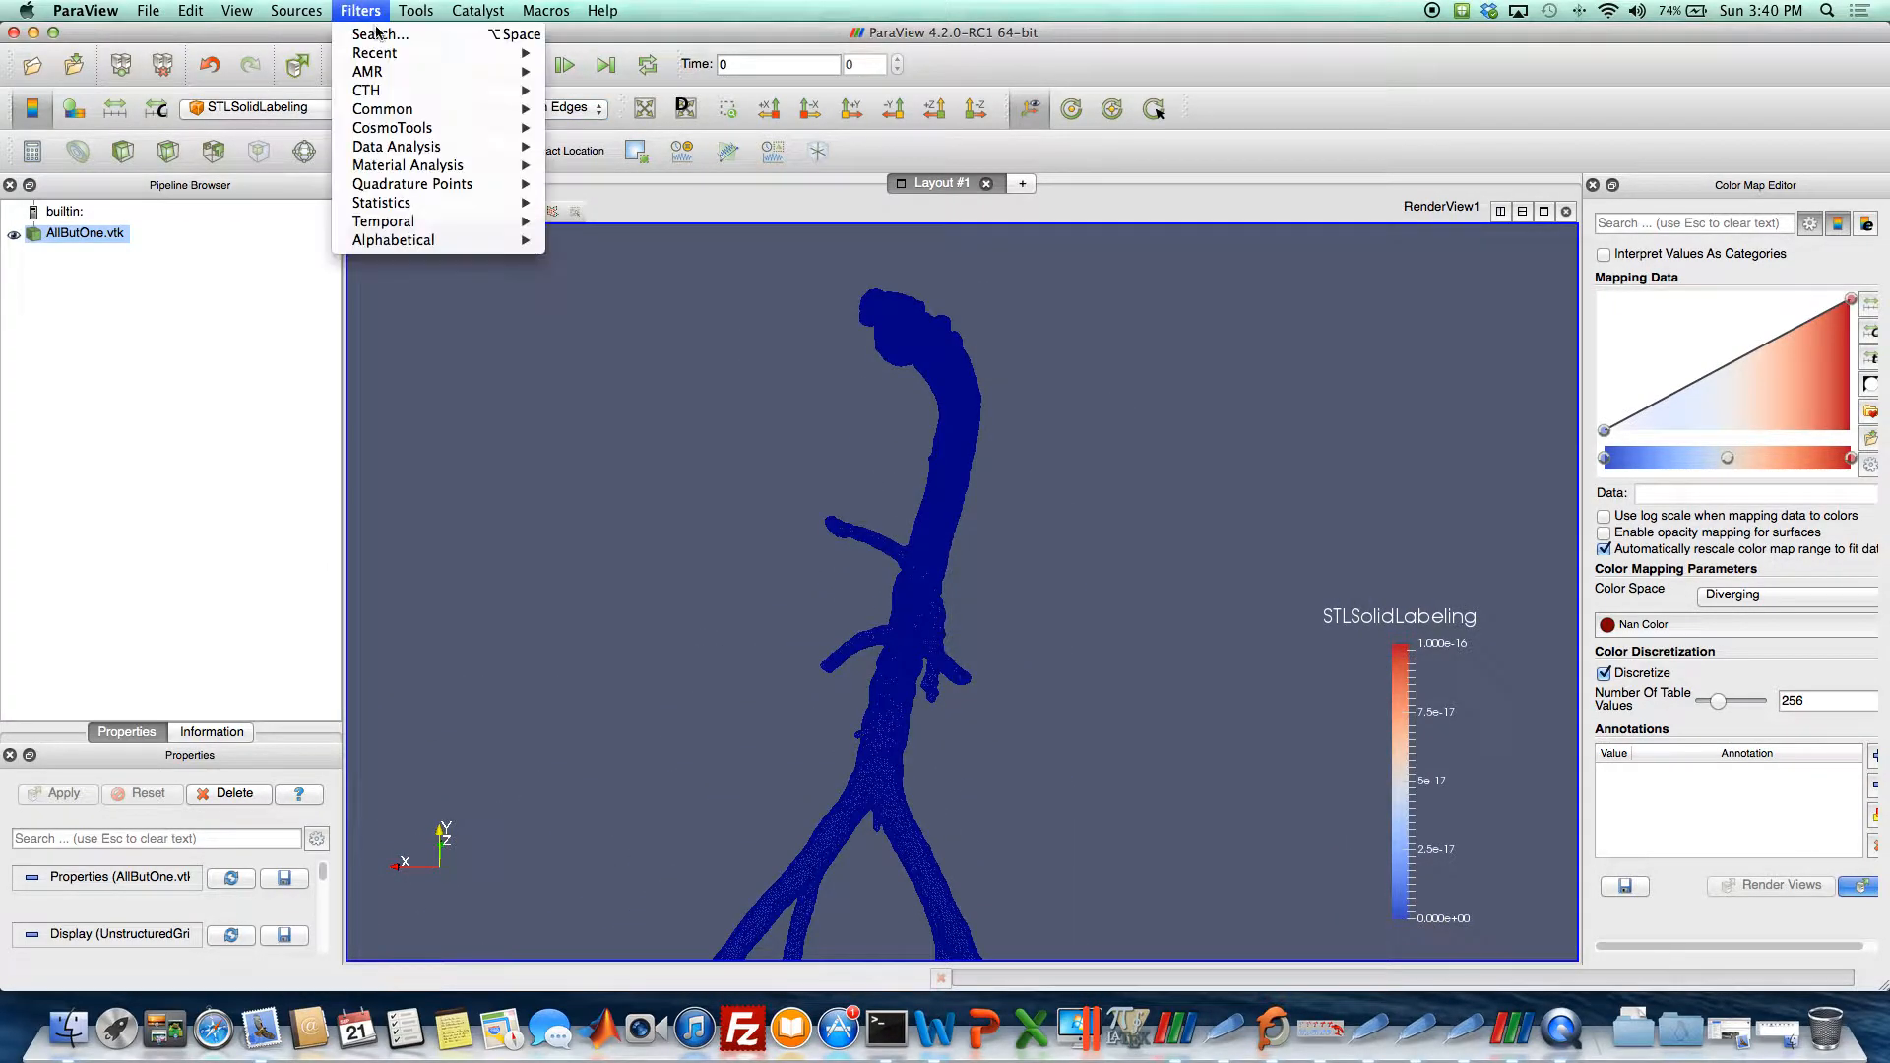
pyautogui.moveTo(375, 53)
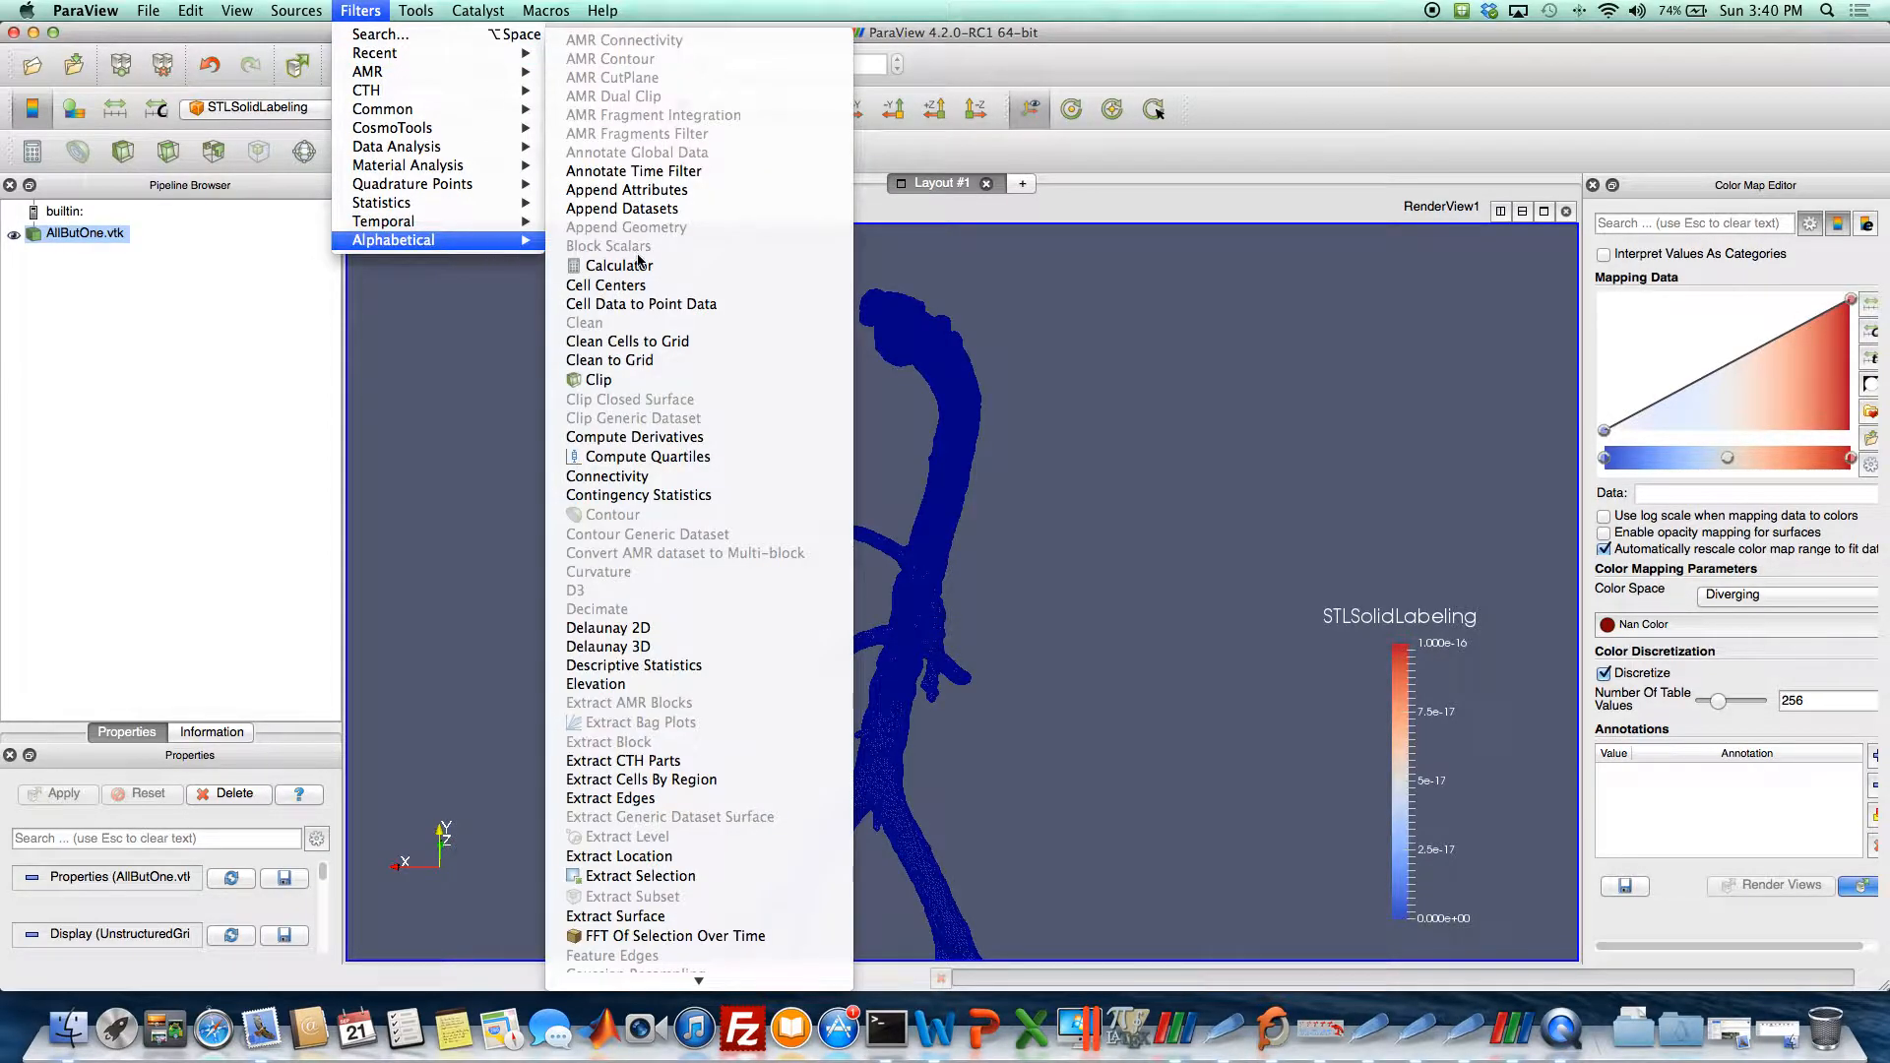
pyautogui.click(599, 380)
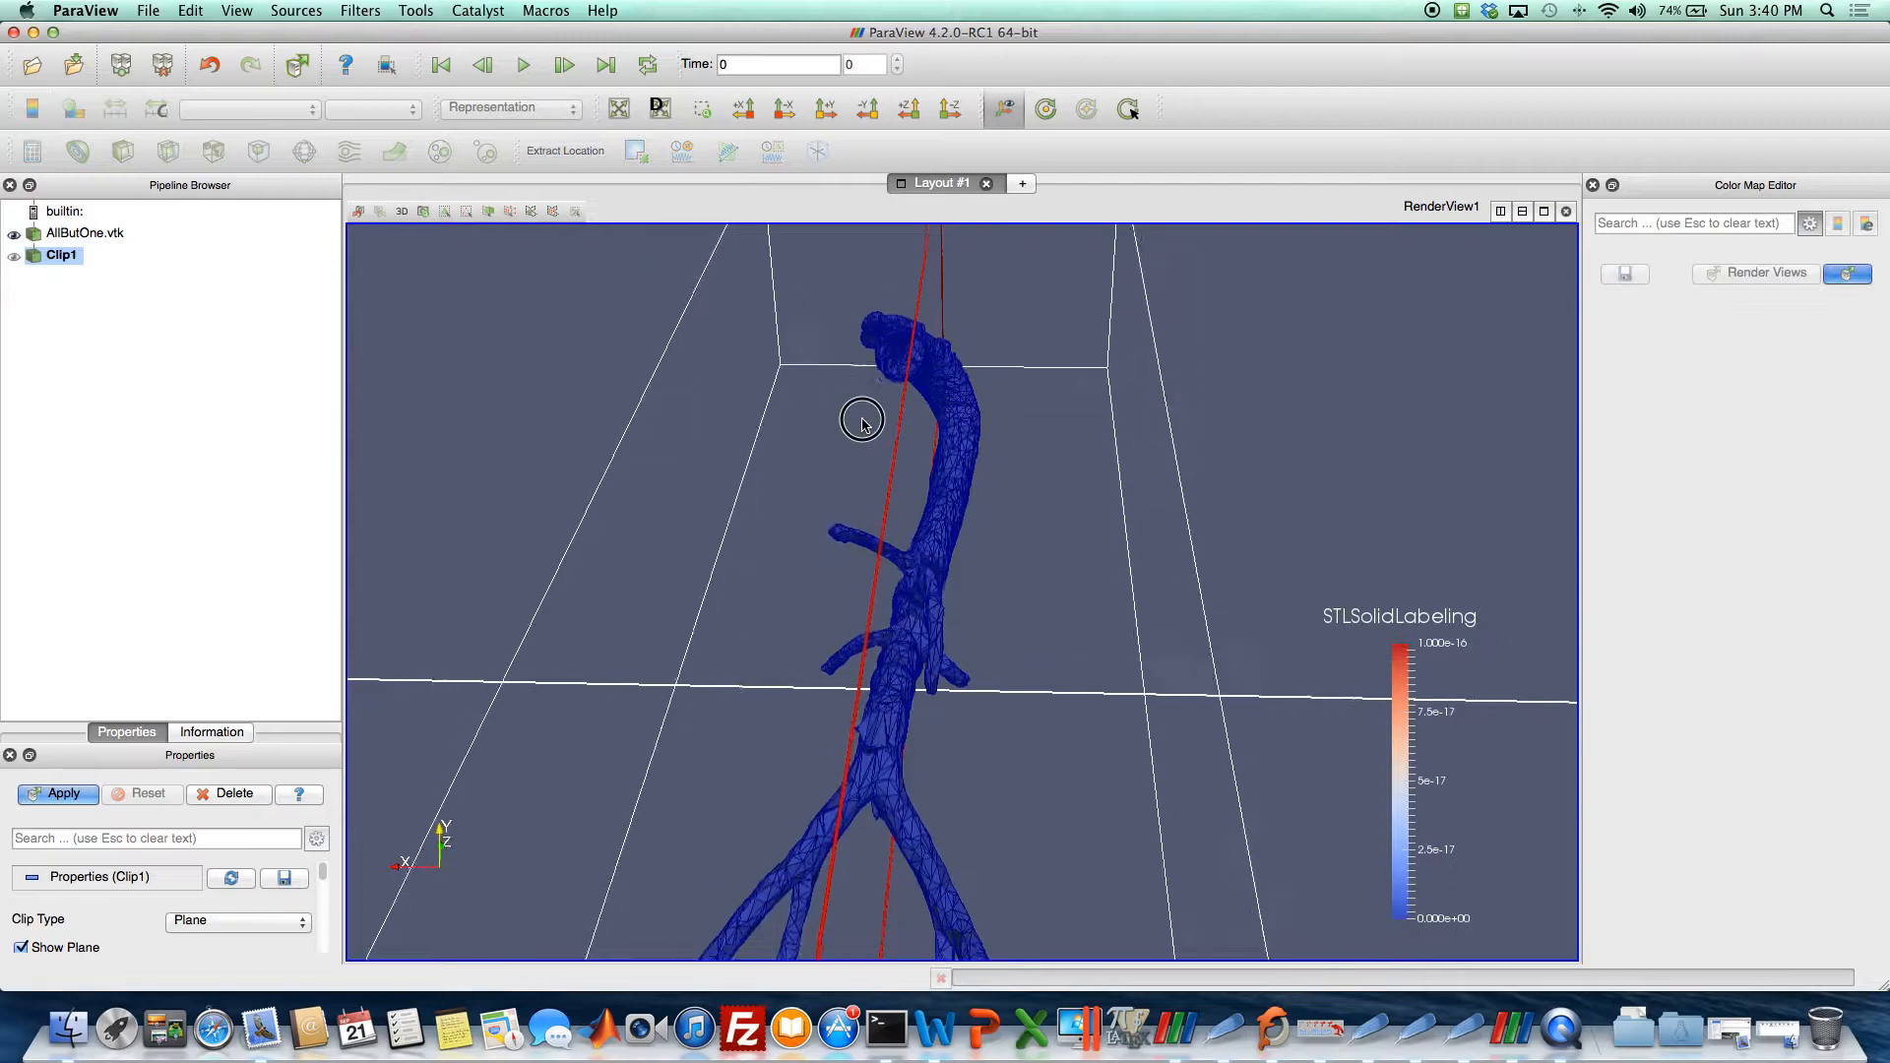
pyautogui.click(237, 919)
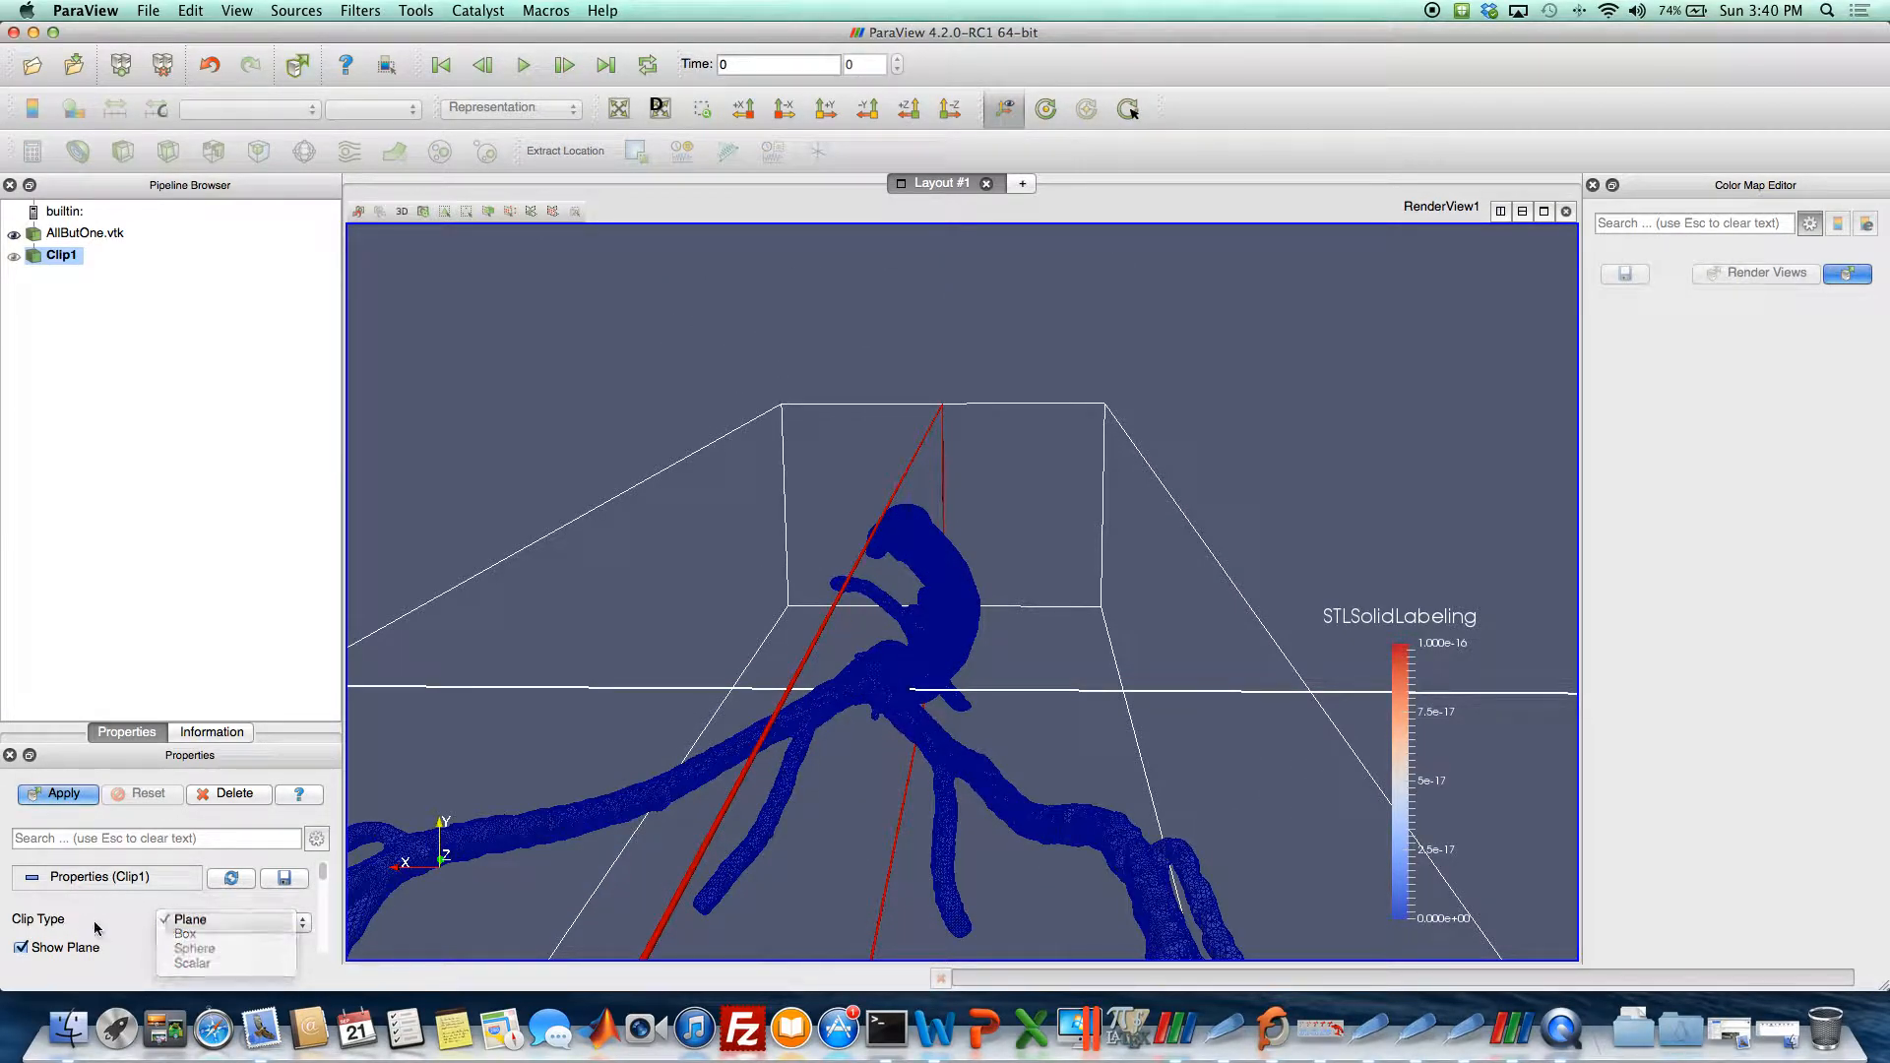
pyautogui.click(184, 934)
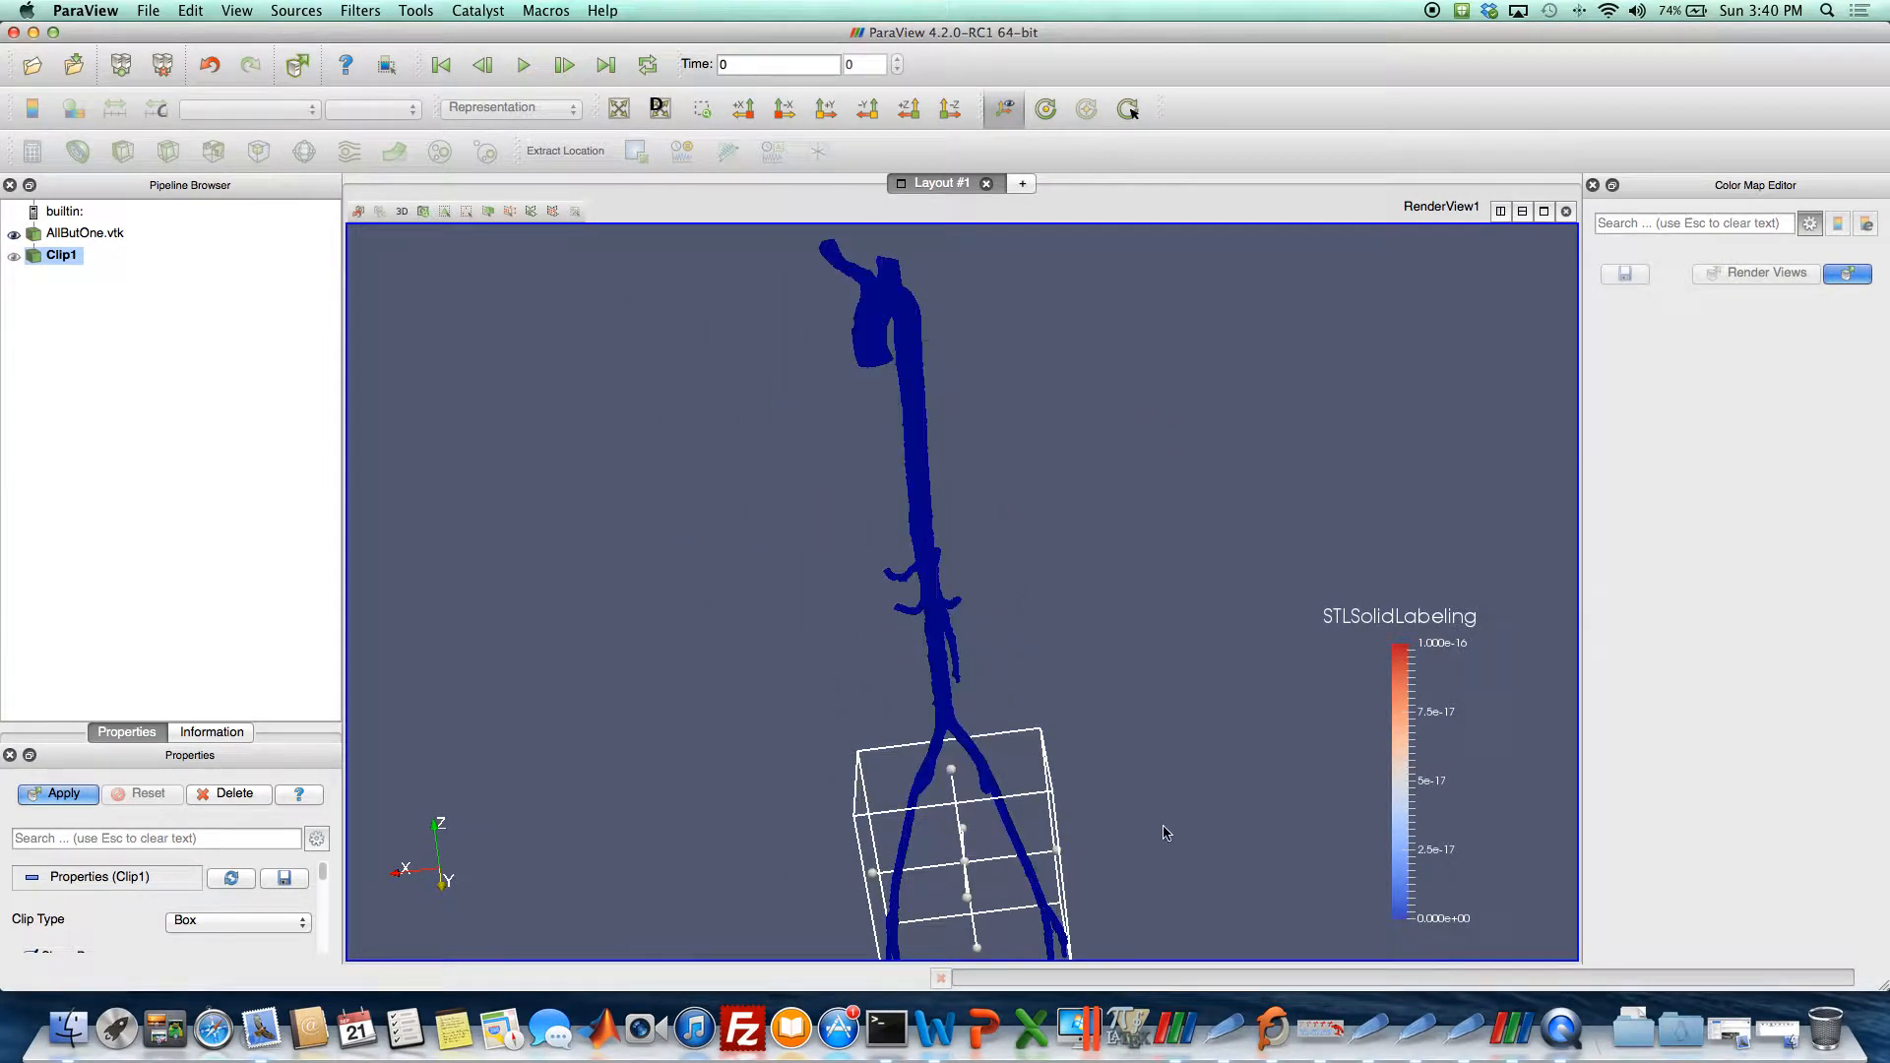
# Reshape and shrink the clipping box around the small vessel branch.
pyautogui.moveTo(952, 482); pyautogui.dragTo(940, 940)
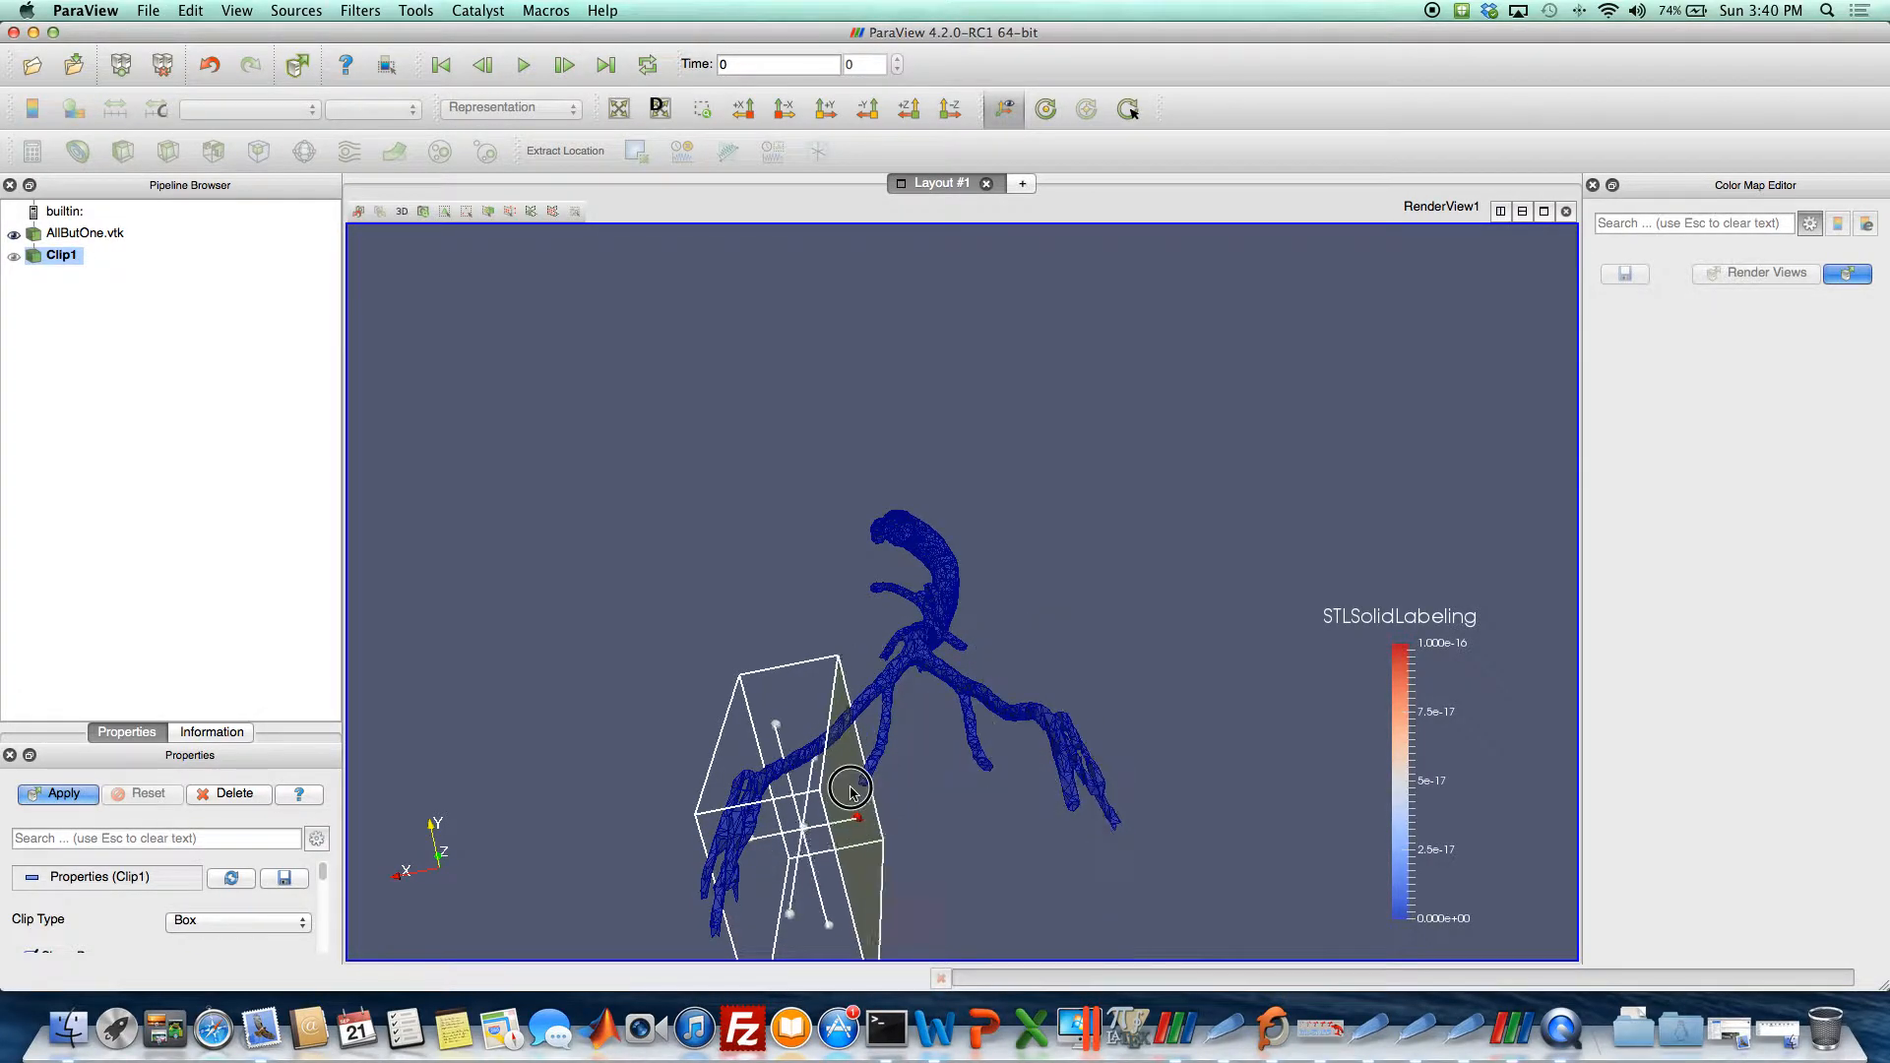
pyautogui.moveTo(850, 793); pyautogui.dragTo(838, 836)
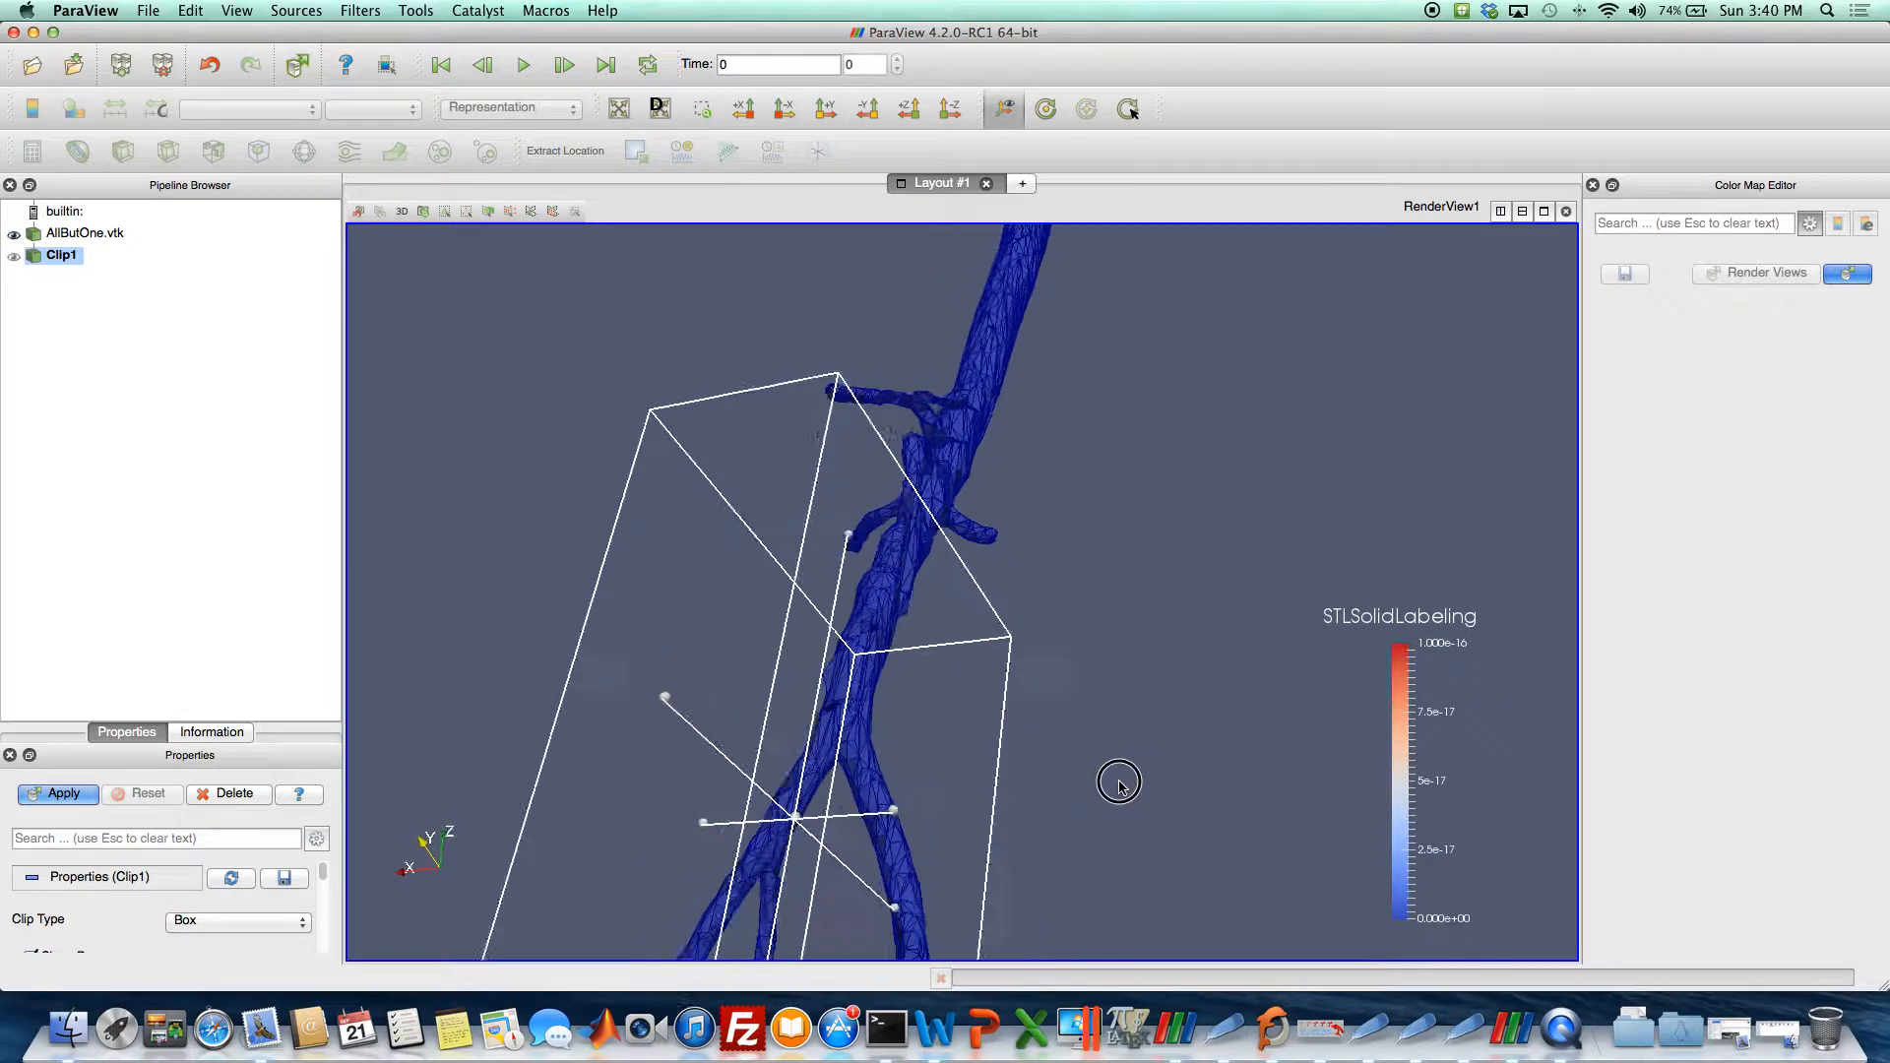
pyautogui.moveTo(1119, 781); pyautogui.dragTo(827, 838)
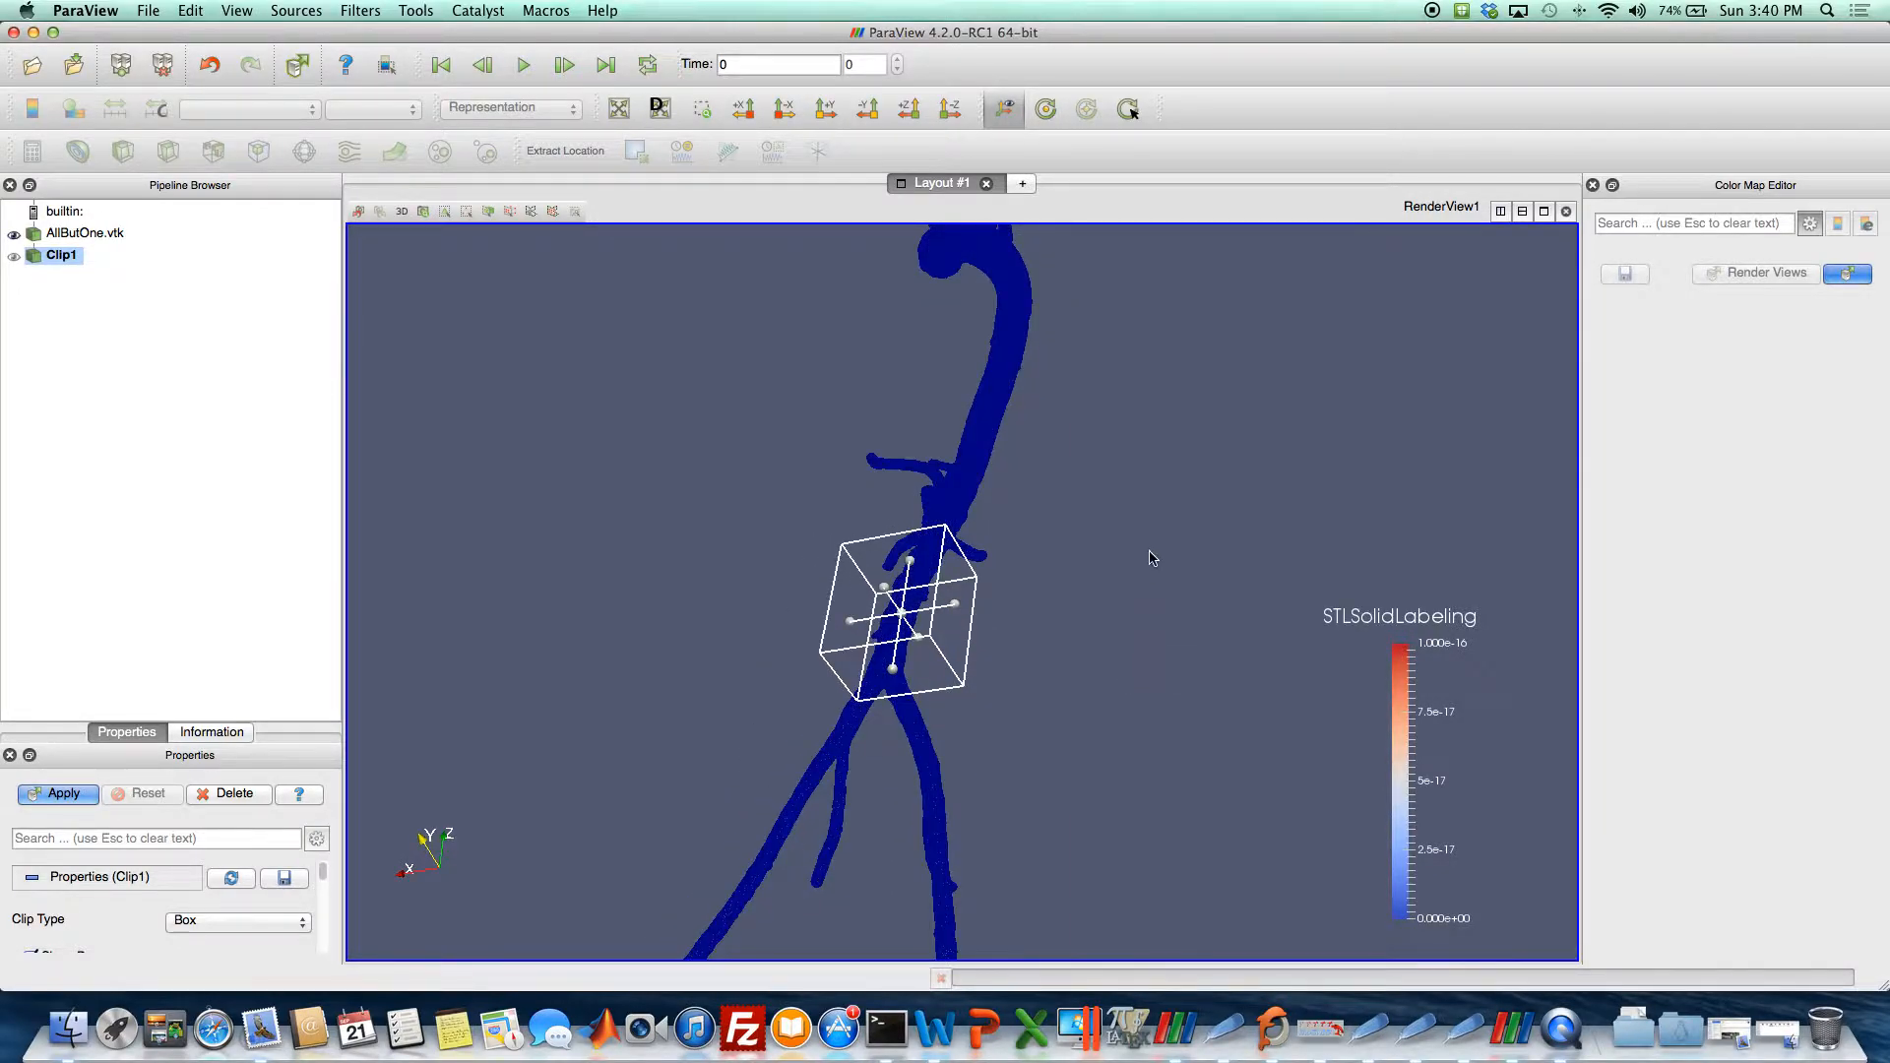
pyautogui.moveTo(1151, 557); pyautogui.dragTo(729, 614)
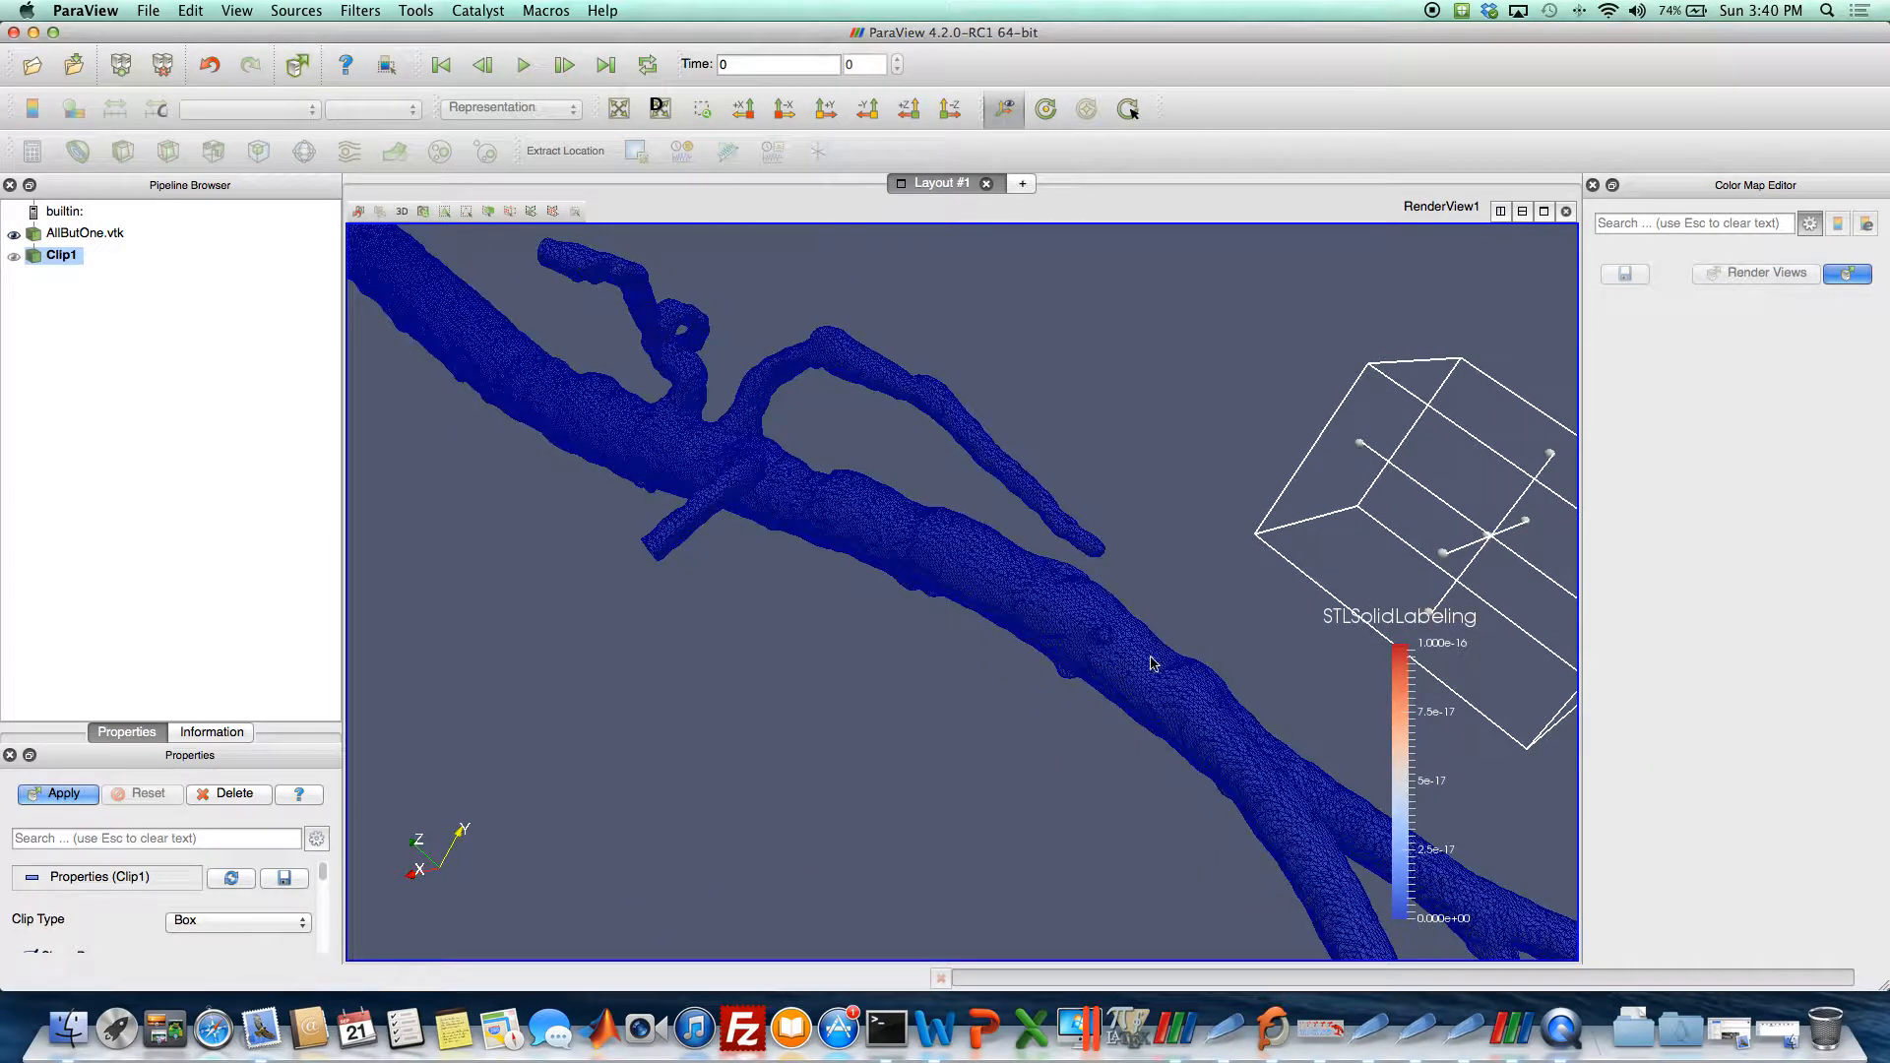
pyautogui.moveTo(1151, 663); pyautogui.dragTo(994, 725)
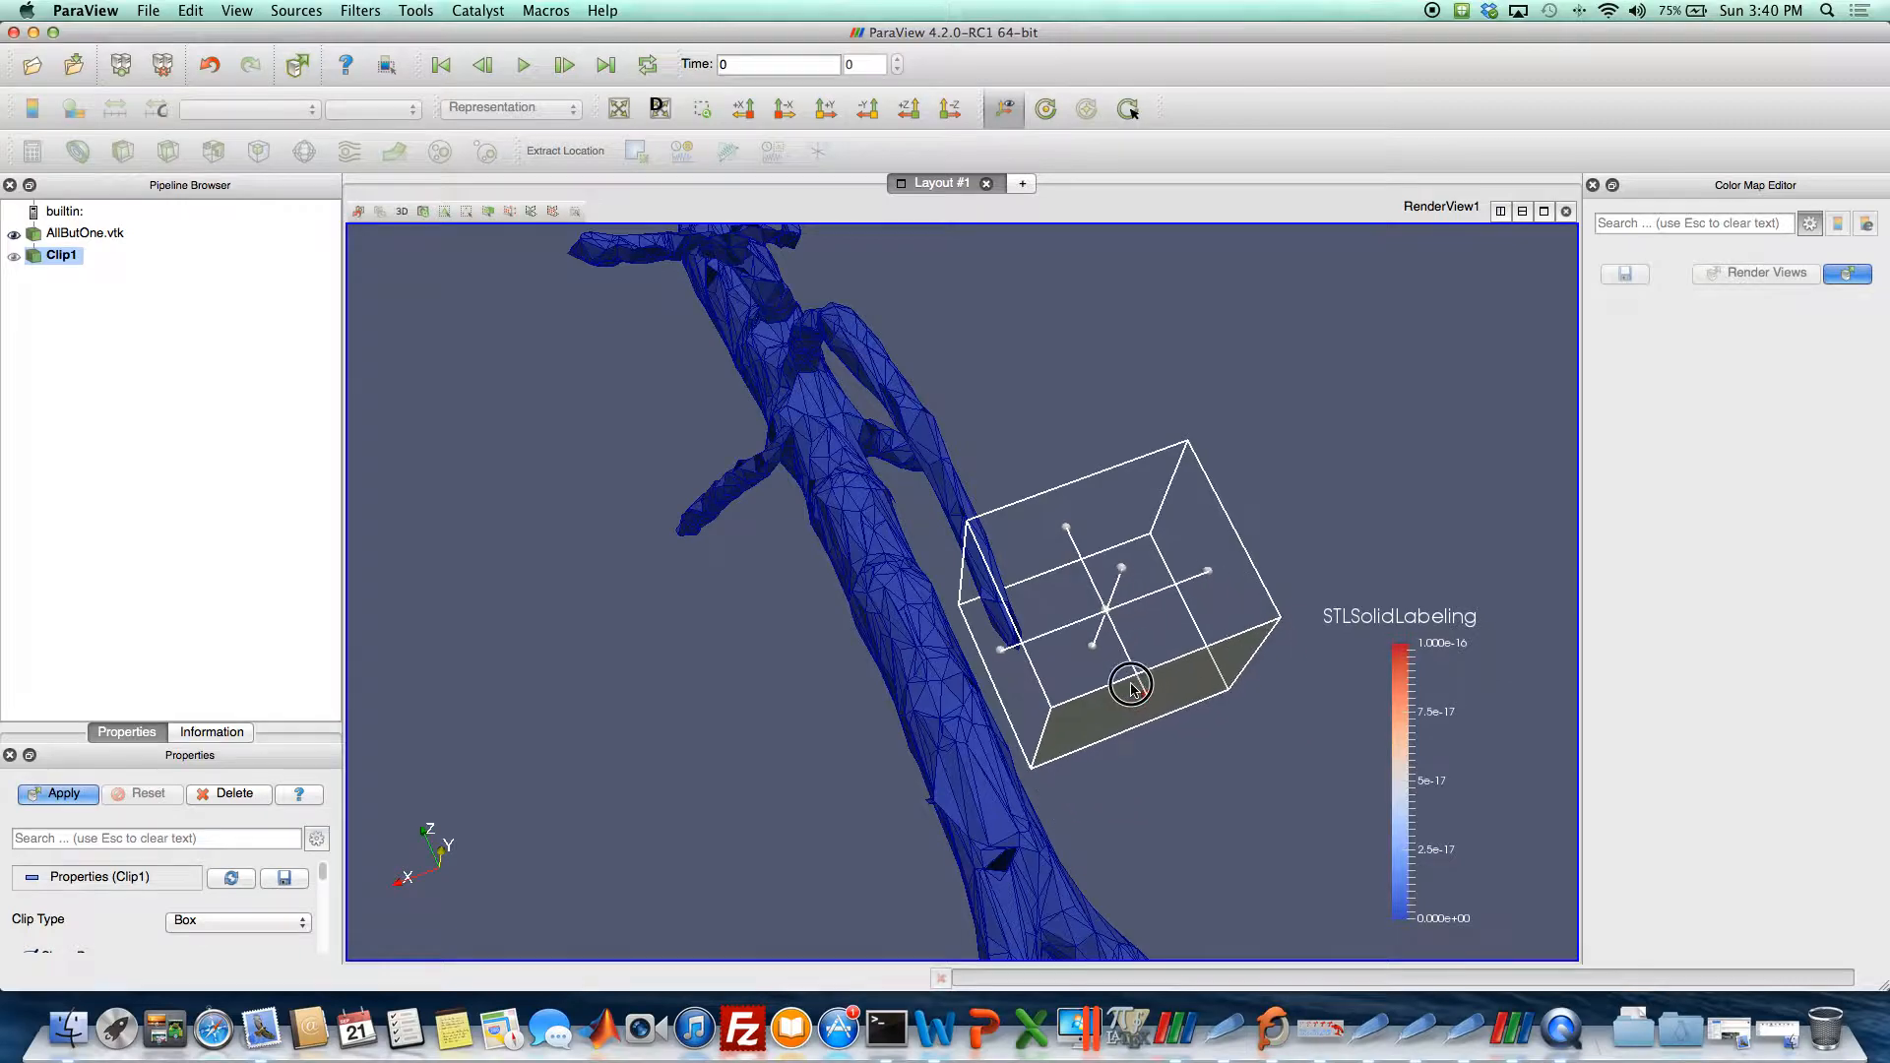
pyautogui.moveTo(1131, 686); pyautogui.dragTo(1132, 629)
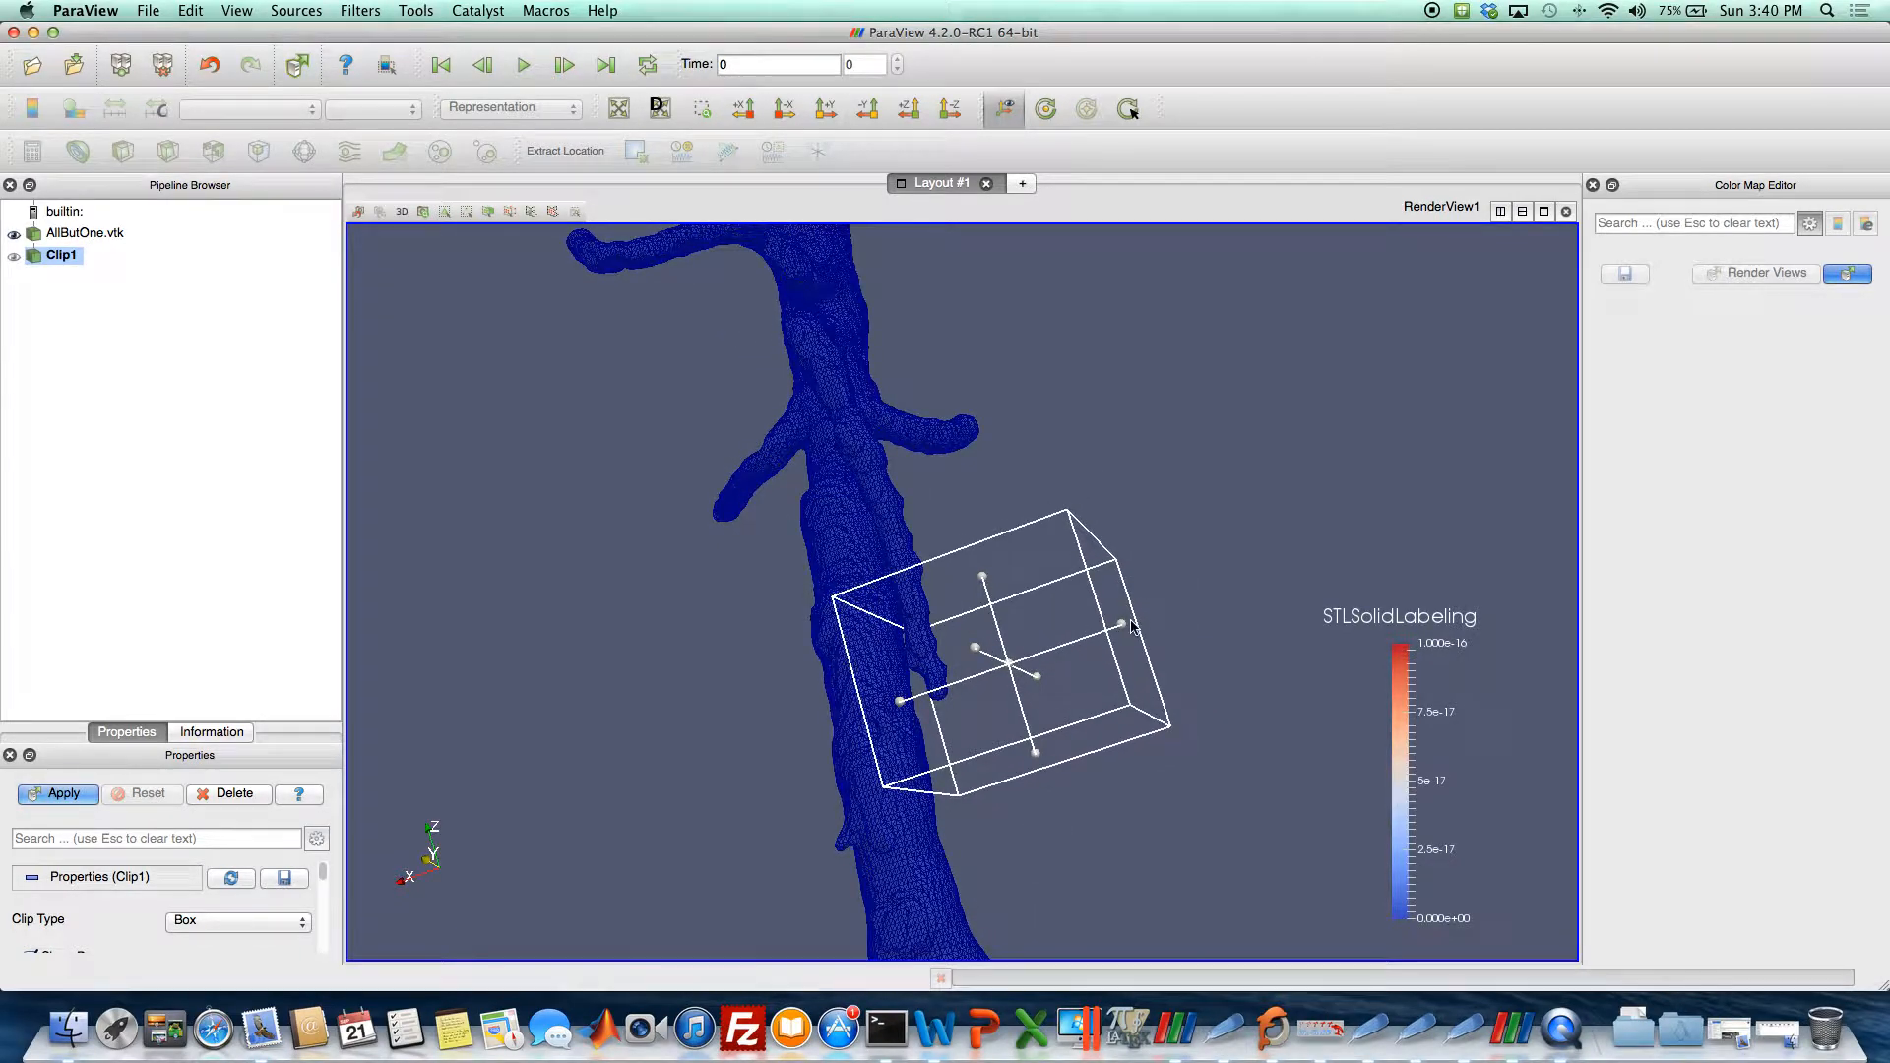
pyautogui.moveTo(1131, 627); pyautogui.dragTo(1079, 699)
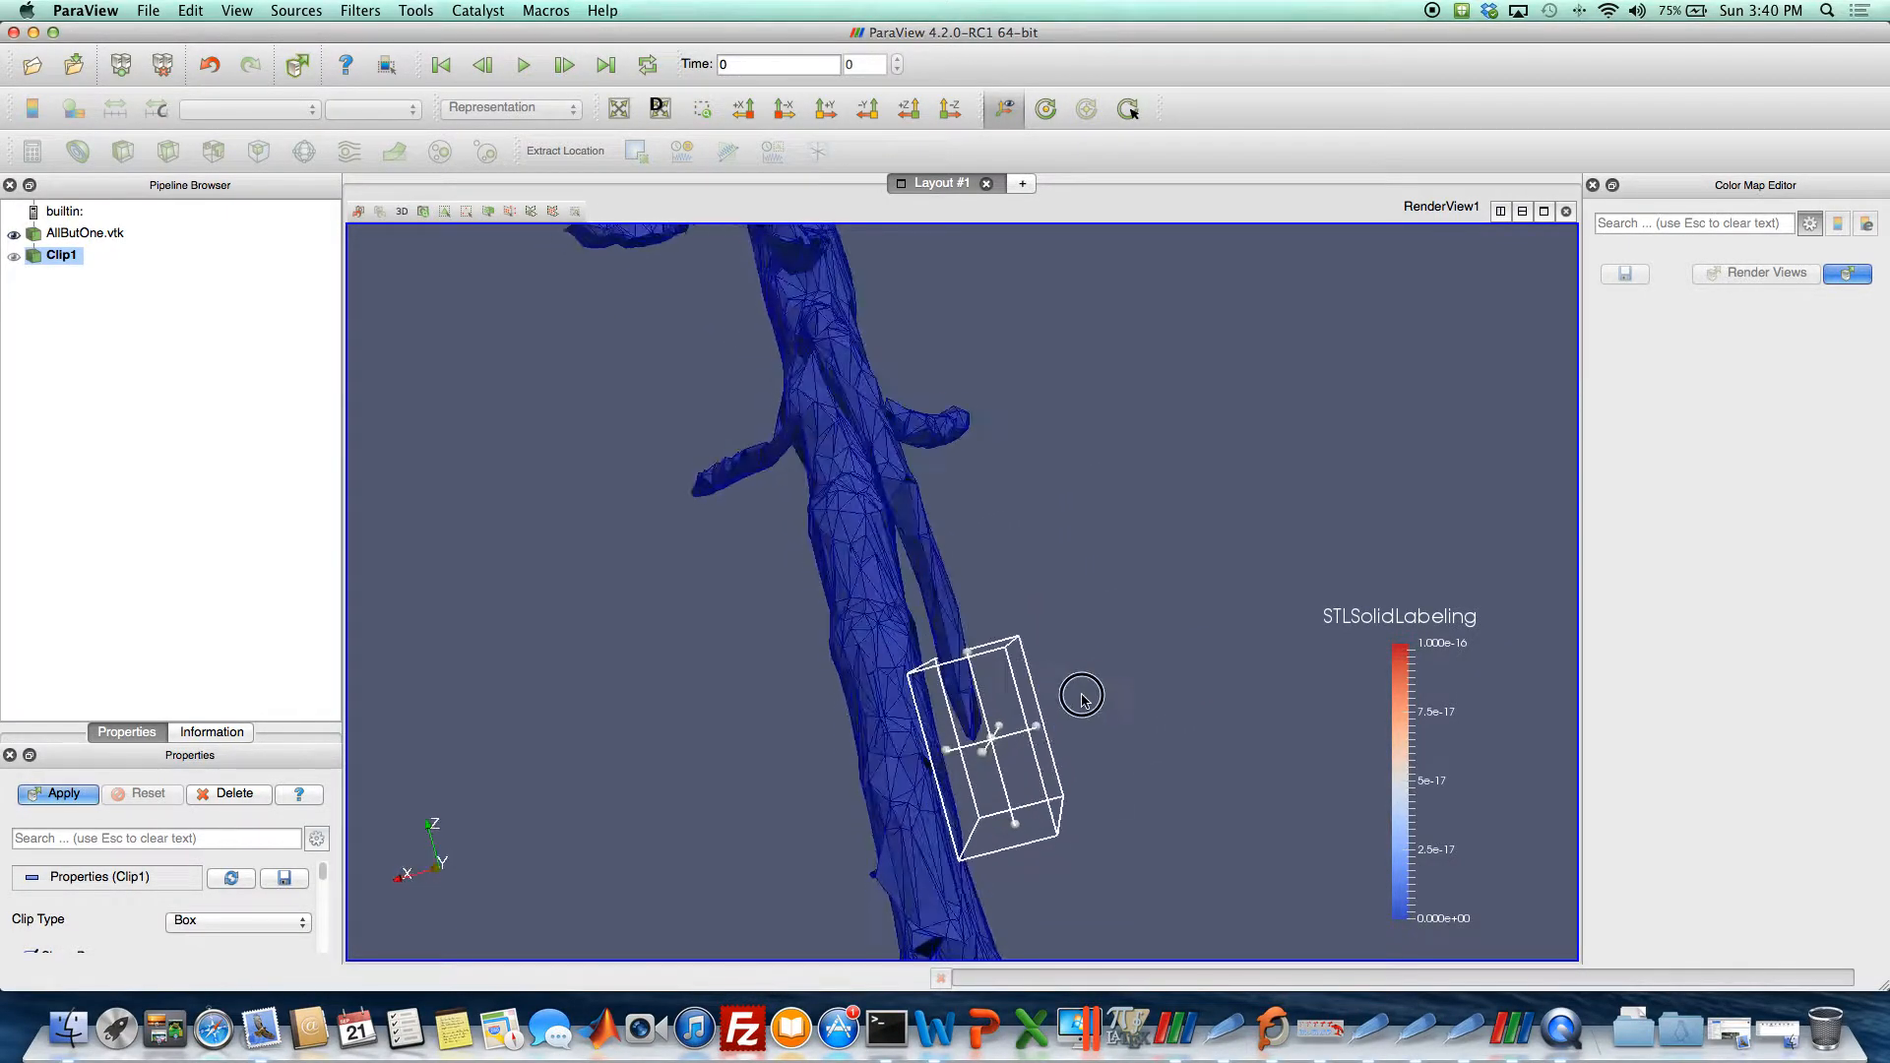
pyautogui.moveTo(1083, 699); pyautogui.dragTo(1001, 756)
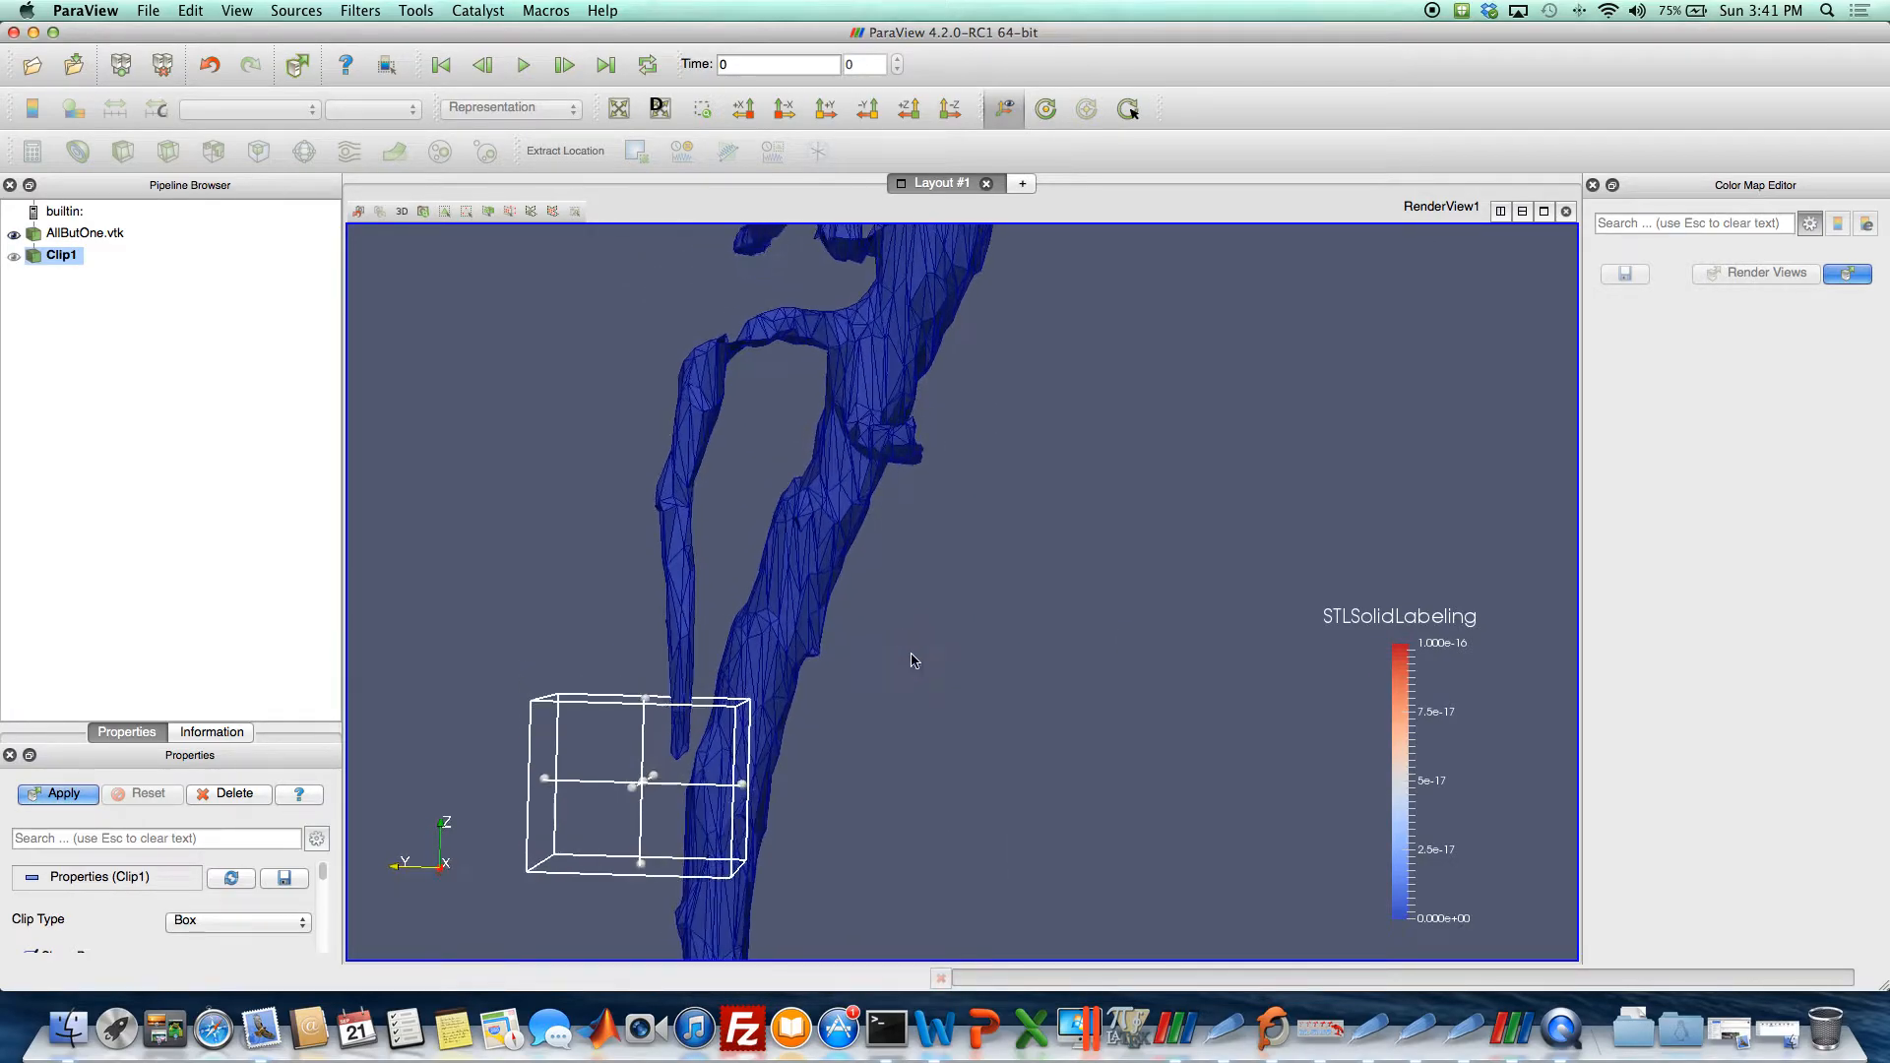
# Enlarge the box over the vessel, apply the Box clip, and inspect the cut opening.
pyautogui.moveTo(912, 660); pyautogui.dragTo(976, 621)
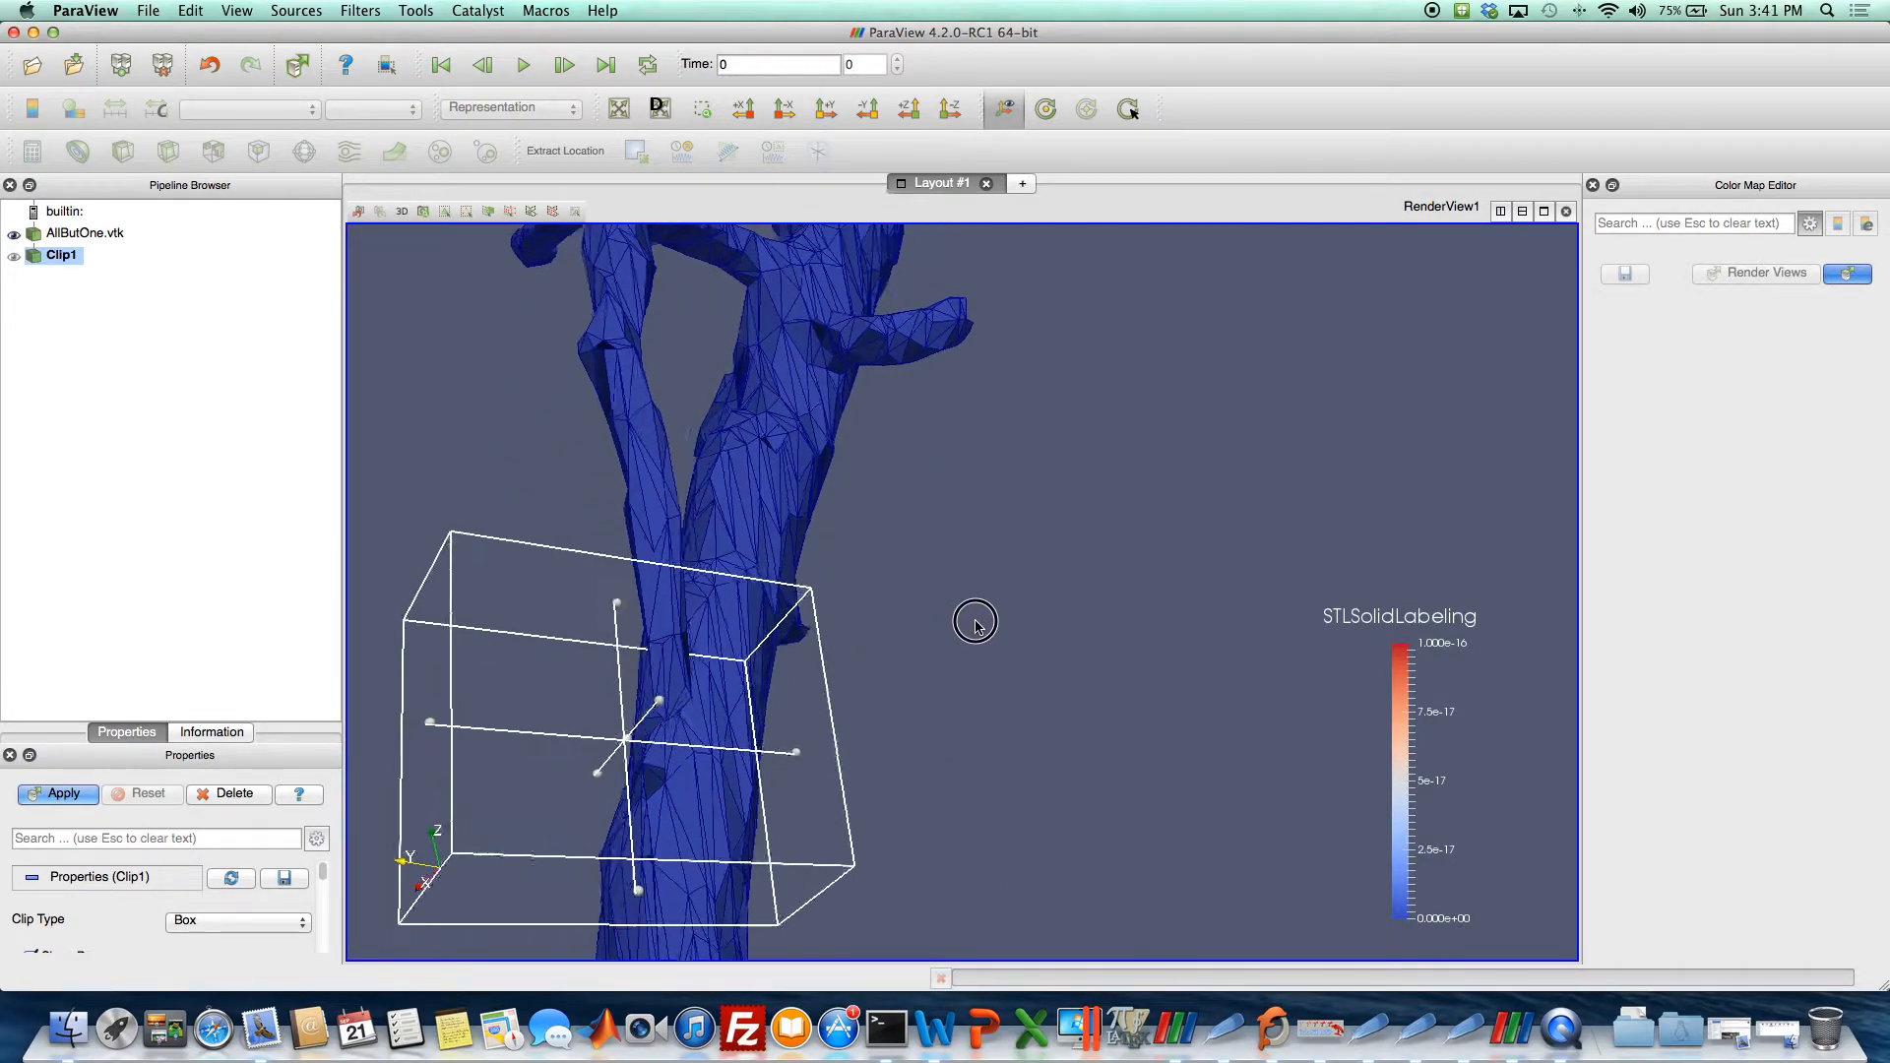
pyautogui.moveTo(976, 623); pyautogui.dragTo(1101, 579)
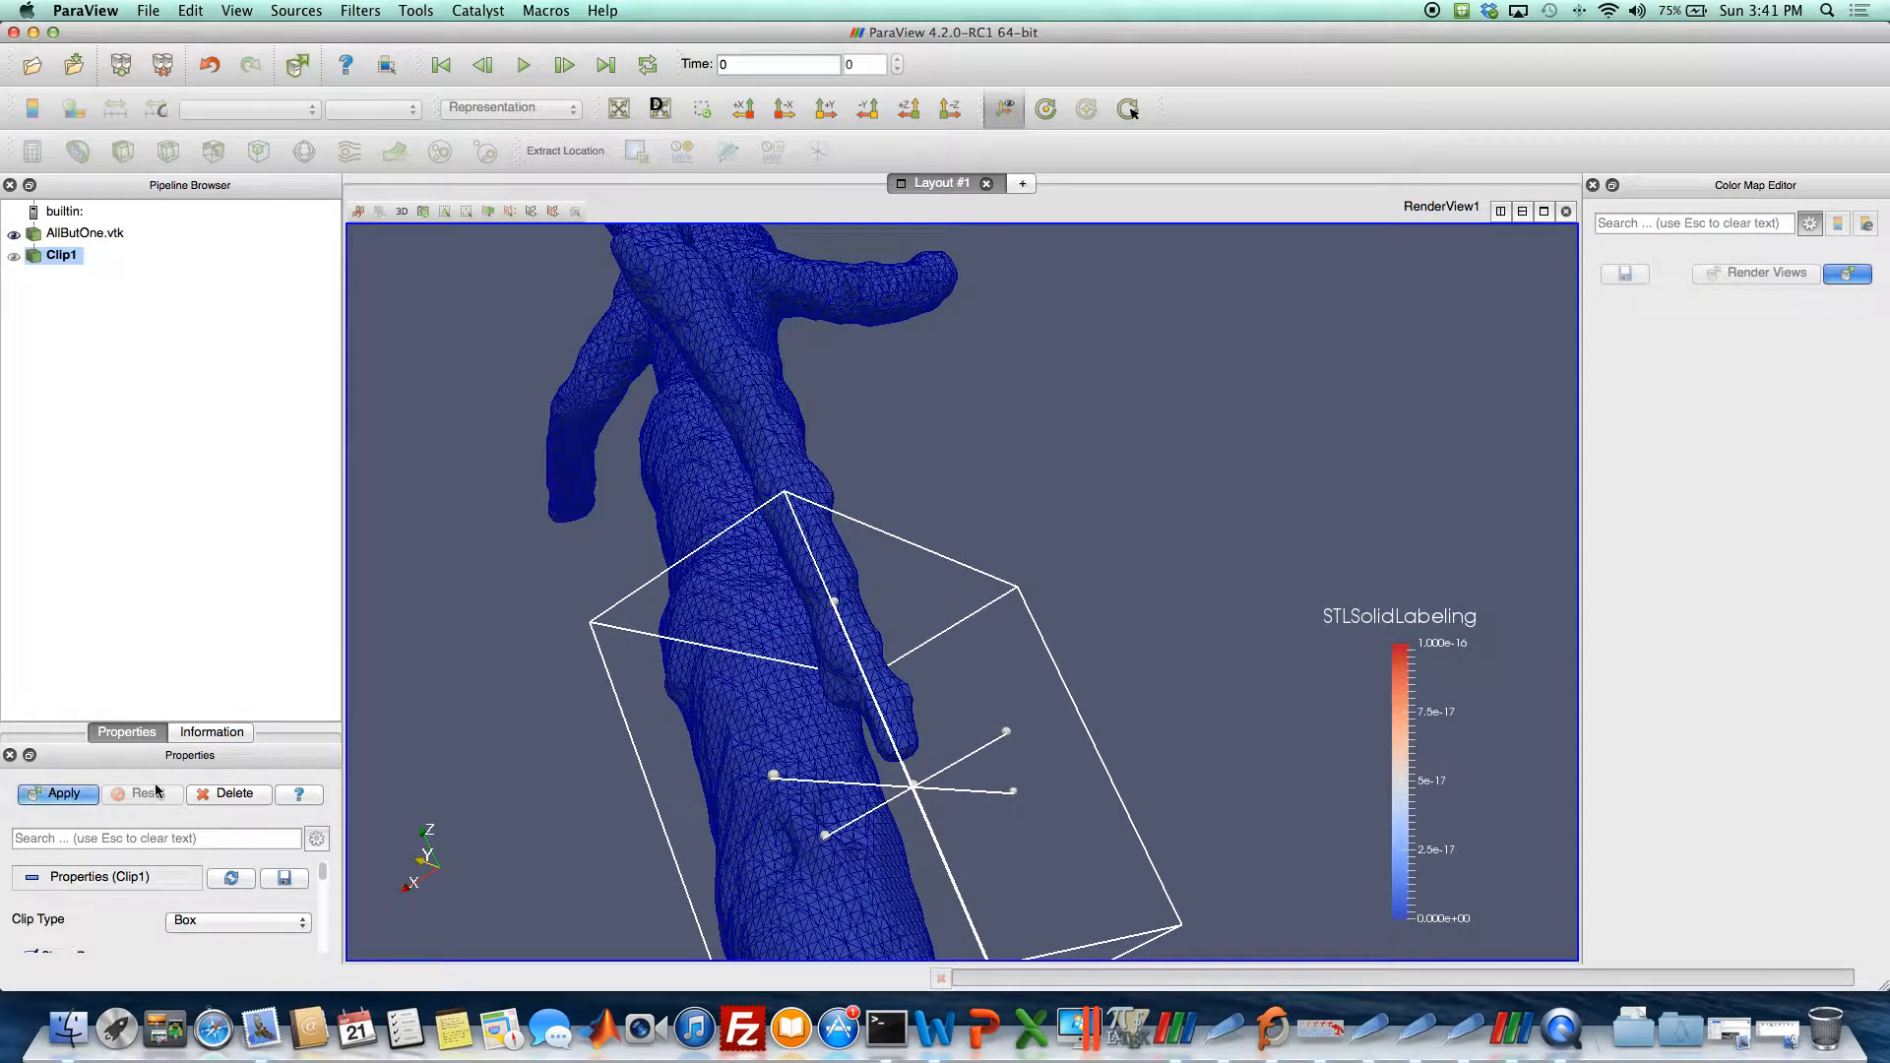
pyautogui.click(64, 793)
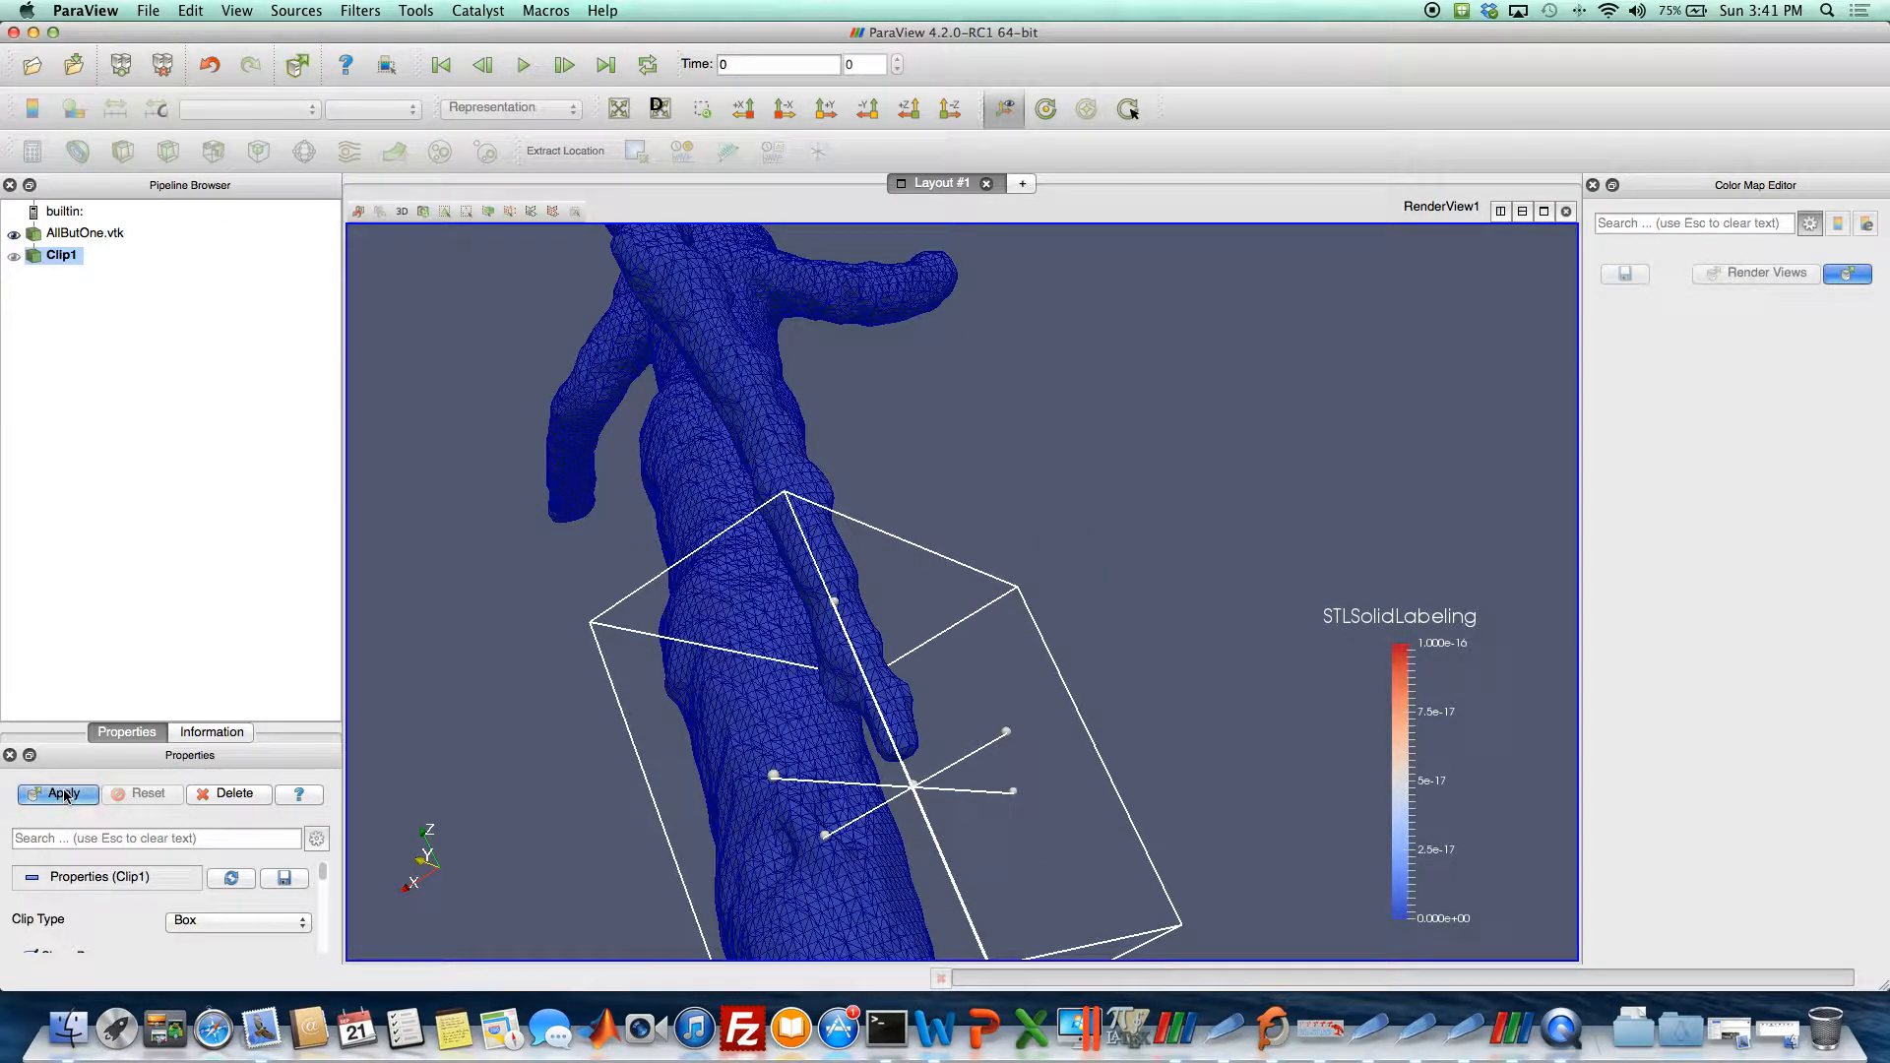
pyautogui.click(57, 794)
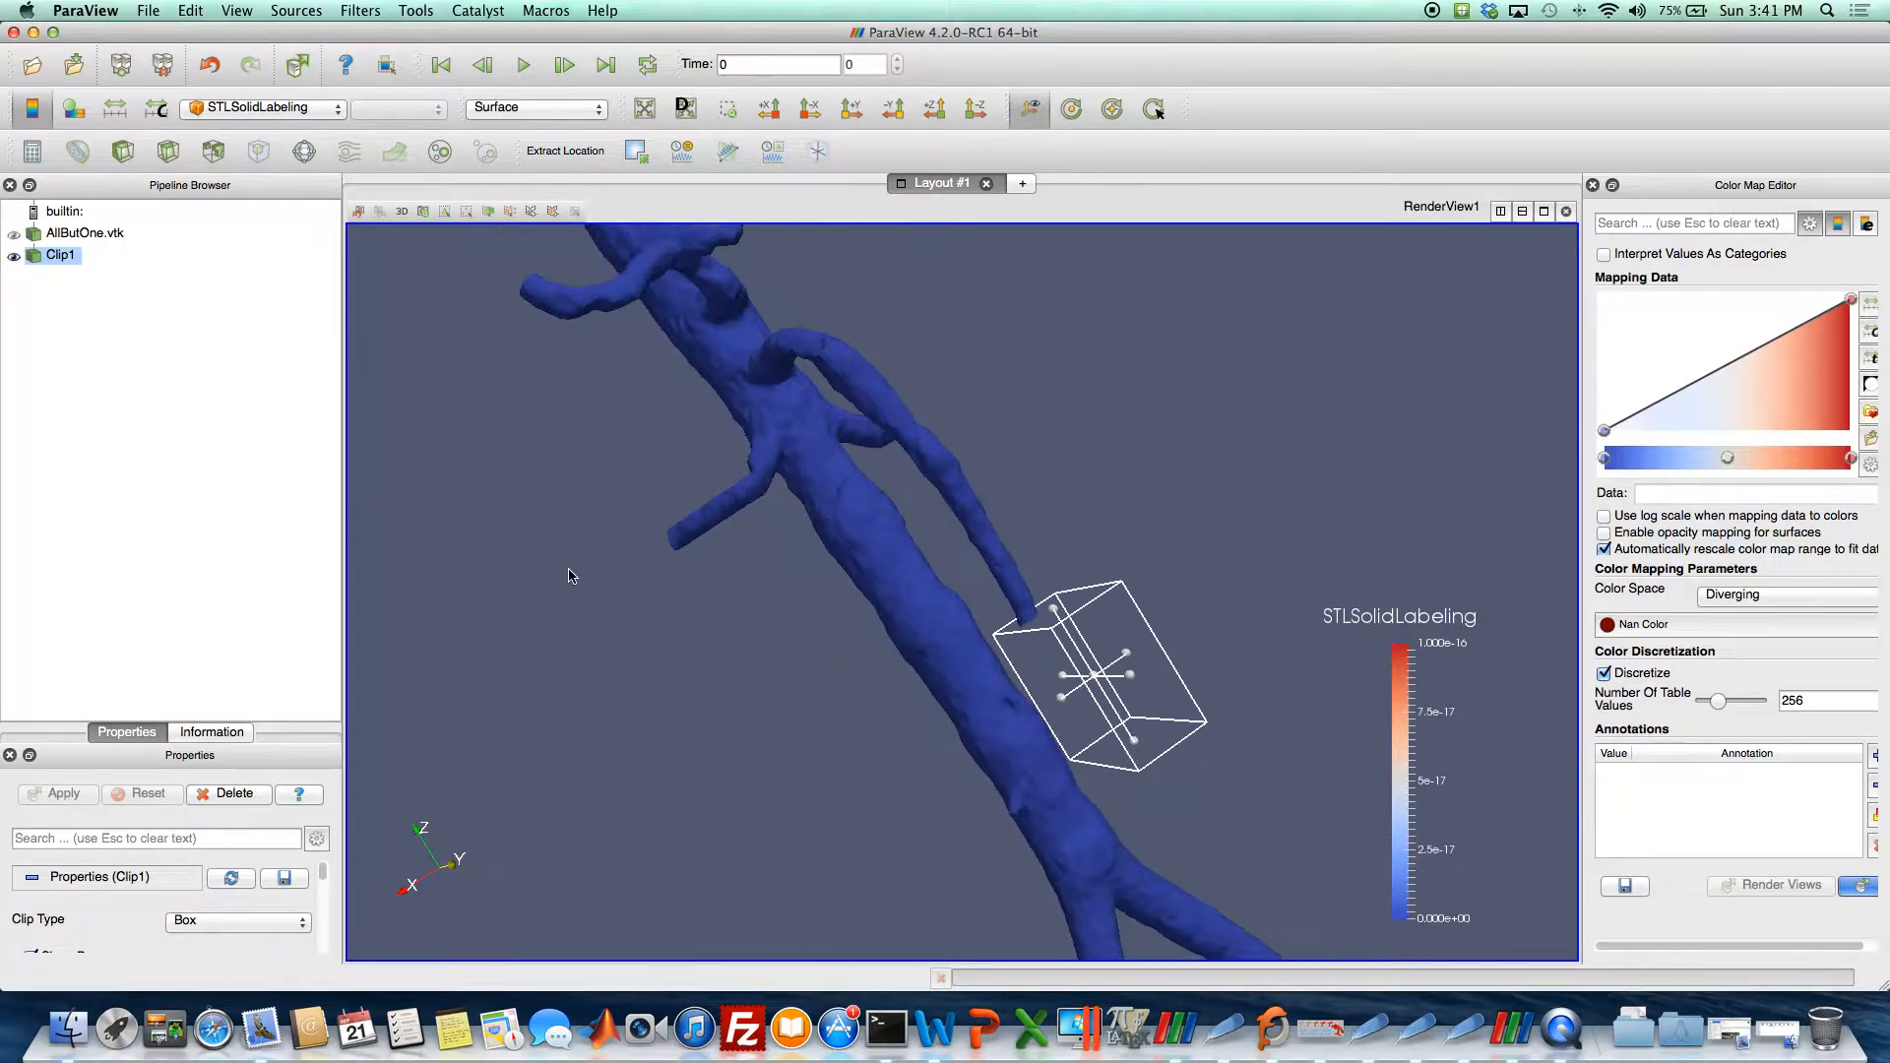
pyautogui.moveTo(570, 576); pyautogui.dragTo(644, 591)
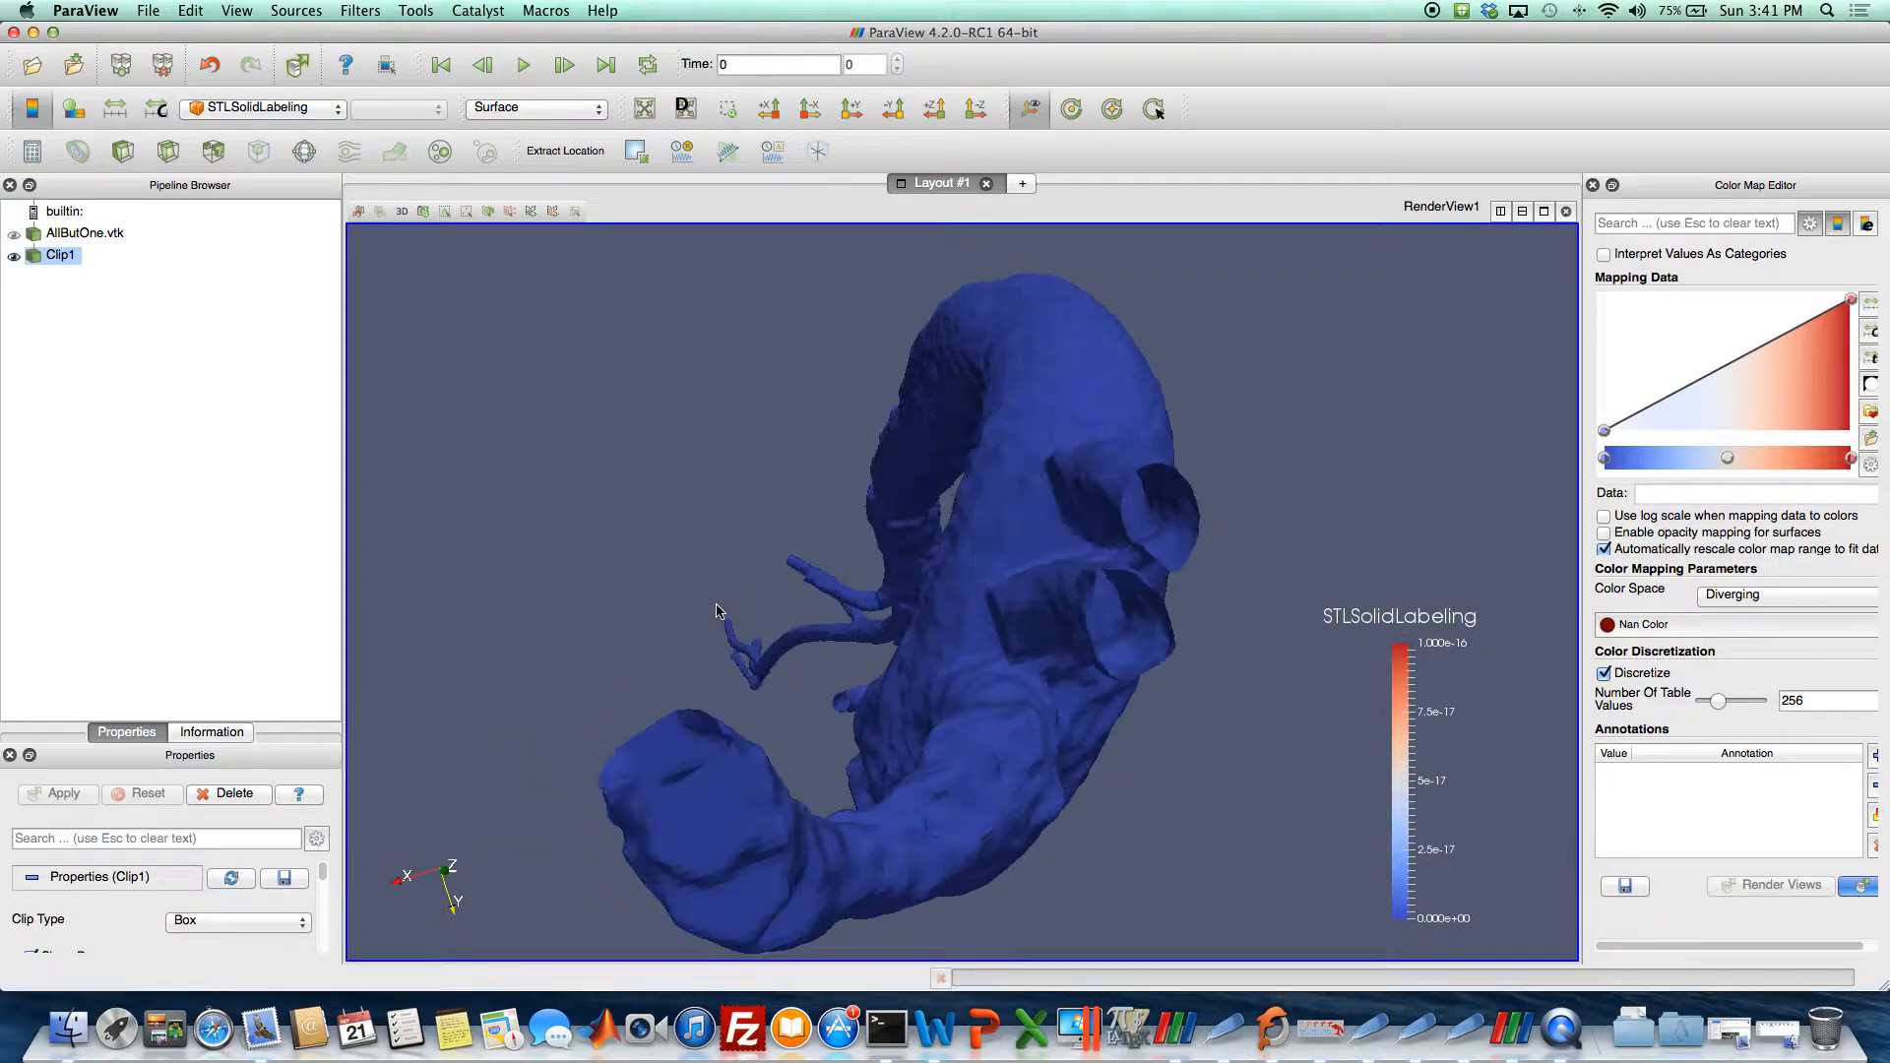
# Add an Extract Surface filter to the clipped model and apply it.
pyautogui.click(361, 11)
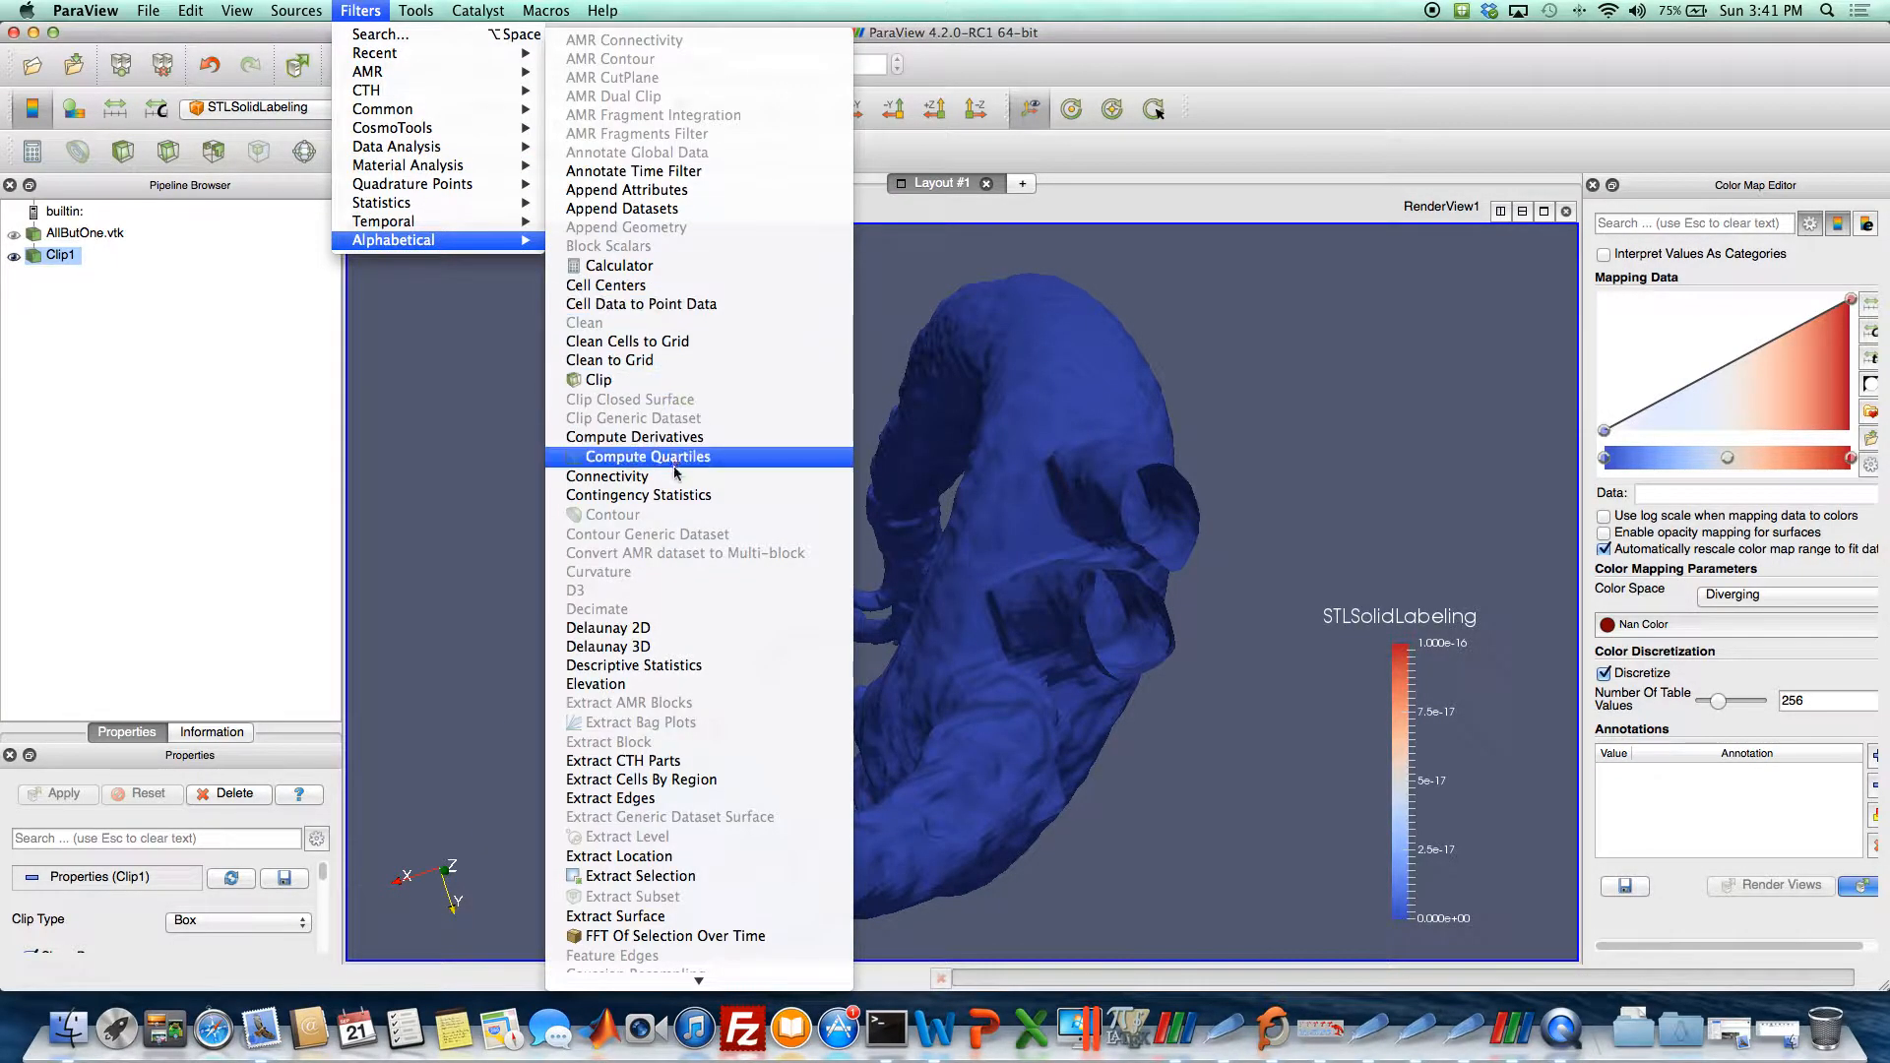
pyautogui.moveTo(640, 876)
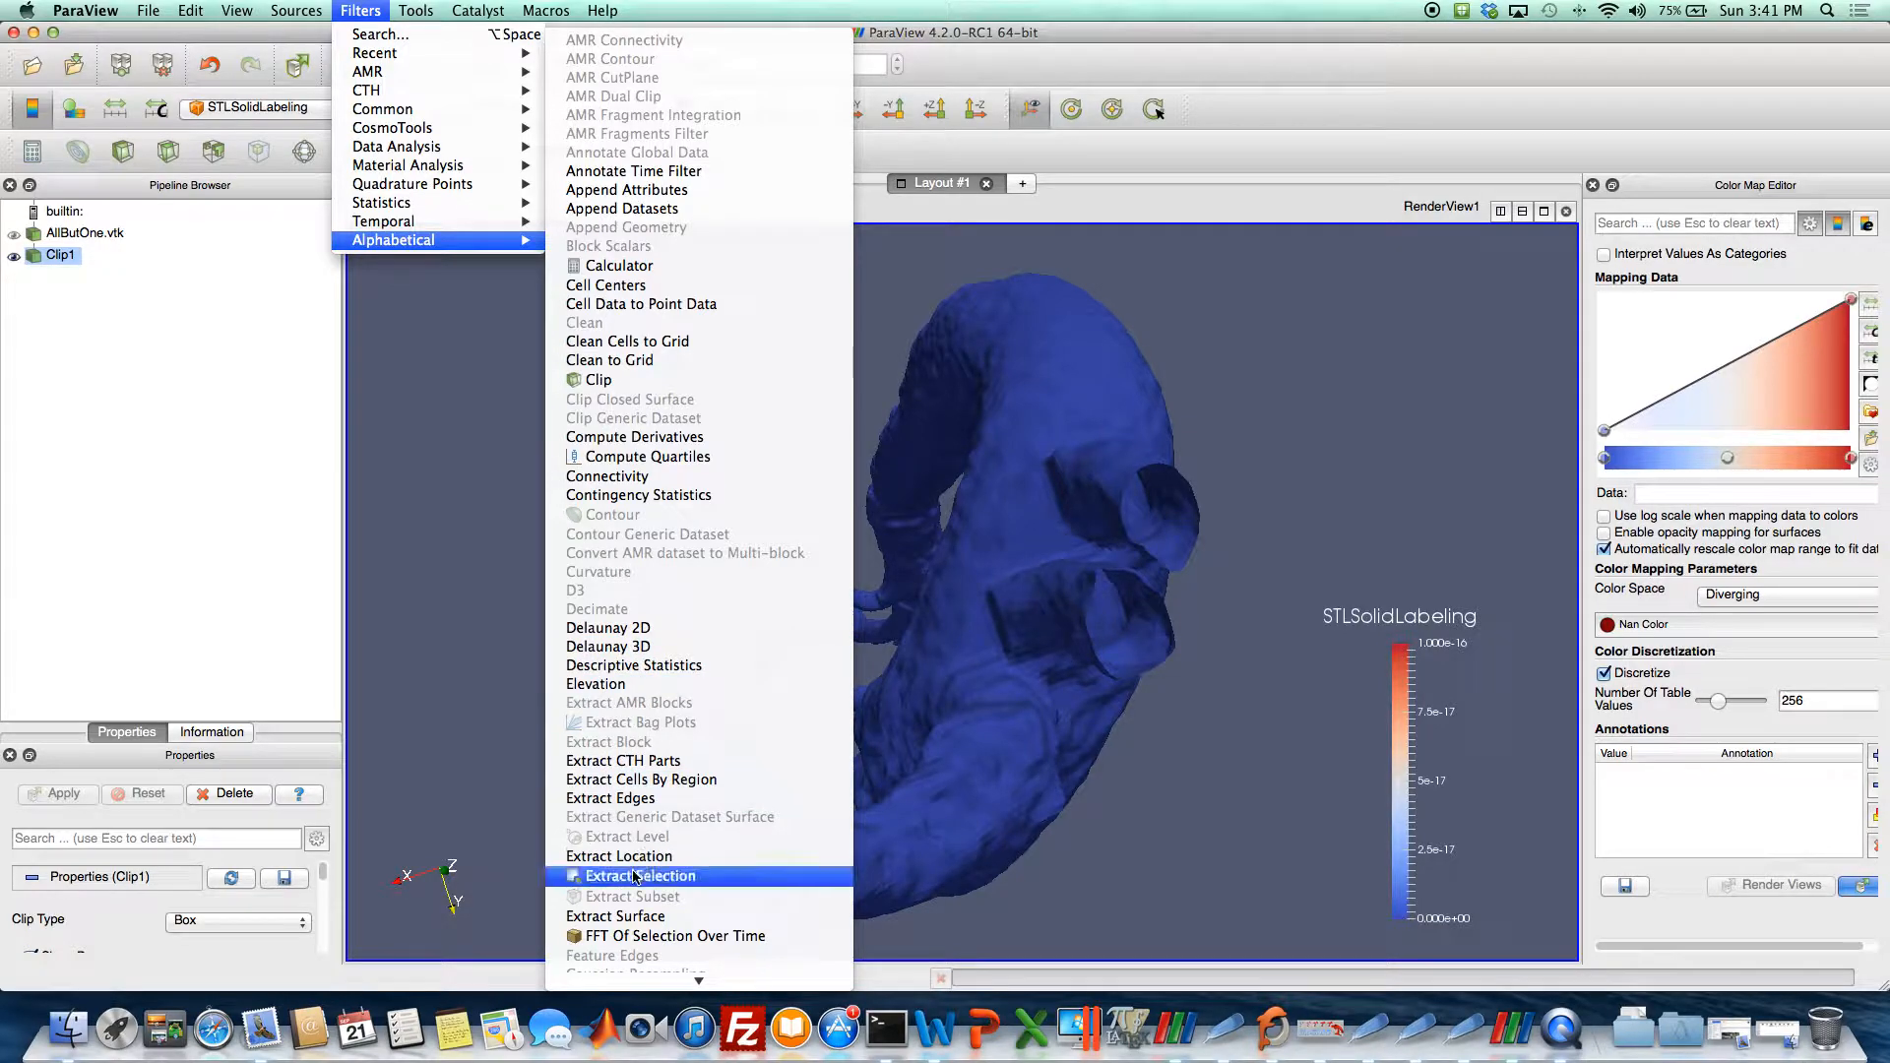
pyautogui.click(614, 917)
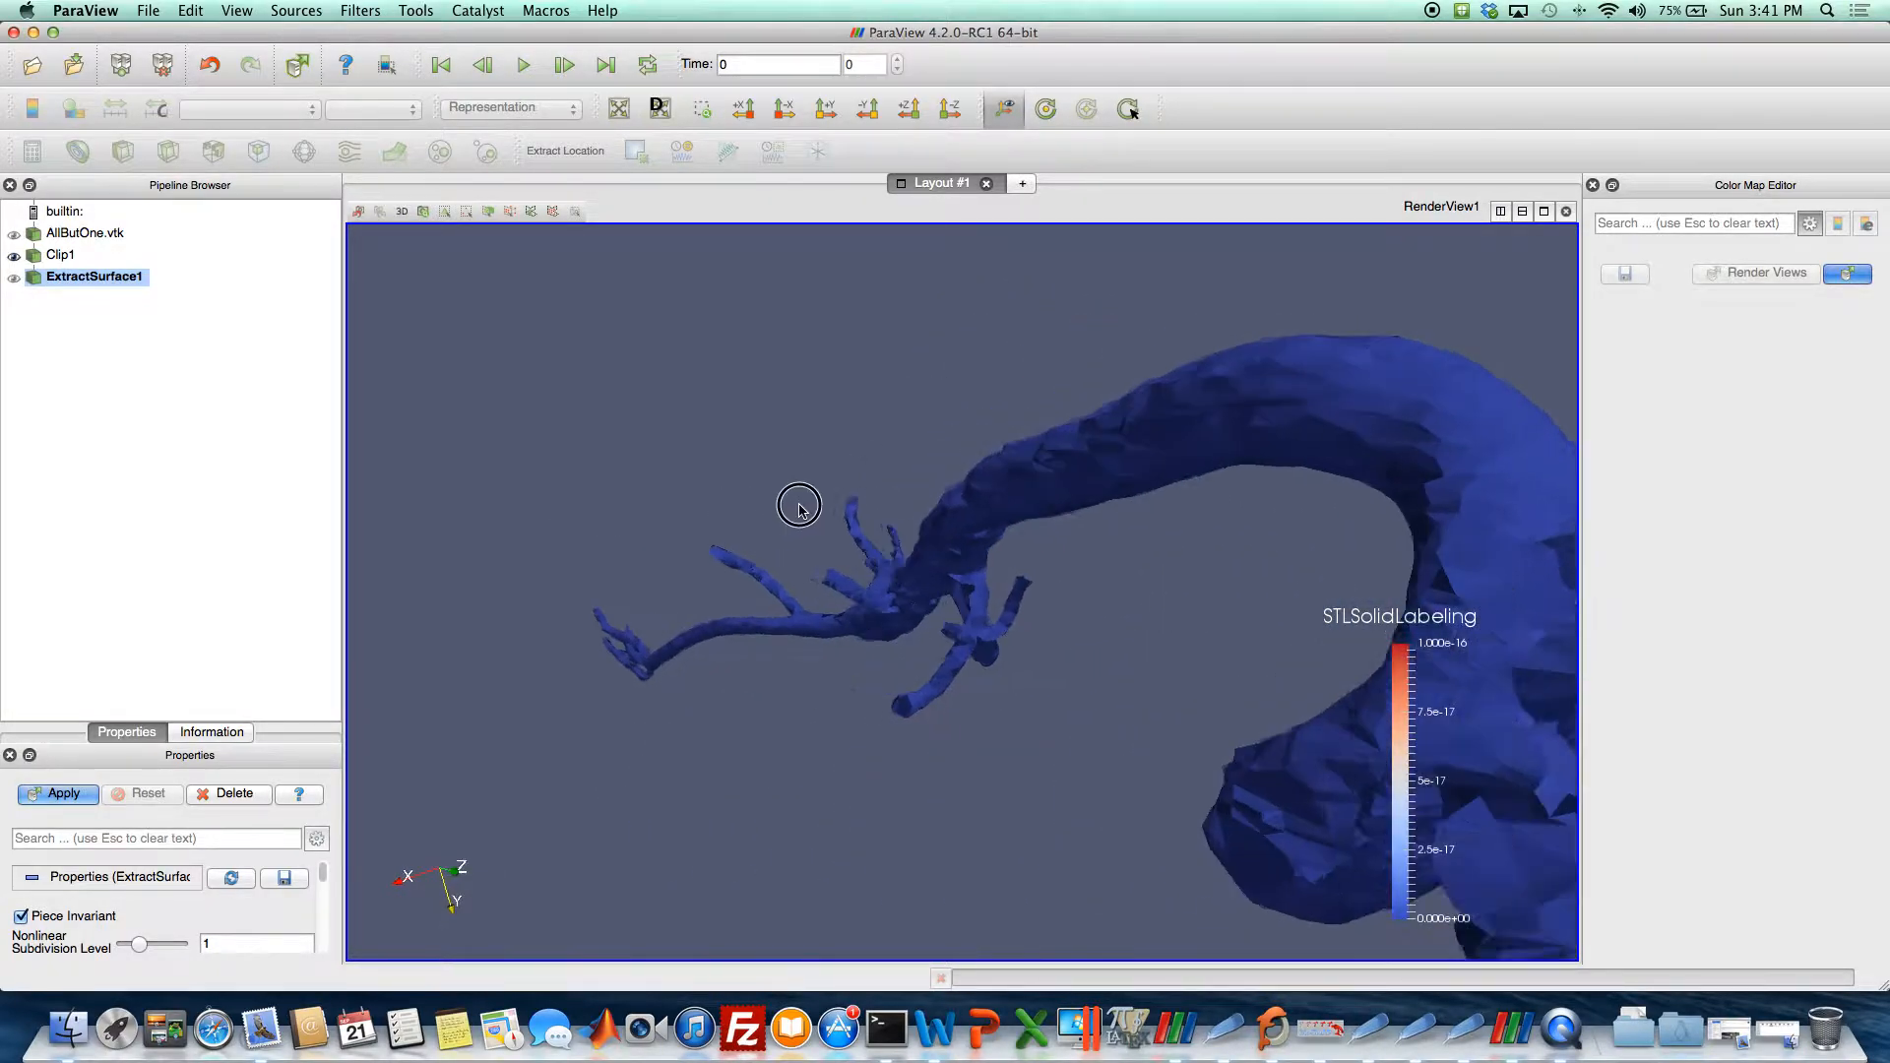
pyautogui.moveTo(799, 506); pyautogui.dragTo(822, 463)
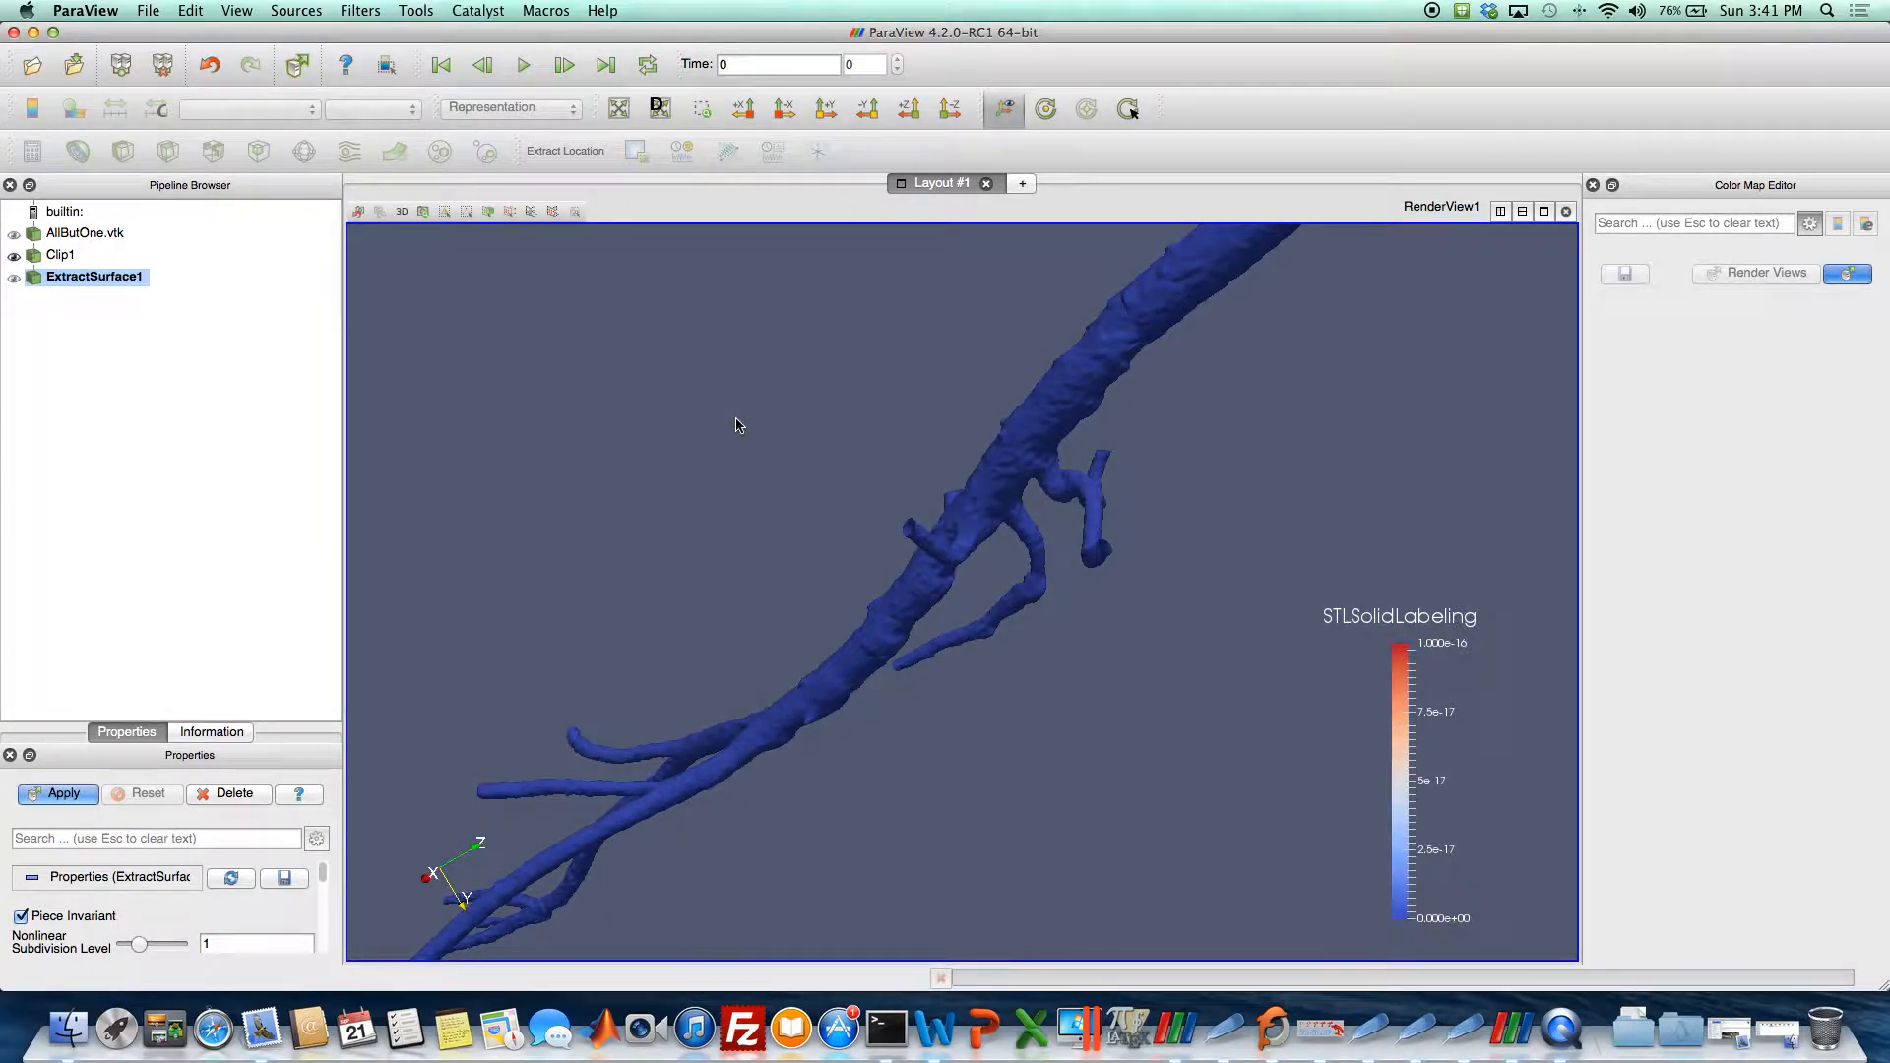
pyautogui.click(57, 793)
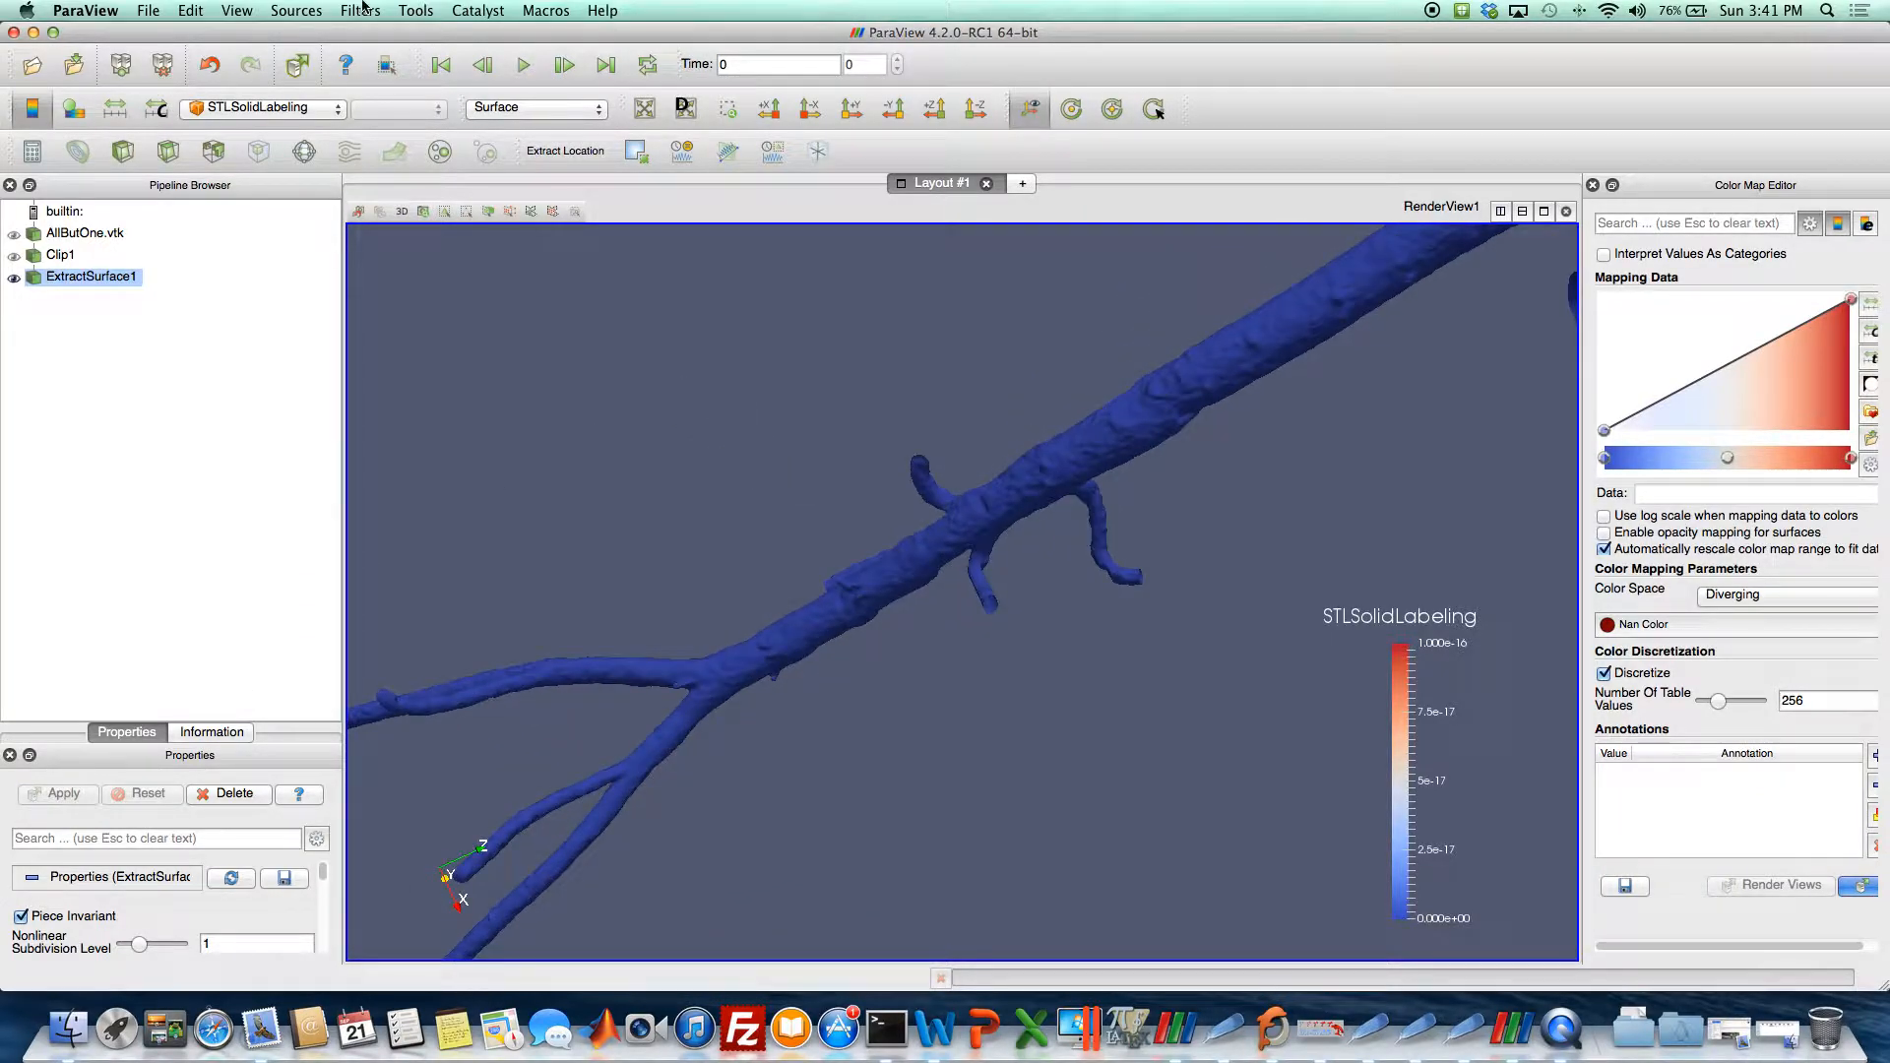
# Add a Transform filter after ExtractSurface1 from the alphabetical filter list.
pyautogui.click(359, 10)
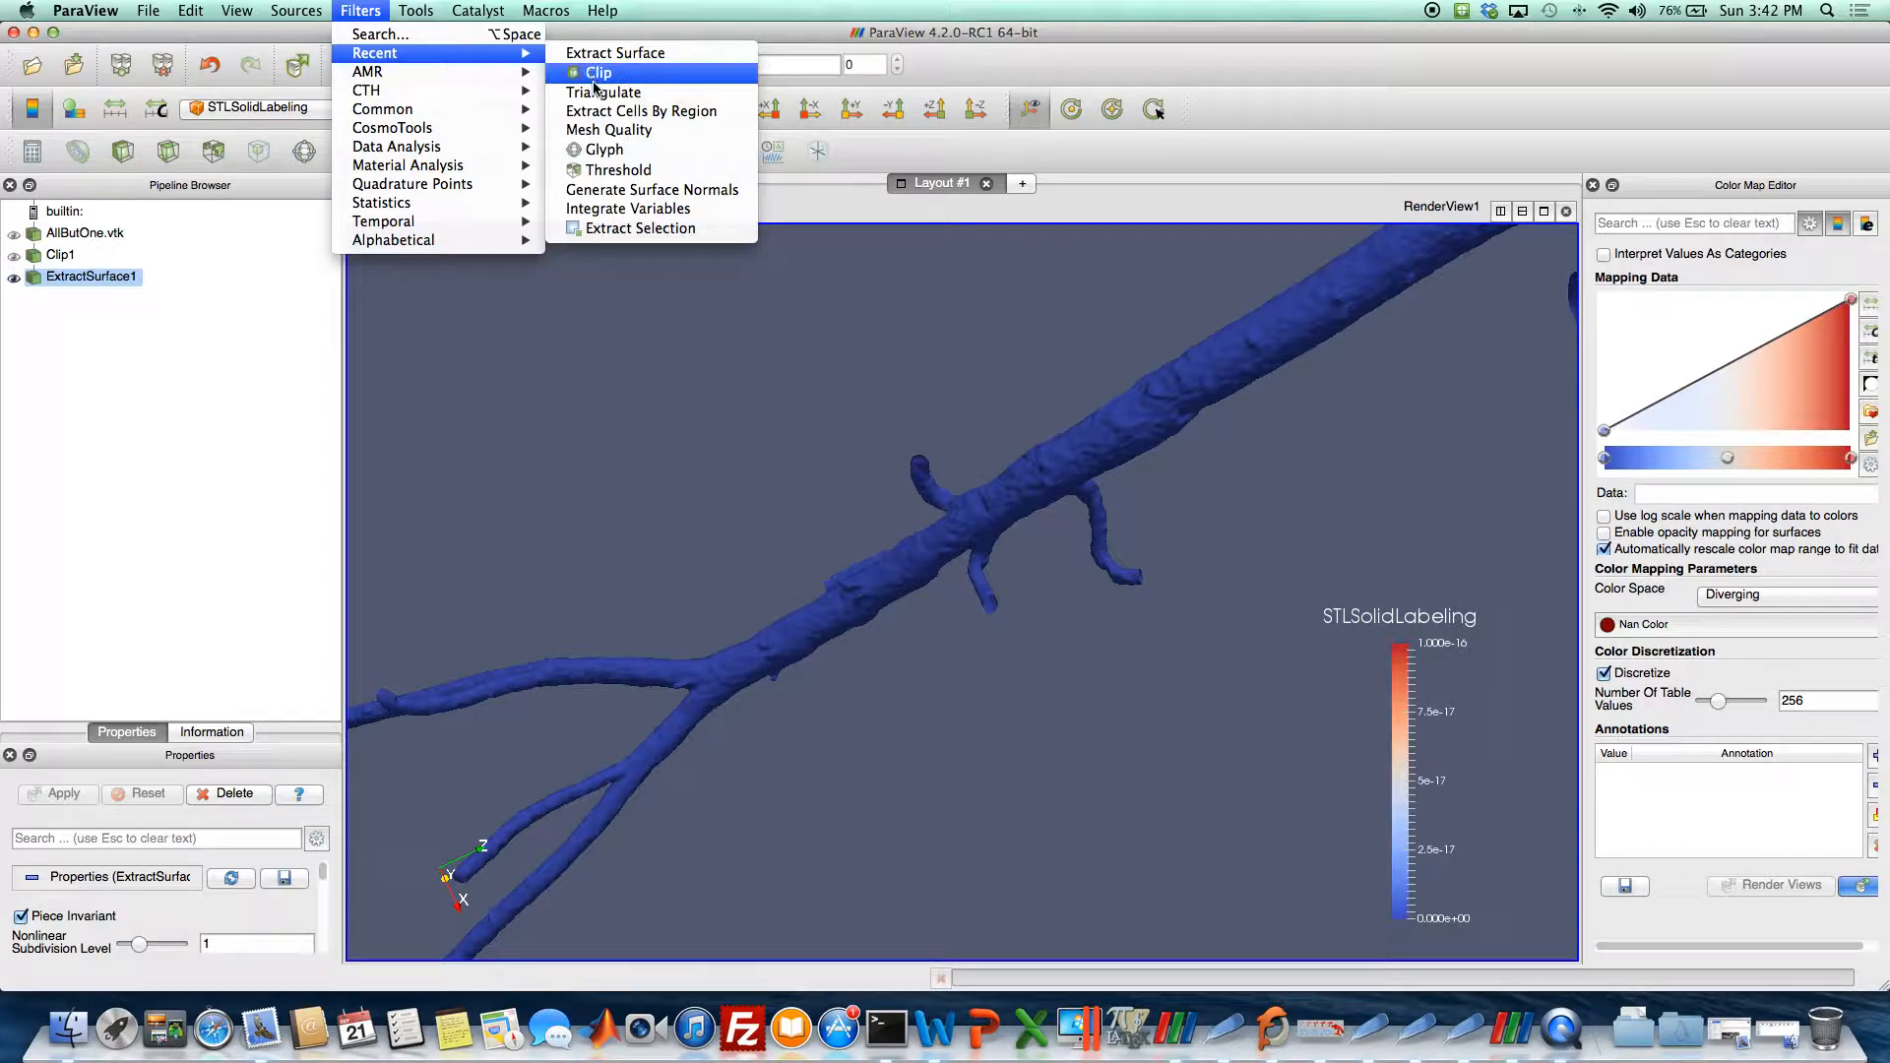
pyautogui.moveTo(394, 240)
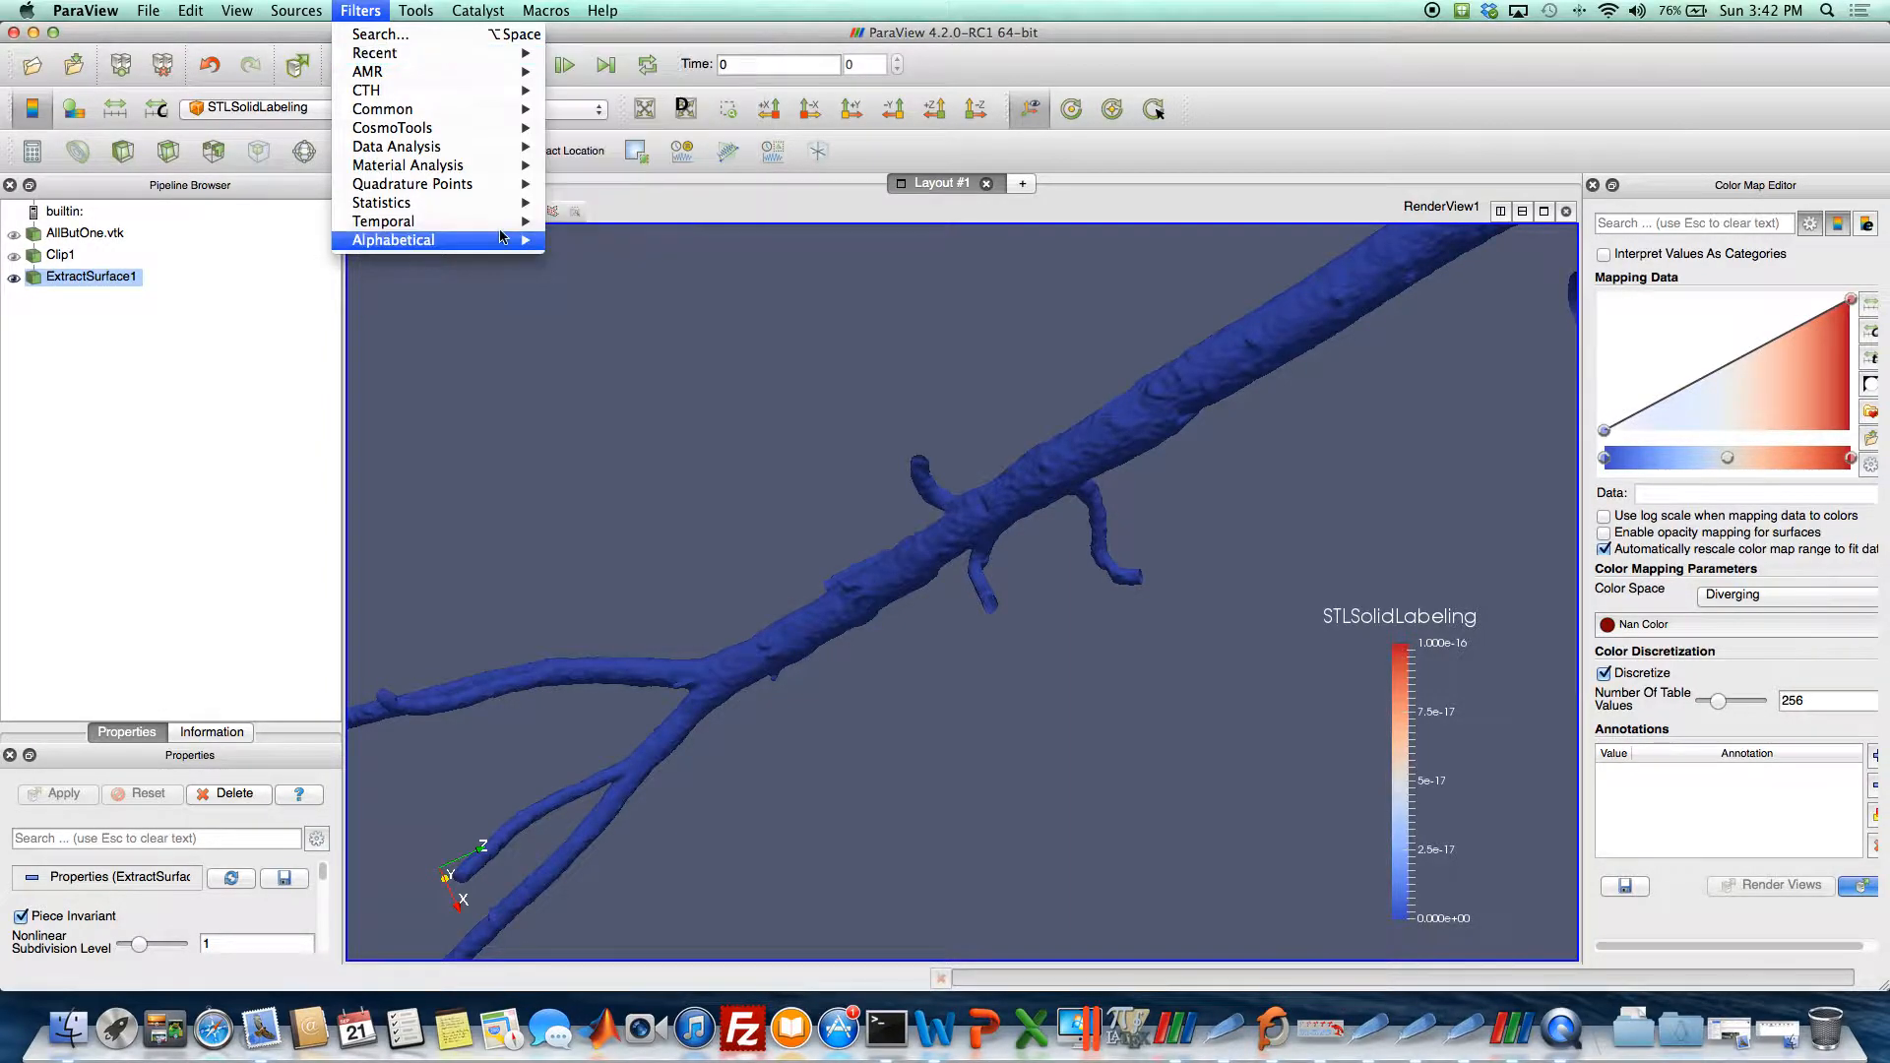
pyautogui.click(393, 240)
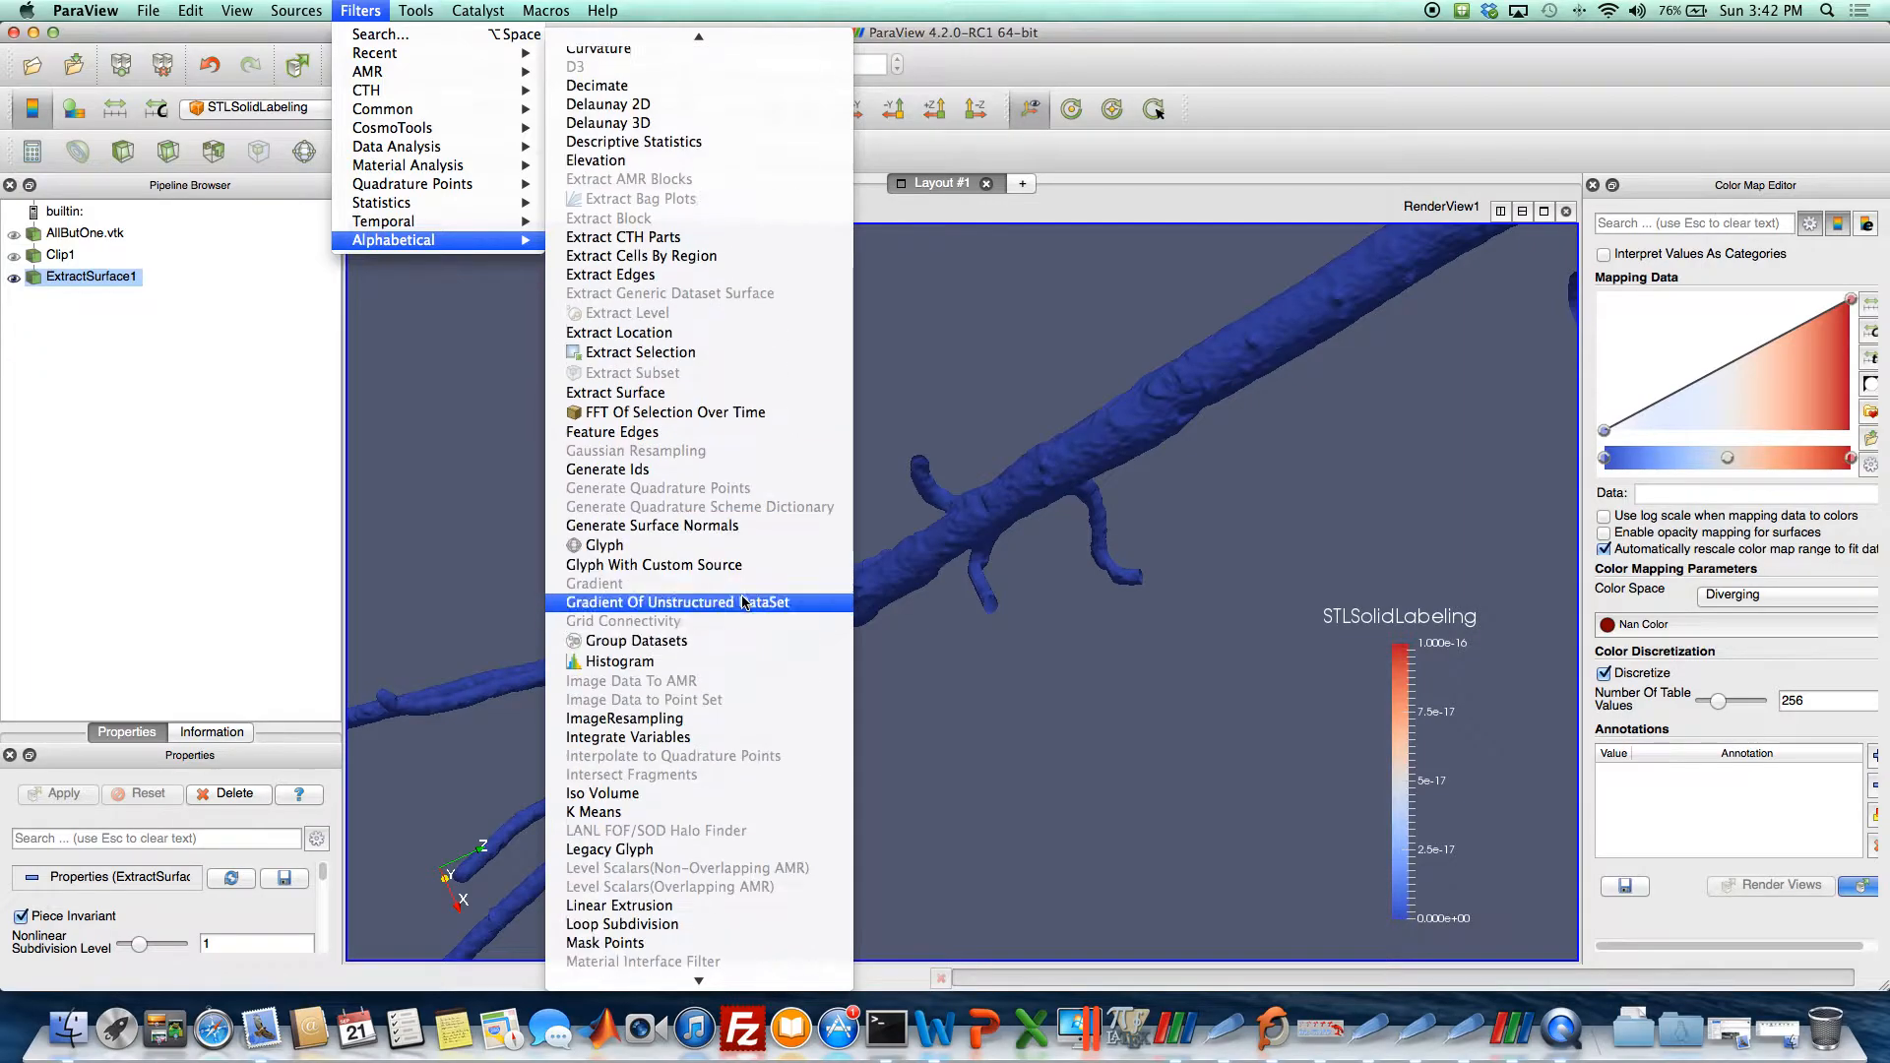
pyautogui.scroll(-3)
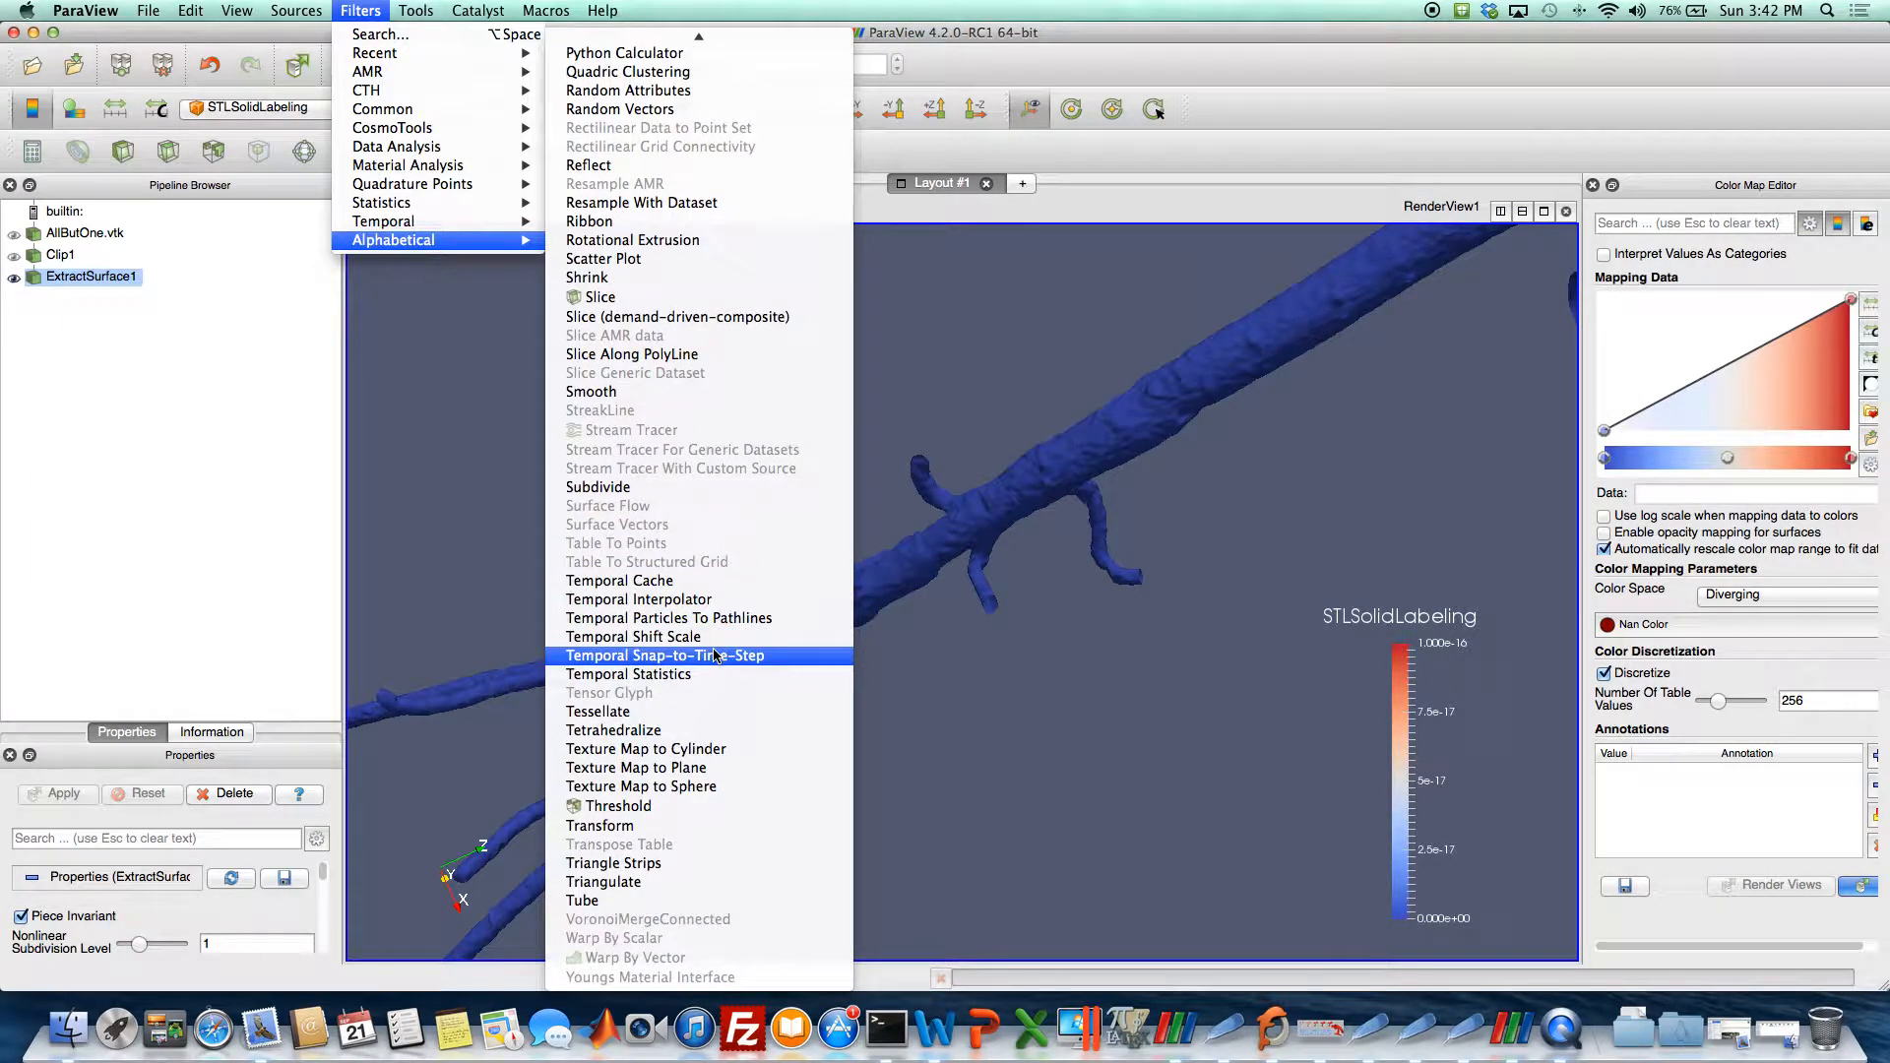
pyautogui.click(600, 825)
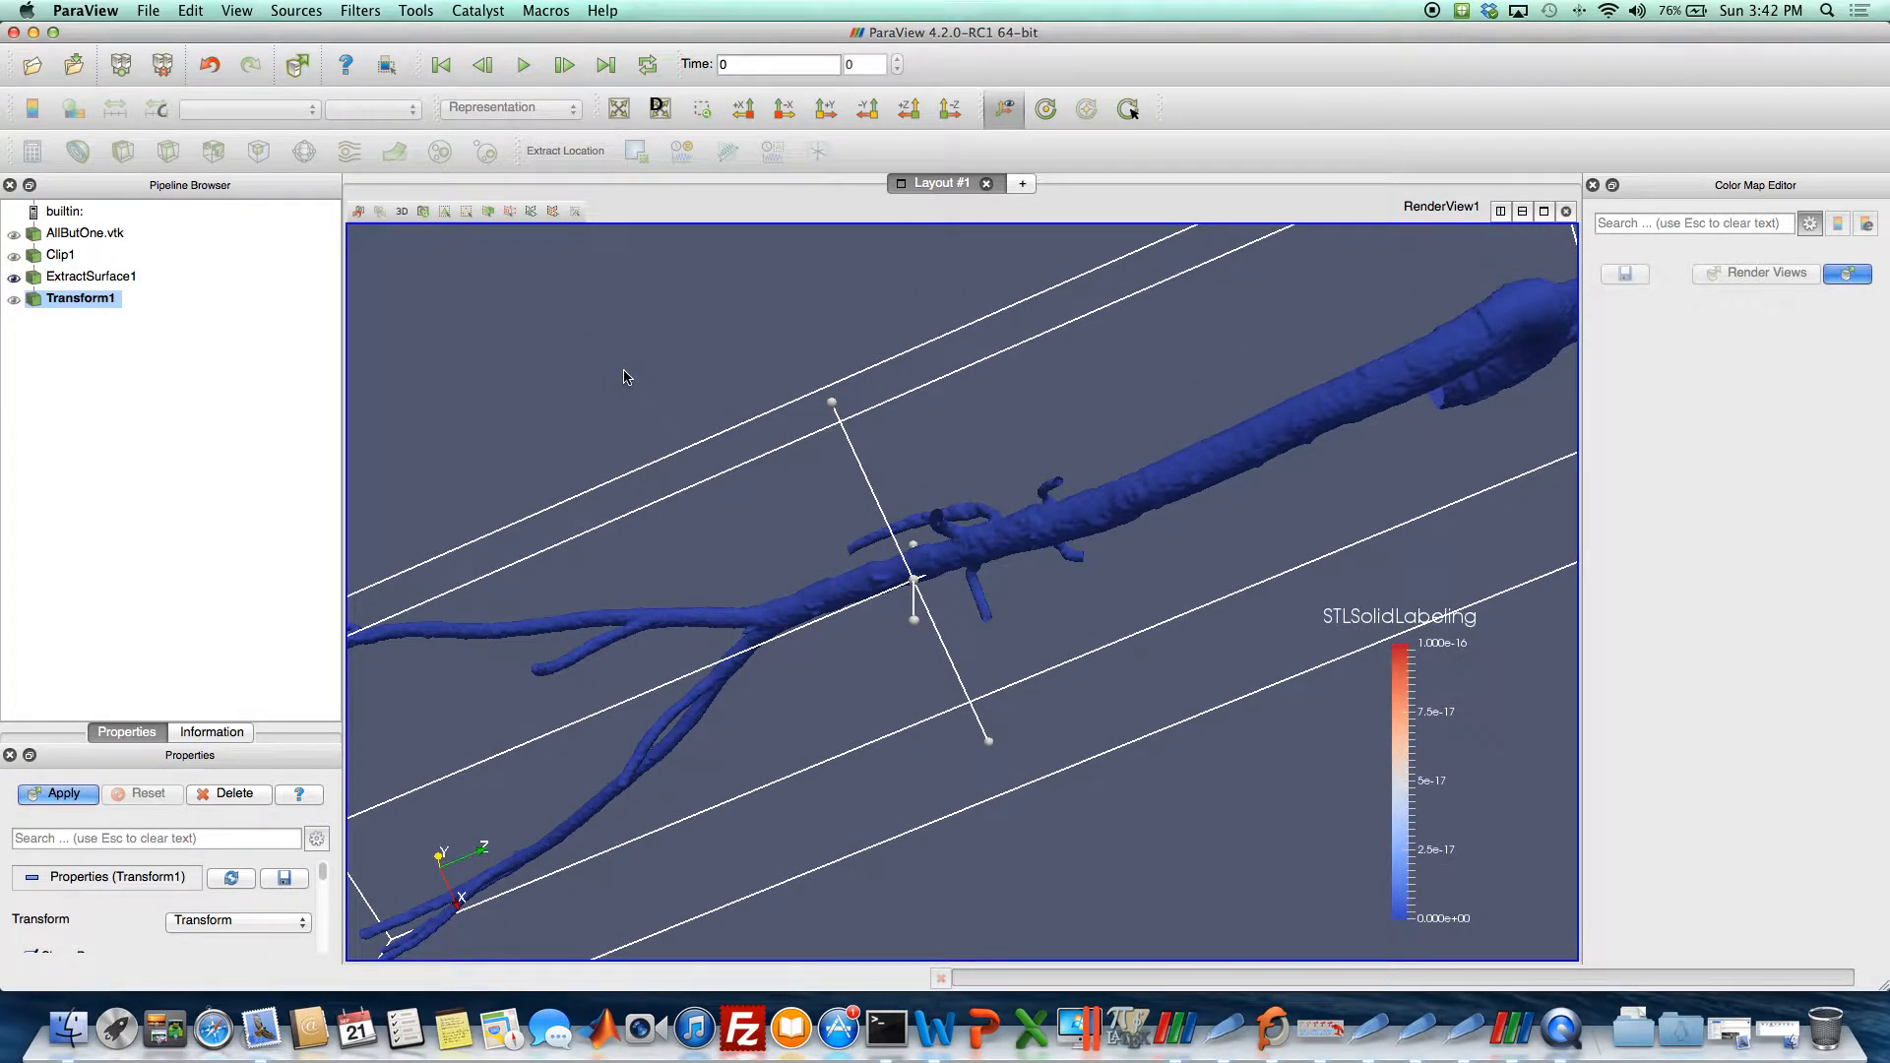
pyautogui.moveTo(638, 373)
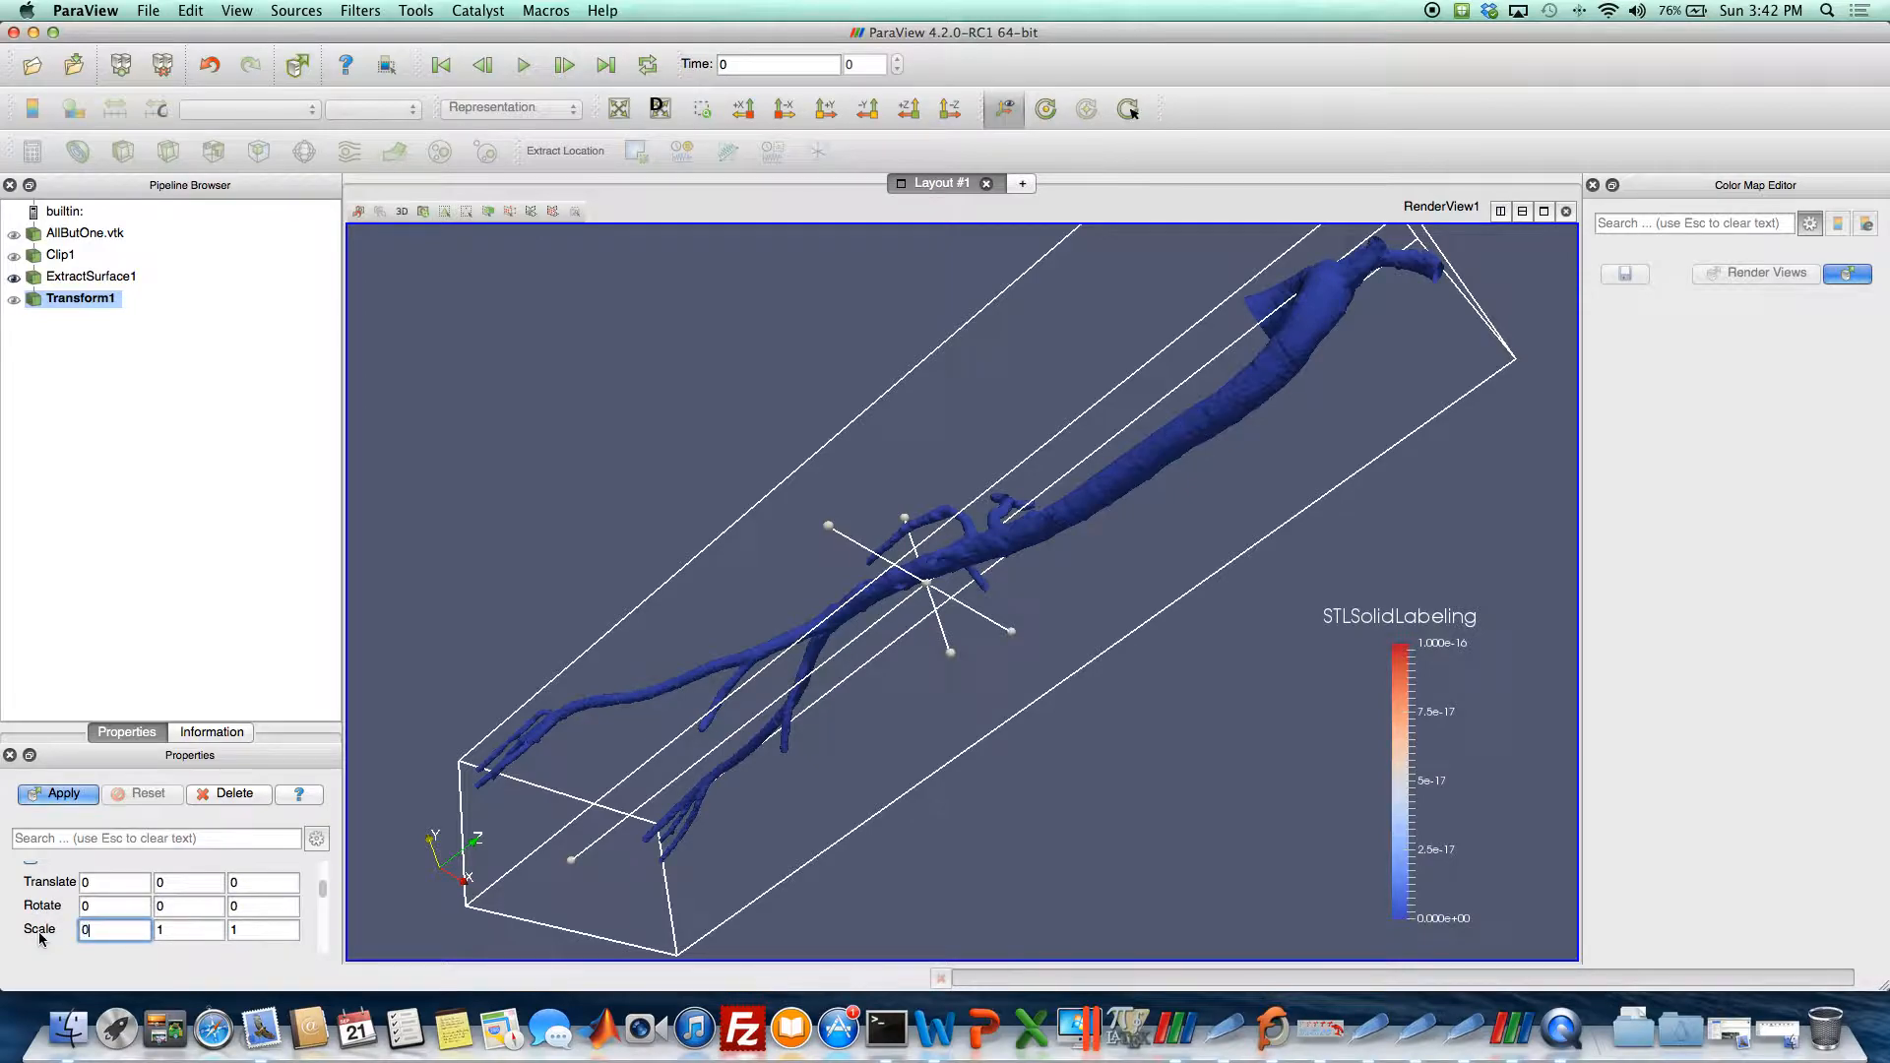
# Enter a 0.1 scale in the Transform and apply it to the vessel model.
pyautogui.write('0.1')
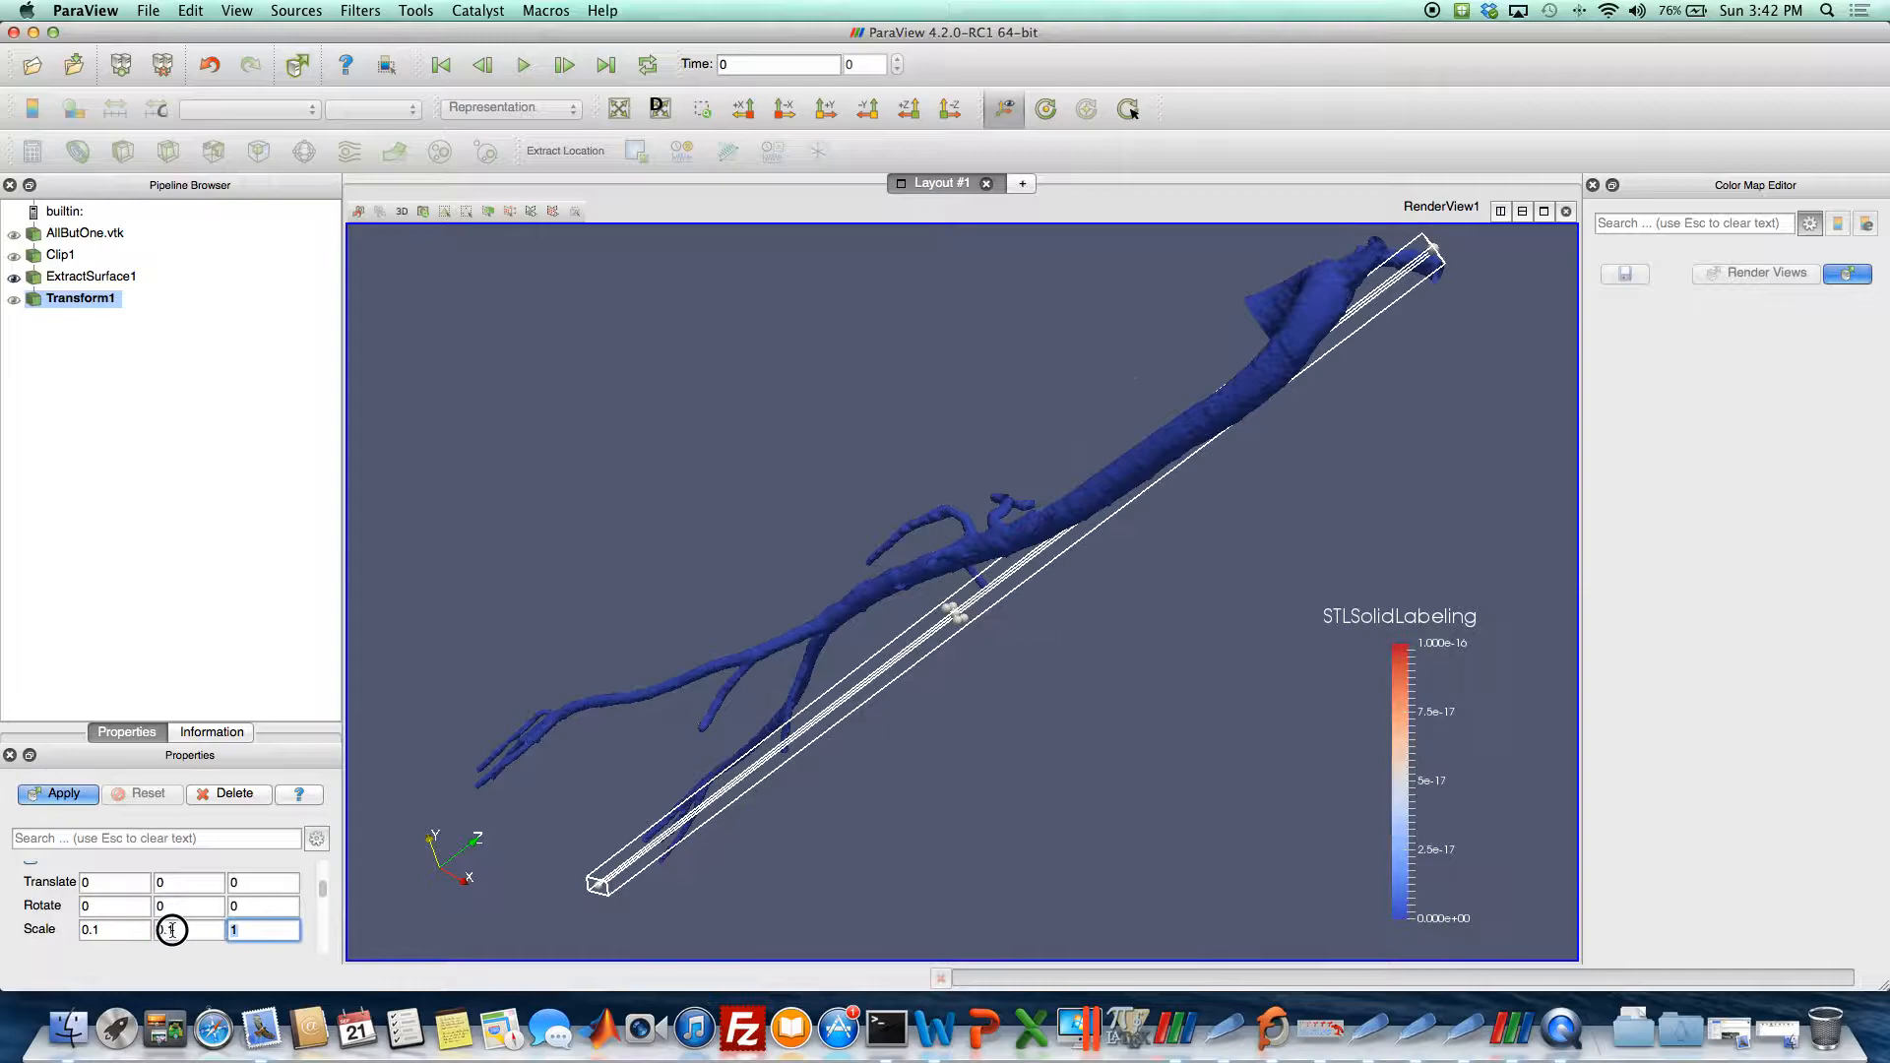
pyautogui.write('0.1')
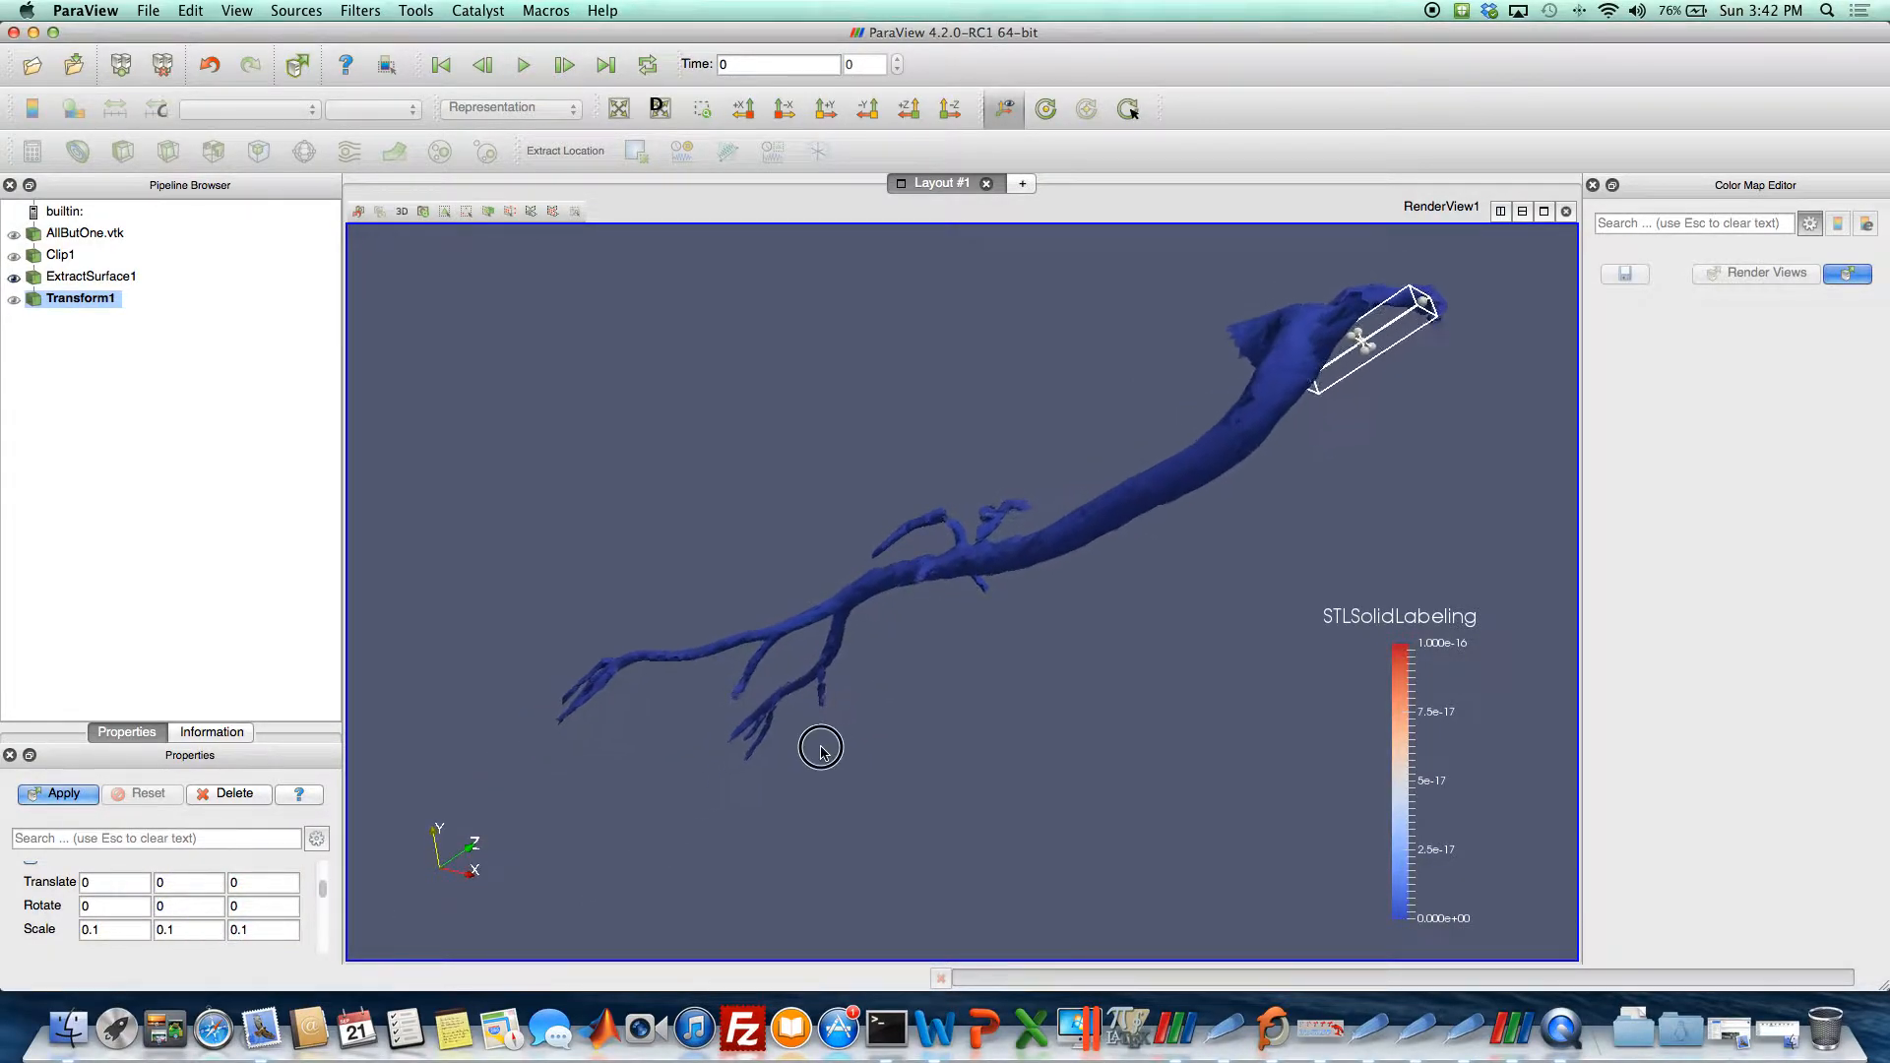
pyautogui.click(57, 794)
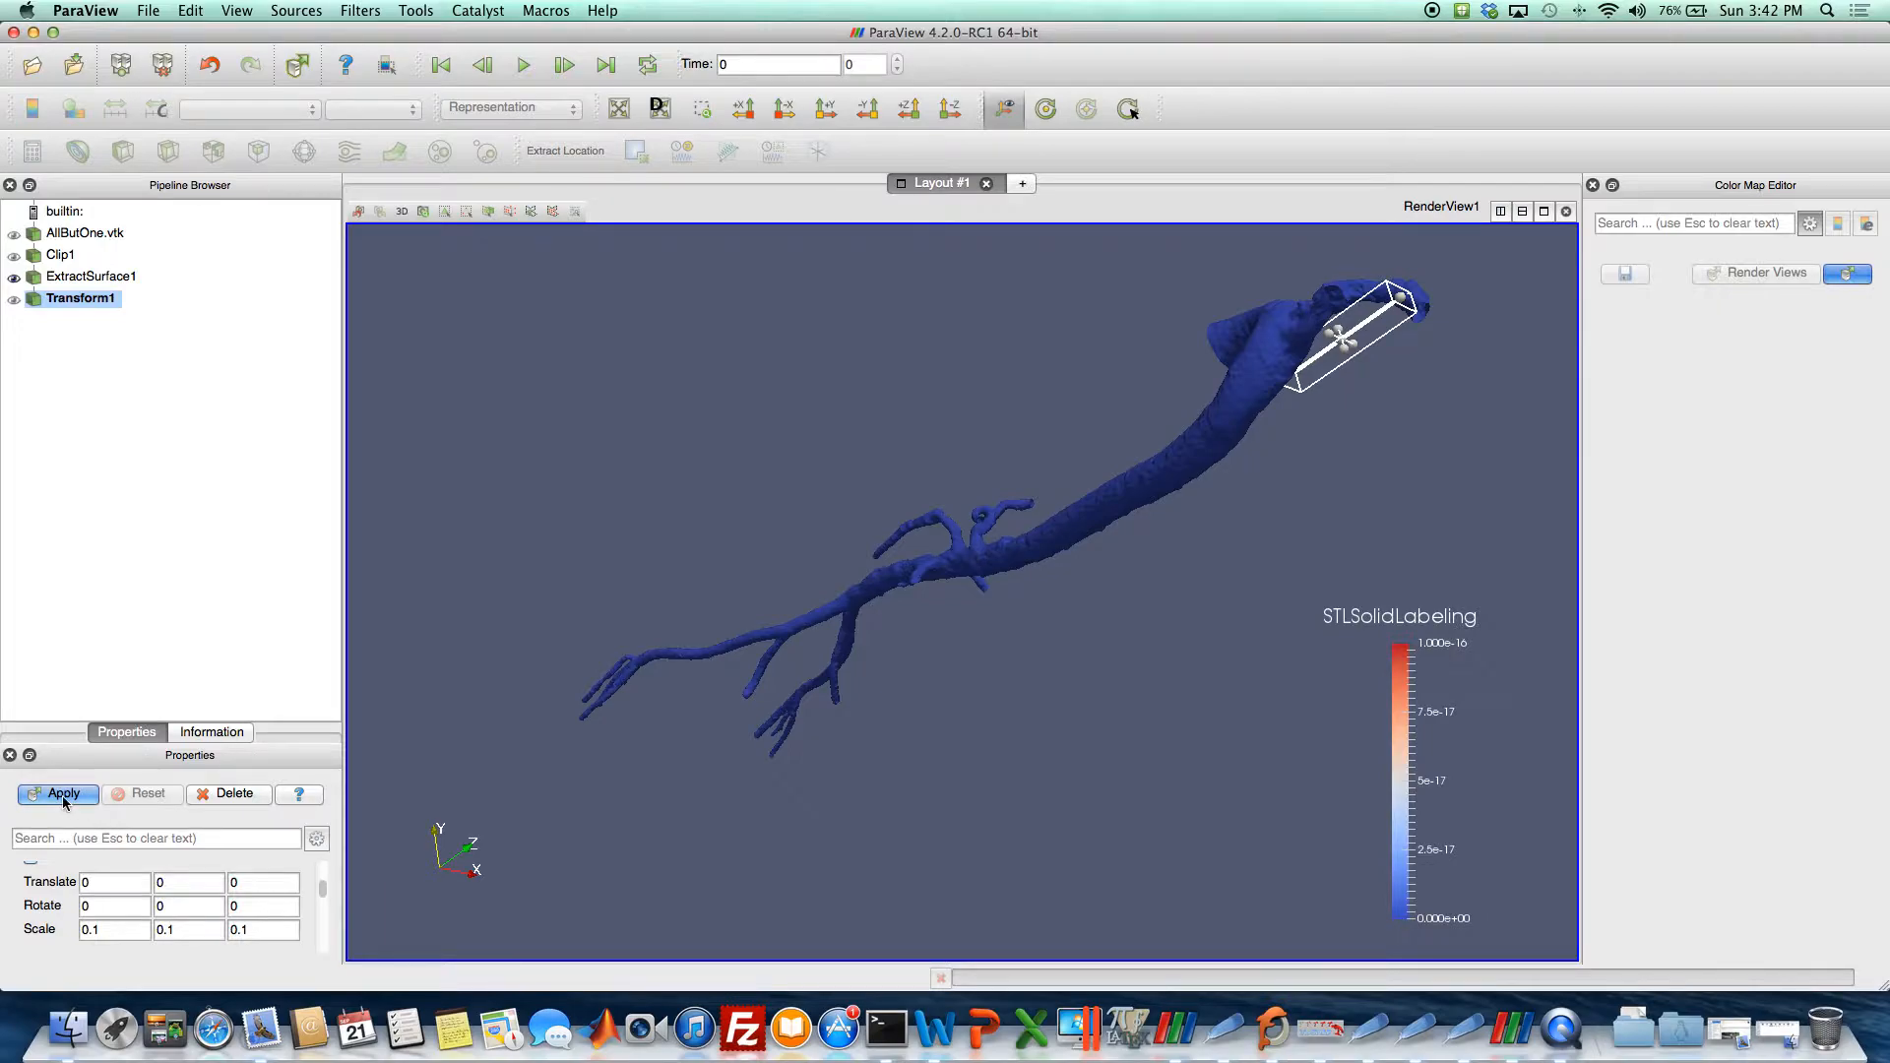
pyautogui.click(64, 793)
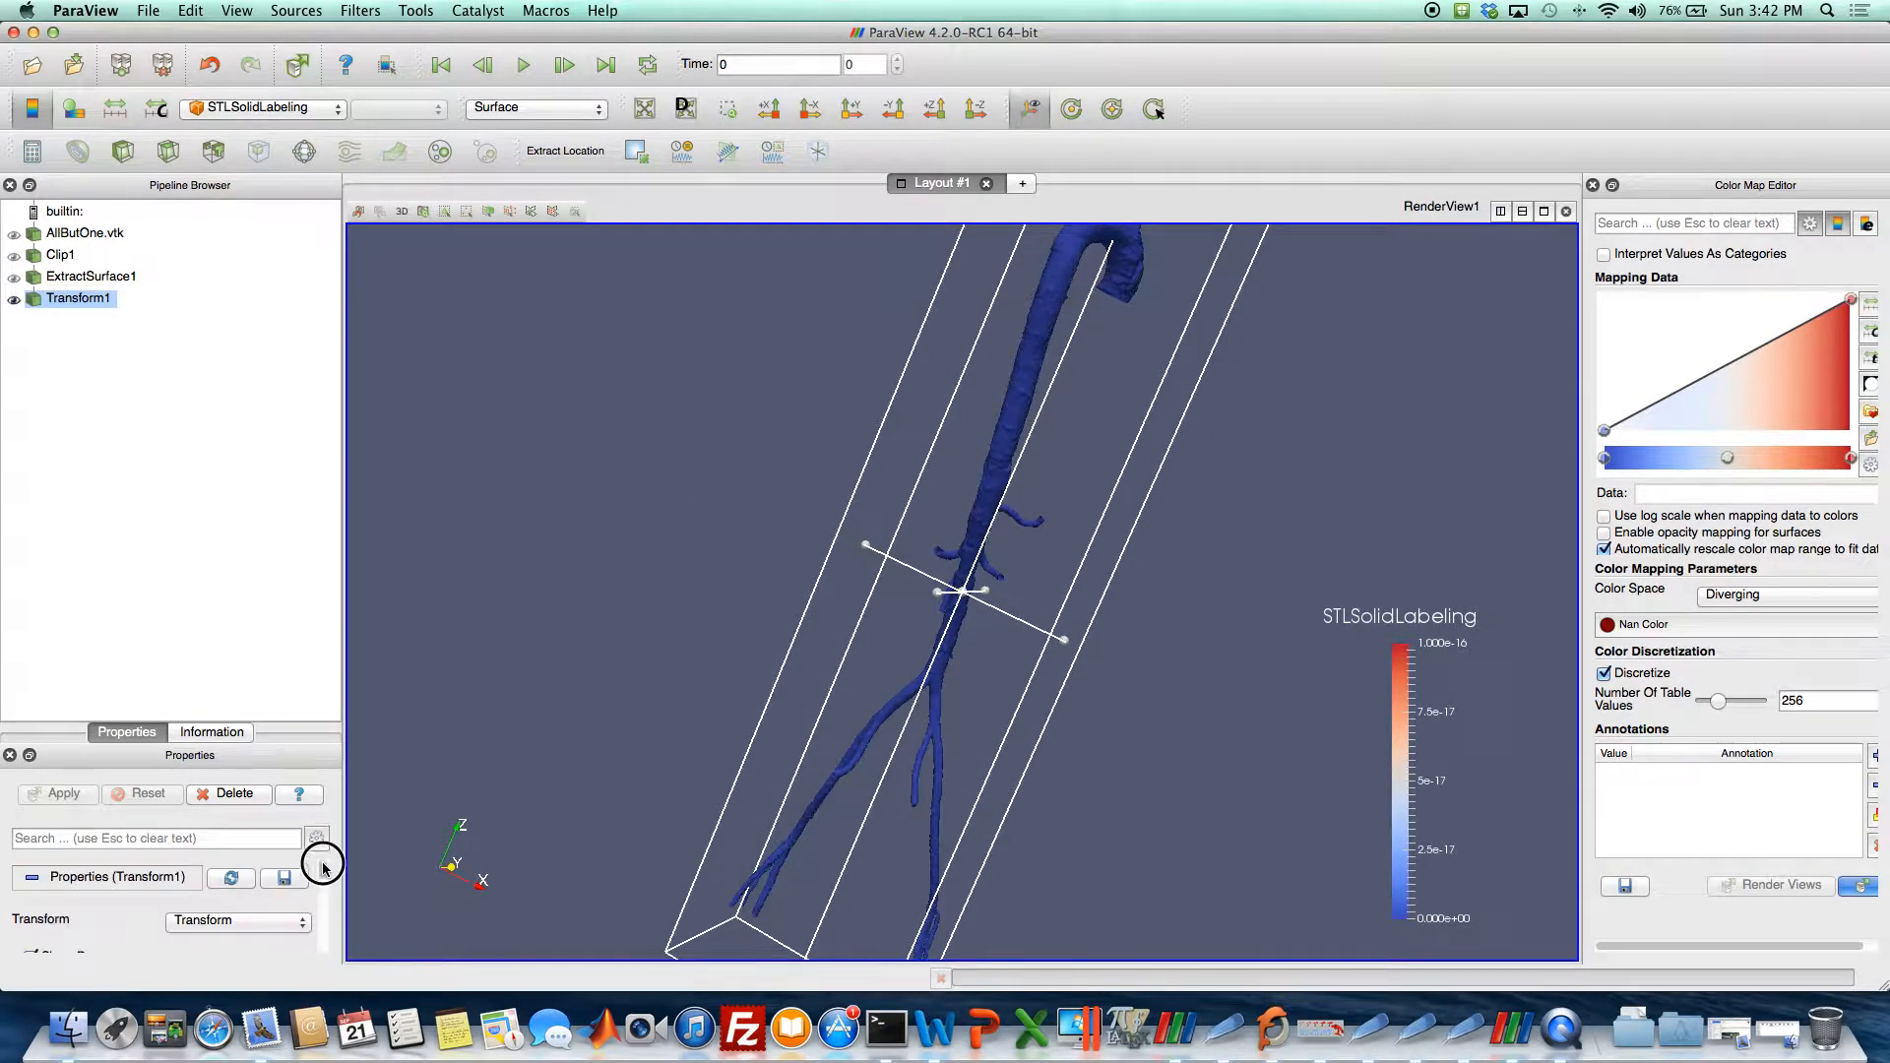
# Add a Triangulate filter to the transformed surface and apply it.
pyautogui.click(359, 11)
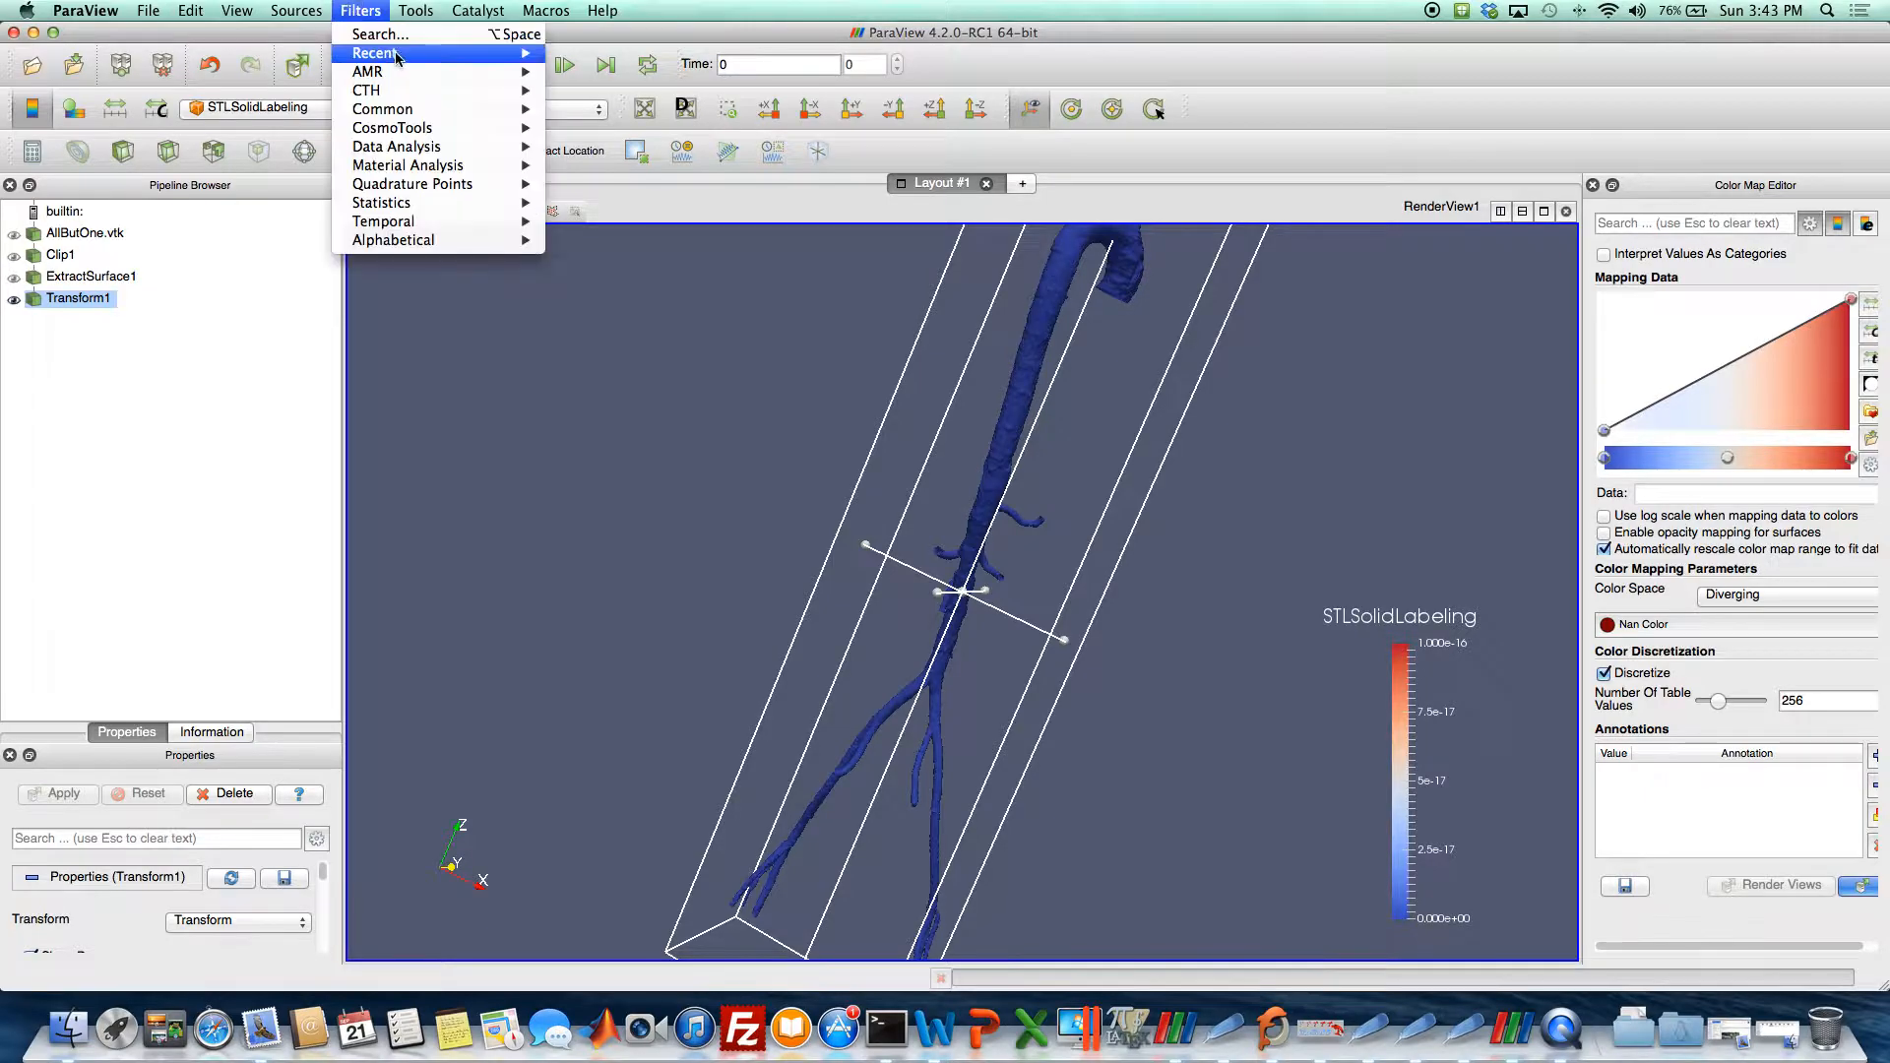
pyautogui.click(394, 240)
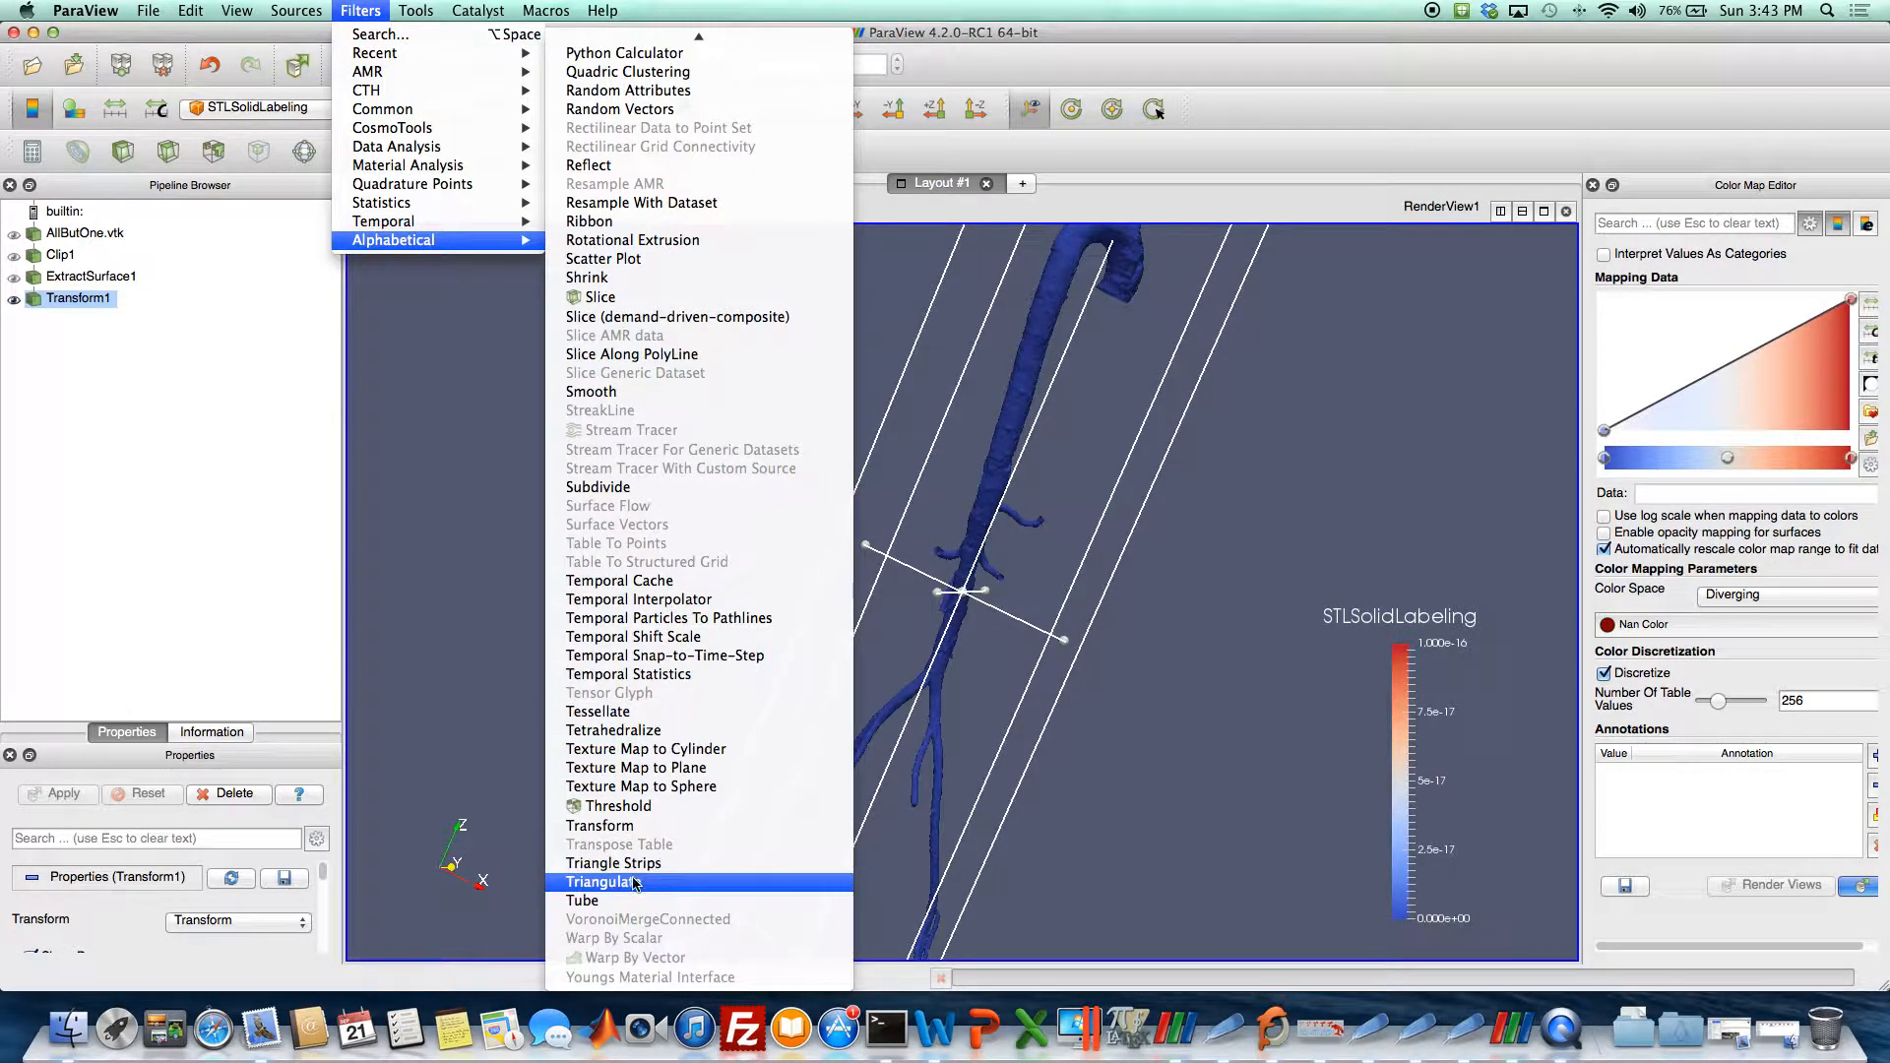
pyautogui.click(603, 881)
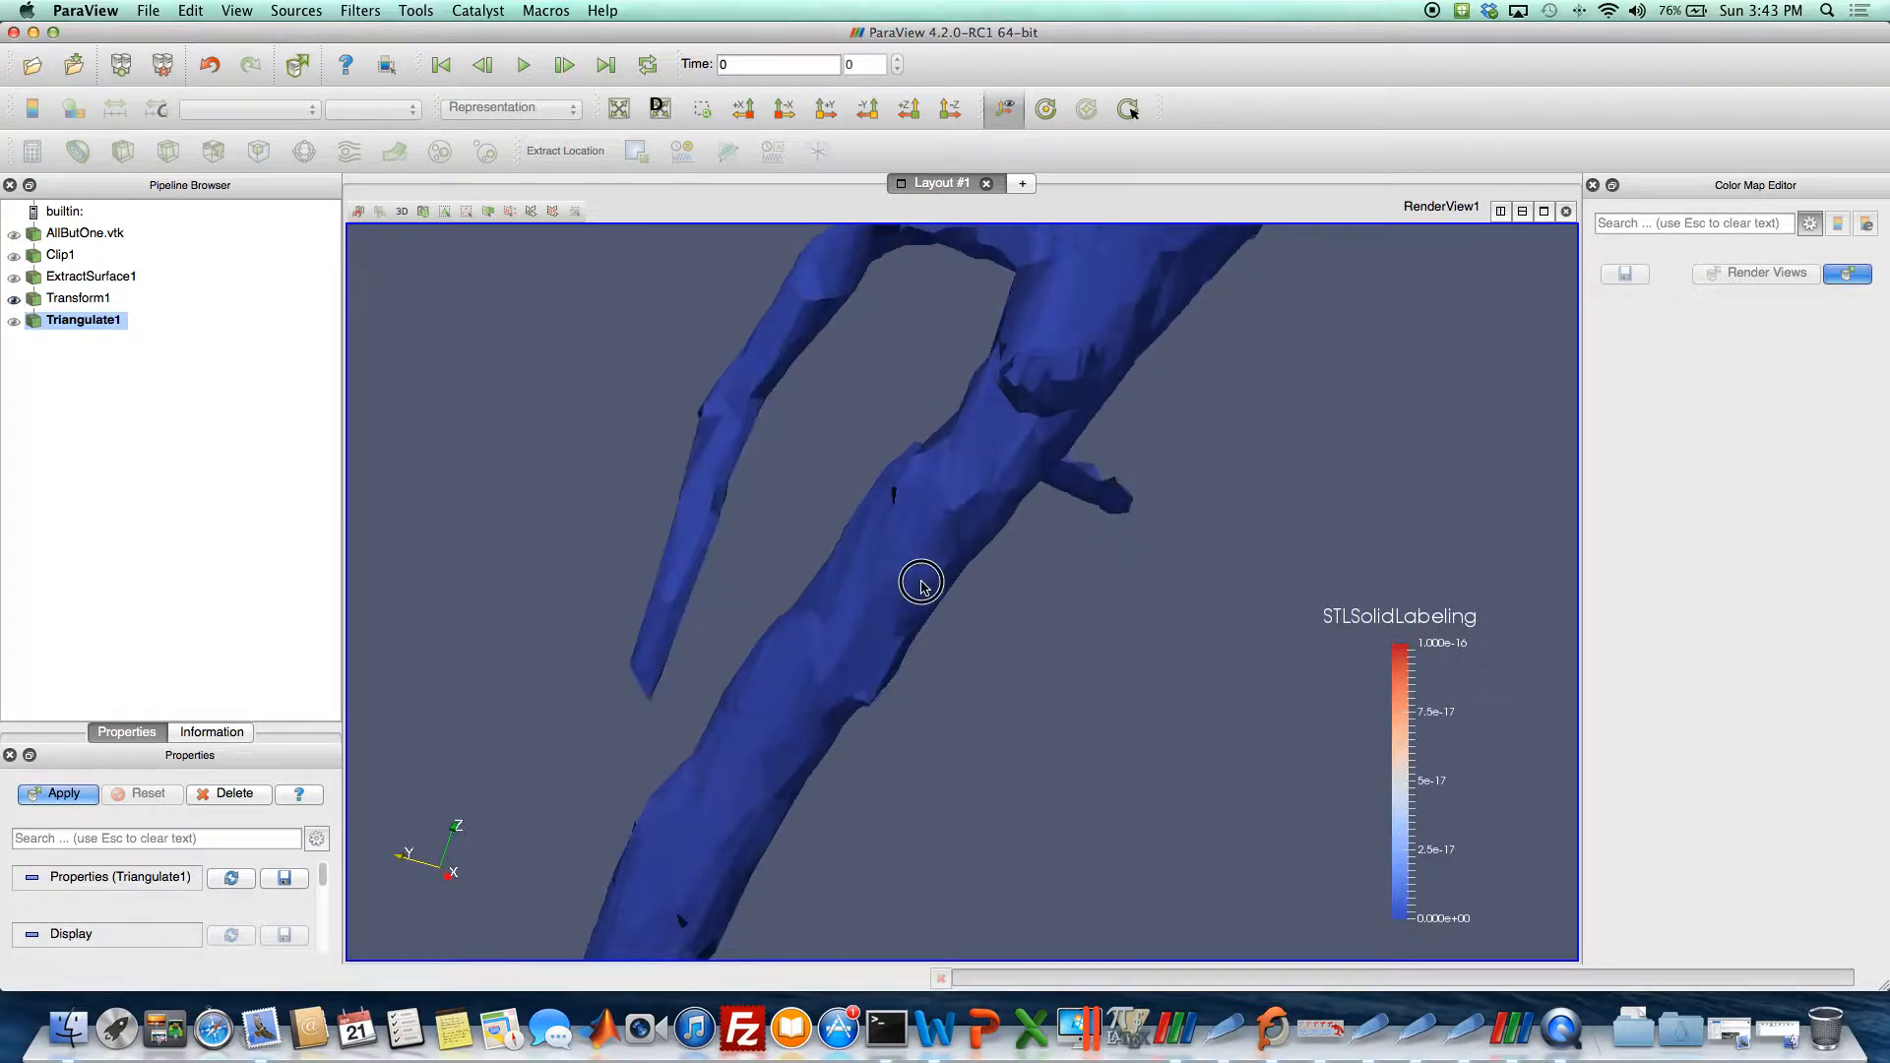
pyautogui.moveTo(921, 584); pyautogui.dragTo(637, 744)
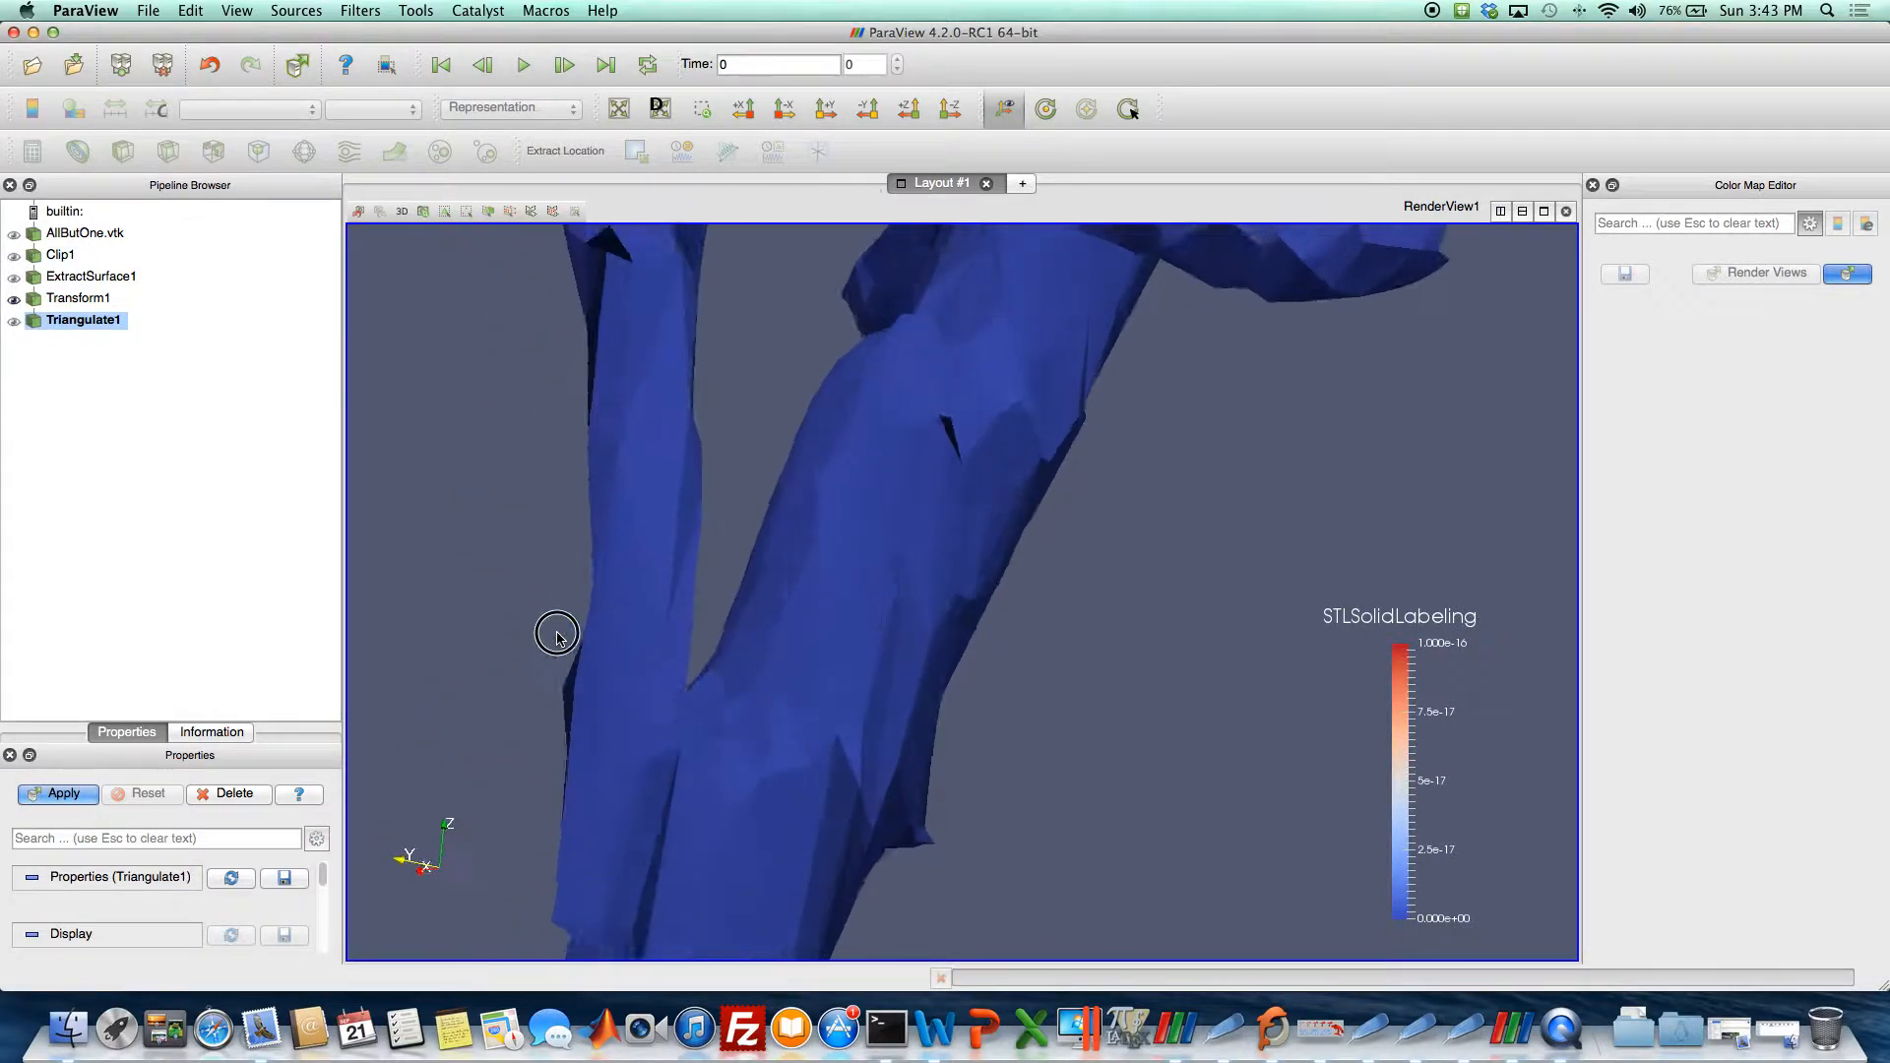
pyautogui.moveTo(557, 635); pyautogui.dragTo(654, 597)
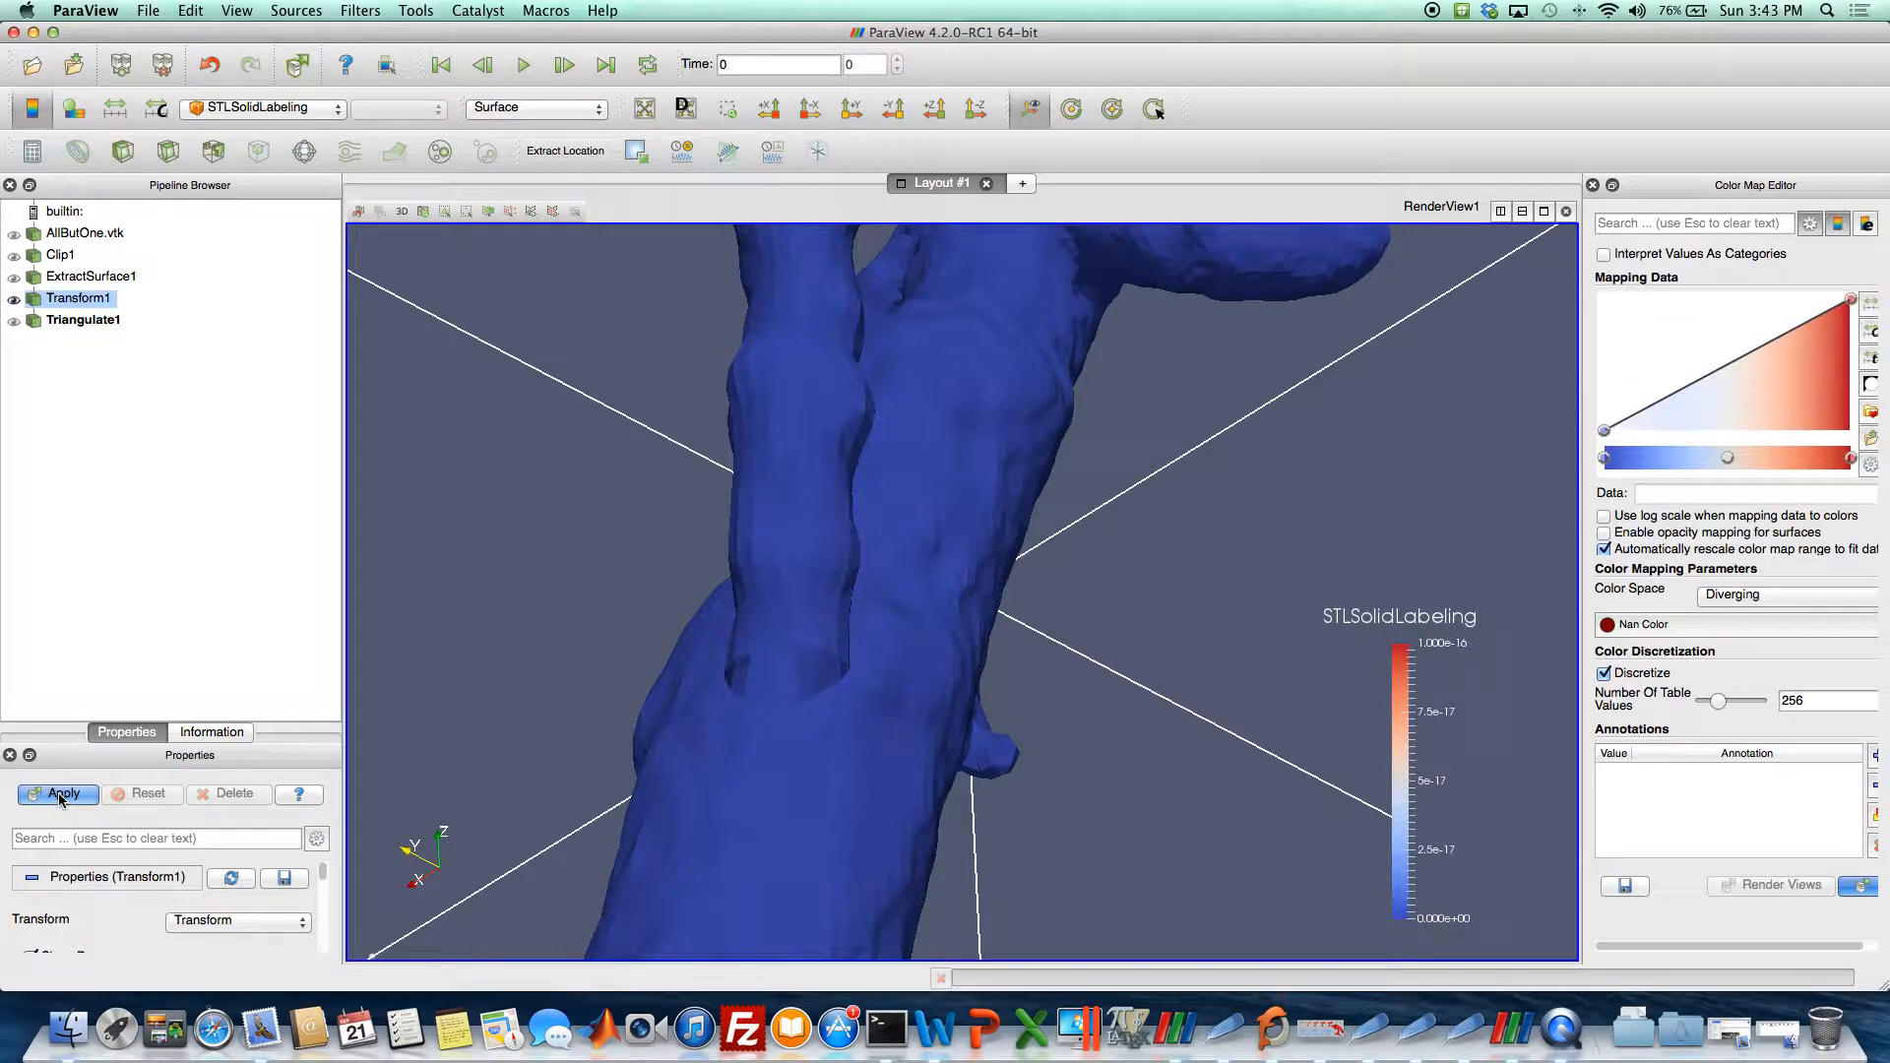
pyautogui.click(84, 319)
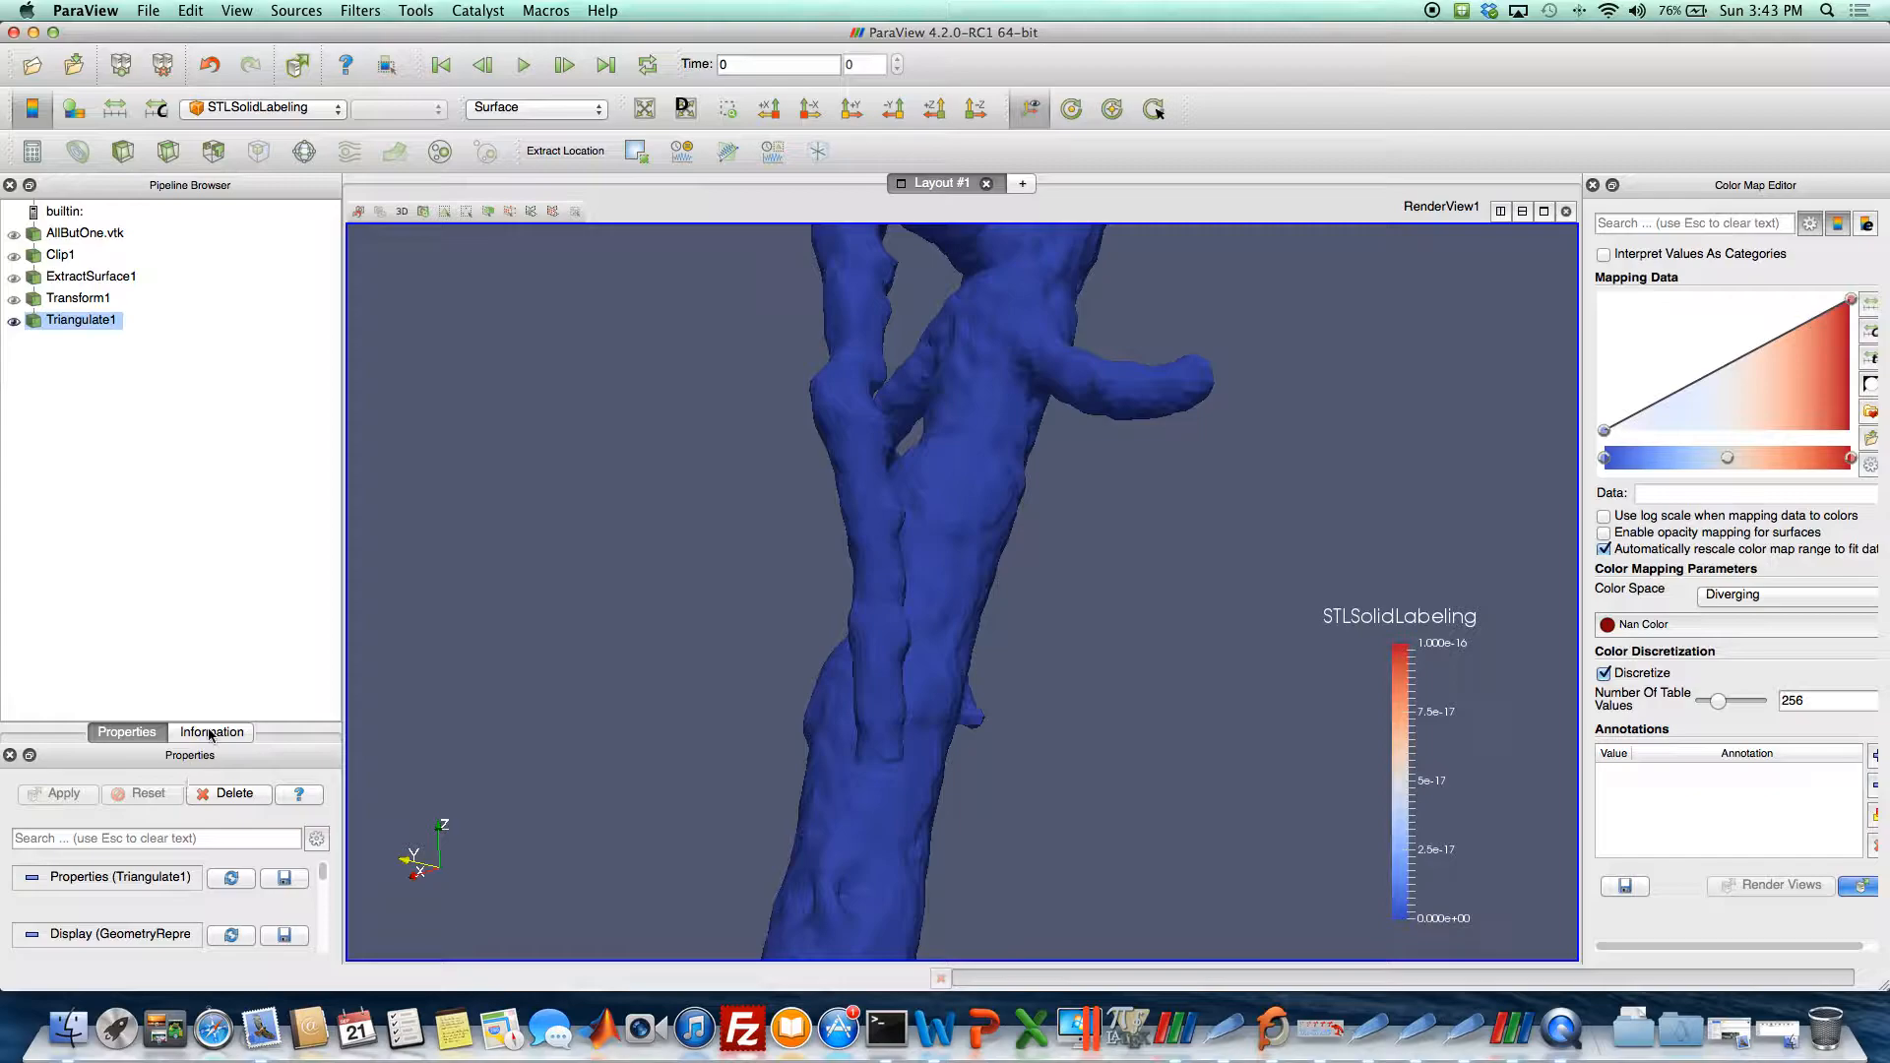
# Check the triangulated surface's cell and point counts in the Information tab.
pyautogui.click(79, 297)
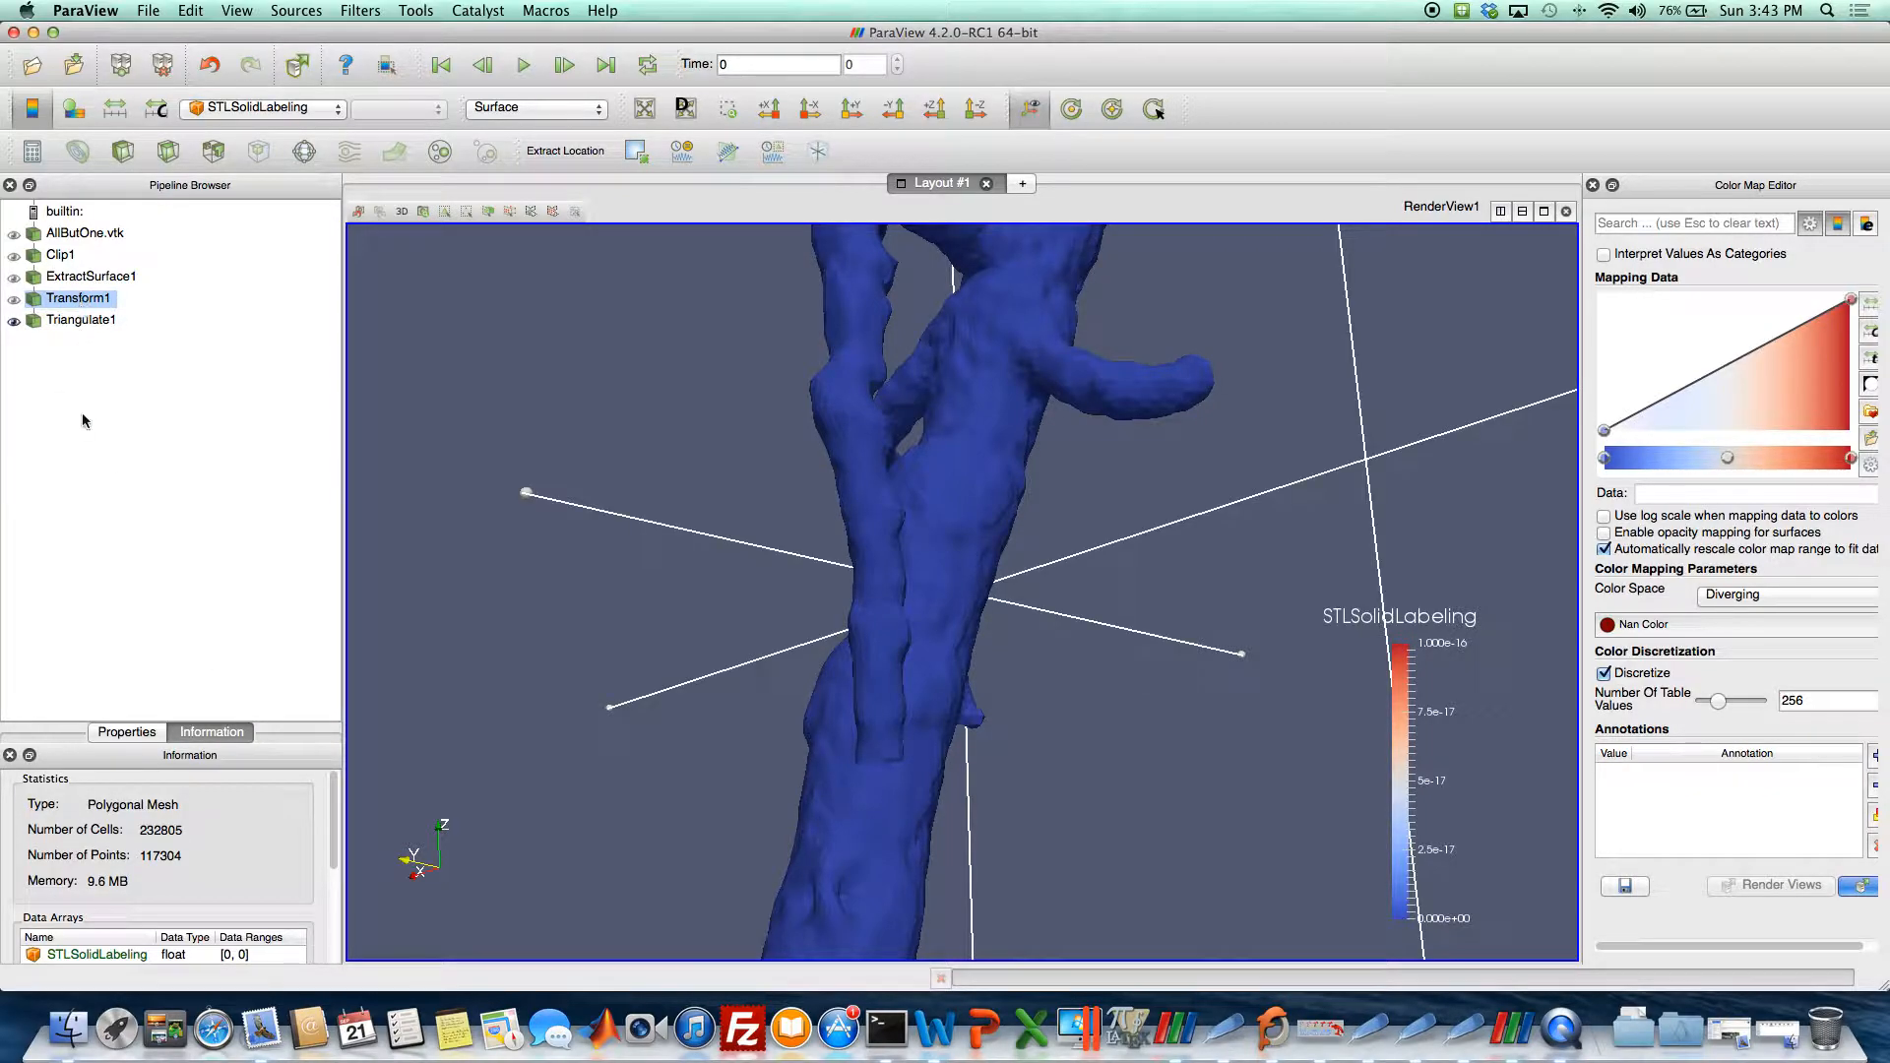
pyautogui.moveTo(130, 452)
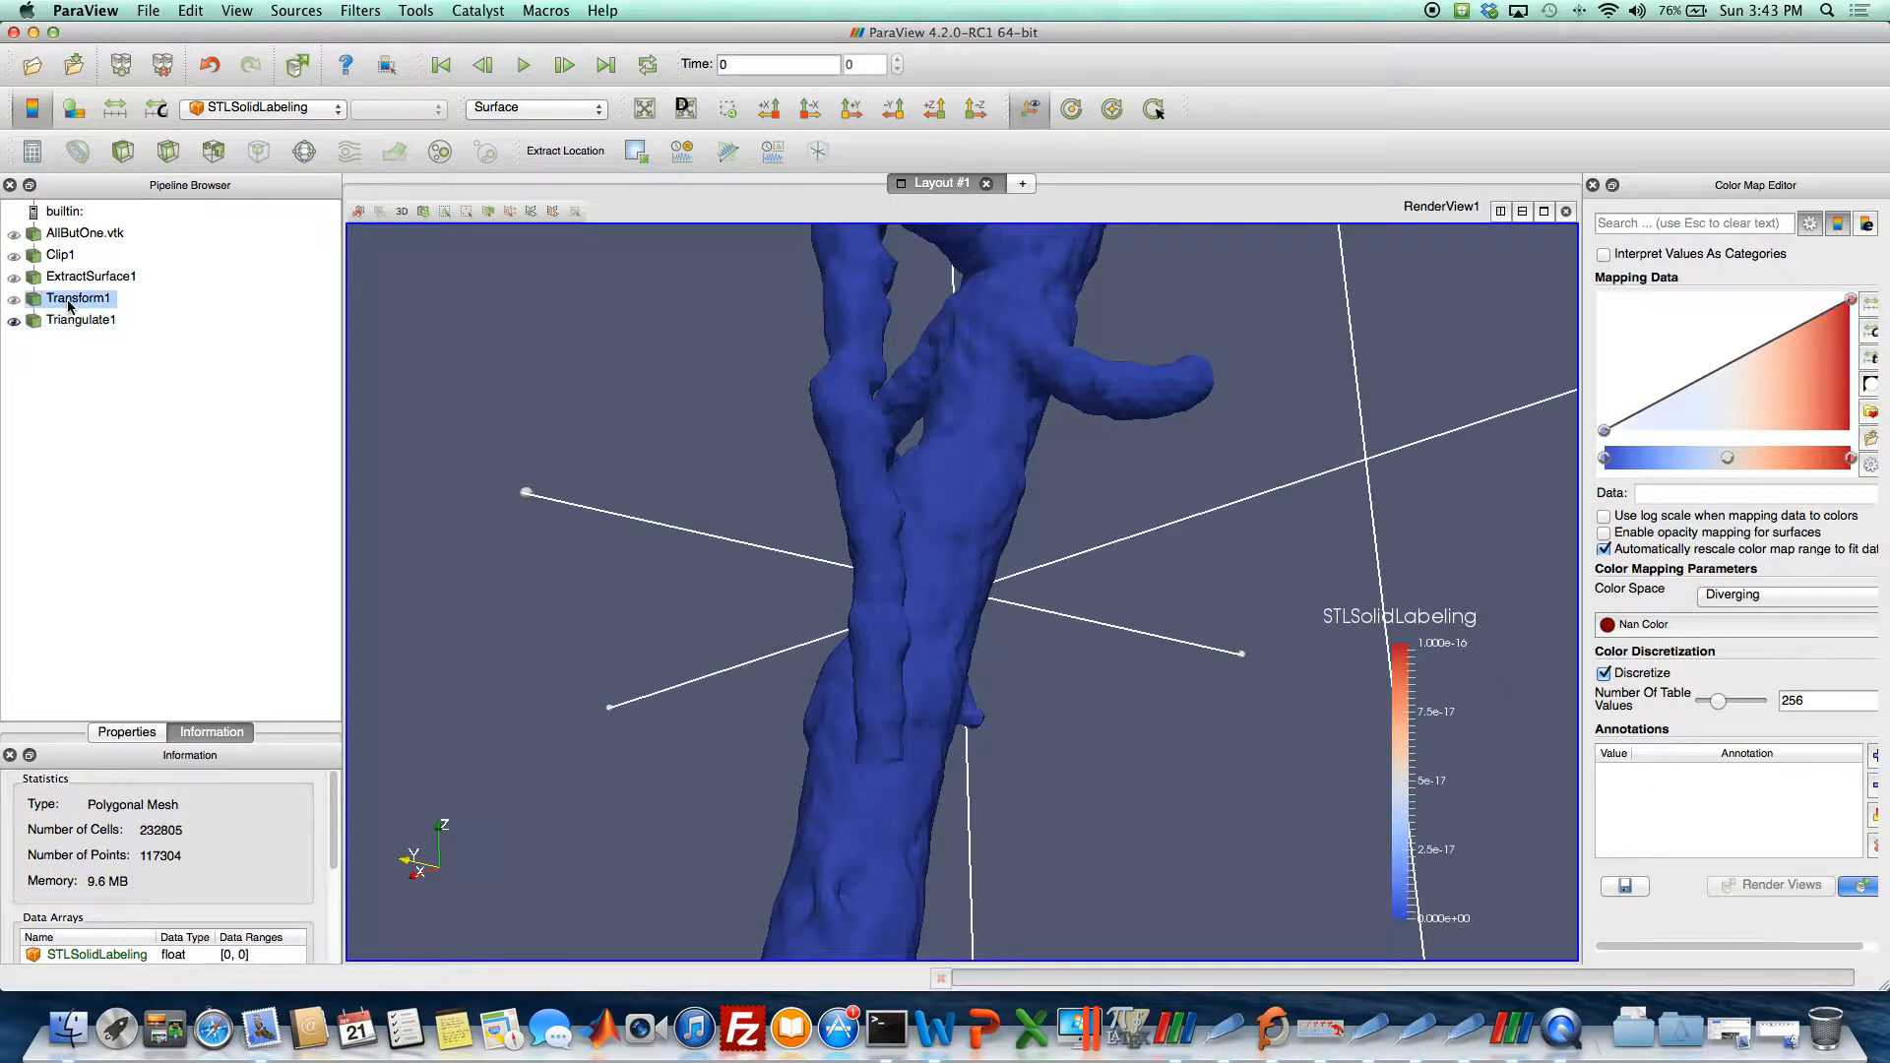
pyautogui.click(81, 319)
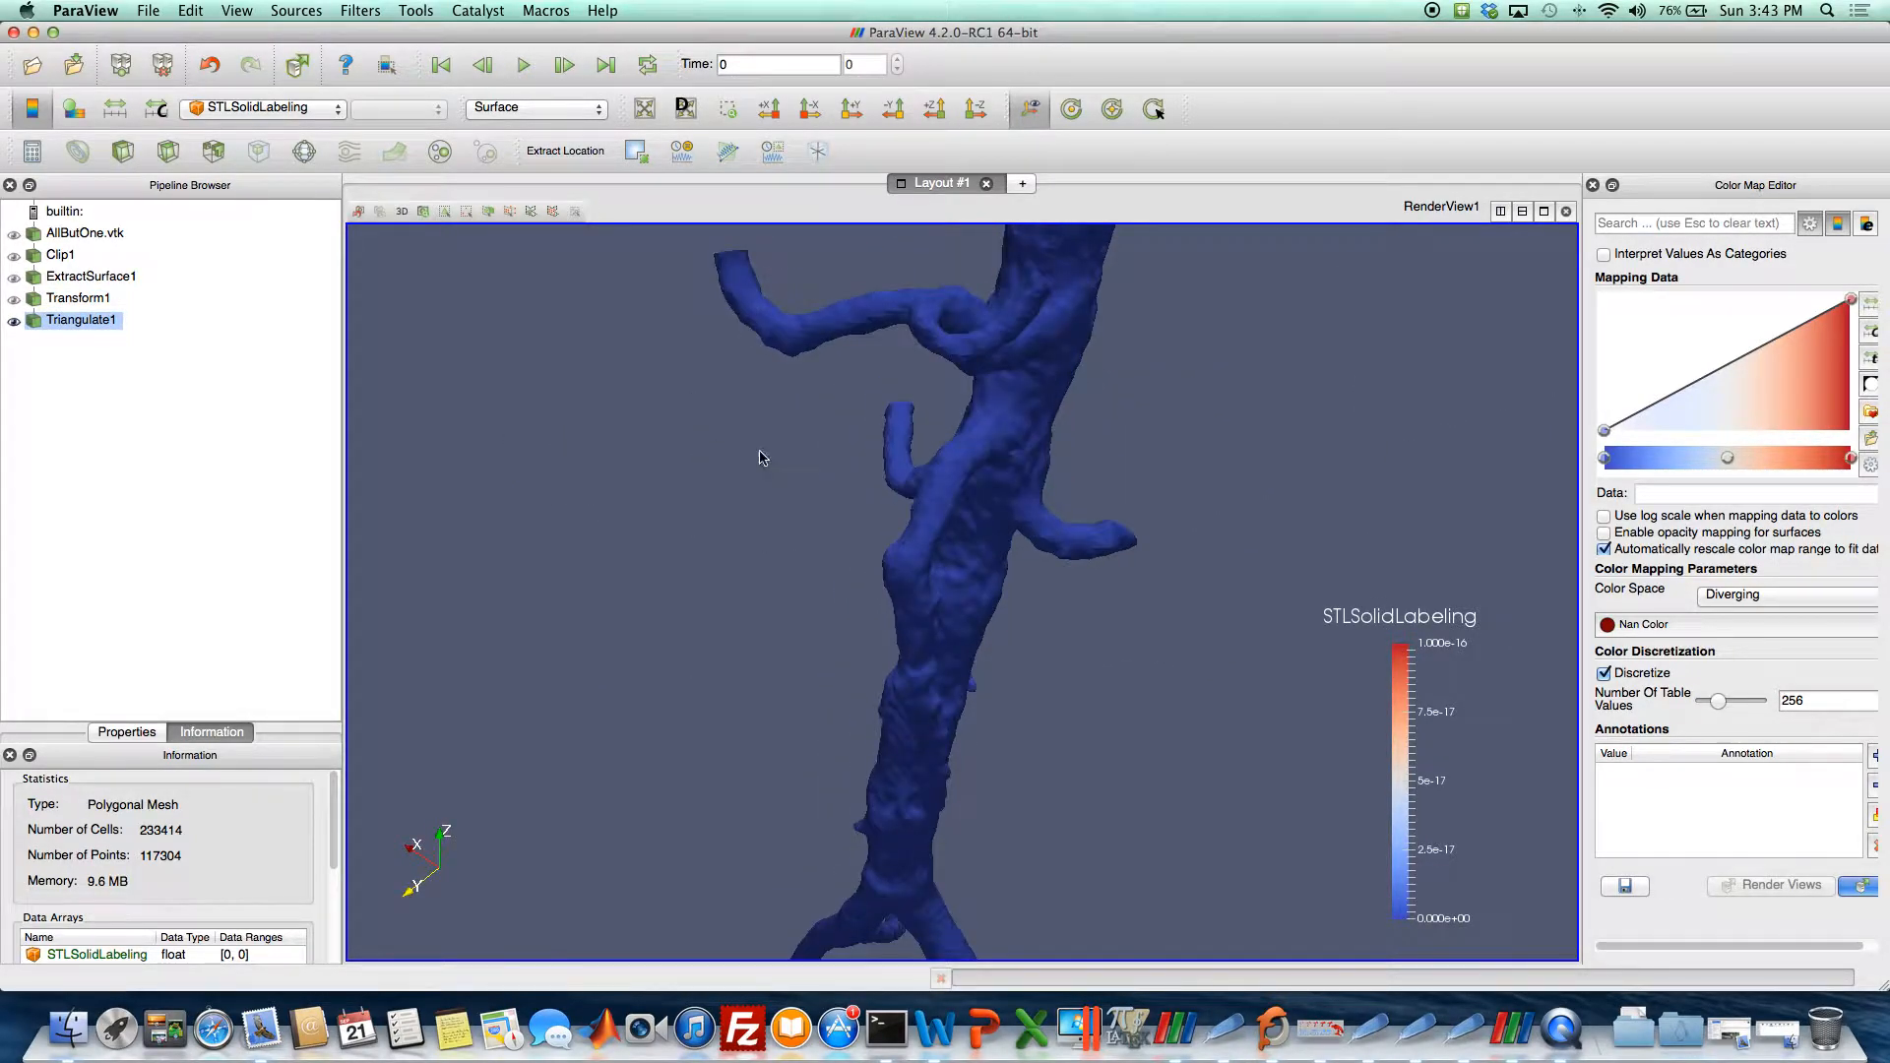
pyautogui.moveTo(759, 458); pyautogui.dragTo(817, 573)
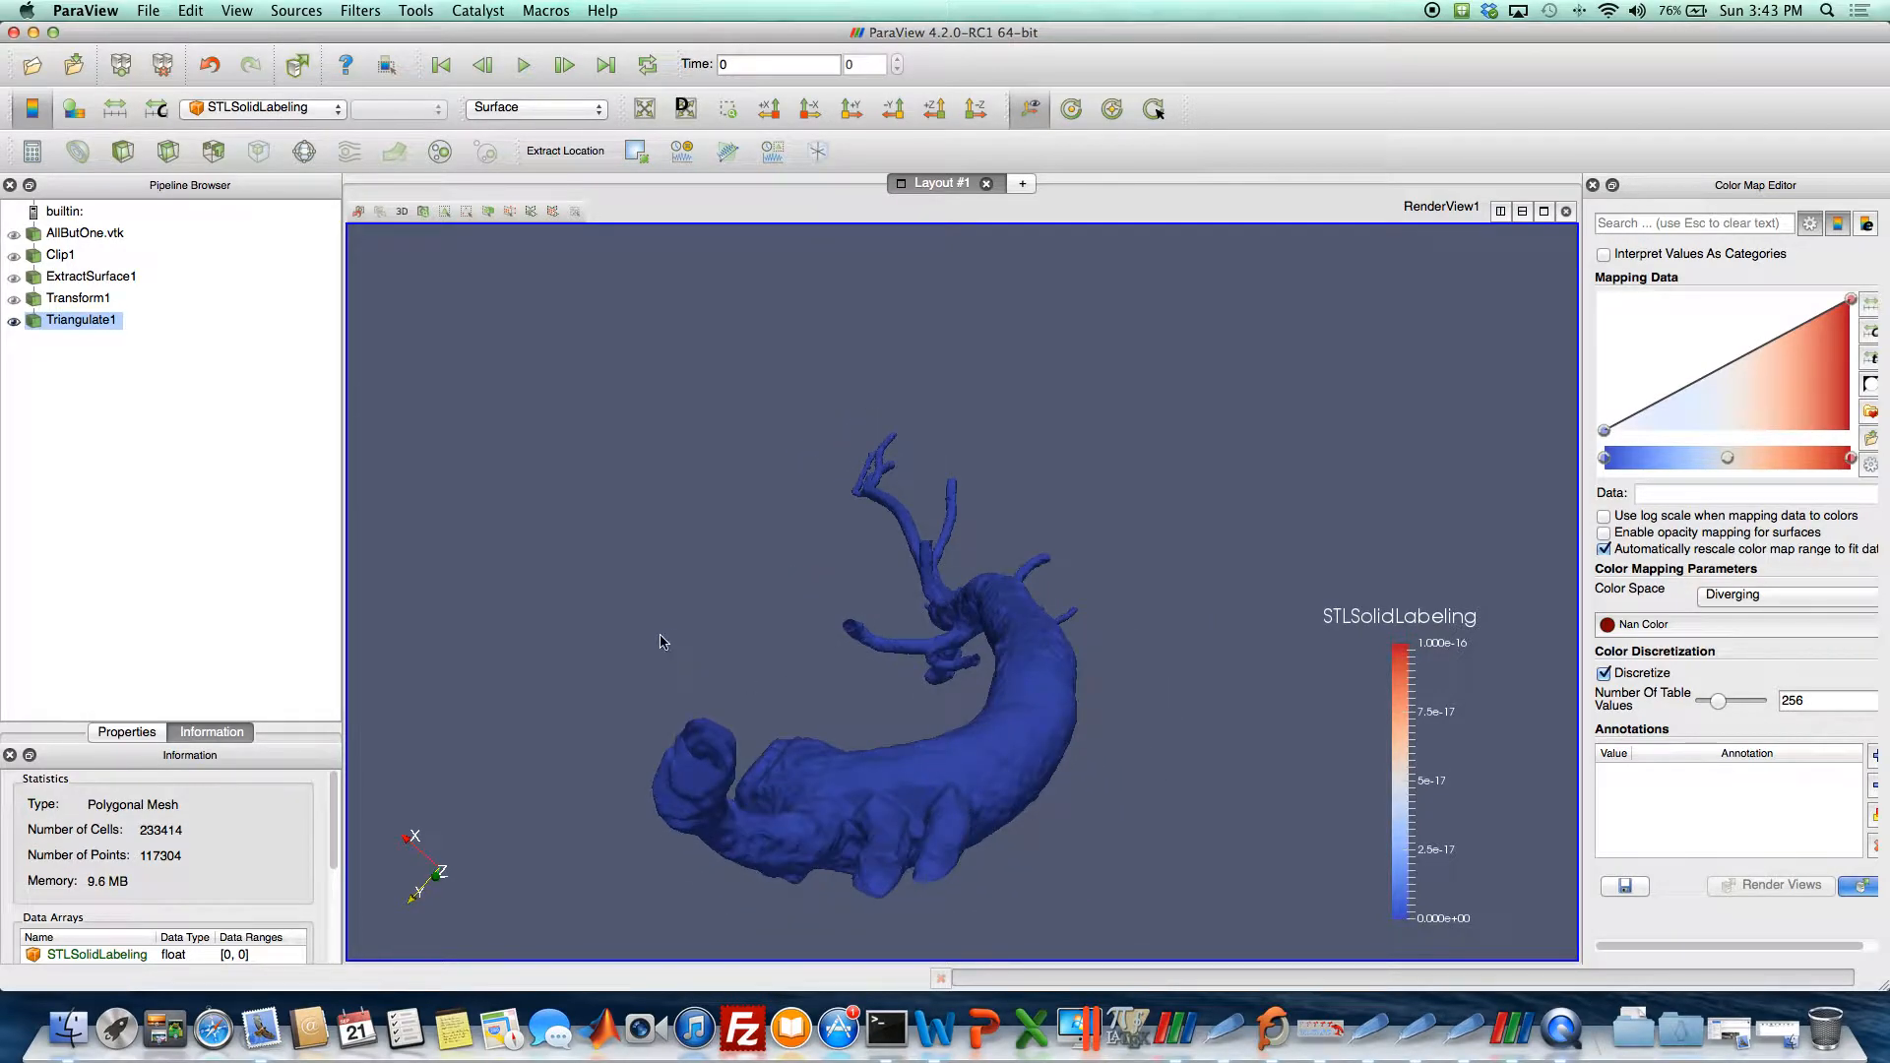
# Save the triangulated surface as Aortofemoral_clipped.stl in Stereo Lithography format.
pyautogui.click(149, 11)
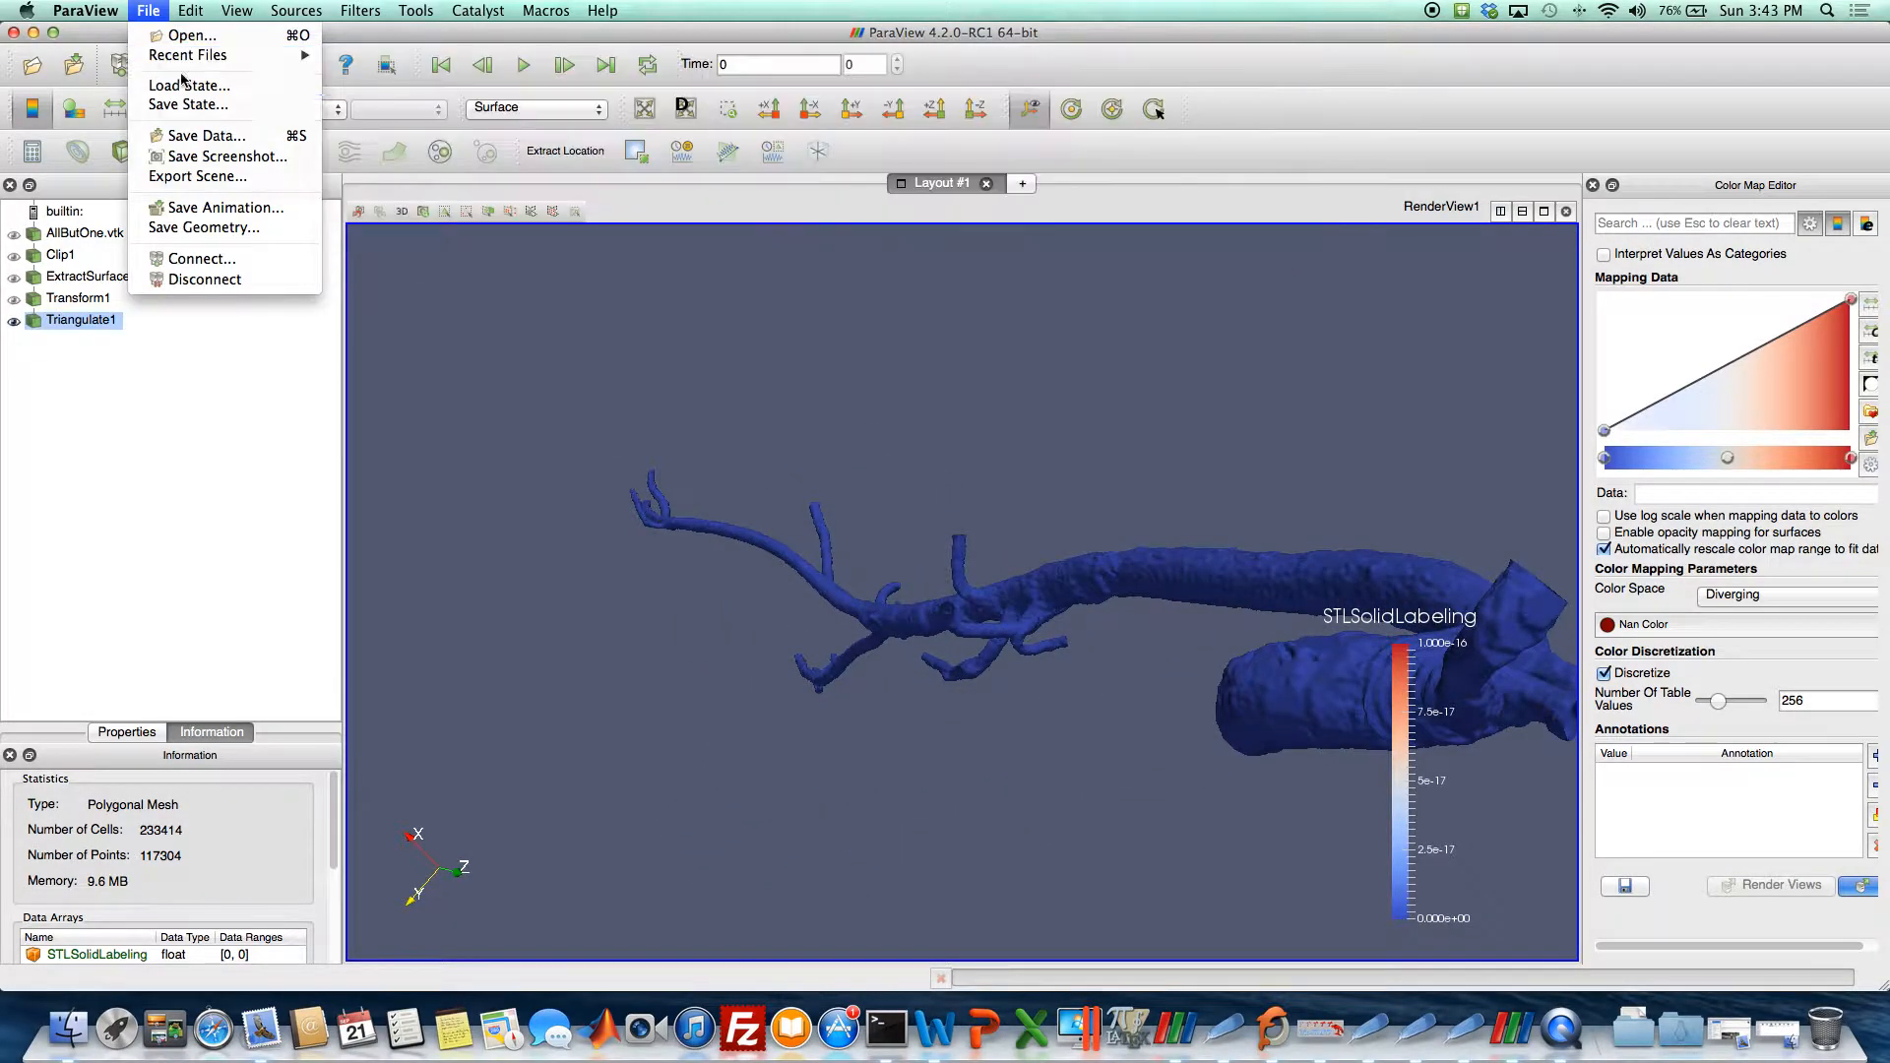
pyautogui.click(204, 135)
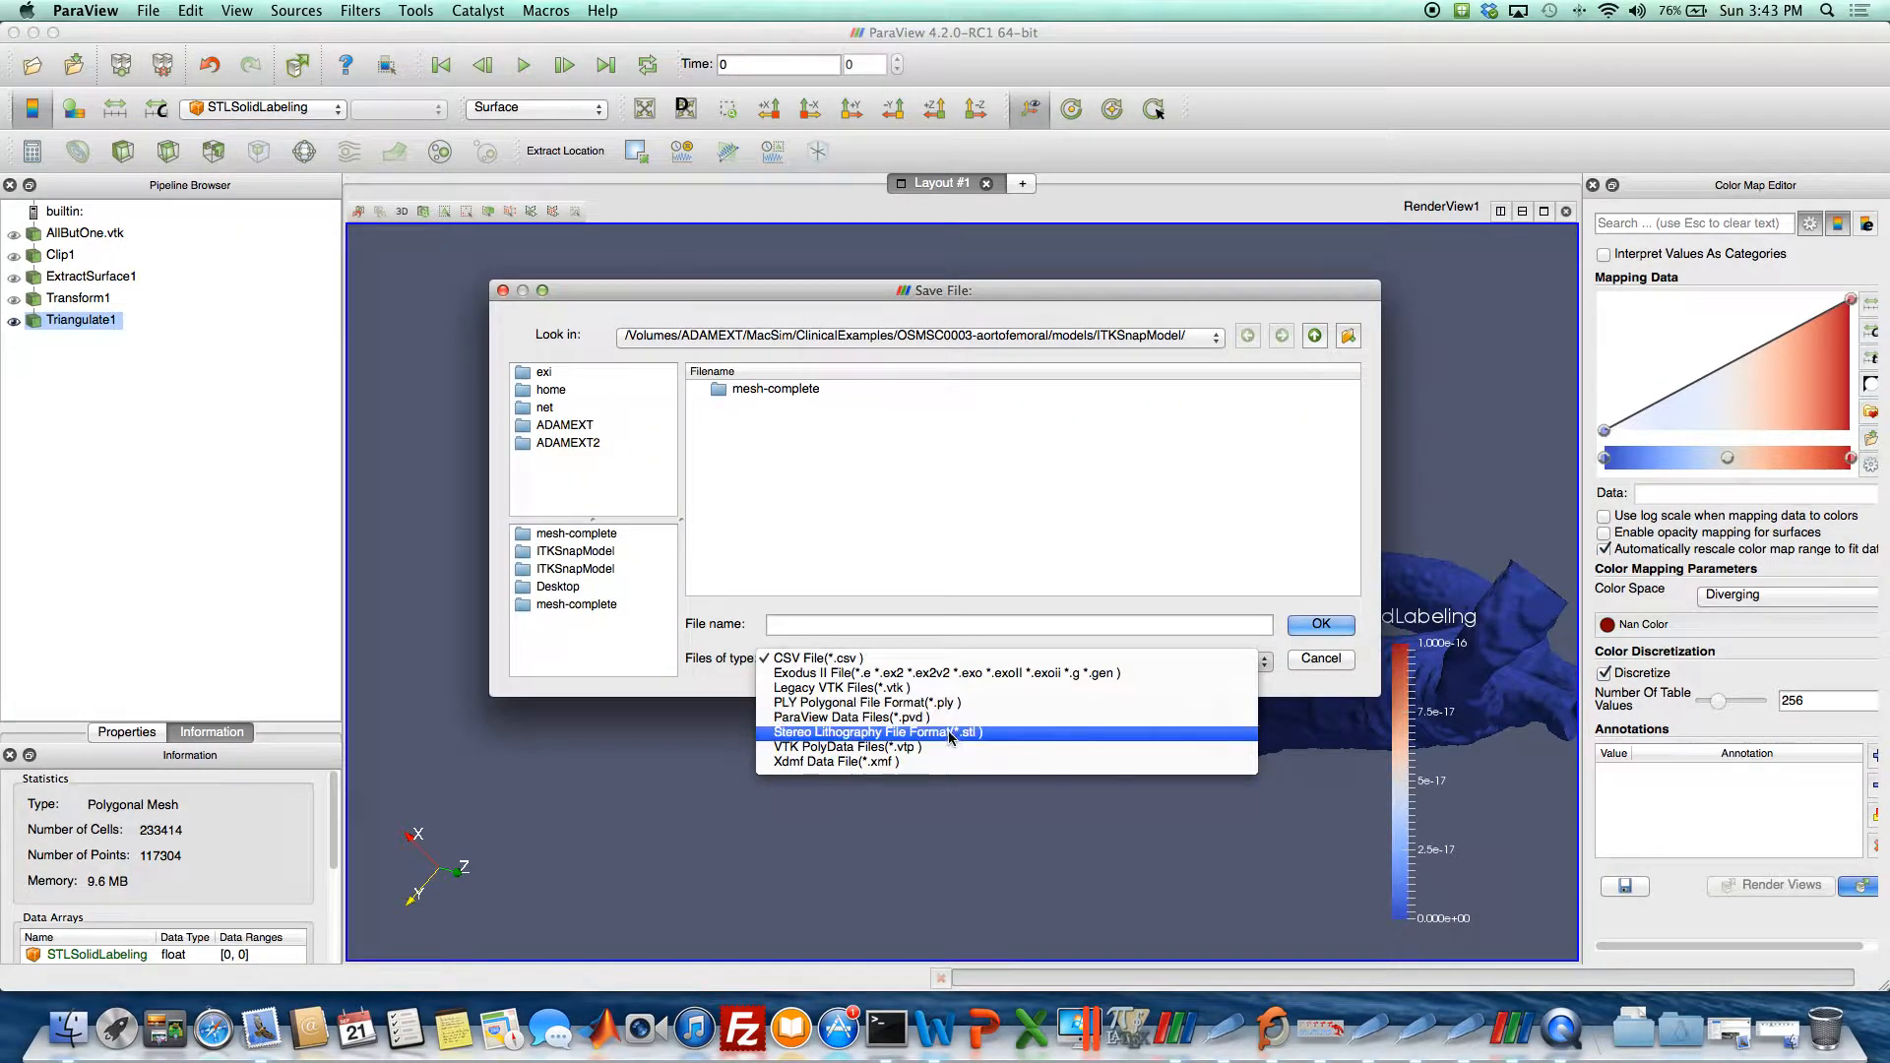
pyautogui.click(877, 731)
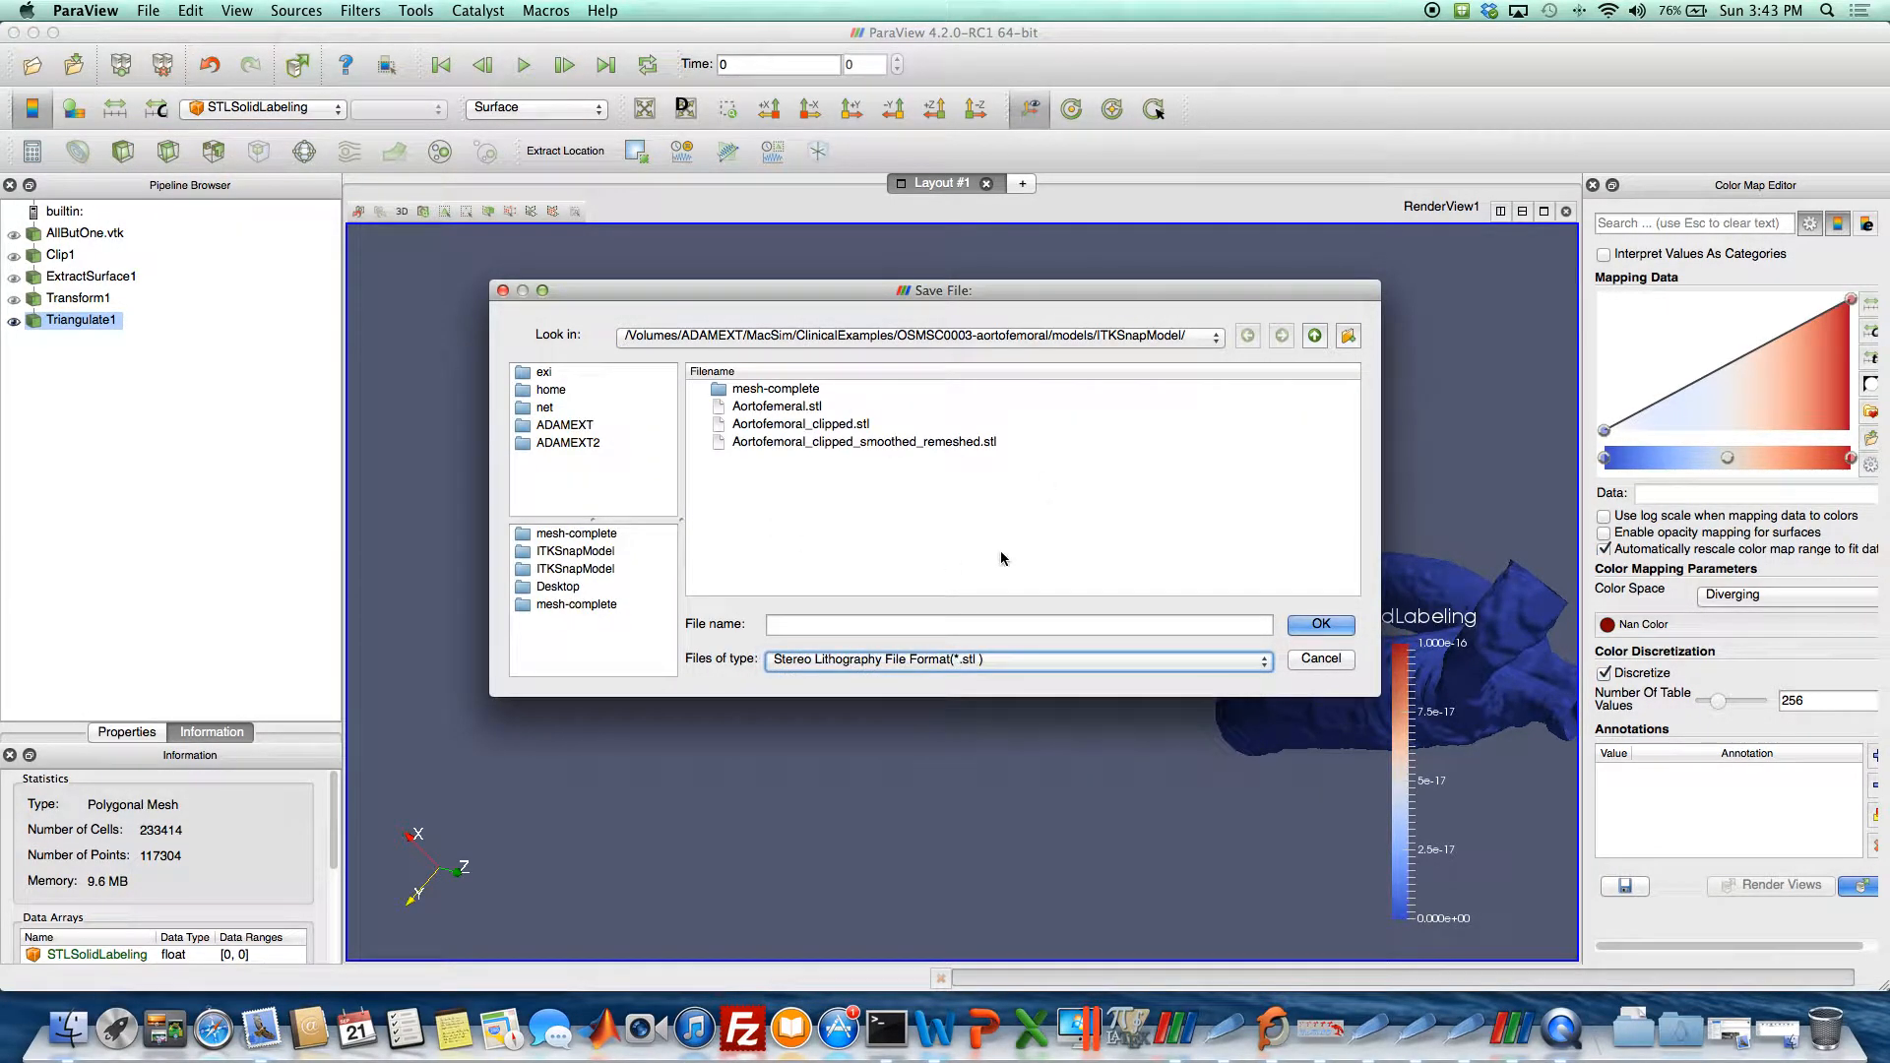
pyautogui.click(800, 423)
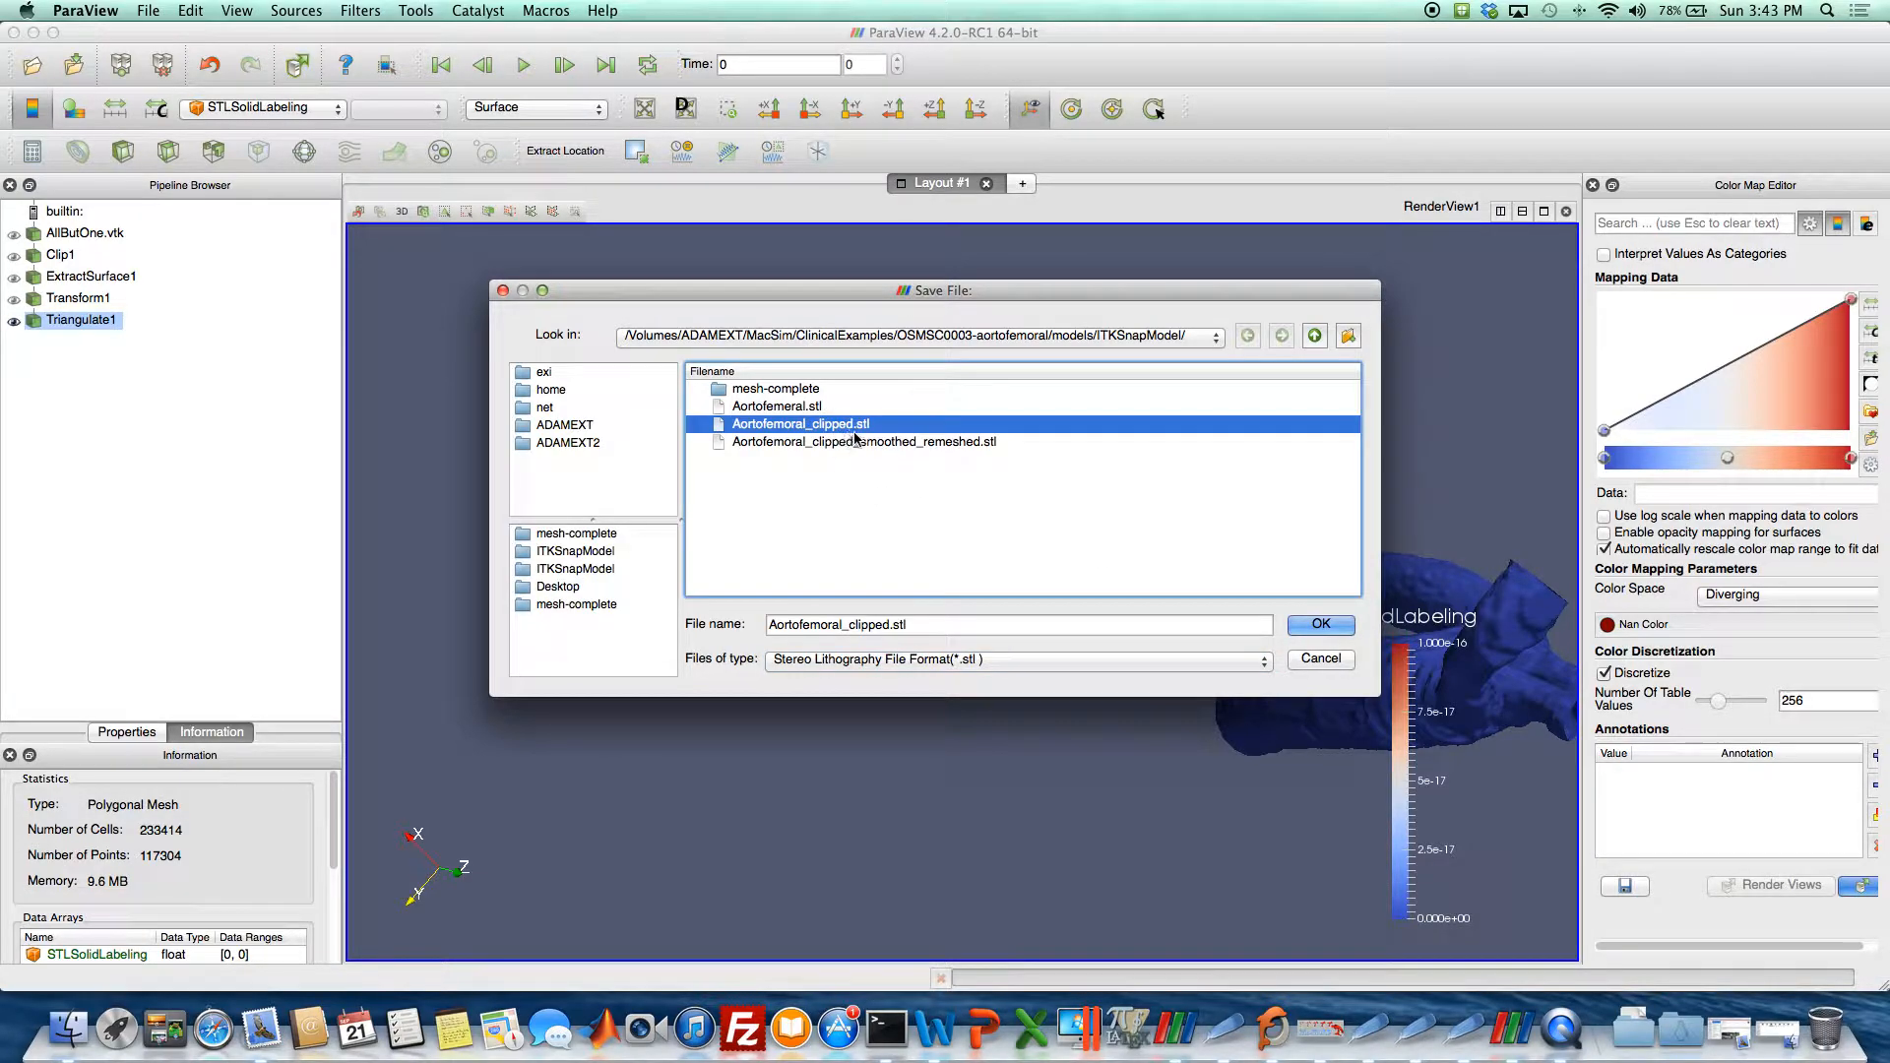
pyautogui.moveTo(935, 538)
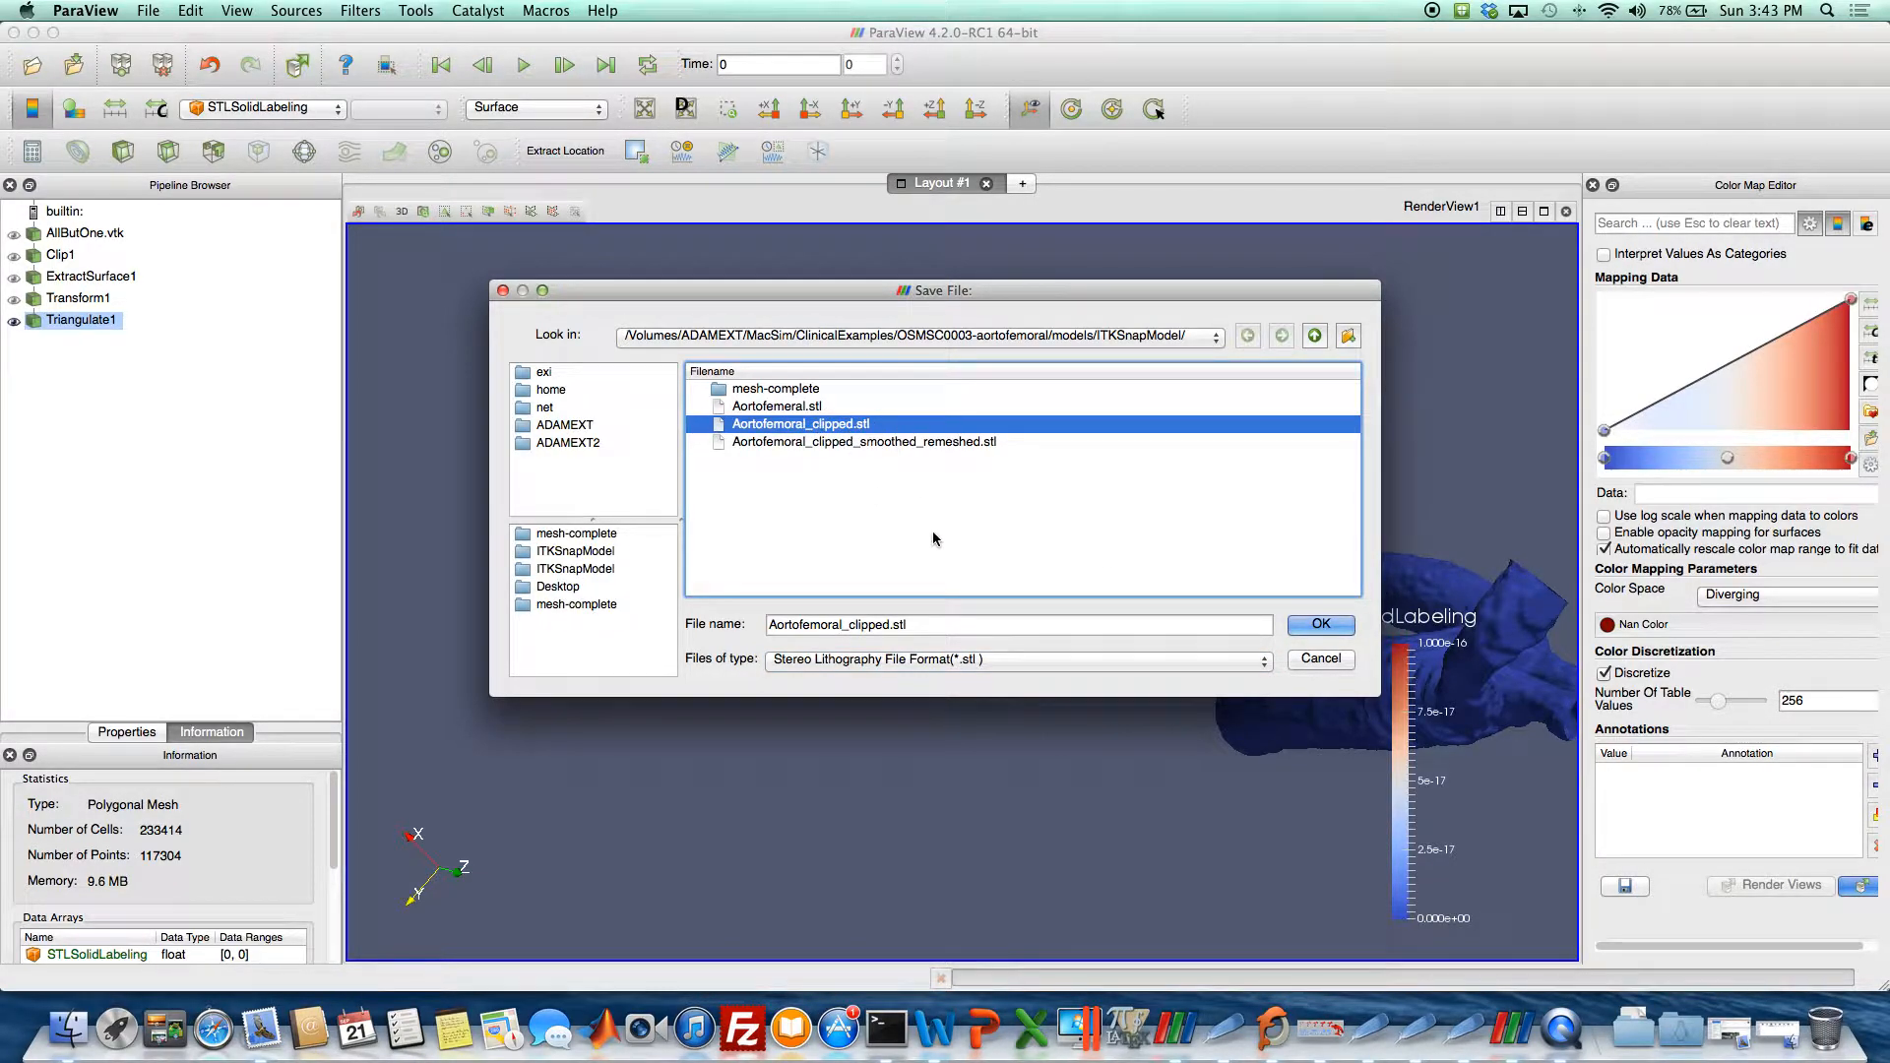
pyautogui.click(1321, 624)
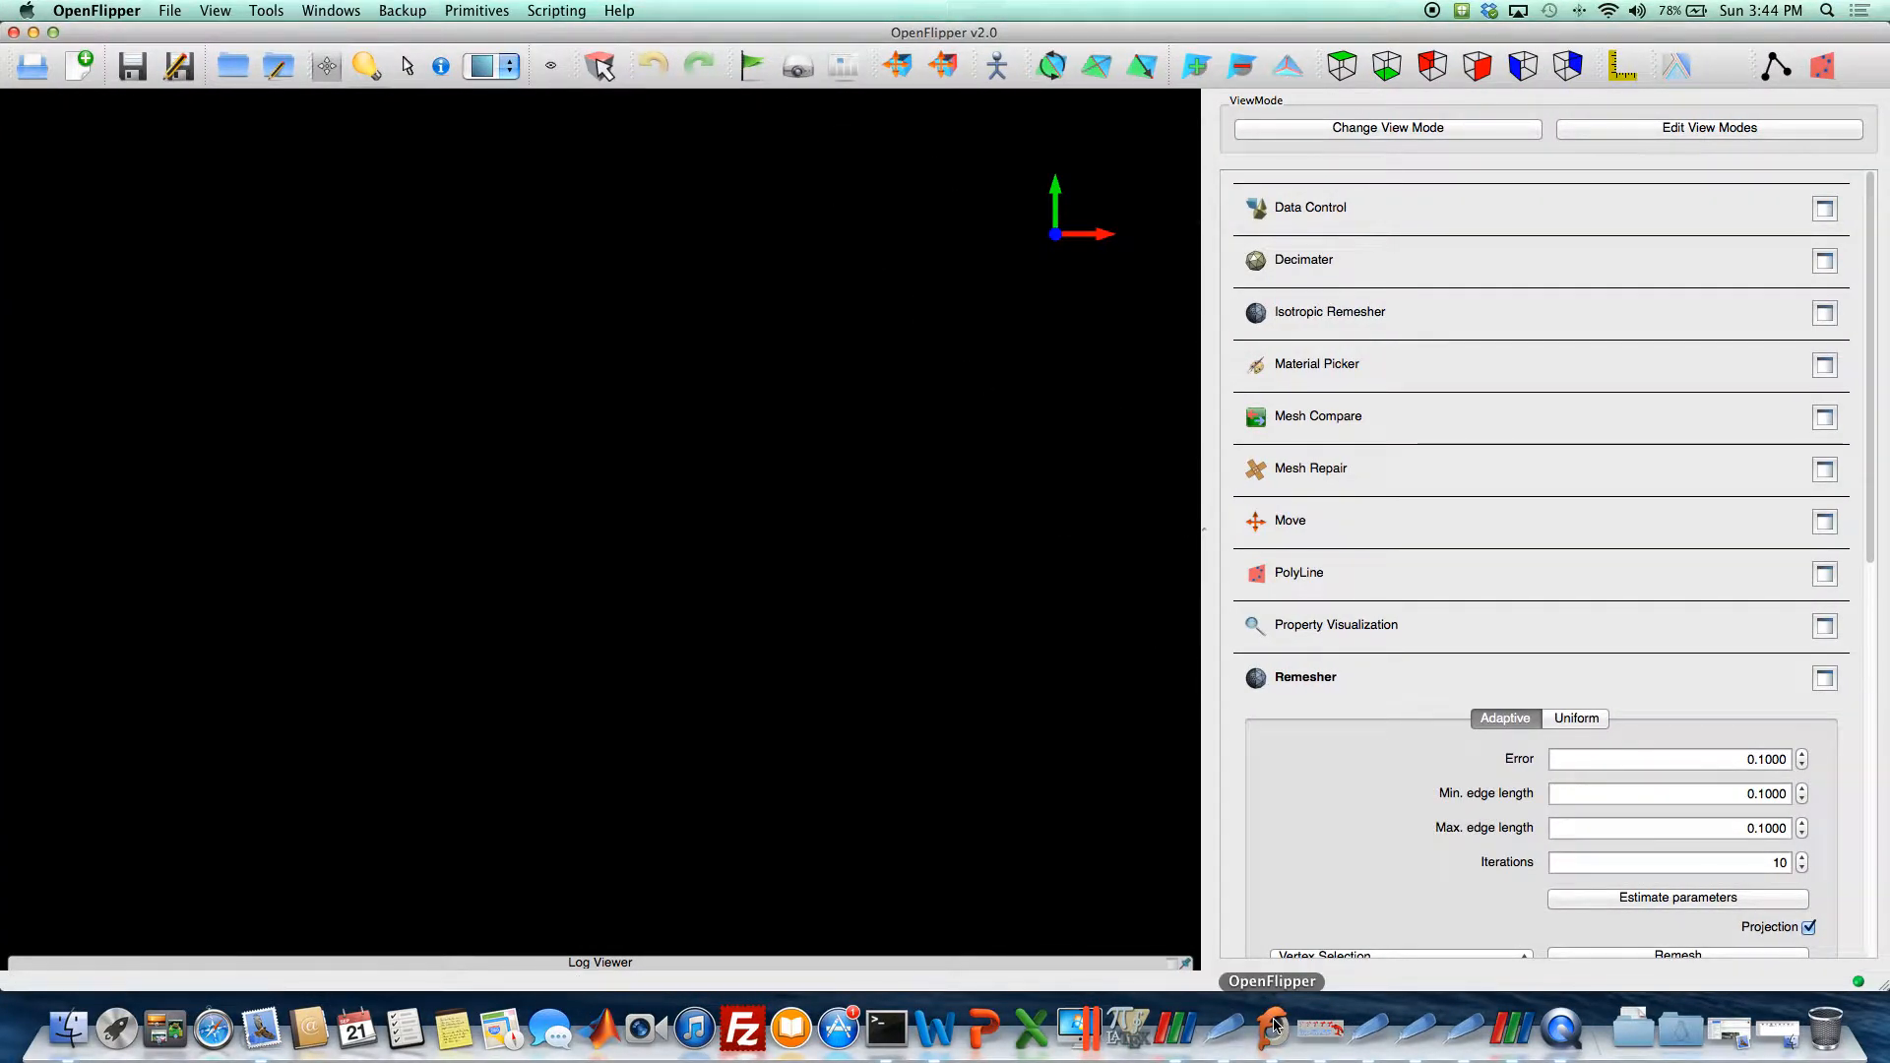
# Load Aortofemoral_clipped.stl into OpenFlipper and rotate the wireframe to inspect branches and aorta.
pyautogui.click(168, 10)
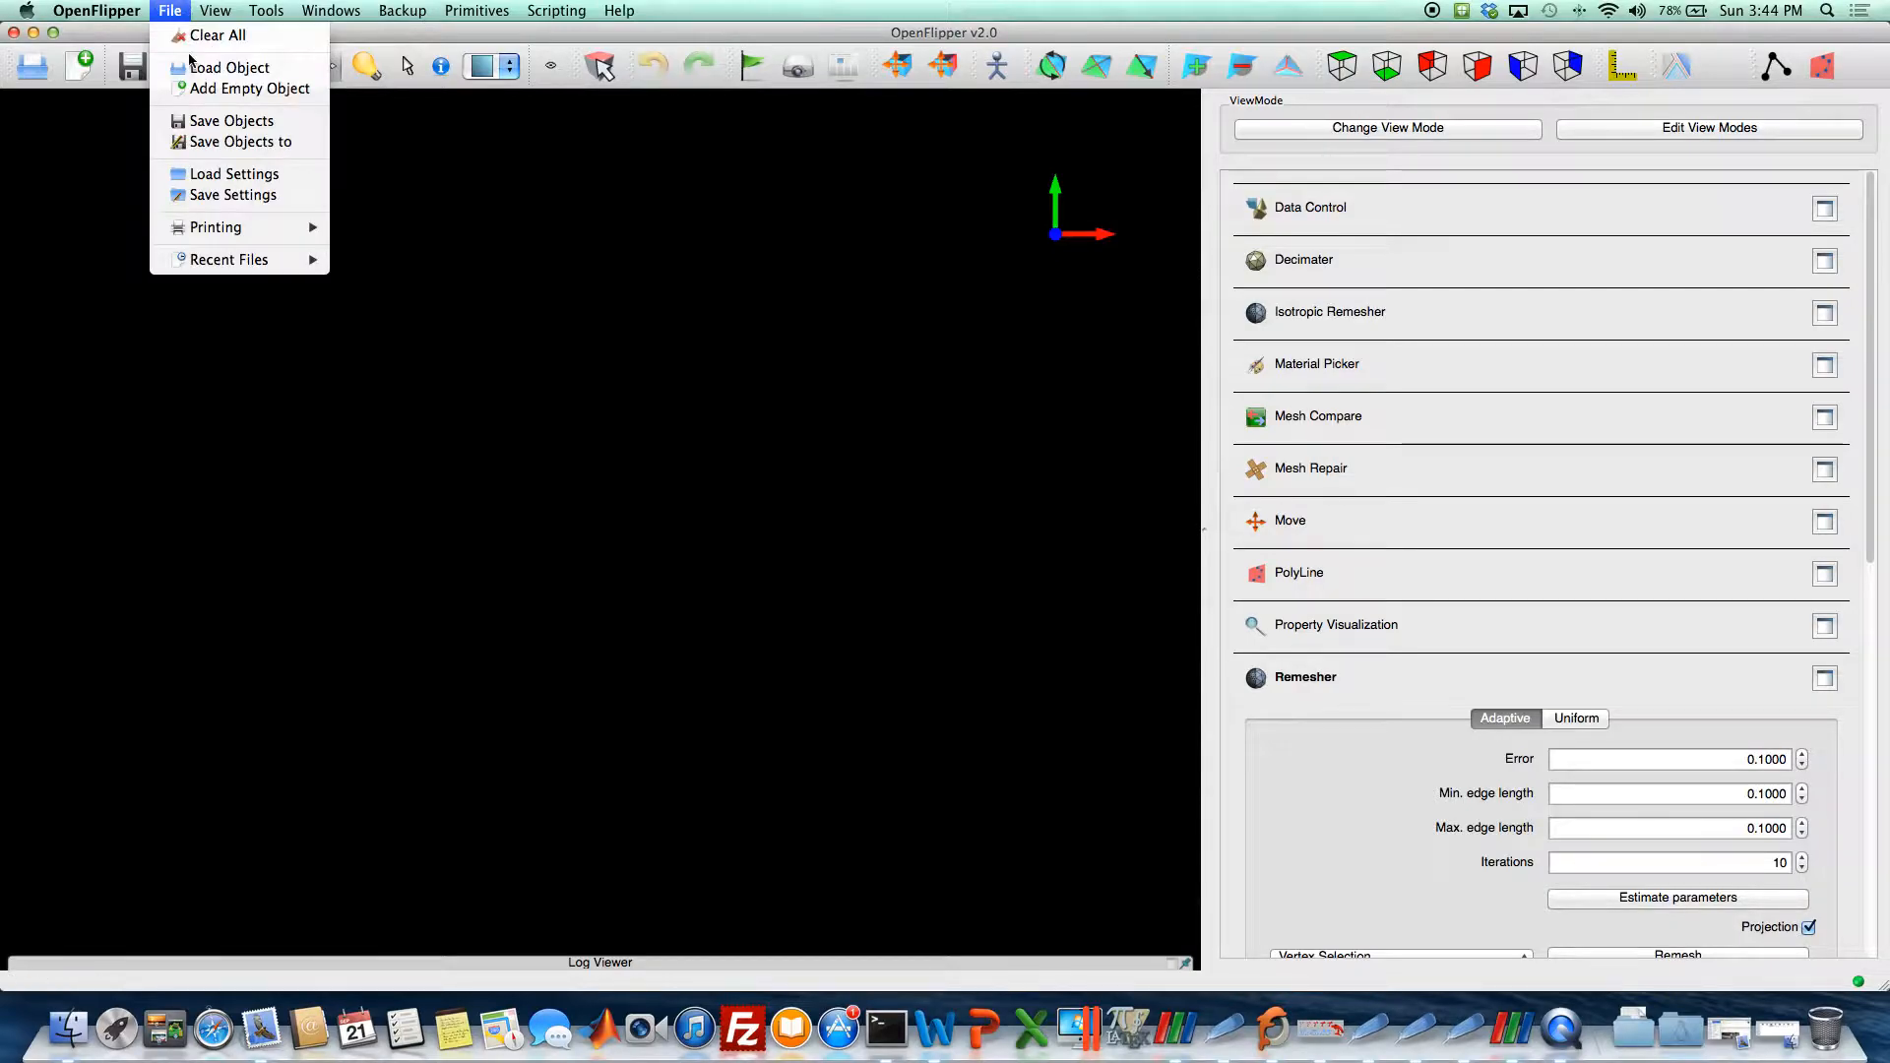
pyautogui.moveTo(229, 68)
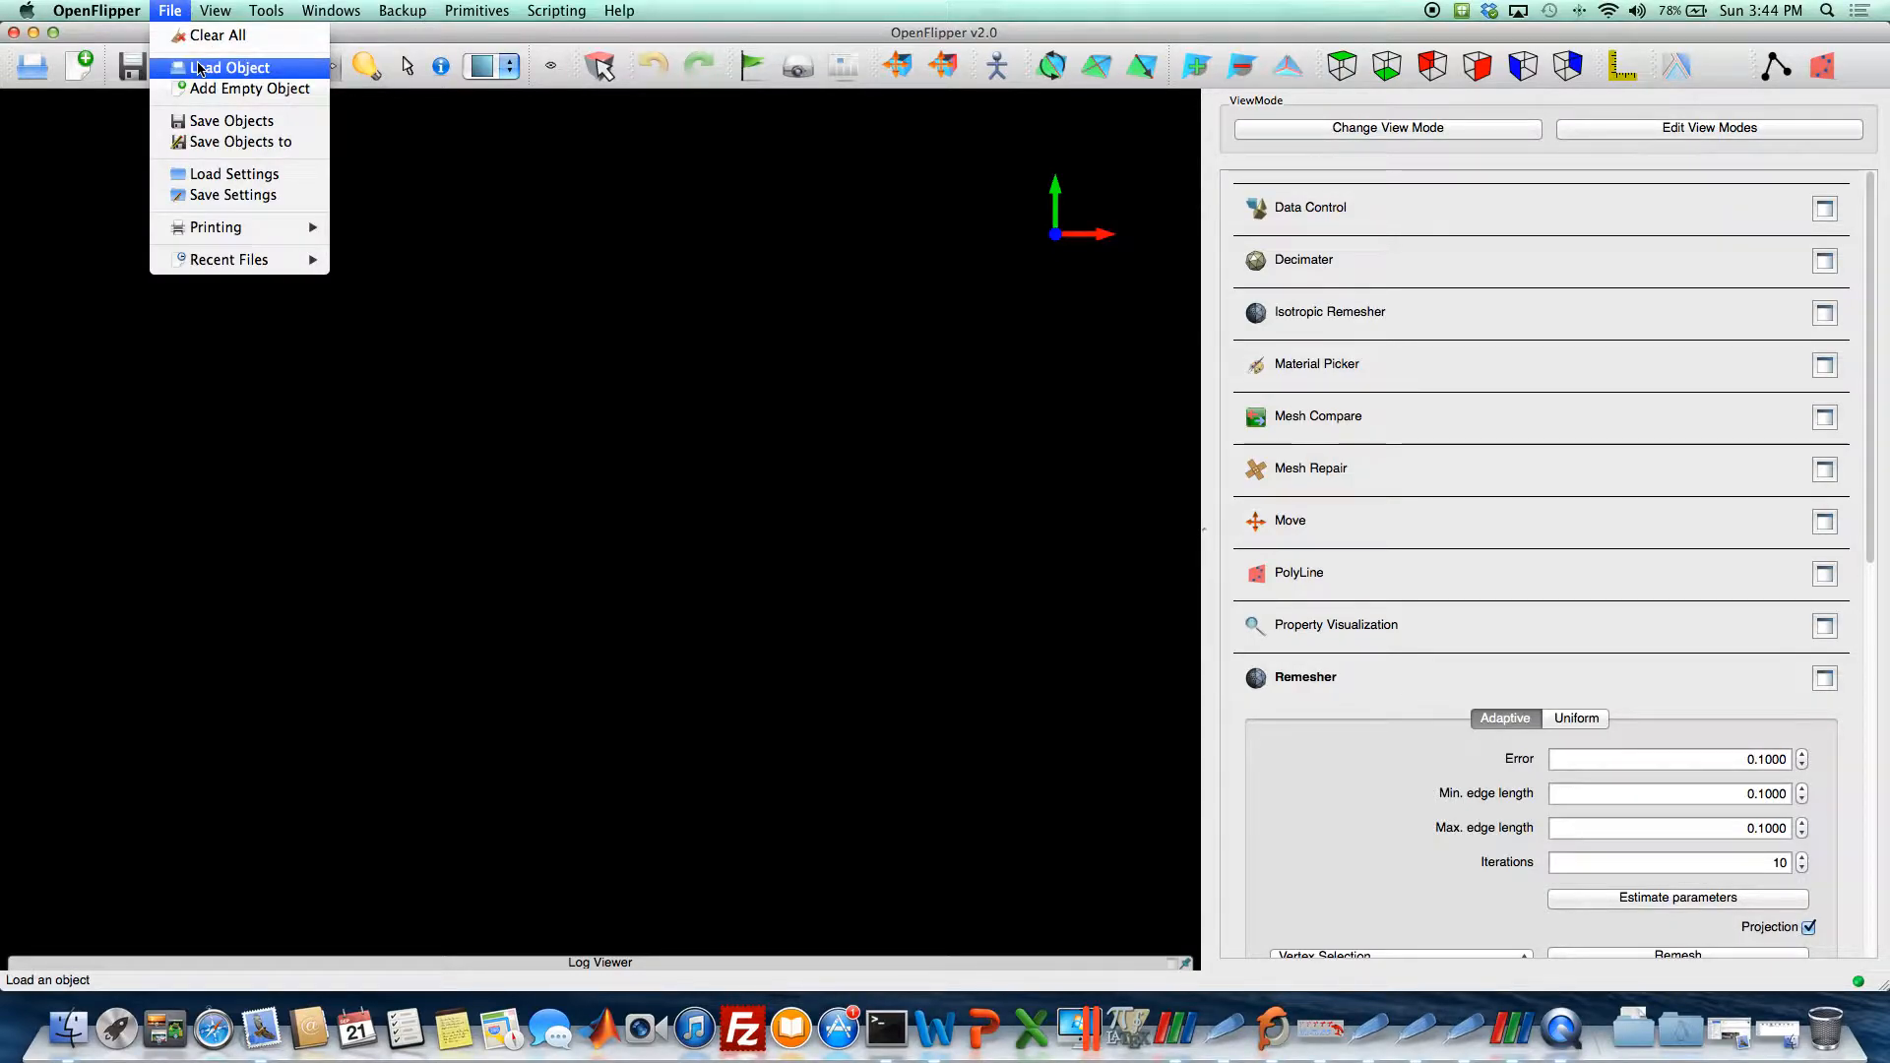
pyautogui.click(228, 68)
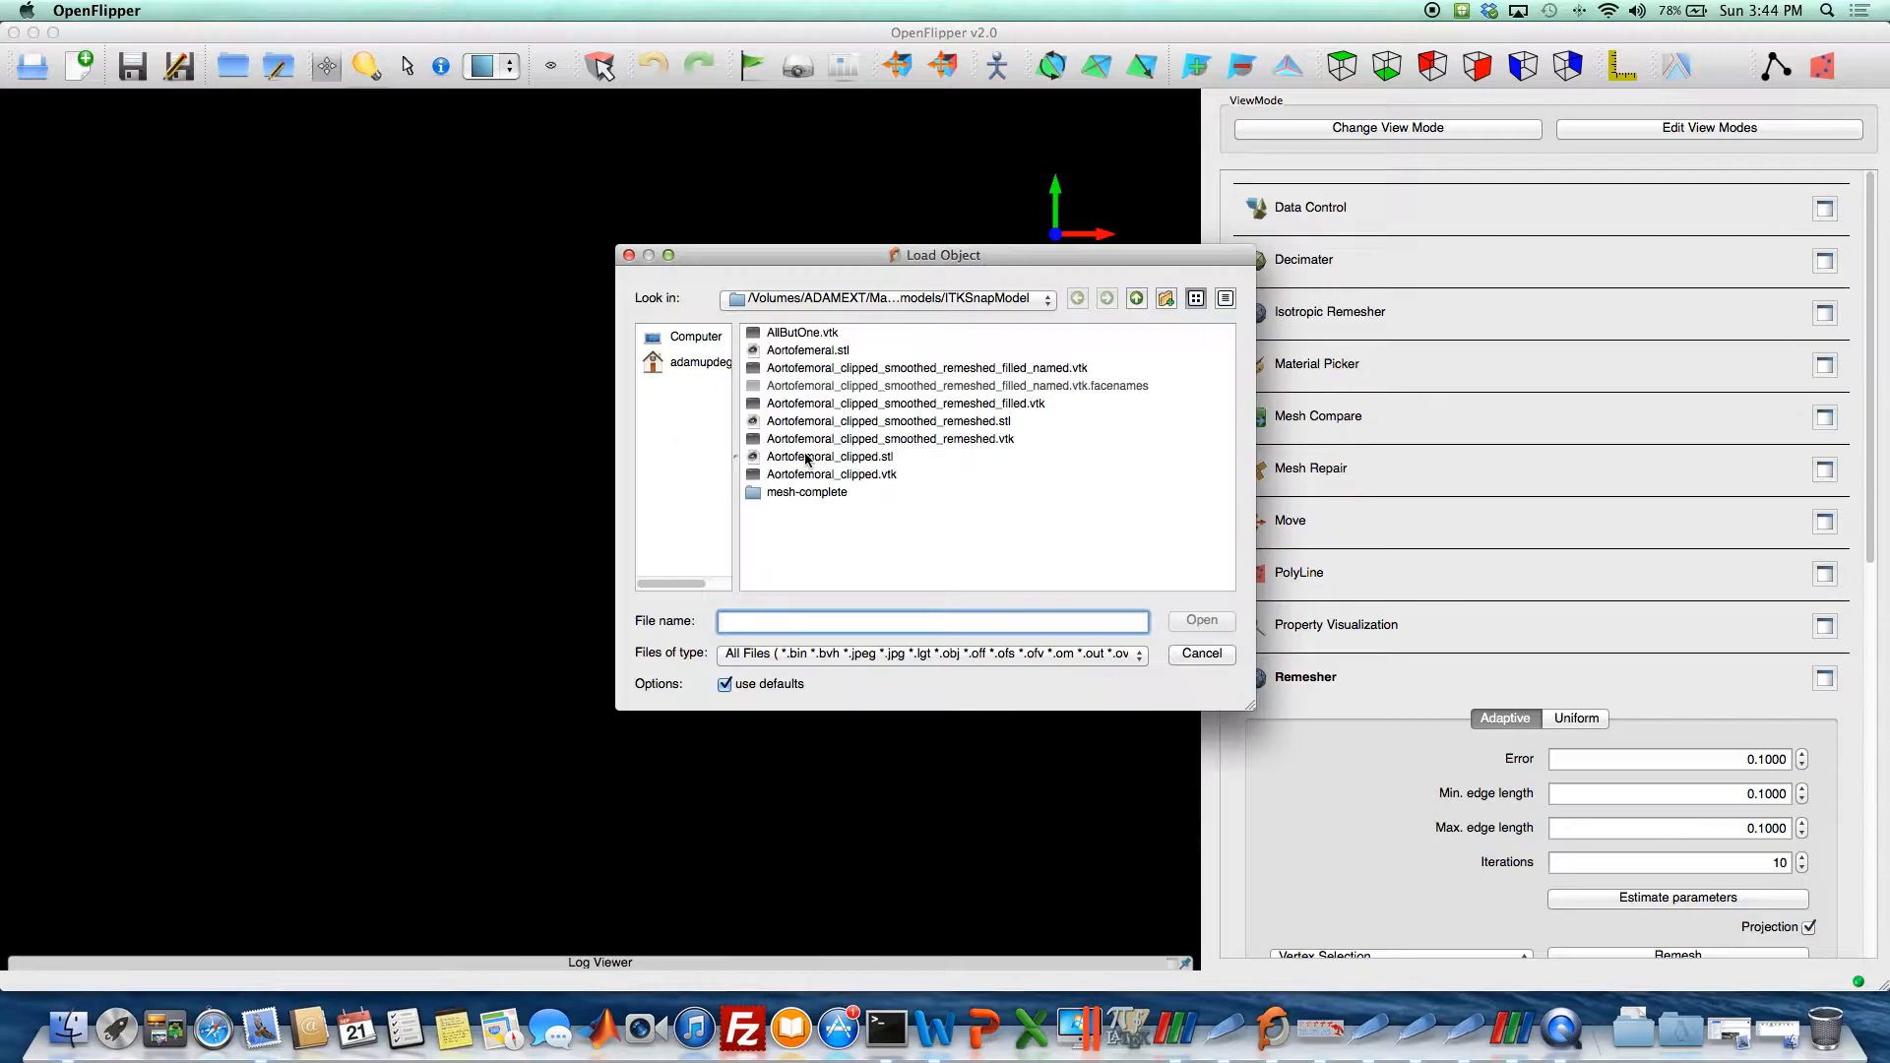
pyautogui.moveTo(853, 479)
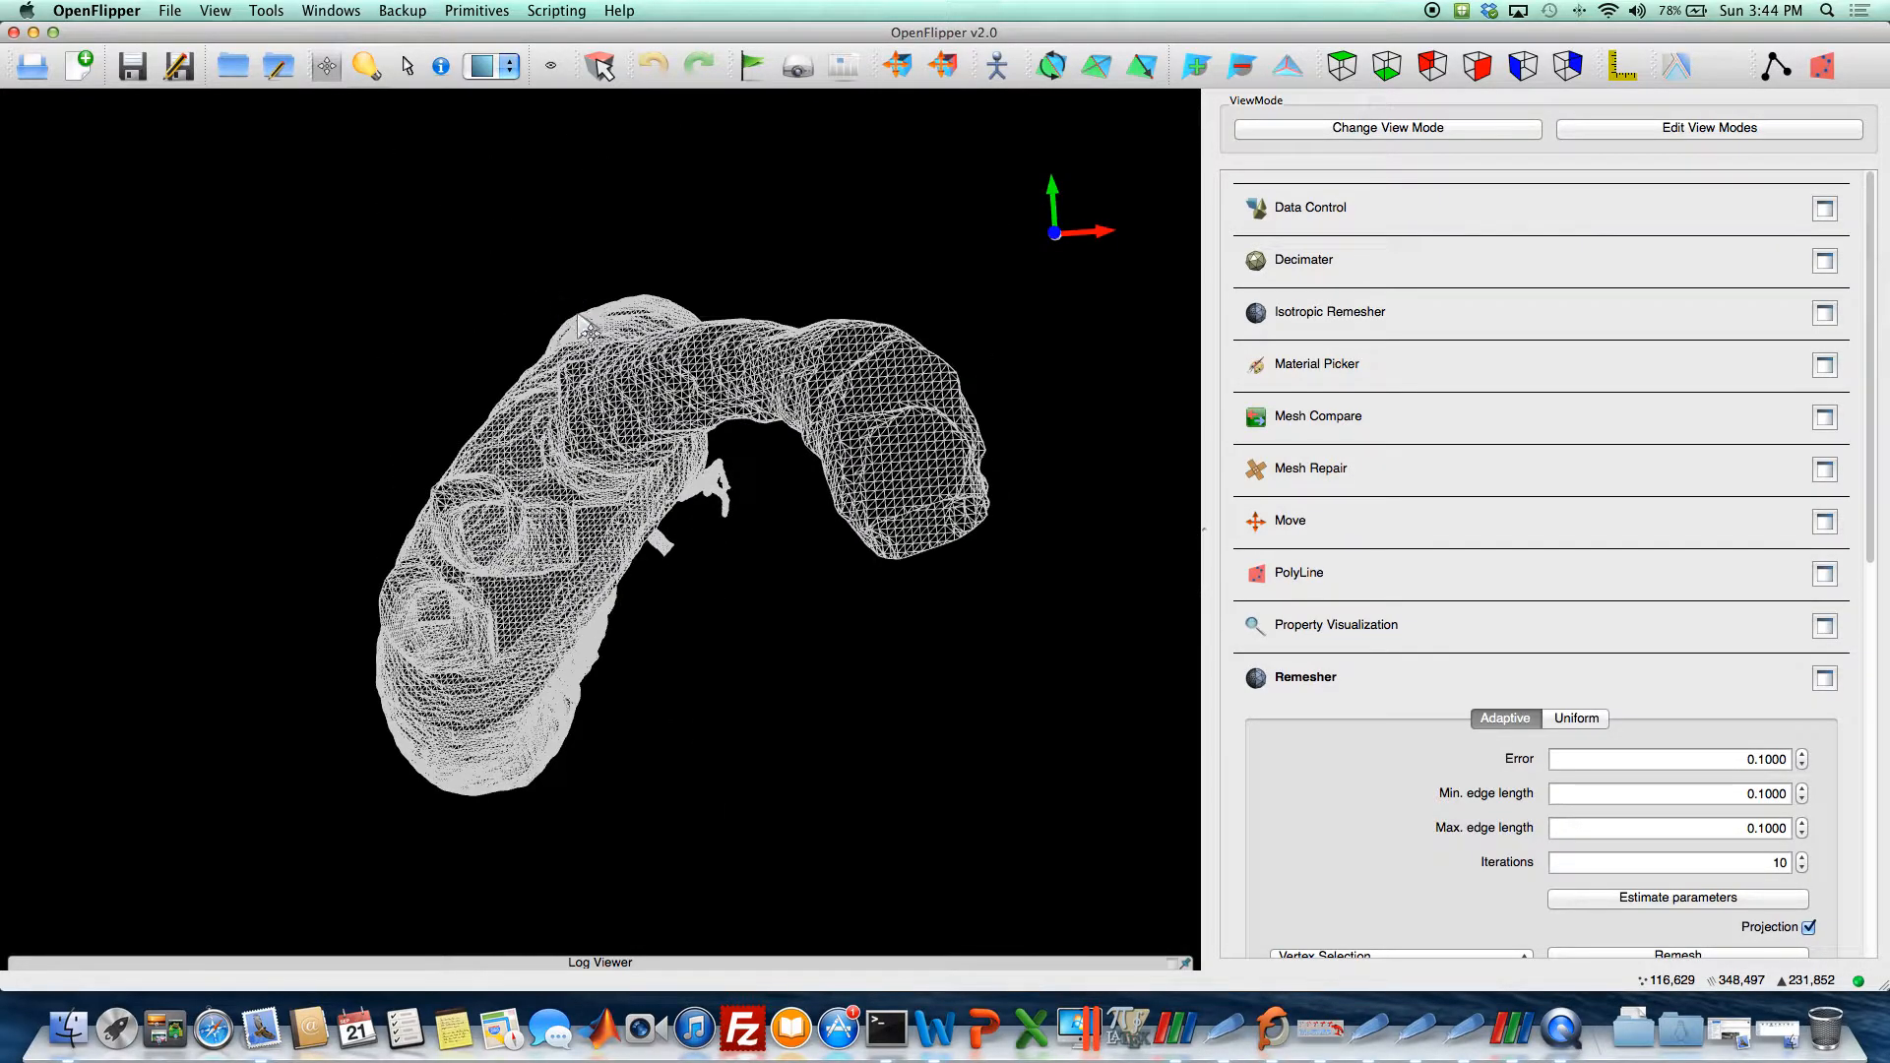
pyautogui.moveTo(579, 326); pyautogui.dragTo(717, 409)
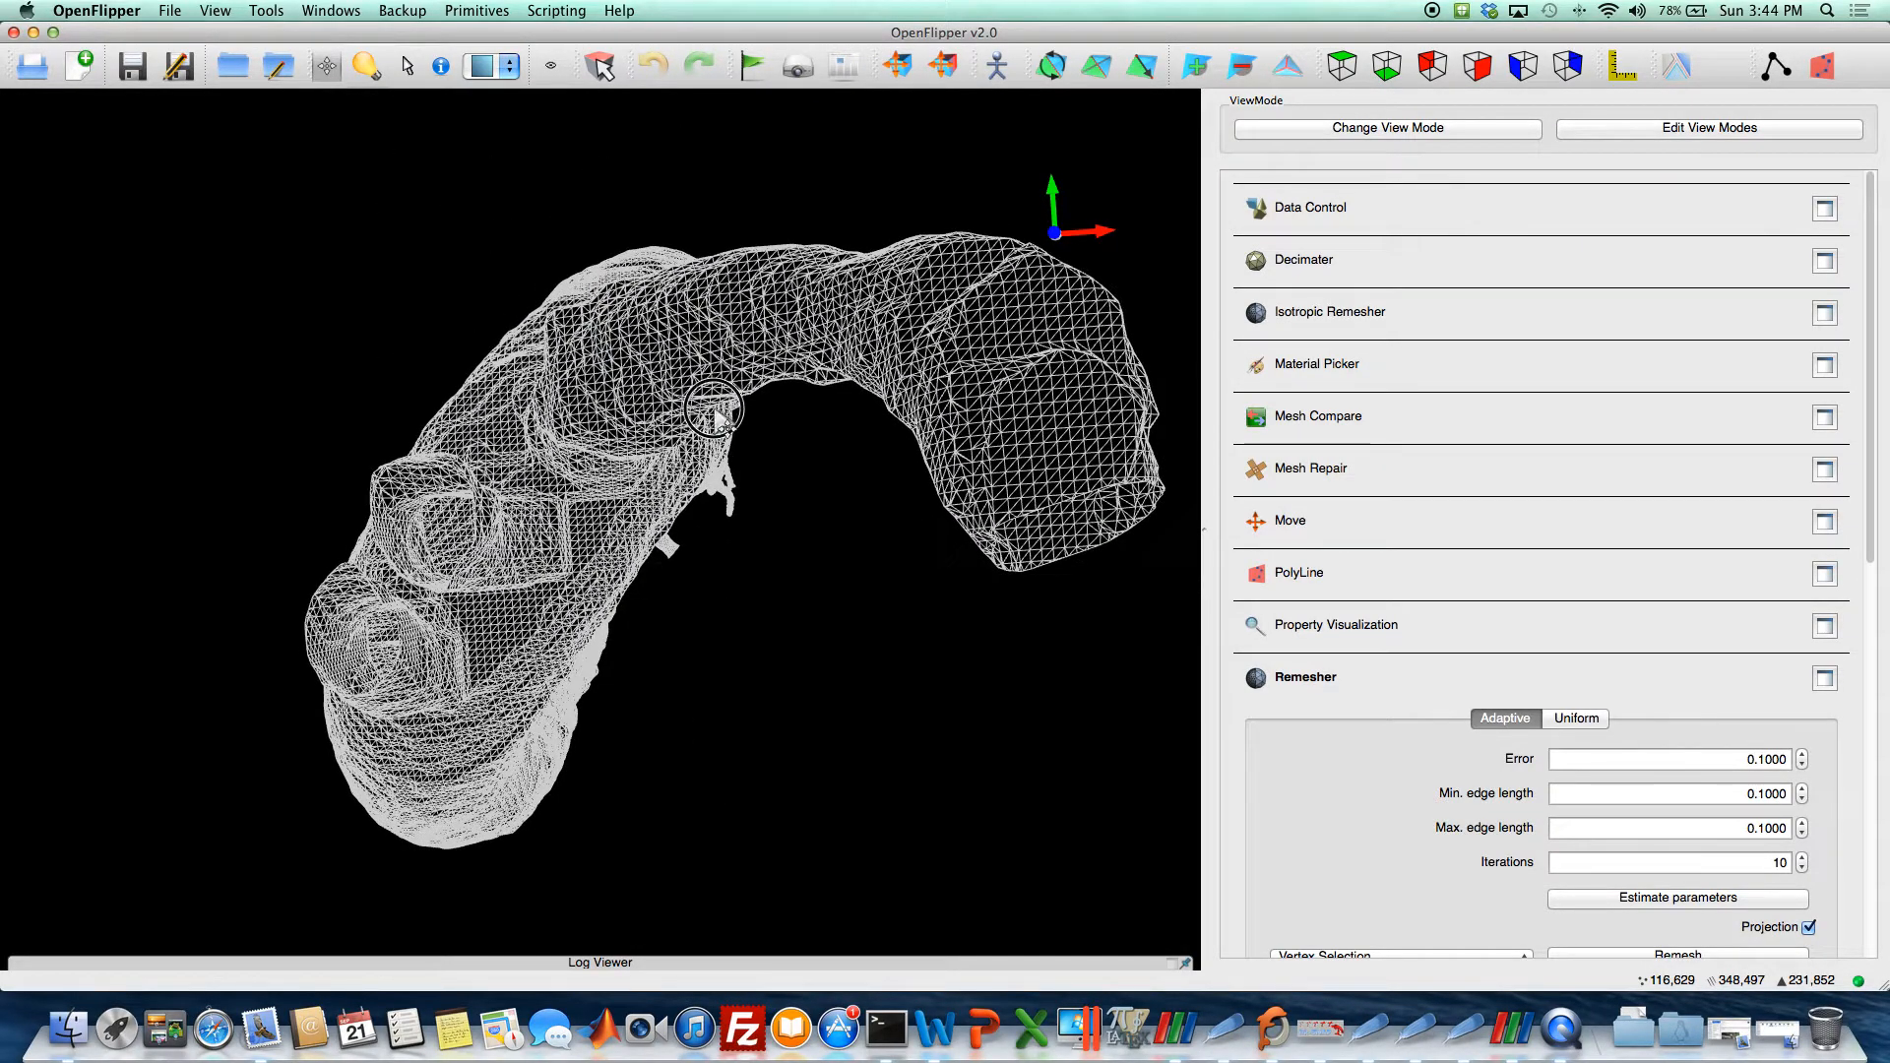
pyautogui.moveTo(714, 412); pyautogui.dragTo(693, 437)
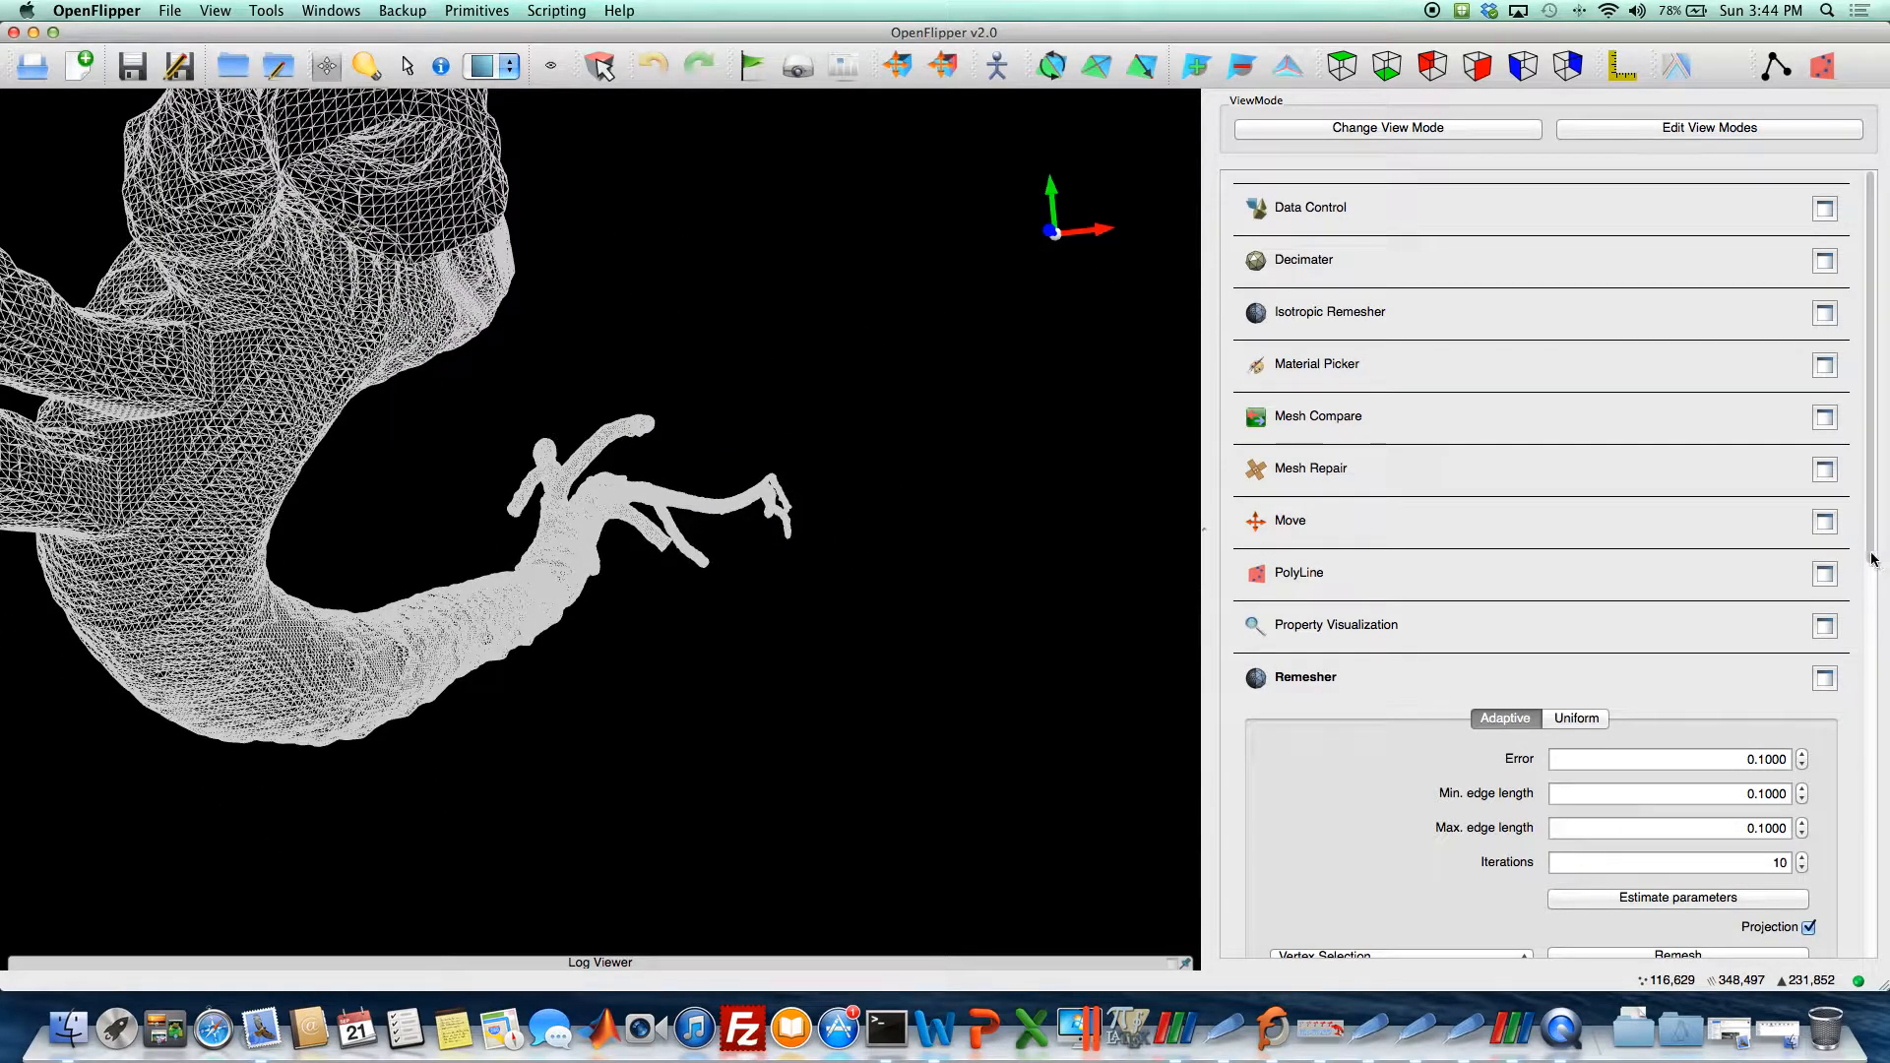
pyautogui.scroll(-3)
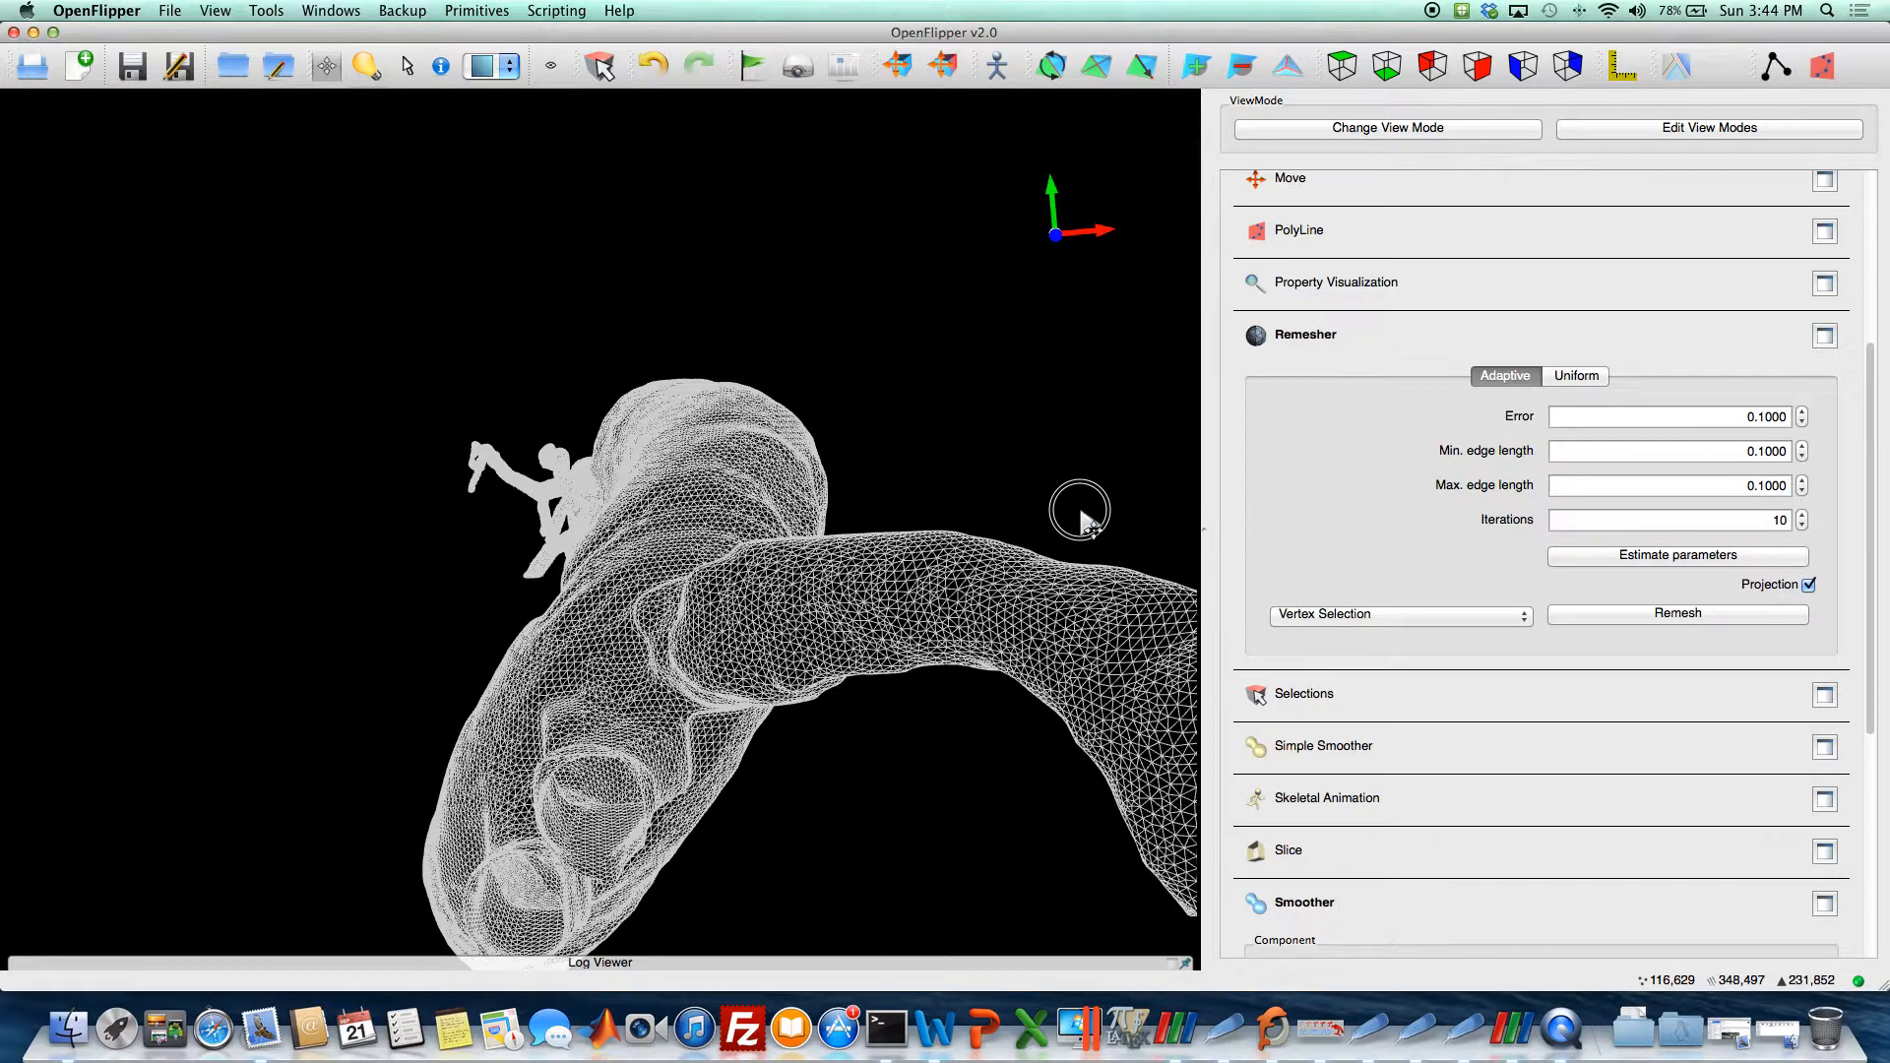
pyautogui.moveTo(1079, 506); pyautogui.dragTo(808, 573)
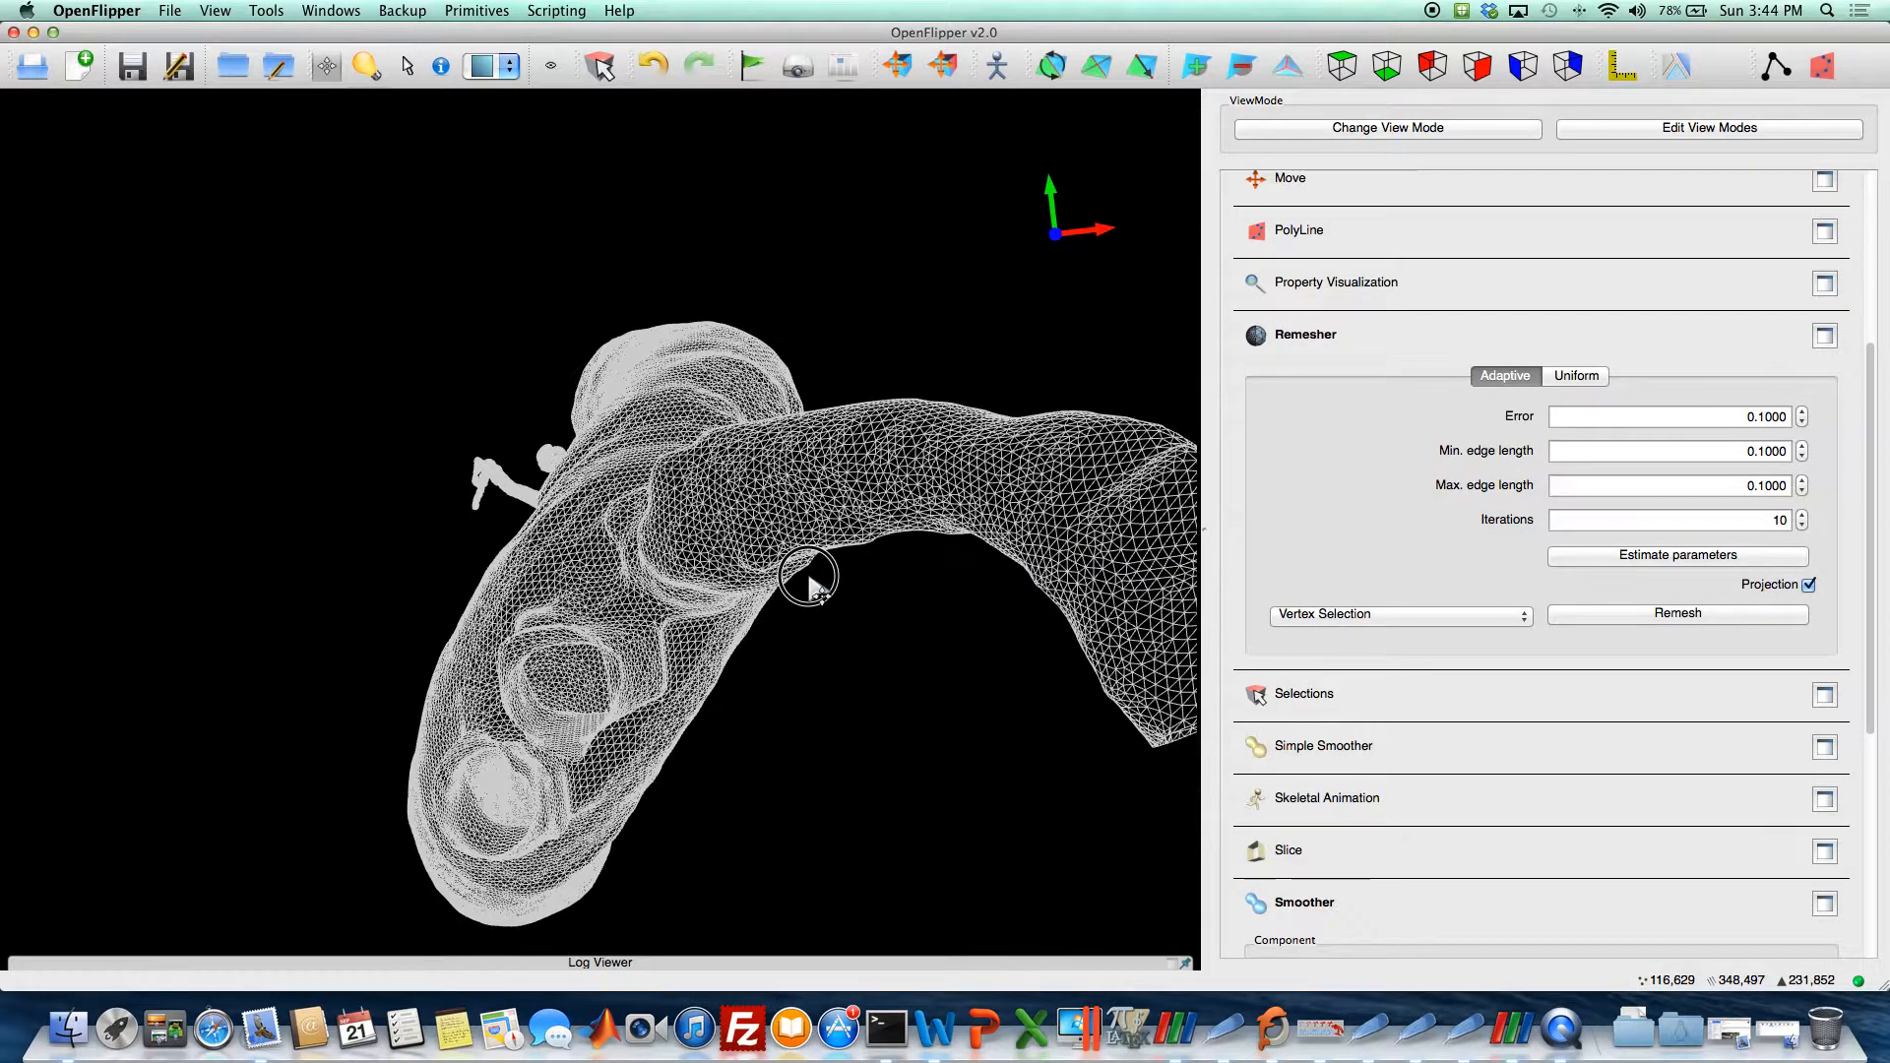
pyautogui.moveTo(1676, 554)
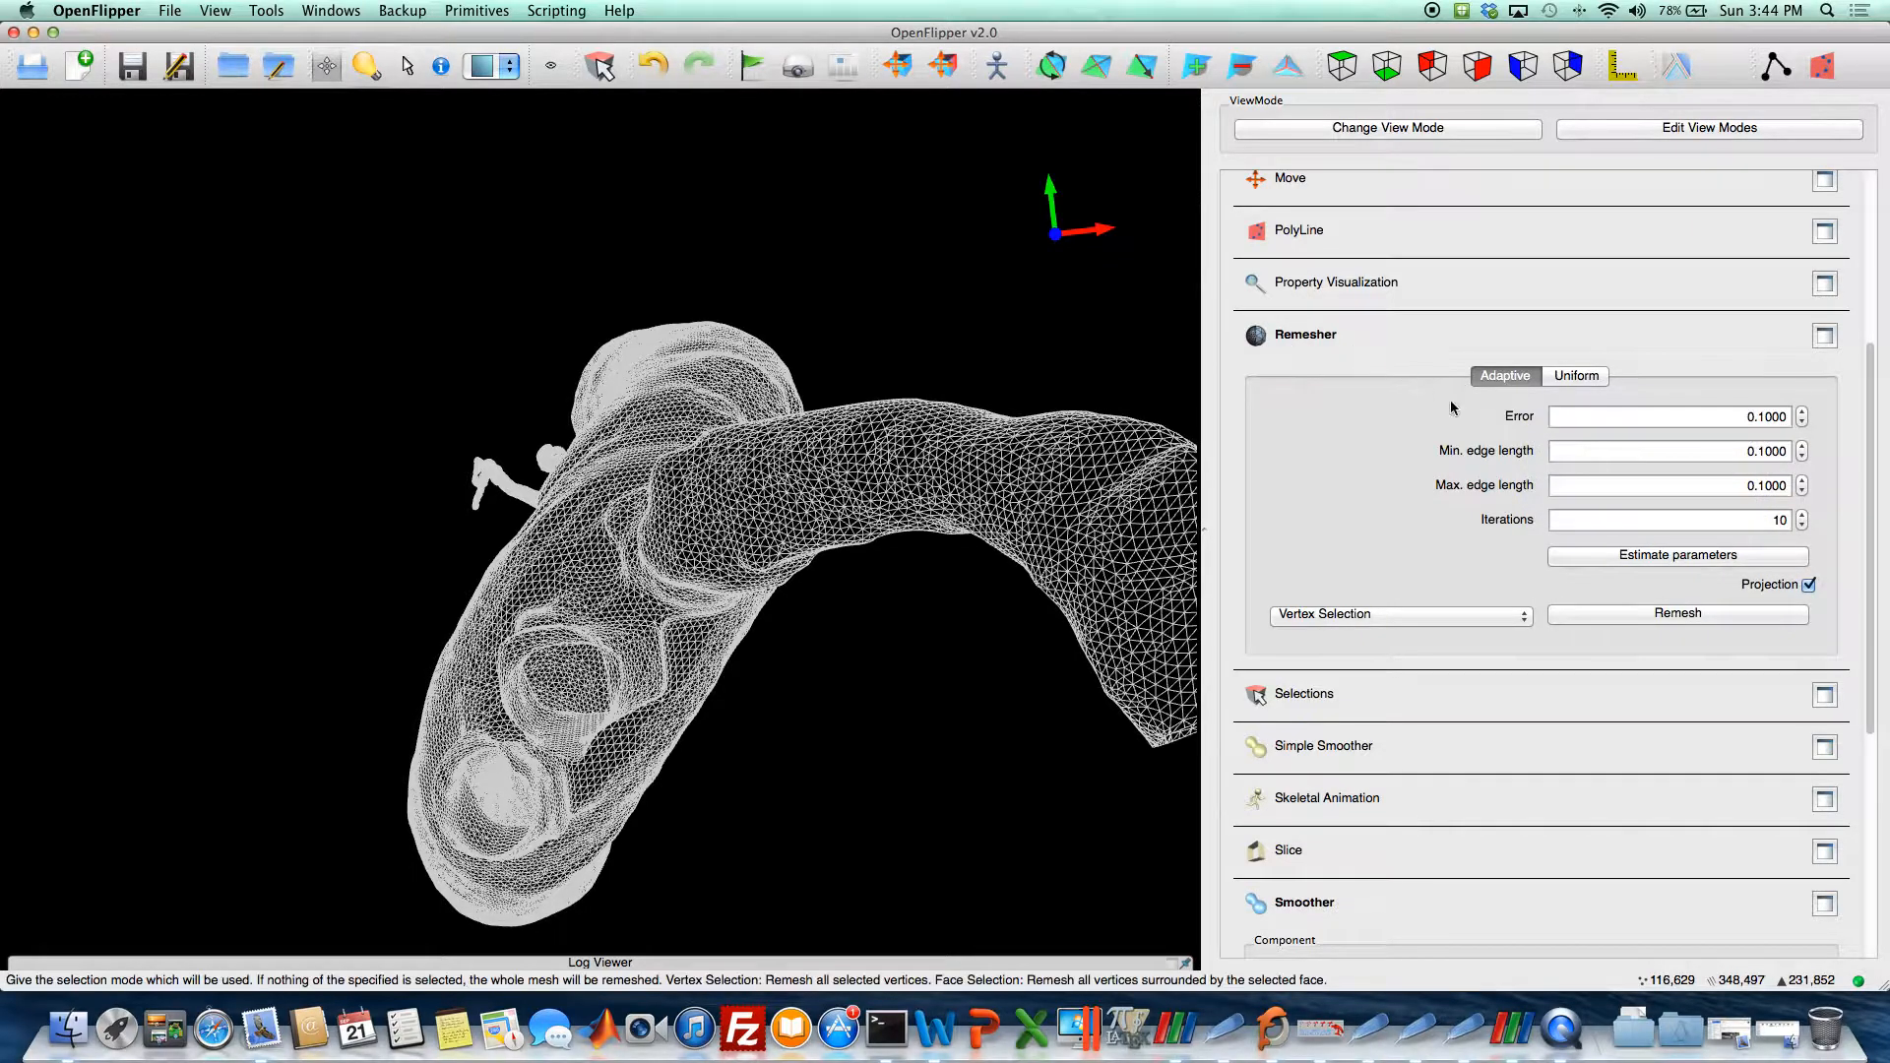
pyautogui.click(1676, 554)
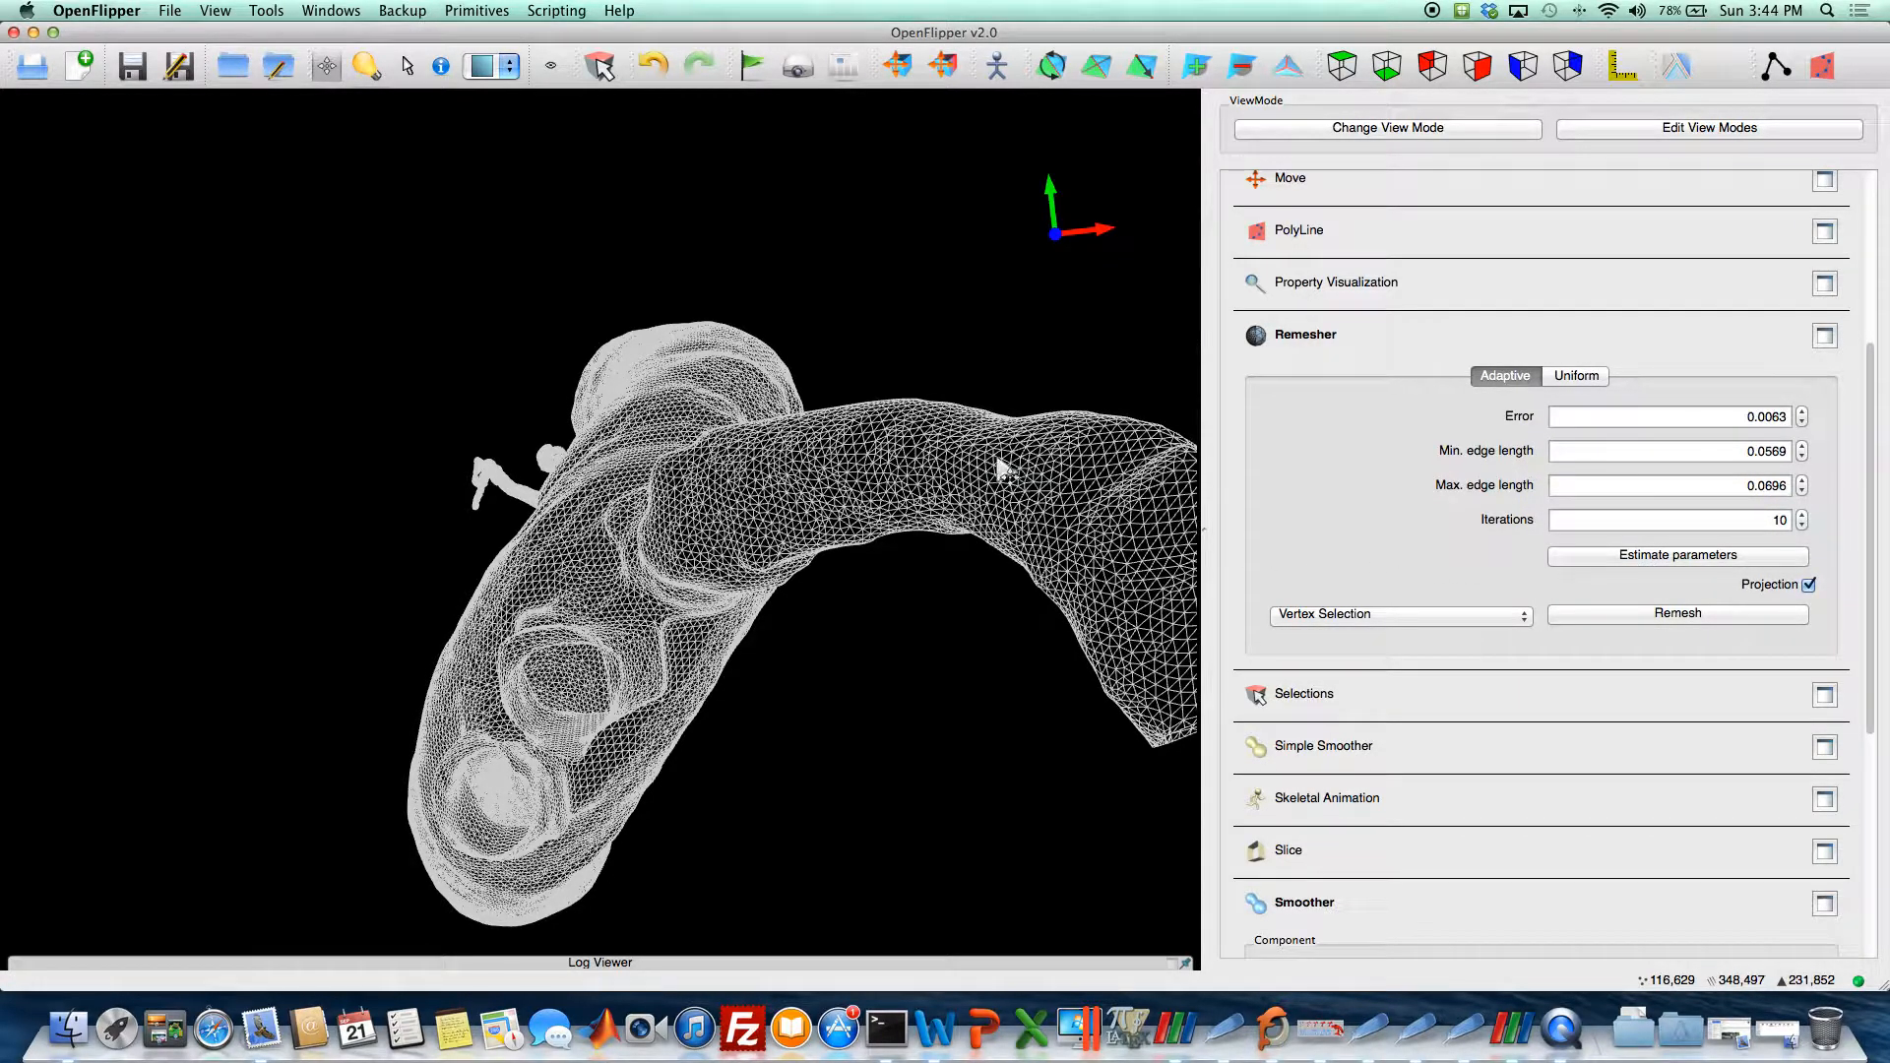
pyautogui.click(1664, 450)
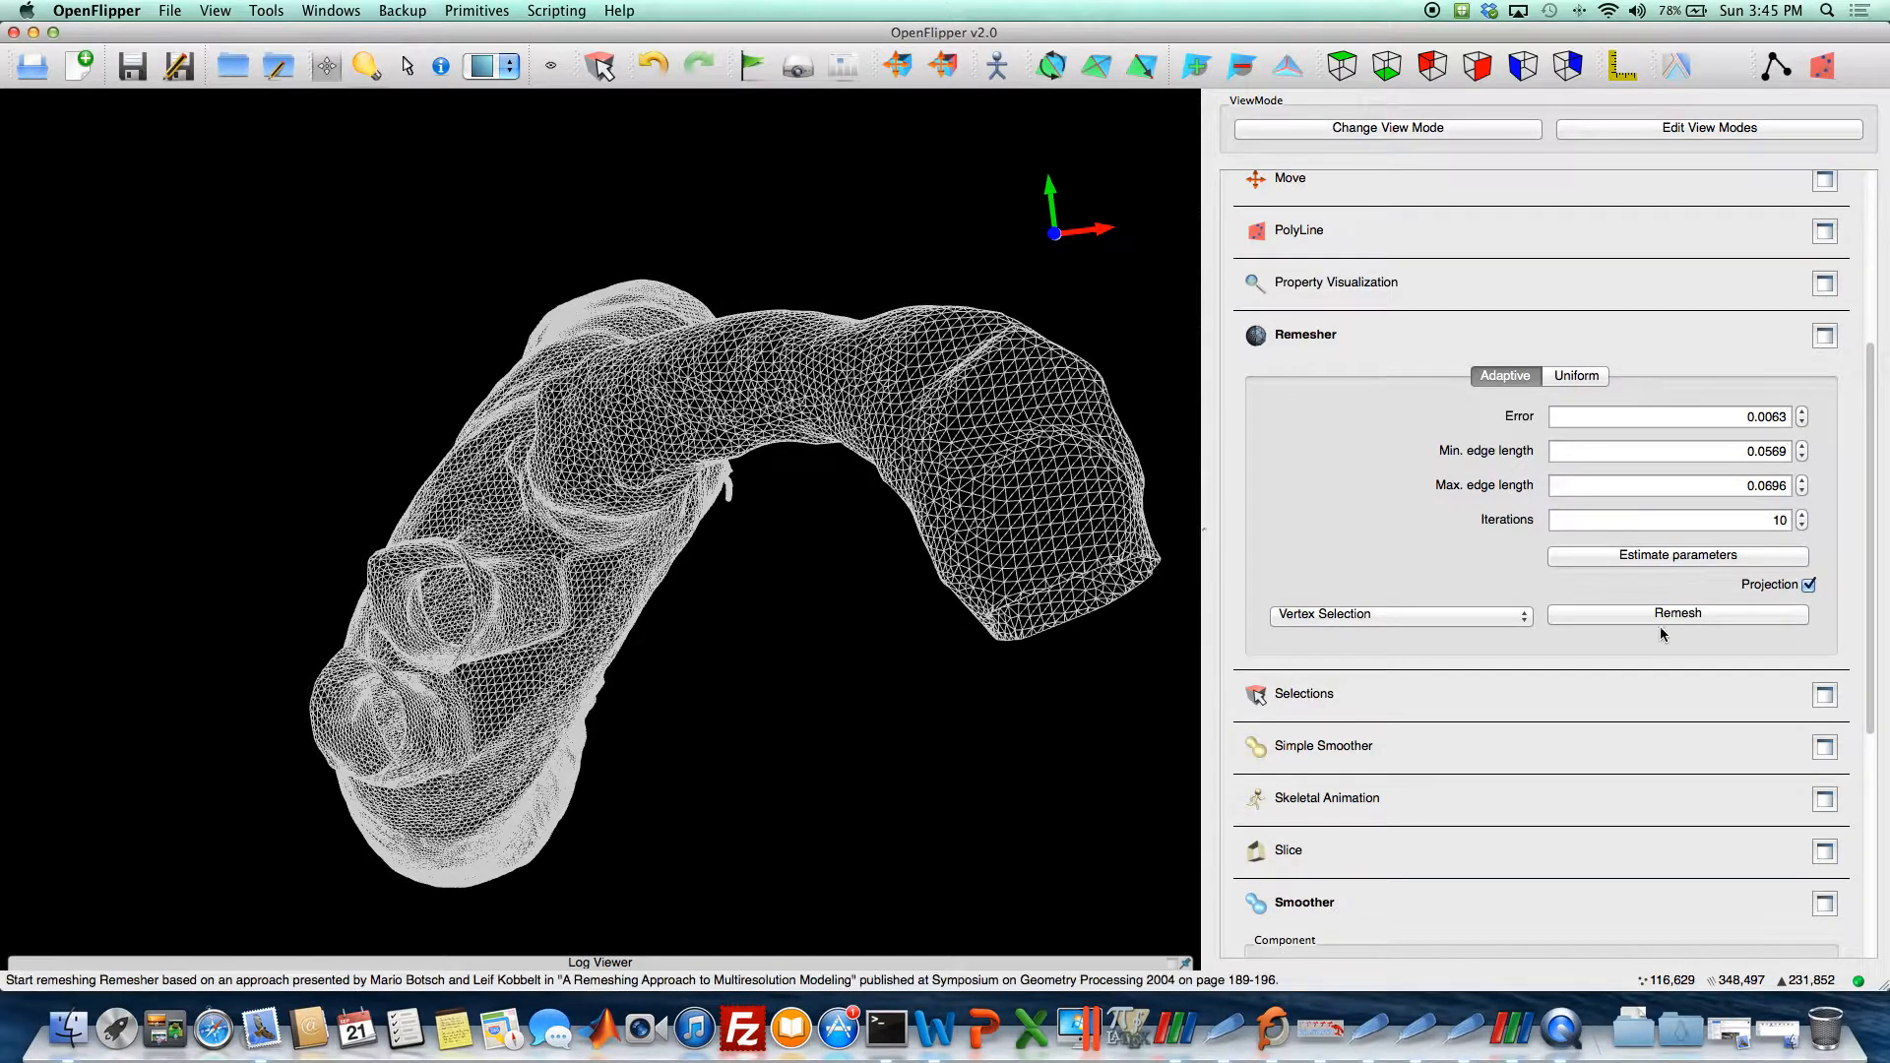
pyautogui.click(1676, 613)
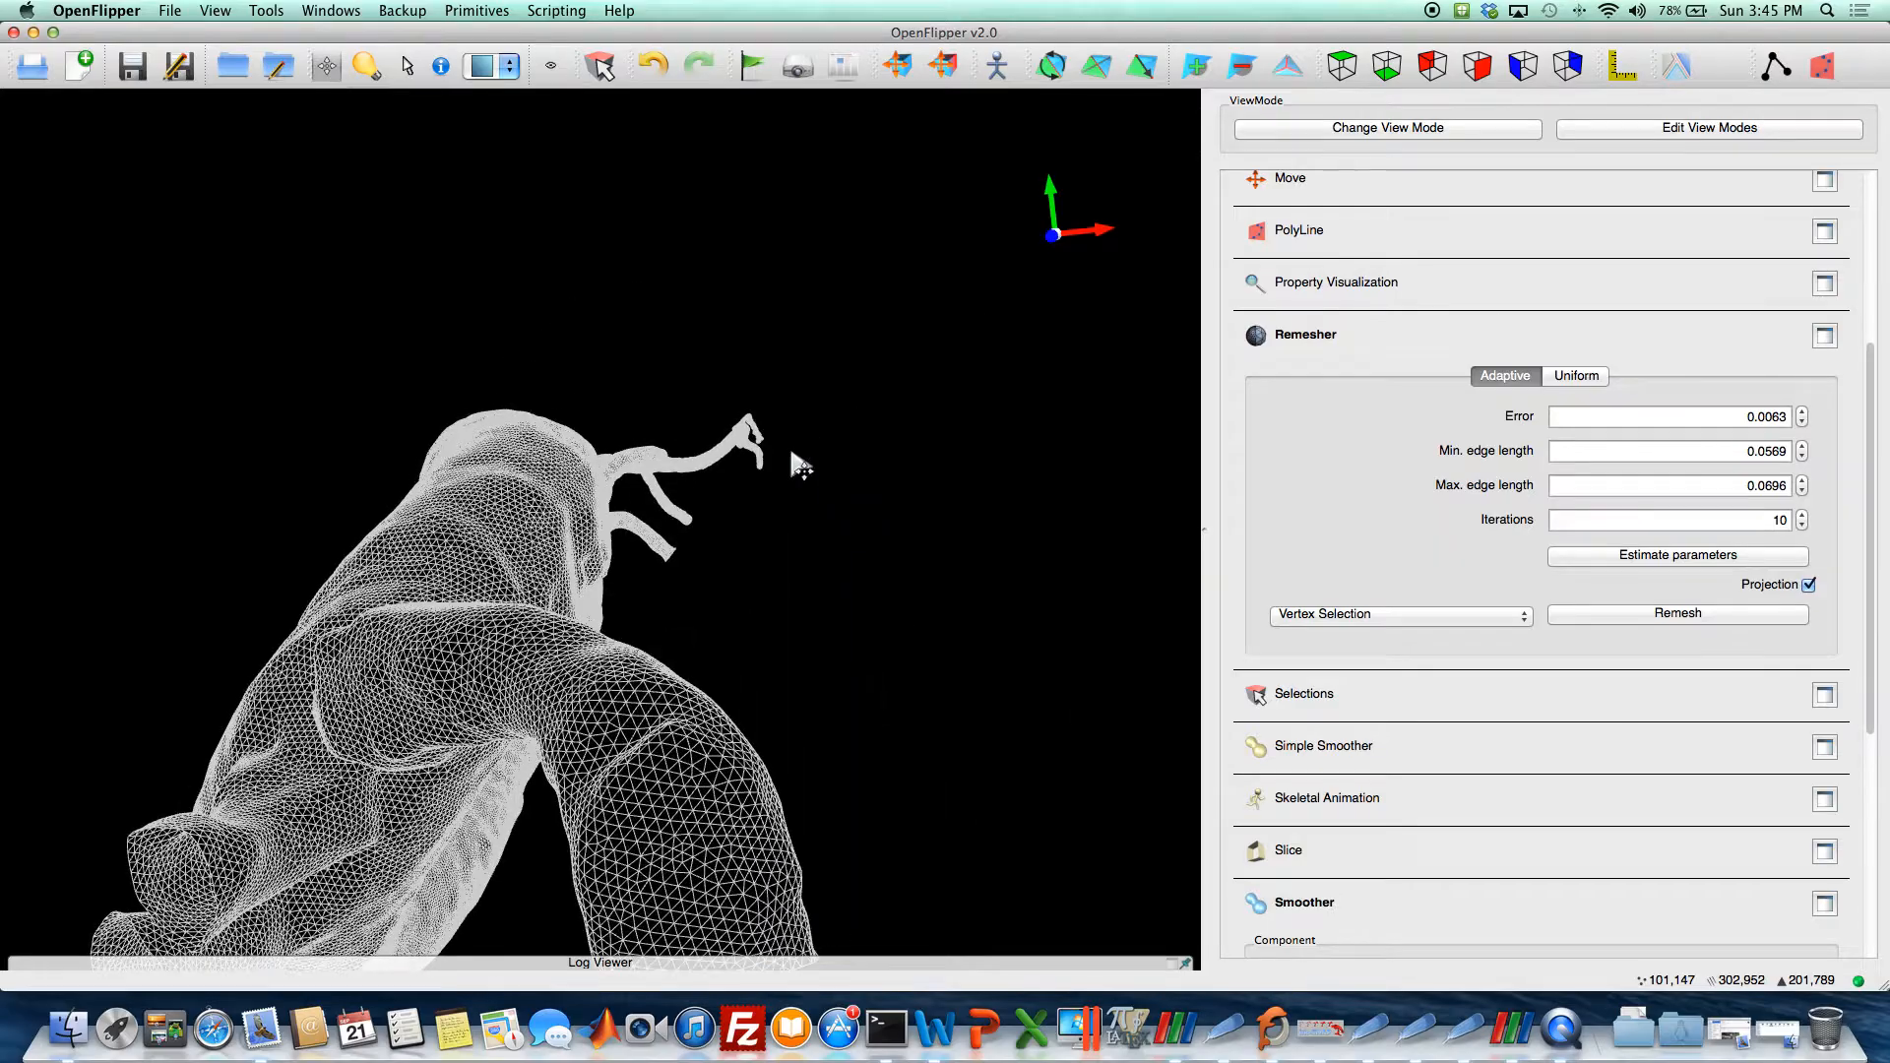
pyautogui.moveTo(802, 467); pyautogui.dragTo(623, 541)
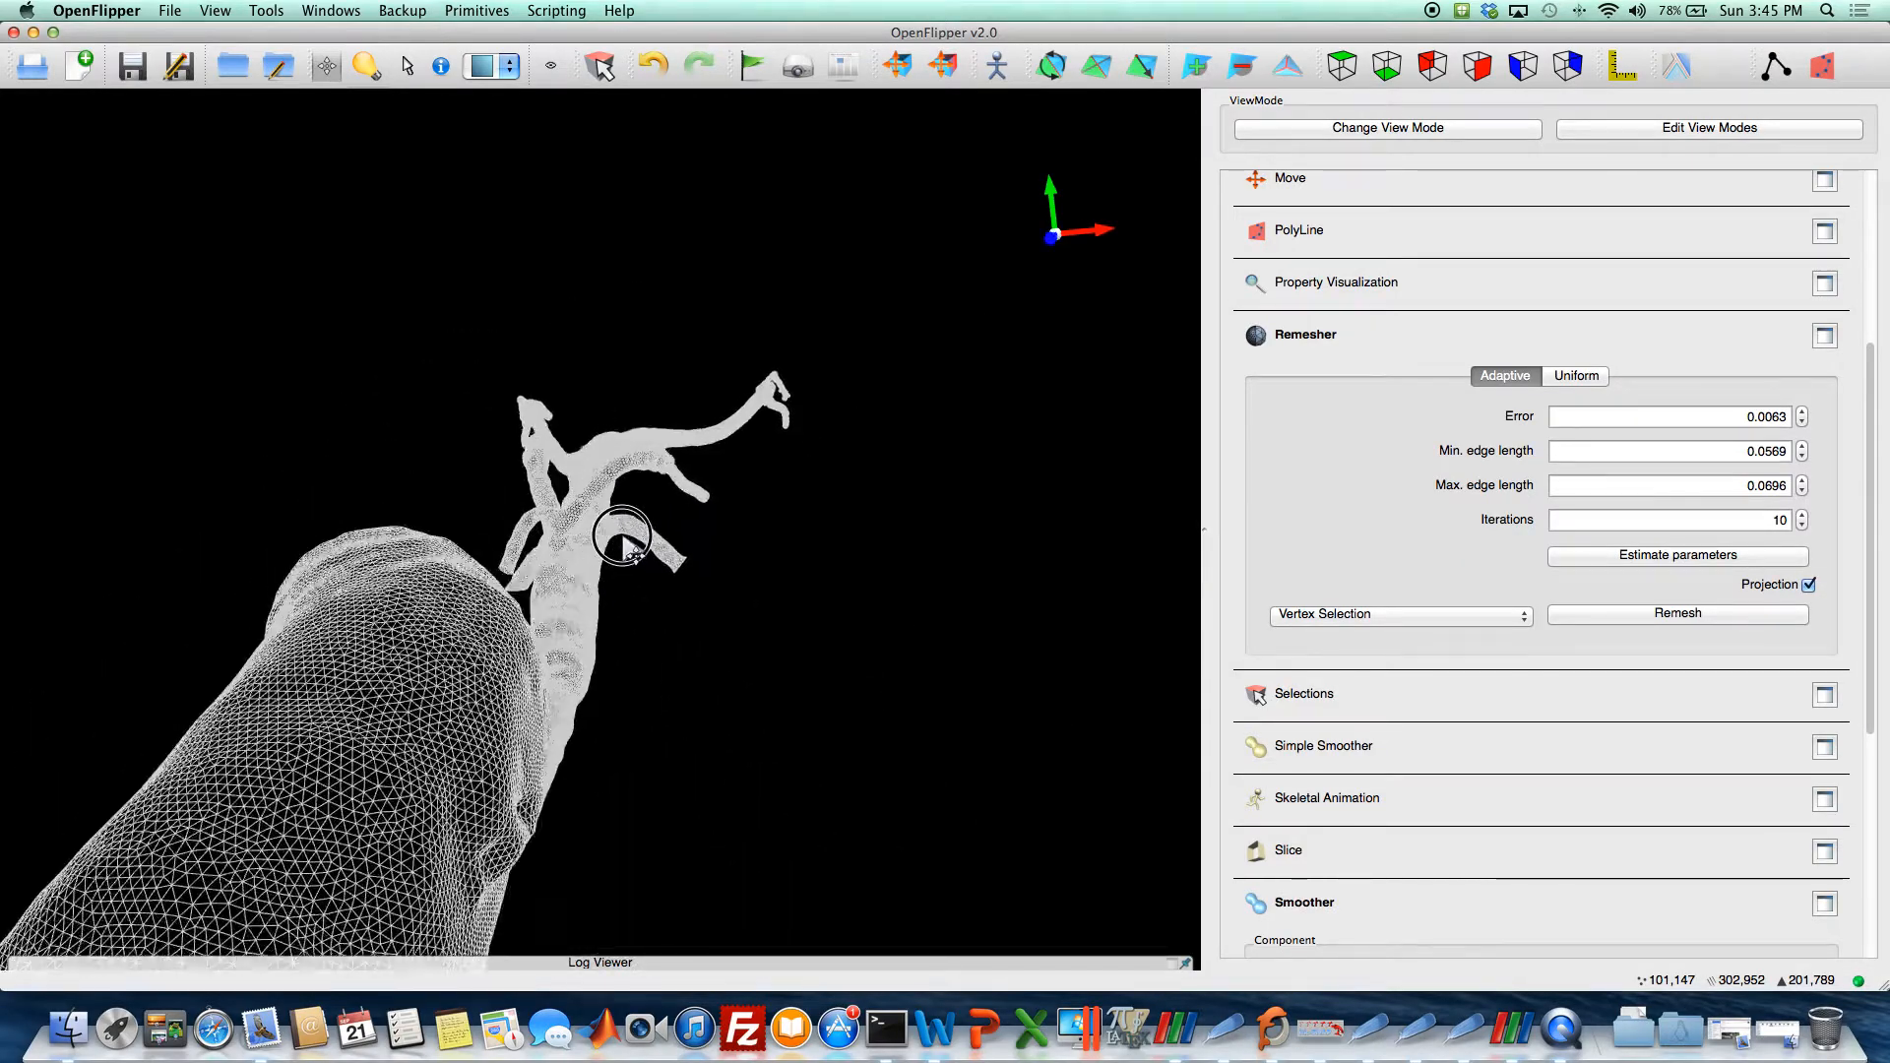
pyautogui.moveTo(624, 537); pyautogui.dragTo(719, 563)
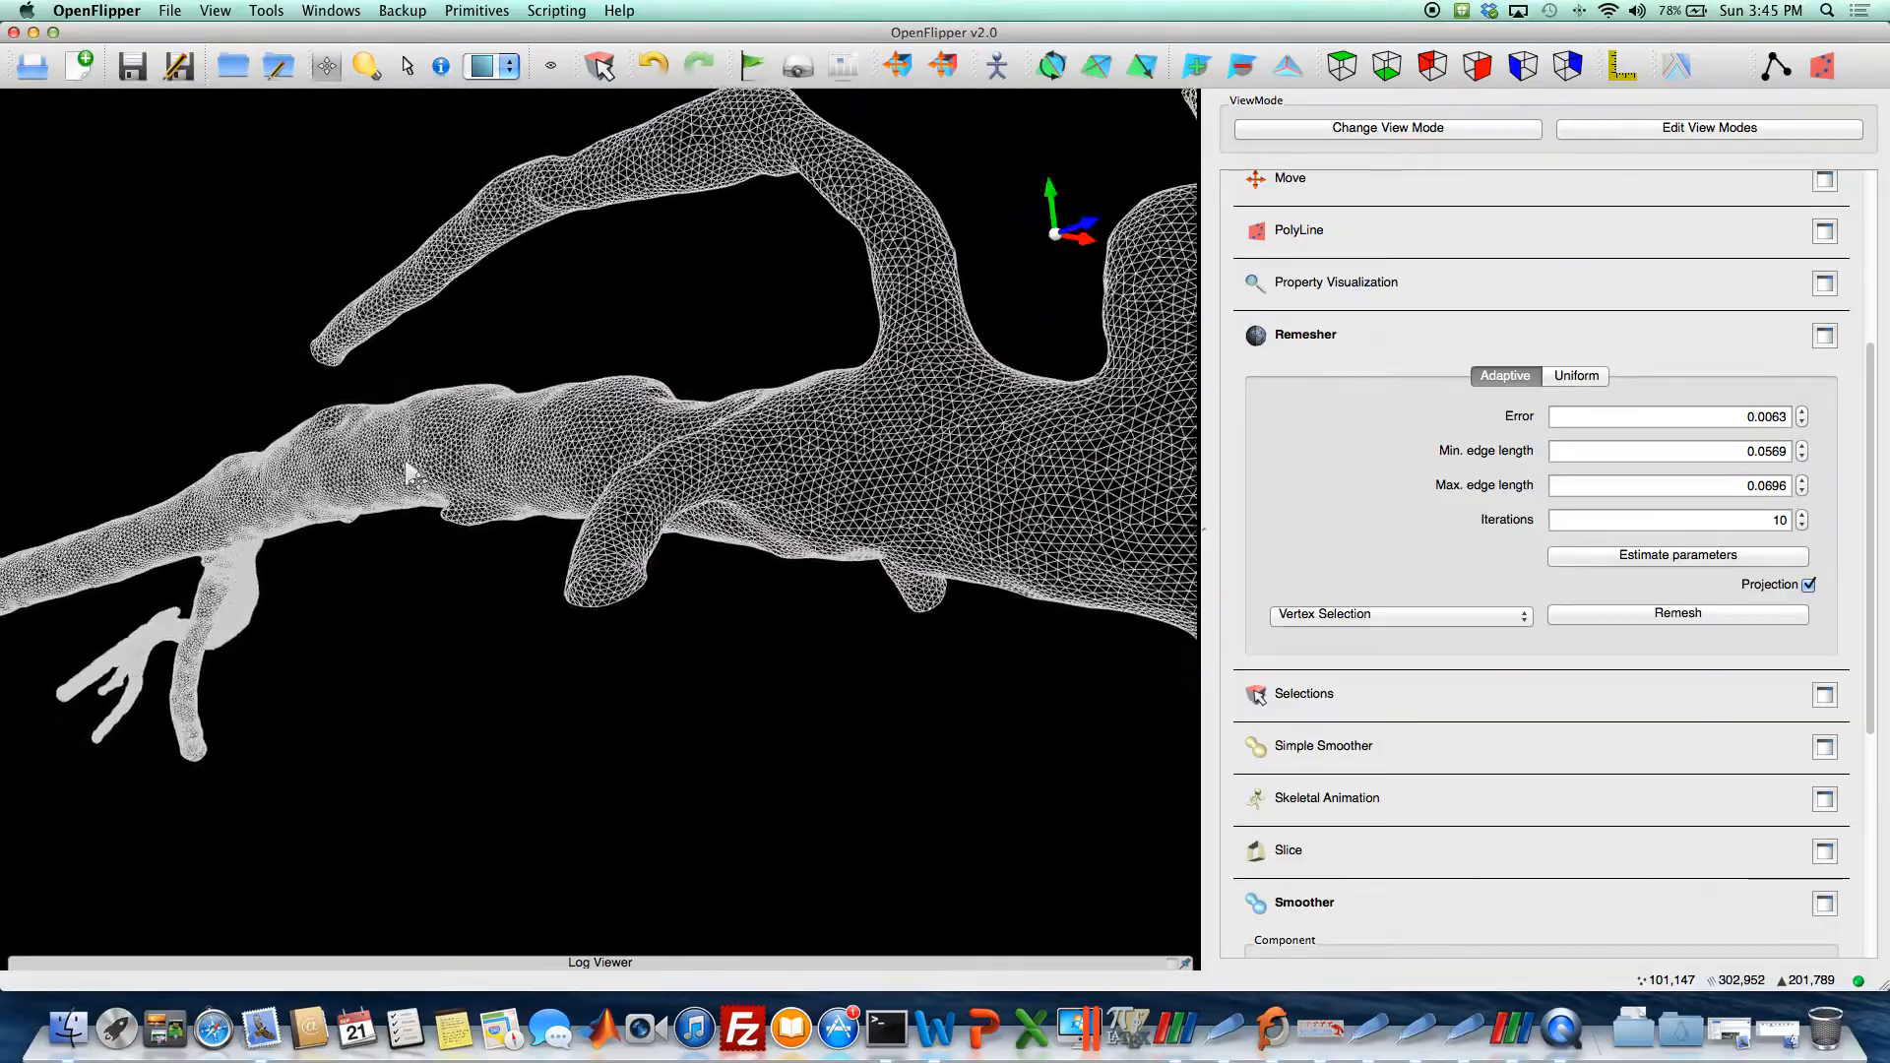
pyautogui.moveTo(409, 470); pyautogui.dragTo(627, 639)
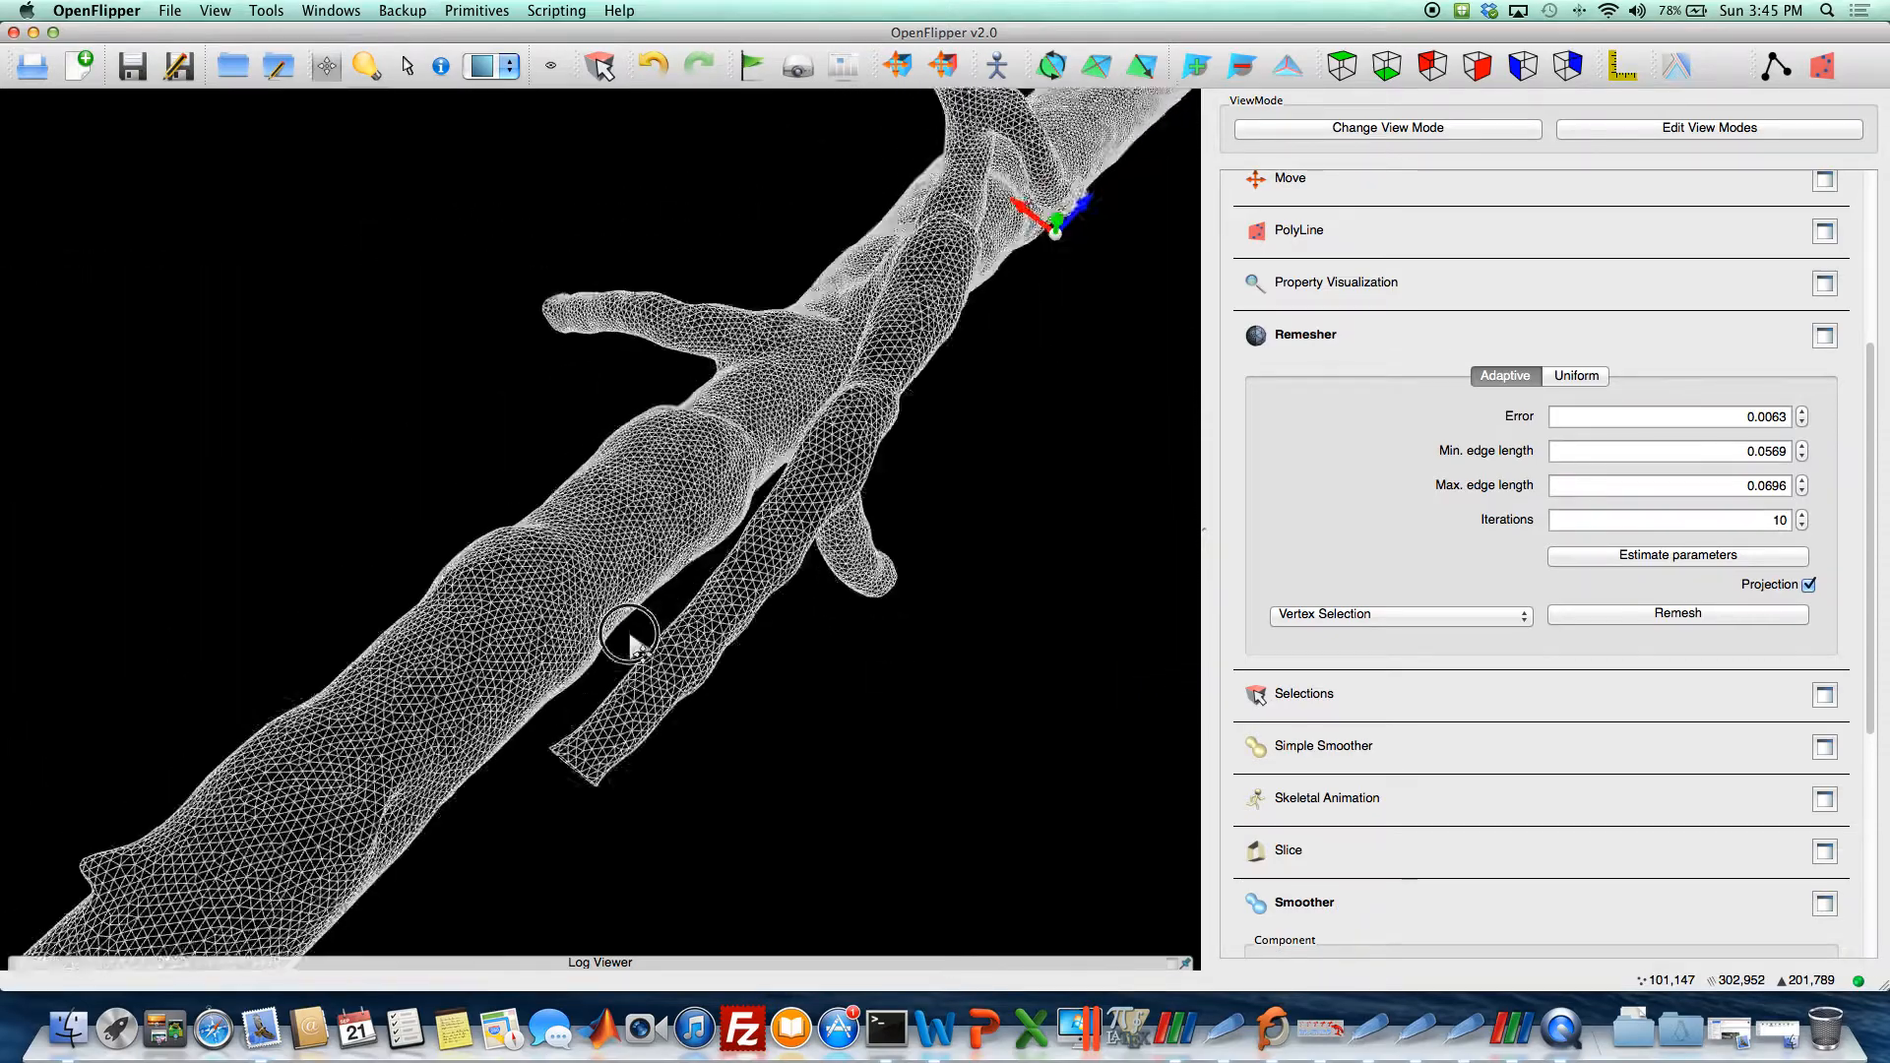
# Start exporting OpenFlipper's remeshed aorta mesh through File > Save Objects to.
pyautogui.click(168, 11)
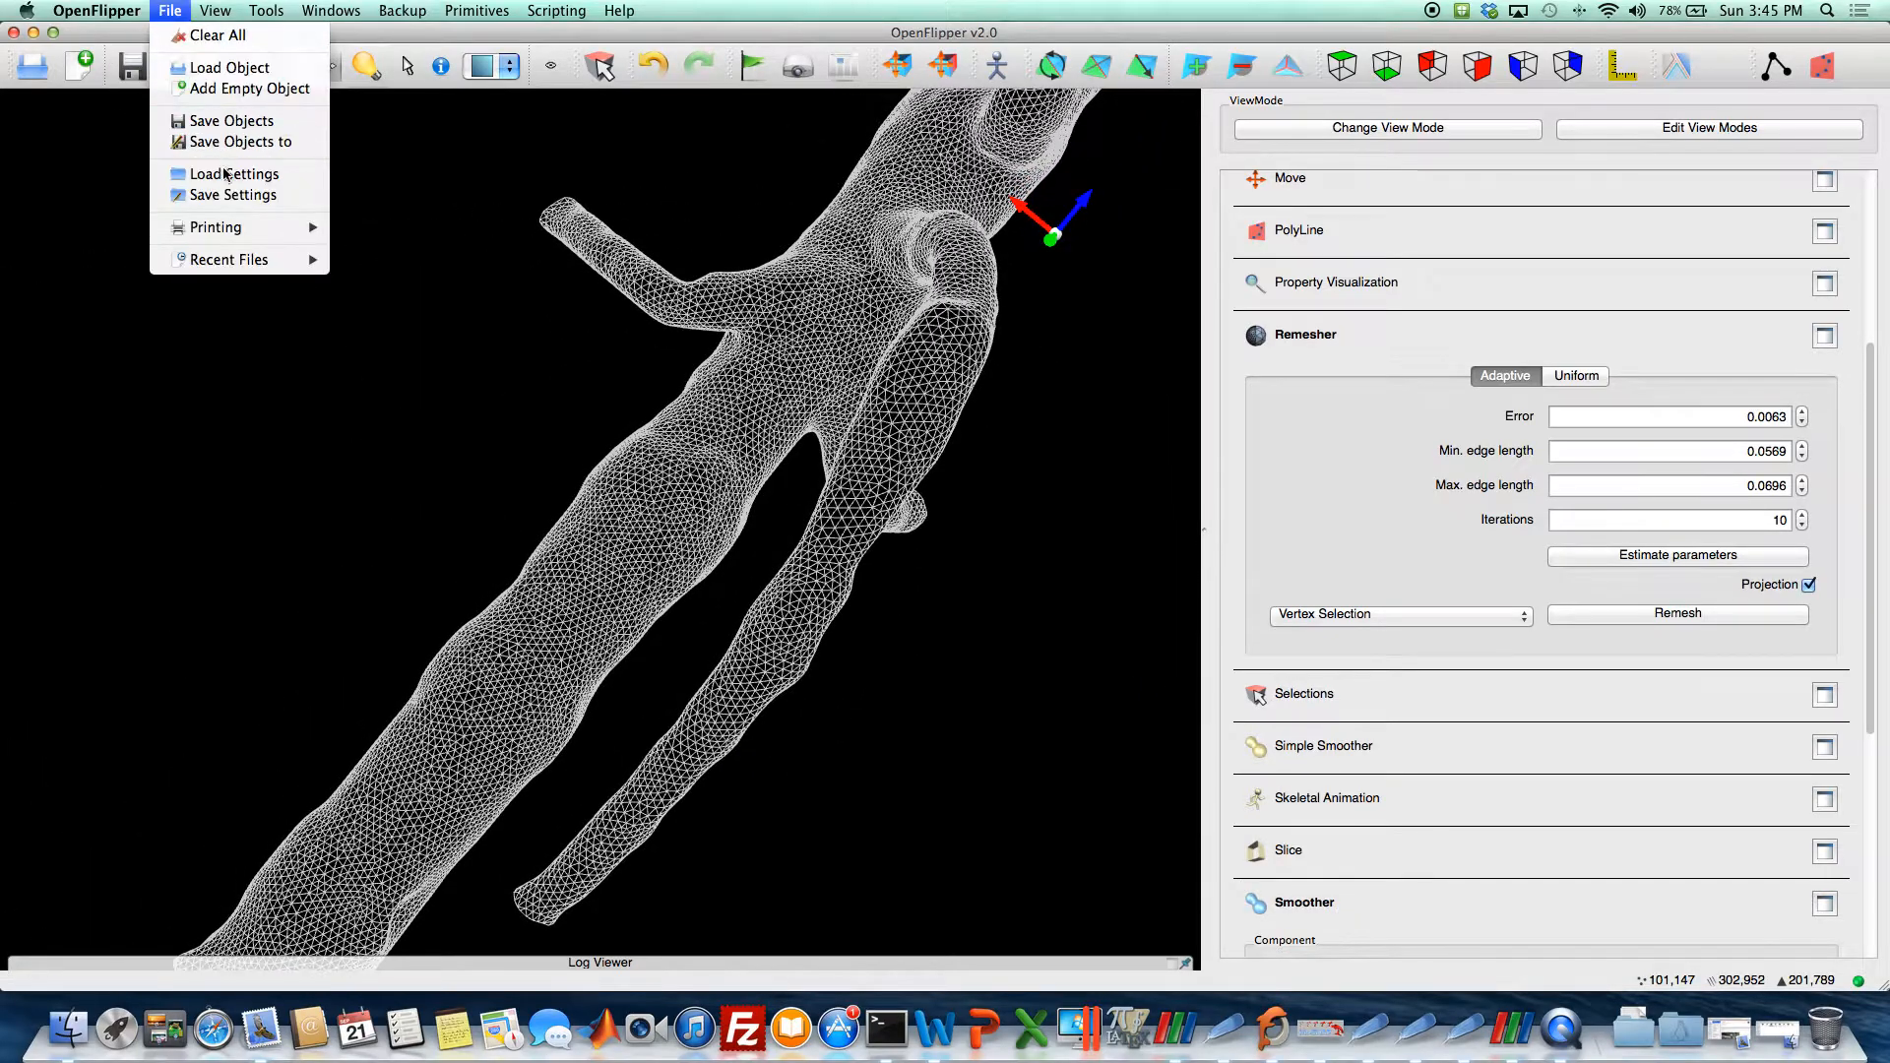
pyautogui.moveTo(247, 141)
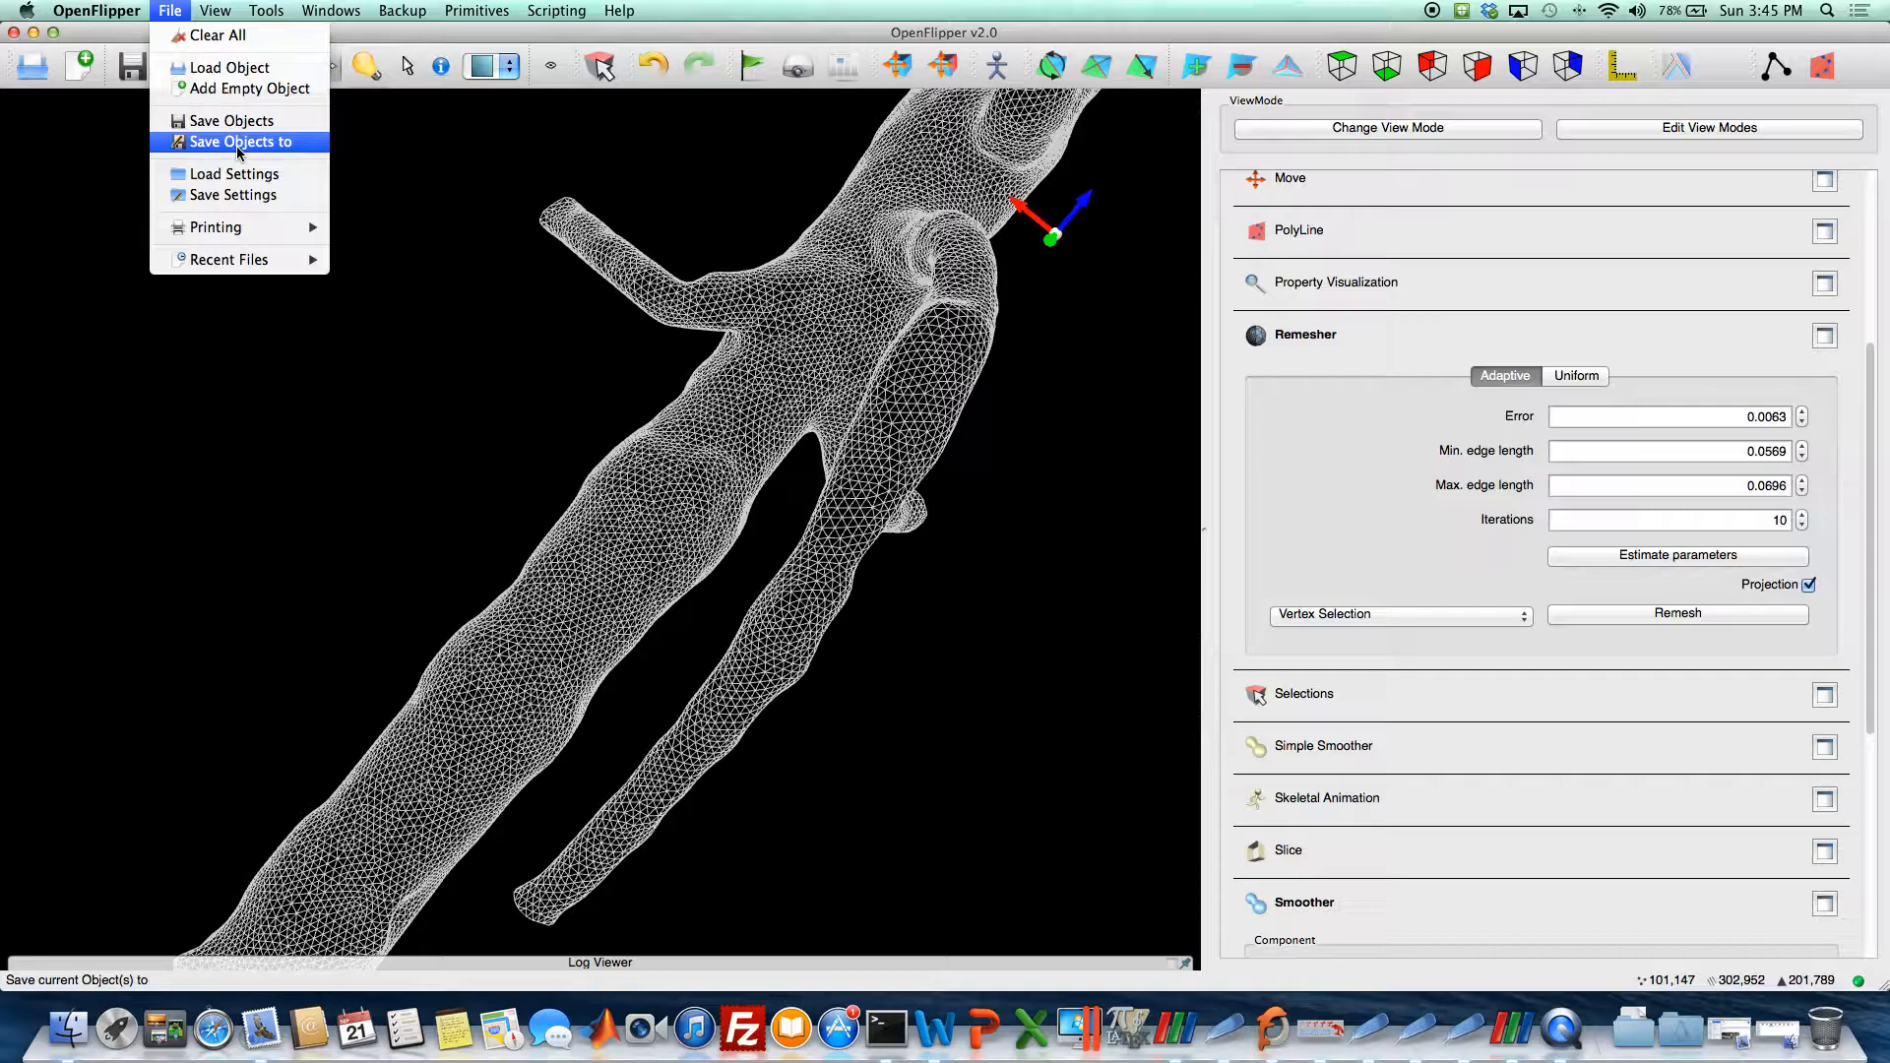
pyautogui.click(247, 141)
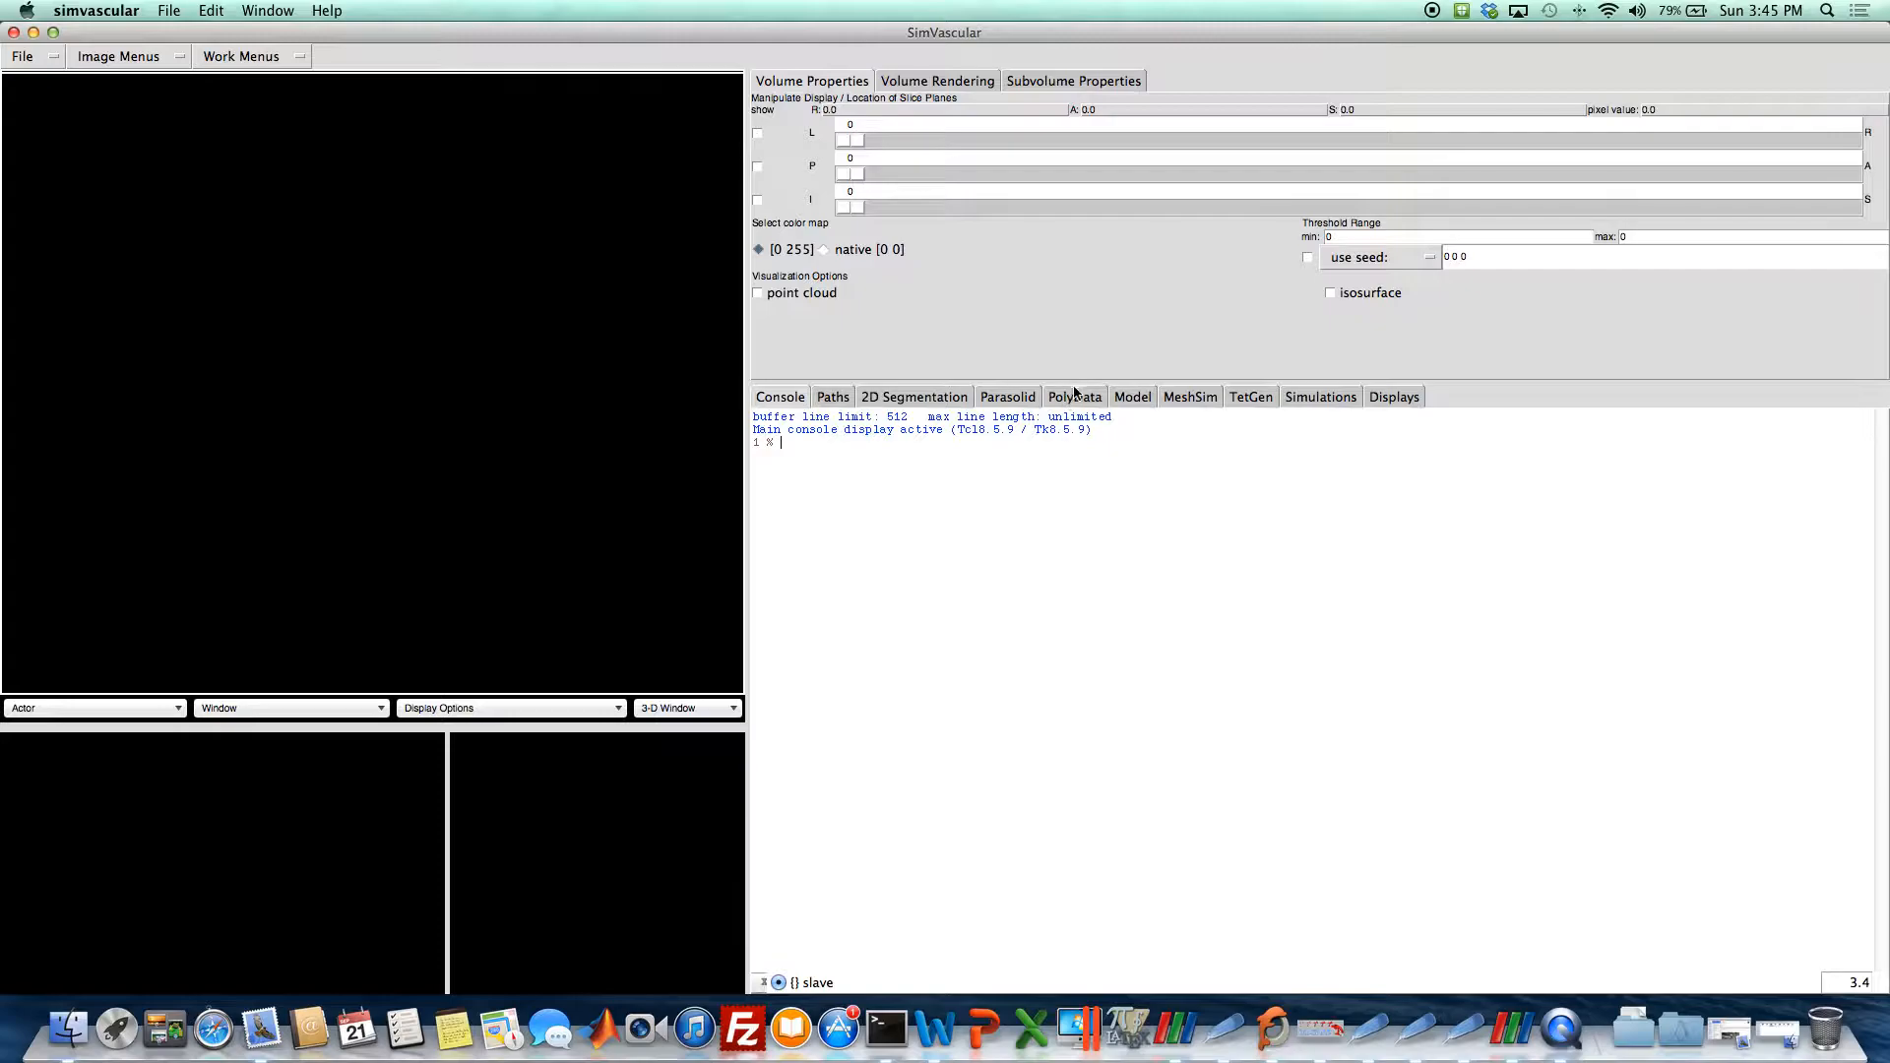
# Show SimVascular's PolyData tools with the Smooth panel listing fill-holes, subdivide, smoothing and decimate.
pyautogui.click(1073, 312)
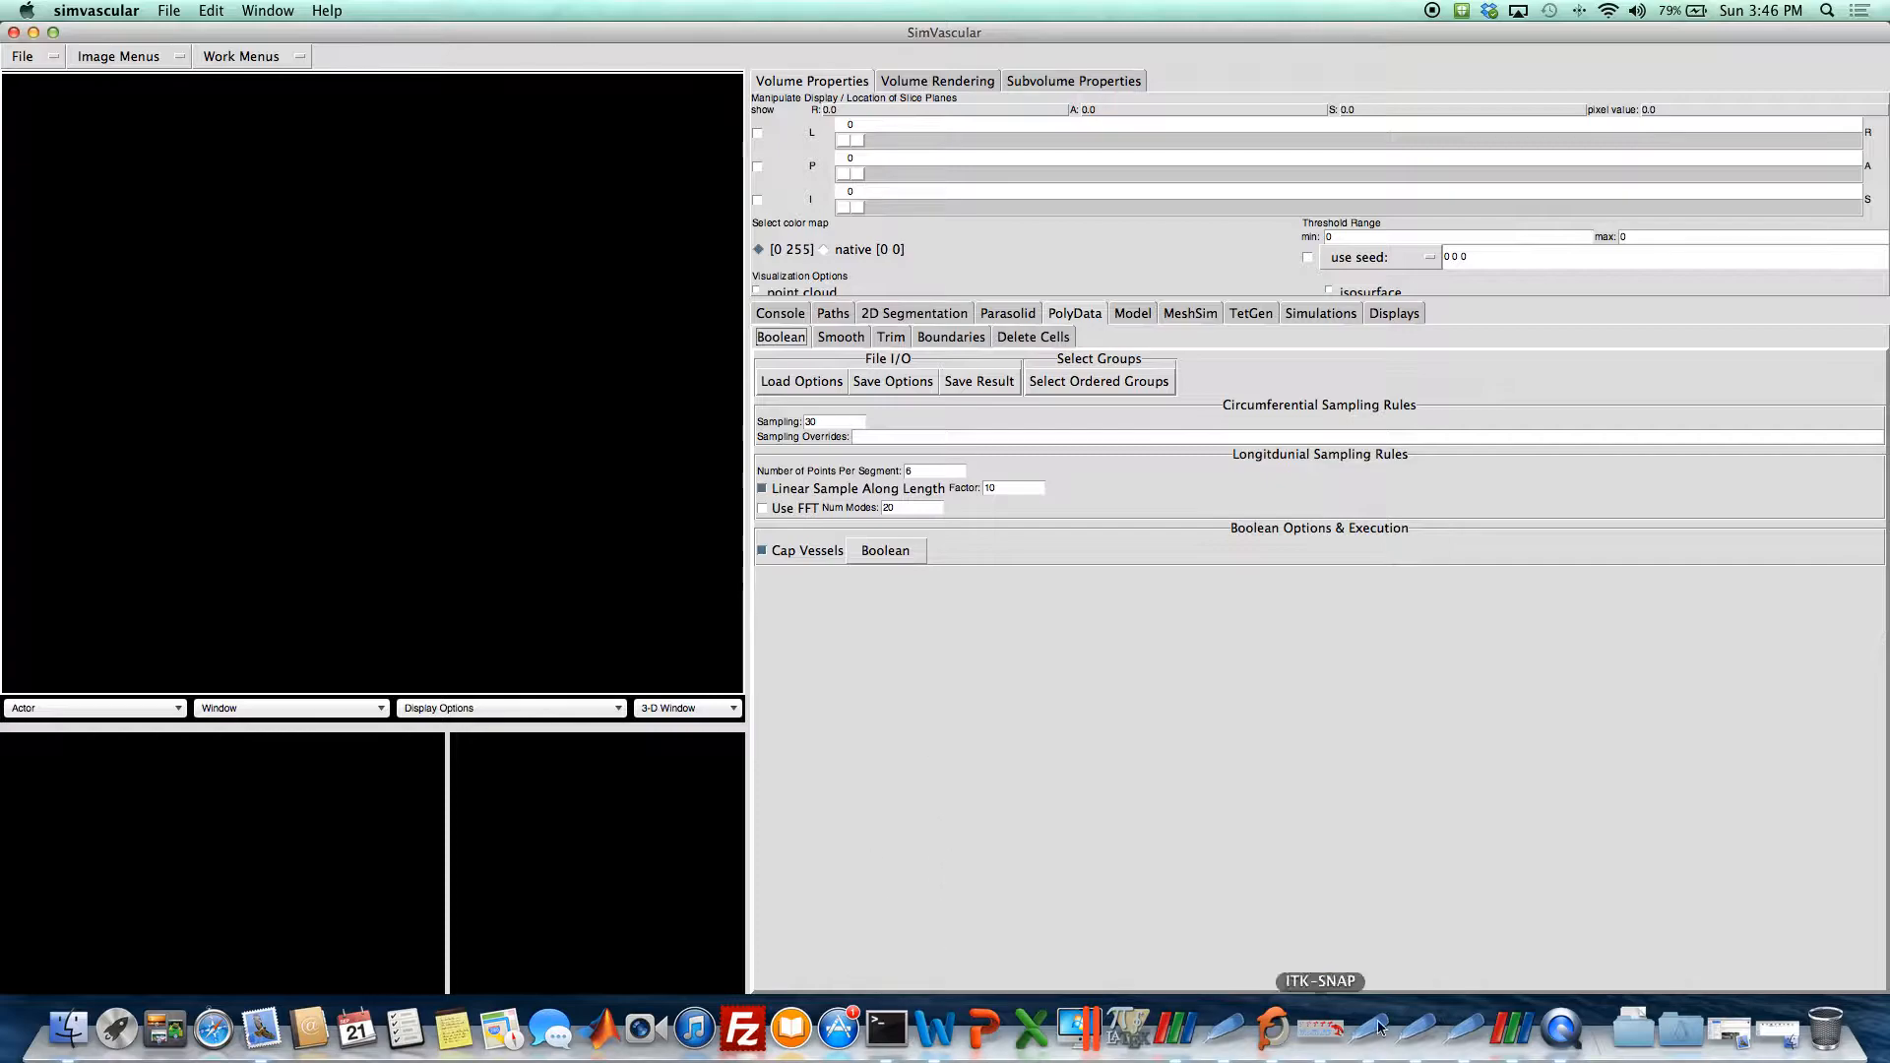
pyautogui.moveTo(1079, 588)
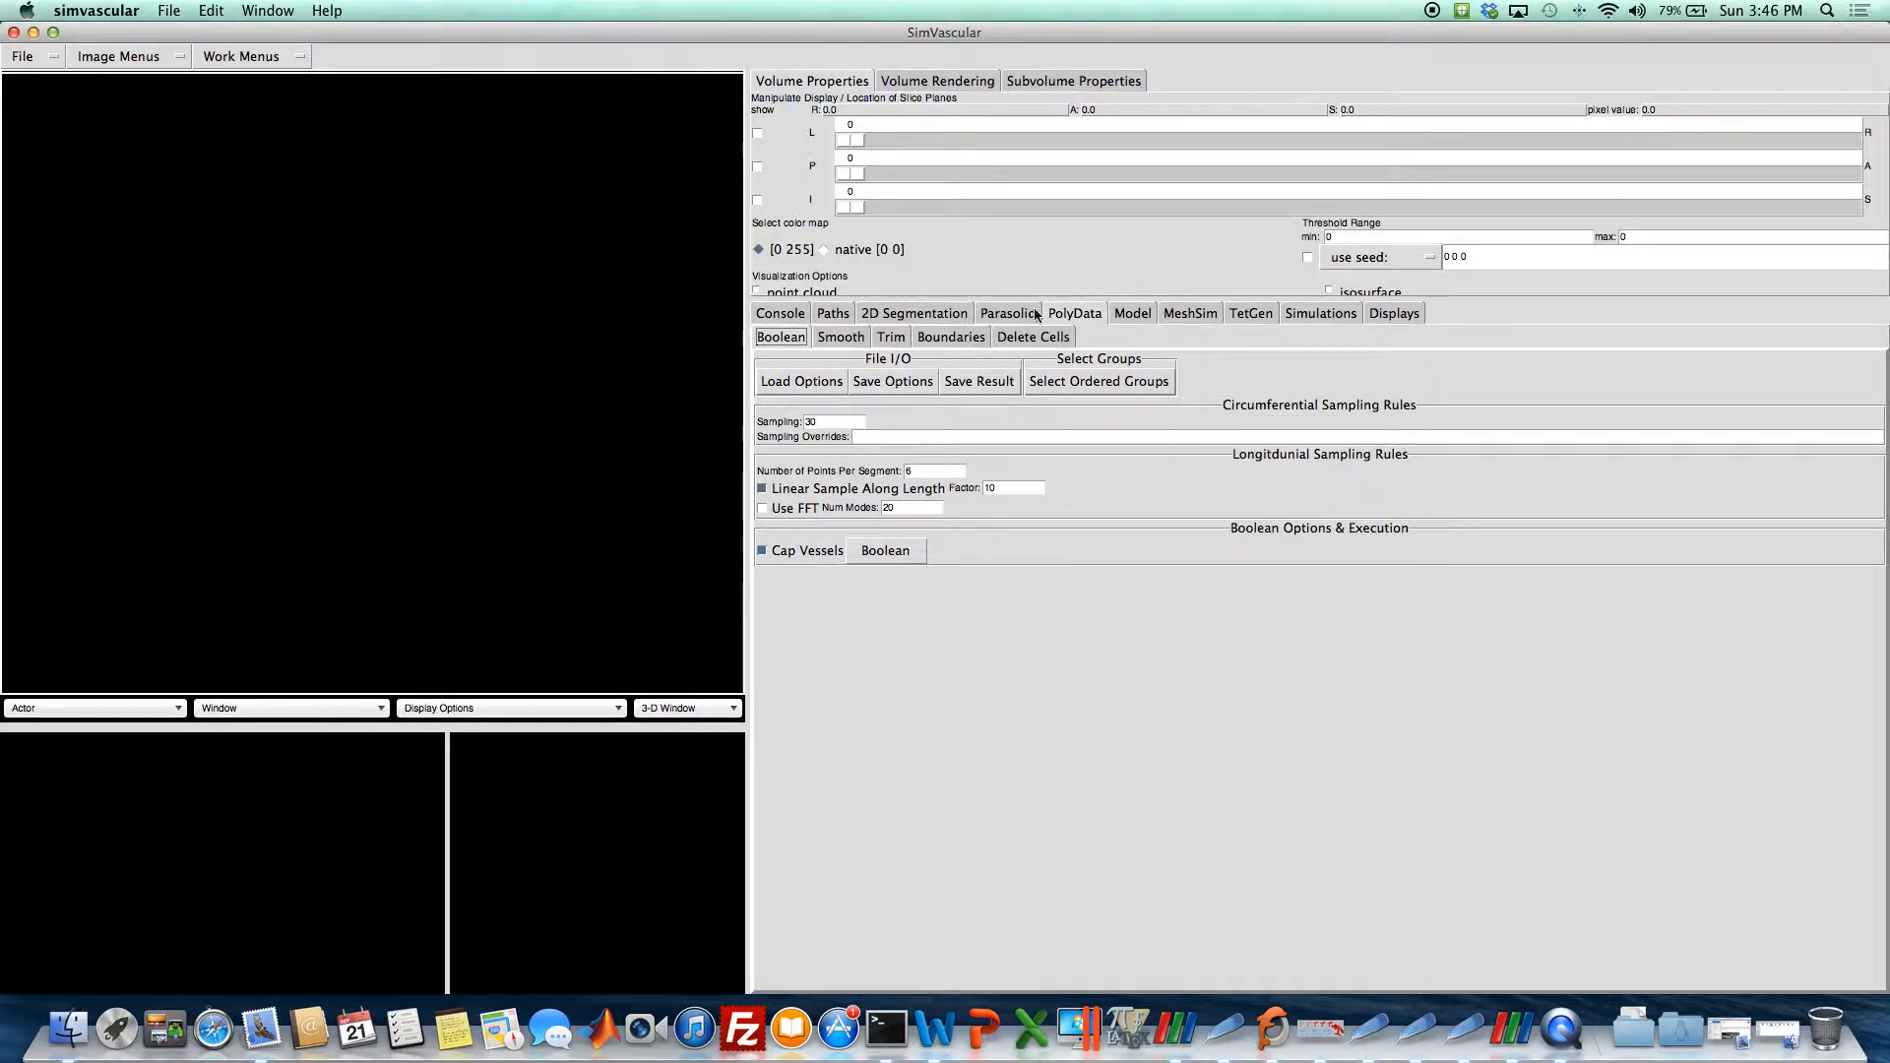
pyautogui.moveTo(816, 332)
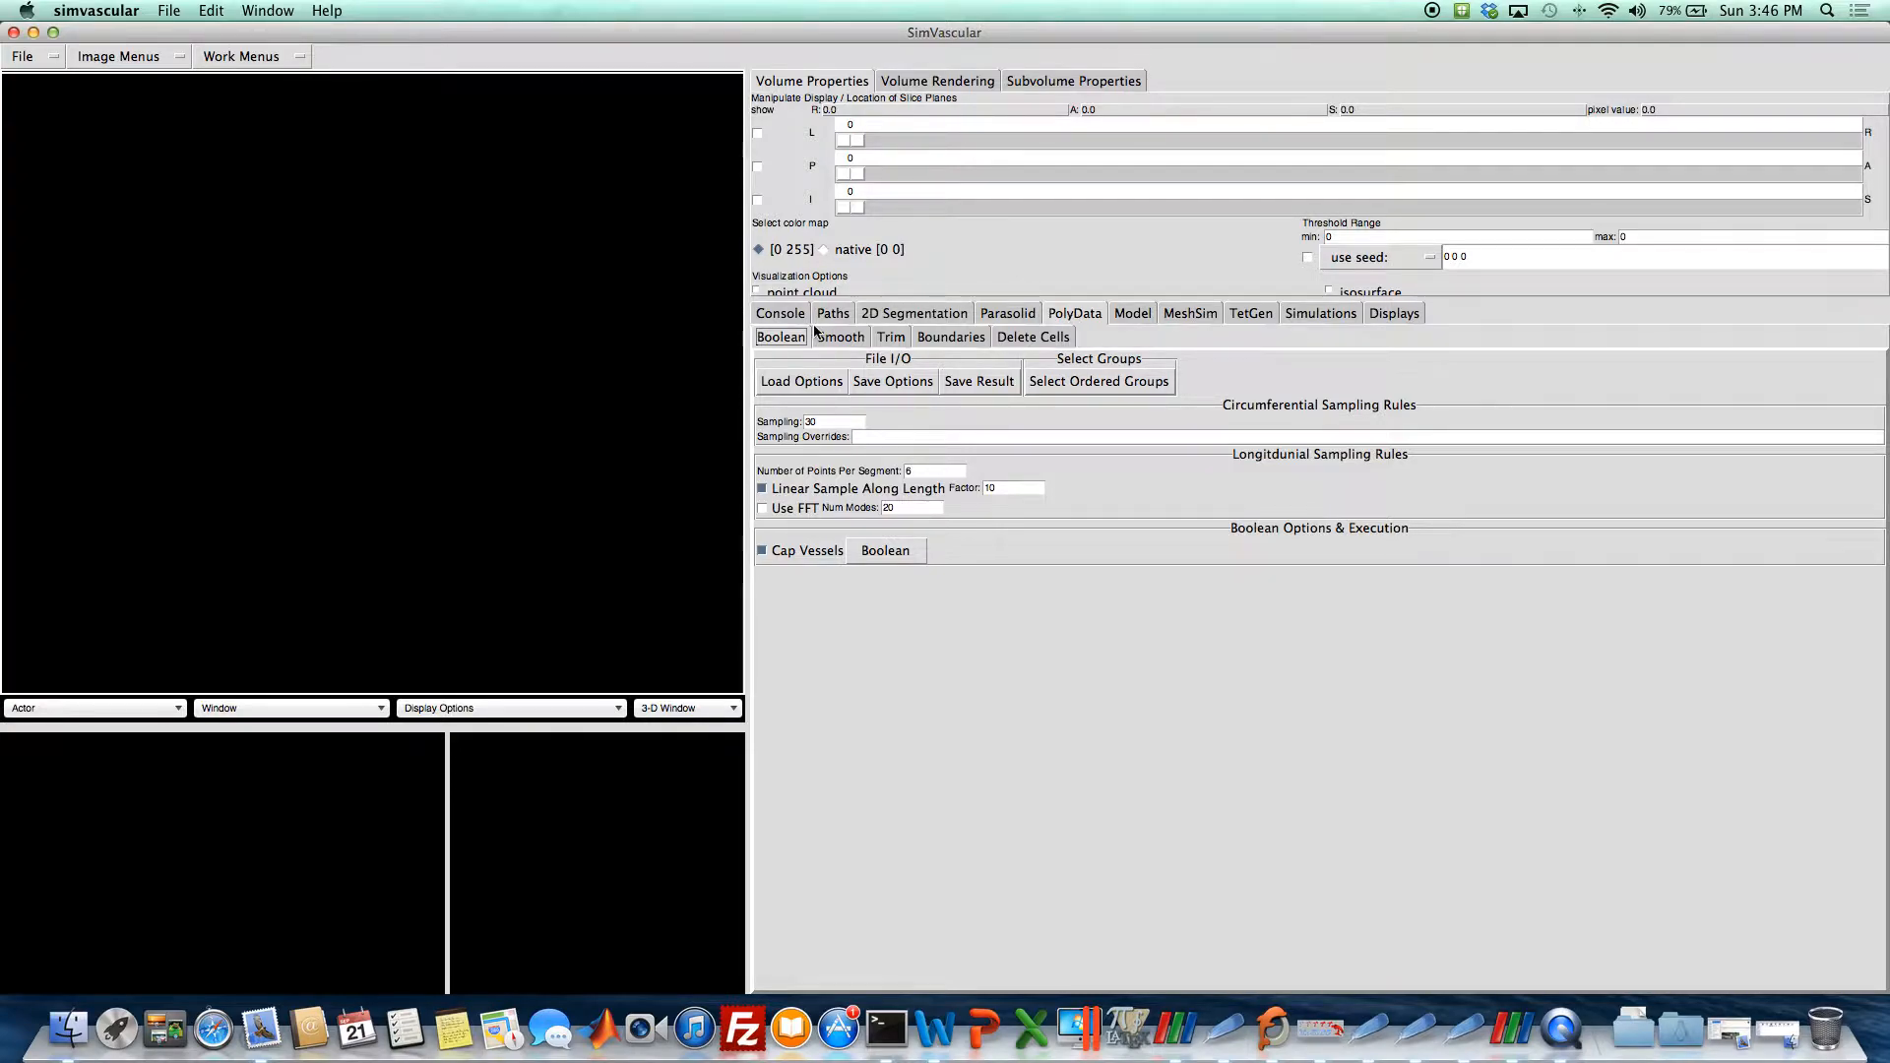
pyautogui.click(840, 337)
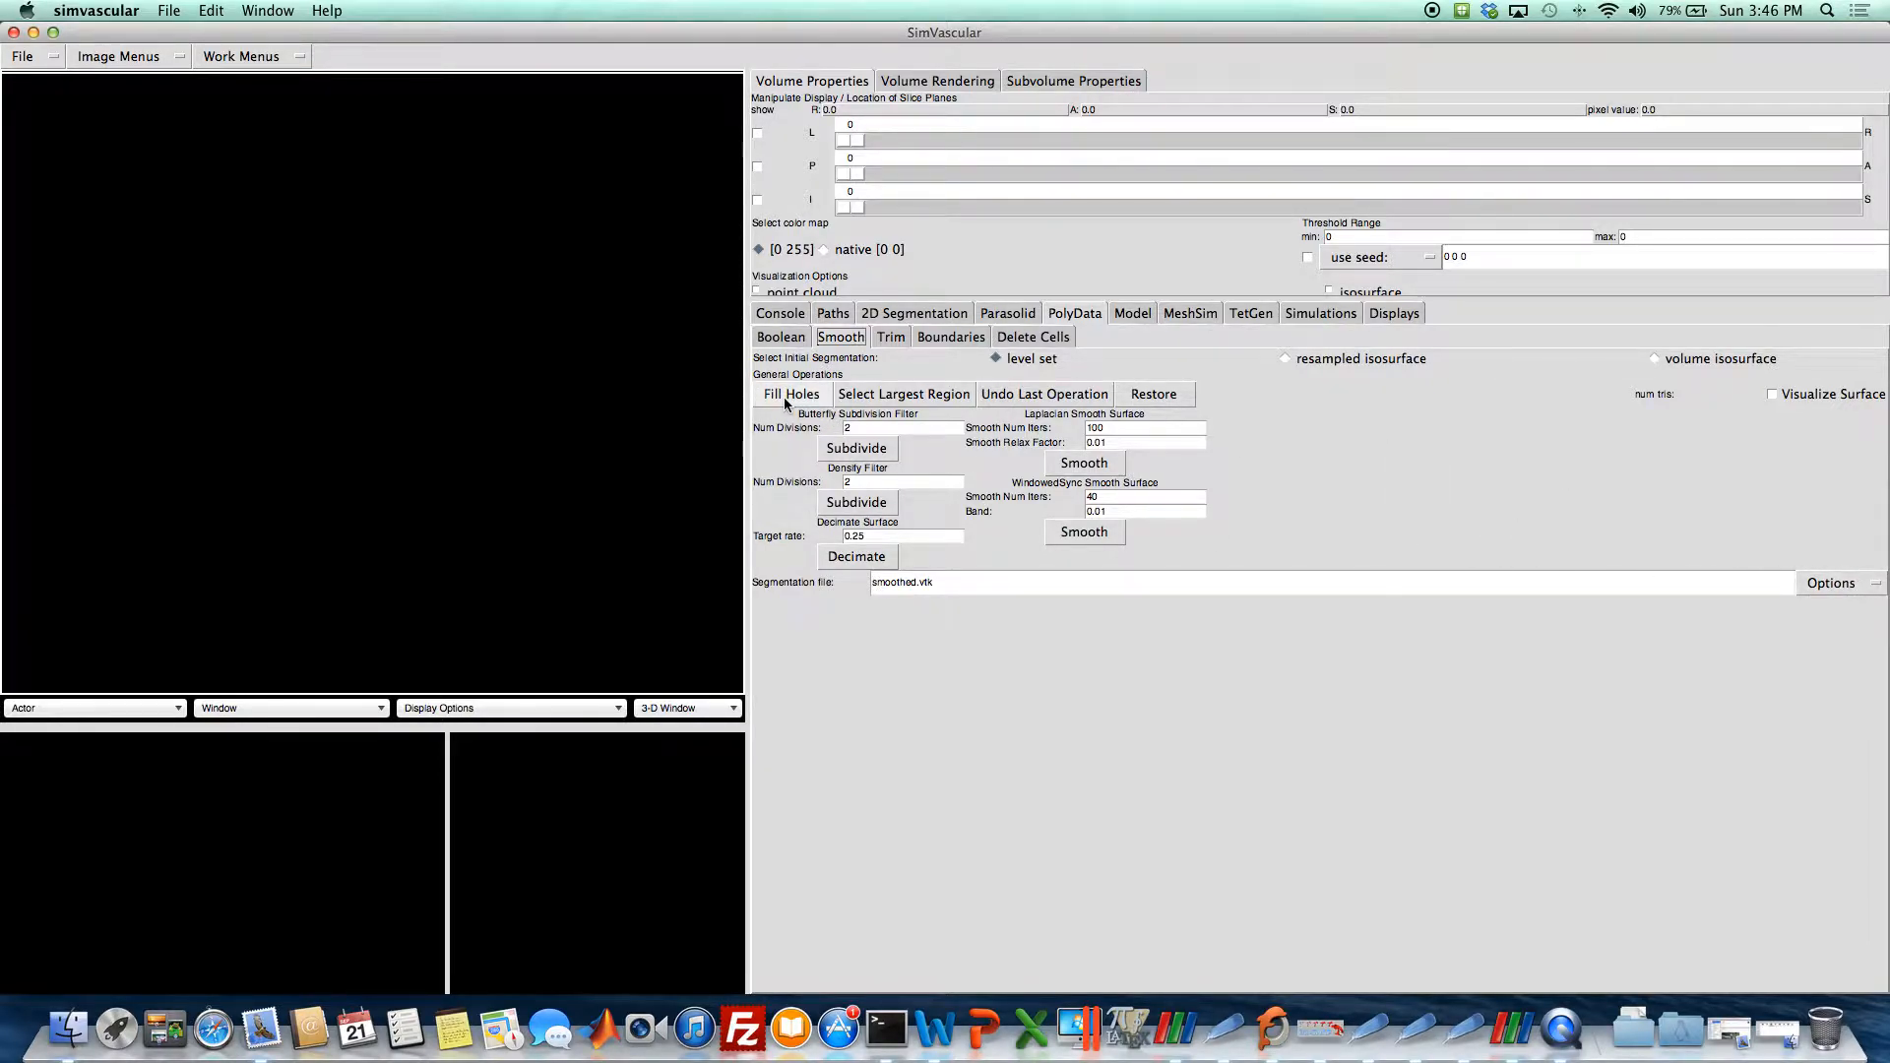
# Load models/ITKSnapModel/Aortofemoral_clipped_smoothed_remeshed.vtk as the segmentation file (201,789 triangles).
pyautogui.click(1830, 582)
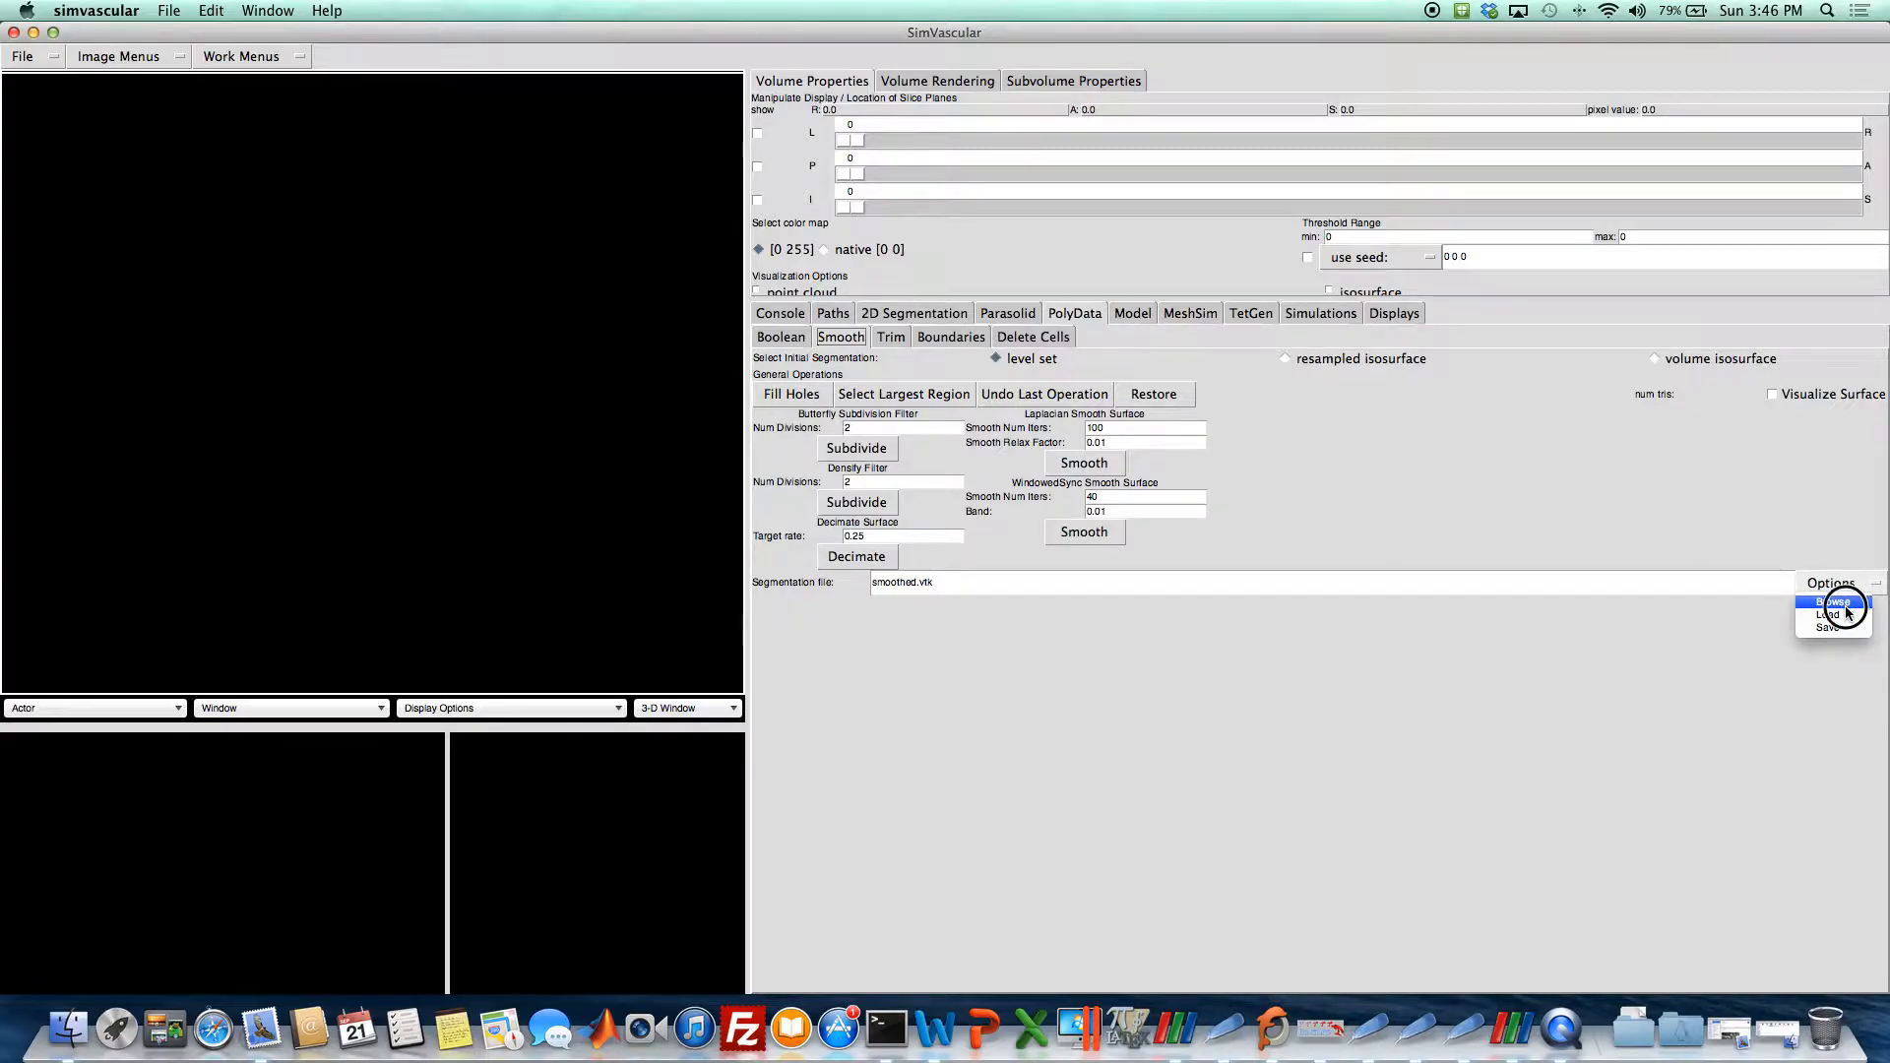
pyautogui.click(1832, 602)
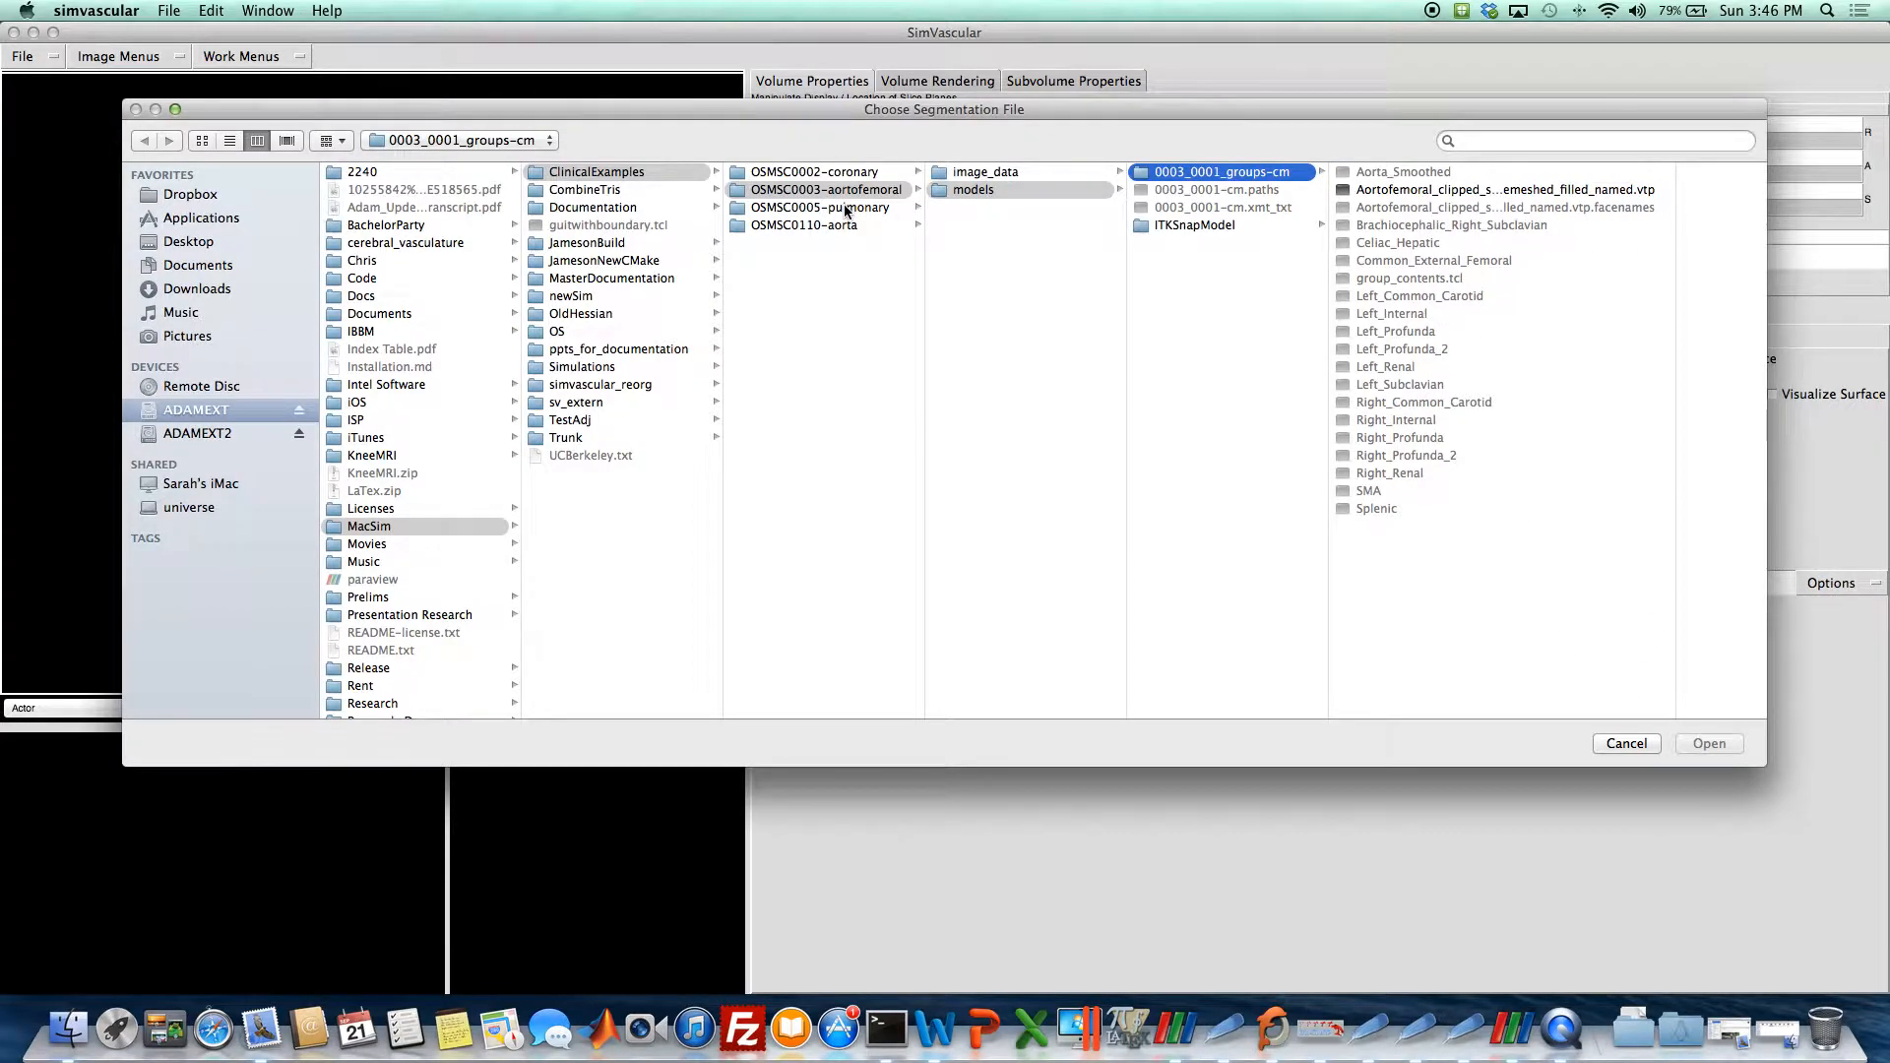
pyautogui.click(973, 189)
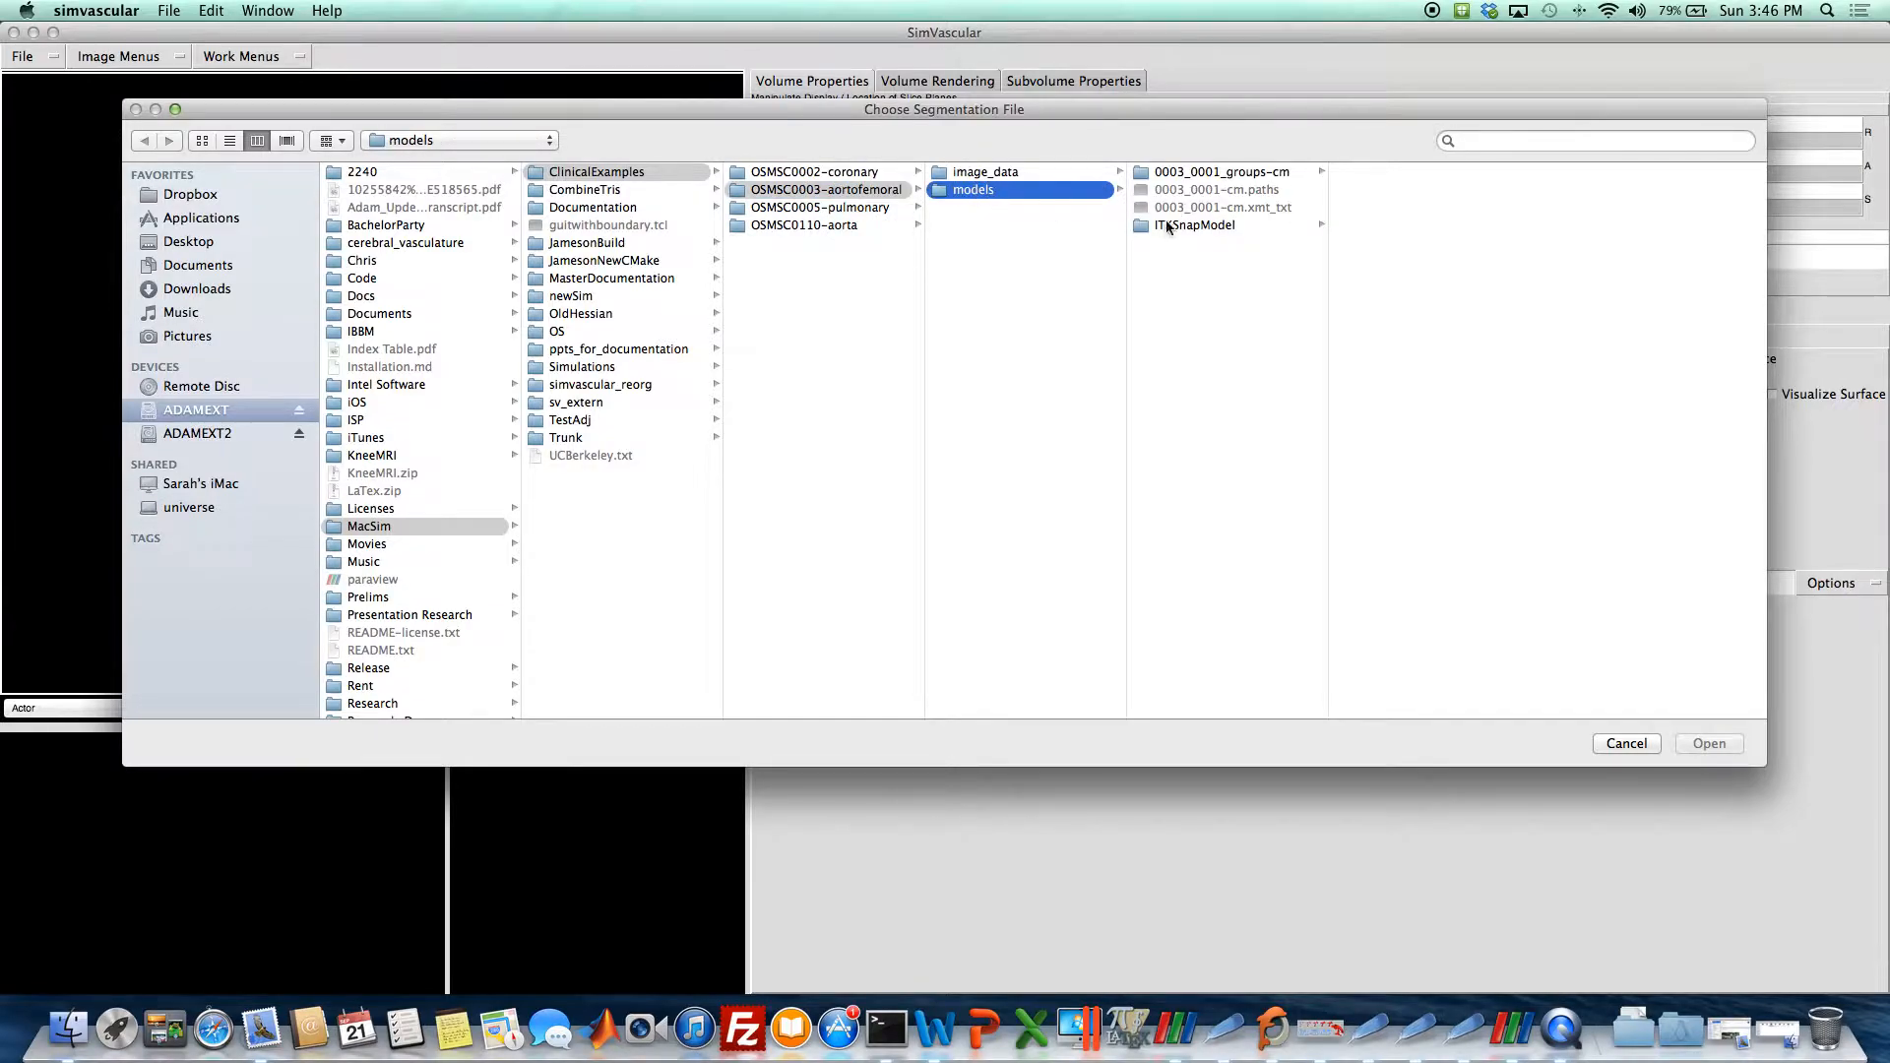
pyautogui.click(1194, 226)
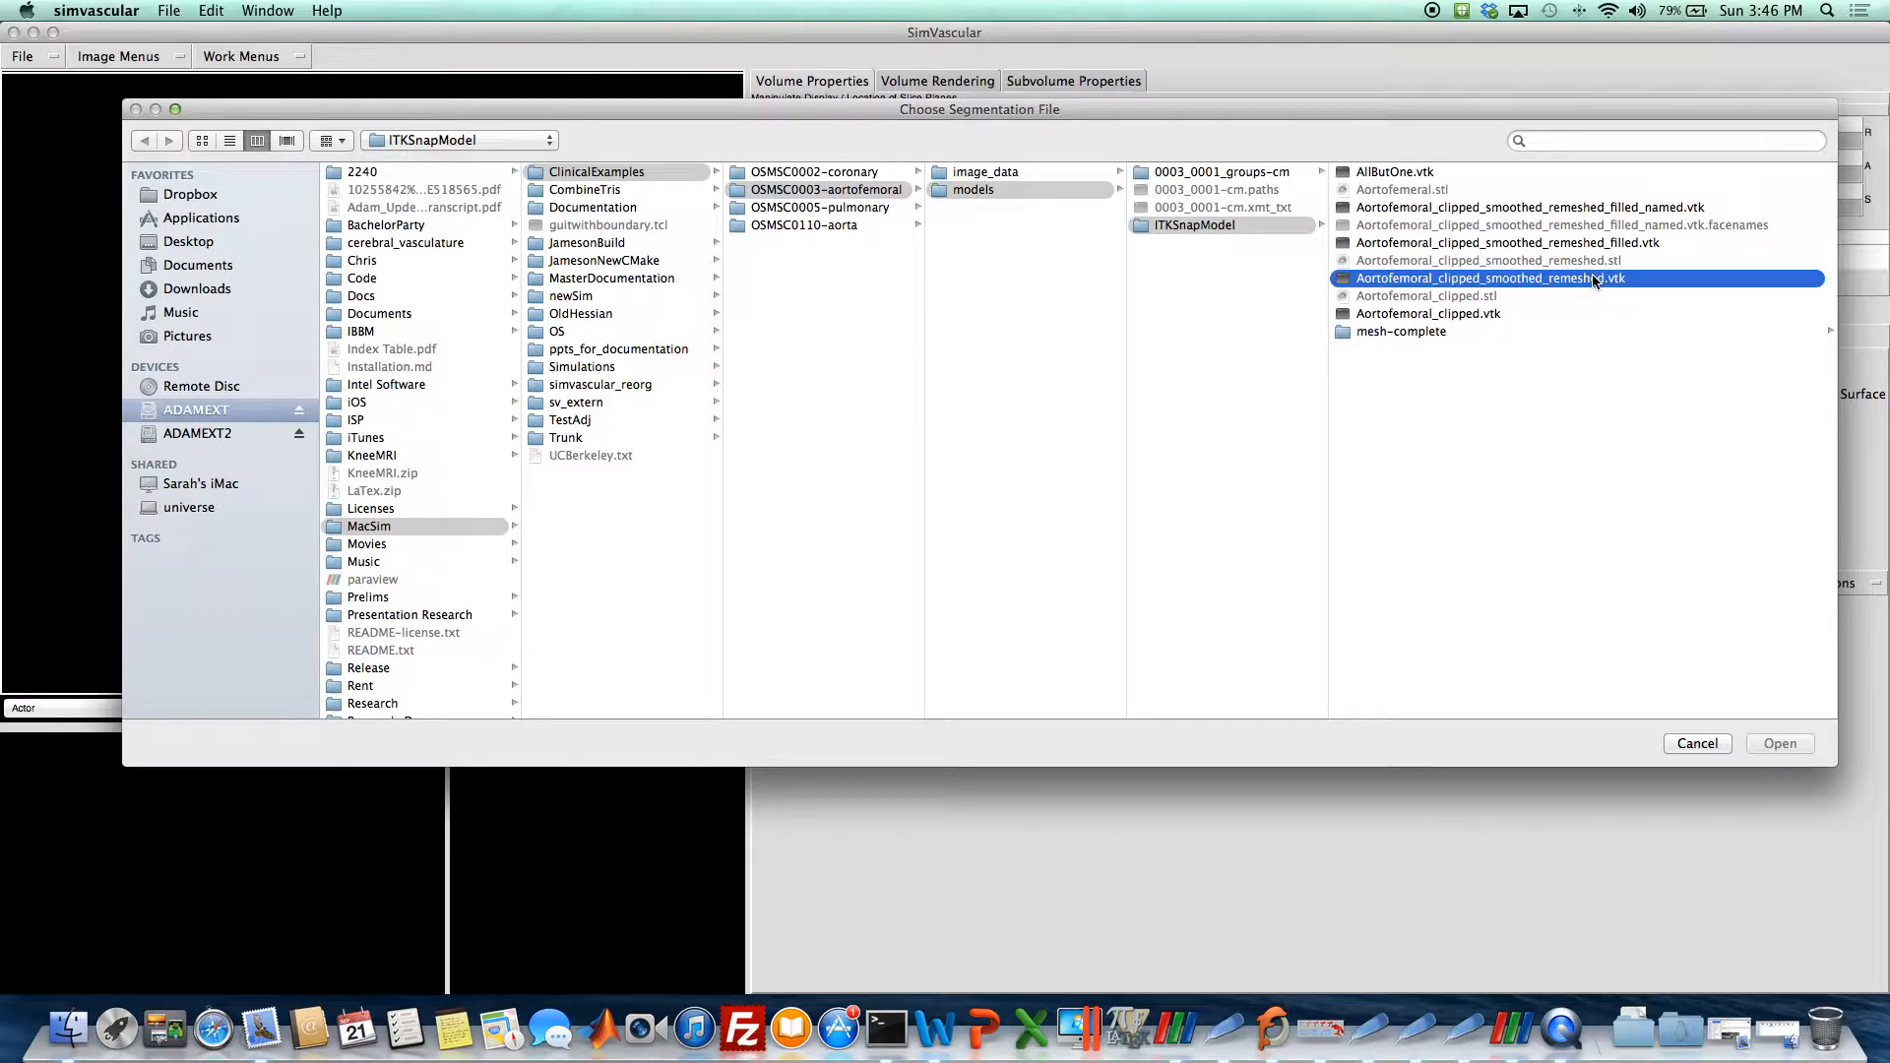
pyautogui.click(1779, 742)
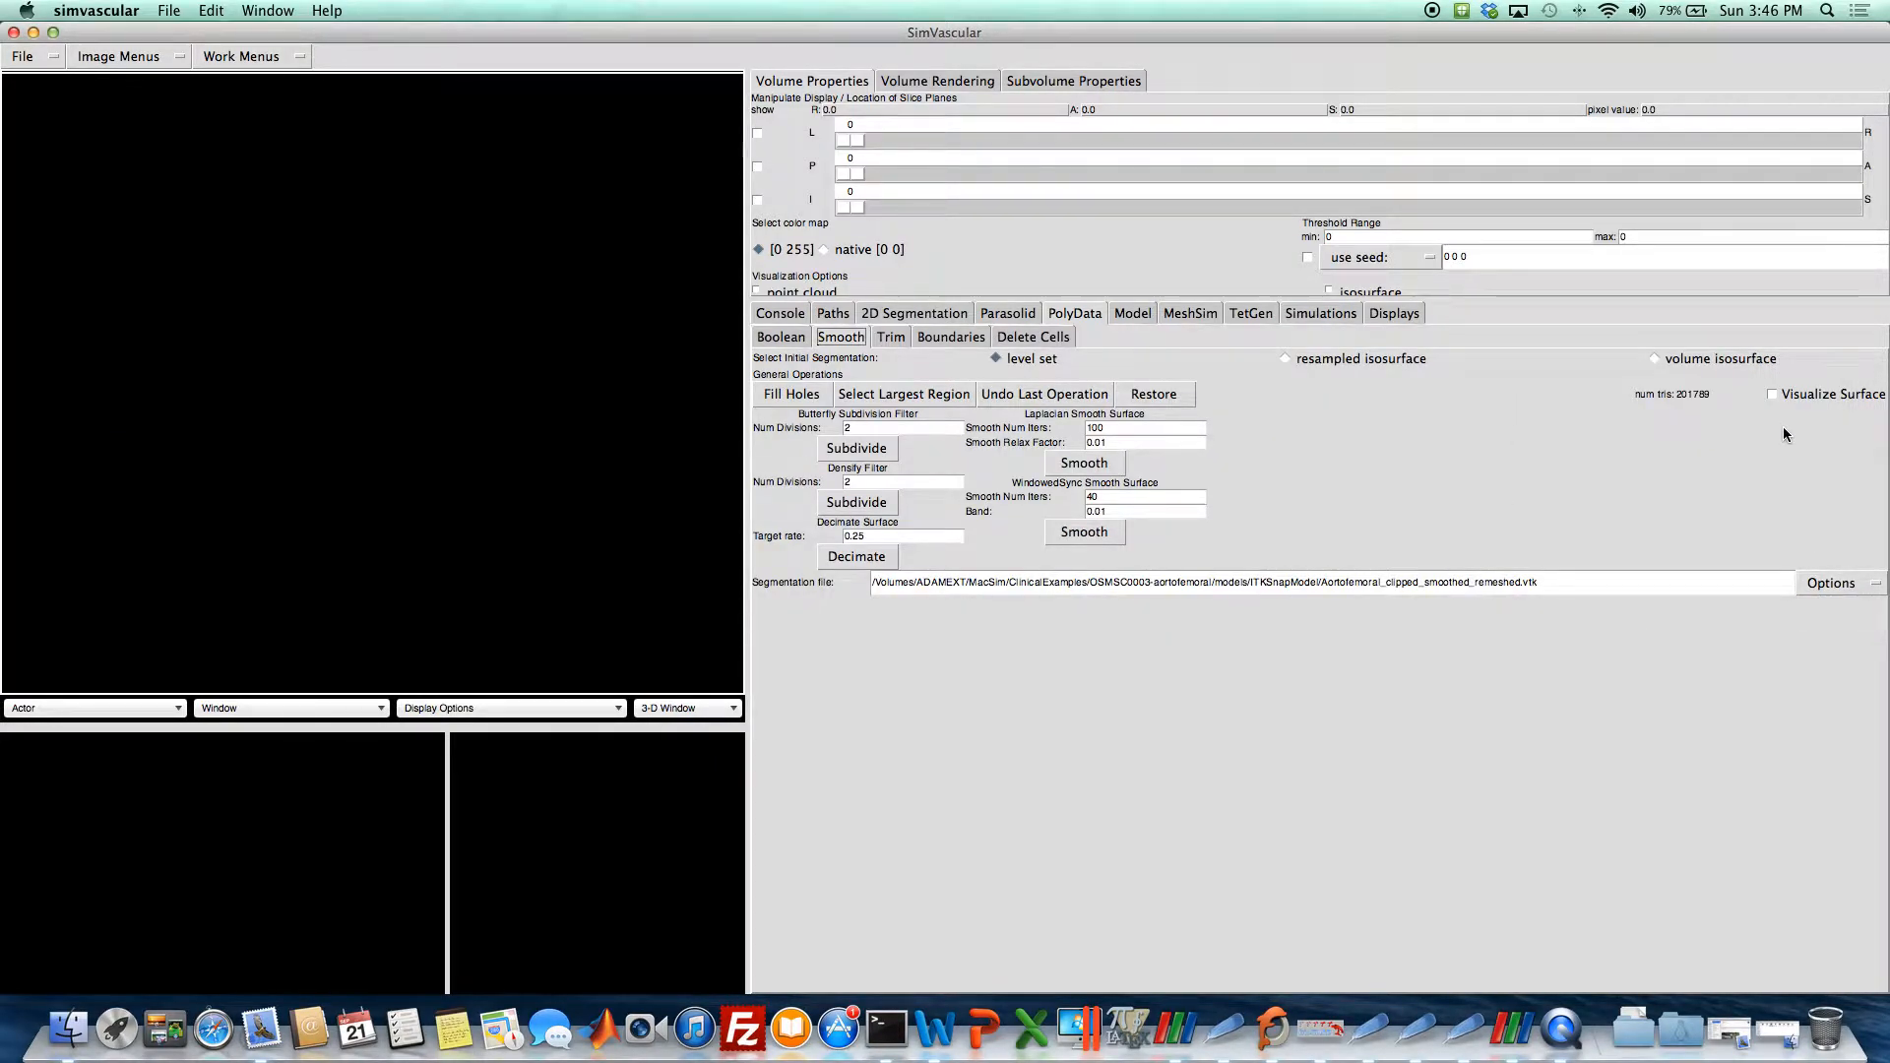
# Turn on Visualize Surface and orbit and zoom around the red aorto-femoral vessels and branches.
pyautogui.click(1773, 392)
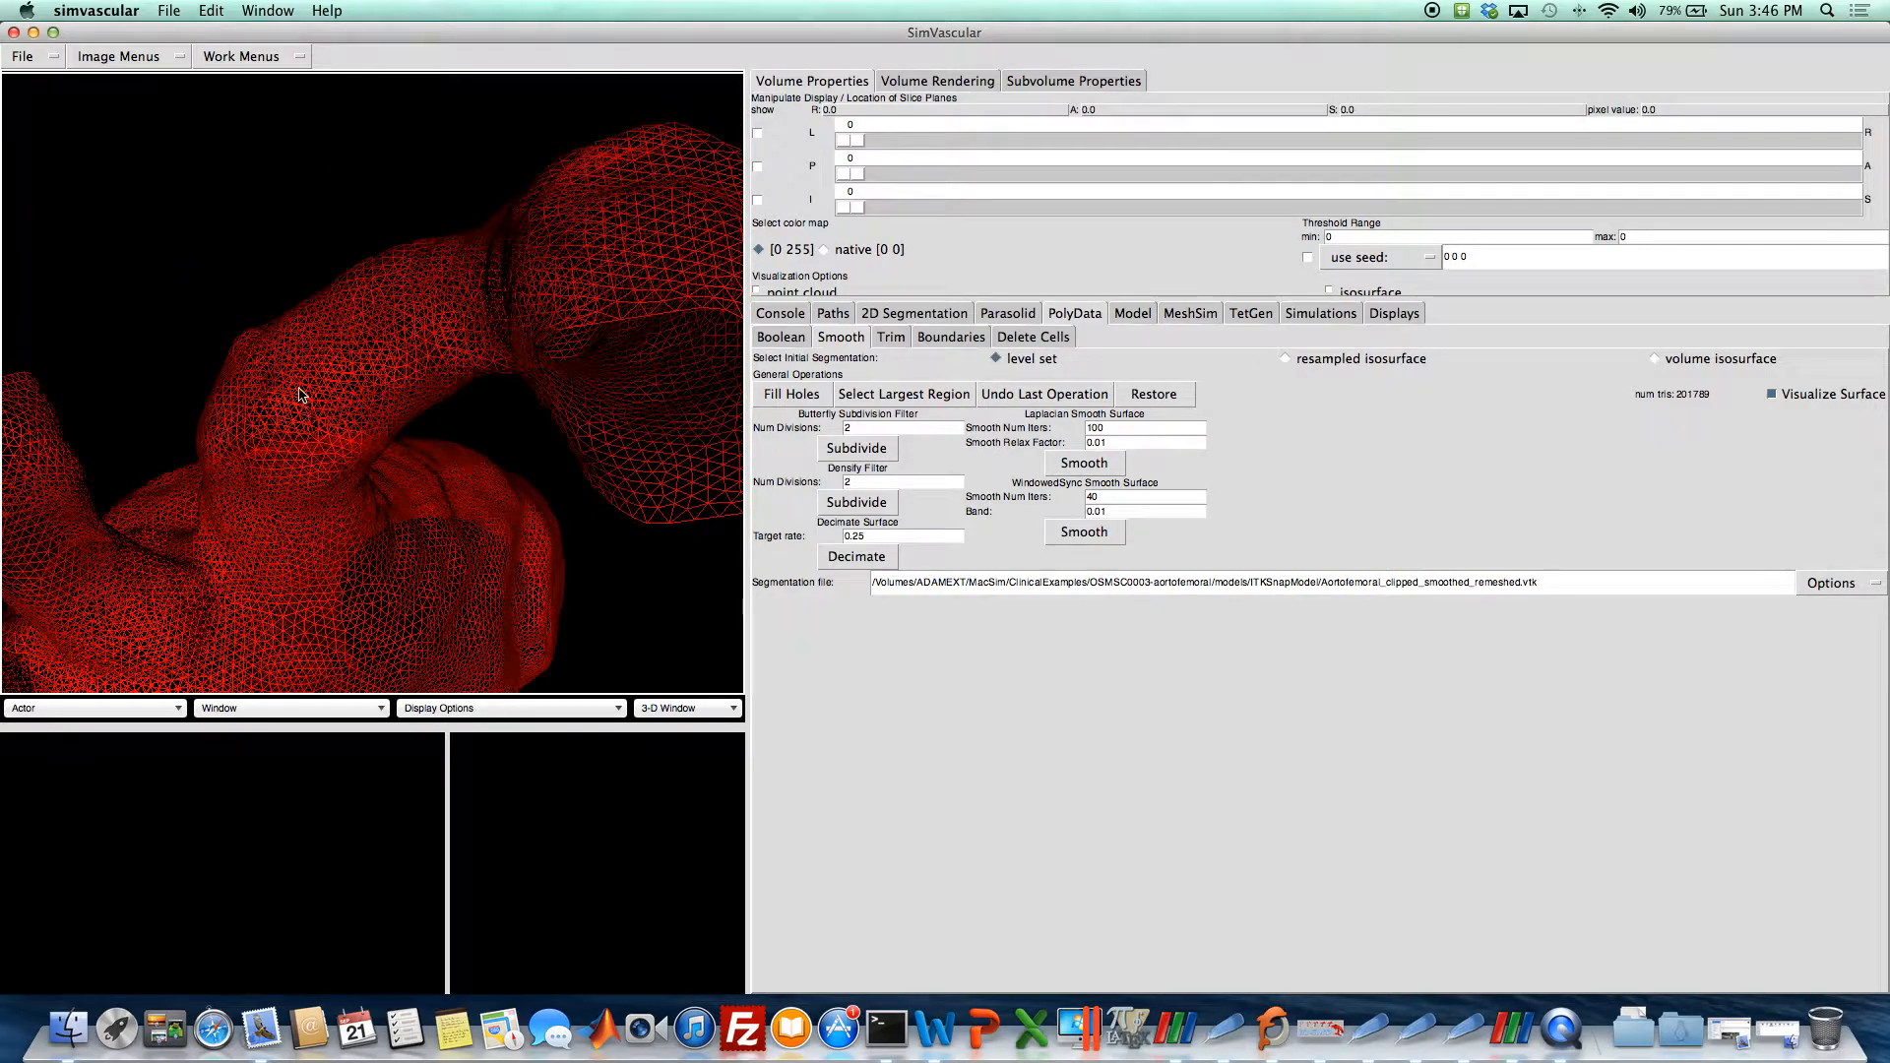
pyautogui.moveTo(301, 397); pyautogui.dragTo(313, 464)
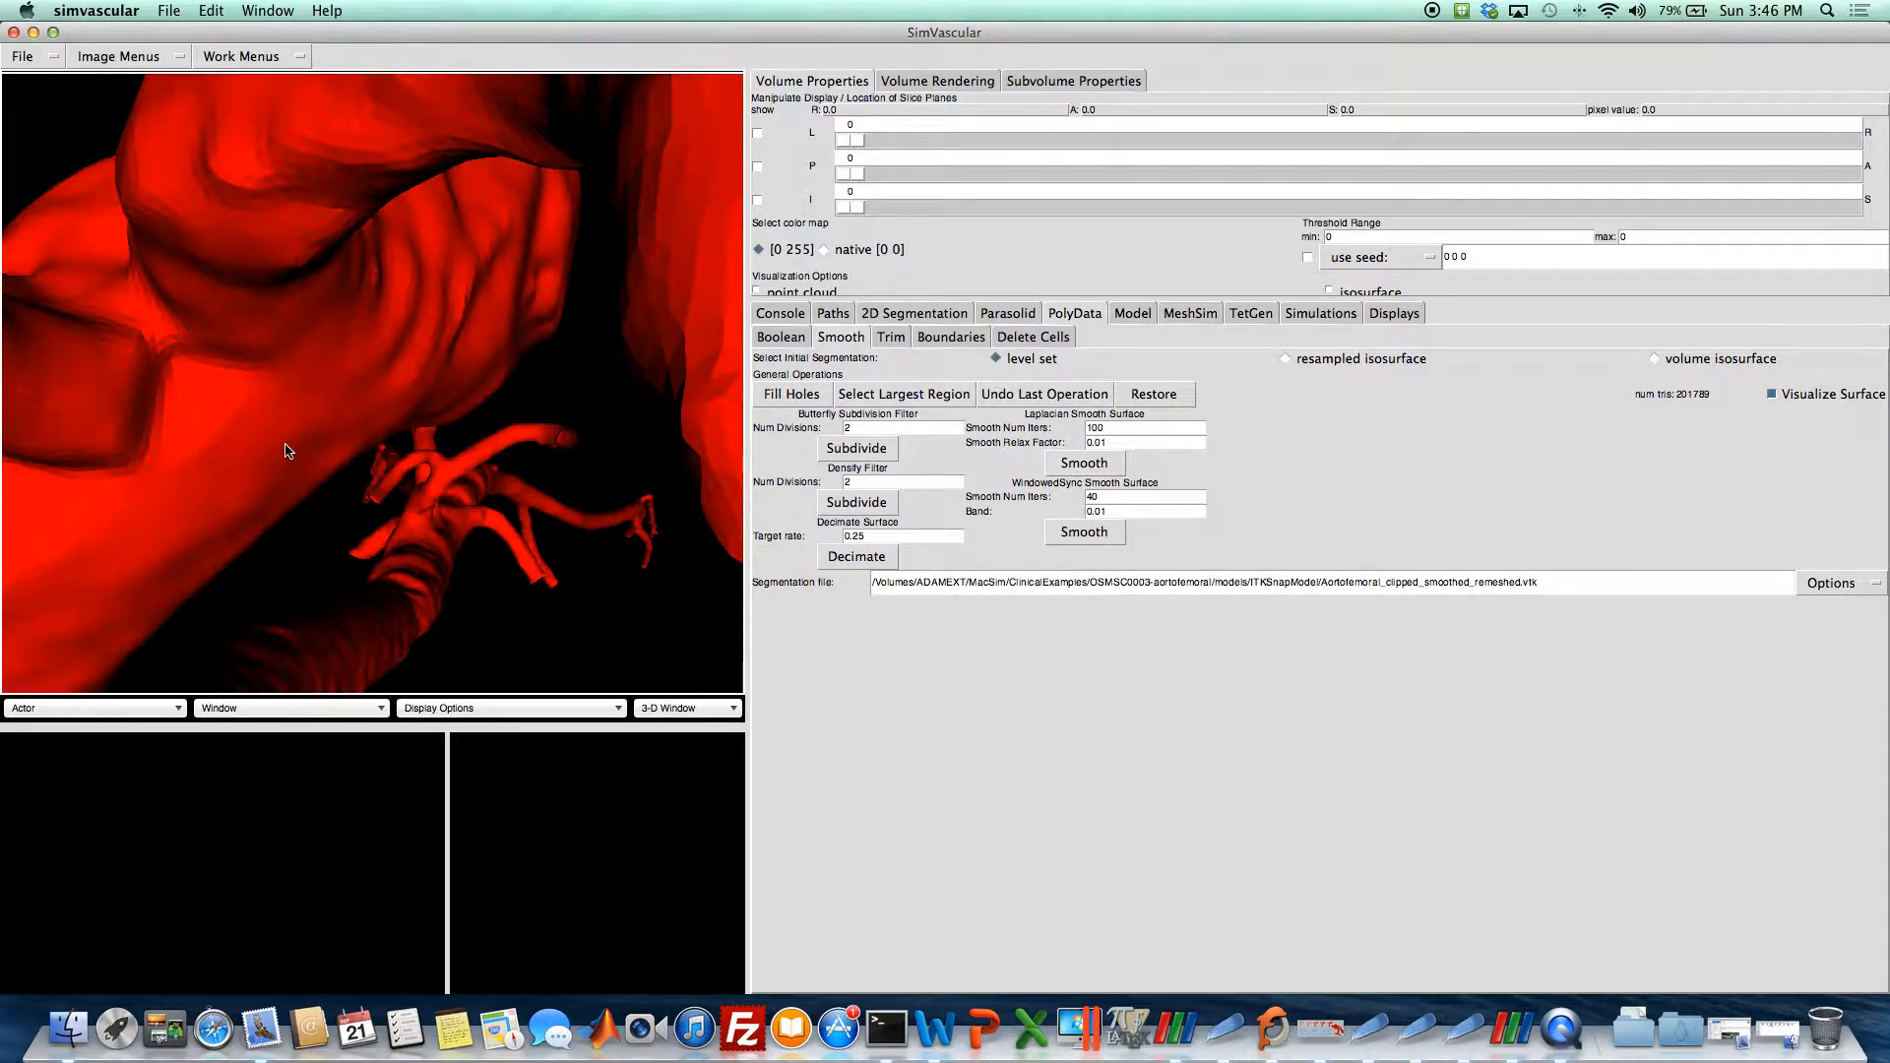
pyautogui.moveTo(289, 451); pyautogui.dragTo(322, 558)
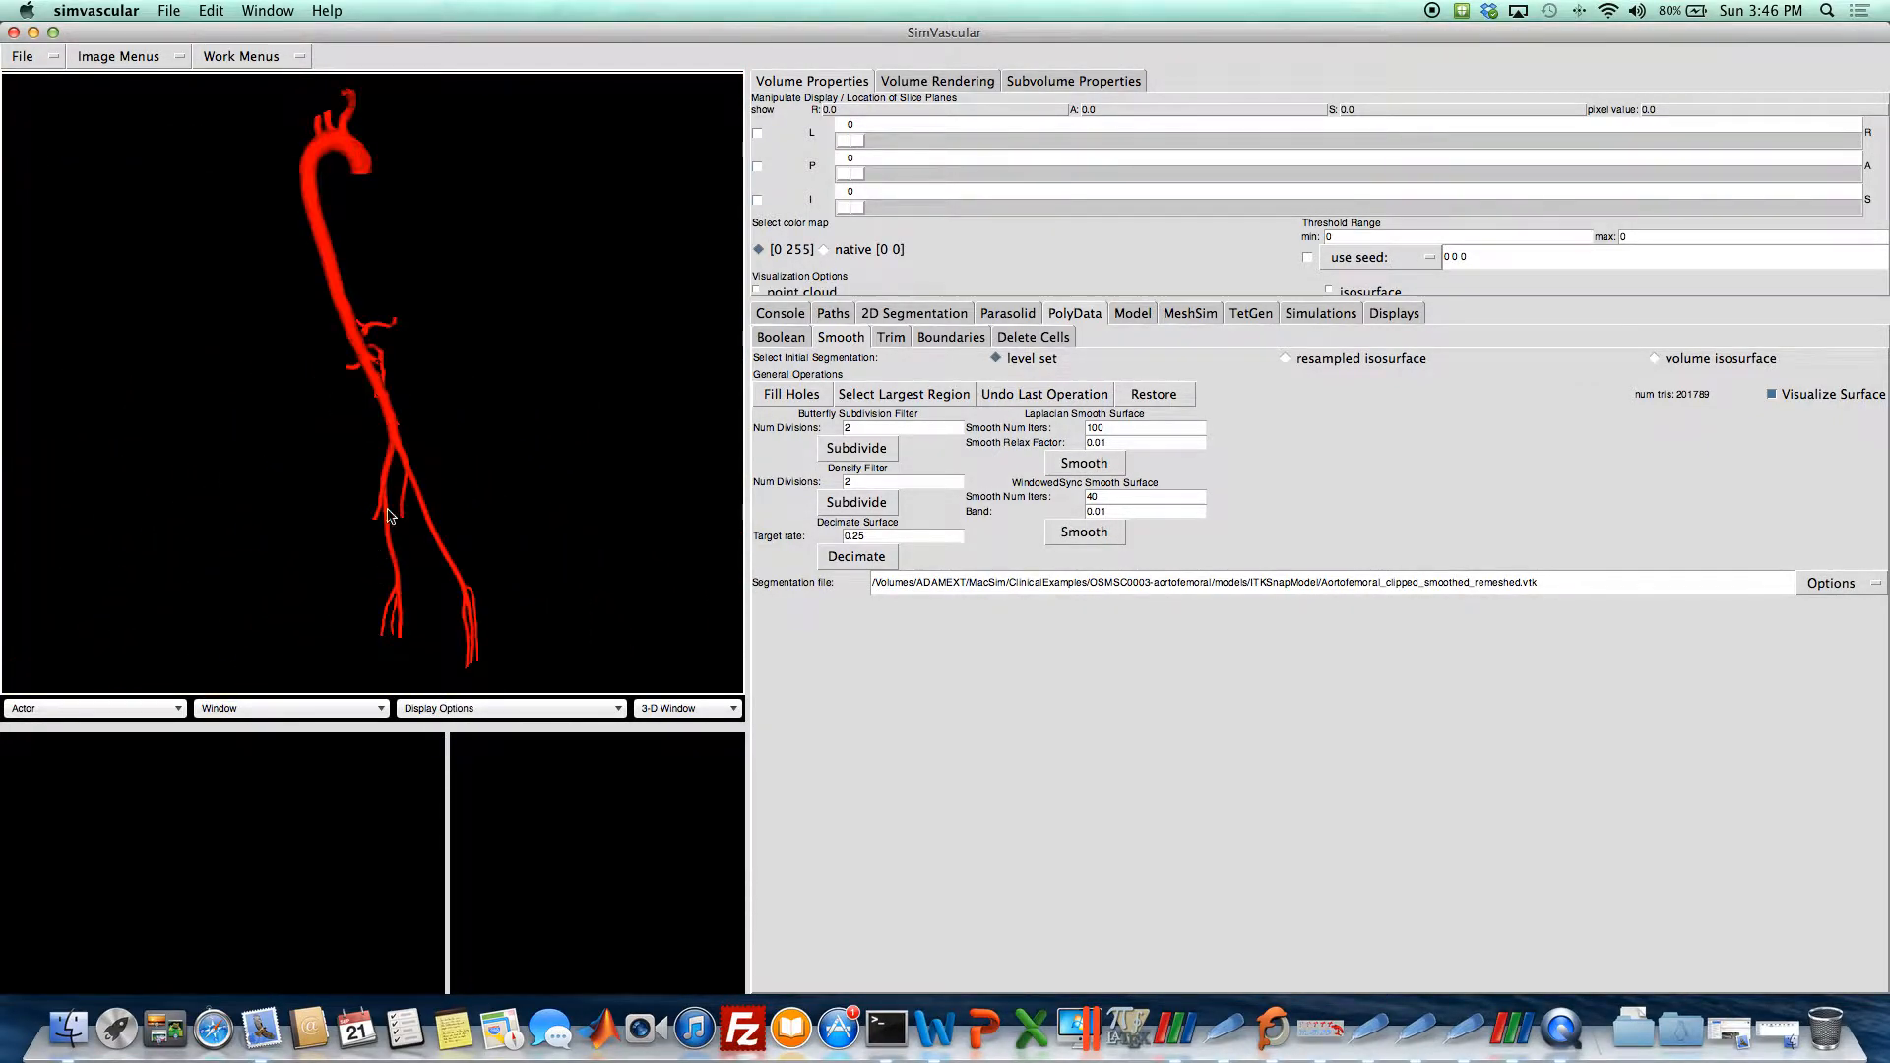
pyautogui.moveTo(386, 519); pyautogui.dragTo(349, 431)
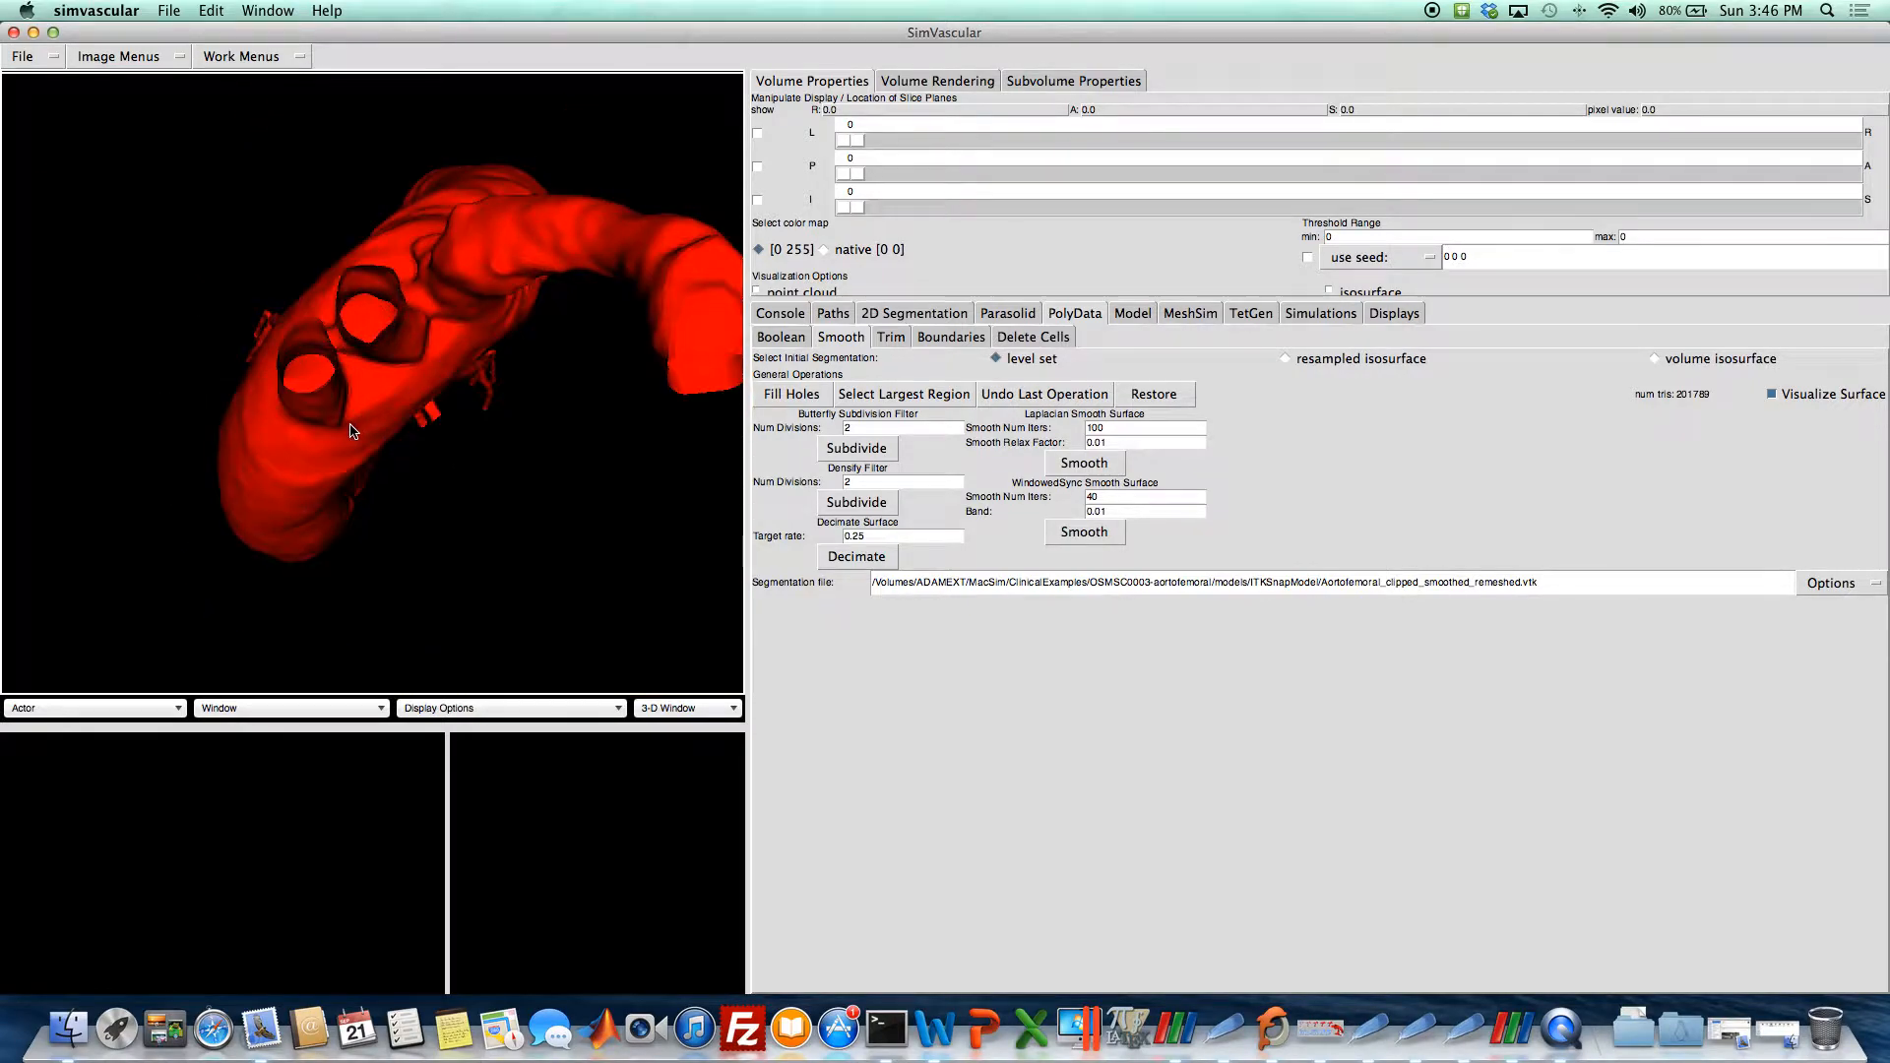
pyautogui.moveTo(349, 431); pyautogui.dragTo(277, 510)
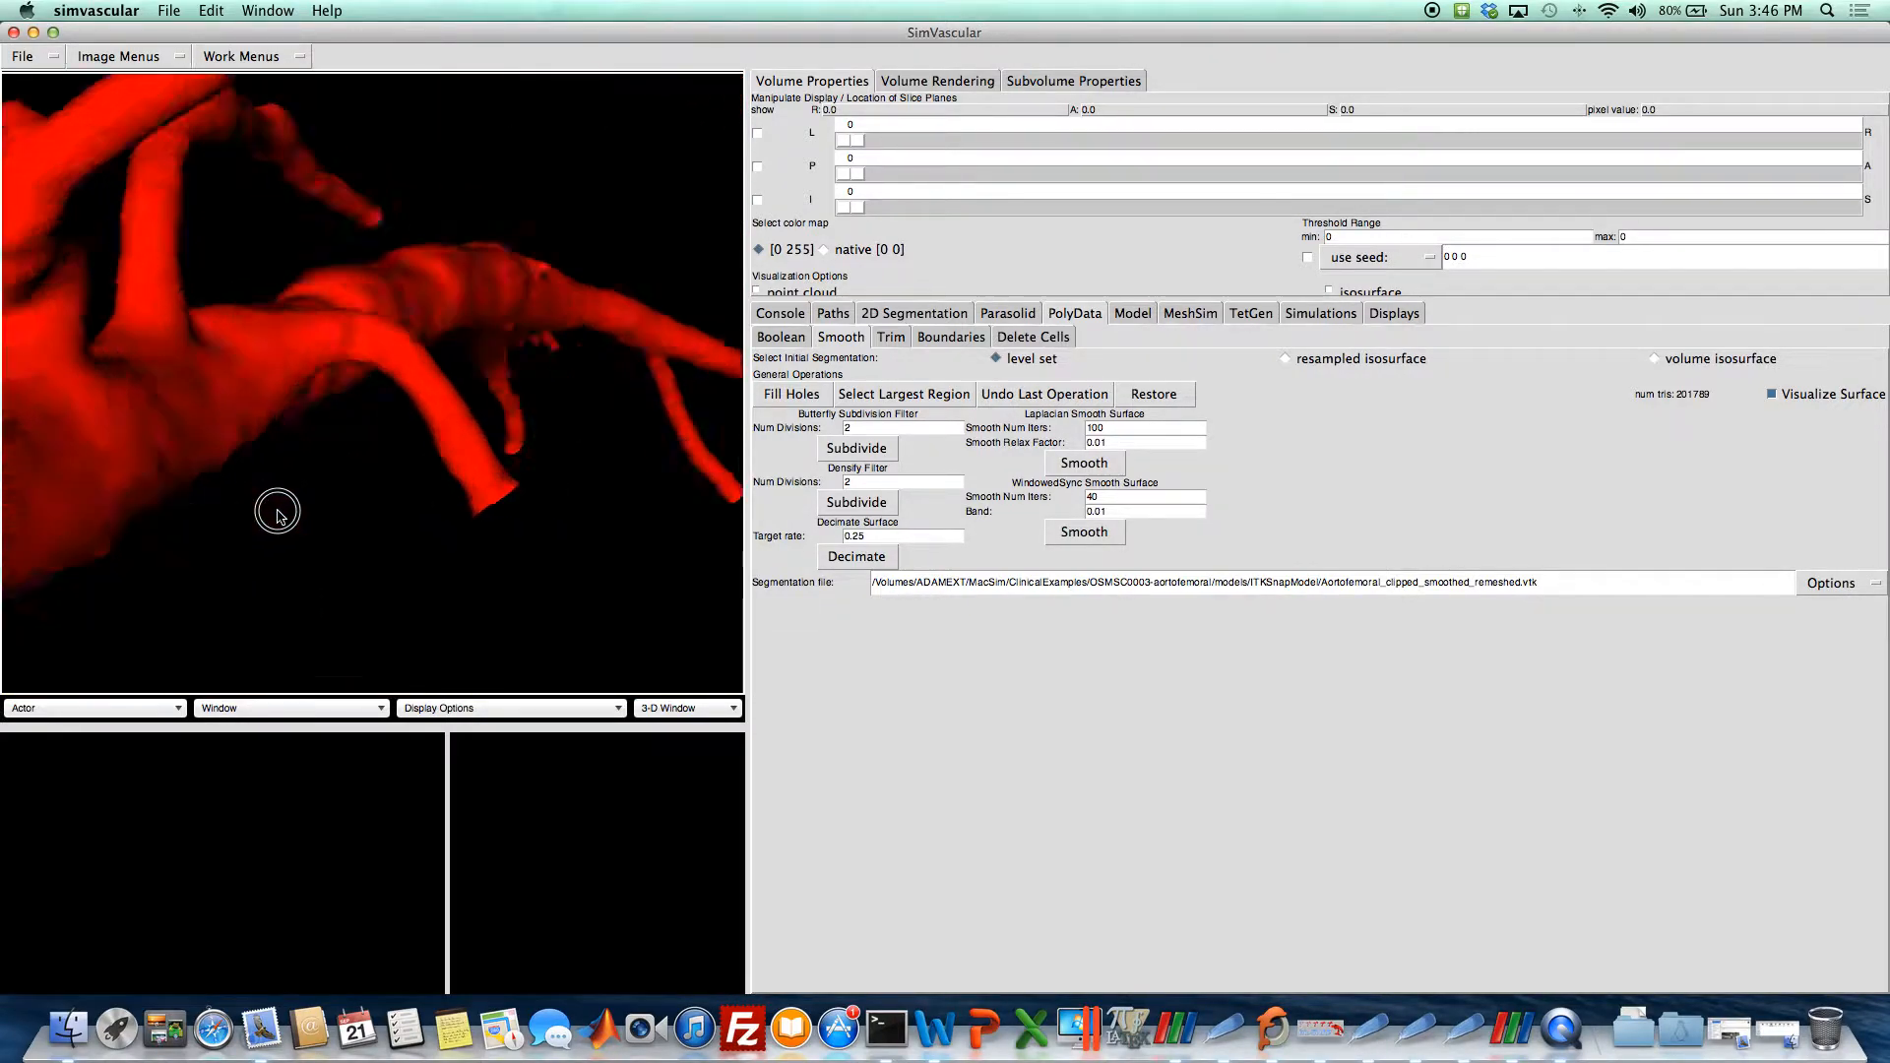
pyautogui.moveTo(278, 512); pyautogui.dragTo(301, 454)
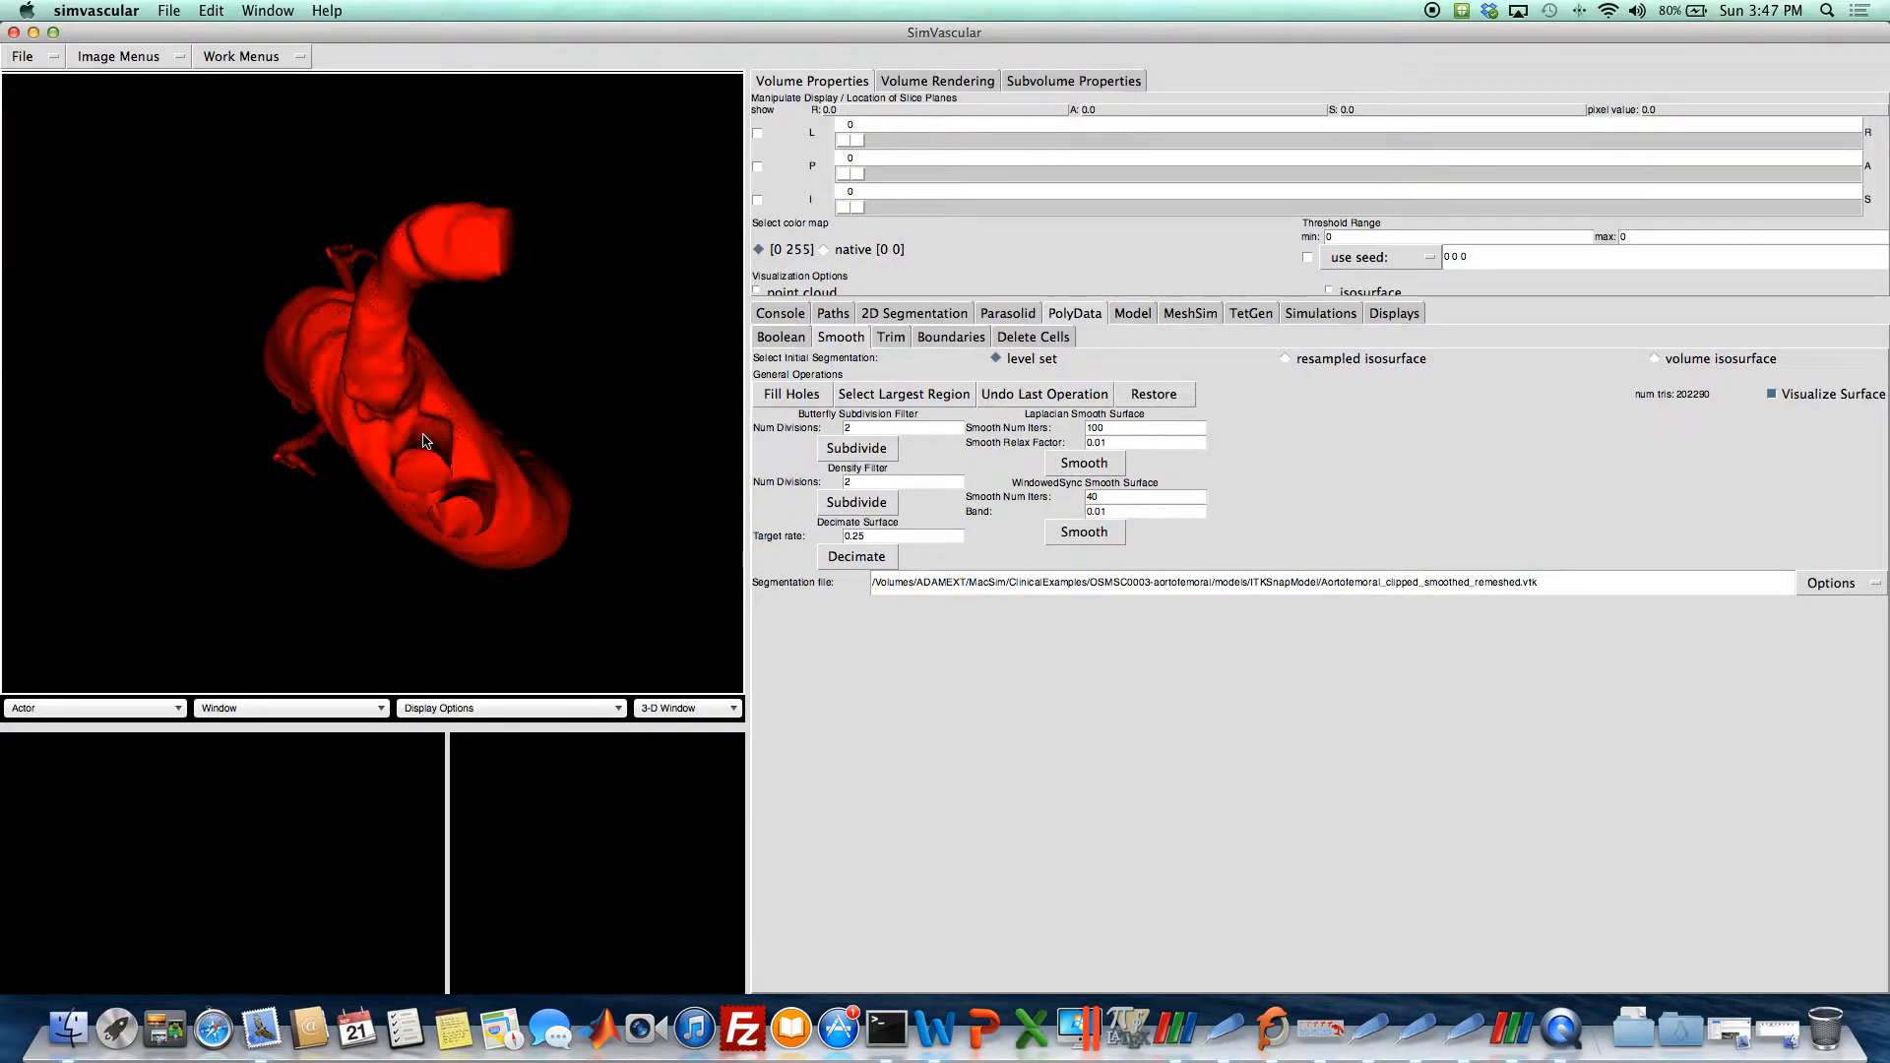
# Inspect the 202,290-triangle surface's open ends, then open and cancel the surface save dialog.
pyautogui.moveTo(423, 440); pyautogui.dragTo(473, 499)
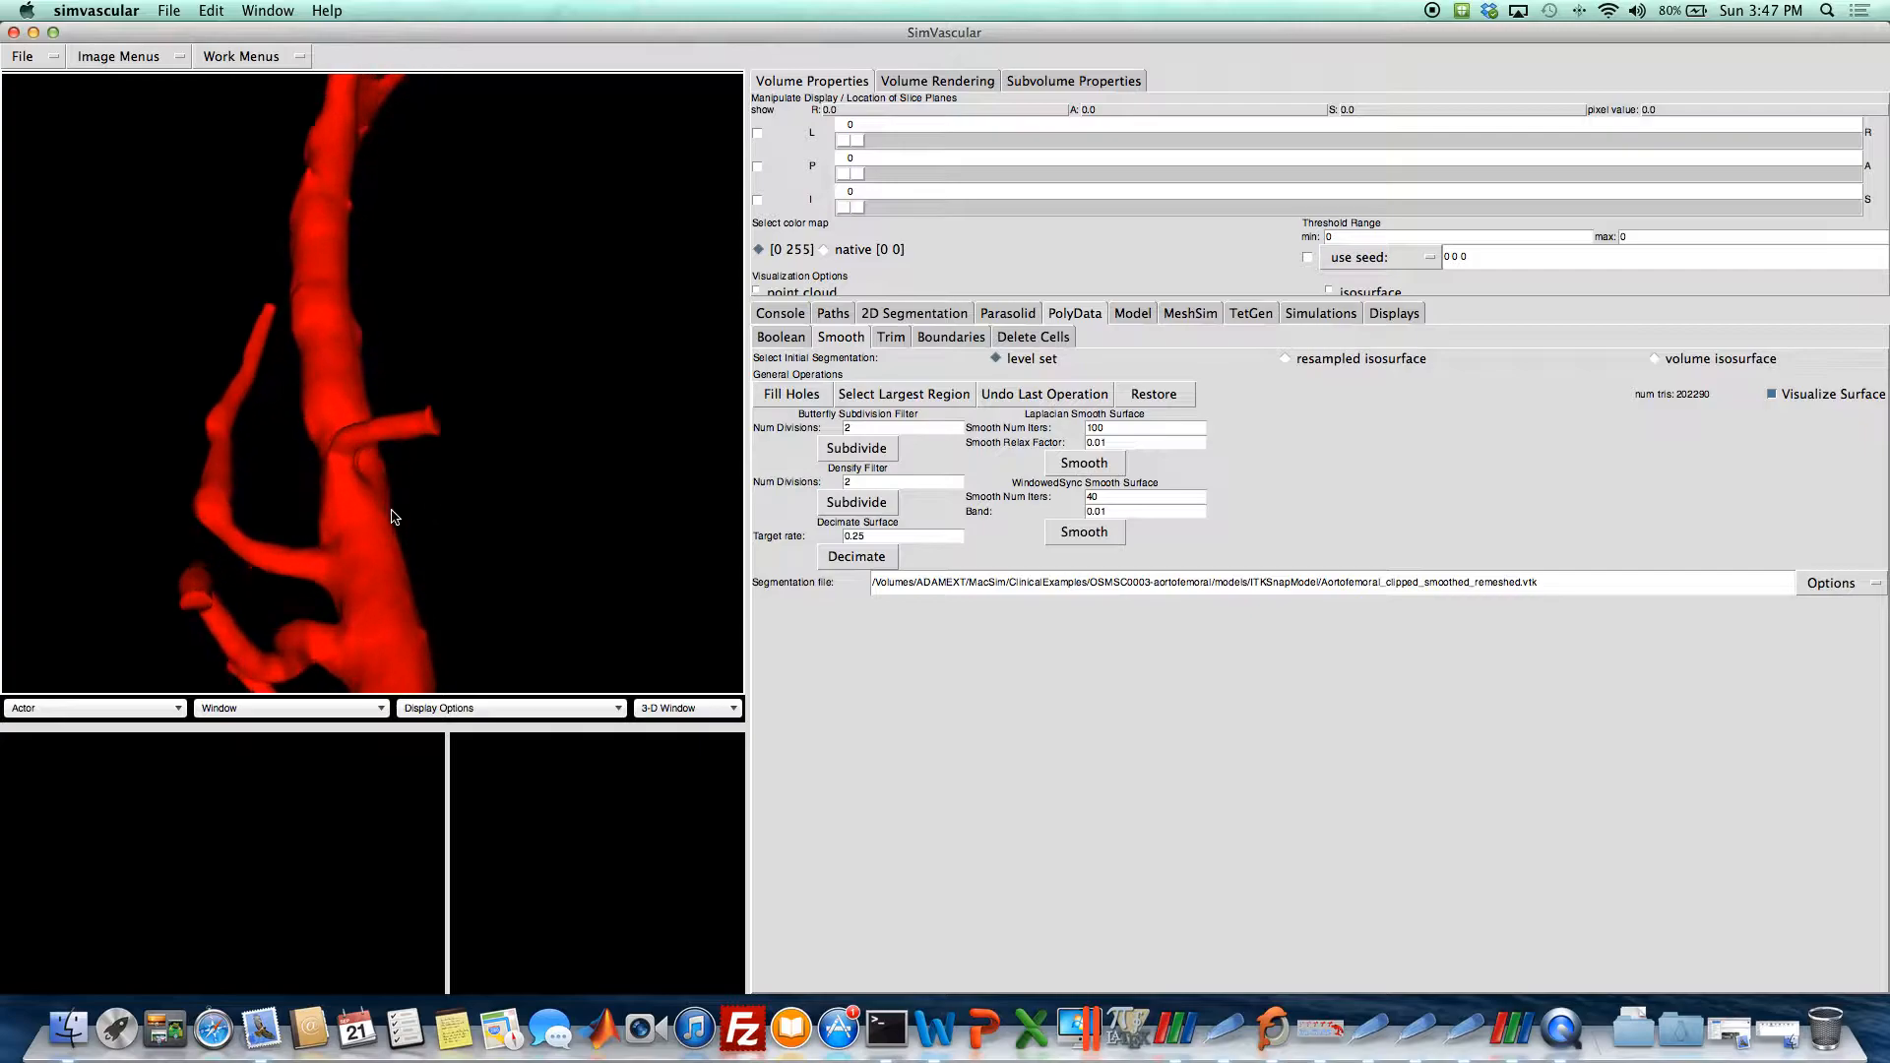
pyautogui.moveTo(391, 517); pyautogui.dragTo(359, 542)
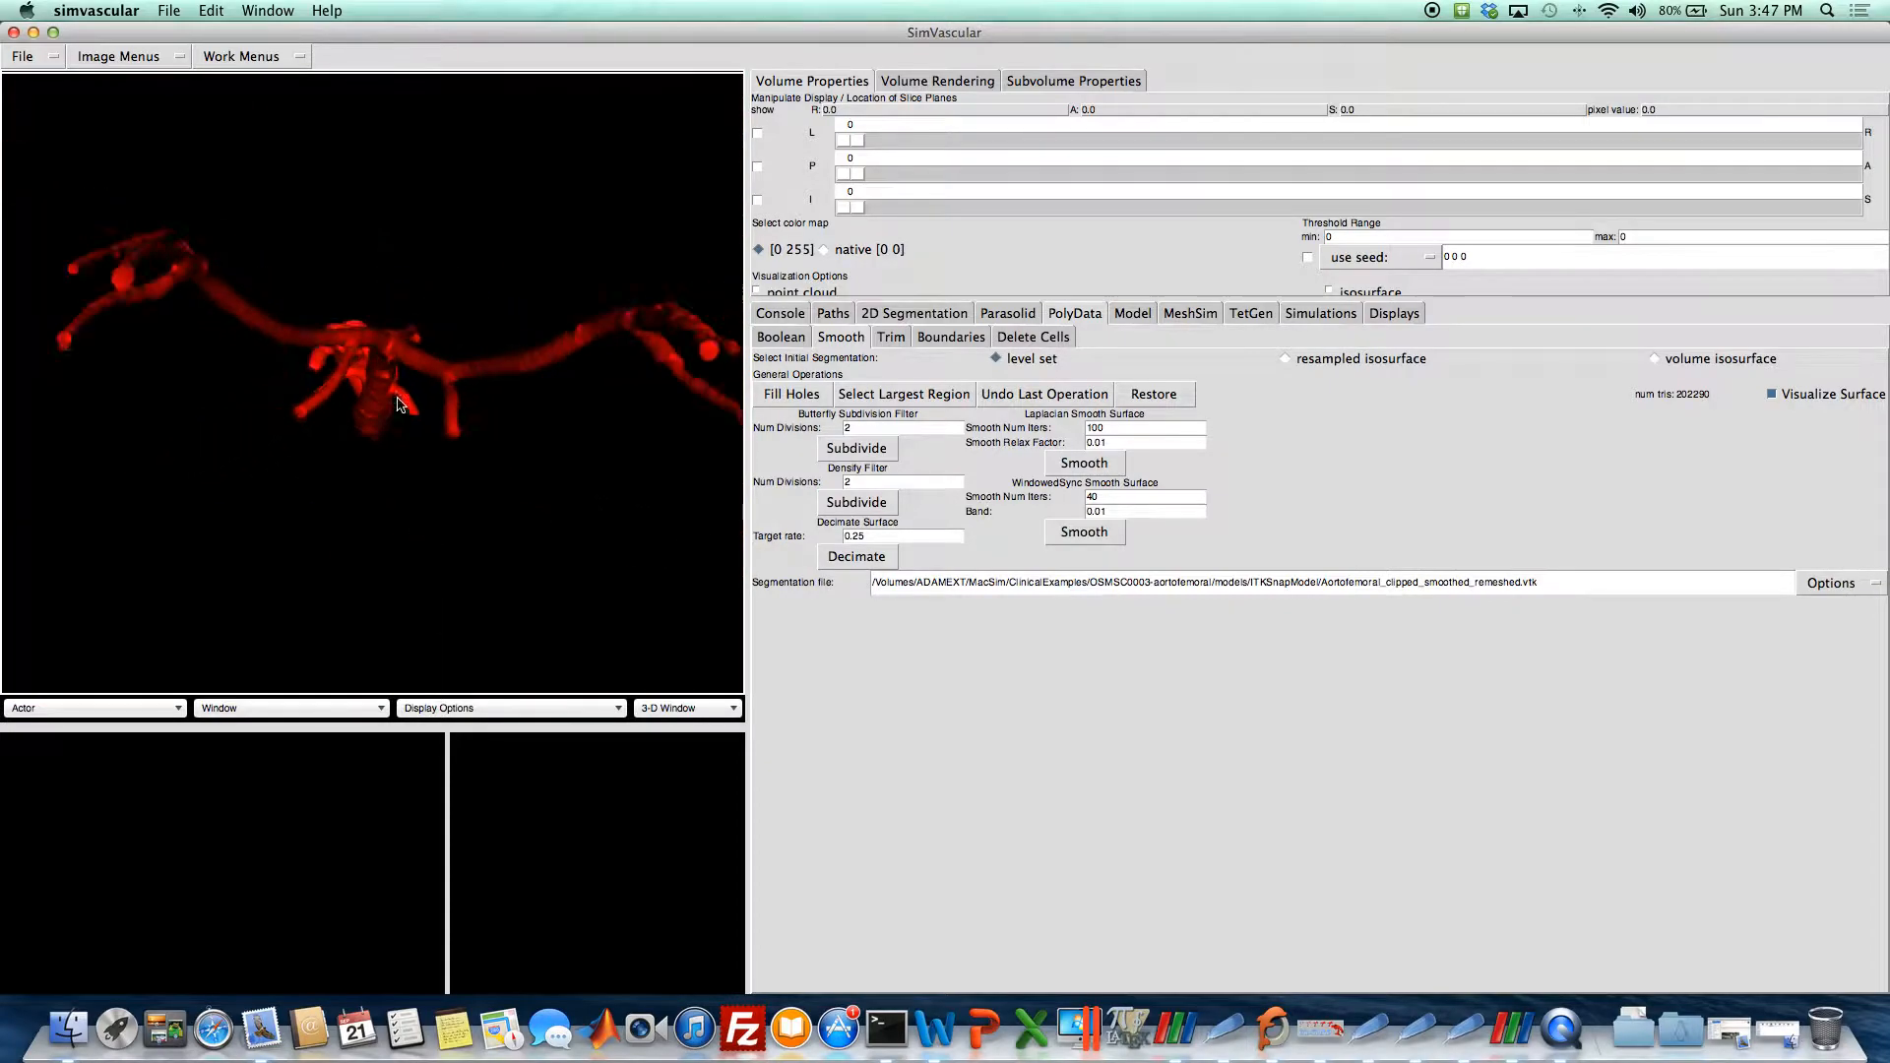
pyautogui.moveTo(397, 404); pyautogui.dragTo(380, 440)
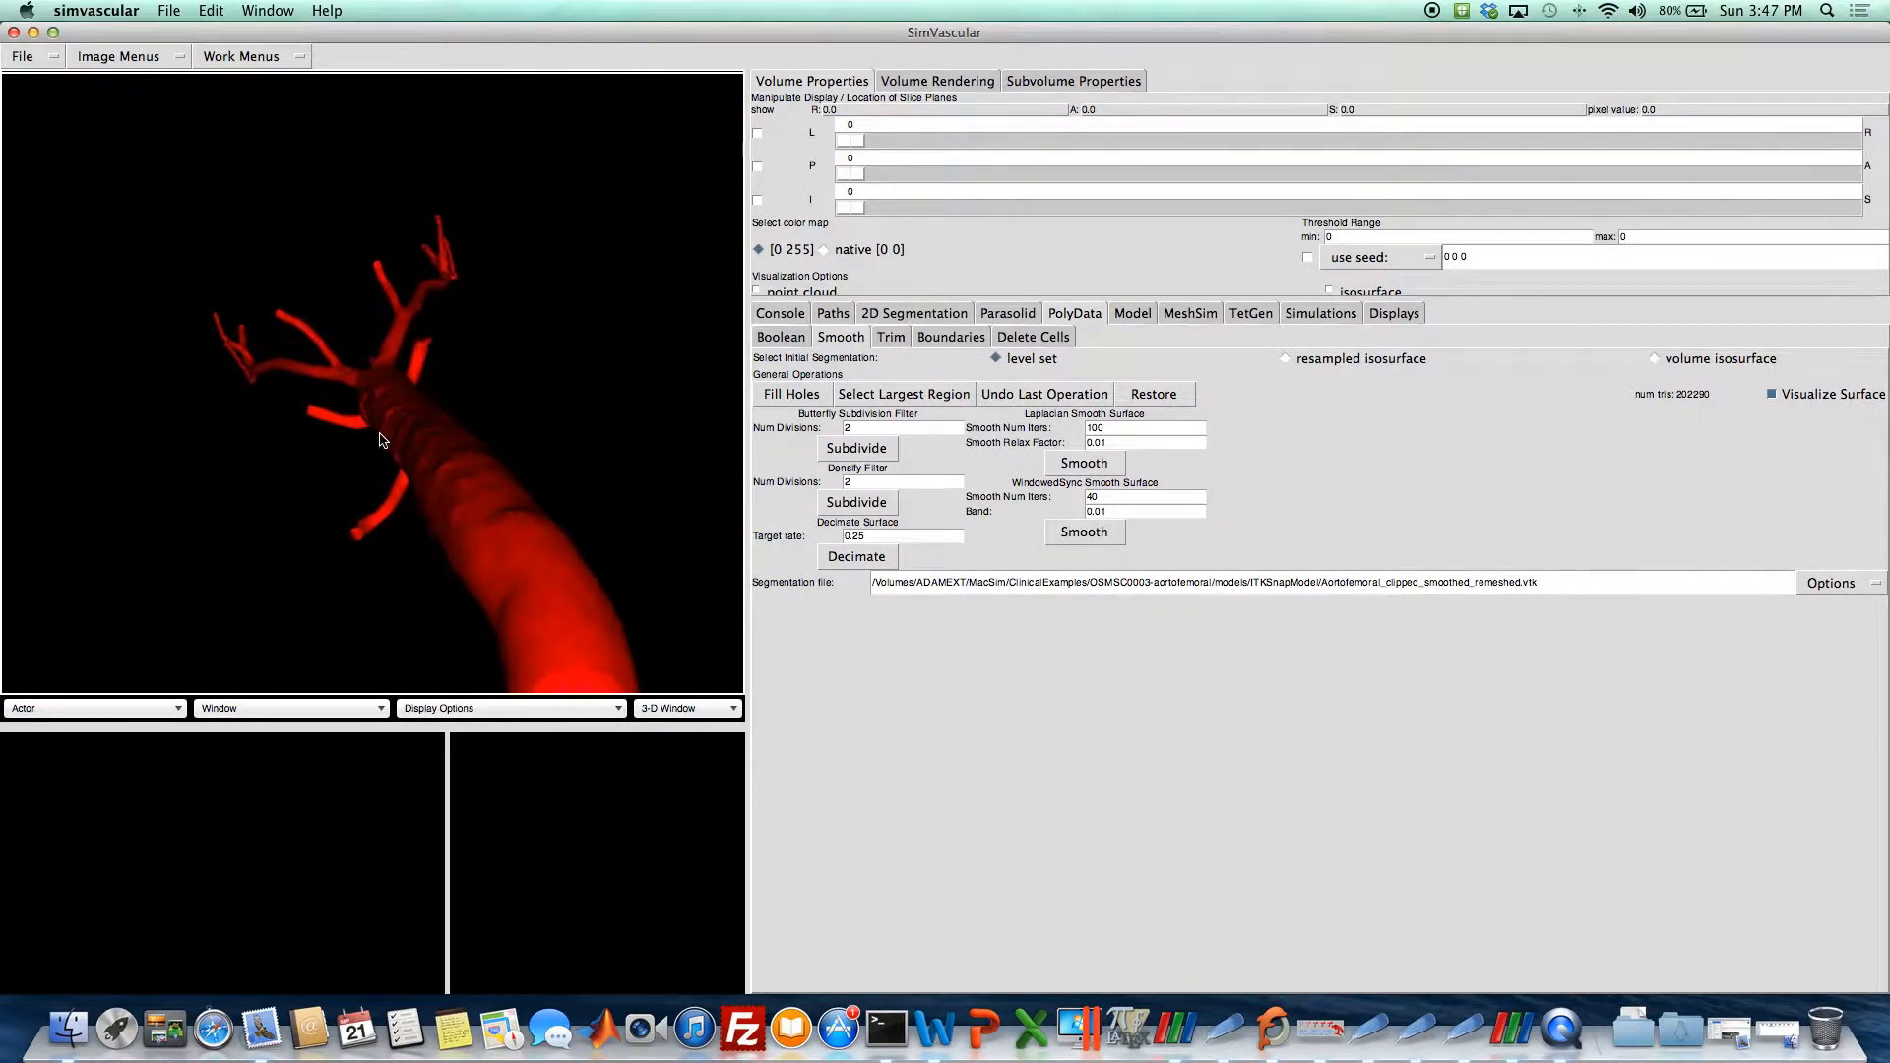
pyautogui.click(1830, 581)
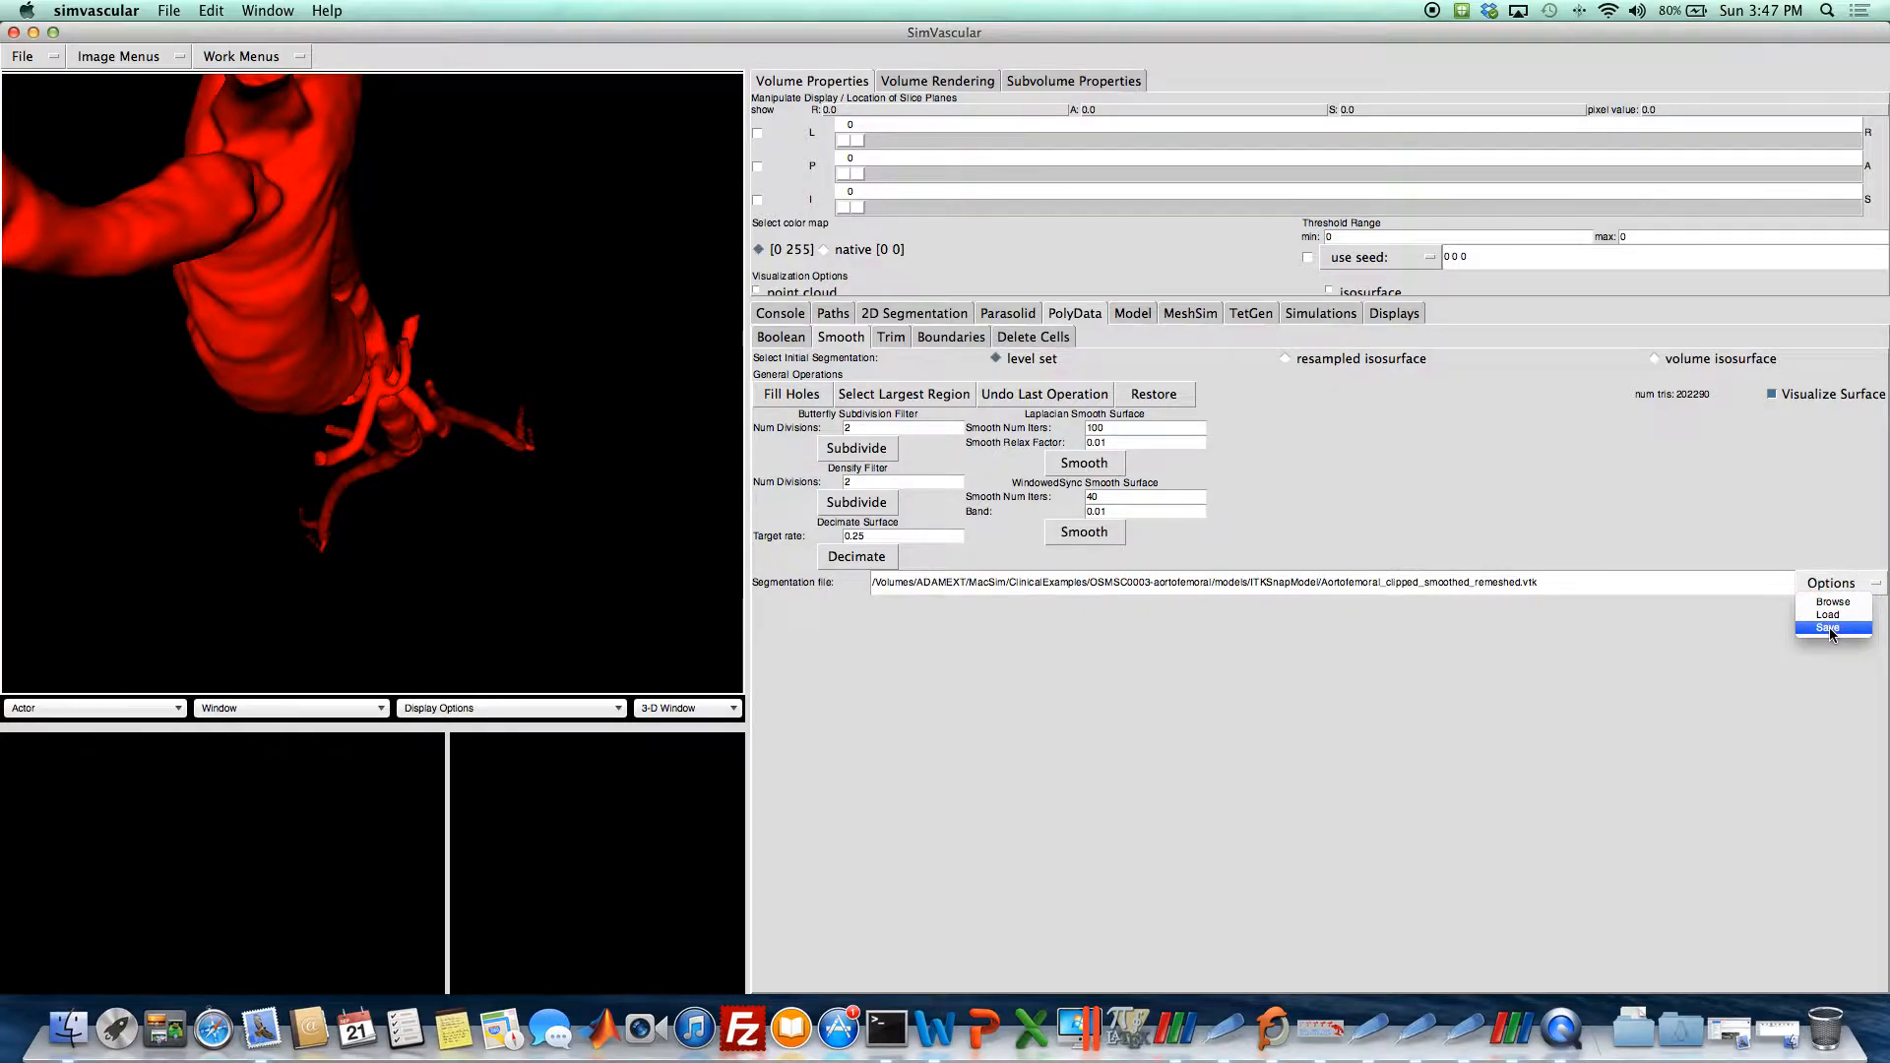
pyautogui.click(1827, 628)
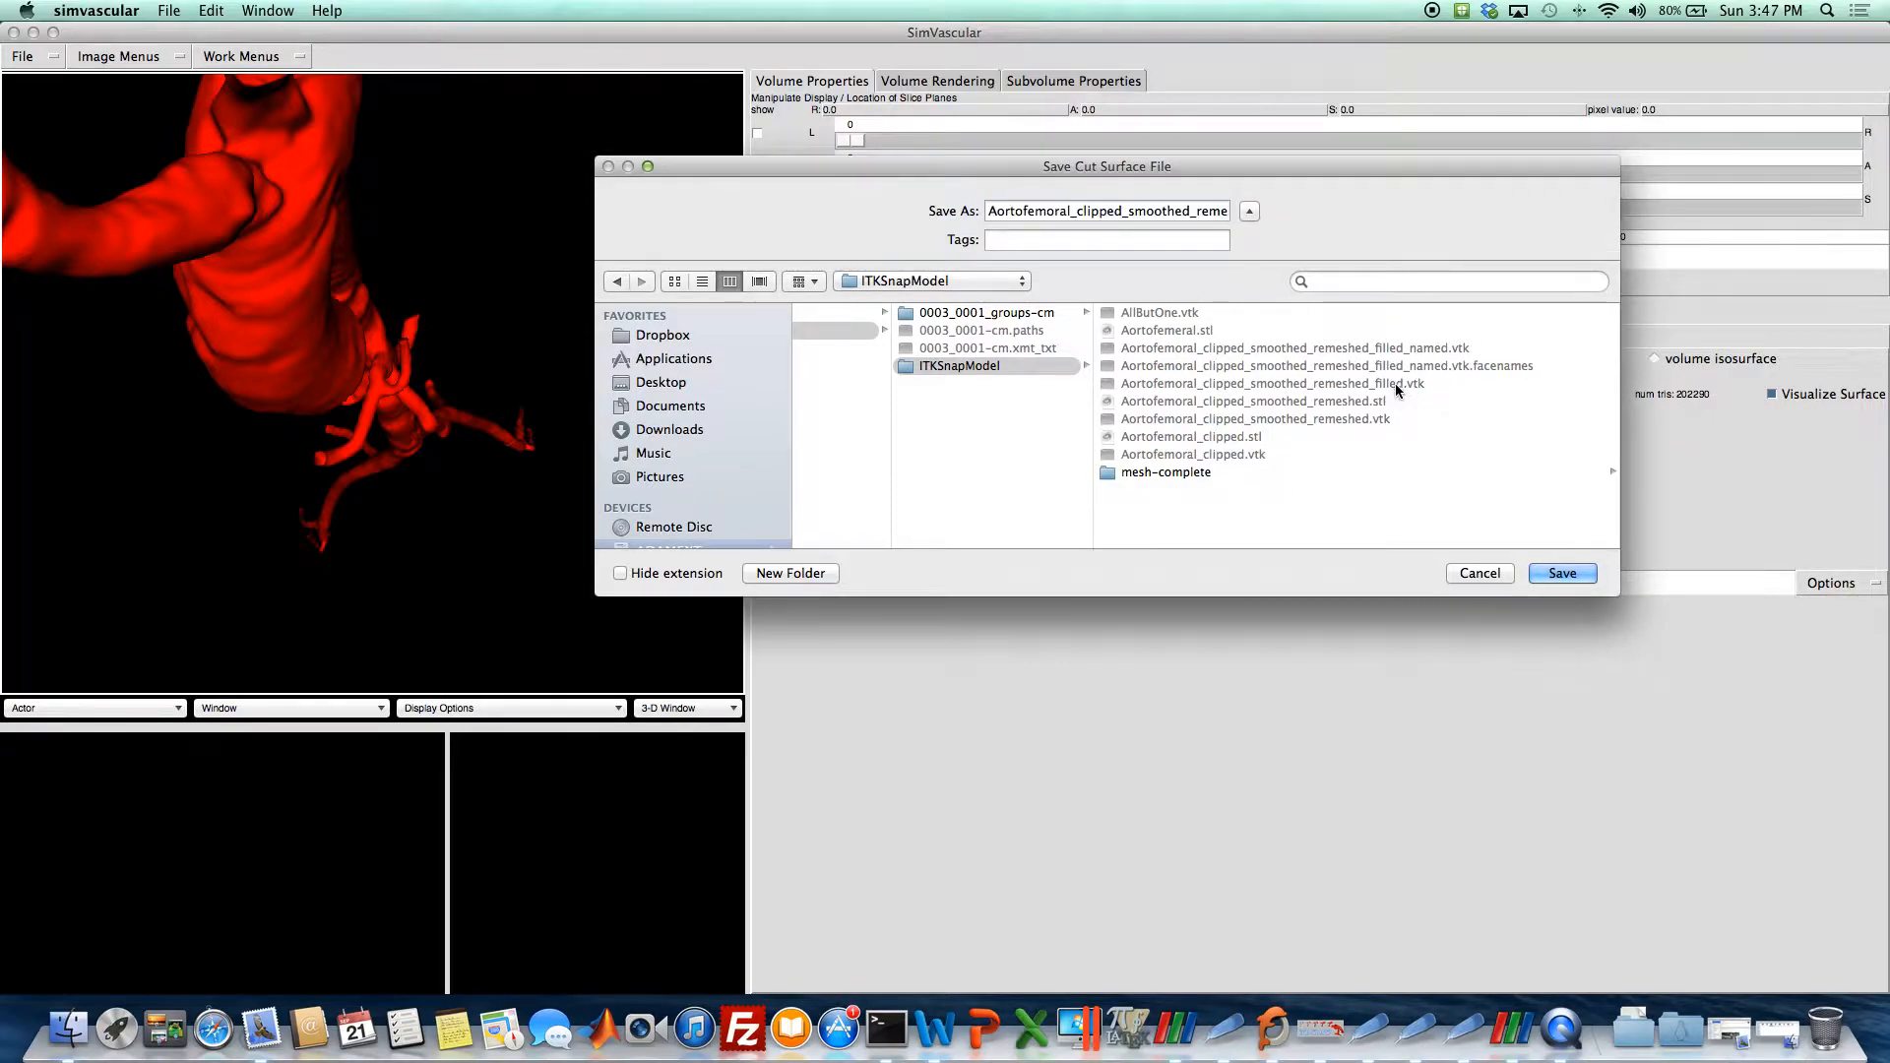
pyautogui.click(1479, 573)
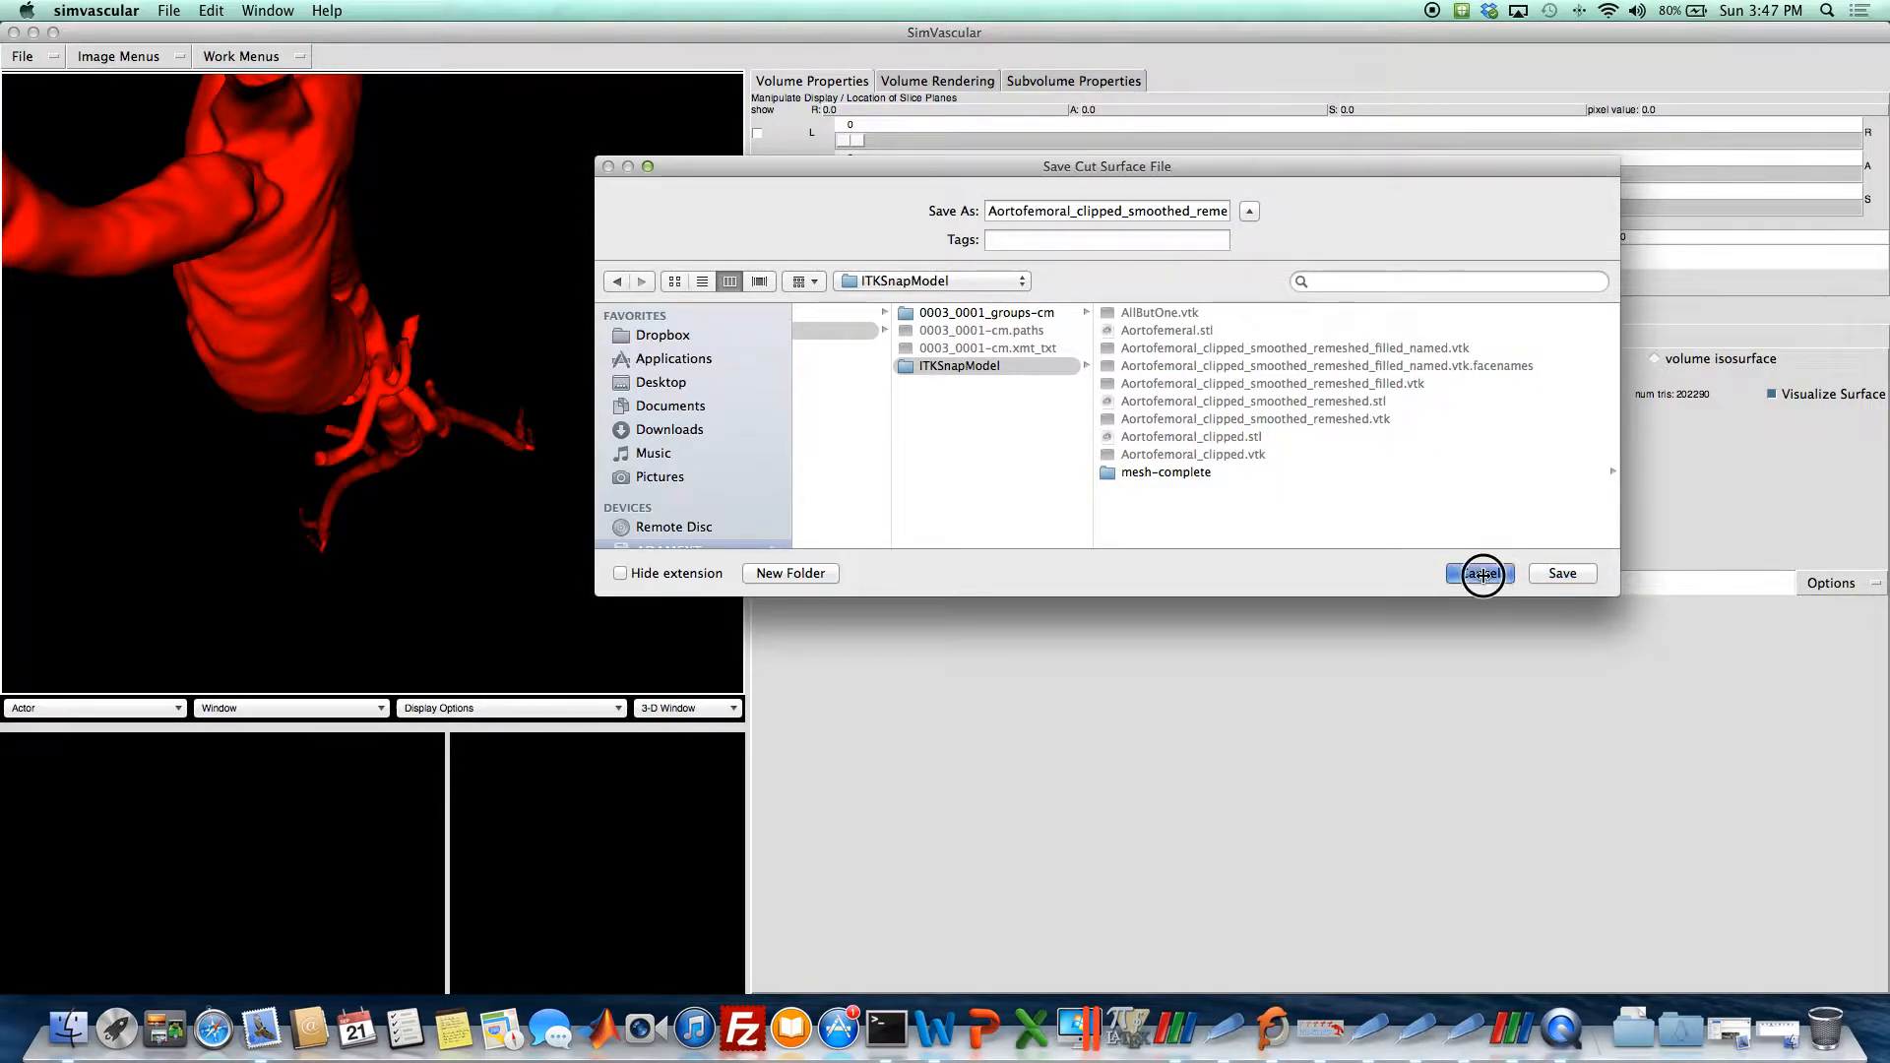
pyautogui.click(1482, 572)
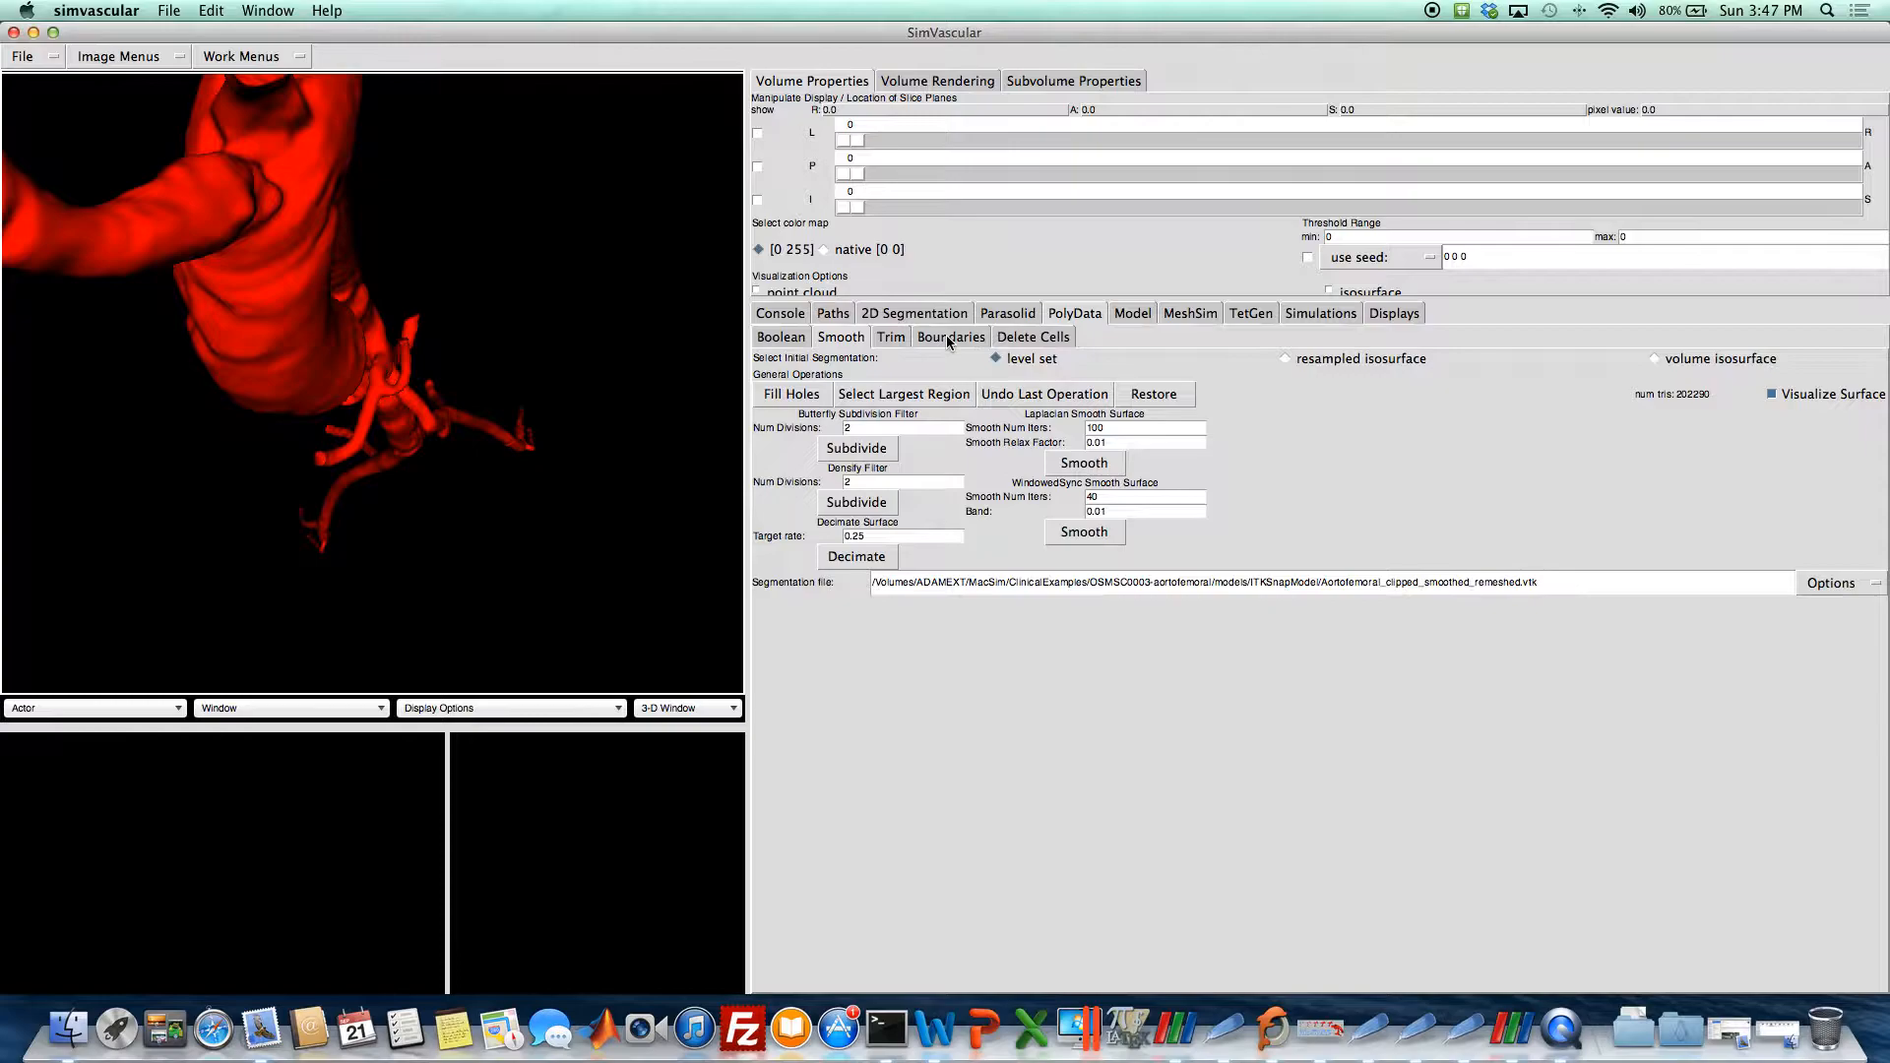
# Delete all actors and read Aortofemoral_clipped_smoothed_remeshed_filled.vtk as a PolyData solid model.
pyautogui.click(950, 337)
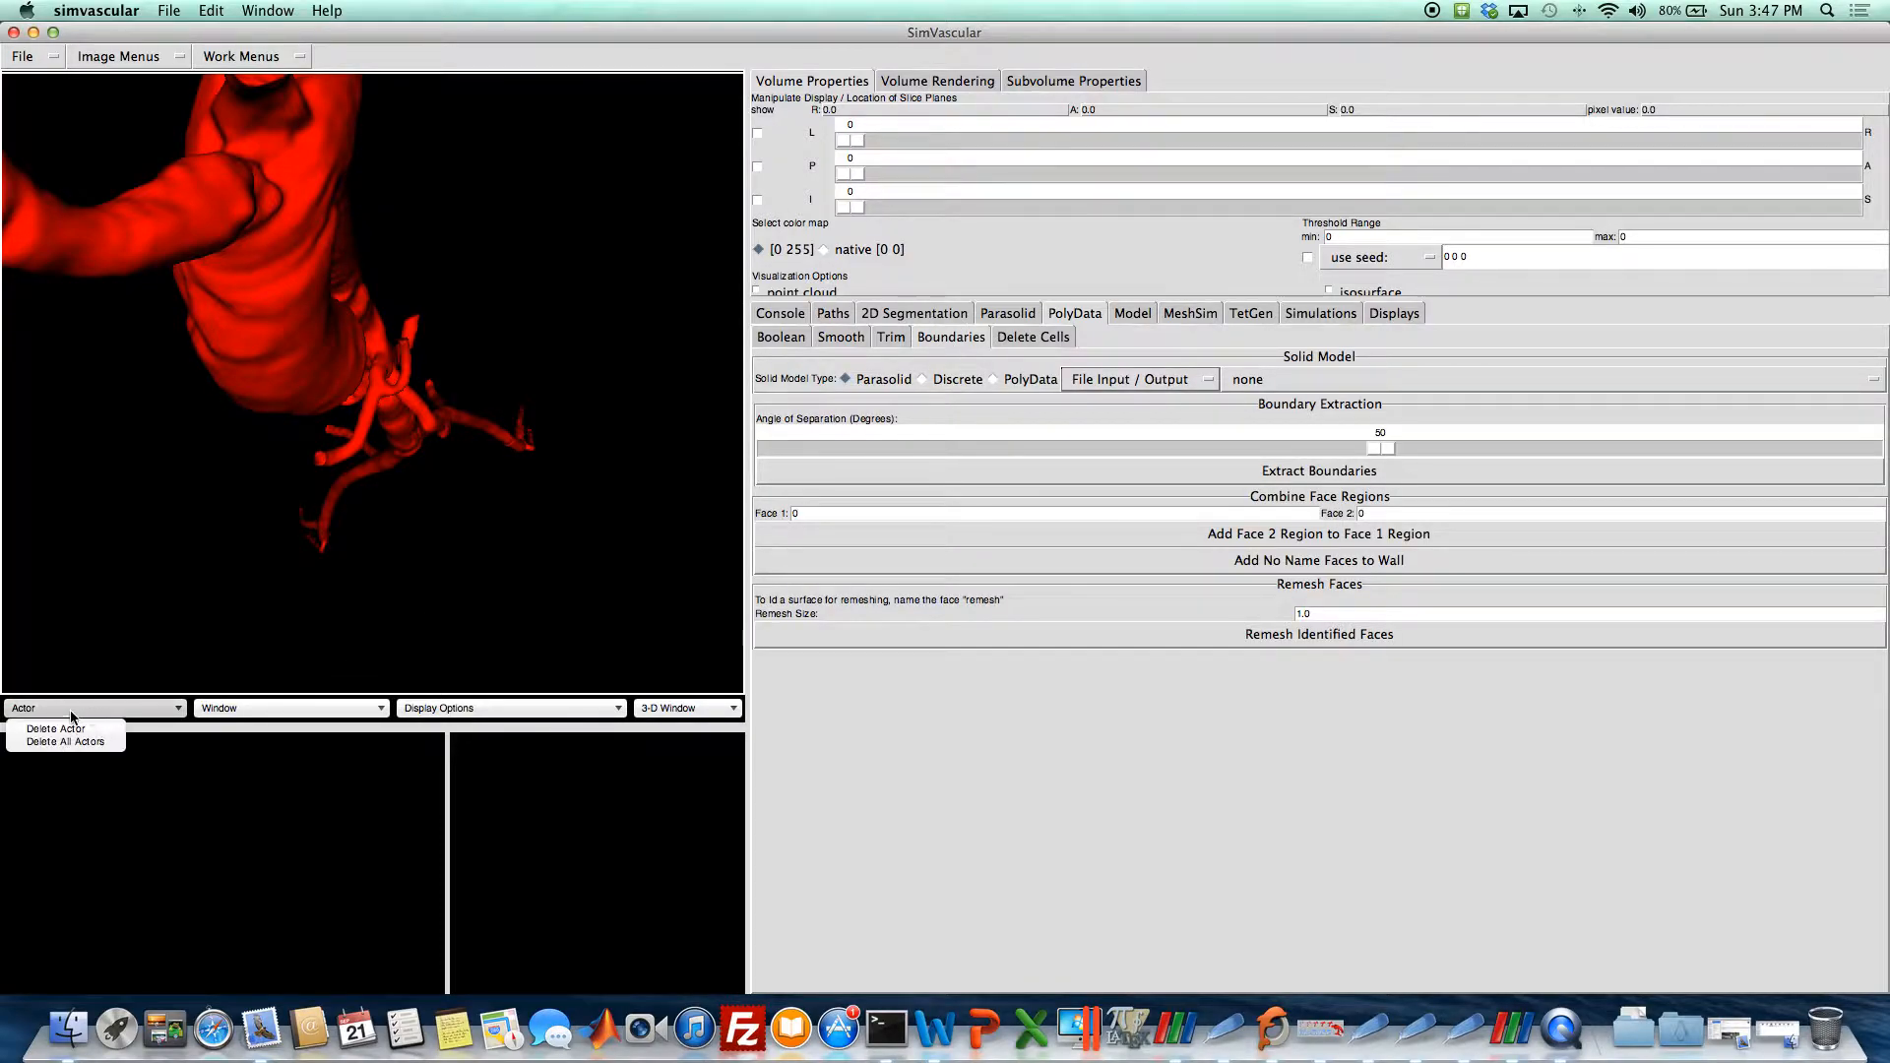
pyautogui.click(63, 741)
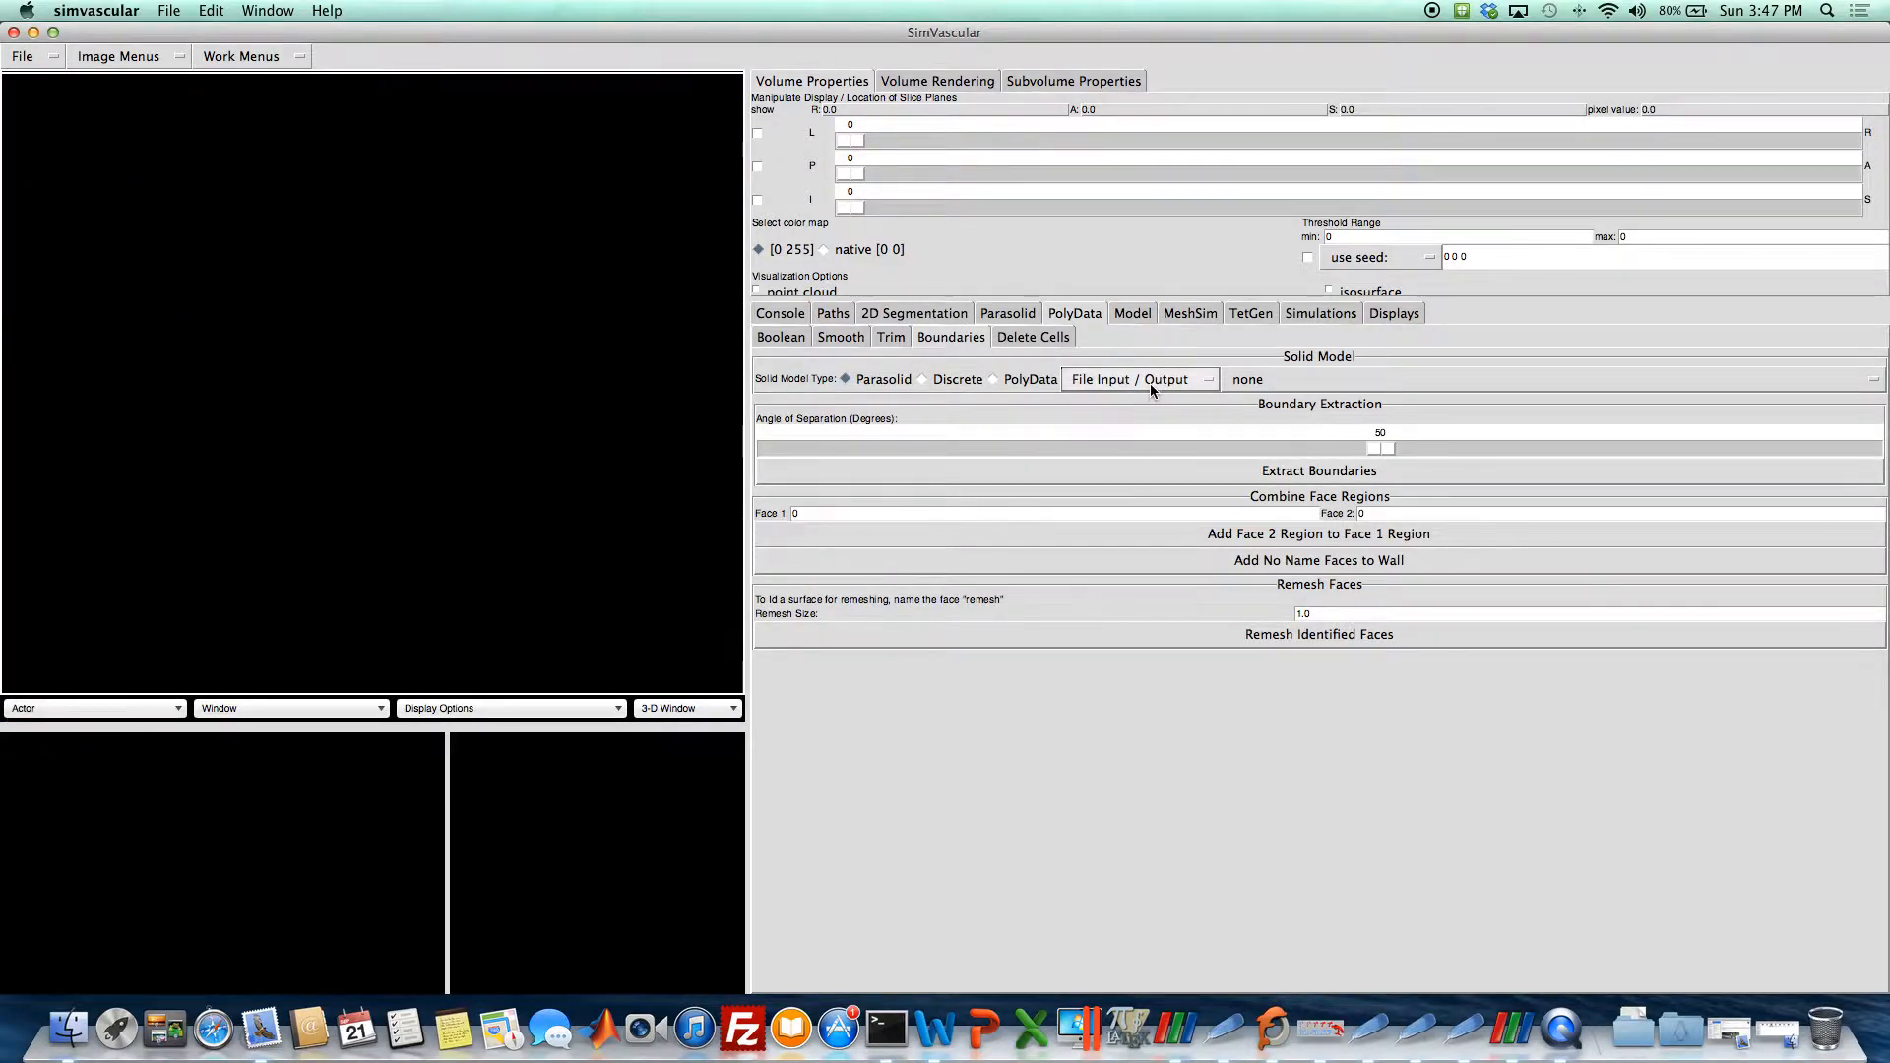
pyautogui.click(1139, 378)
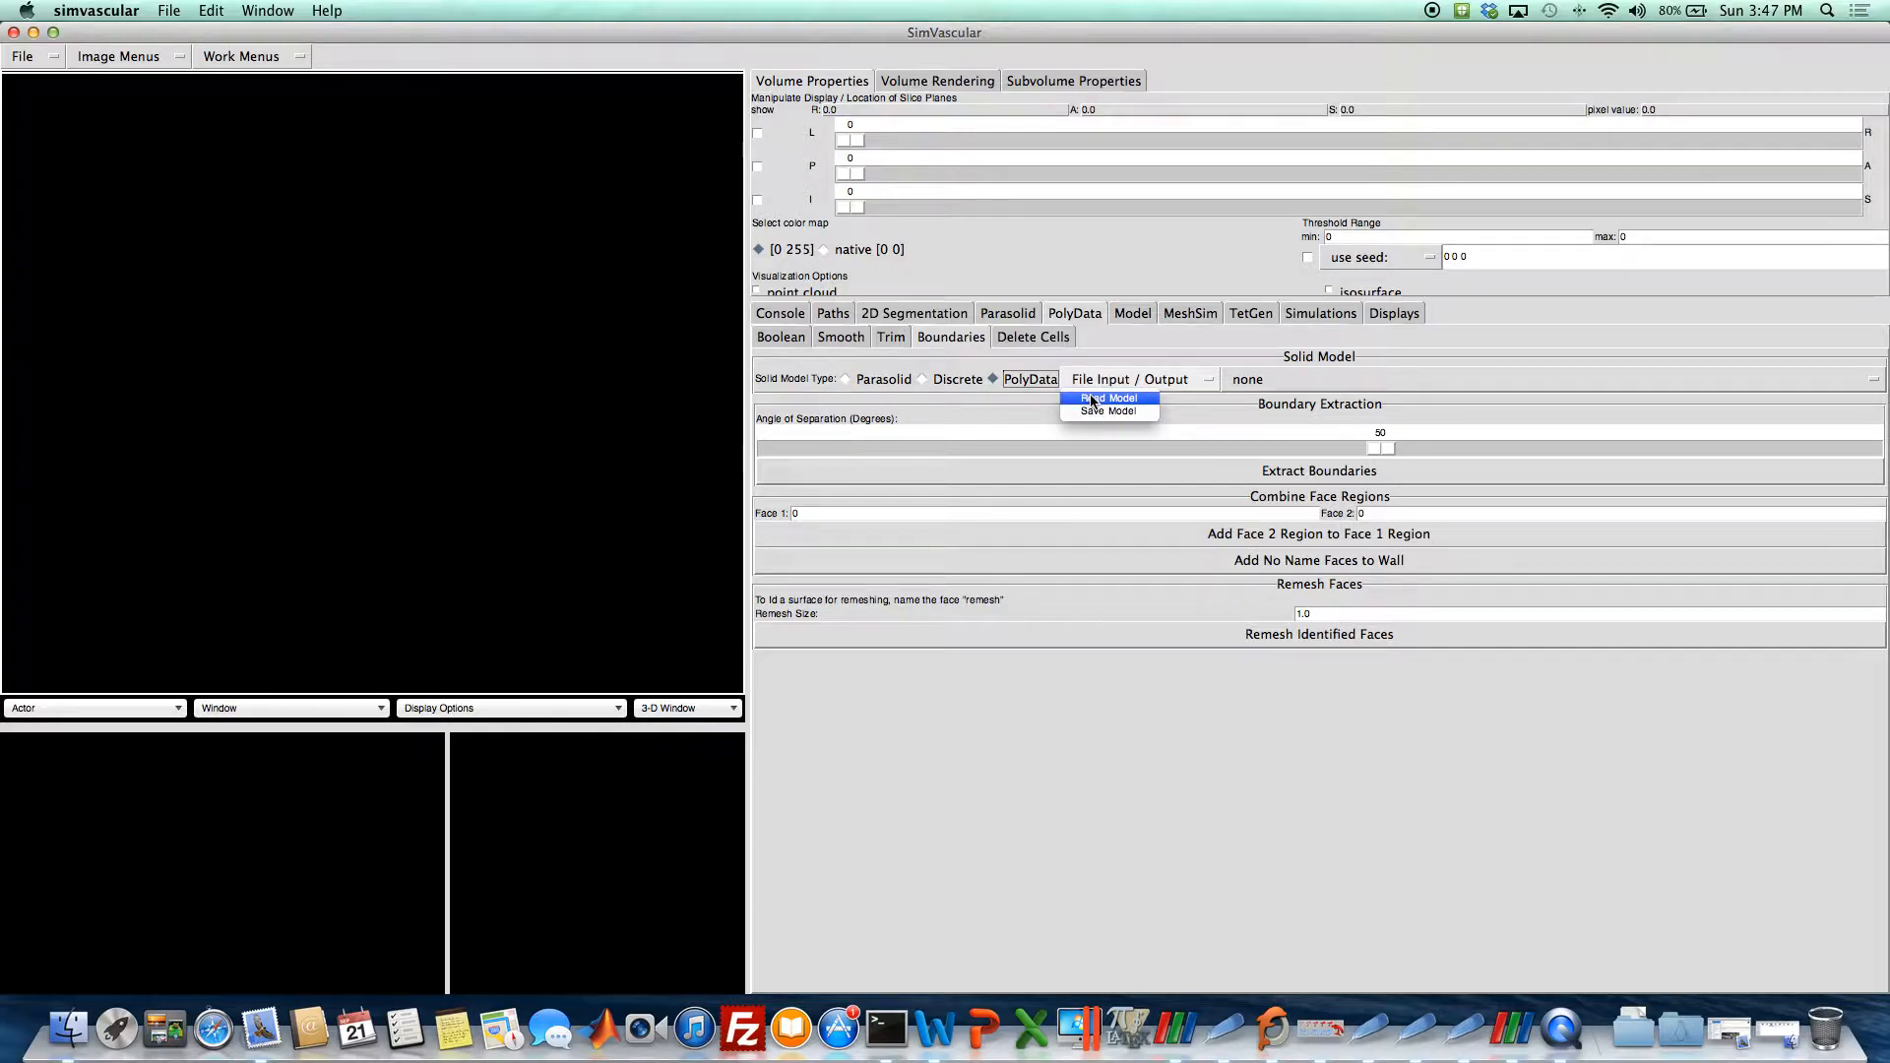
pyautogui.click(1106, 397)
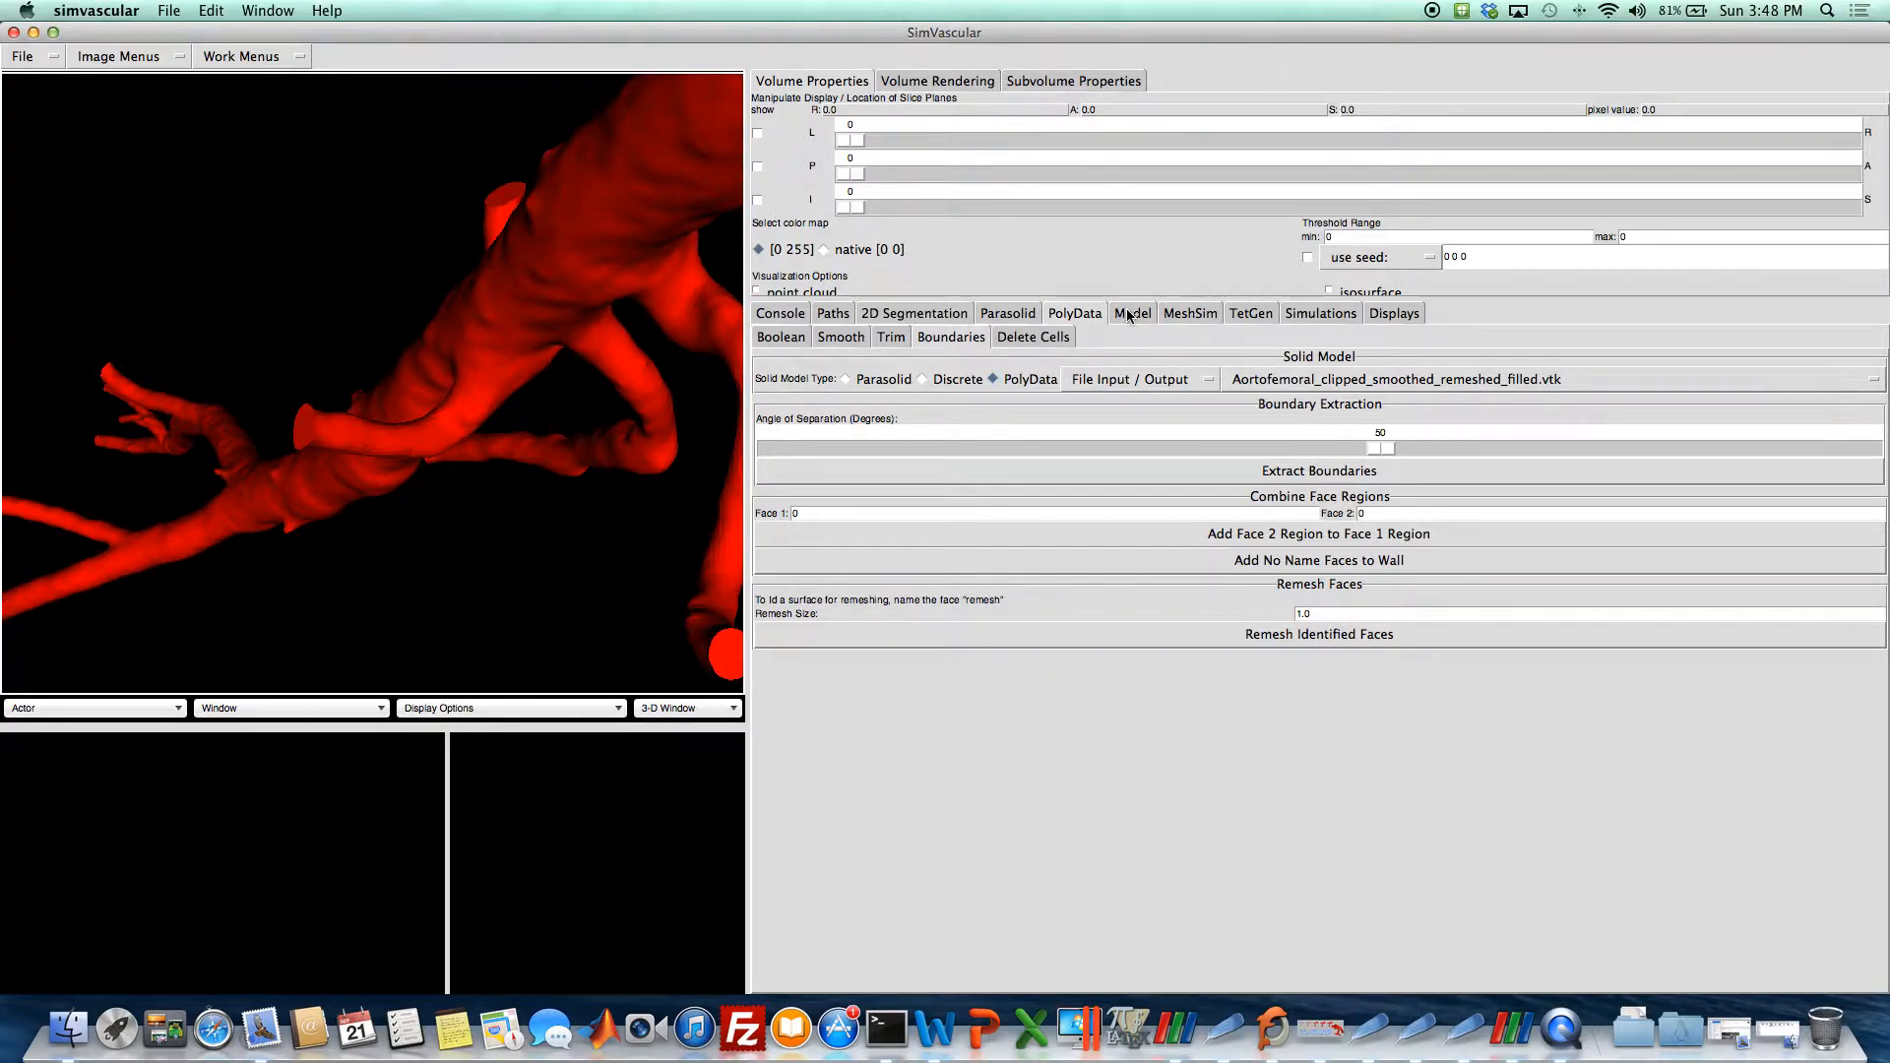
# Display the filled model's faces, then orbit and select the wall and outlet caps.
pyautogui.click(1132, 312)
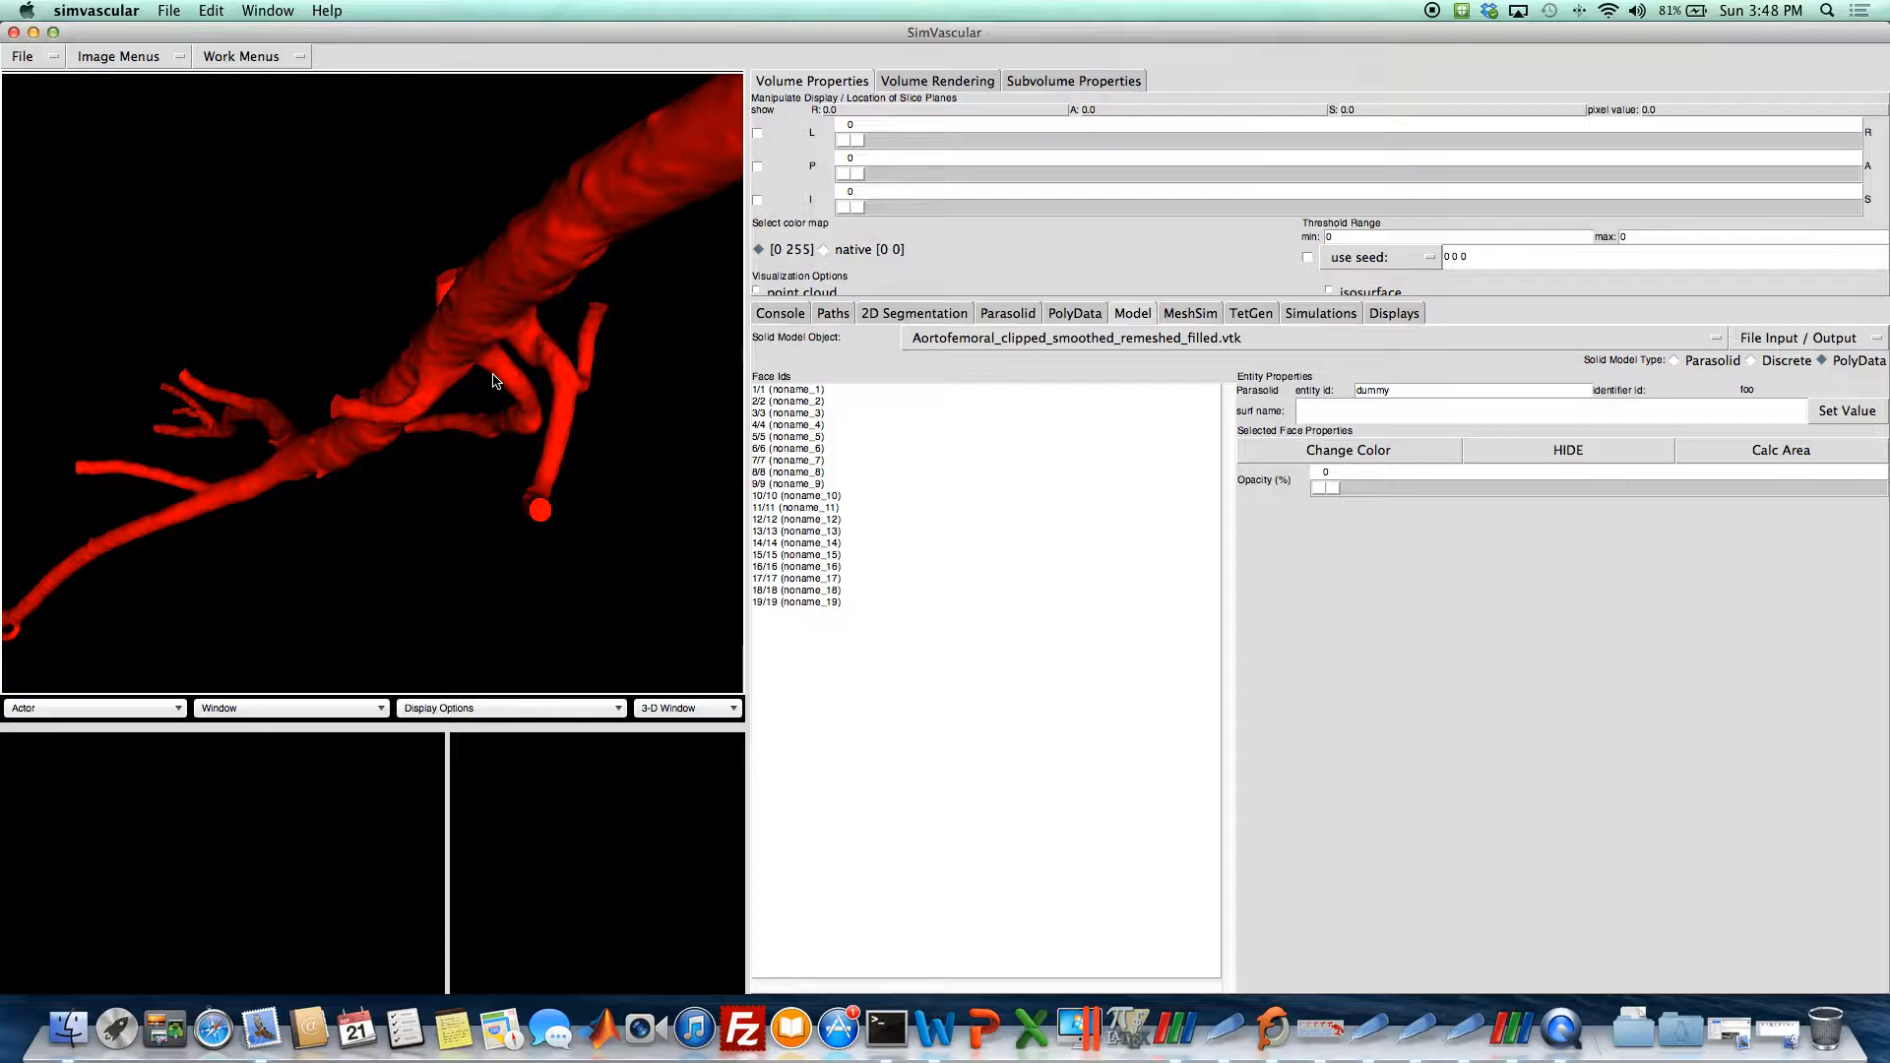
pyautogui.moveTo(492, 381); pyautogui.dragTo(592, 453)
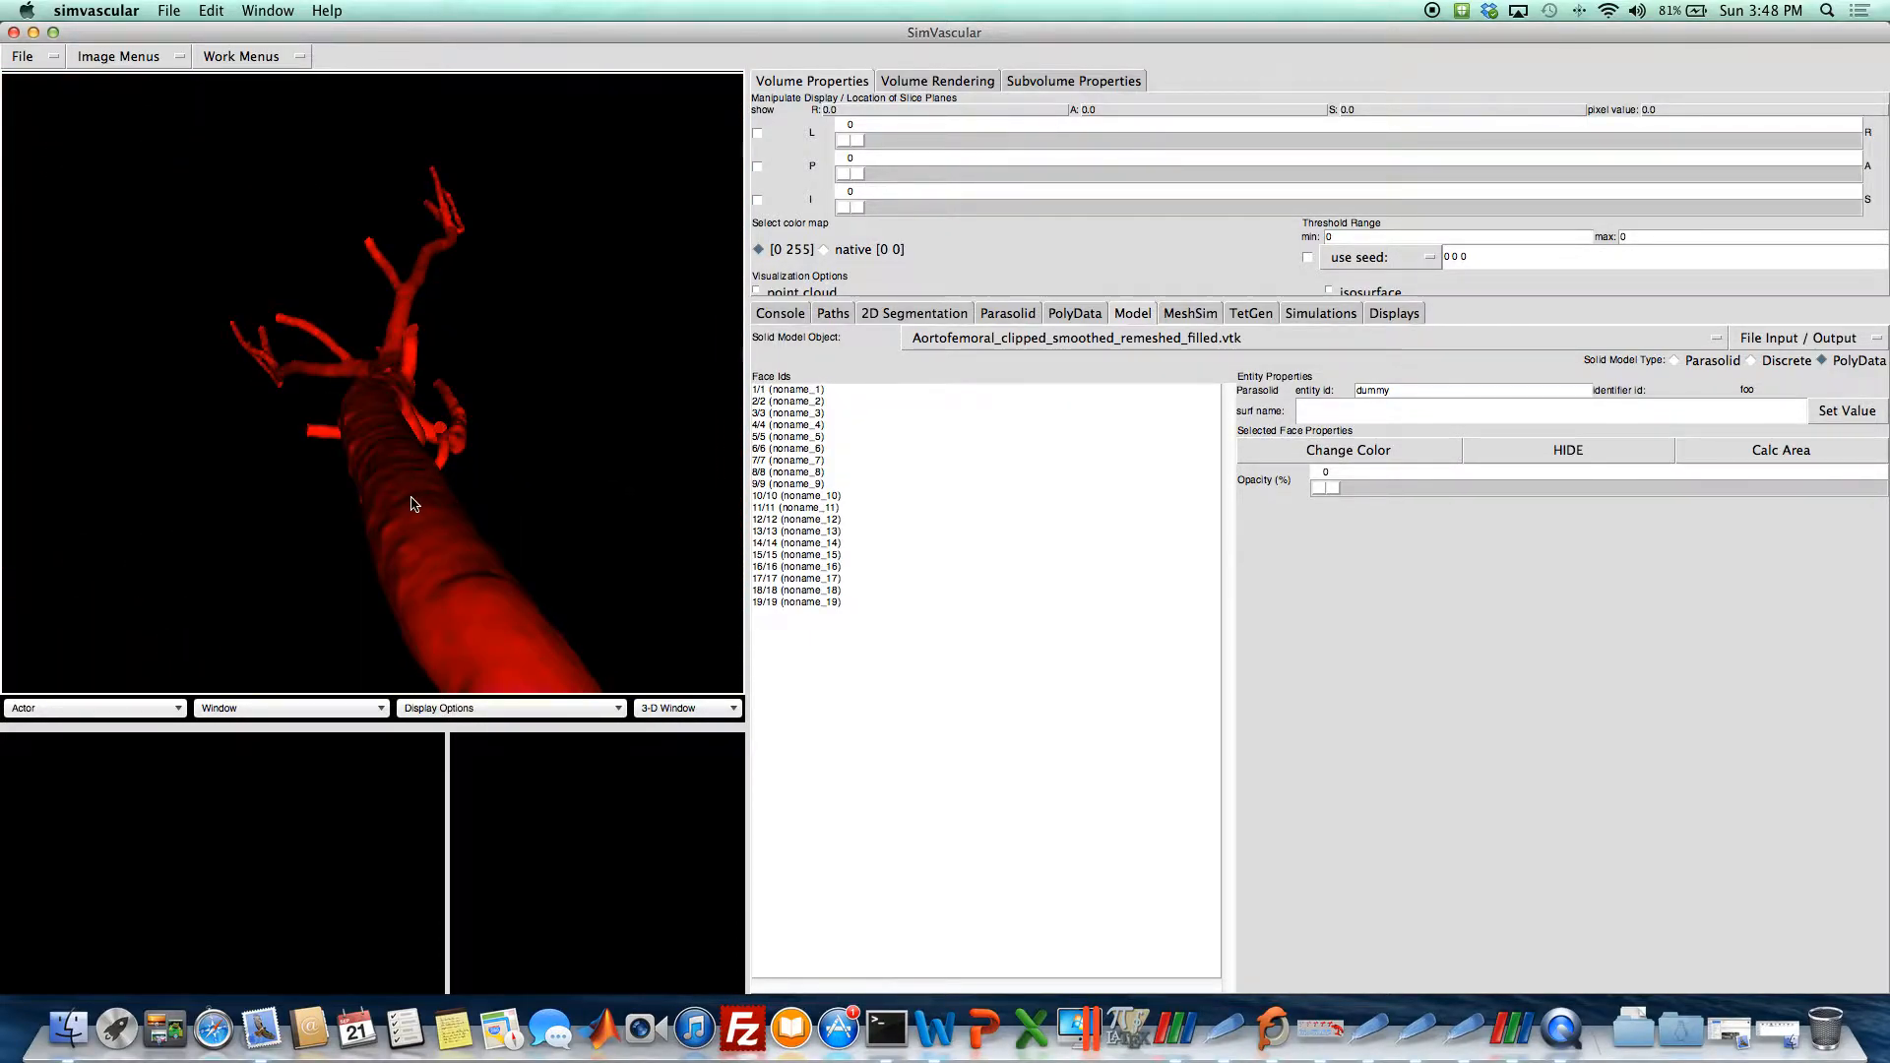
pyautogui.click(791, 390)
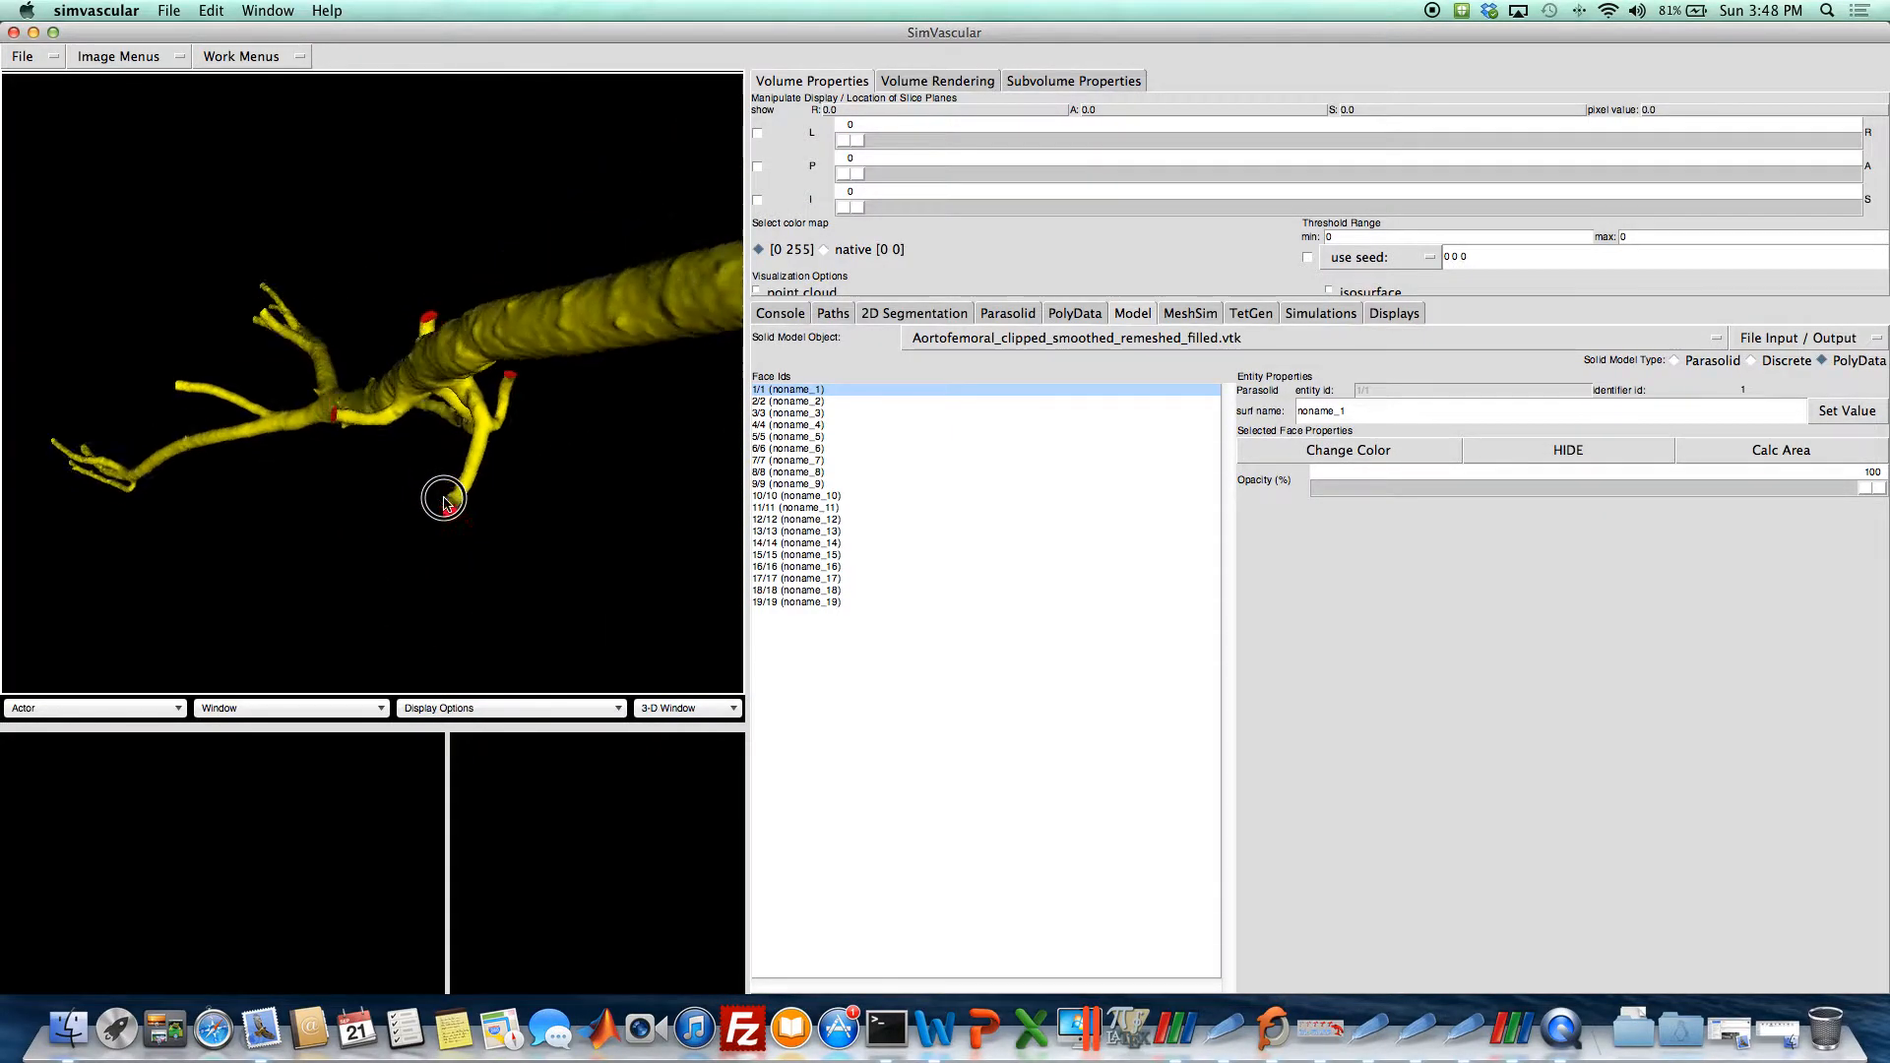
pyautogui.moveTo(442, 501); pyautogui.dragTo(501, 474)
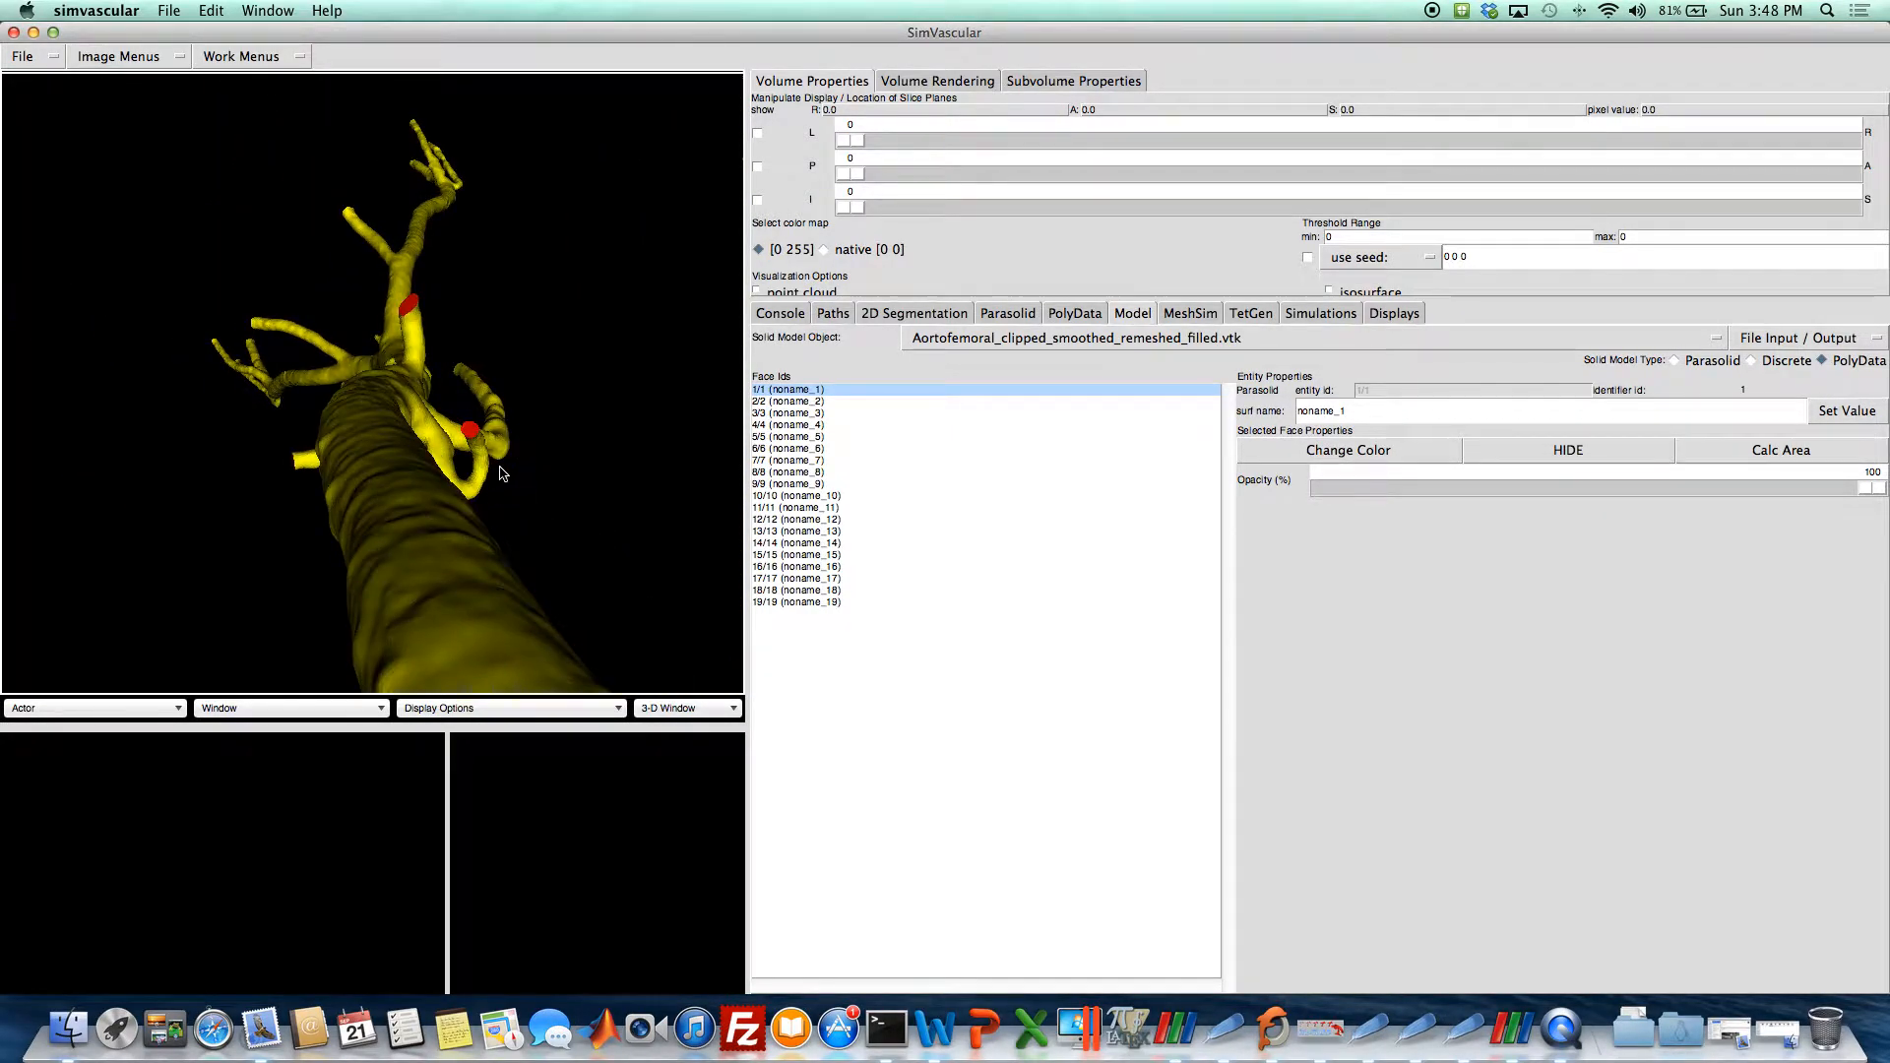
pyautogui.click(796, 495)
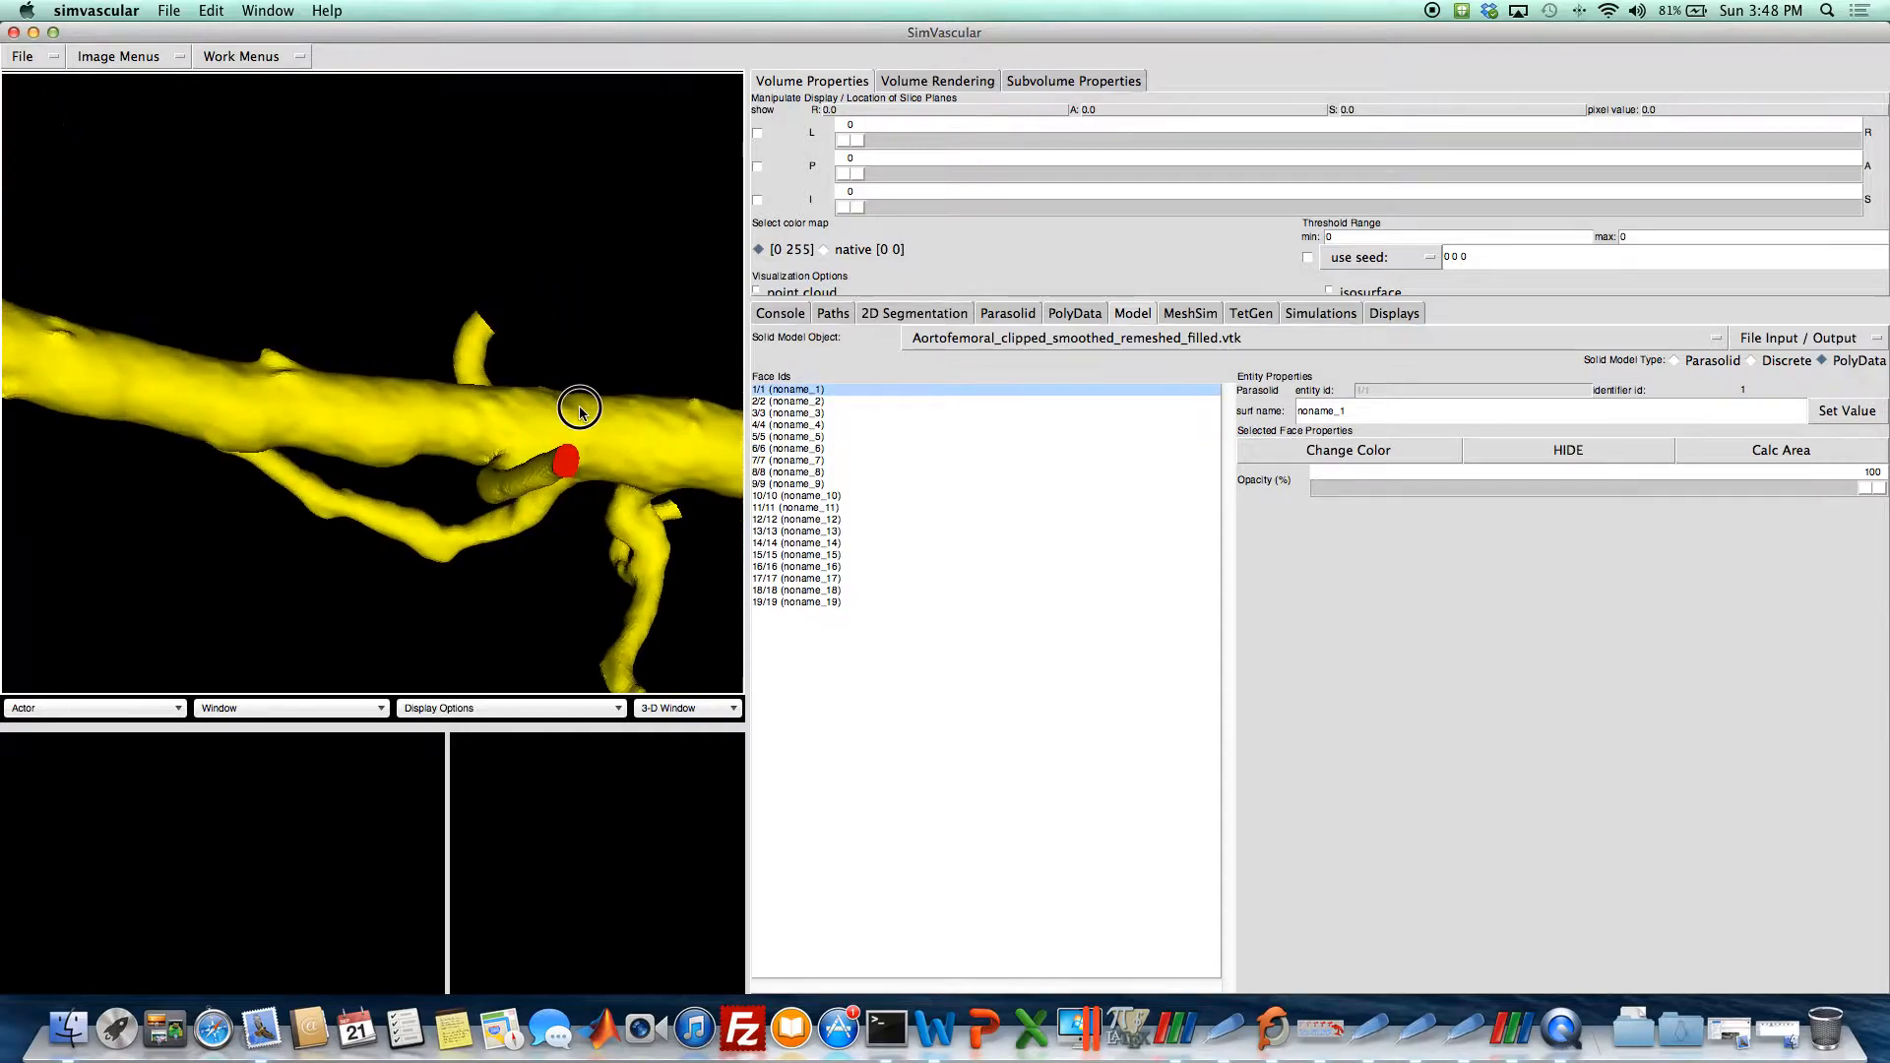
pyautogui.moveTo(580, 407); pyautogui.dragTo(413, 381)
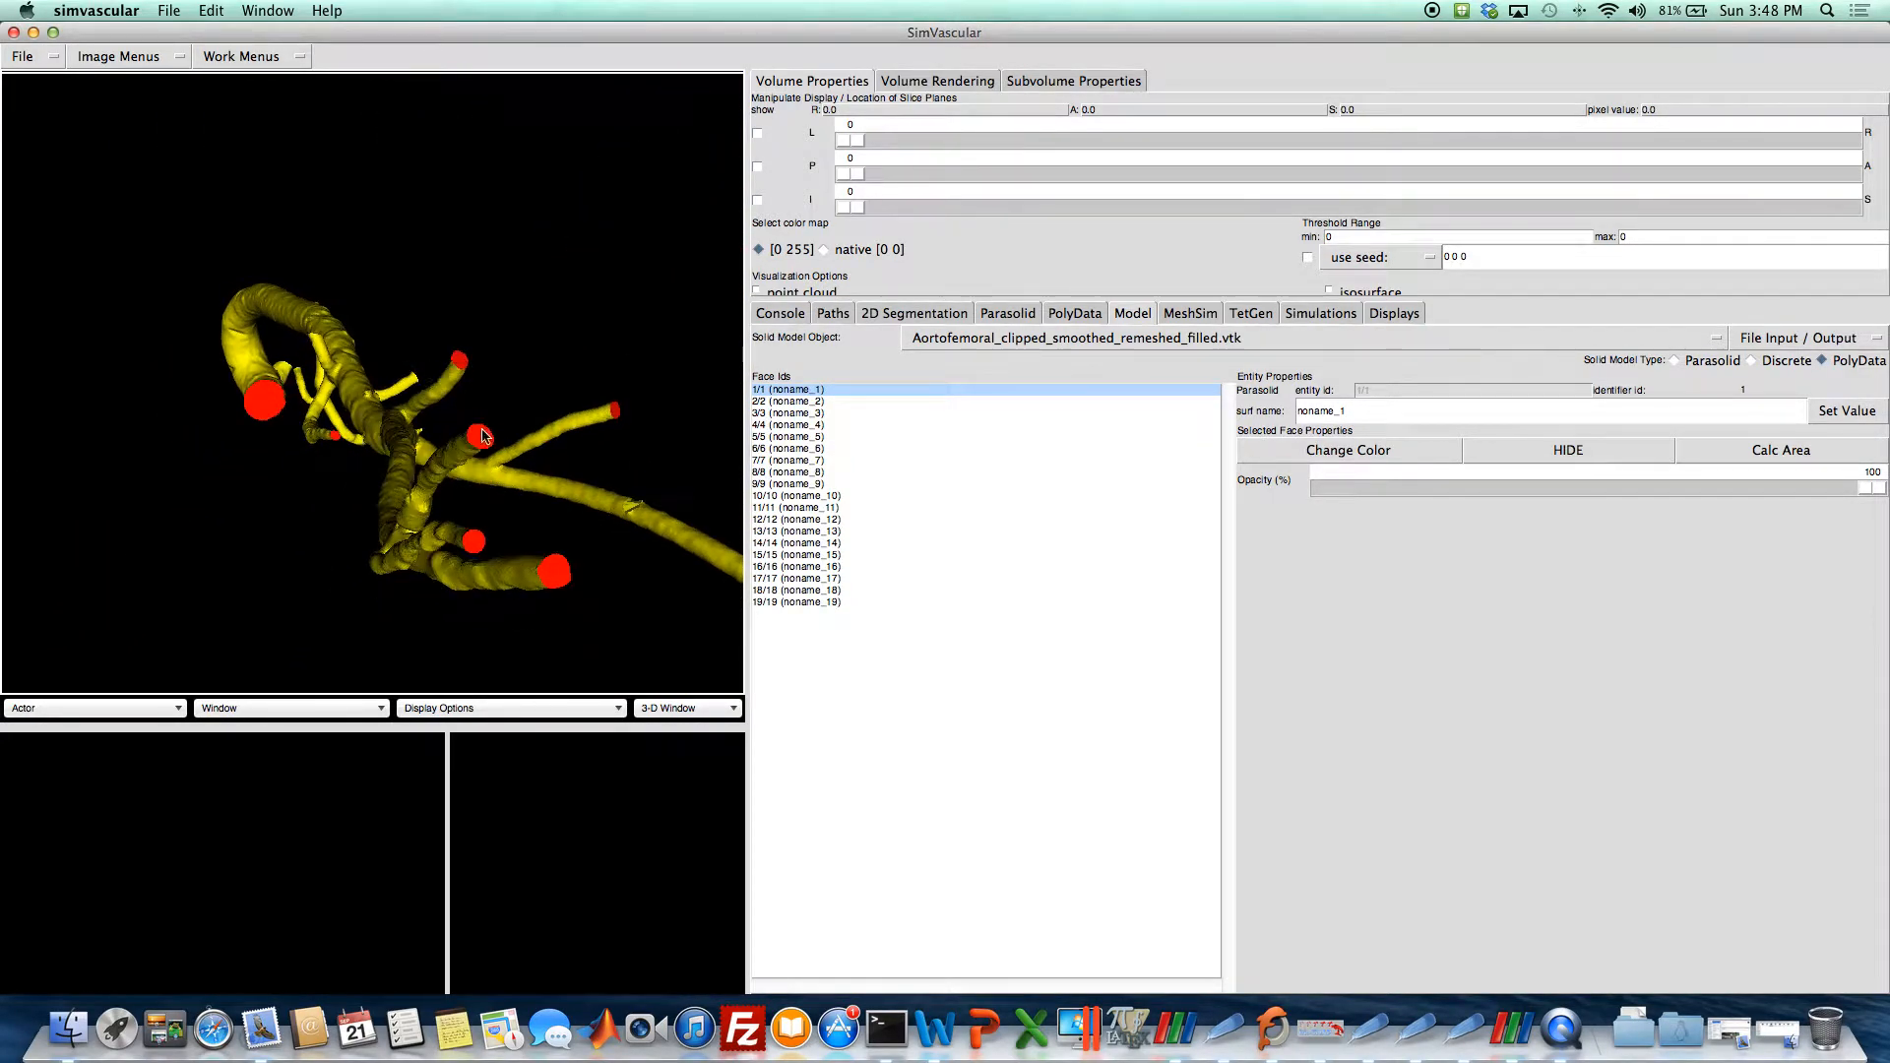
pyautogui.moveTo(480, 435); pyautogui.dragTo(236, 386)
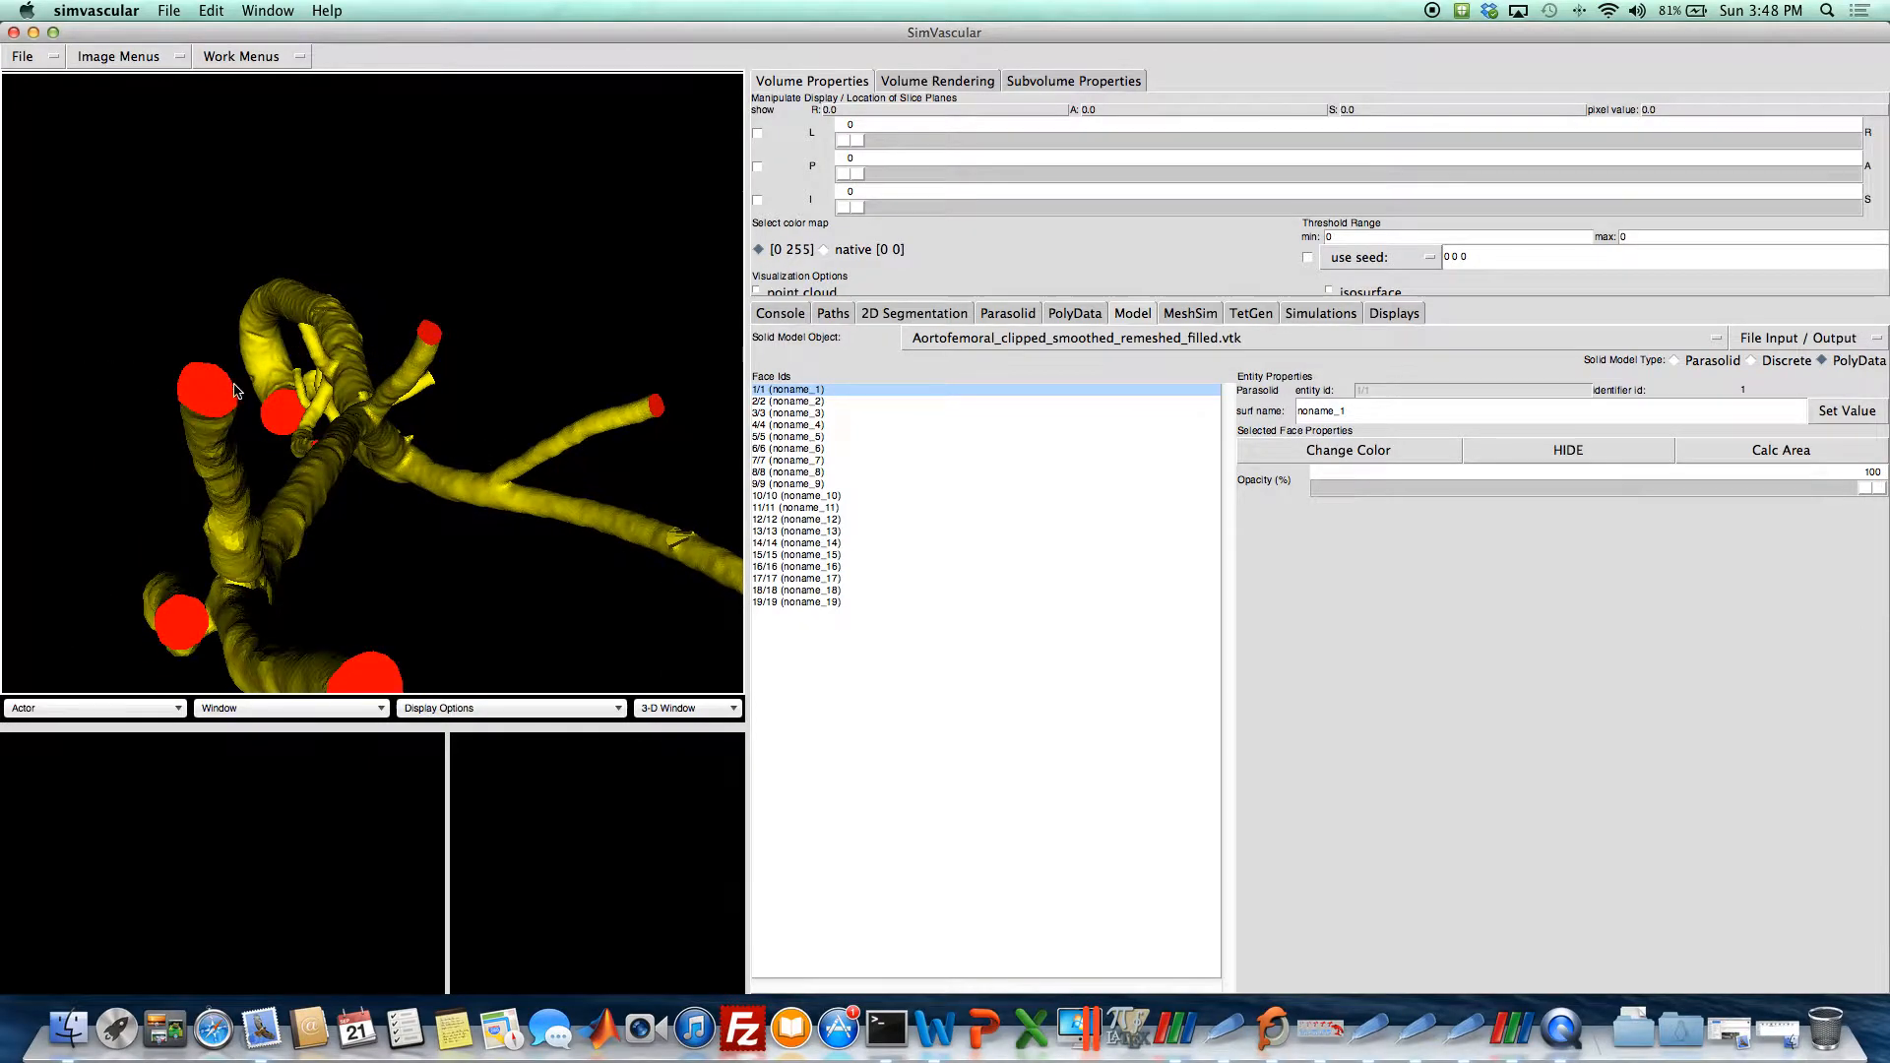
pyautogui.click(796, 567)
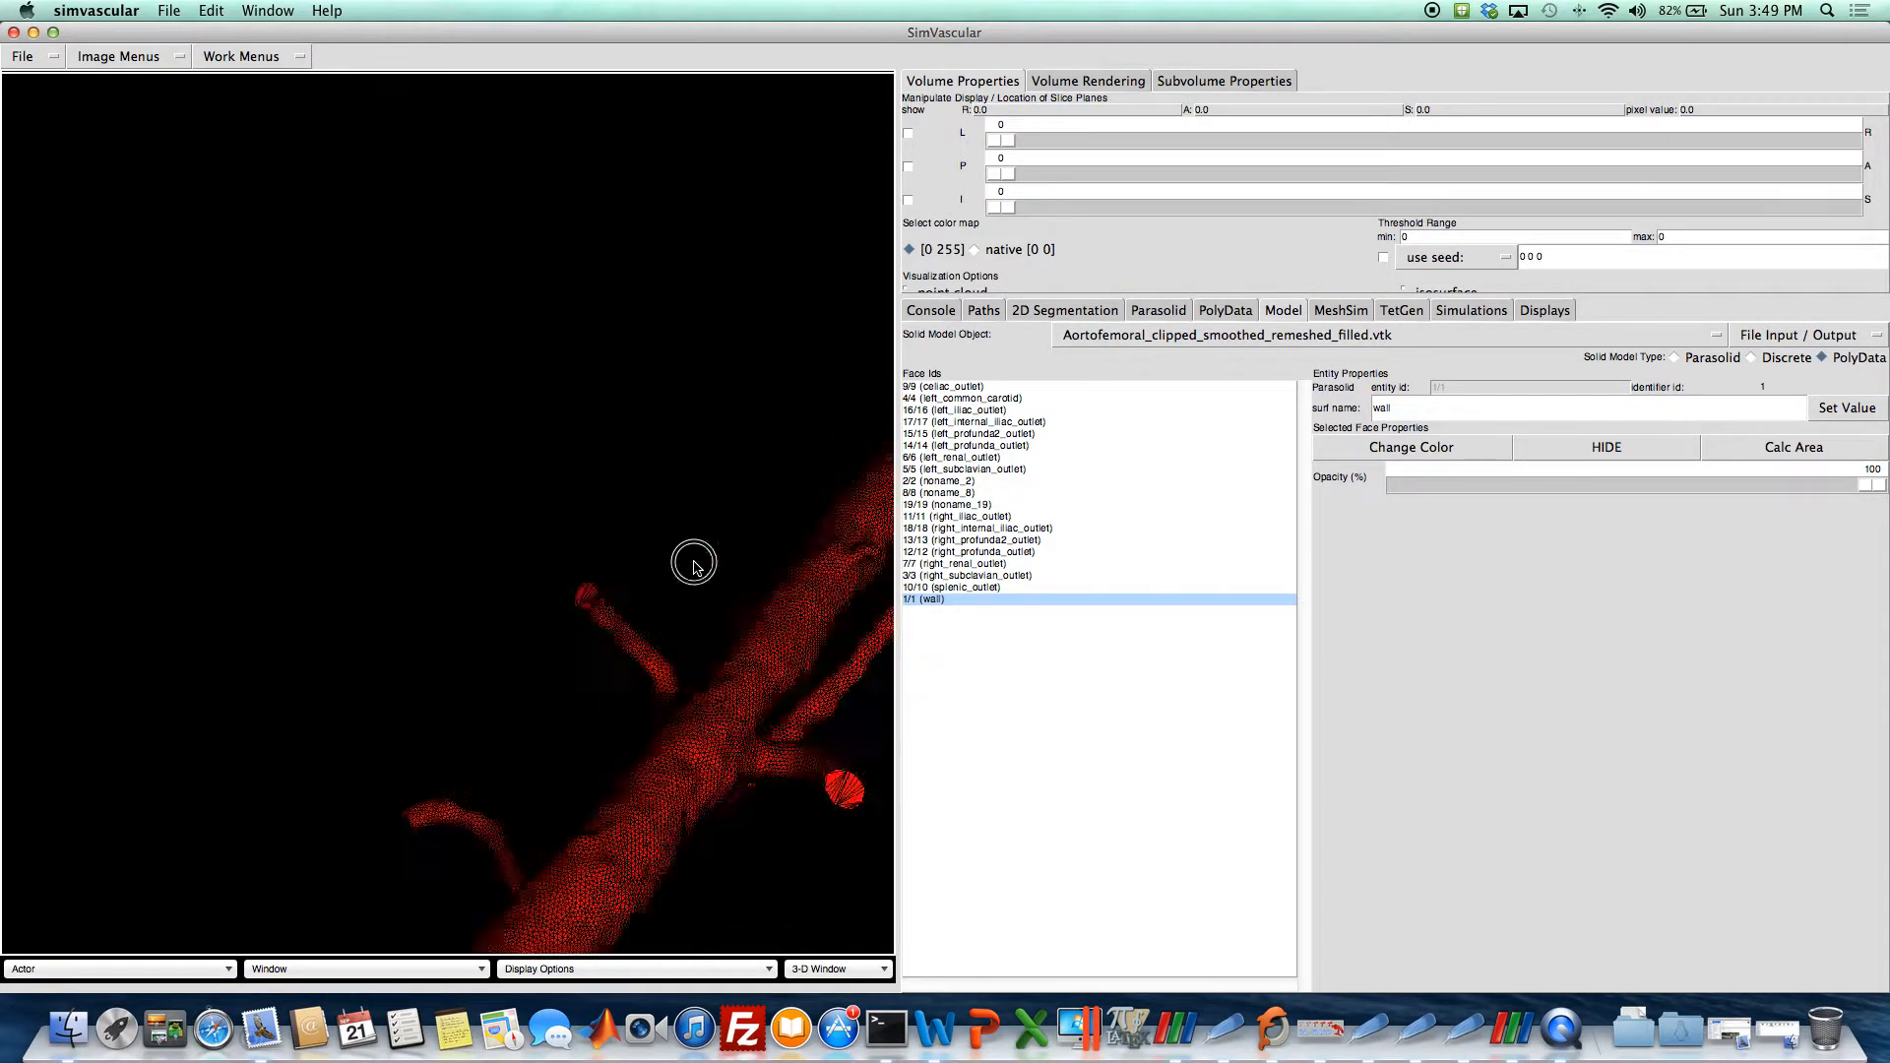
# Name the small branch tip cap superior_mesenteric_outlet.
pyautogui.moveTo(693, 567); pyautogui.dragTo(648, 516)
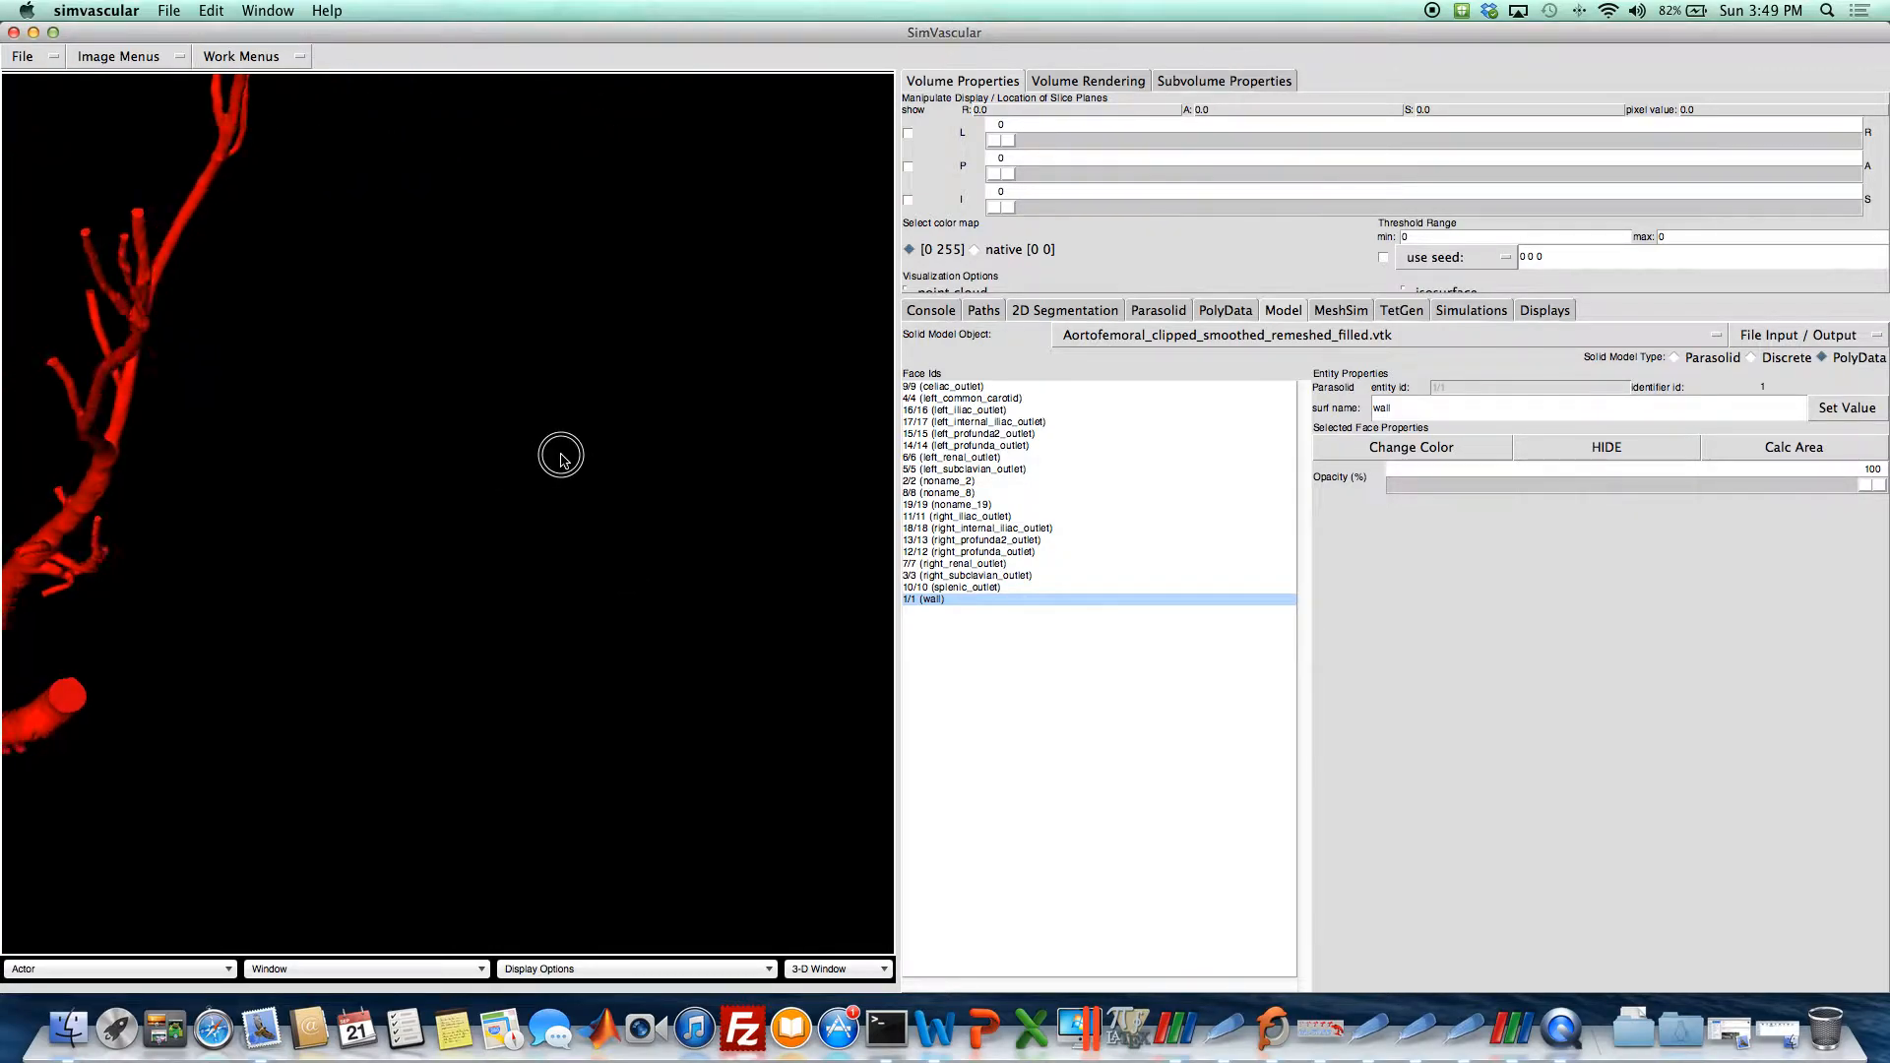
pyautogui.moveTo(560, 462); pyautogui.dragTo(409, 543)
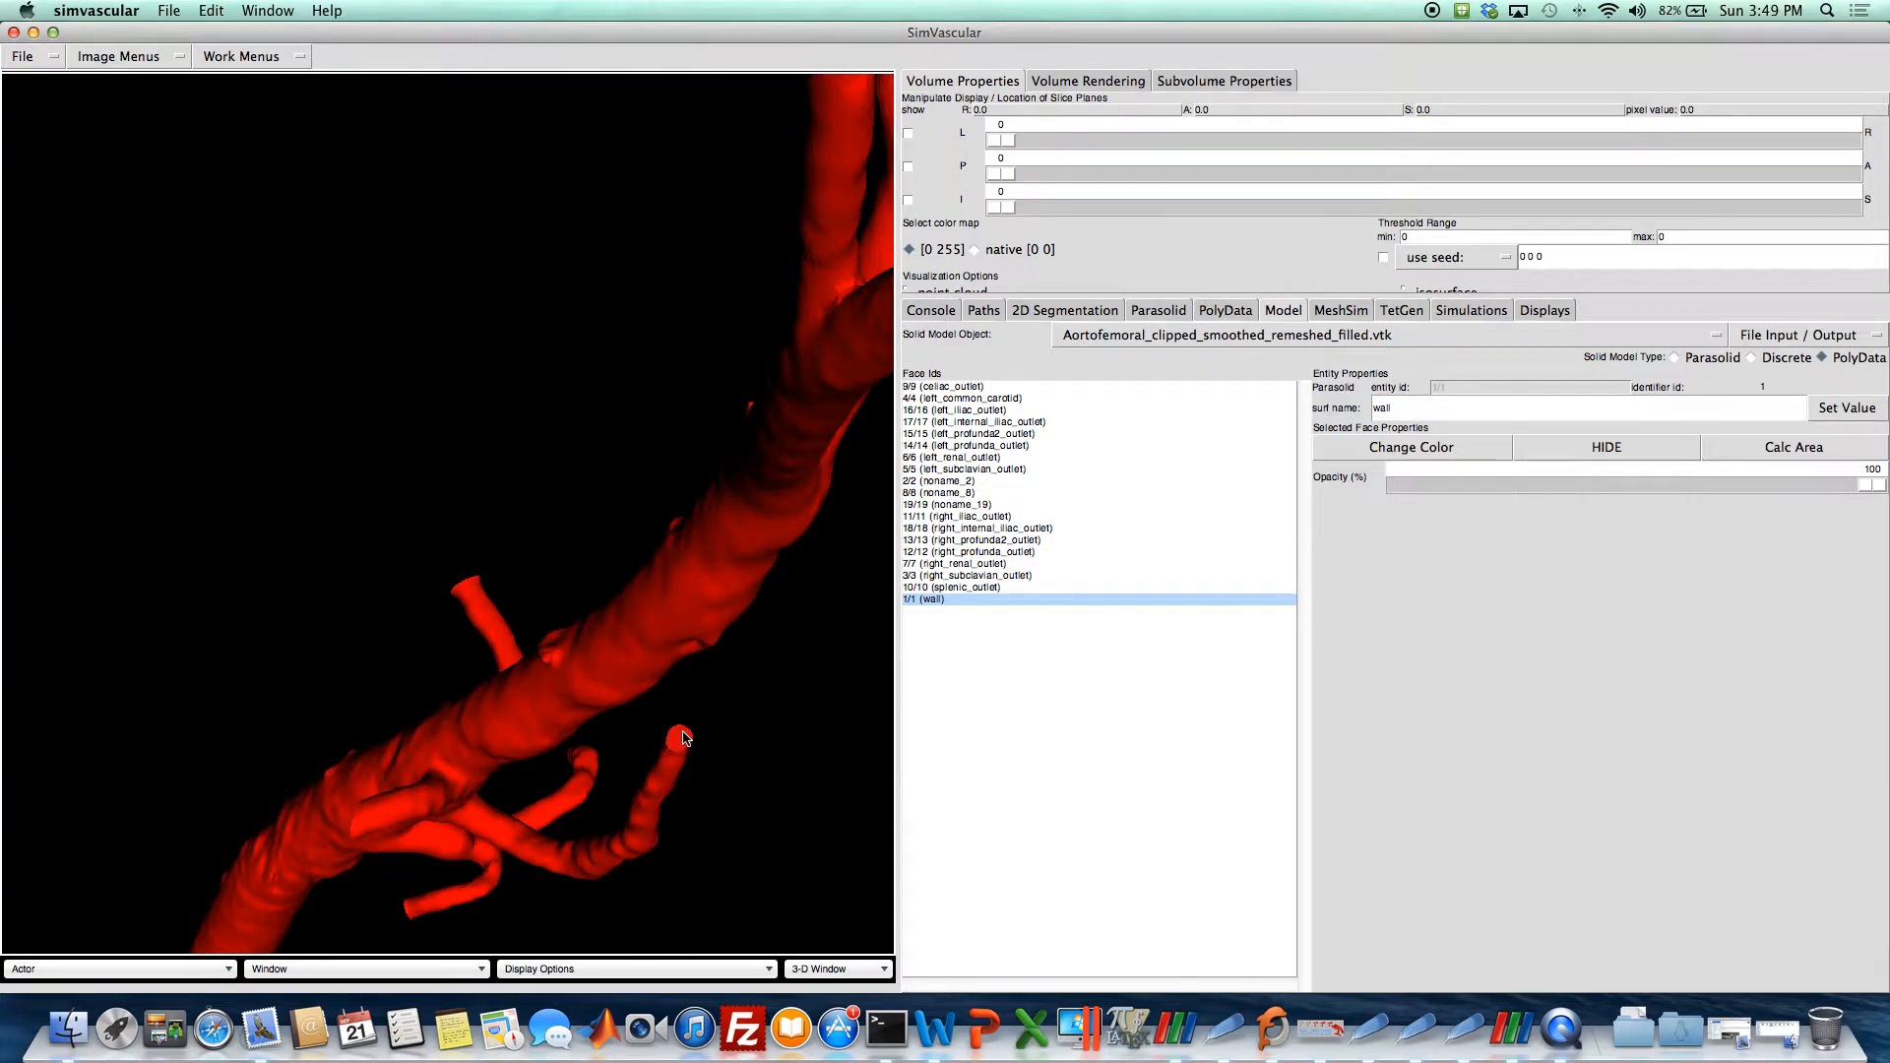
pyautogui.click(677, 737)
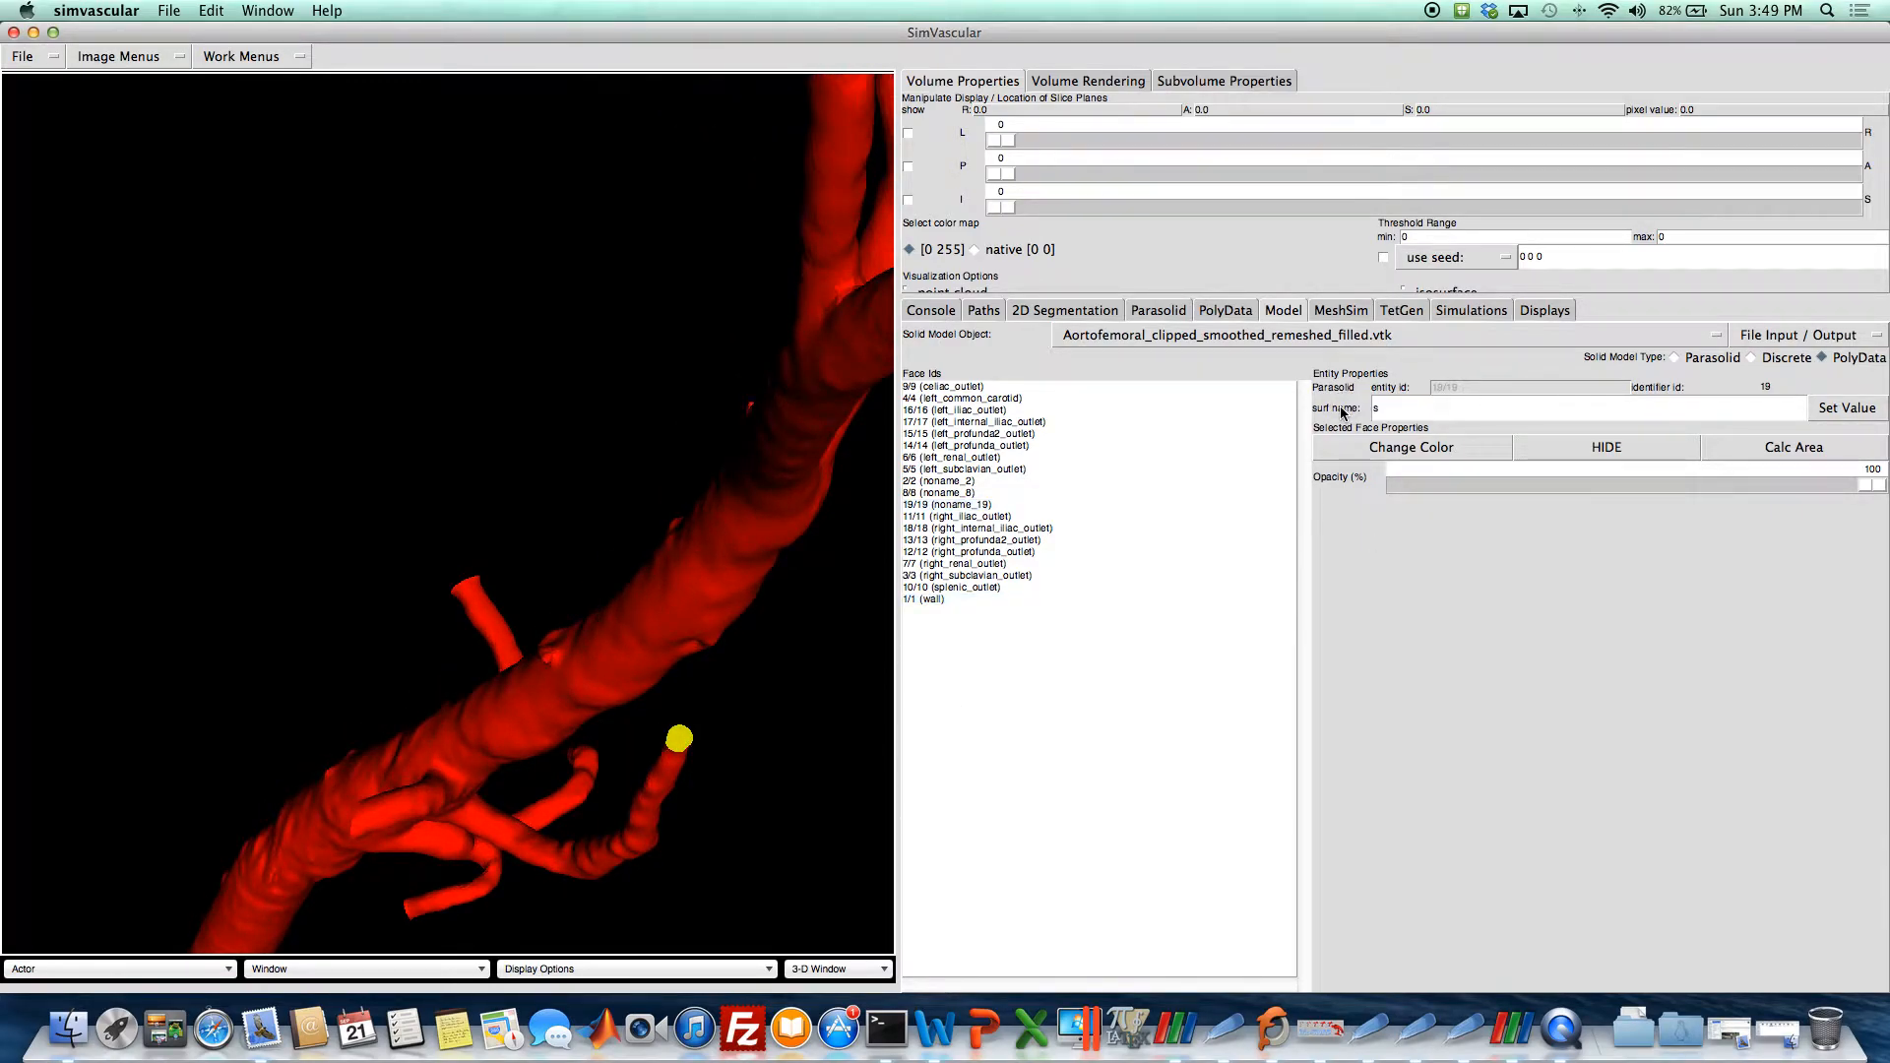
pyautogui.write('superior_mesenteric_')
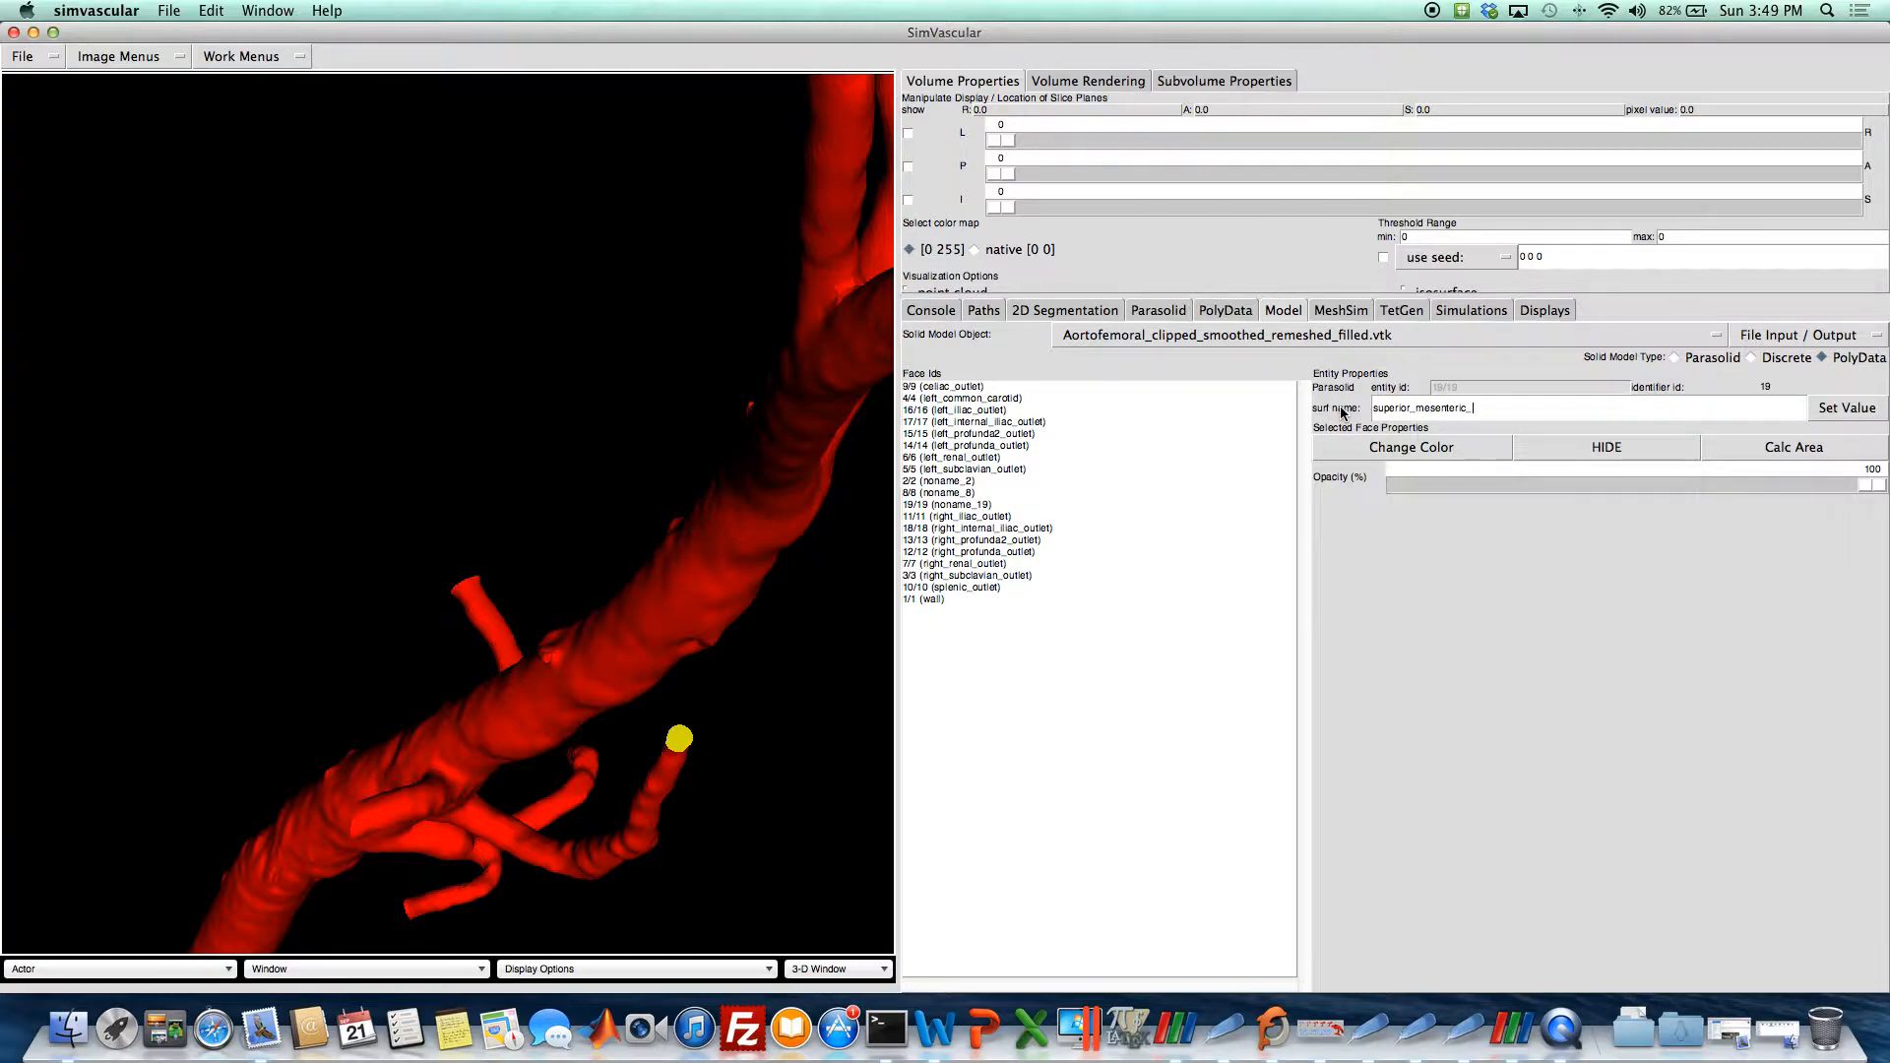
pyautogui.click(1847, 408)
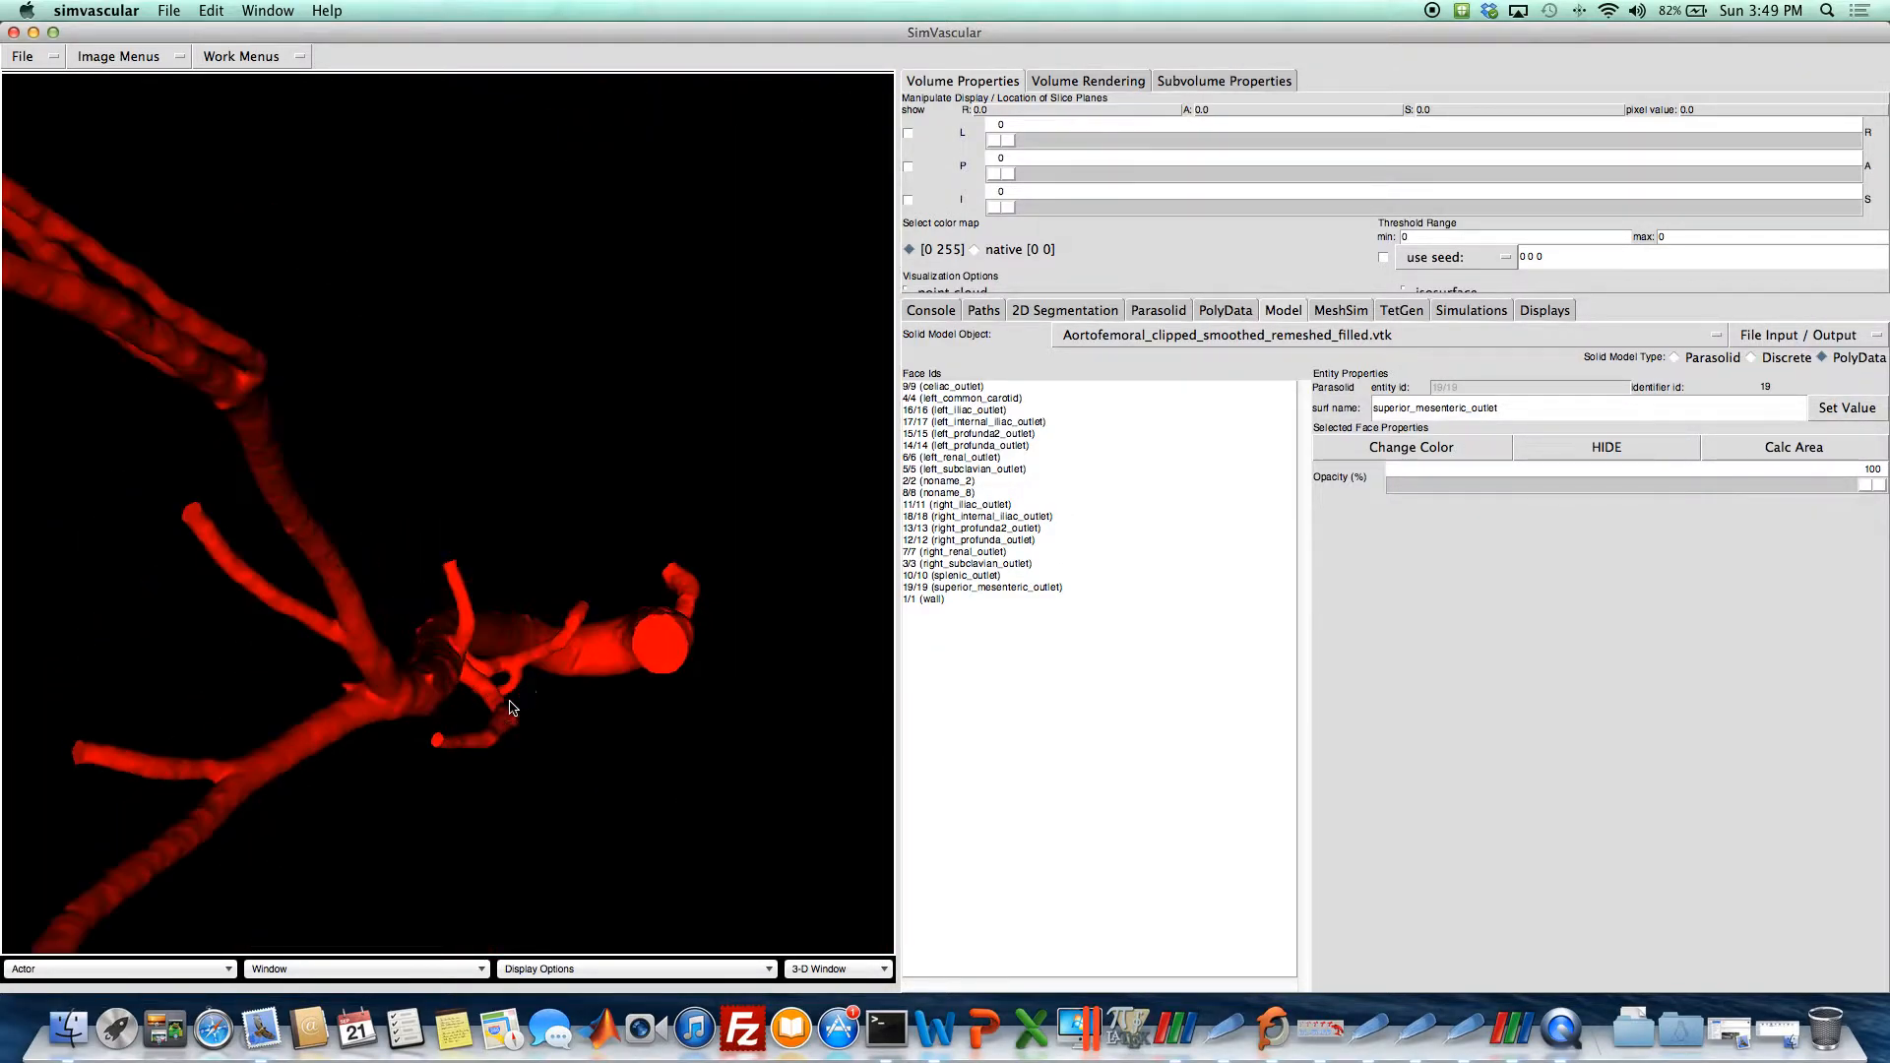
# Name the large open aortic end face inlet.
pyautogui.click(939, 492)
pyautogui.write('inlet')
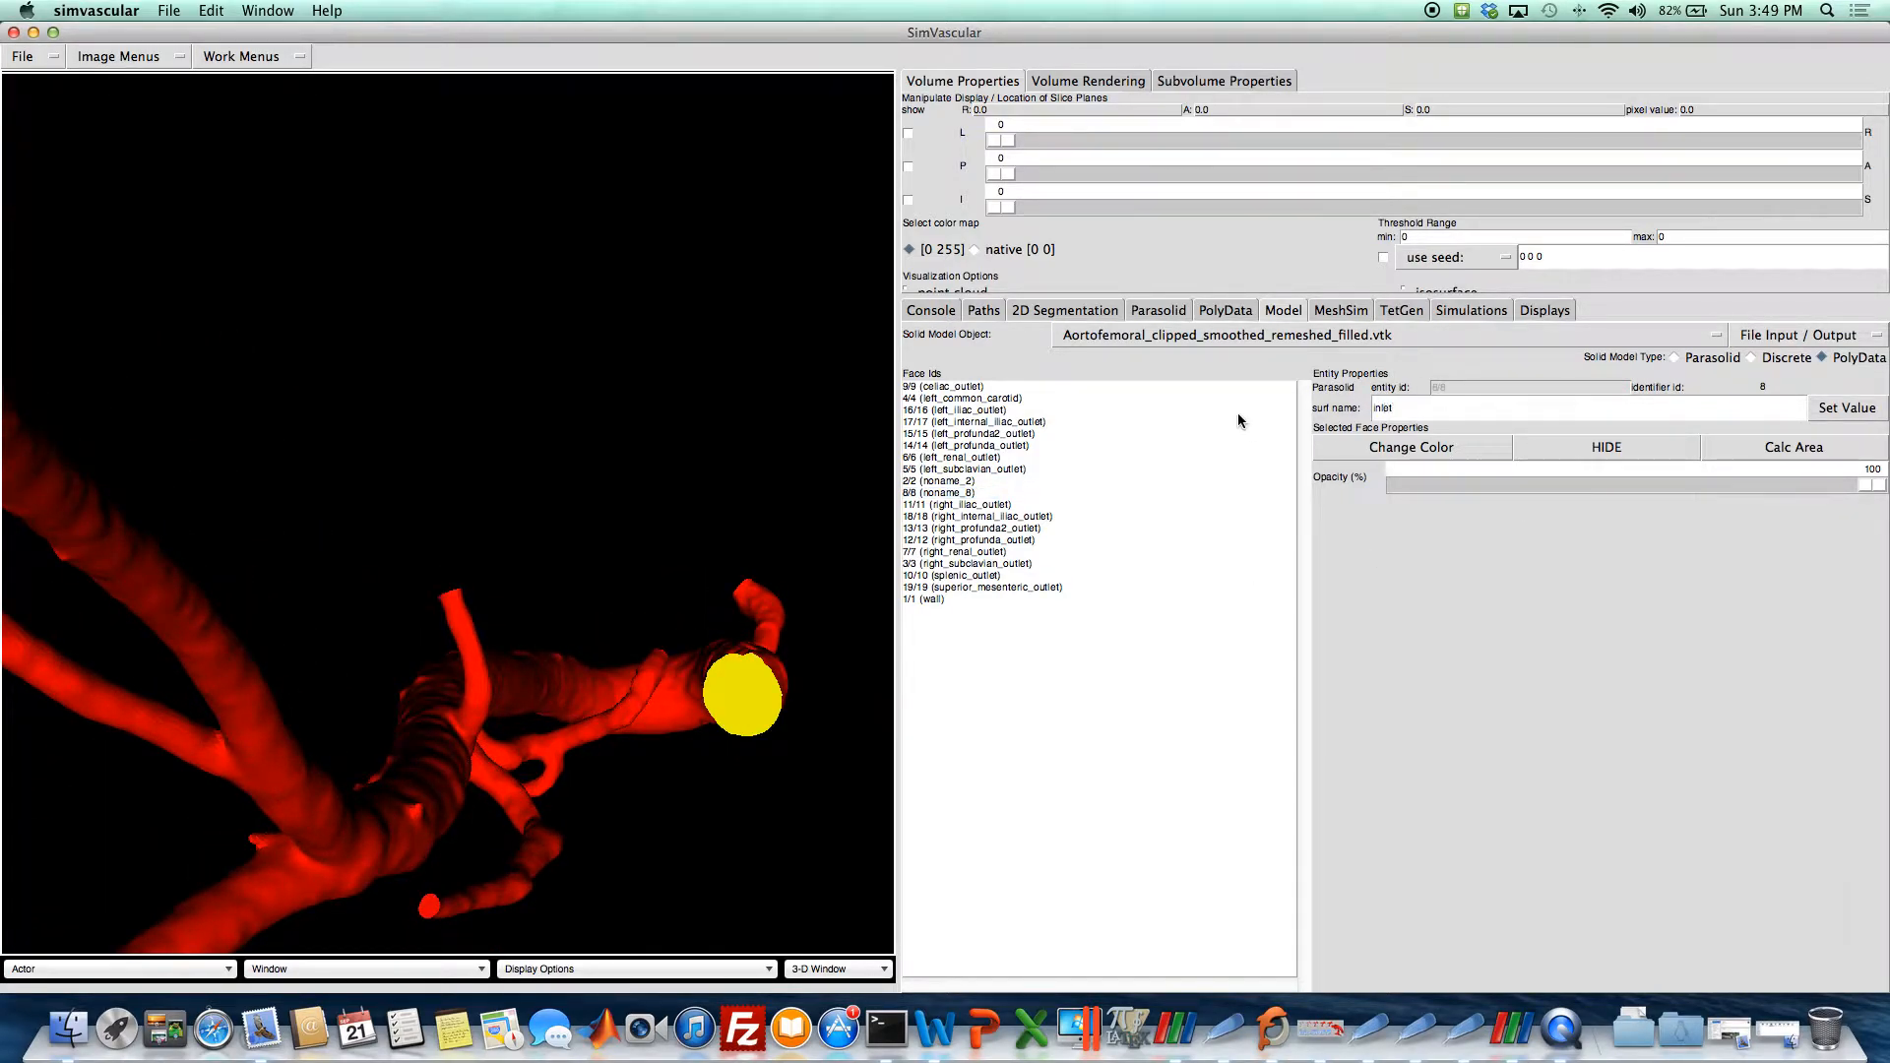
pyautogui.click(1846, 407)
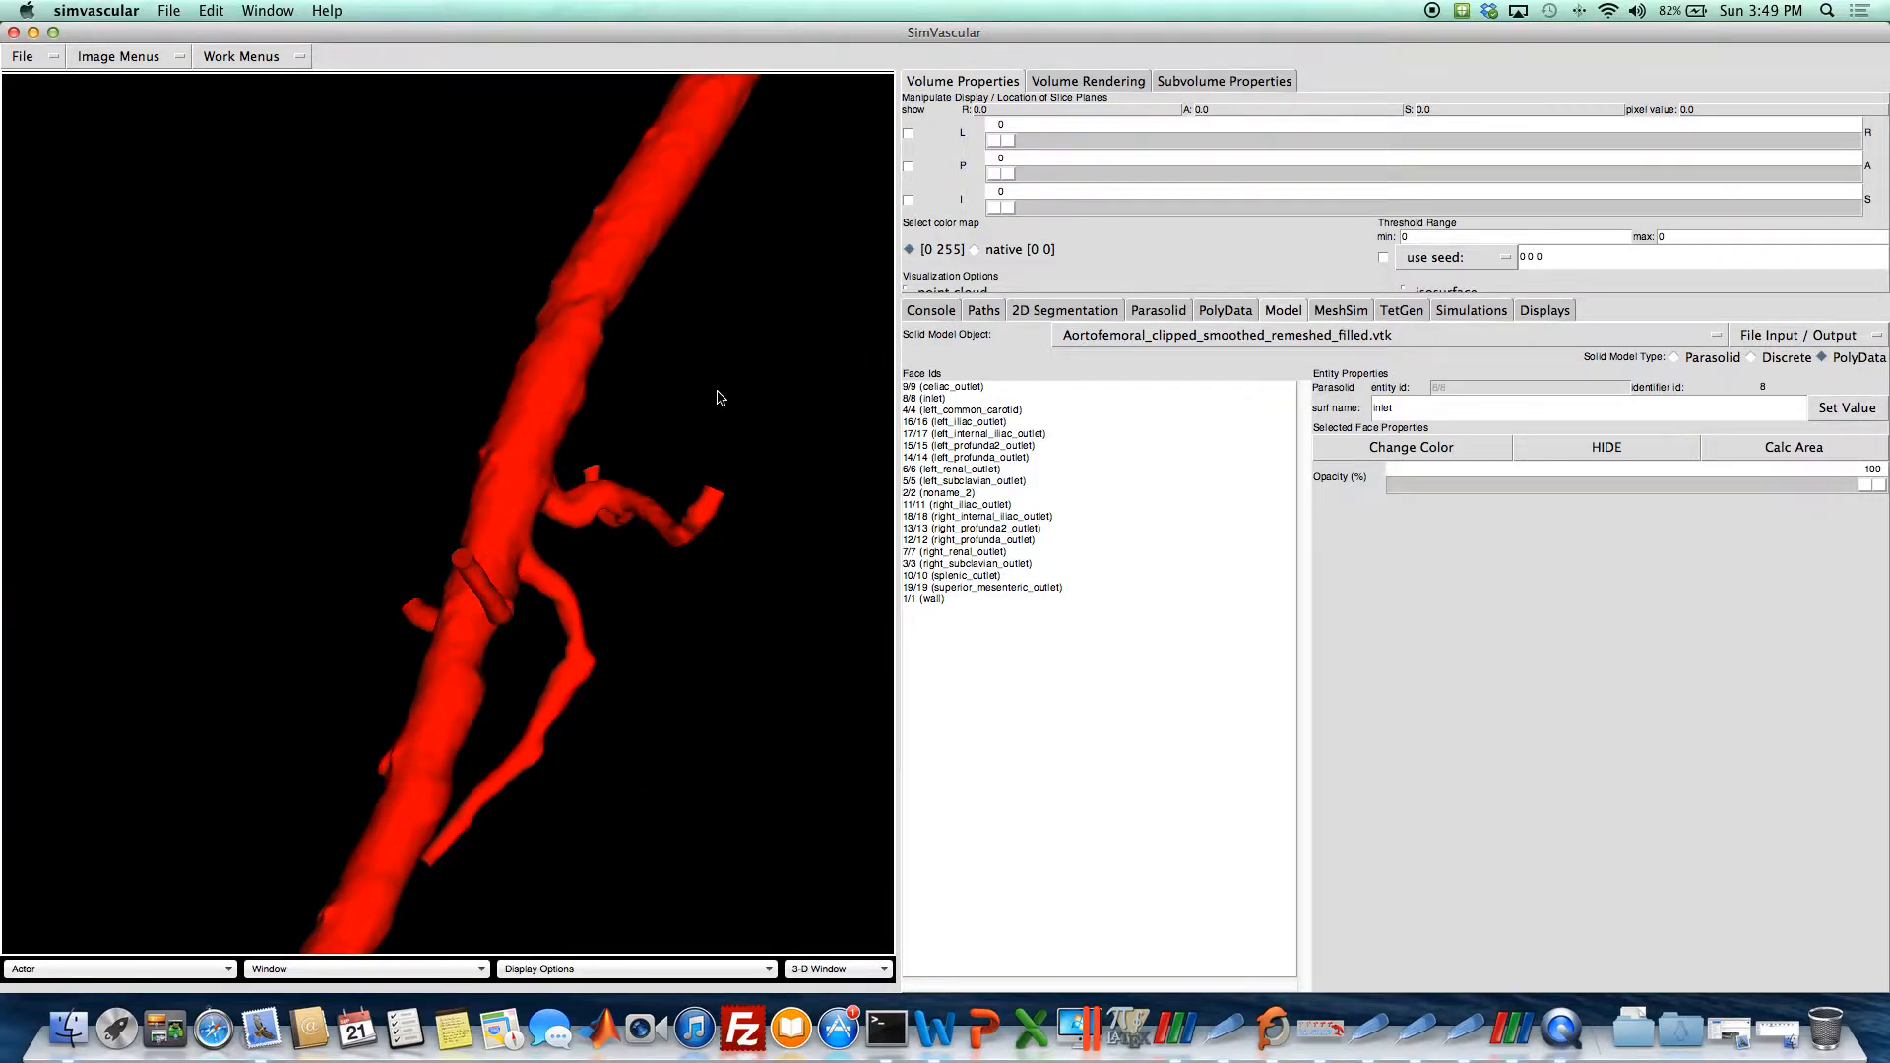
pyautogui.click(925, 599)
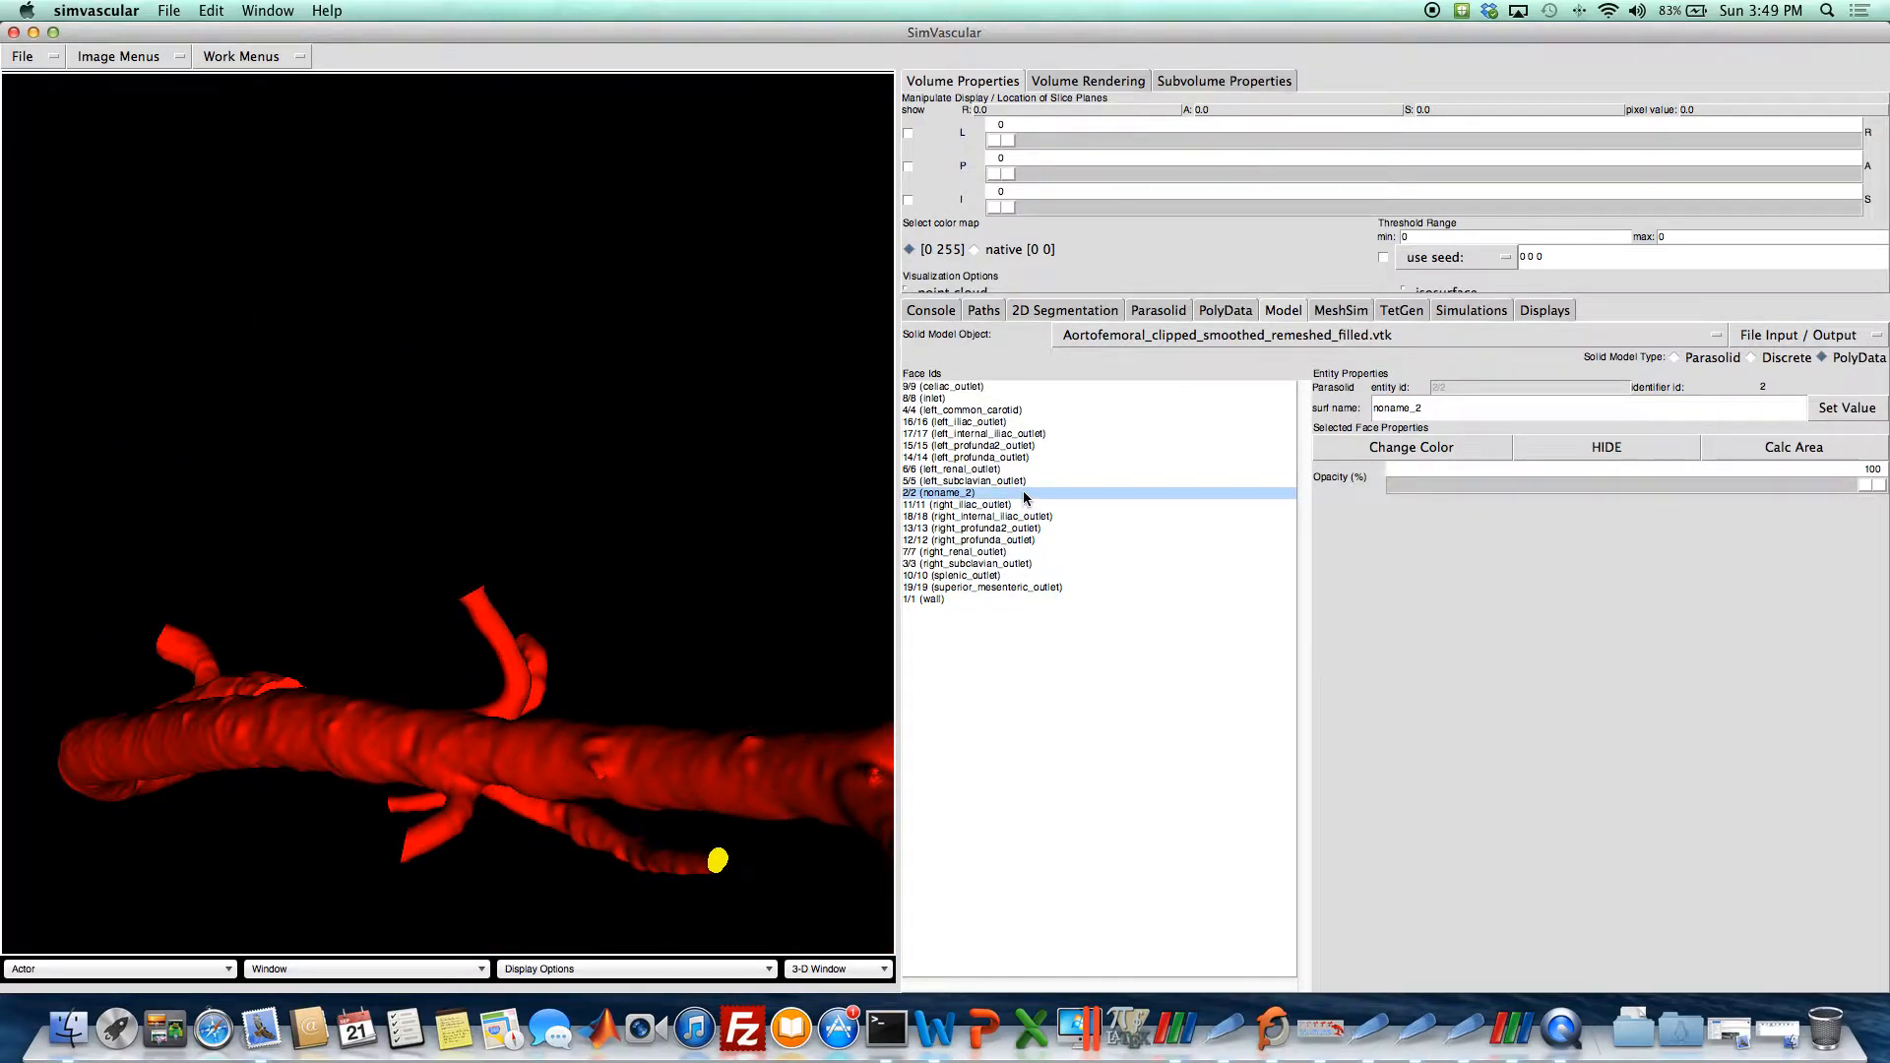
# Colour the noname_2 face blue in the Colors dialog.
pyautogui.click(1411, 447)
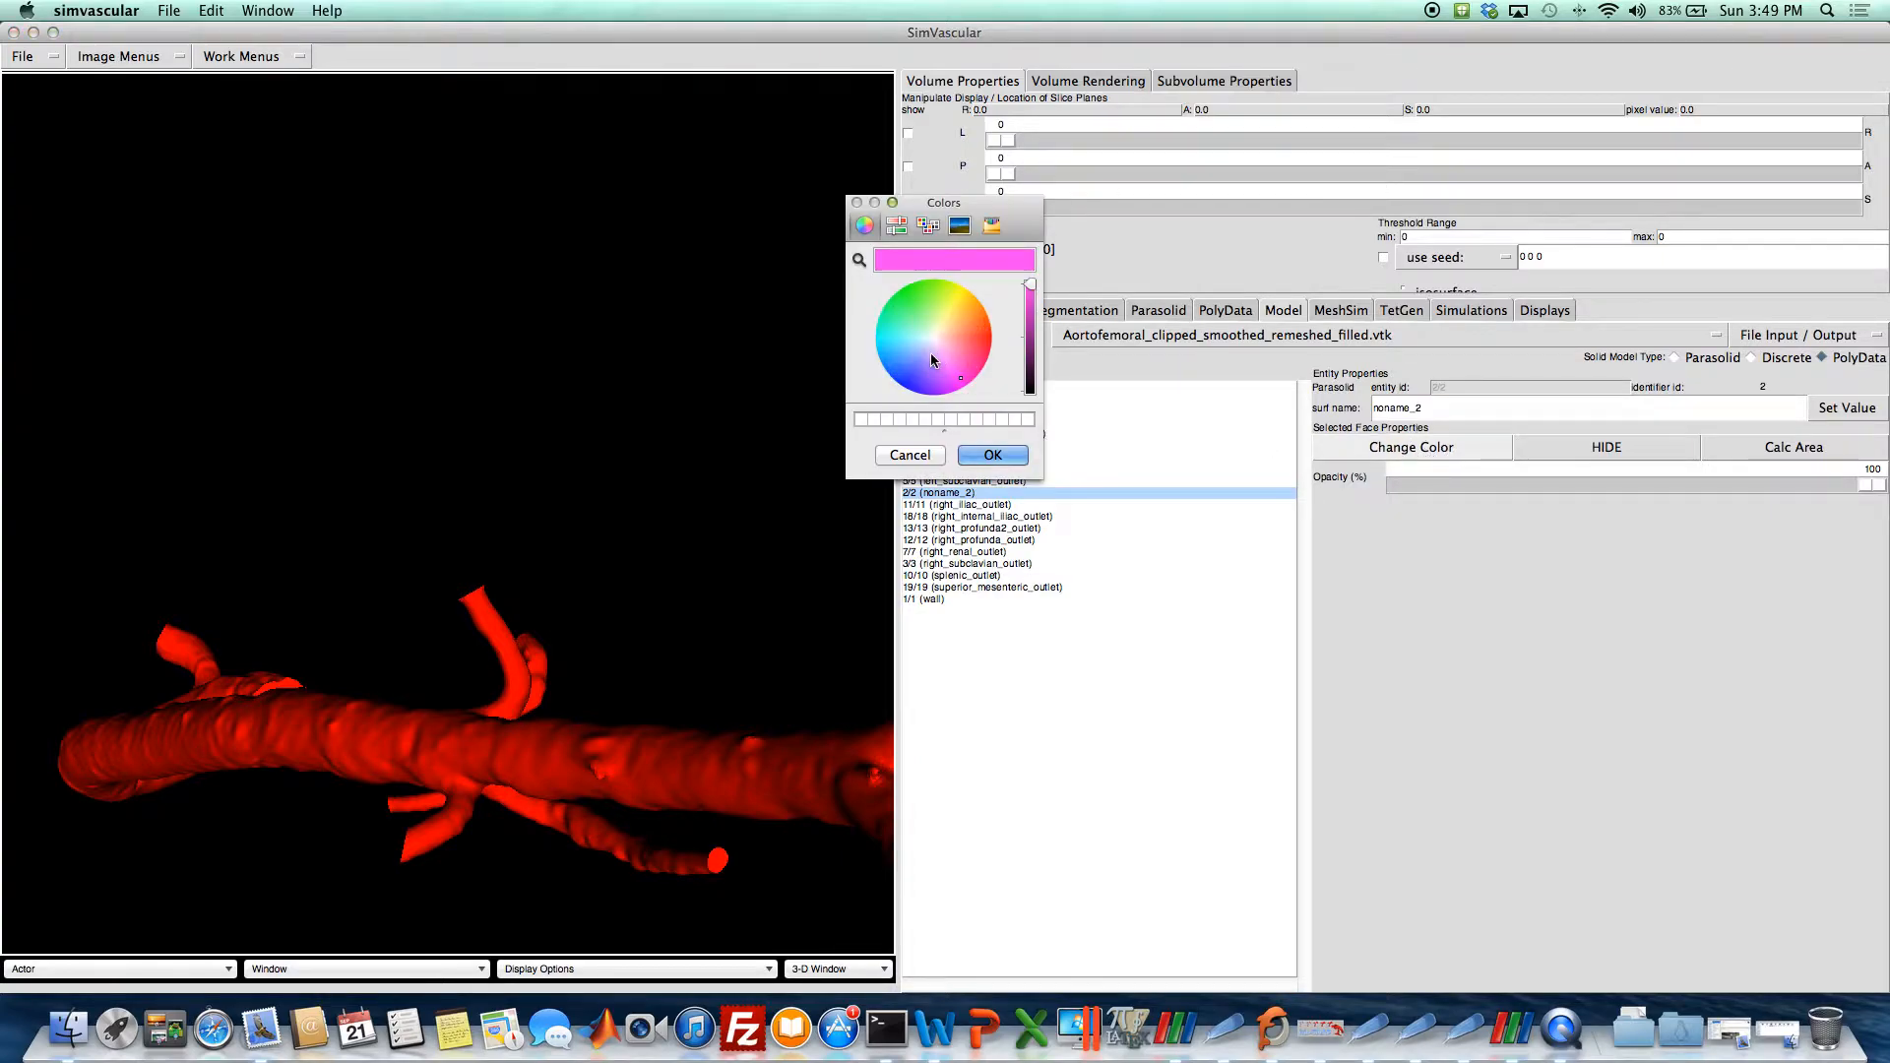
pyautogui.click(909, 382)
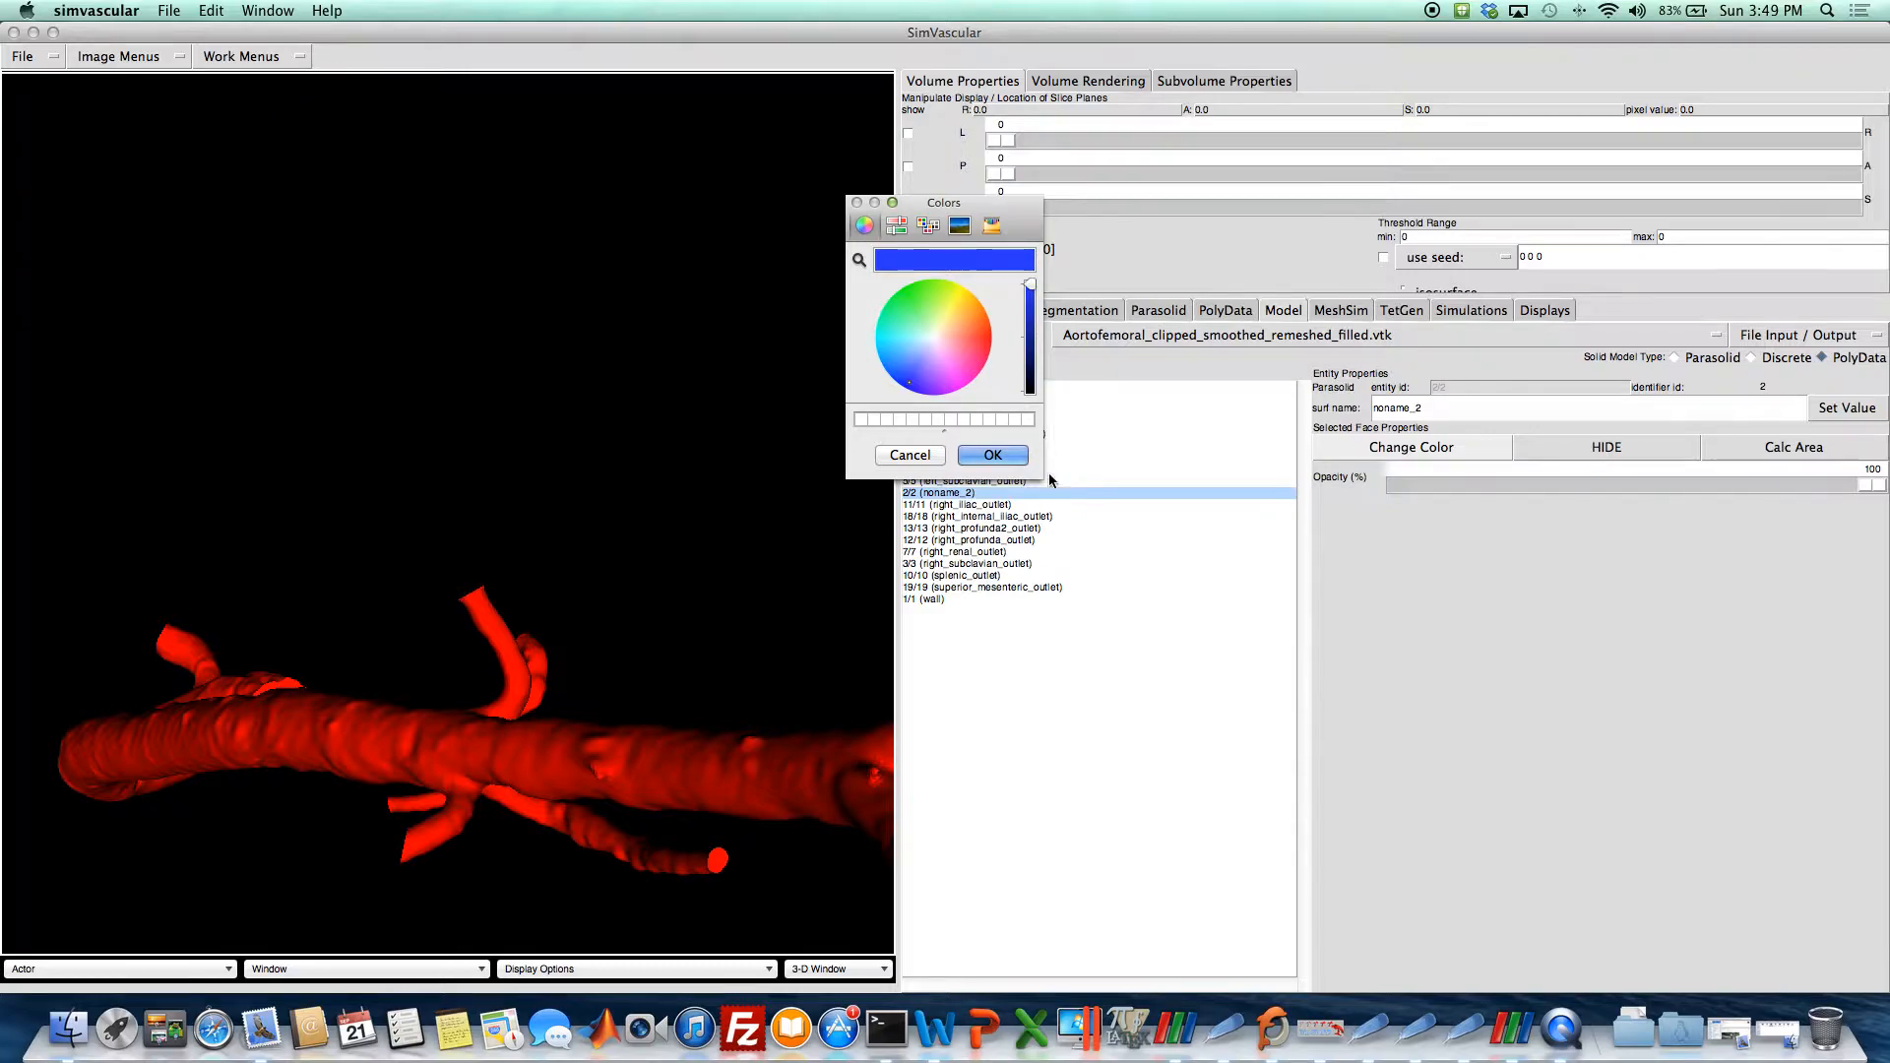
pyautogui.moveTo(750, 460)
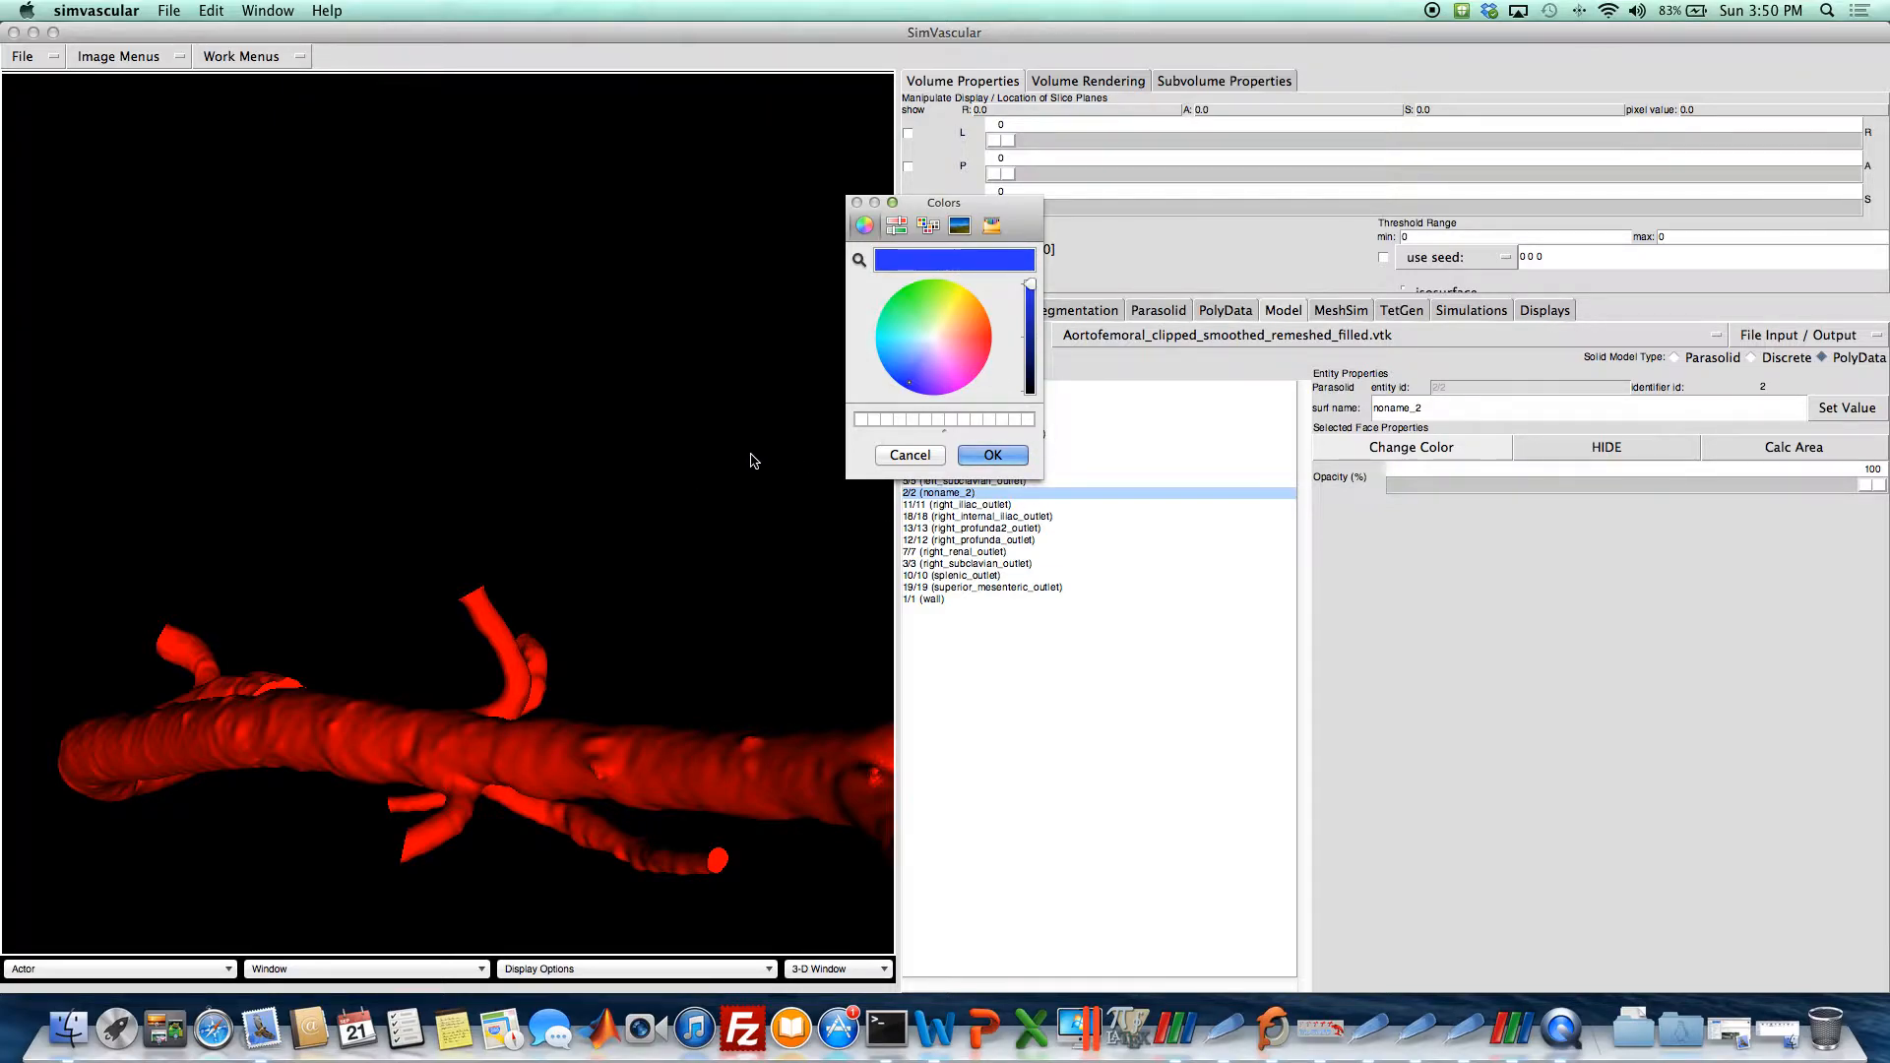
pyautogui.moveTo(994, 454)
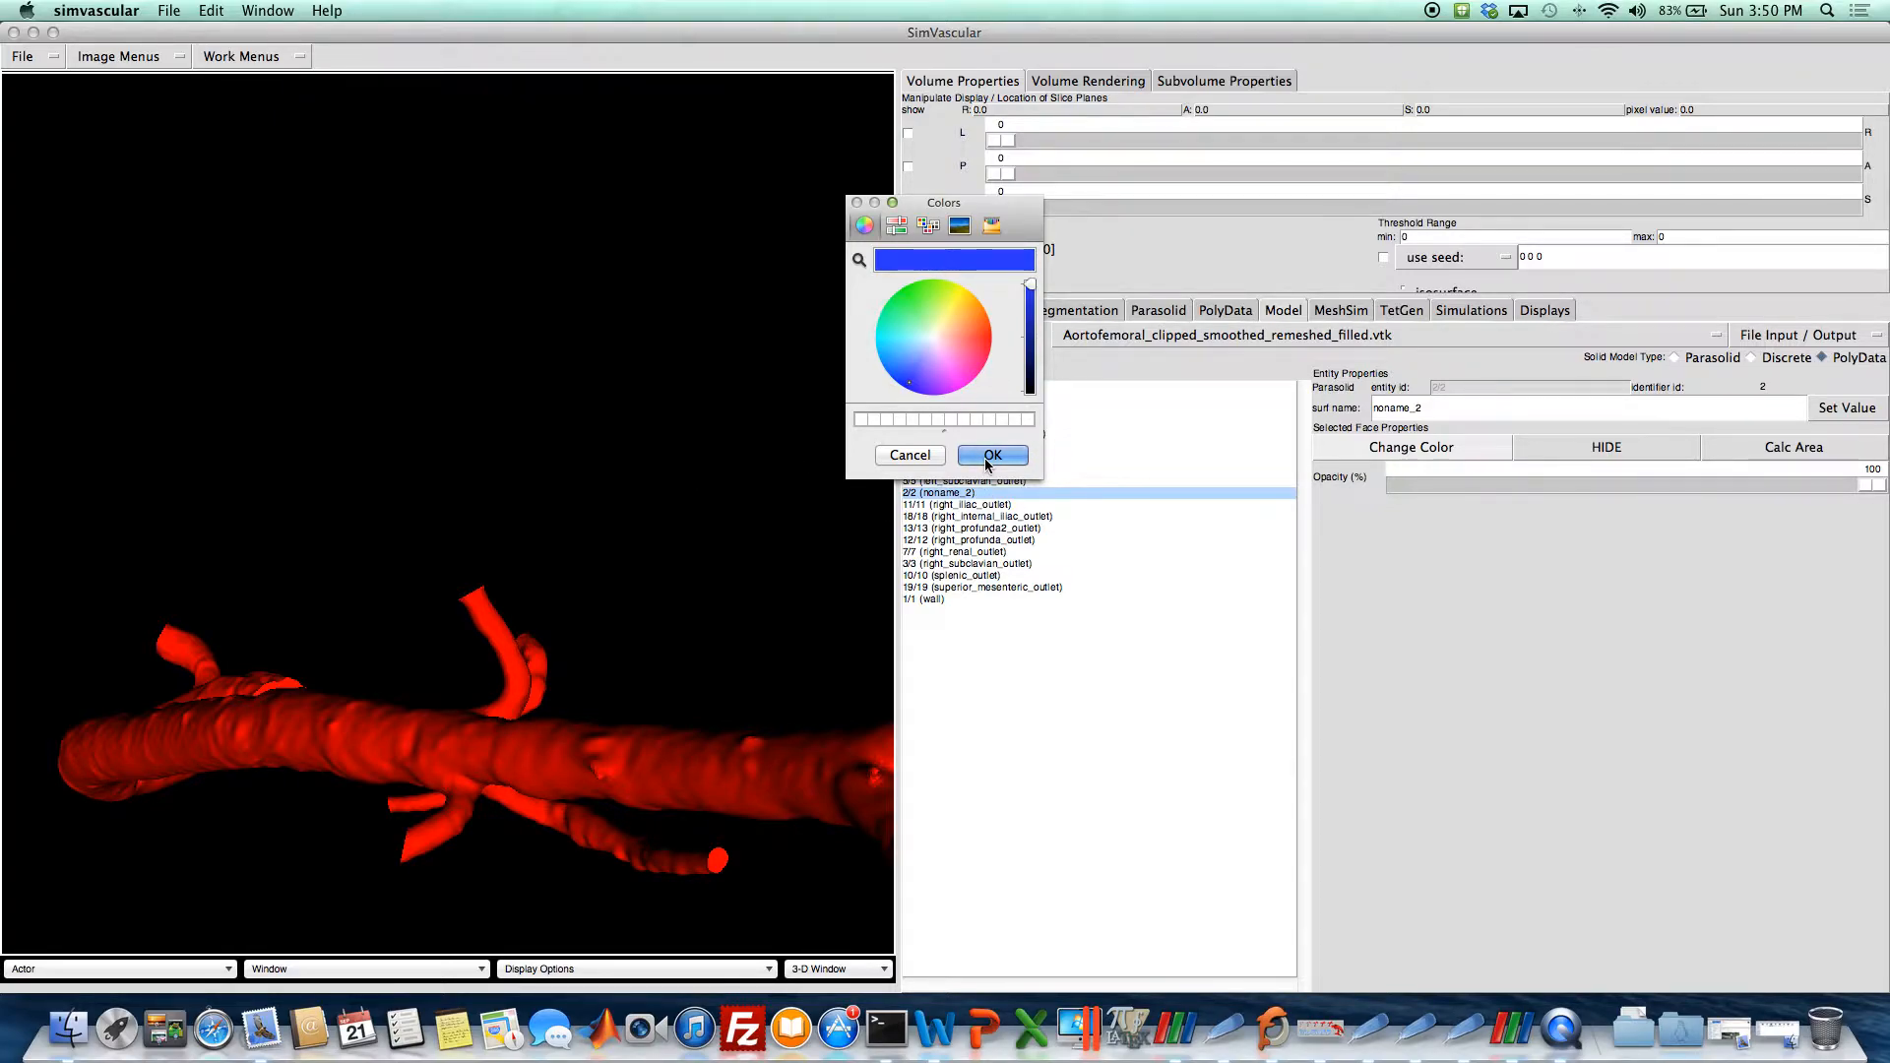
pyautogui.click(992, 454)
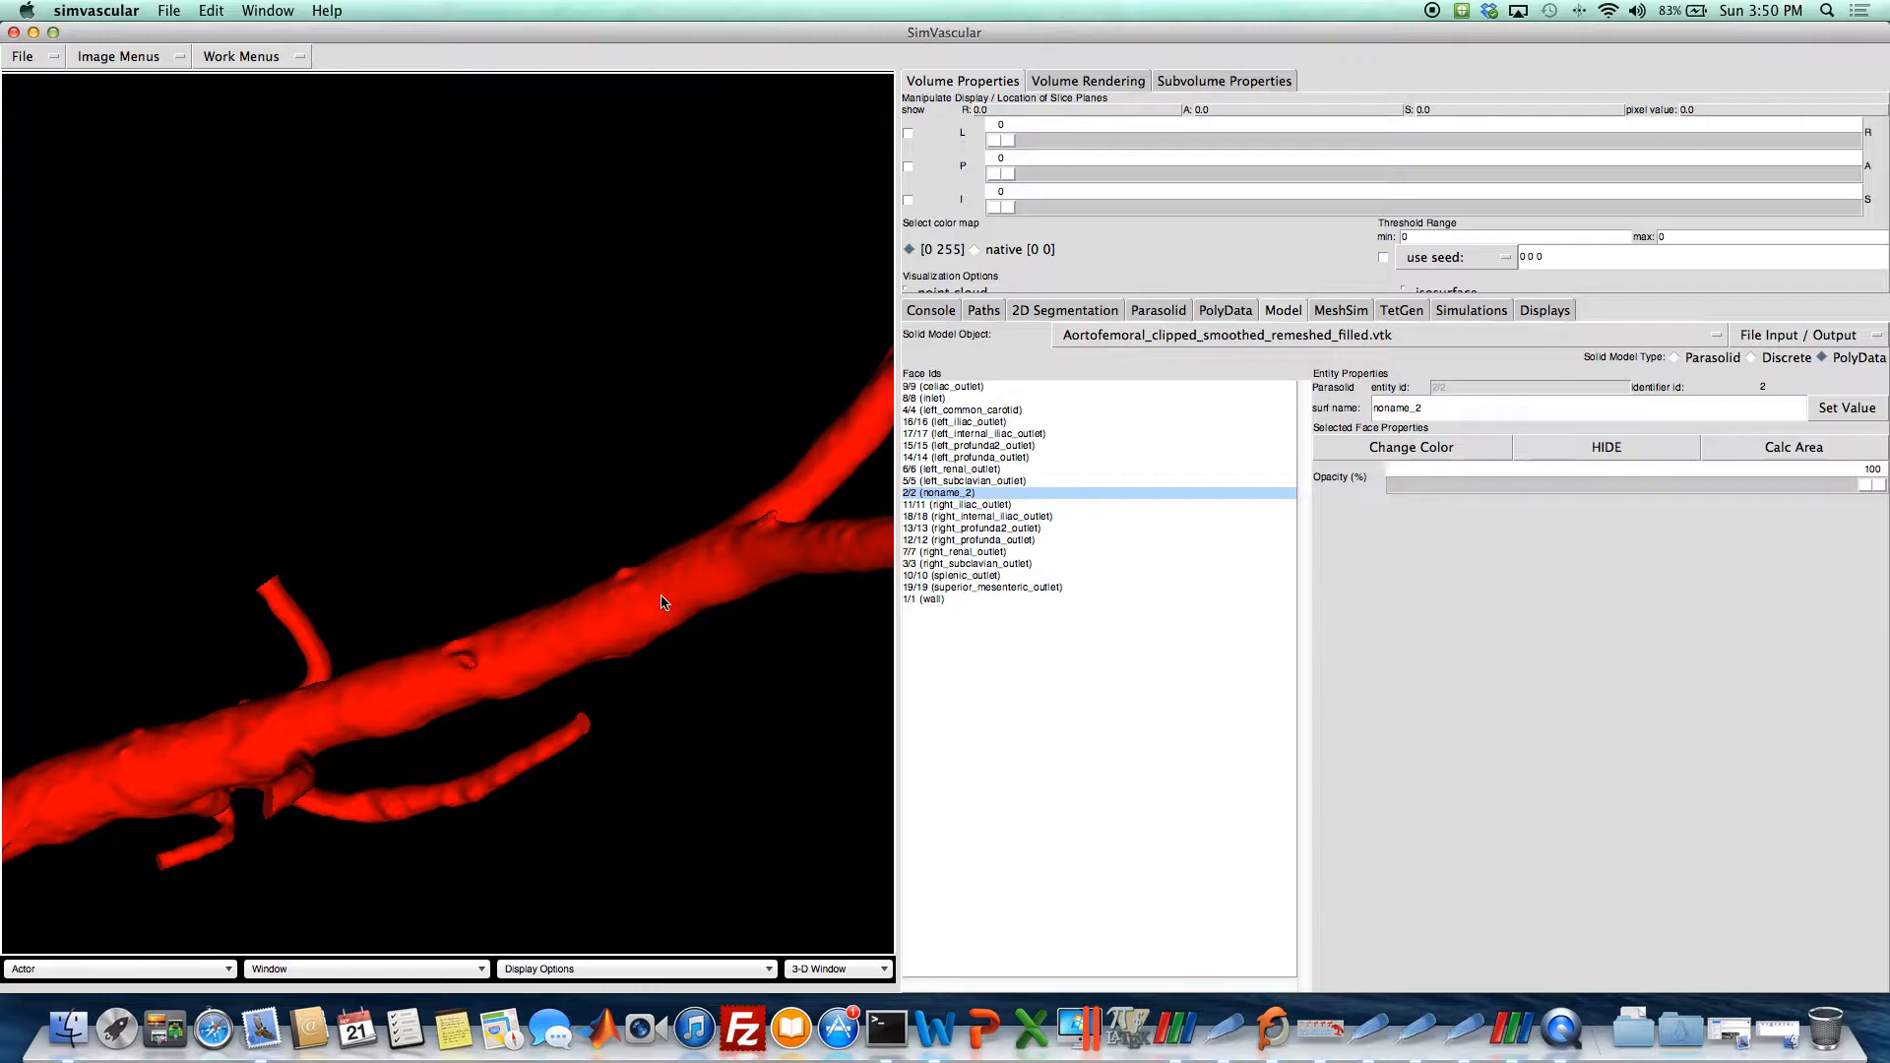
# Drag the wall face's opacity down to 0, then cancel a Colors dialog for noname_2.
pyautogui.click(928, 600)
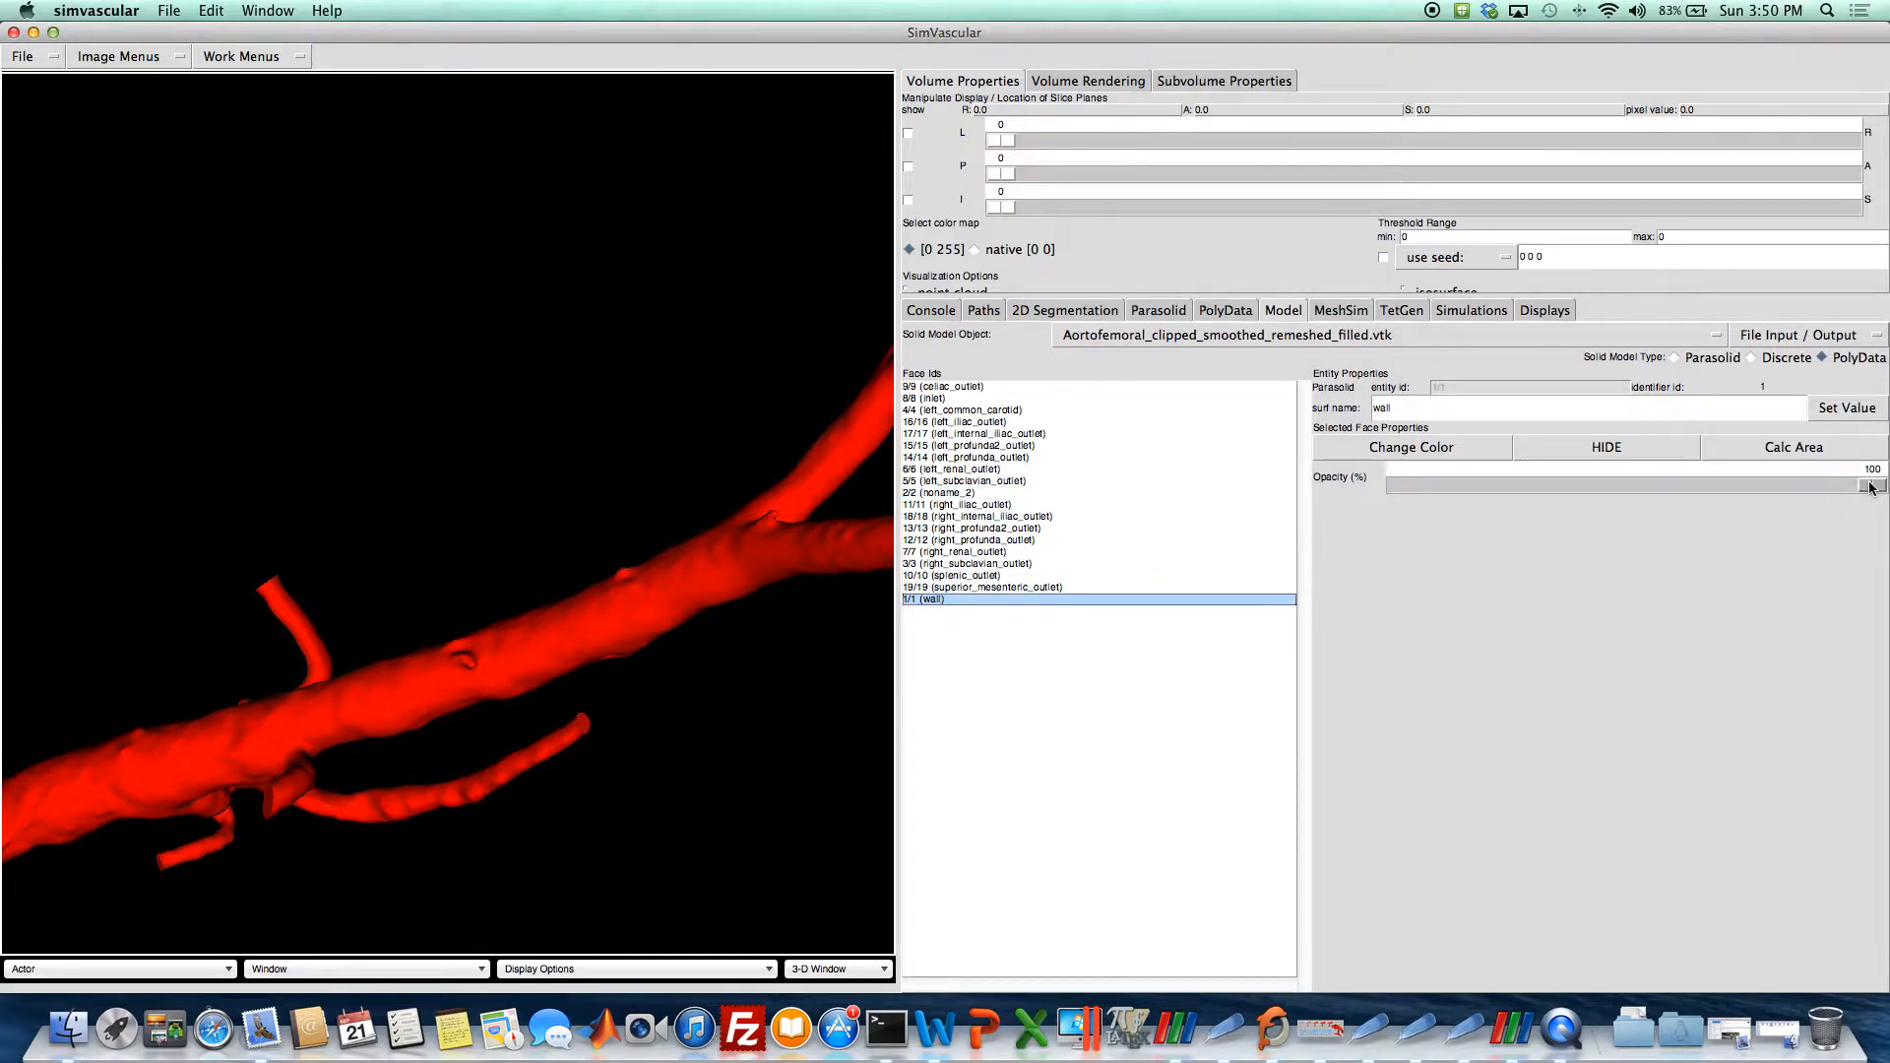
pyautogui.moveTo(1869, 485); pyautogui.dragTo(1542, 485)
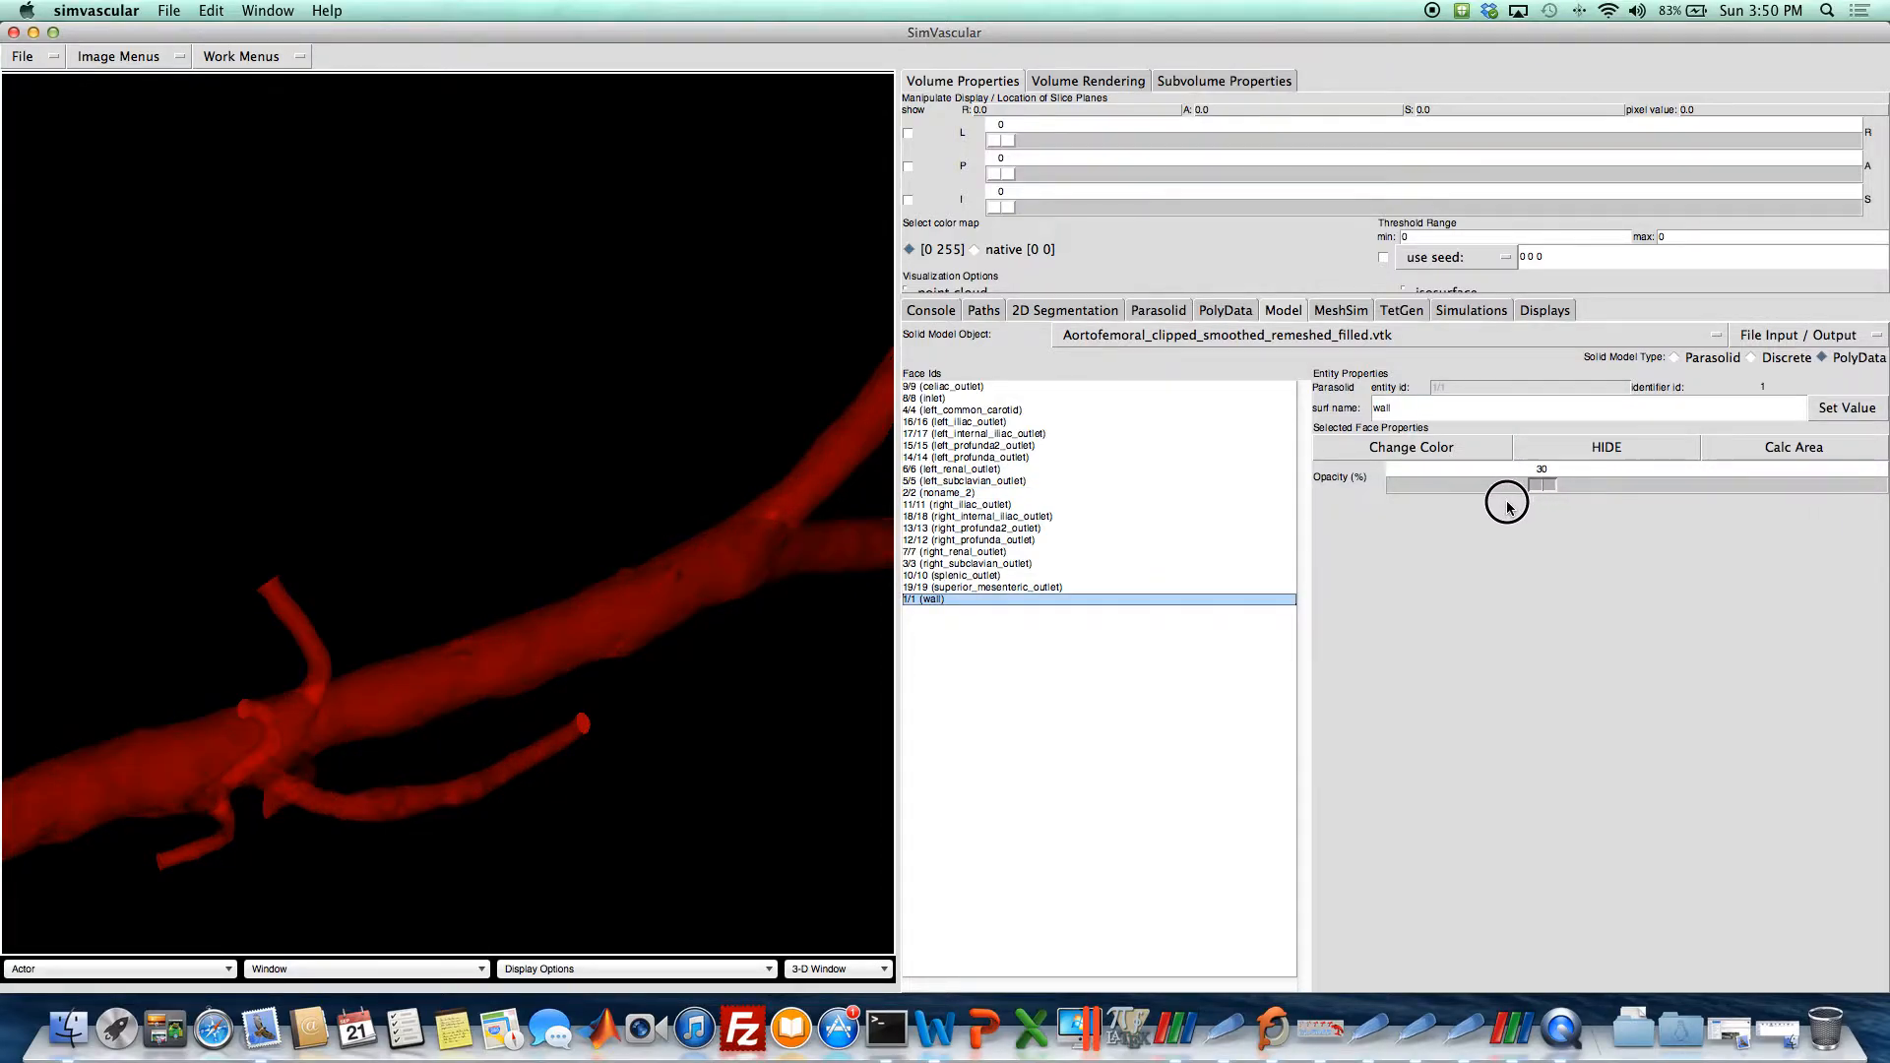
pyautogui.moveTo(1542, 484); pyautogui.dragTo(1440, 483)
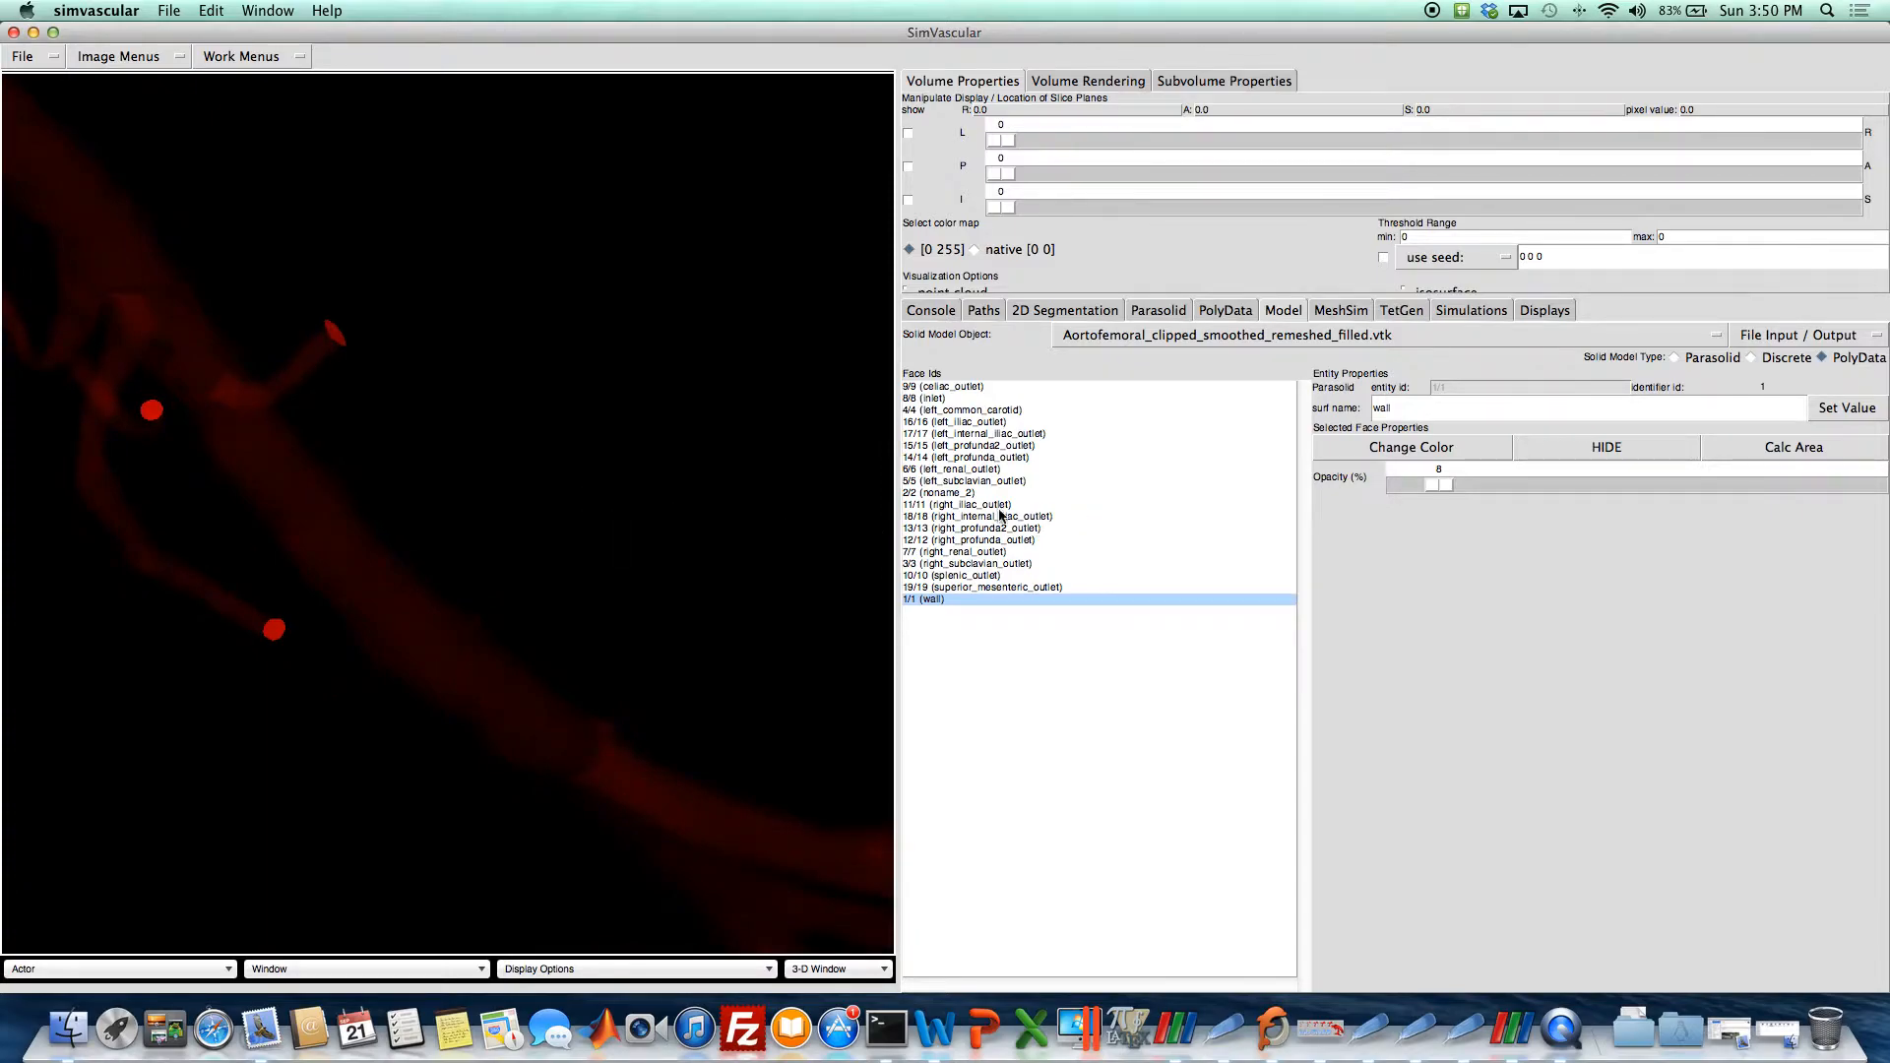
pyautogui.click(1408, 447)
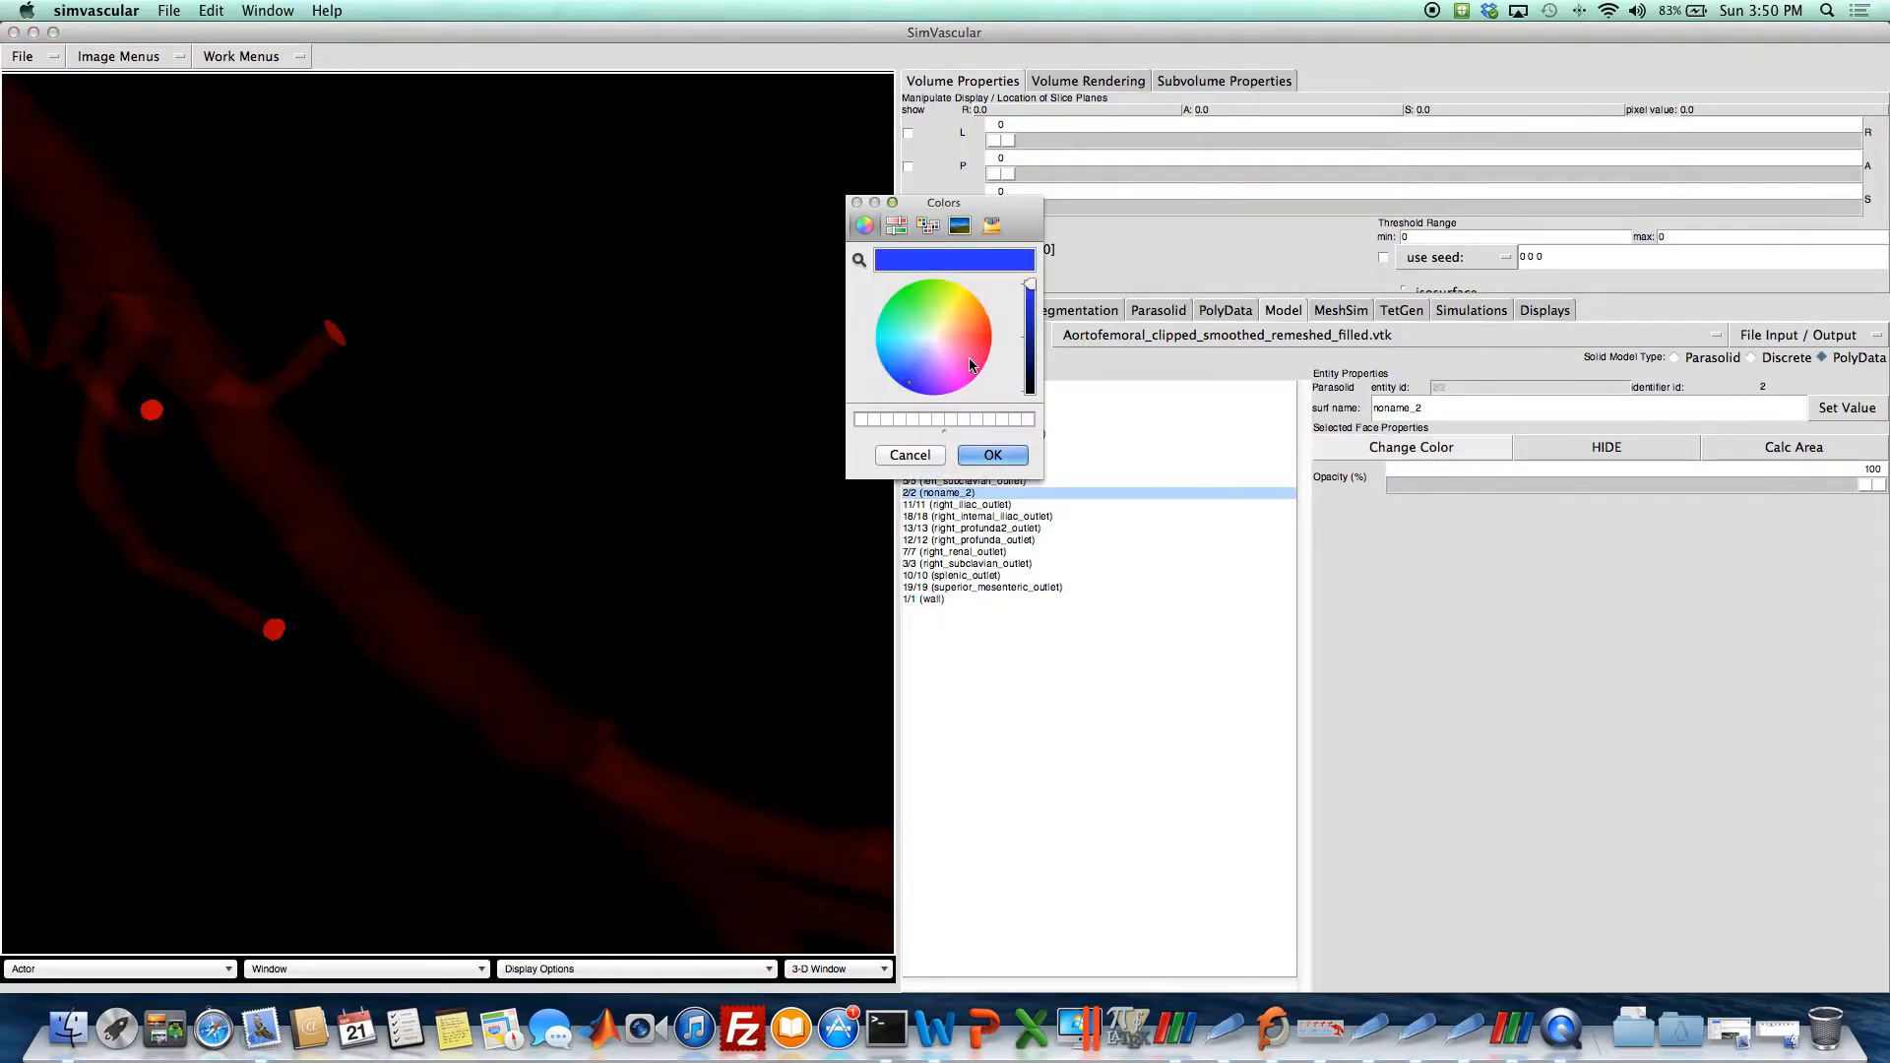
pyautogui.click(909, 455)
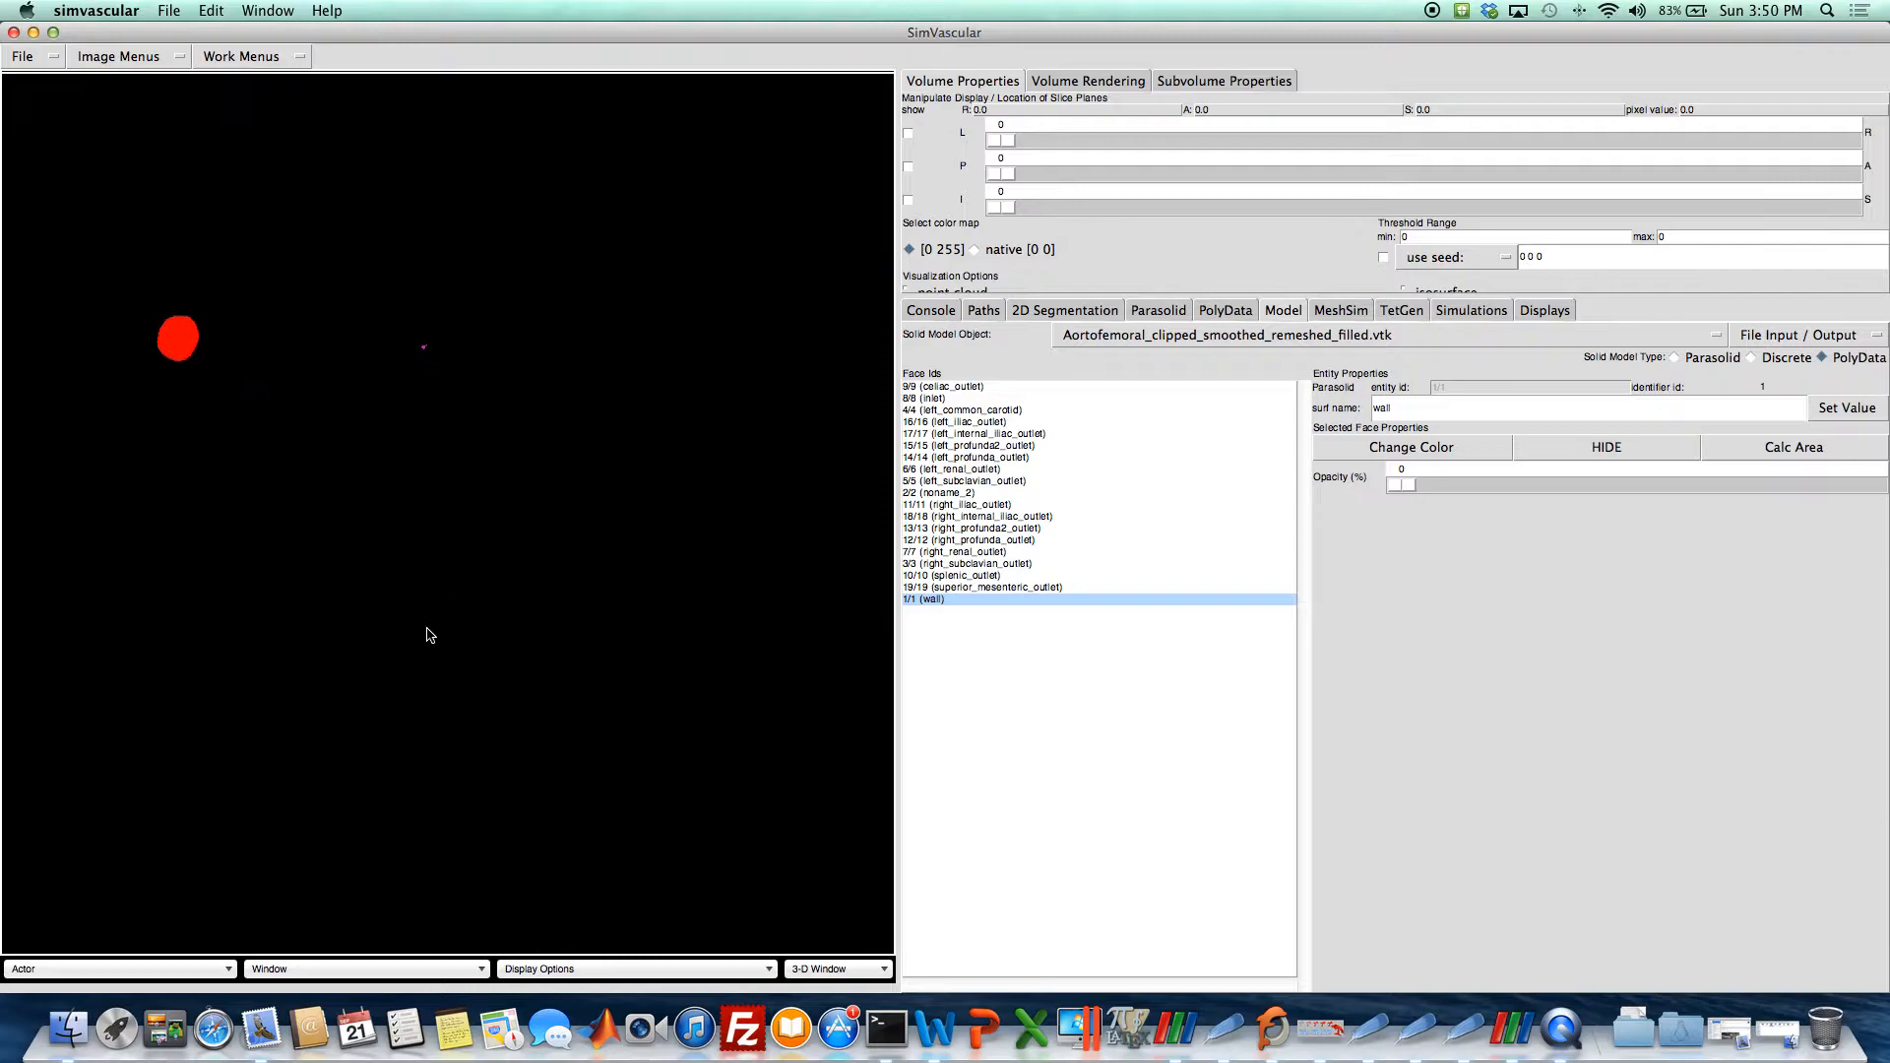
# Raise the wall opacity to 100 and zoom onto the coarse triangulated patch.
pyautogui.moveTo(178, 338); pyautogui.dragTo(130, 756)
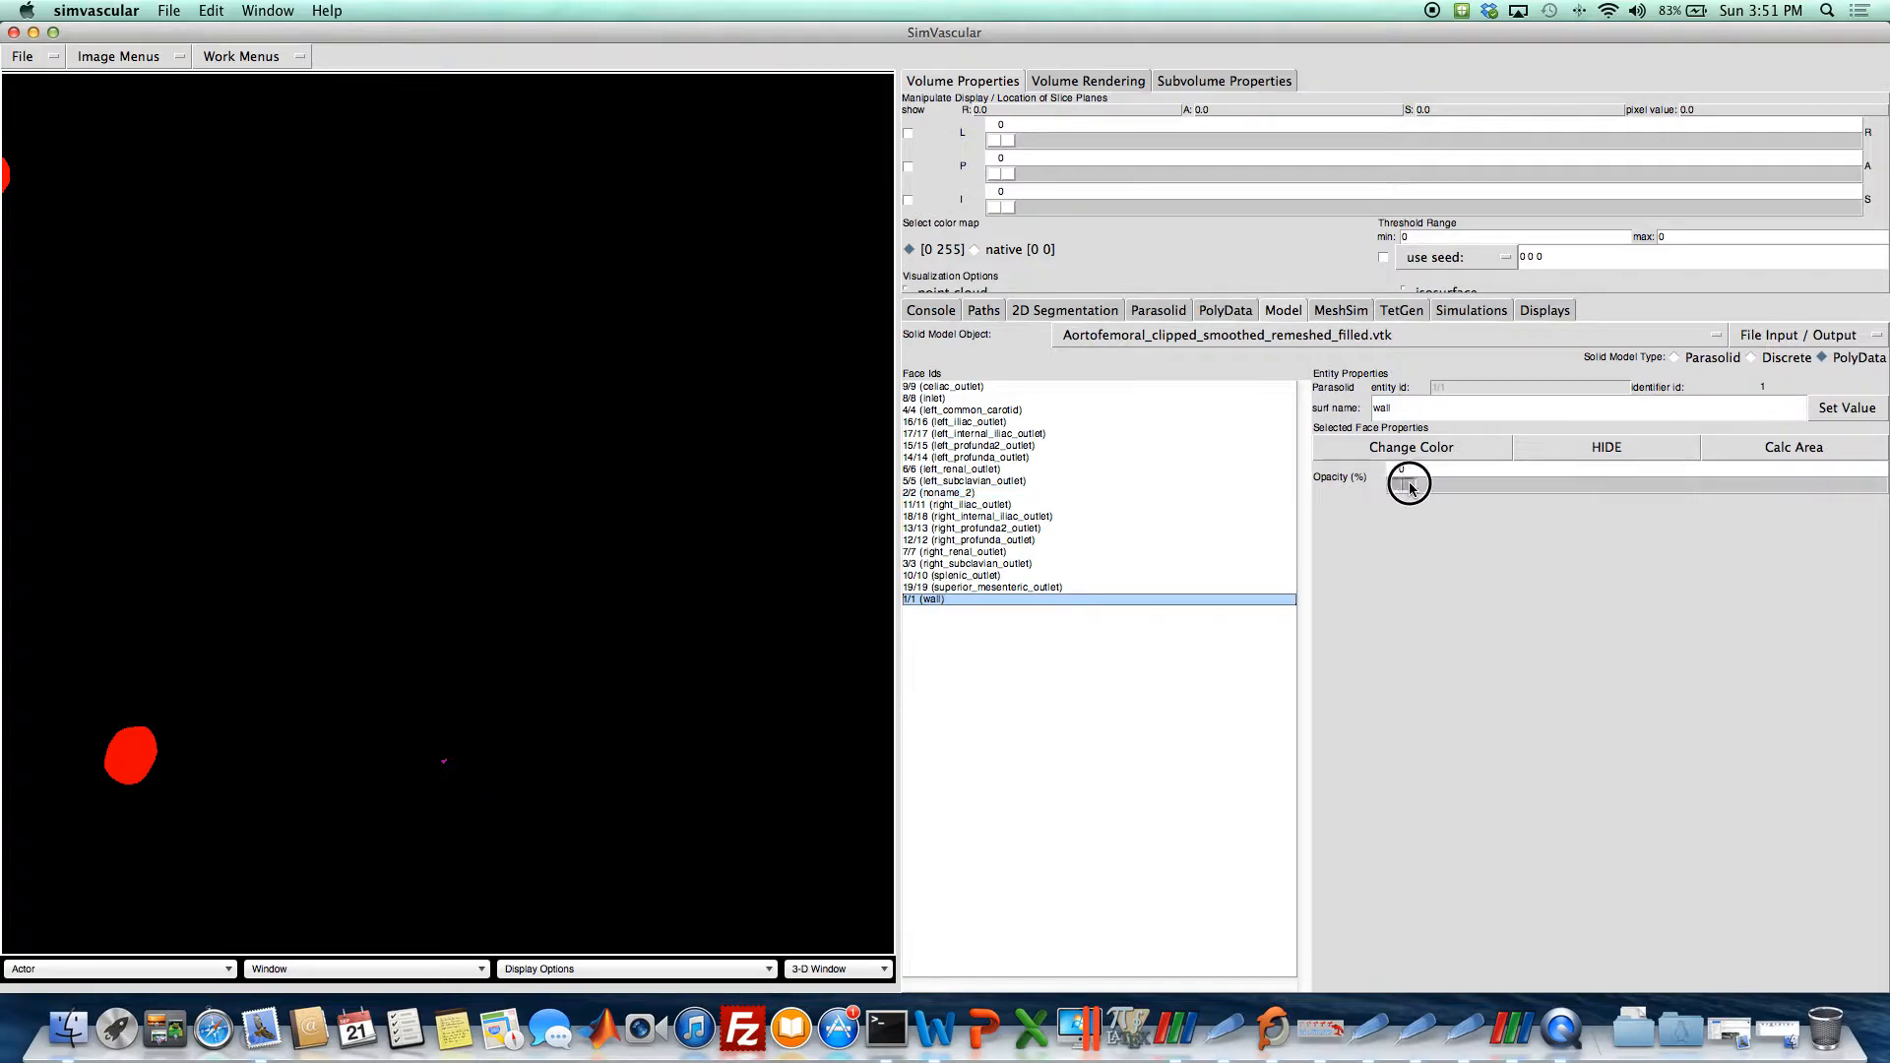
pyautogui.moveTo(1408, 483); pyautogui.dragTo(1600, 484)
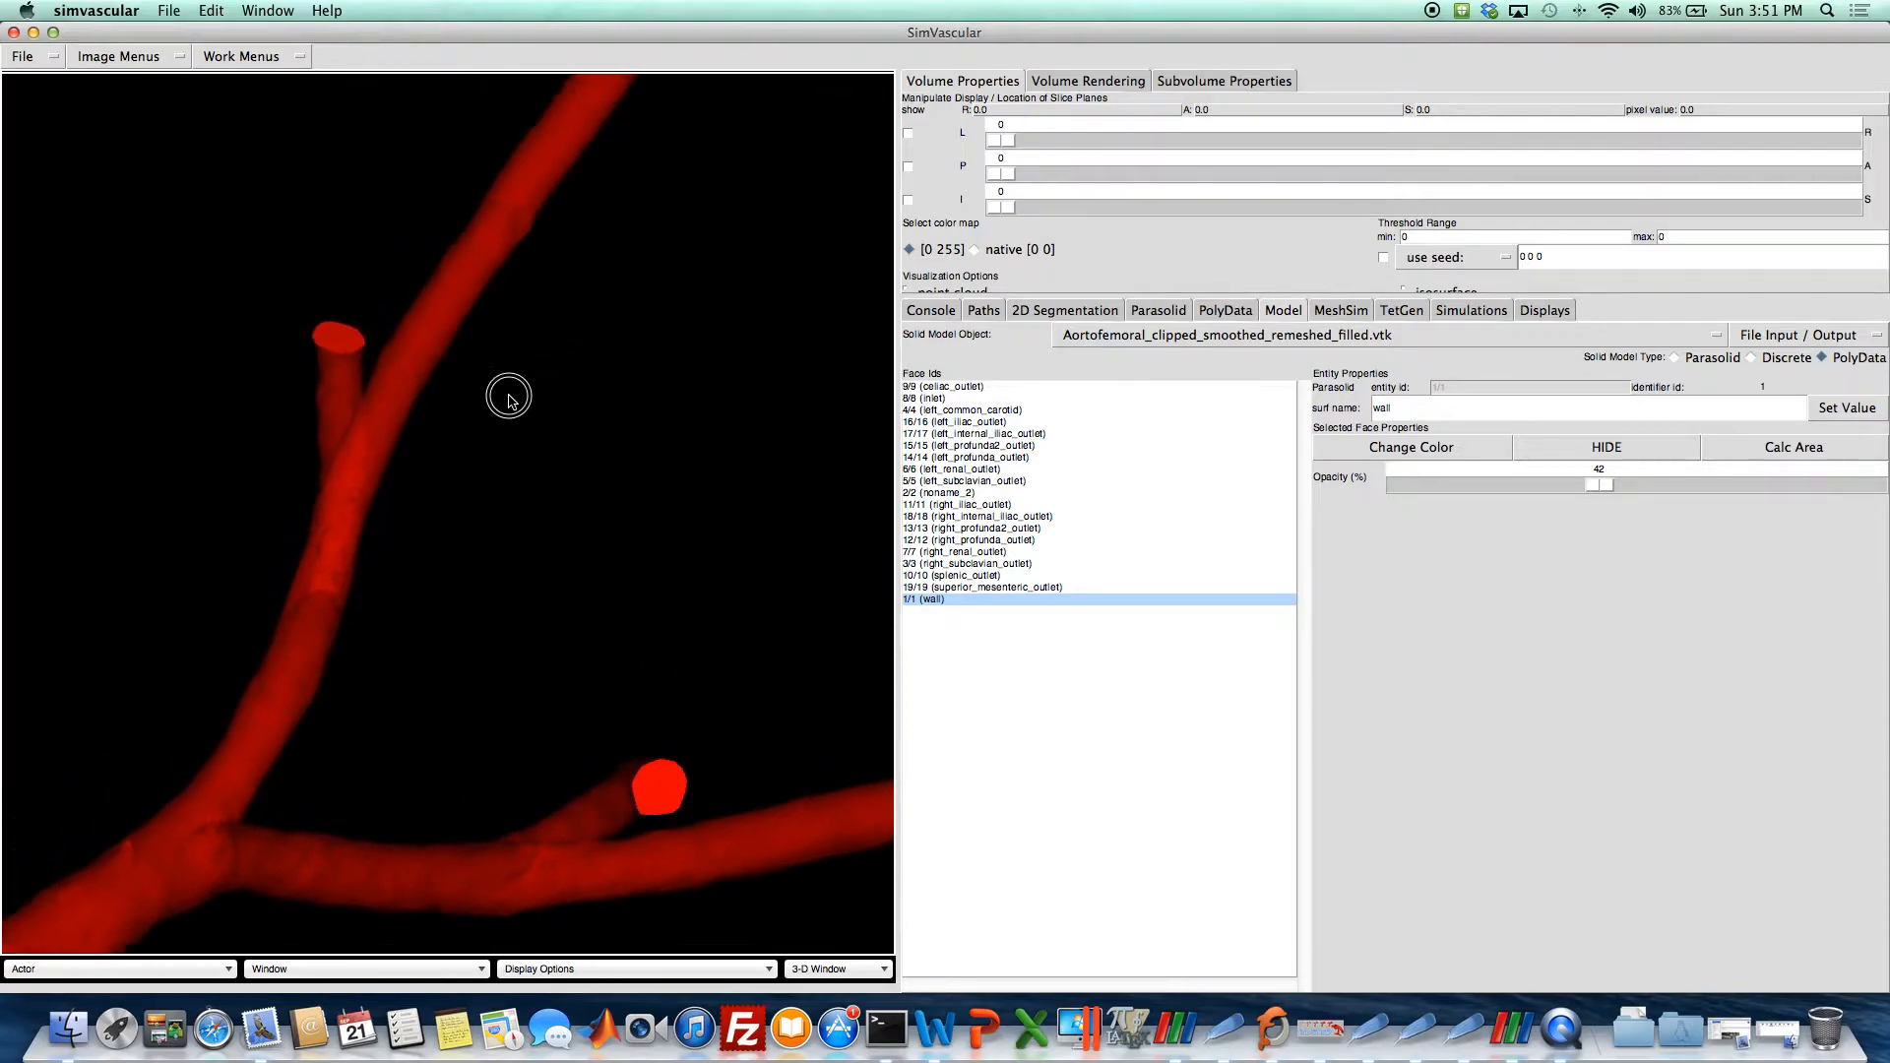
pyautogui.moveTo(506, 397); pyautogui.dragTo(505, 709)
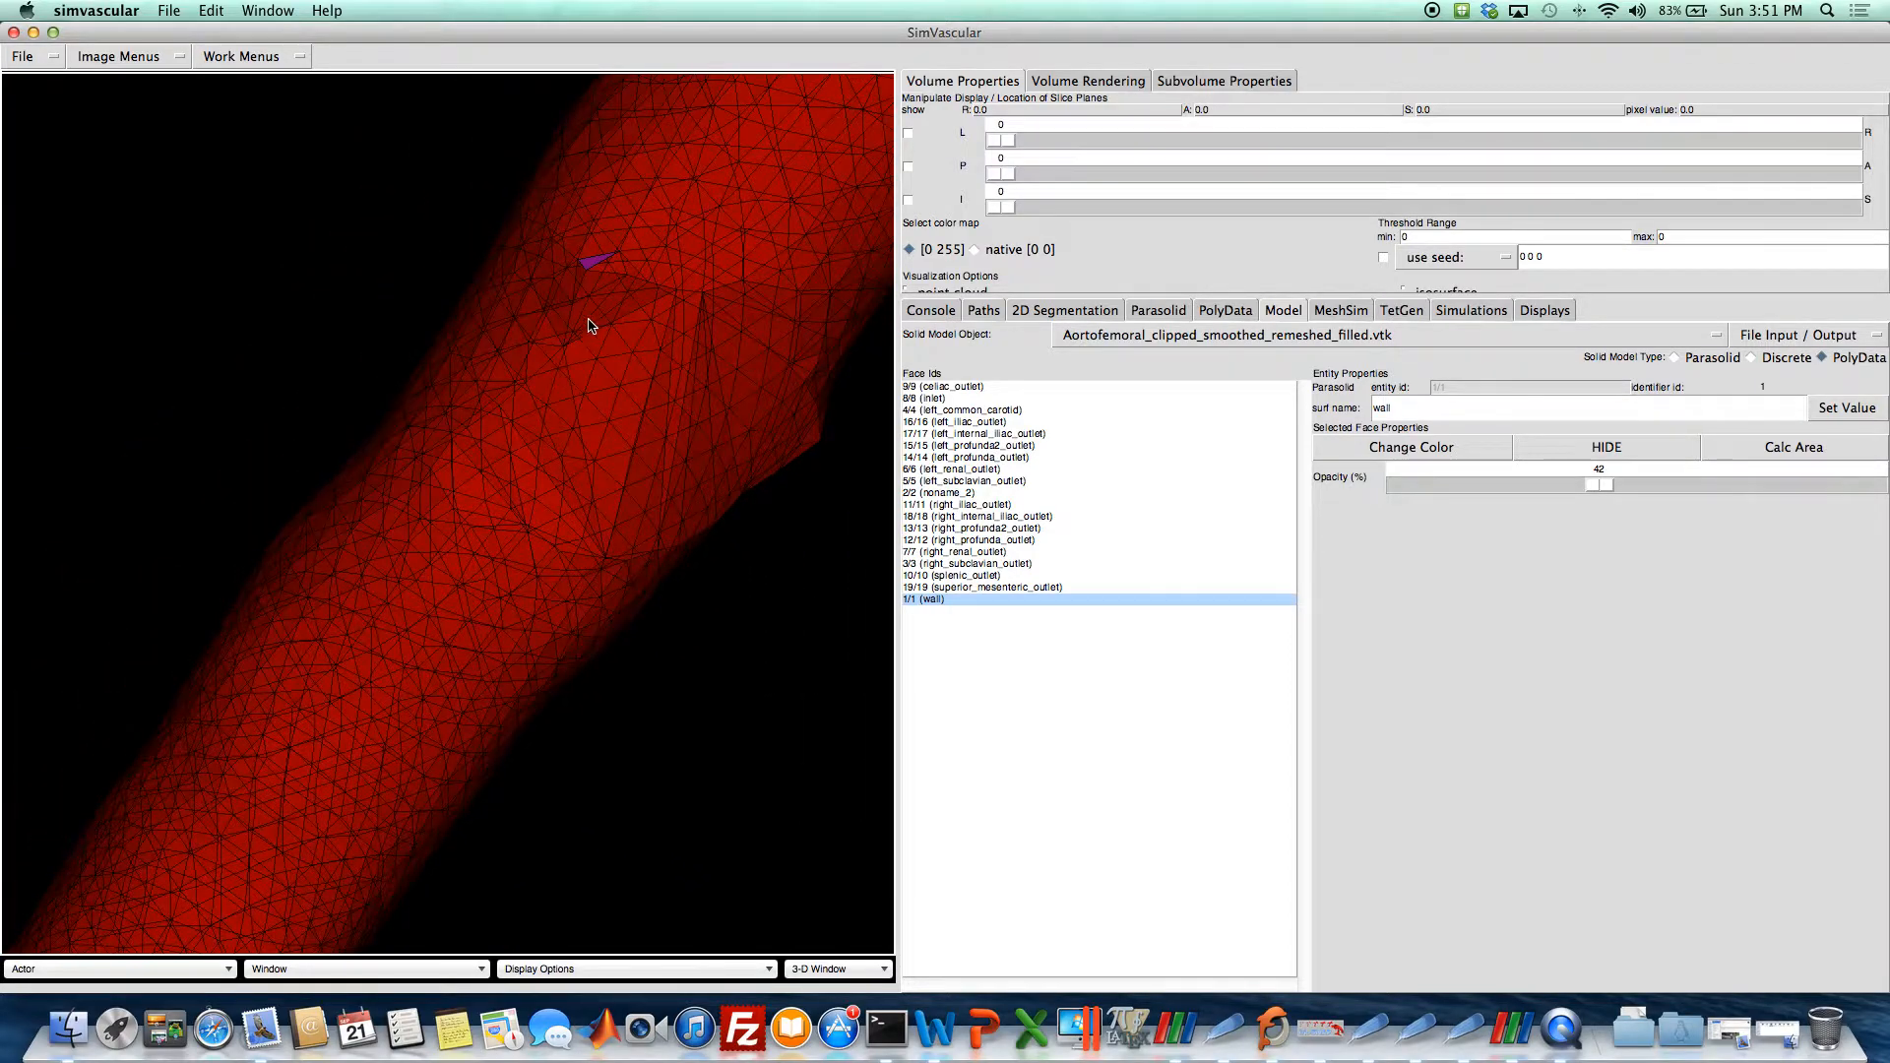
pyautogui.moveTo(1600, 483); pyautogui.dragTo(1610, 483)
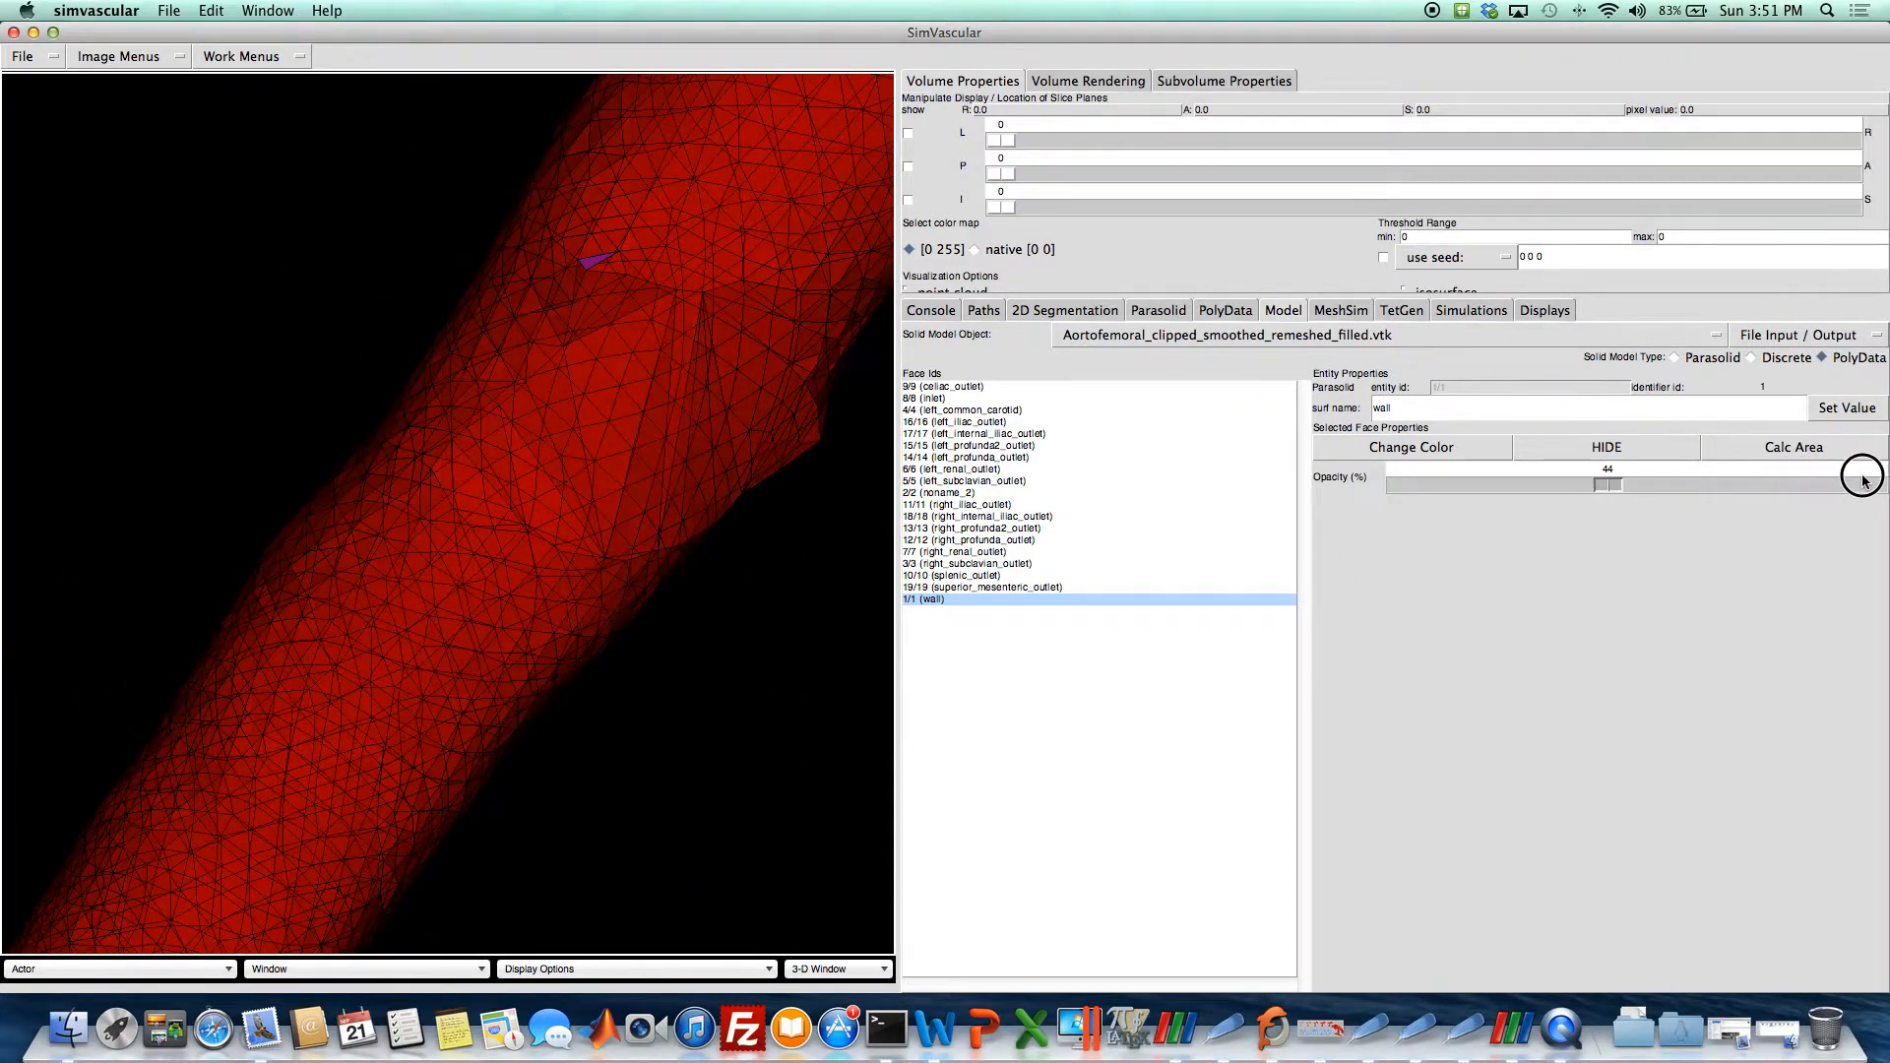
pyautogui.moveTo(1609, 484); pyautogui.dragTo(1874, 484)
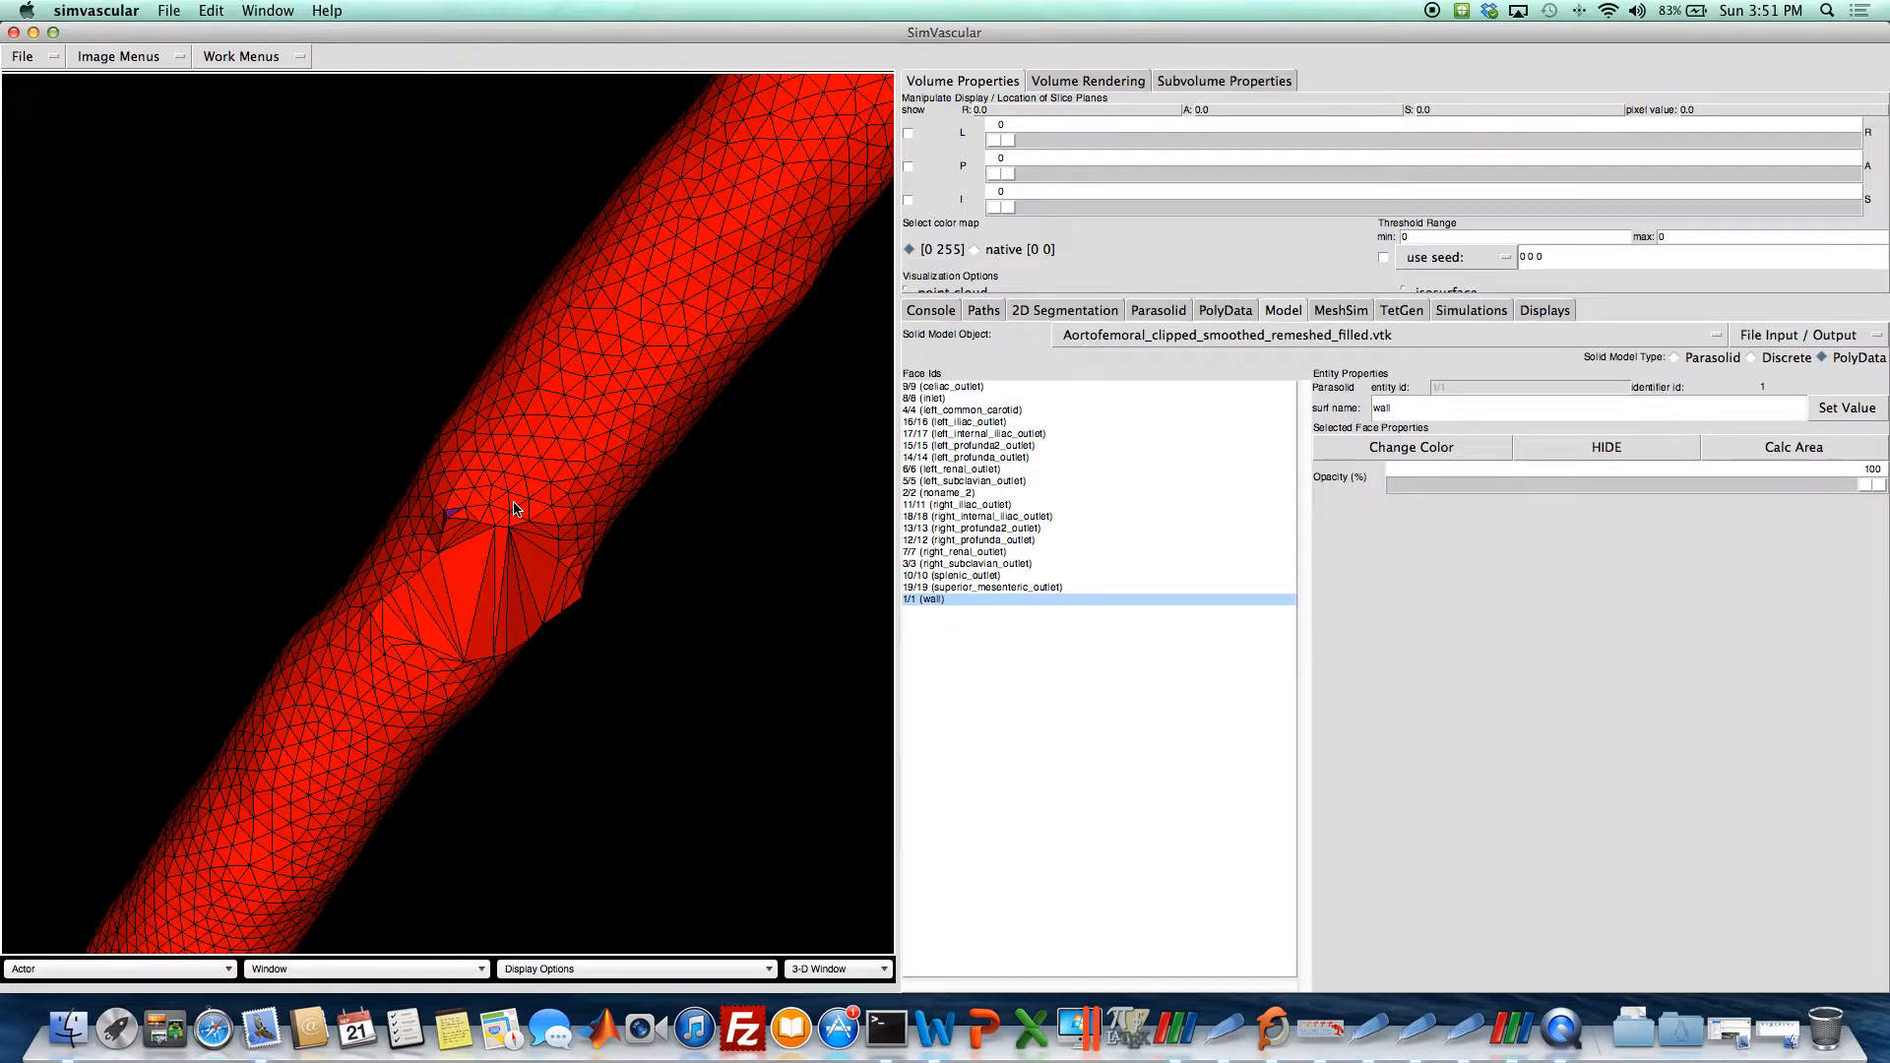
pyautogui.moveTo(514, 509); pyautogui.dragTo(567, 470)
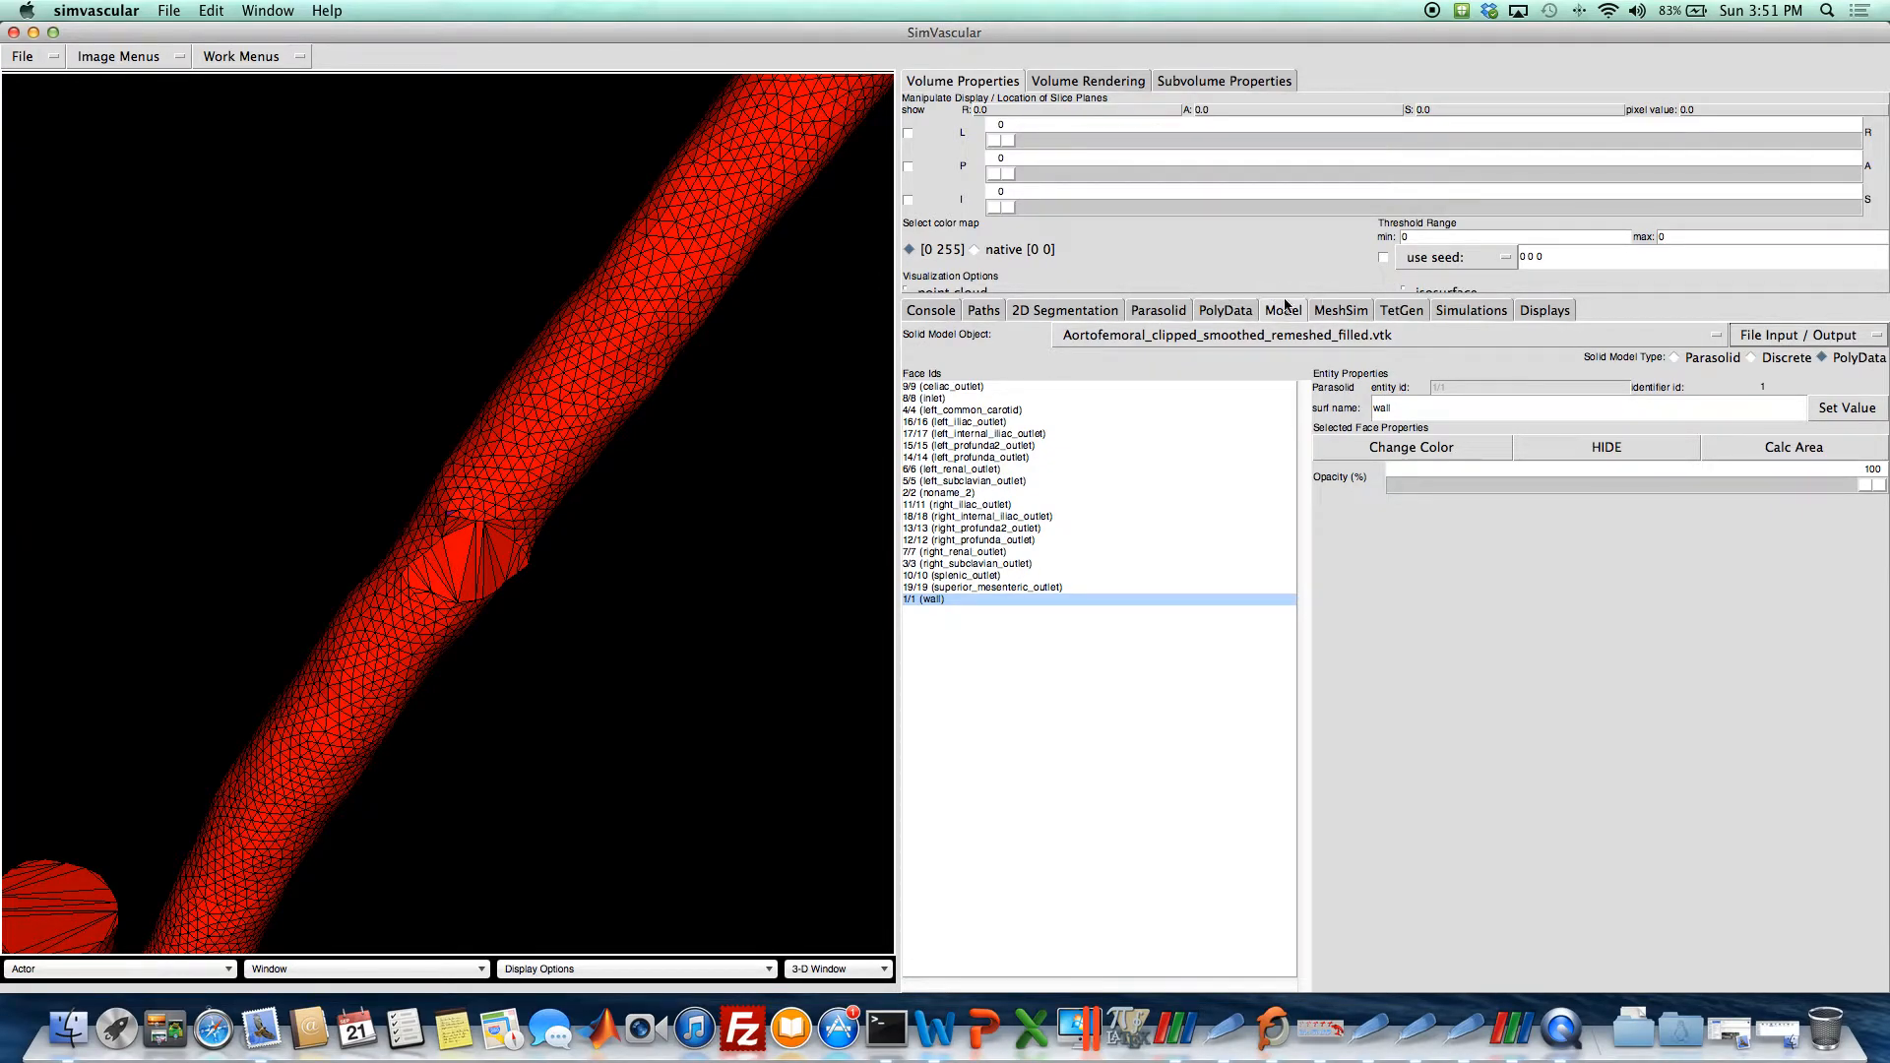
# Add the unnamed faces to the wall and save the solid model into ITKSnapModel.
pyautogui.click(1225, 310)
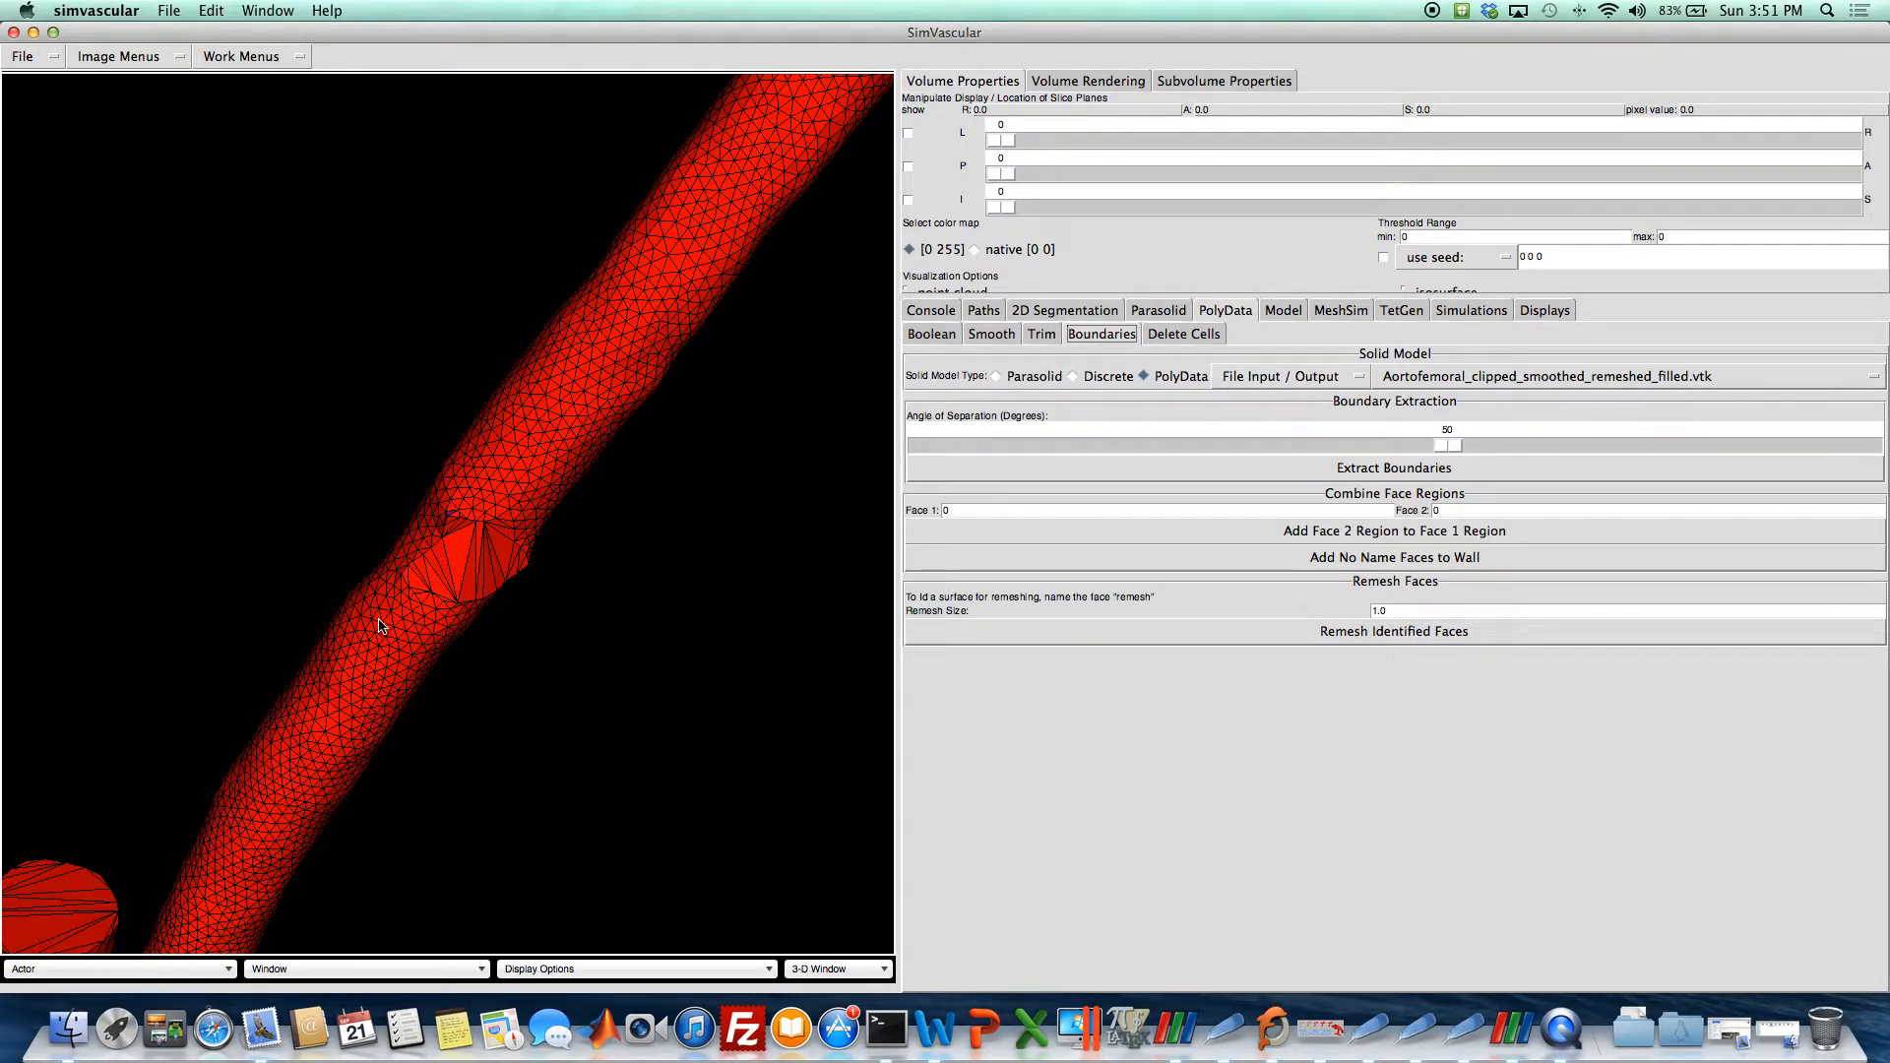
pyautogui.click(1394, 557)
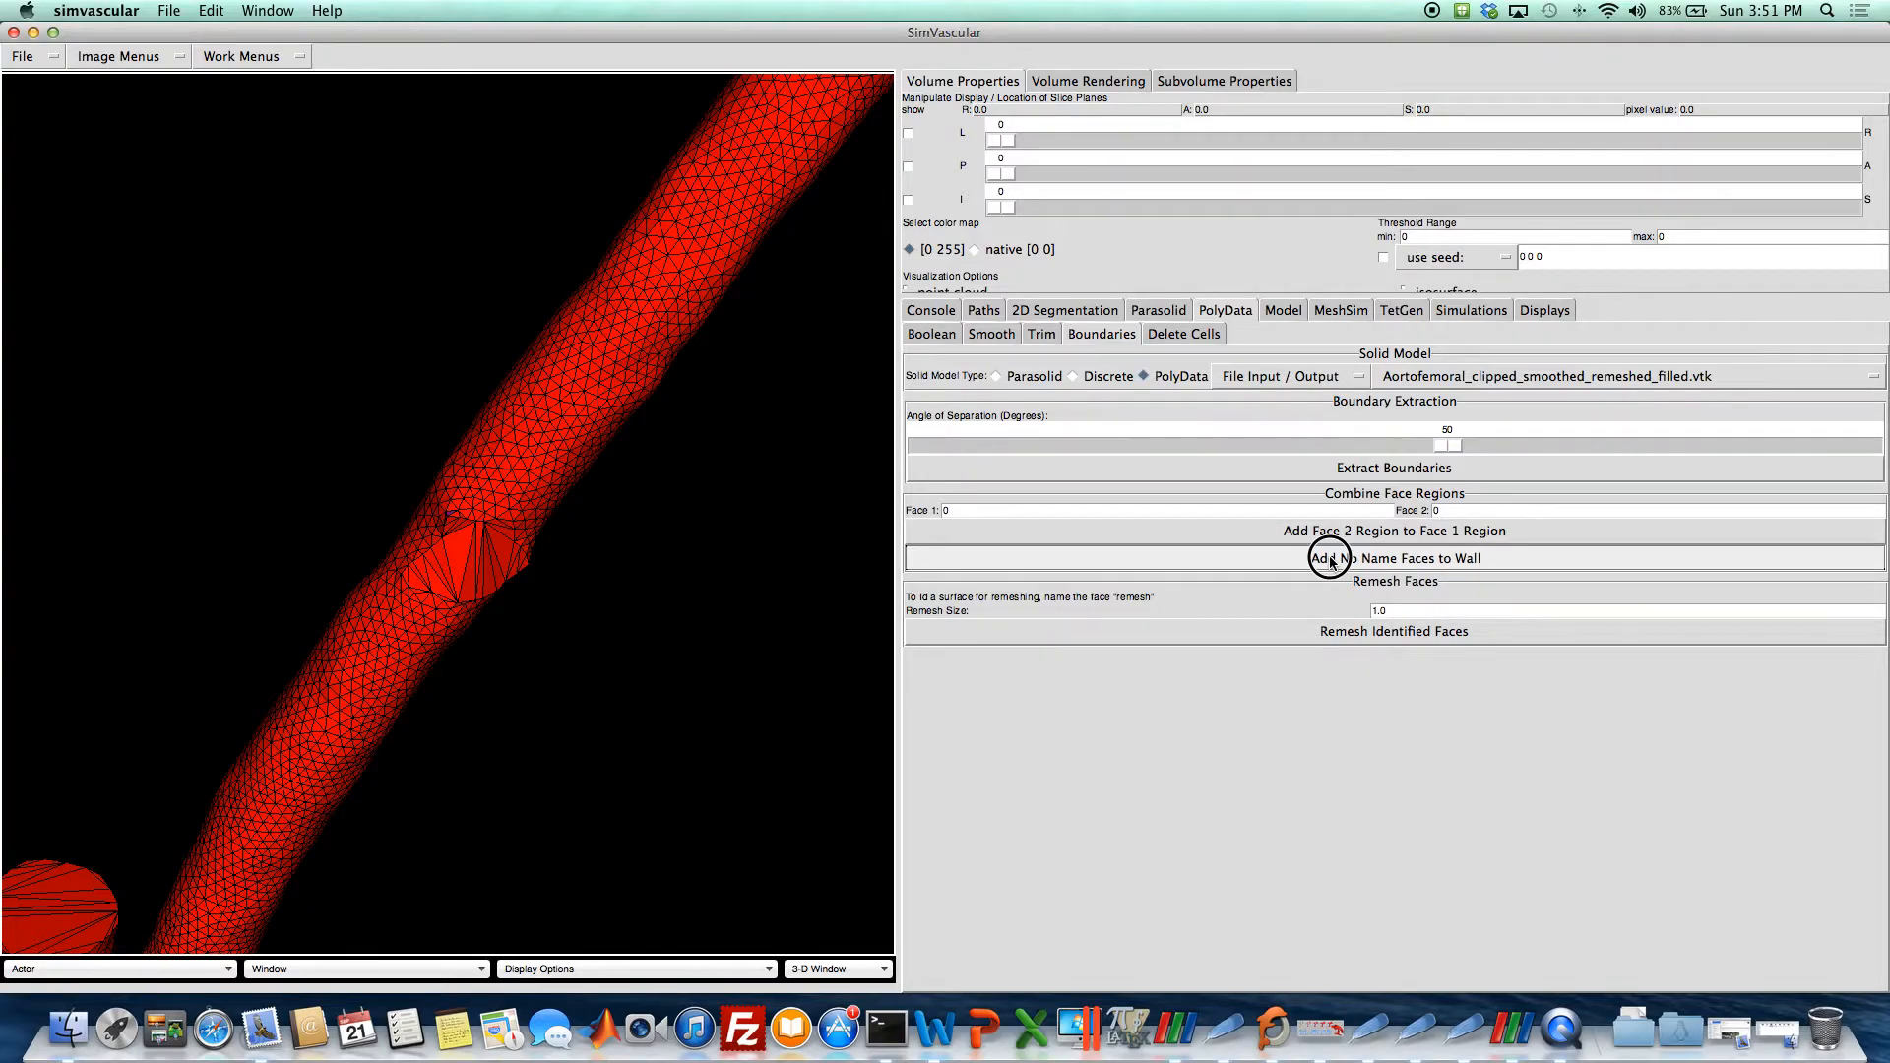
pyautogui.click(1394, 557)
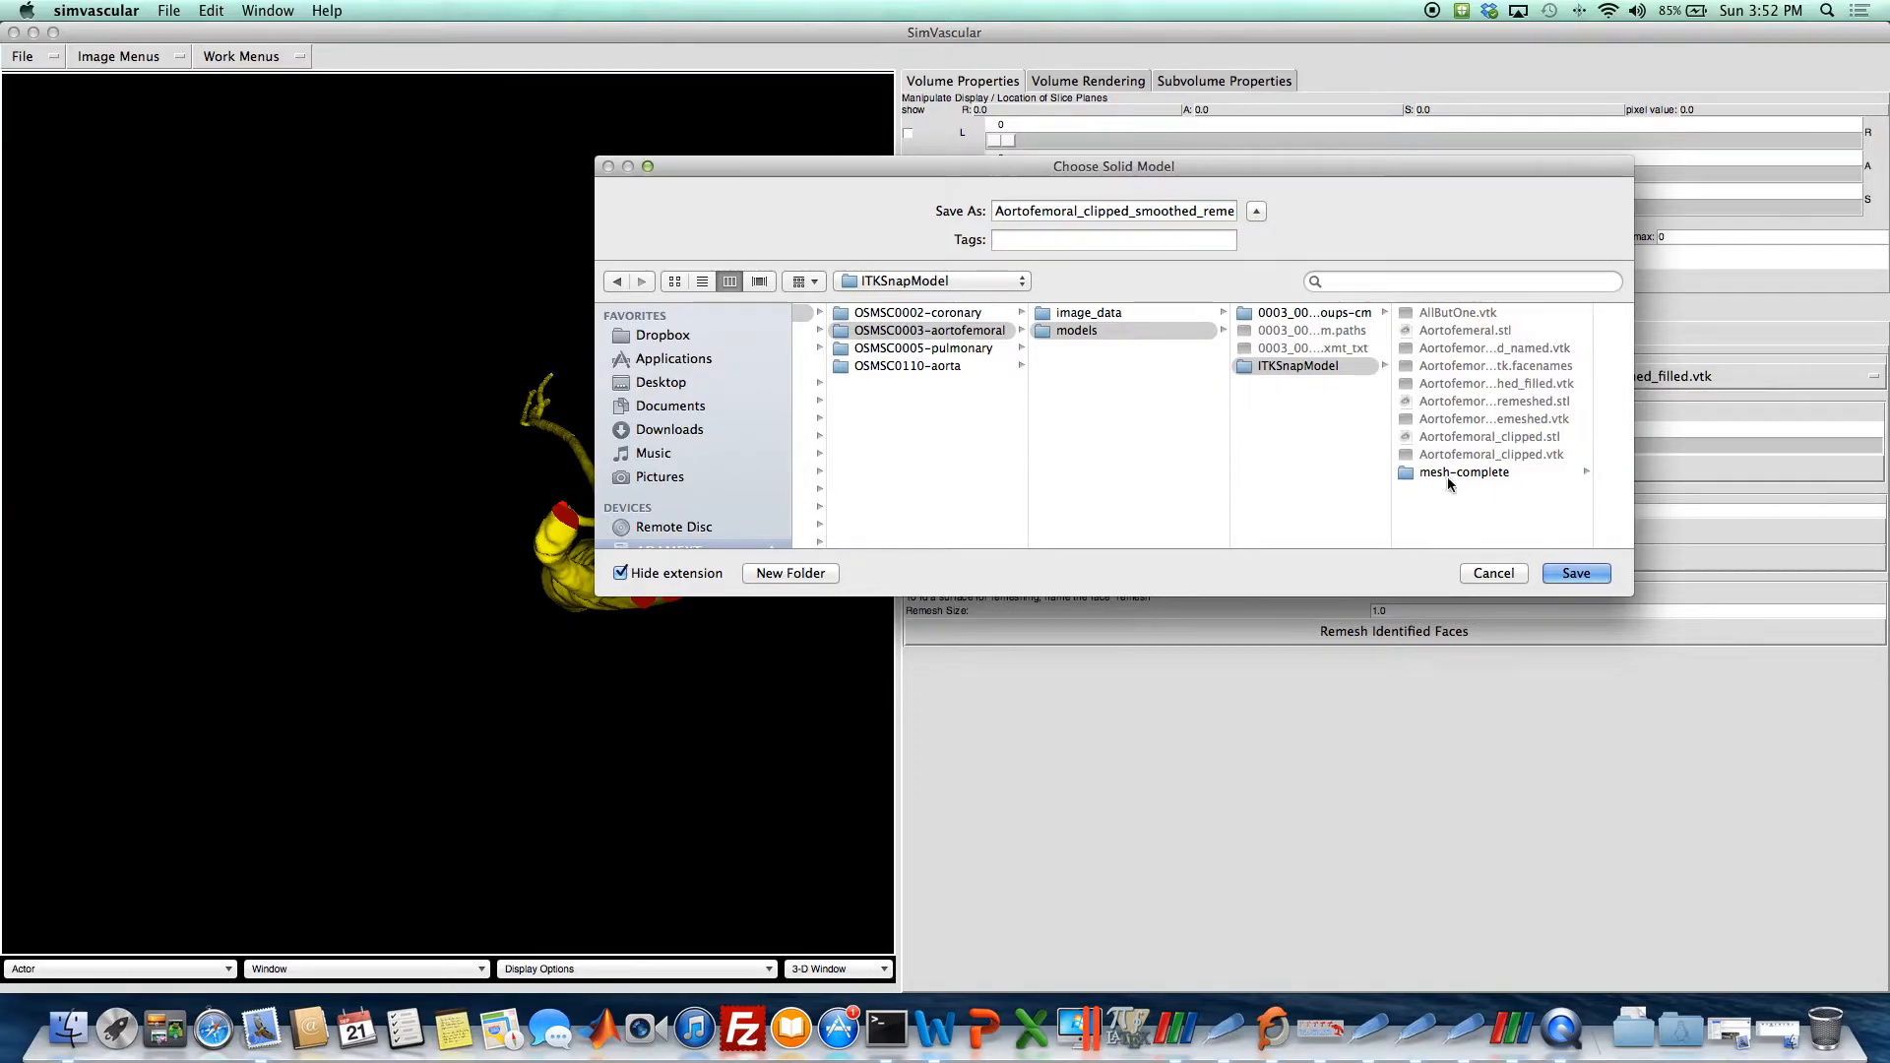
pyautogui.click(1574, 573)
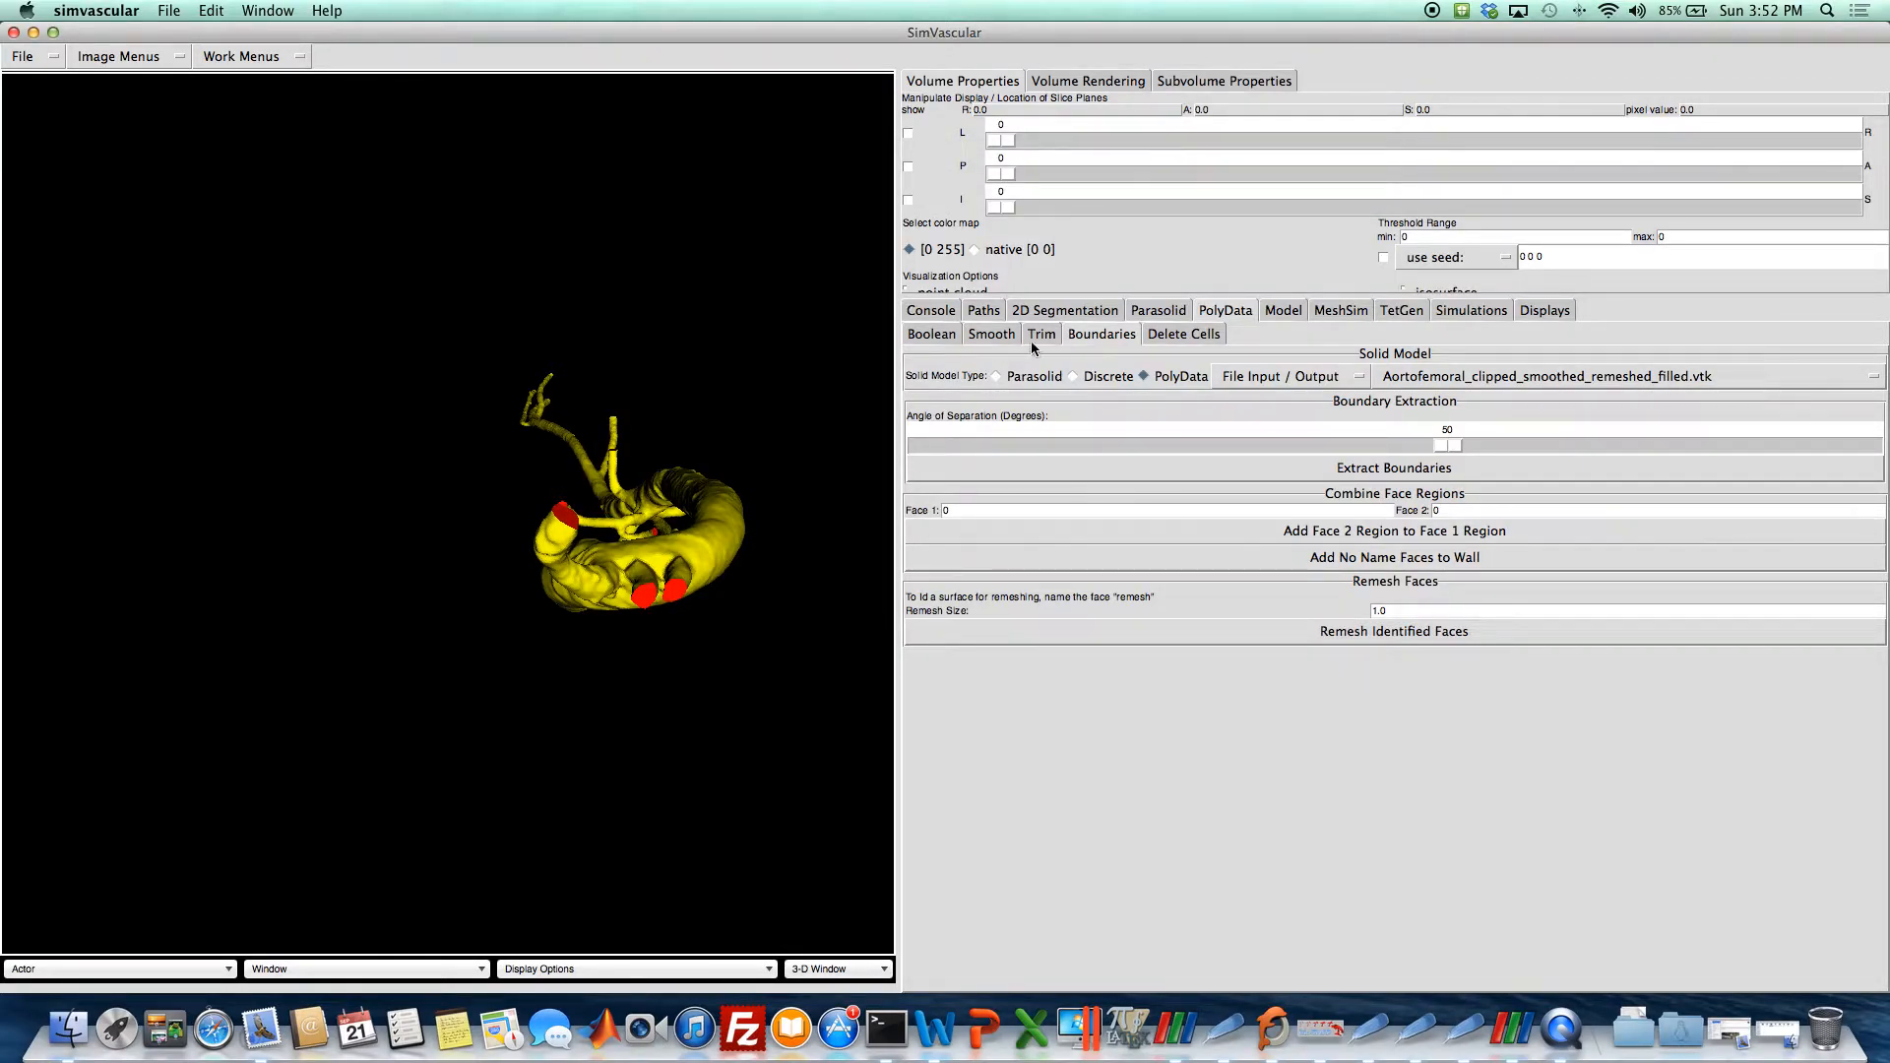
# Select the TetGen kernel and load the named filled aortofemoral _named.vtk model.
pyautogui.click(1401, 310)
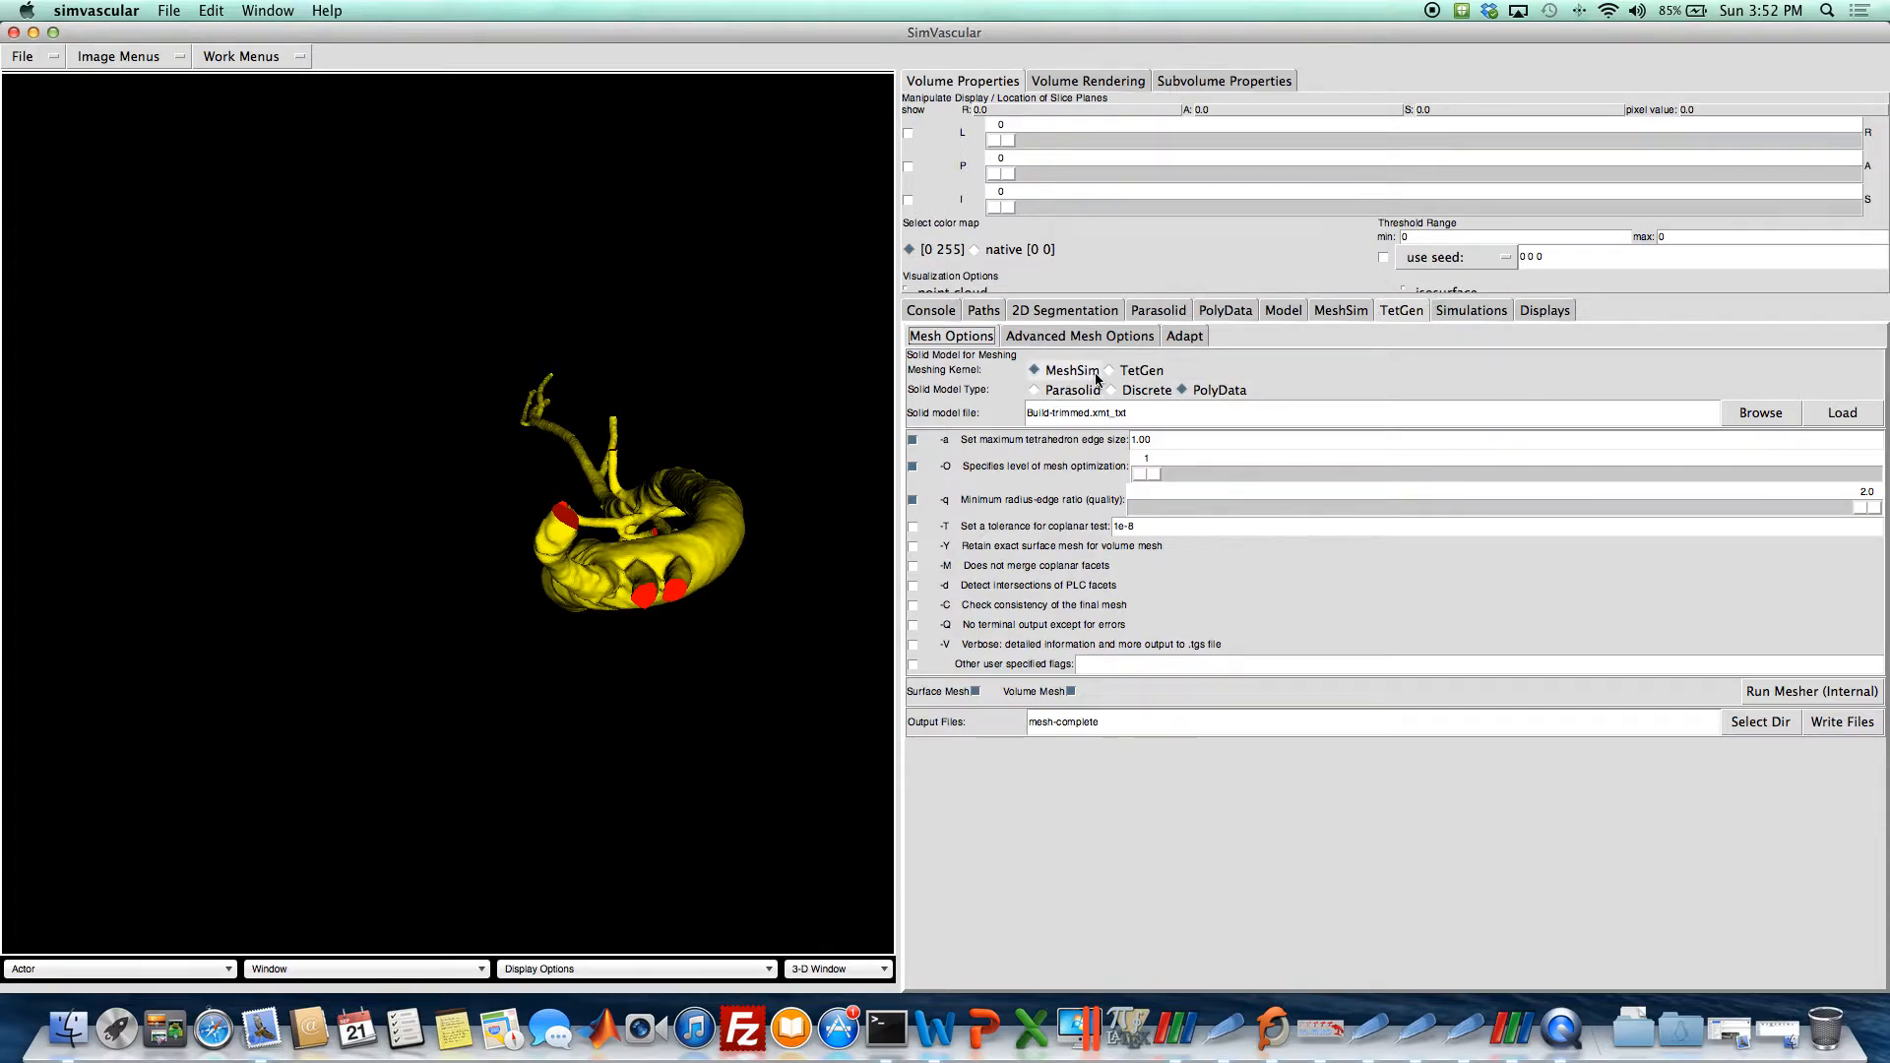
pyautogui.click(1107, 370)
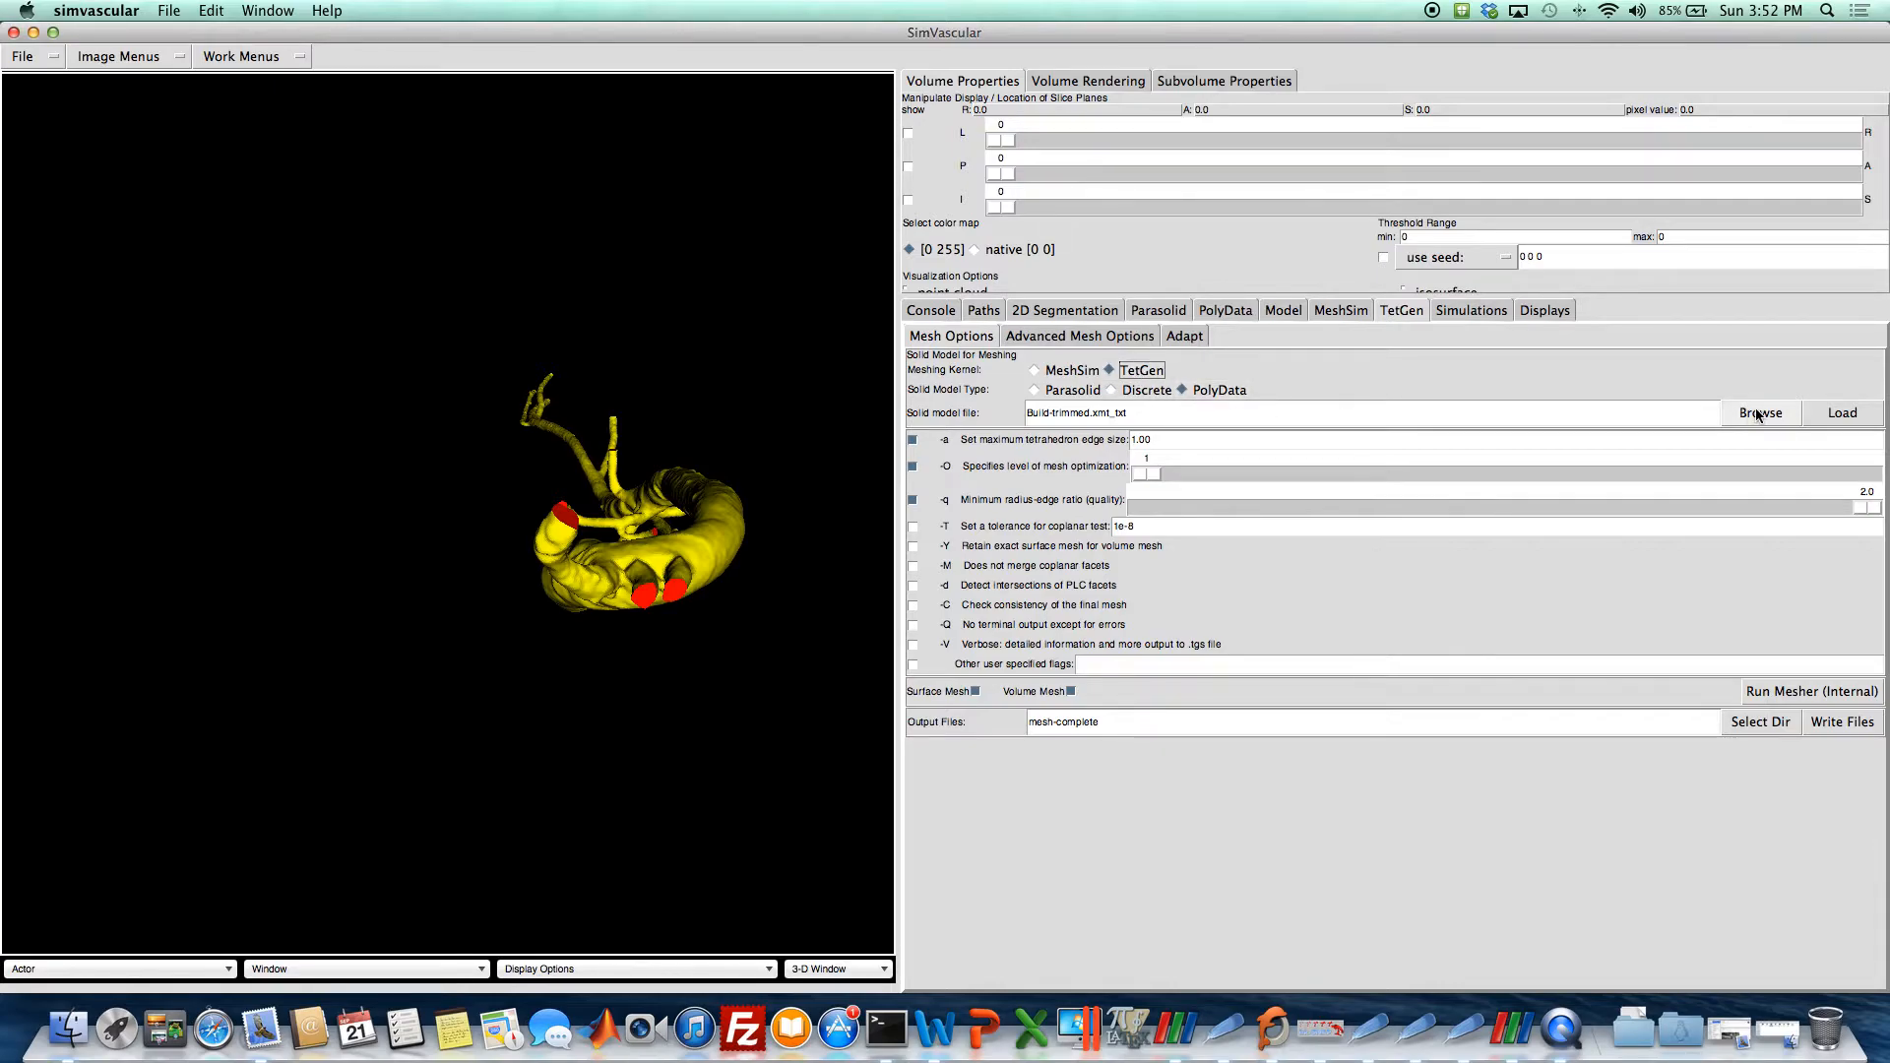
pyautogui.click(1759, 413)
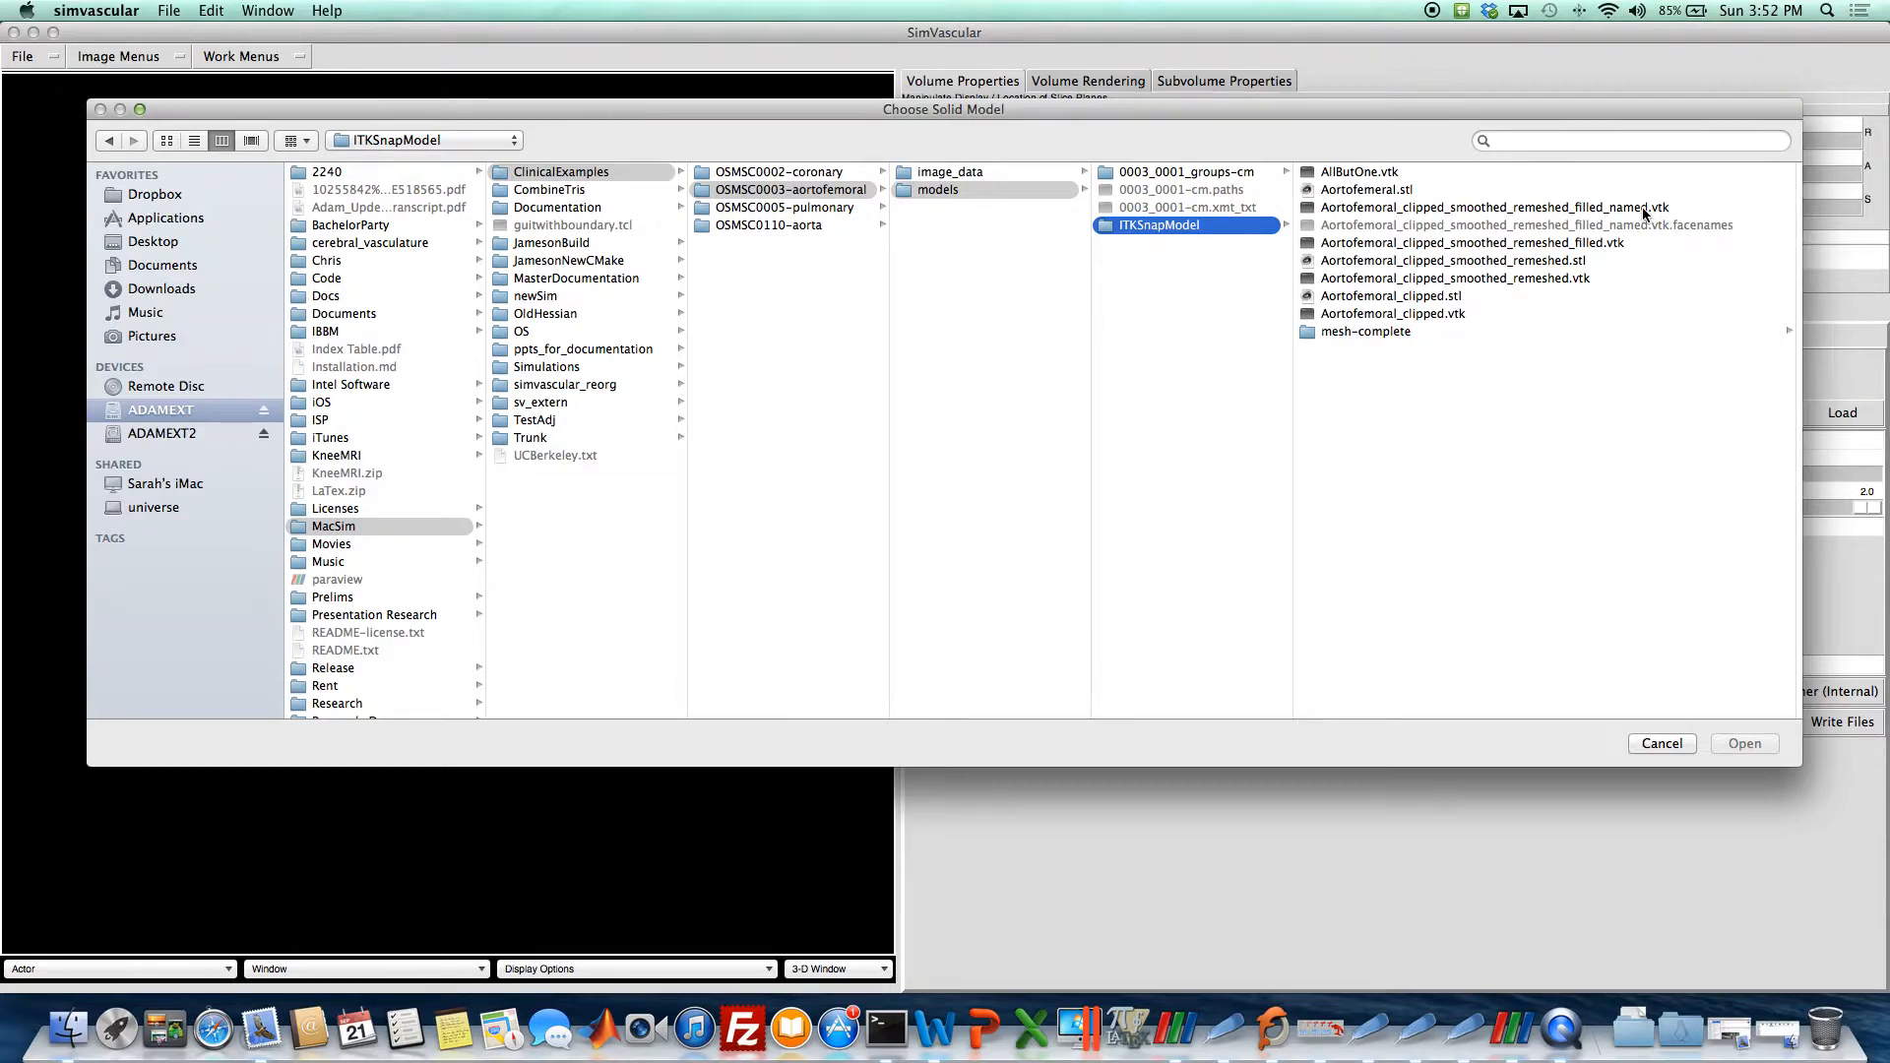
pyautogui.click(1743, 743)
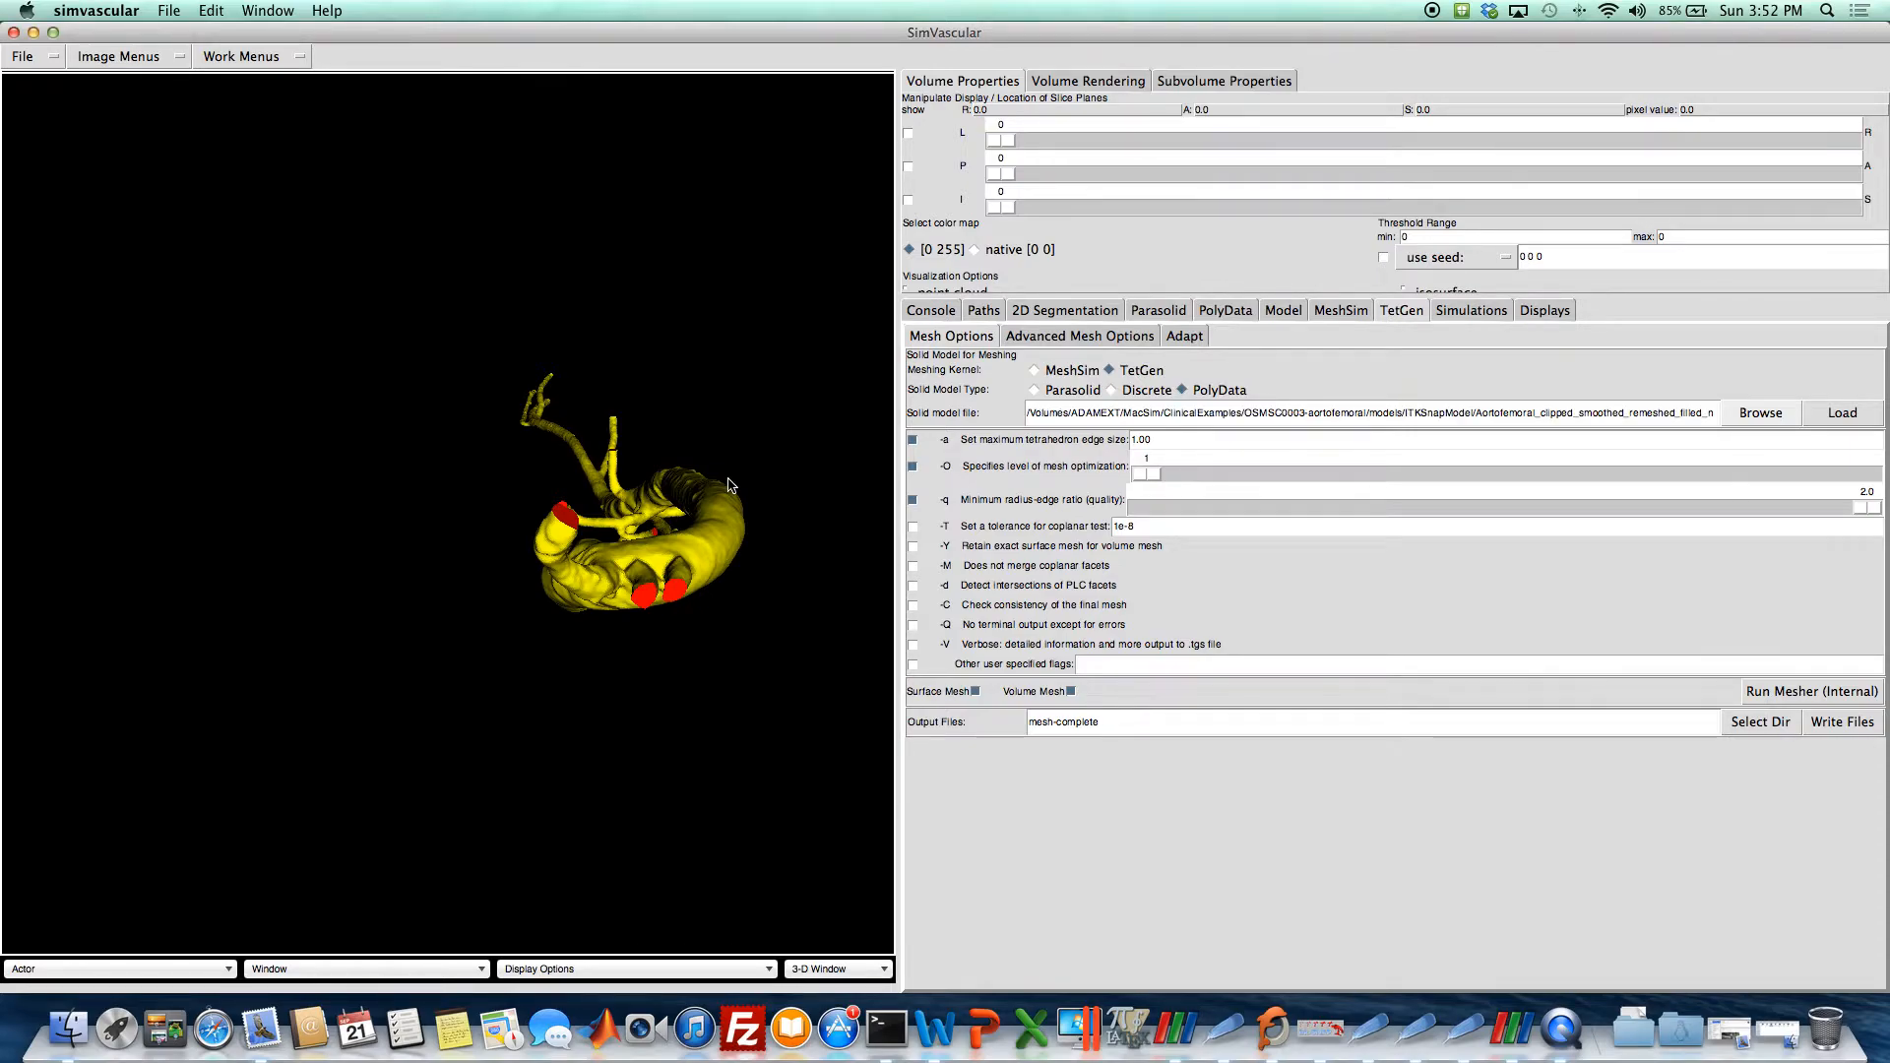
pyautogui.moveTo(730, 483); pyautogui.dragTo(687, 500)
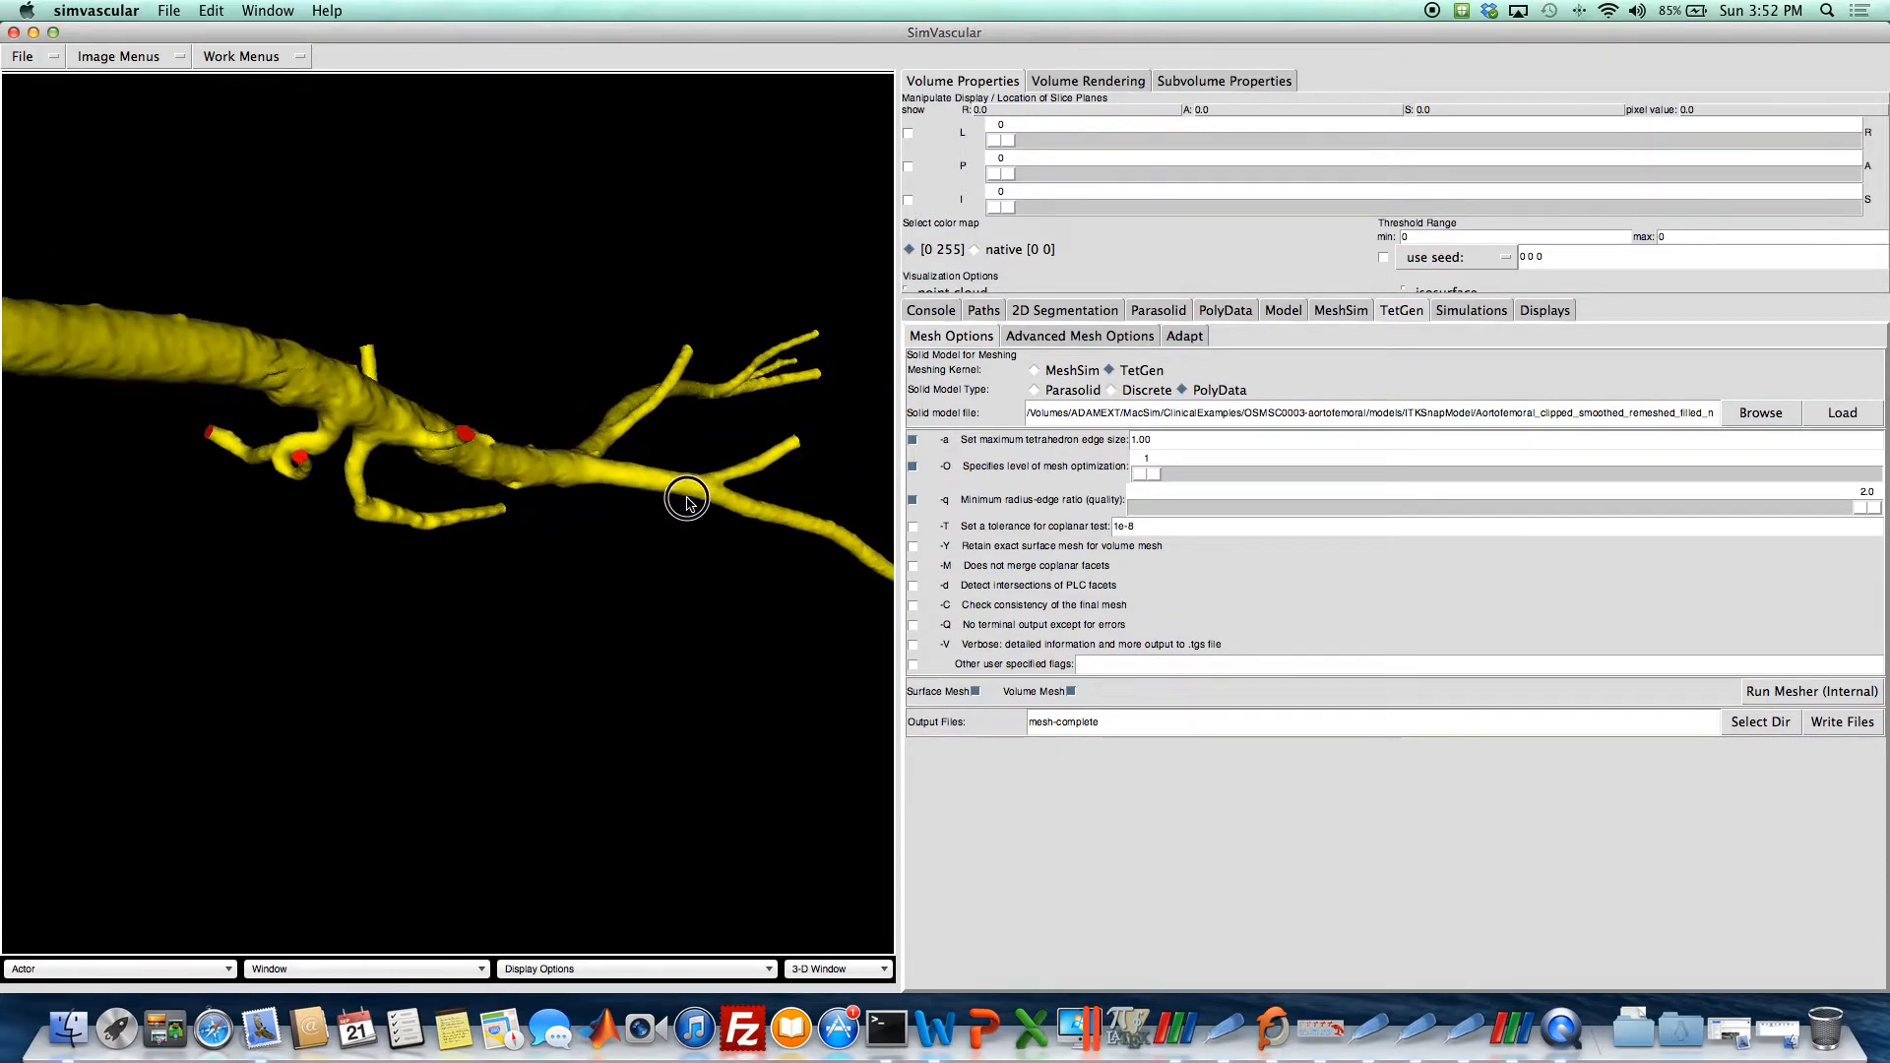
pyautogui.moveTo(687, 503); pyautogui.dragTo(663, 473)
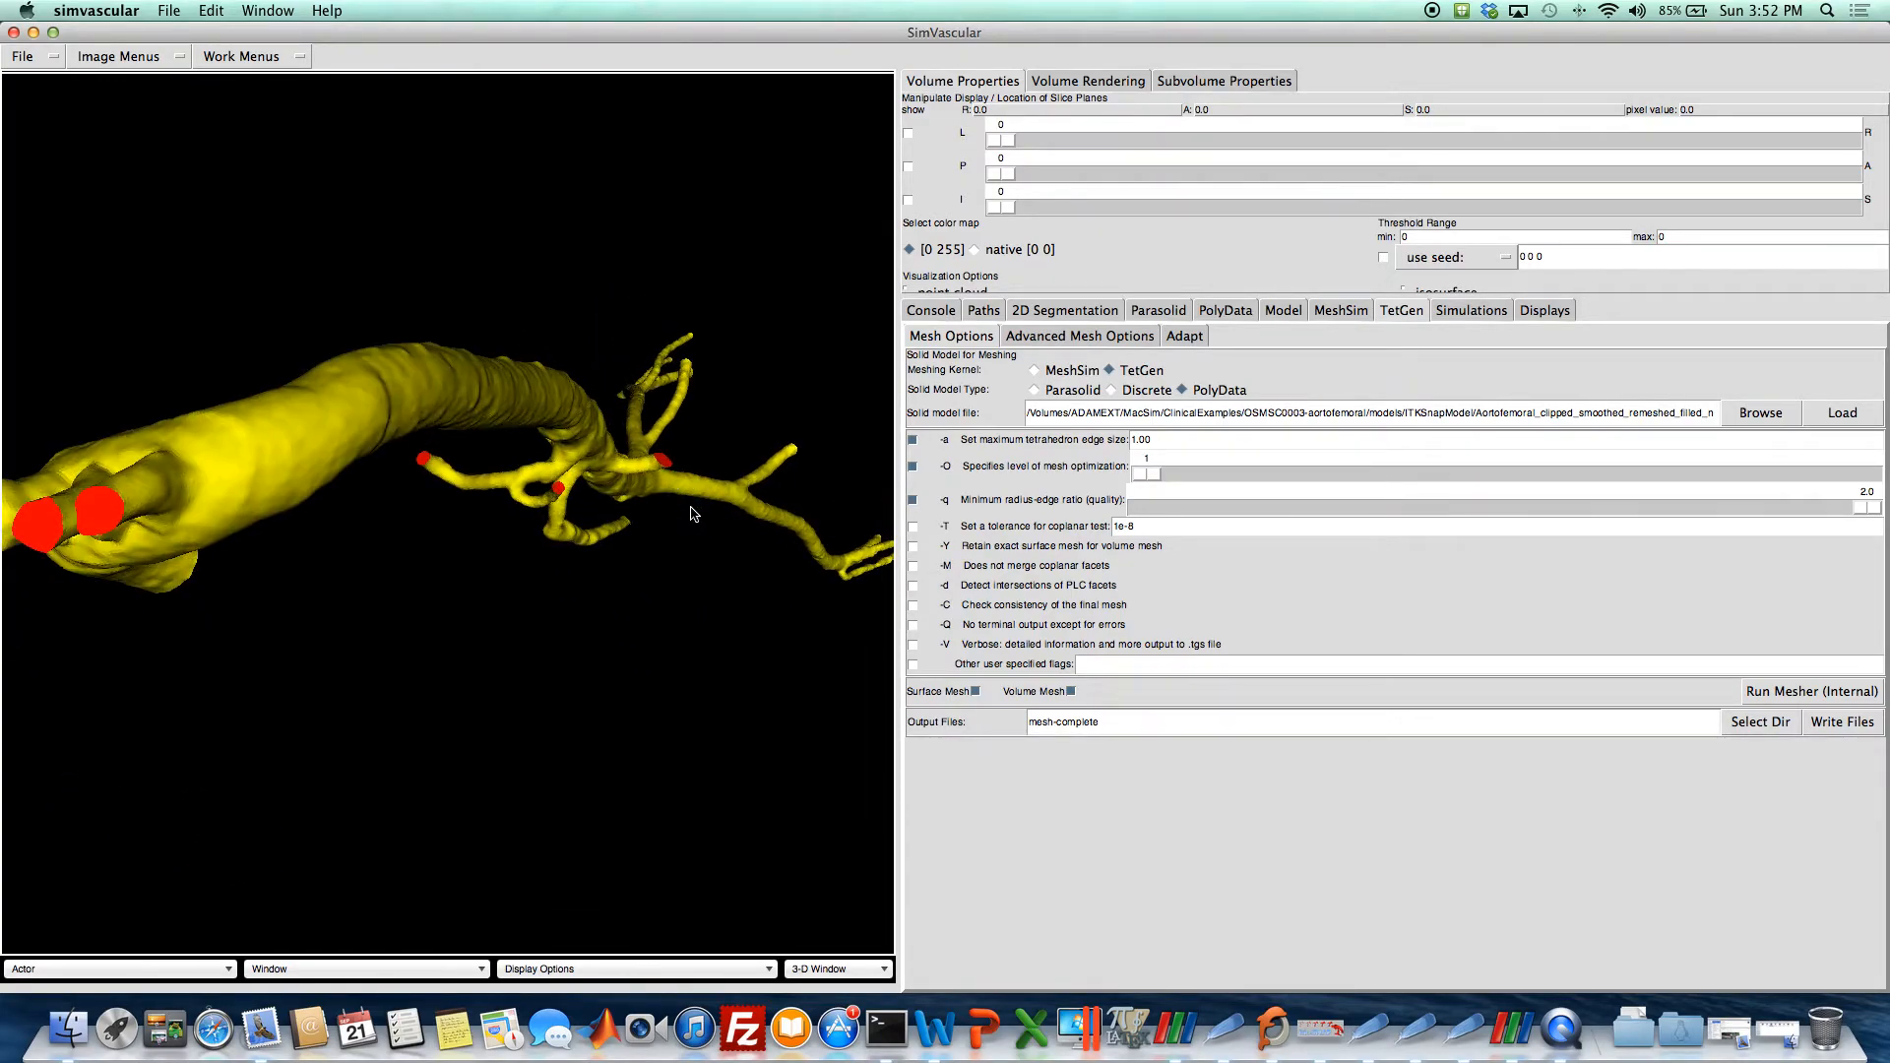
# Restrict meshing to the surface mesh only, with maximum edge size 0.07.
pyautogui.click(1070, 691)
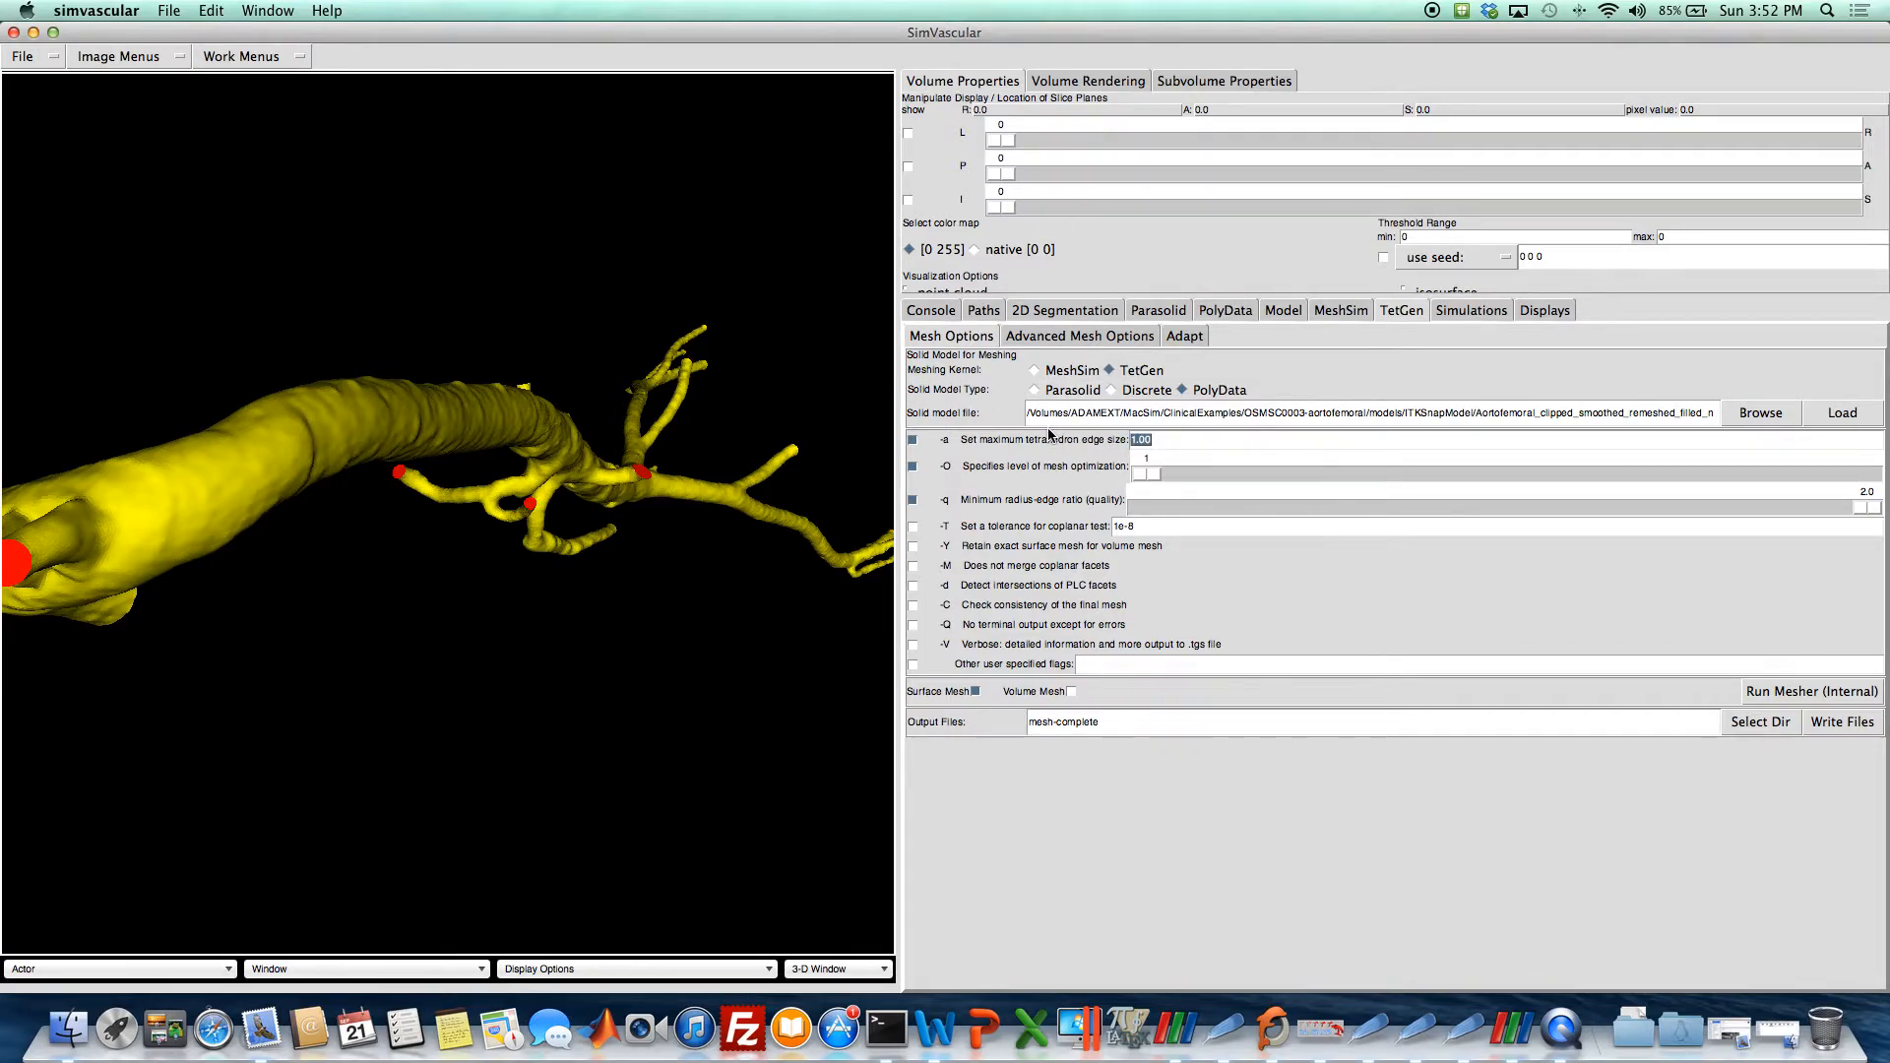
pyautogui.write('0.0569')
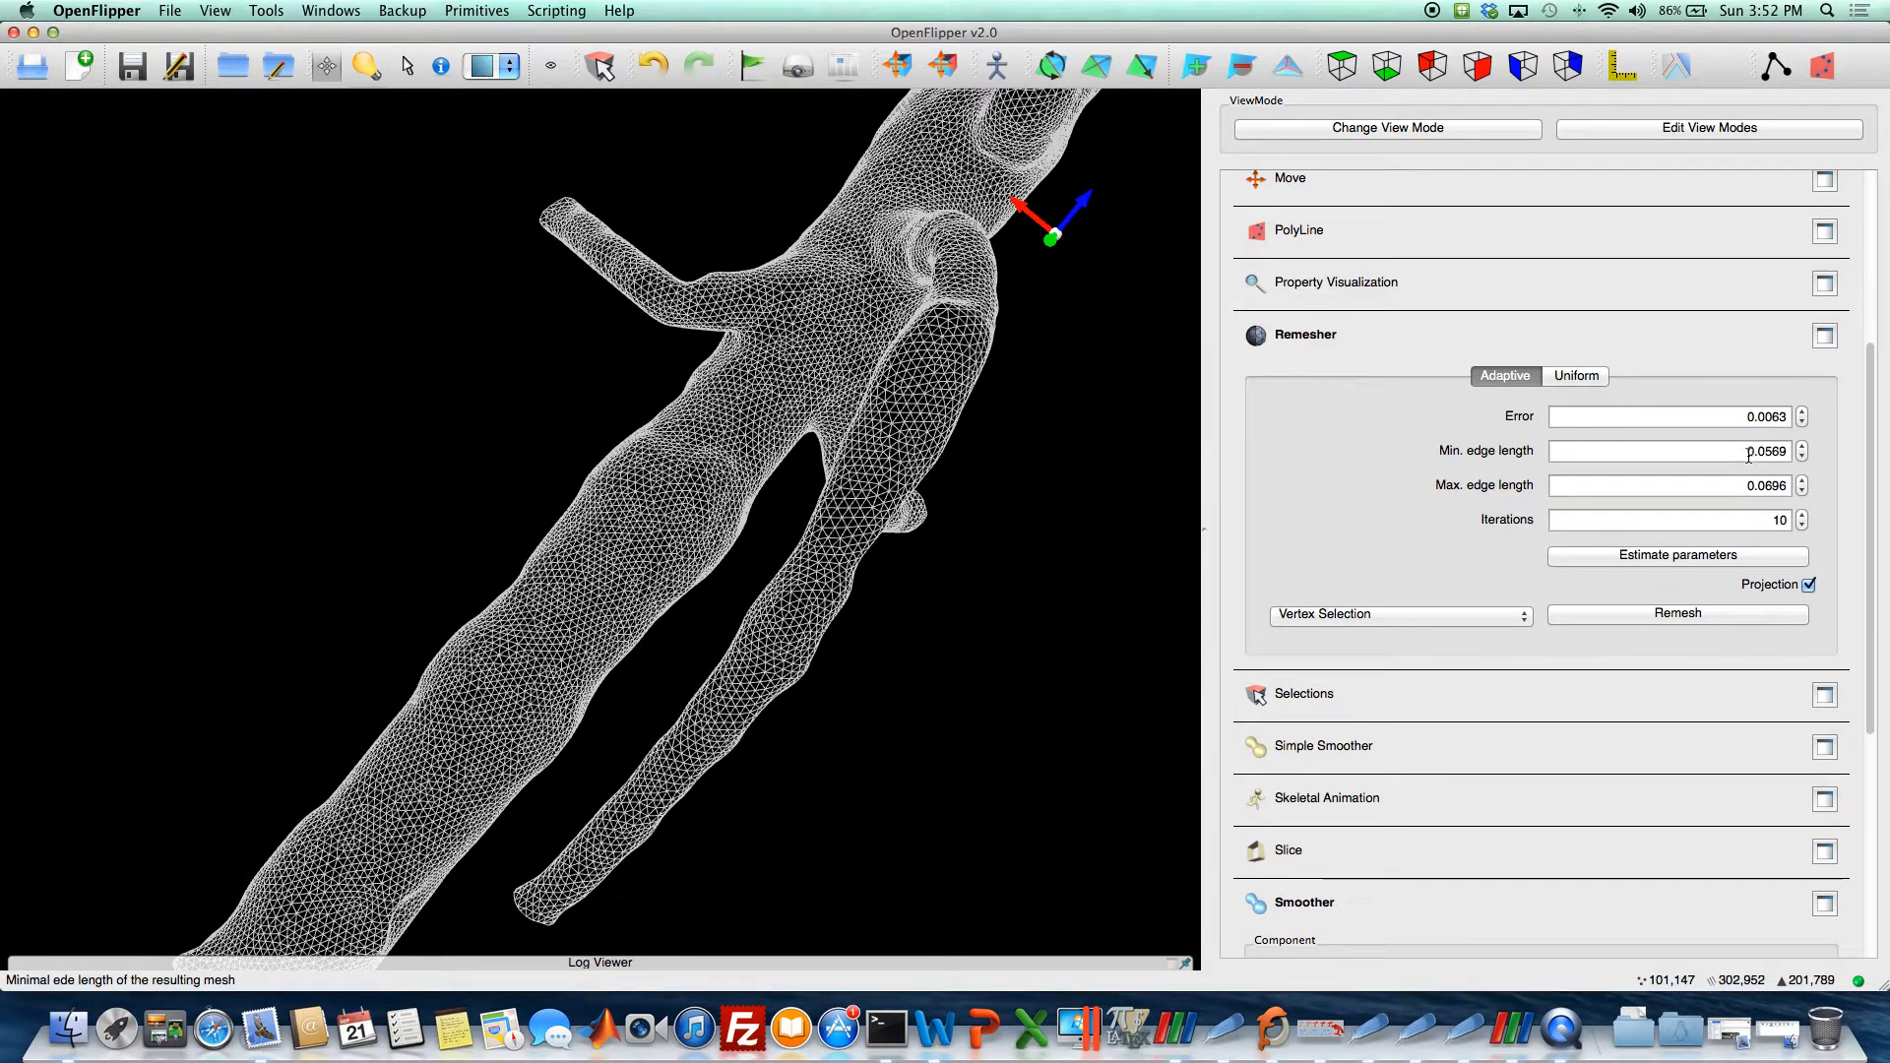
pyautogui.click(1675, 485)
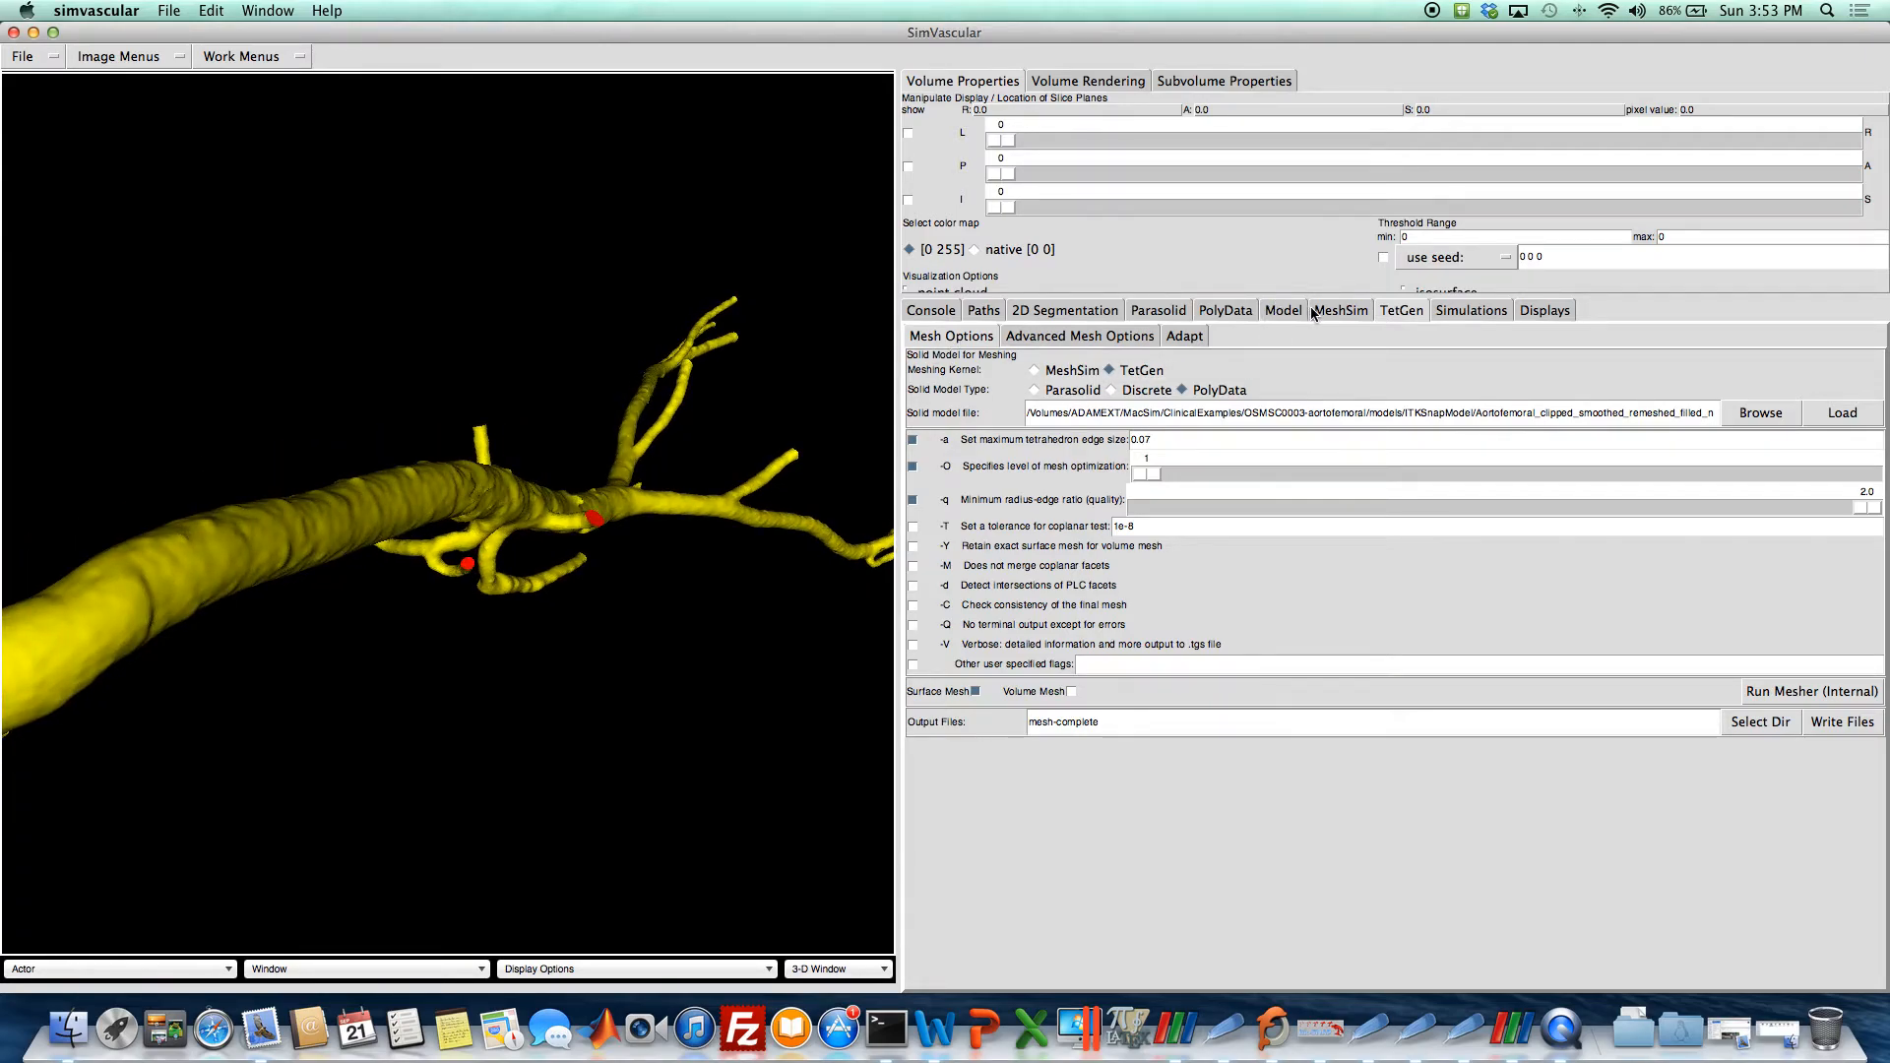
# Measure the left_renal_outlet face area (0.241), then return to the TetGen settings.
pyautogui.click(1339, 310)
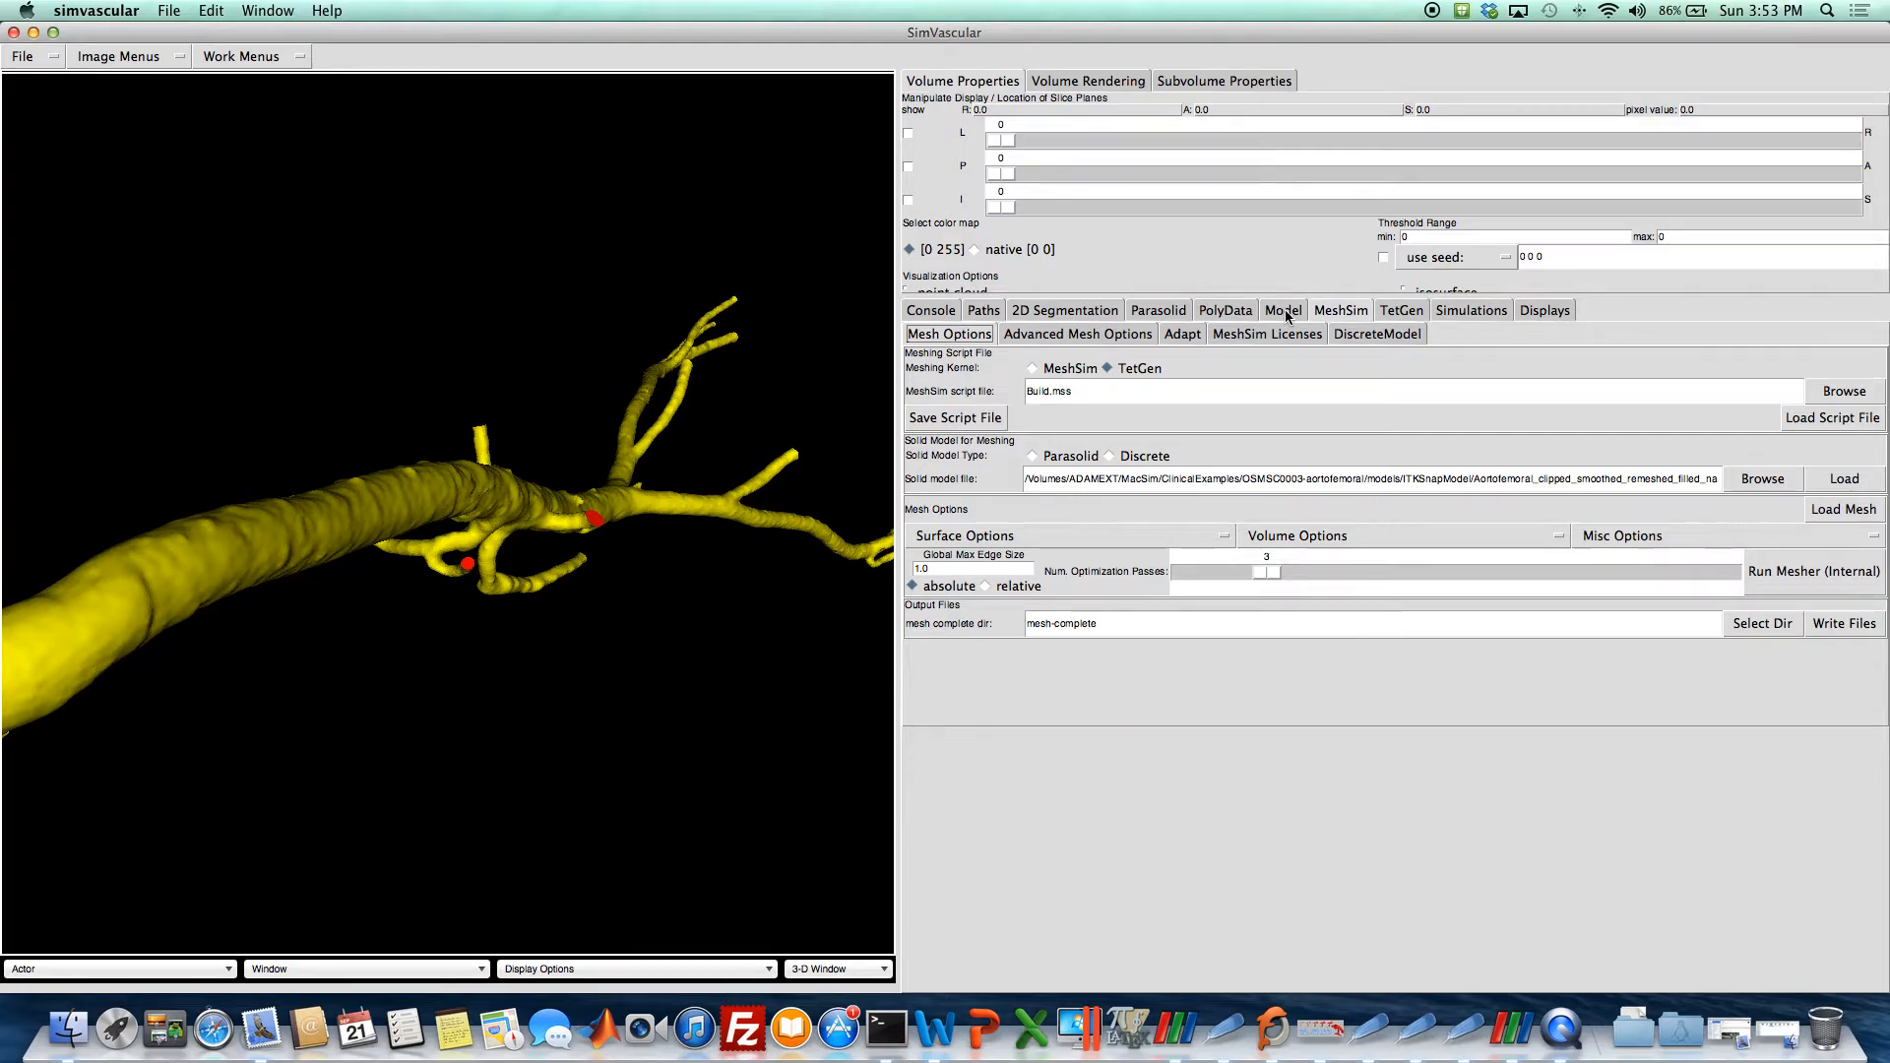
pyautogui.click(1283, 310)
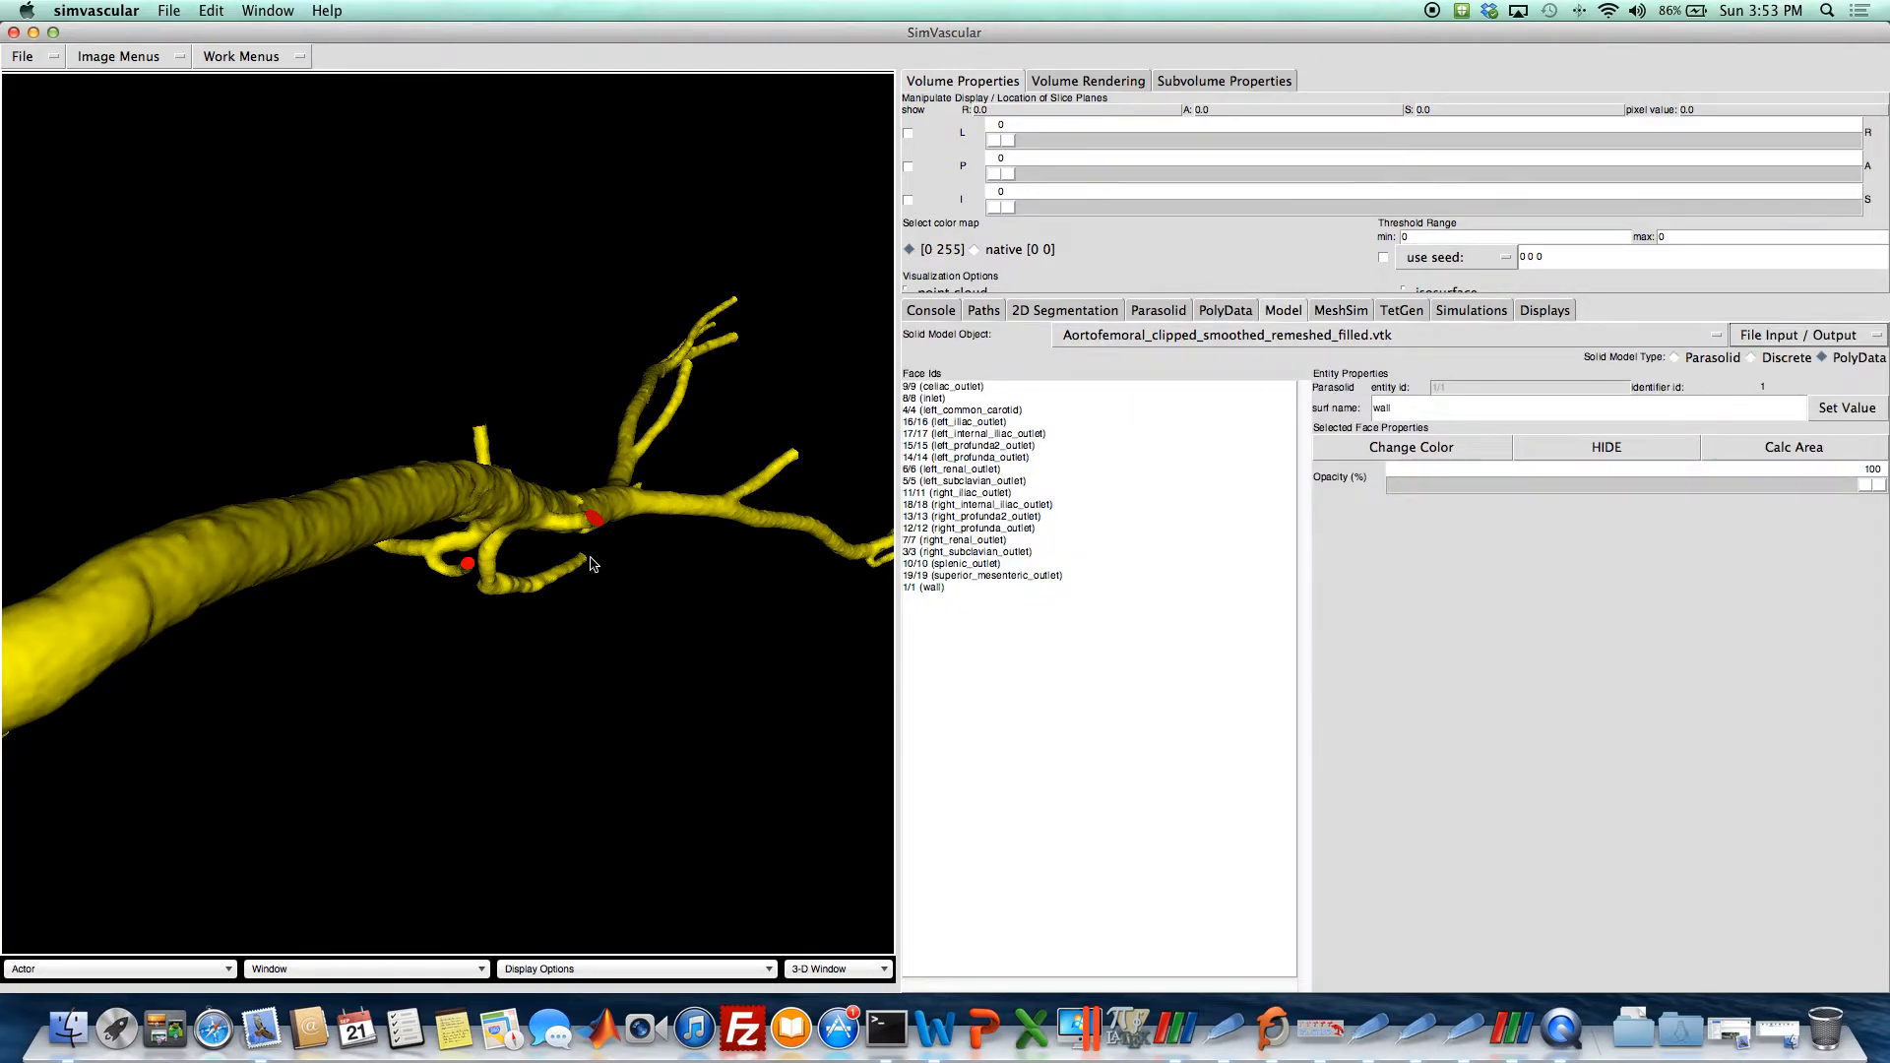
pyautogui.click(956, 467)
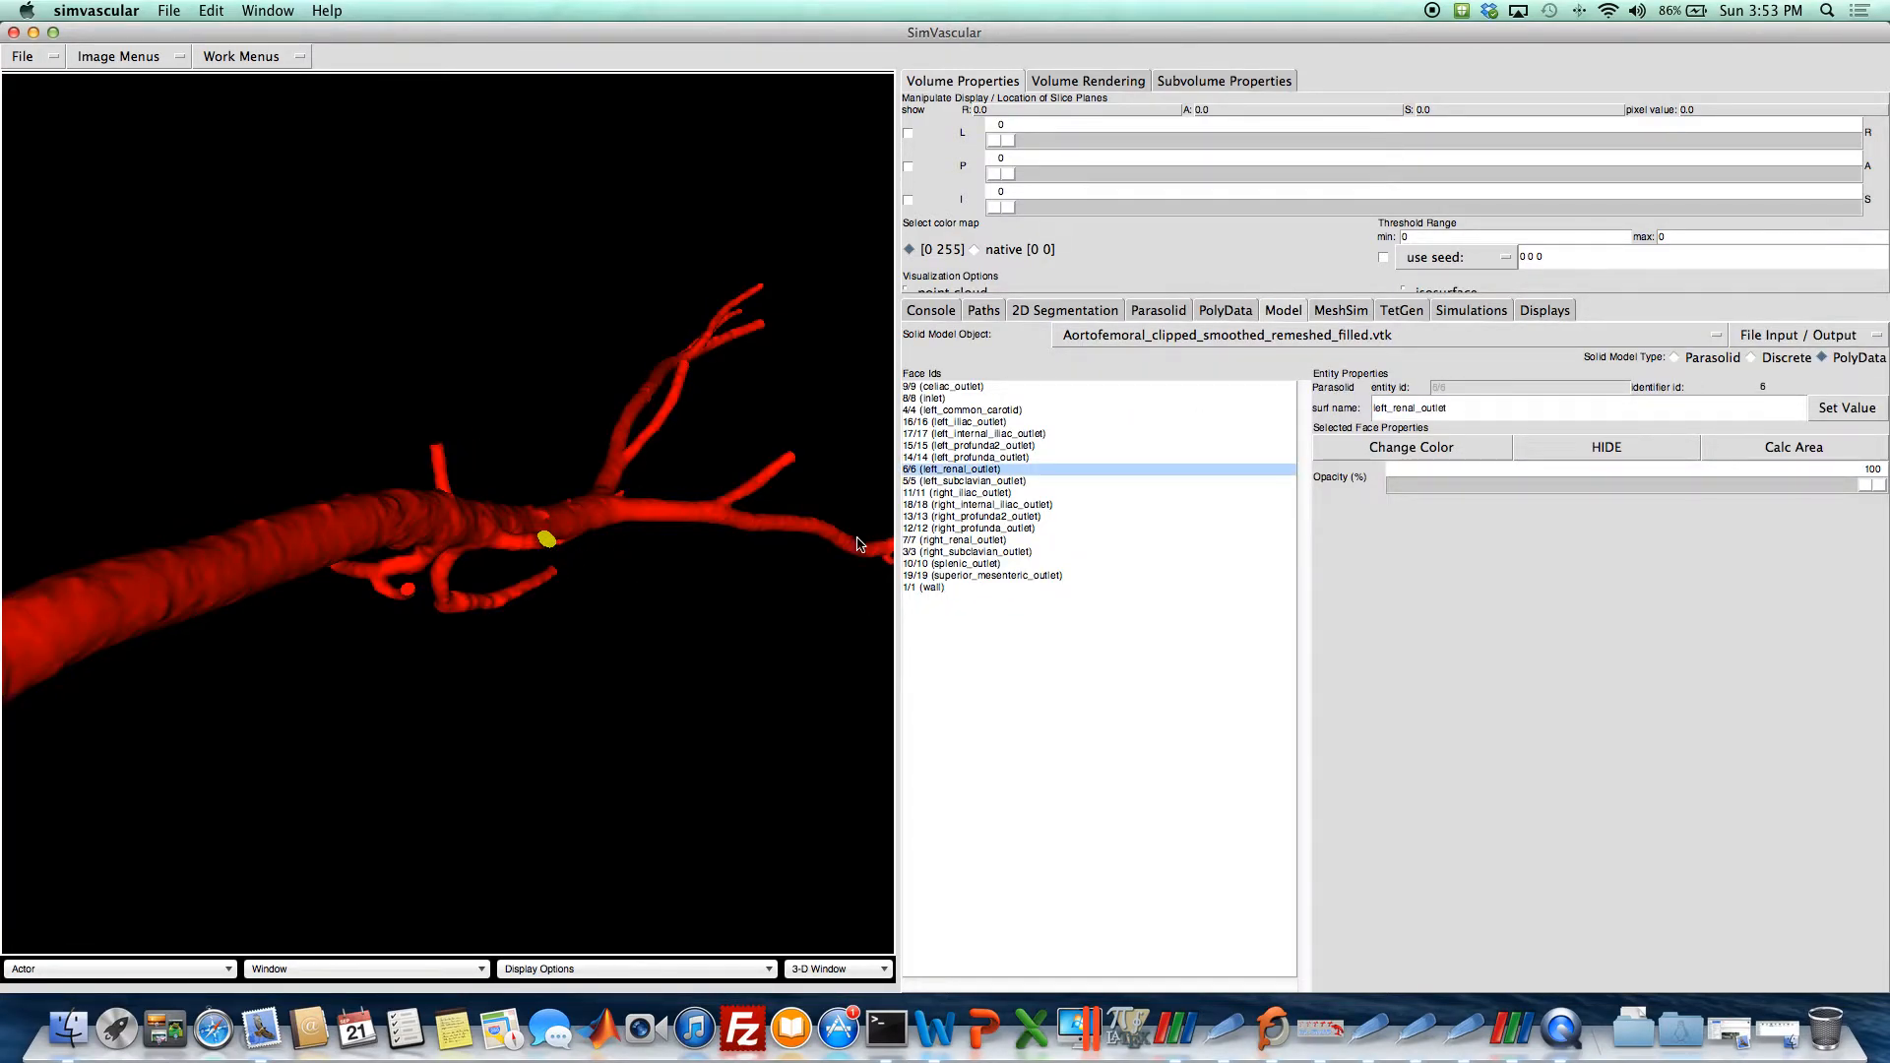
pyautogui.click(1792, 446)
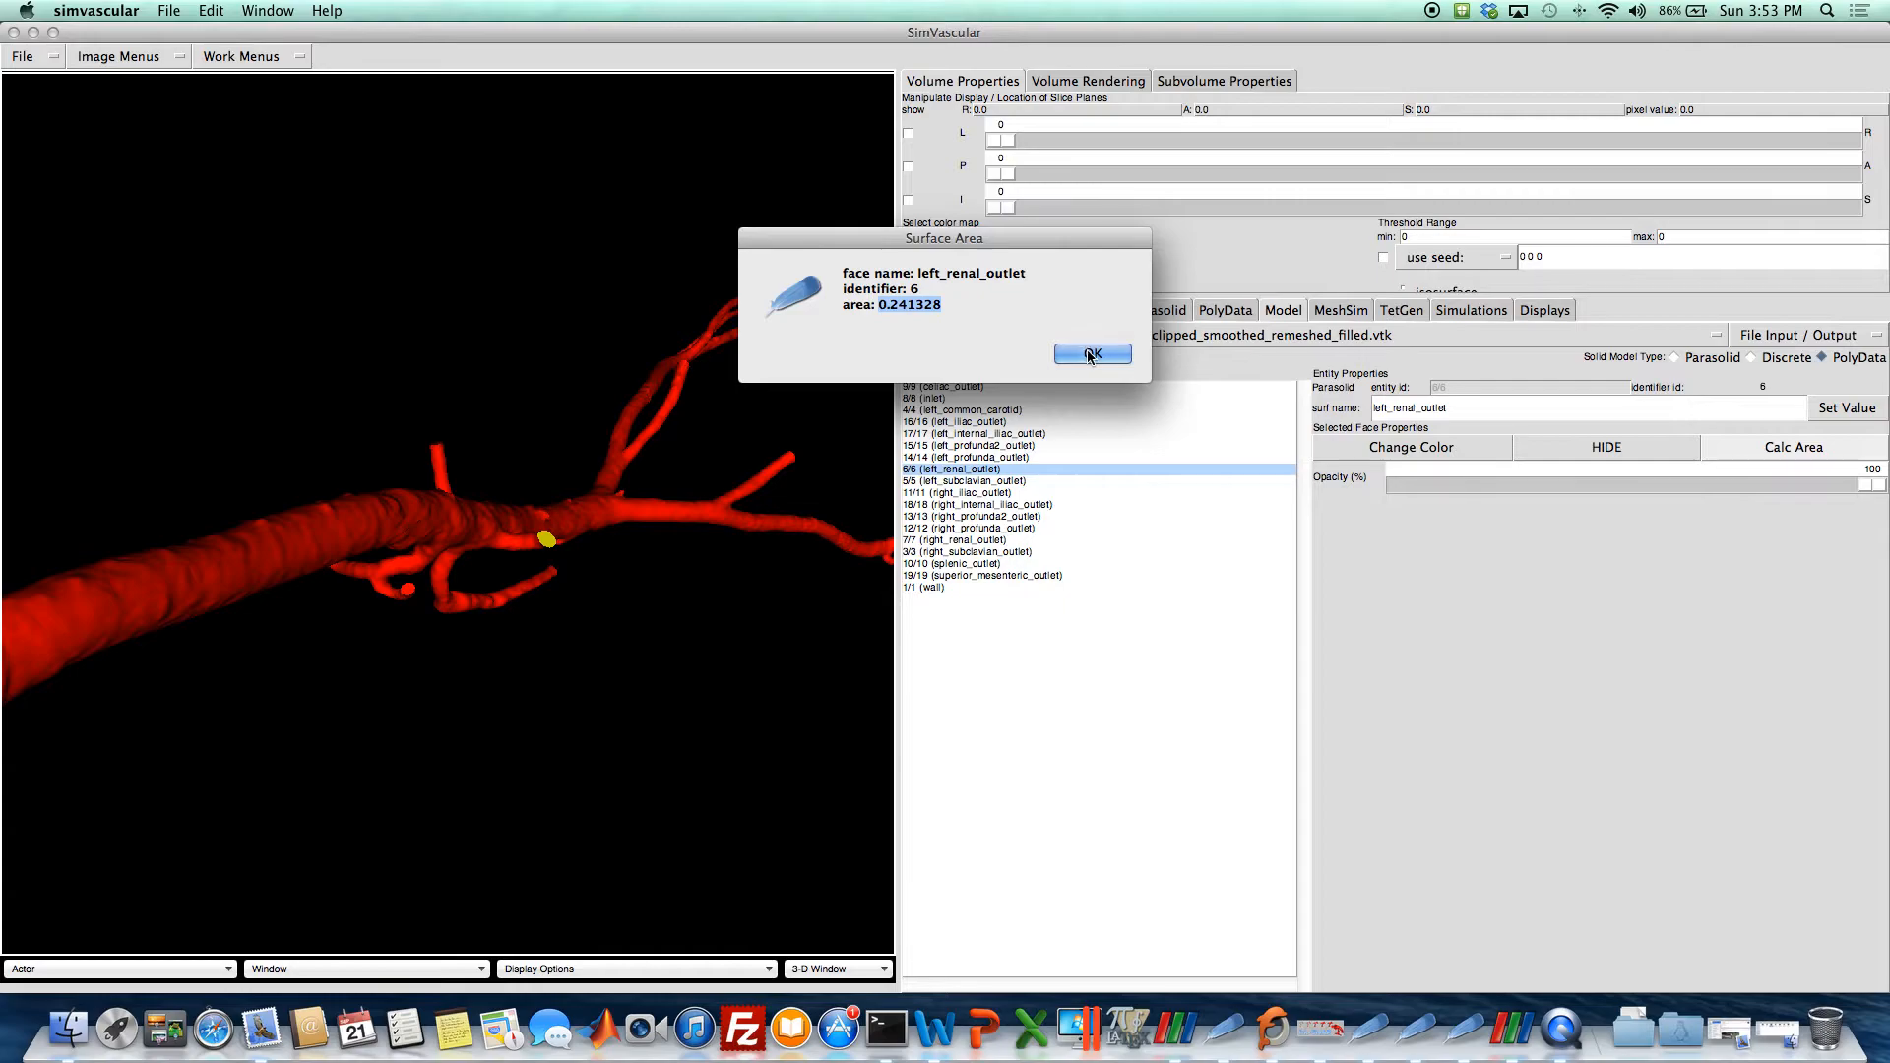
pyautogui.click(1091, 353)
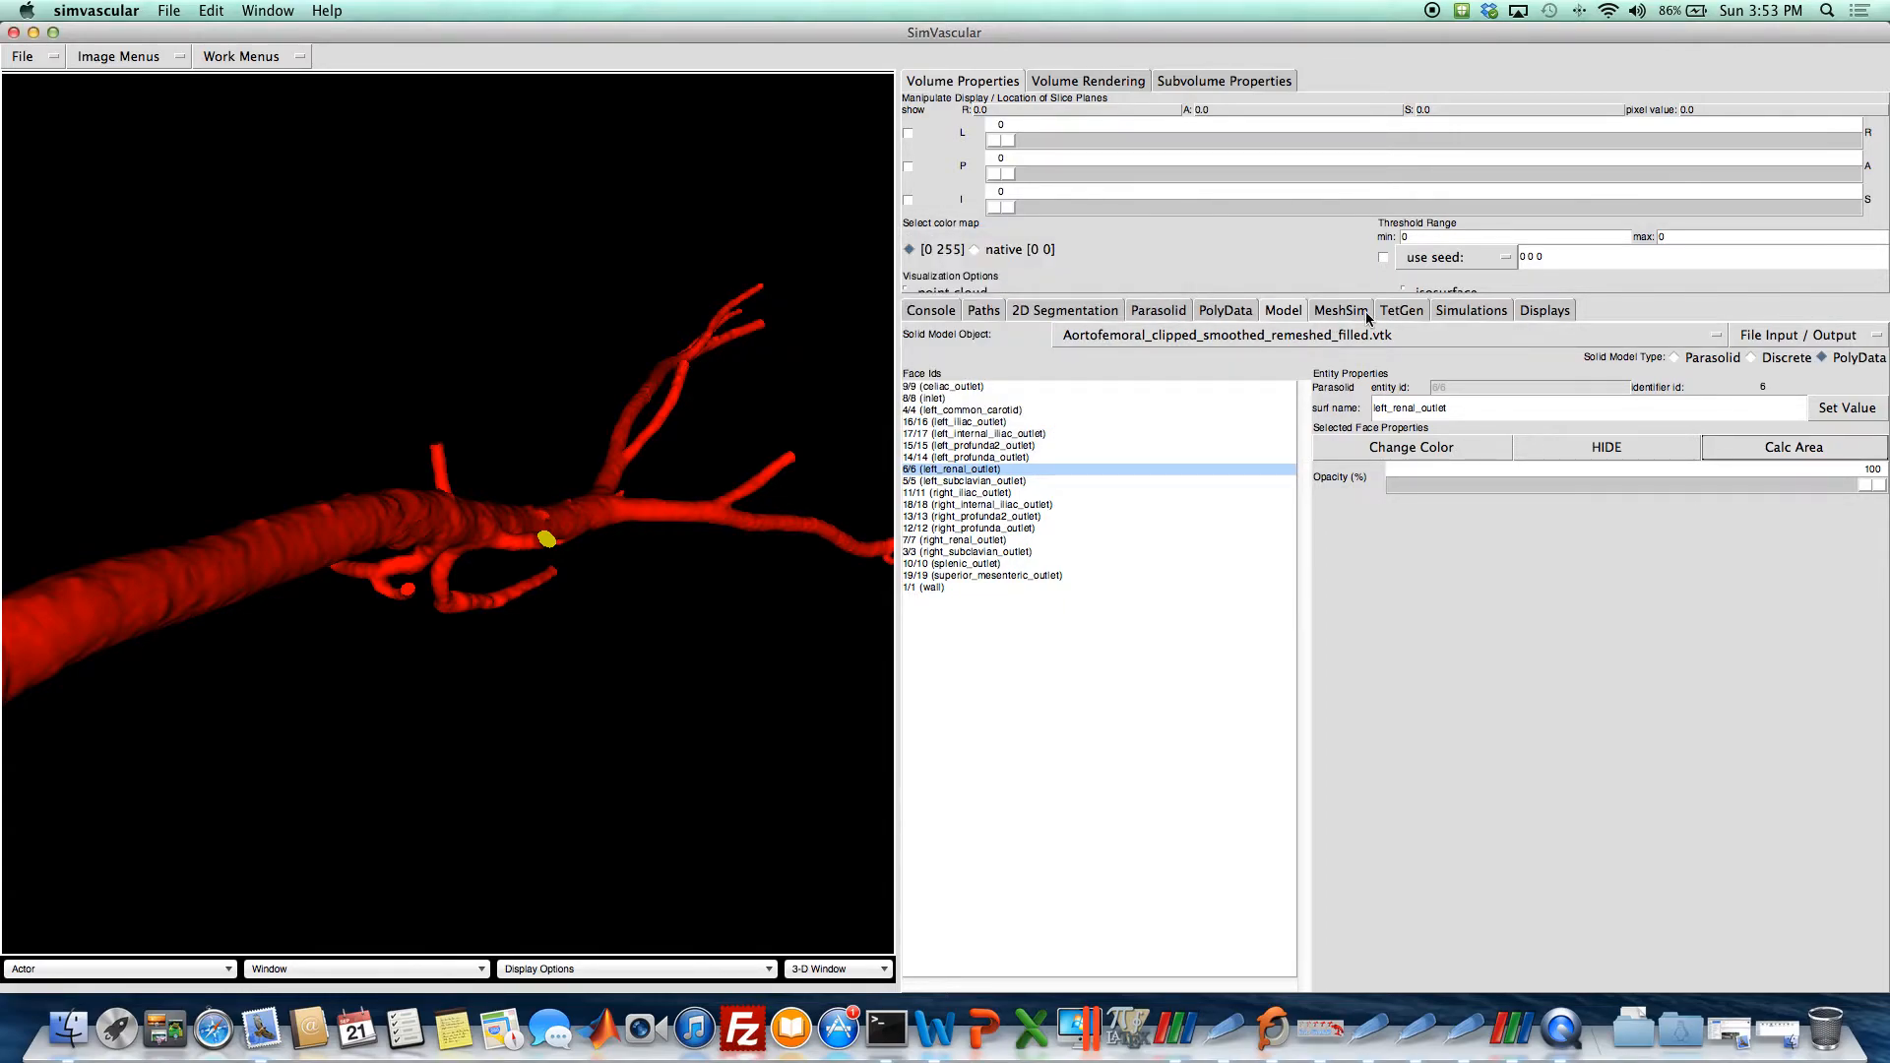
pyautogui.click(1401, 310)
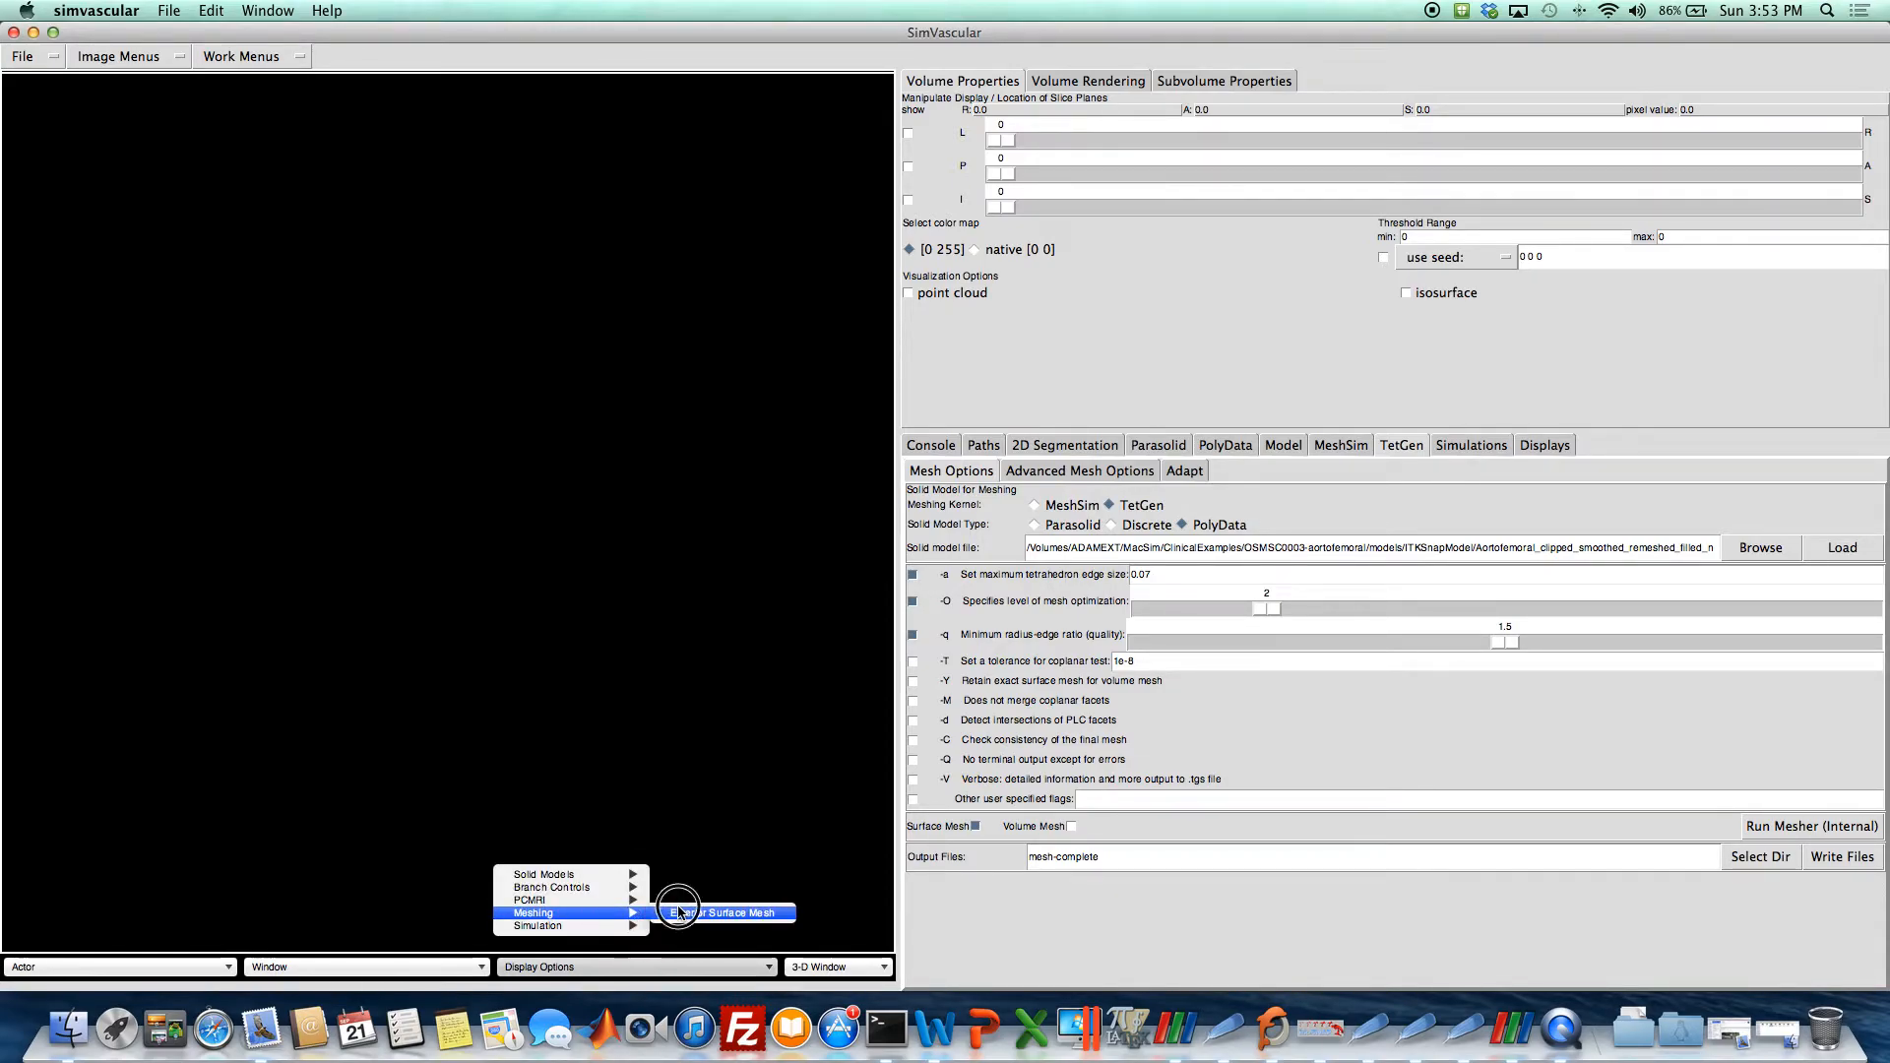
pyautogui.click(723, 912)
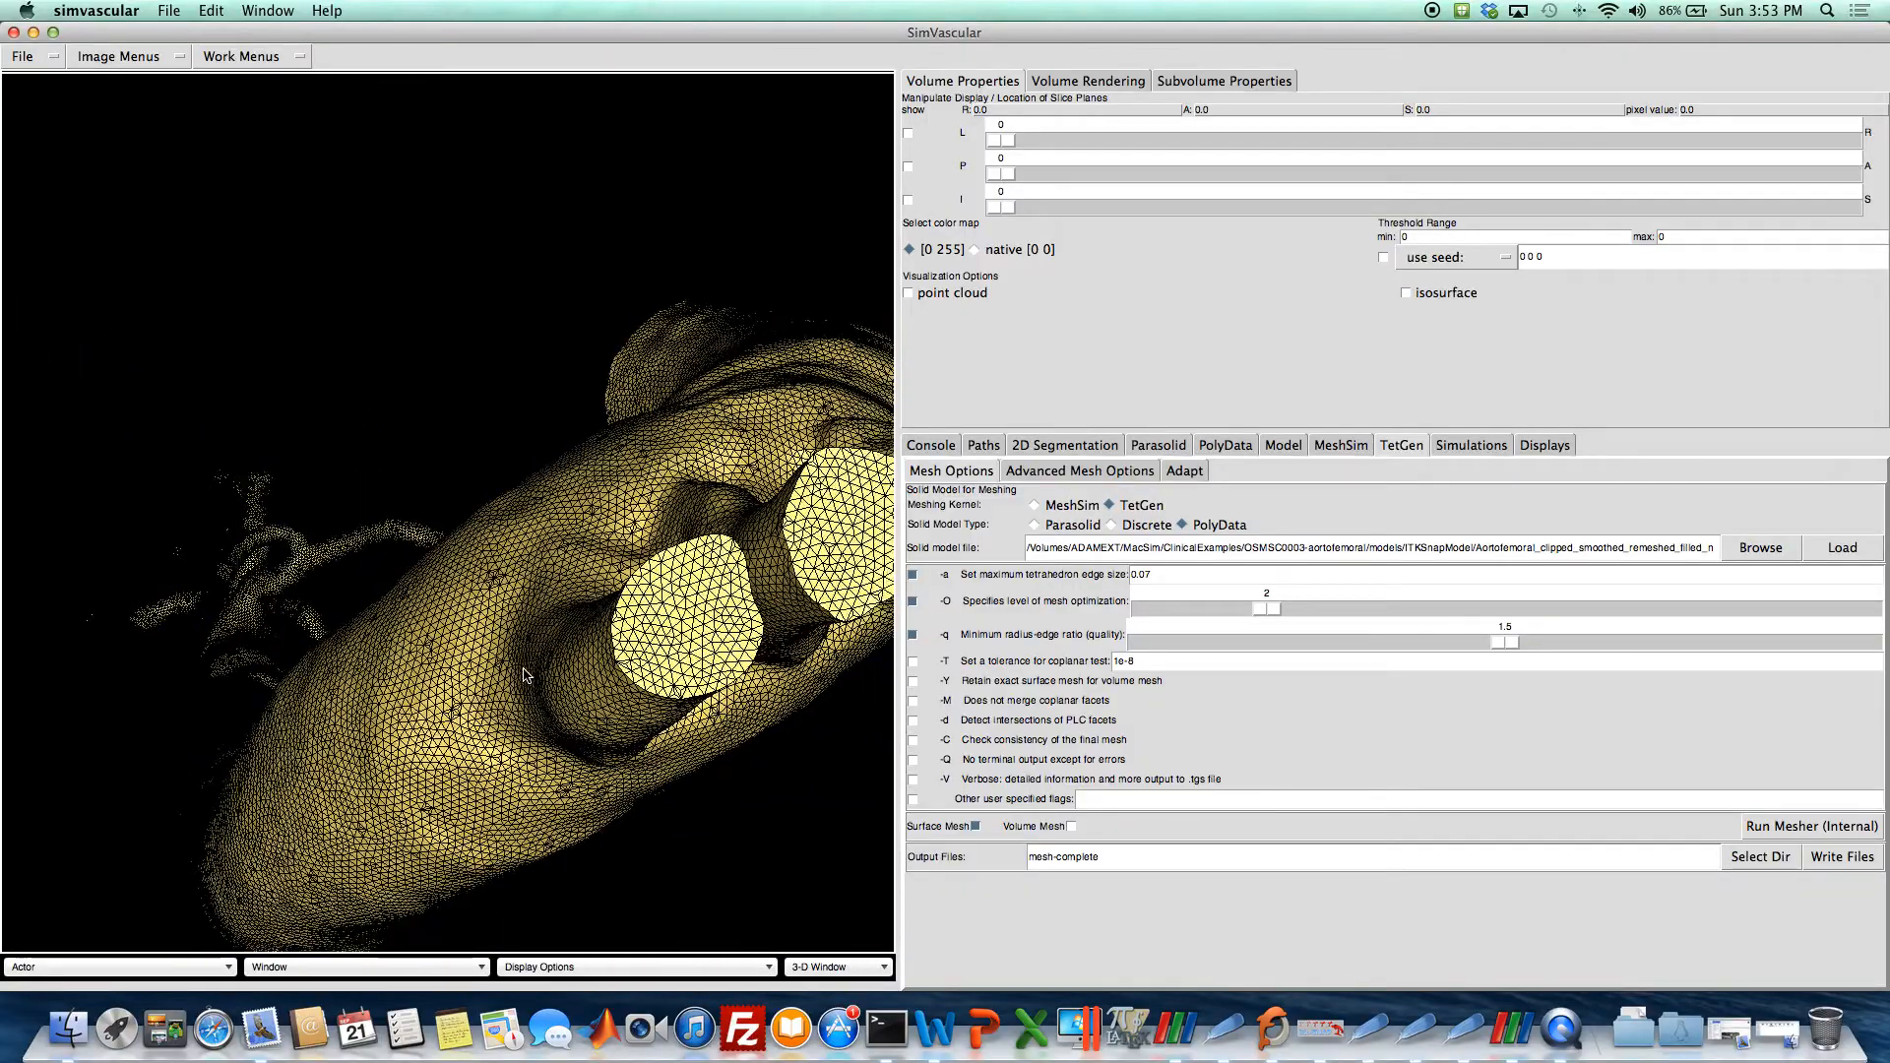
pyautogui.moveTo(519, 675); pyautogui.dragTo(446, 602)
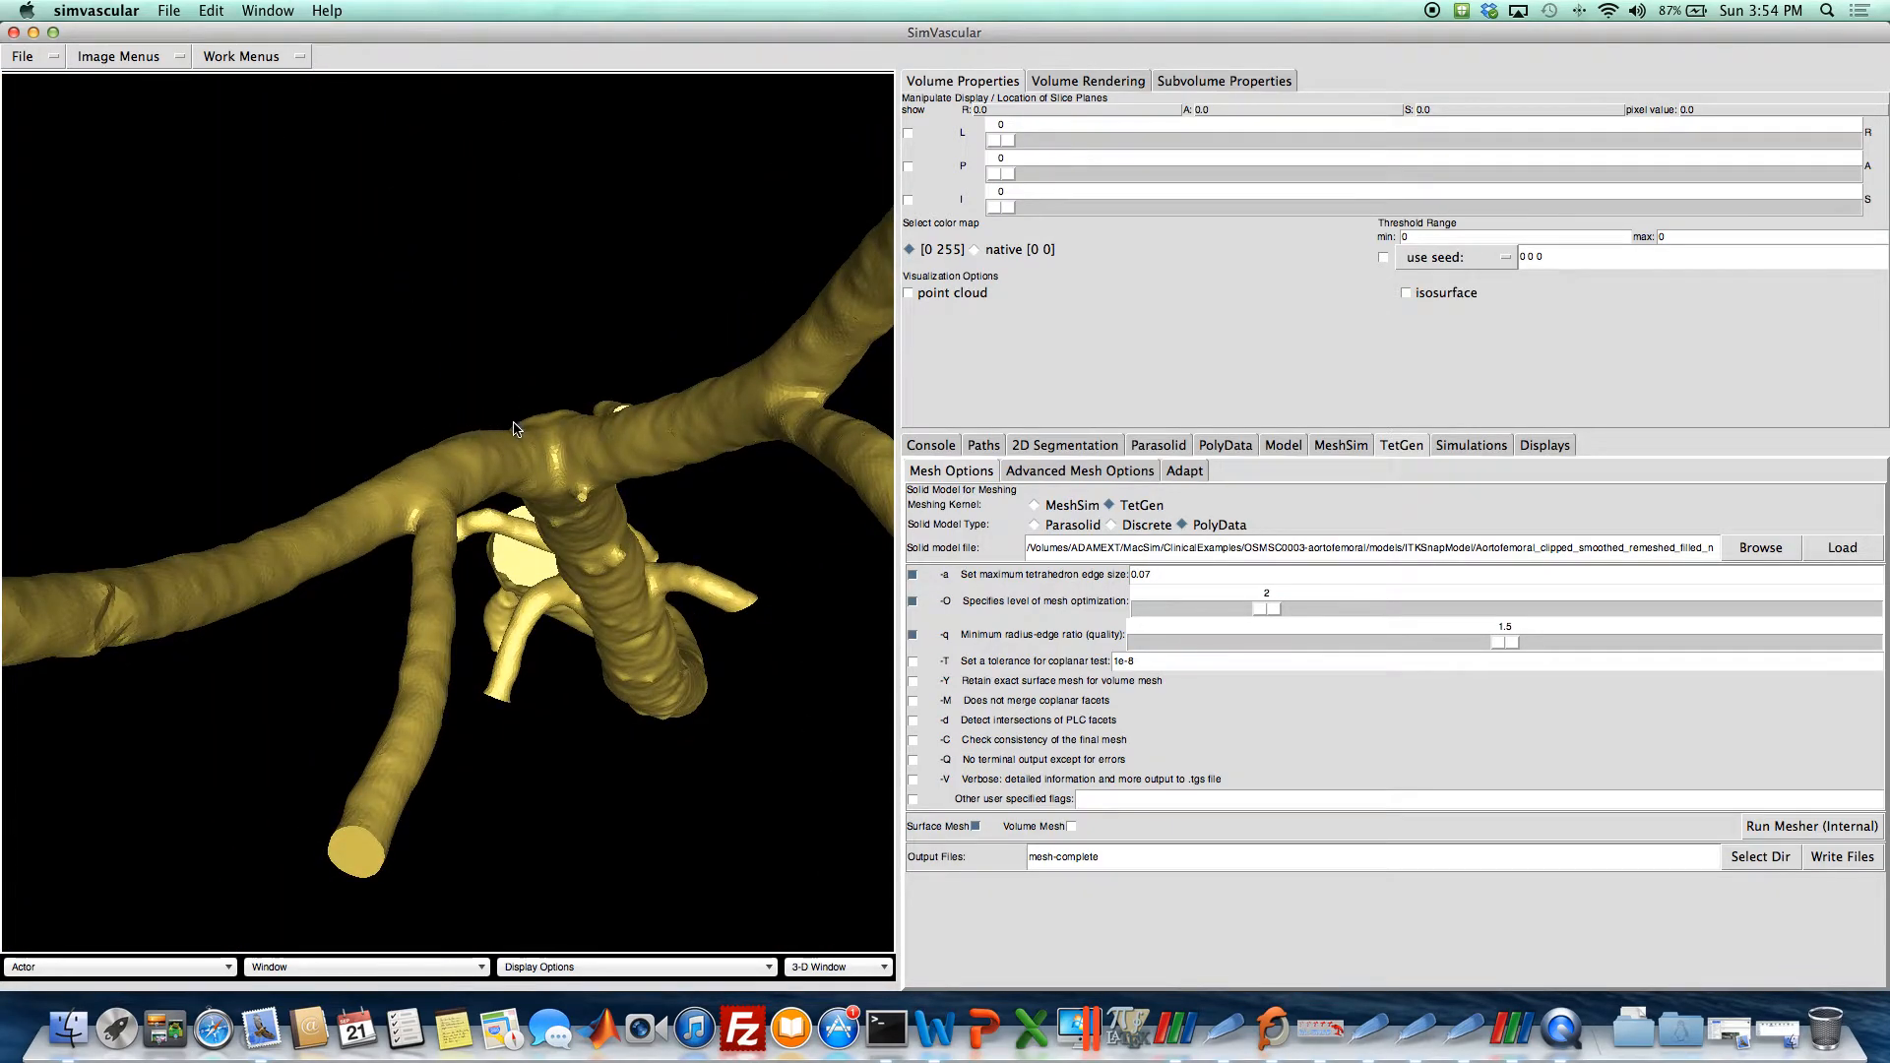
pyautogui.moveTo(511, 430); pyautogui.dragTo(520, 474)
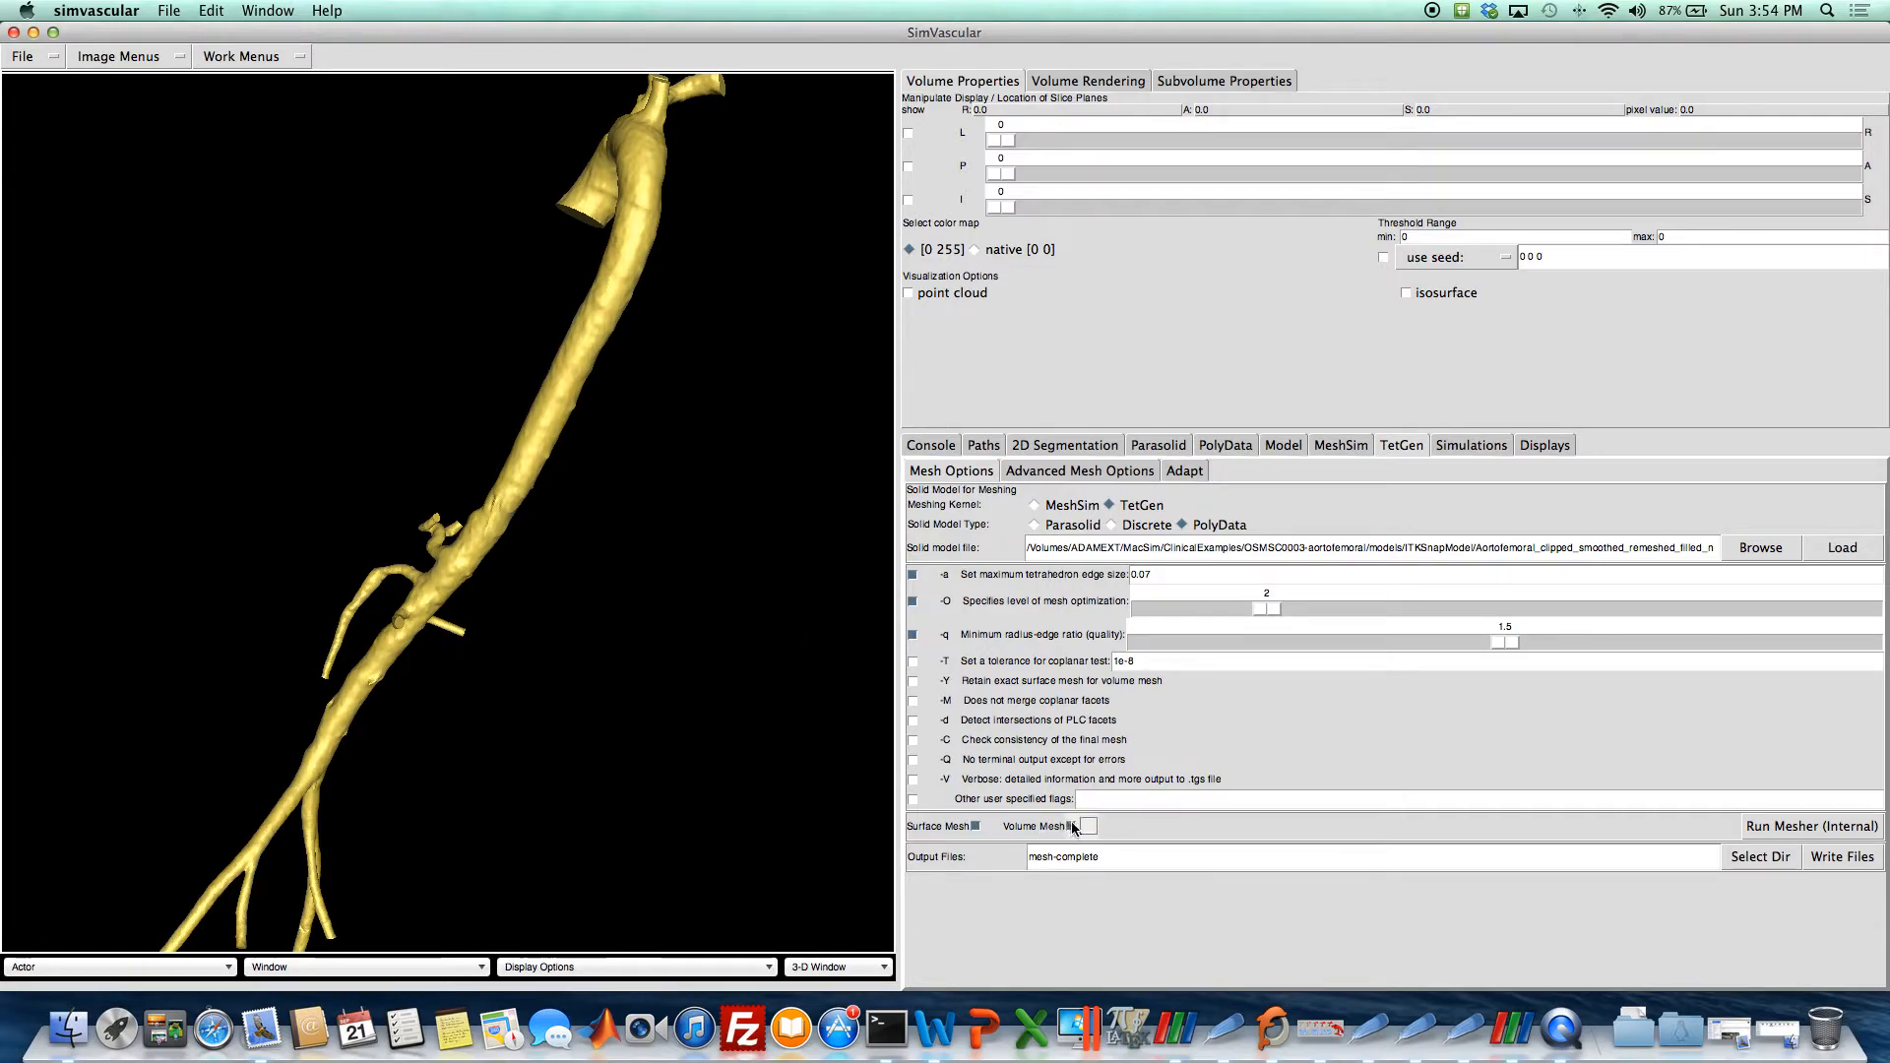
# Run TetGen volume meshing with -O 3, -q 1.4 and -Y, yielding 5,012,271 elements.
pyautogui.moveTo(1266, 608); pyautogui.dragTo(1386, 608)
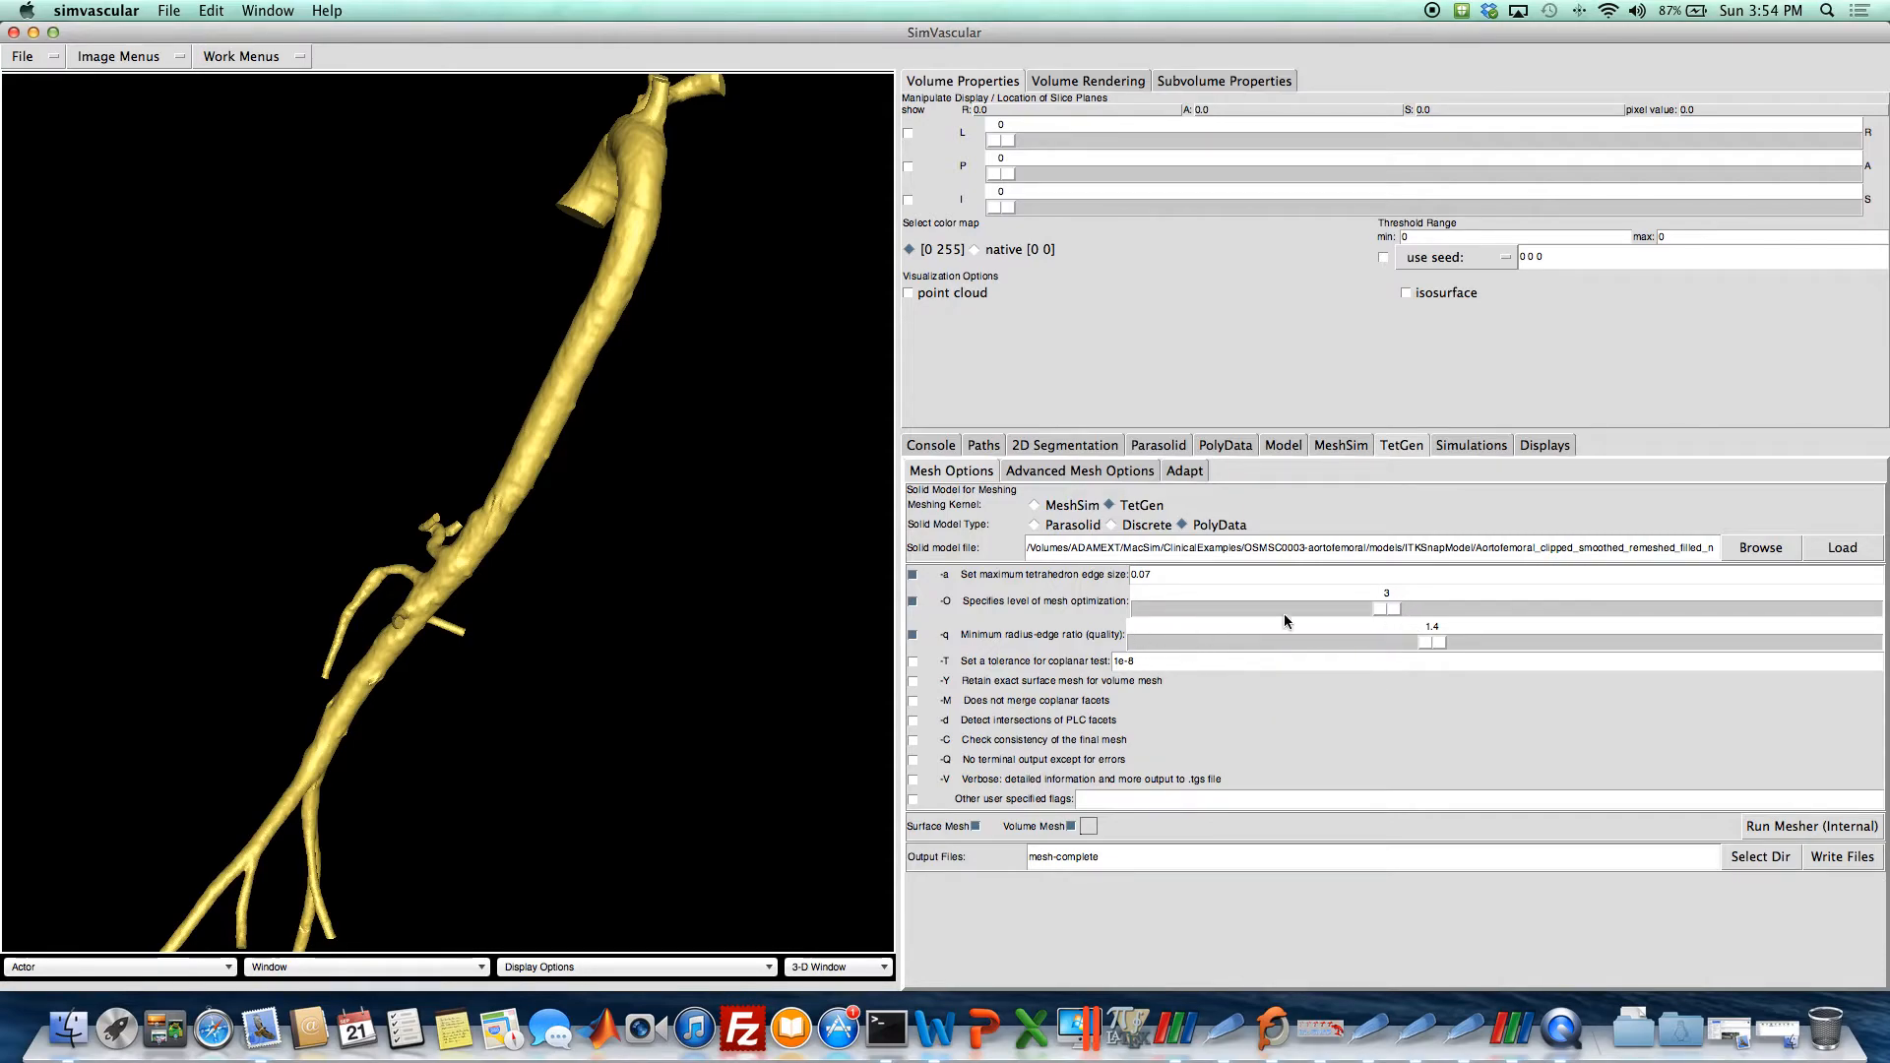
pyautogui.click(913, 681)
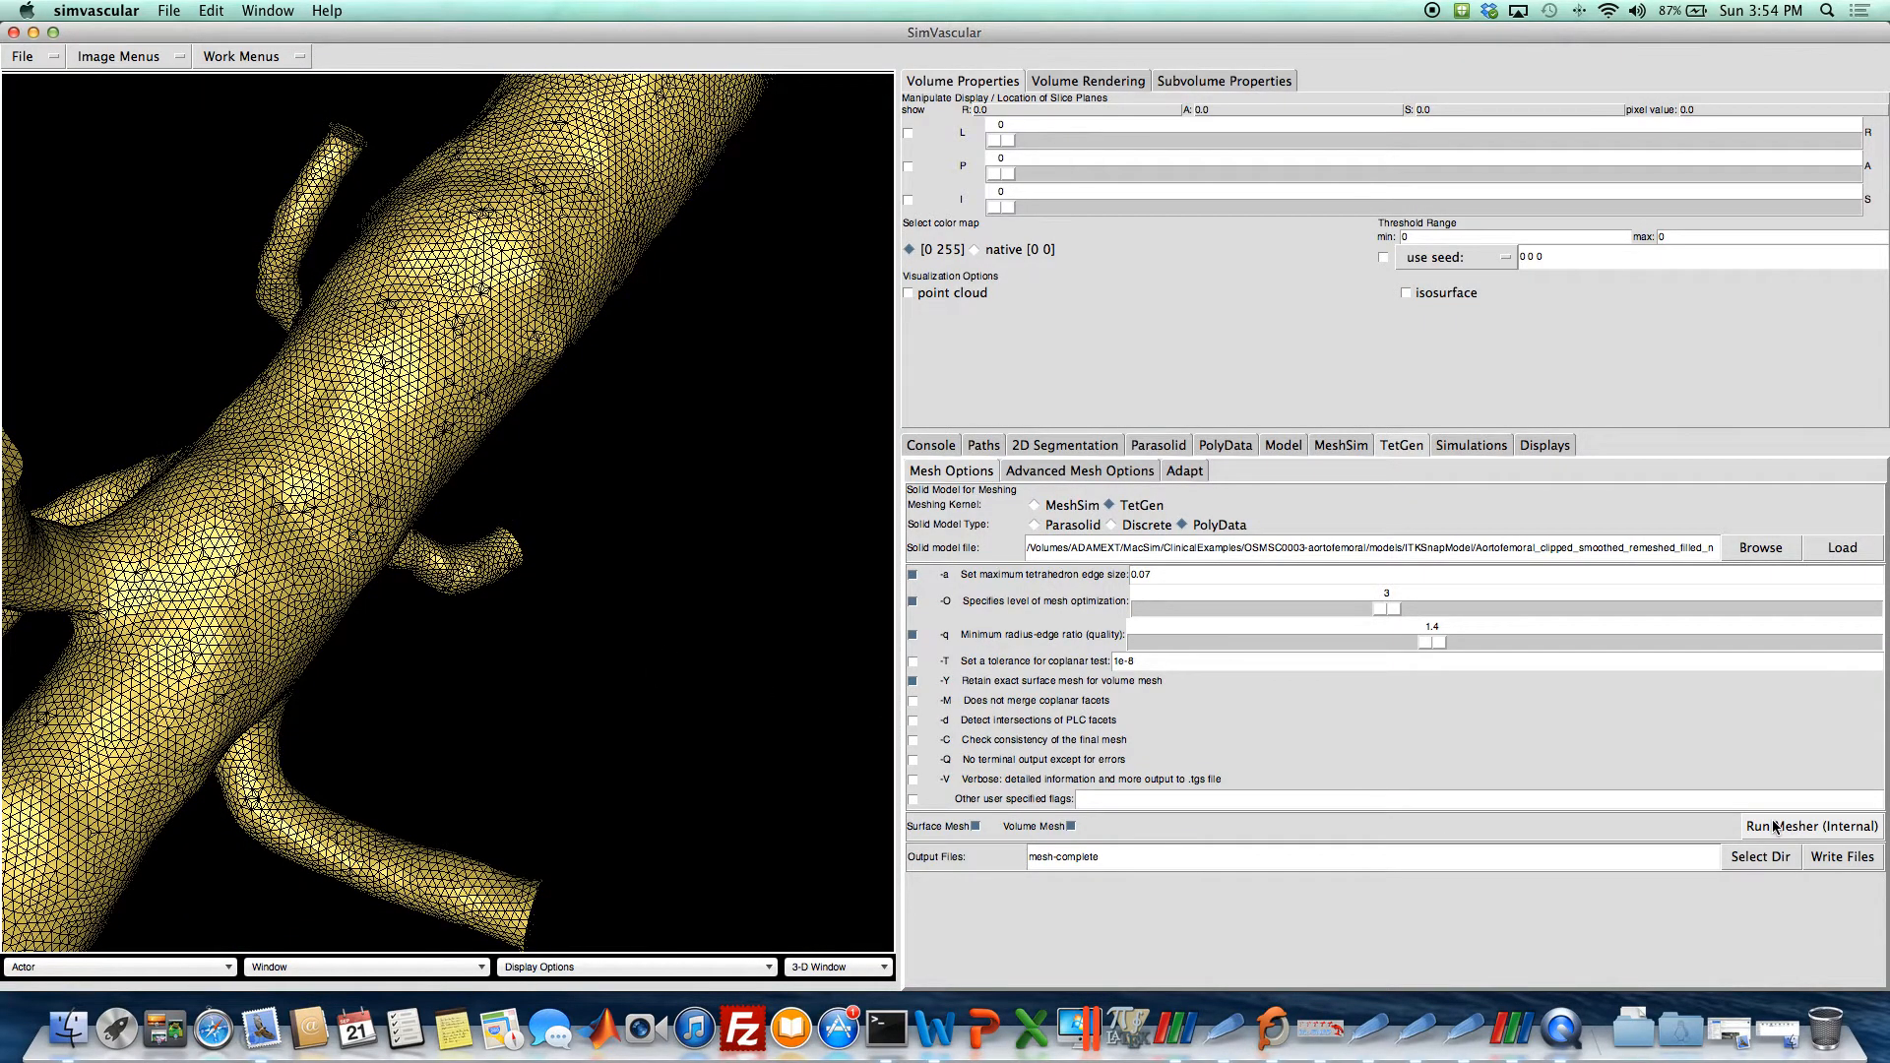
pyautogui.click(1811, 826)
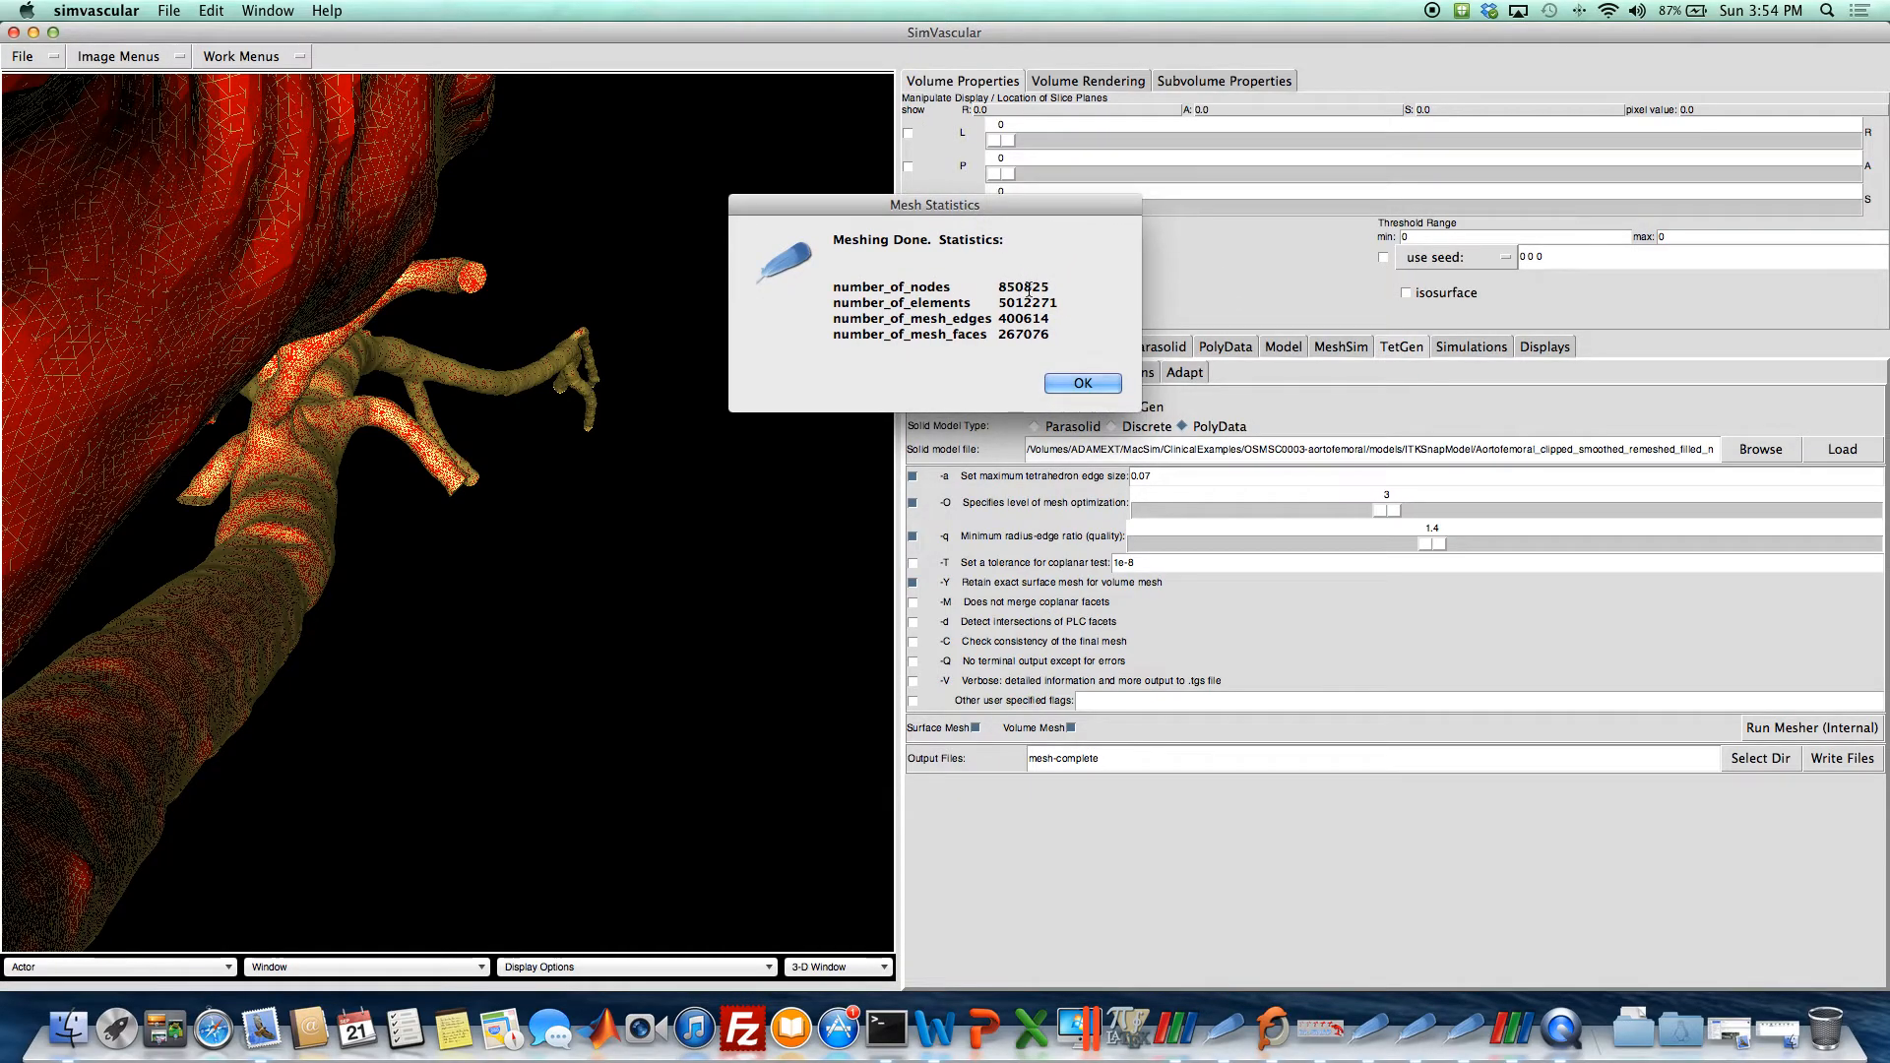
pyautogui.moveTo(1032, 302)
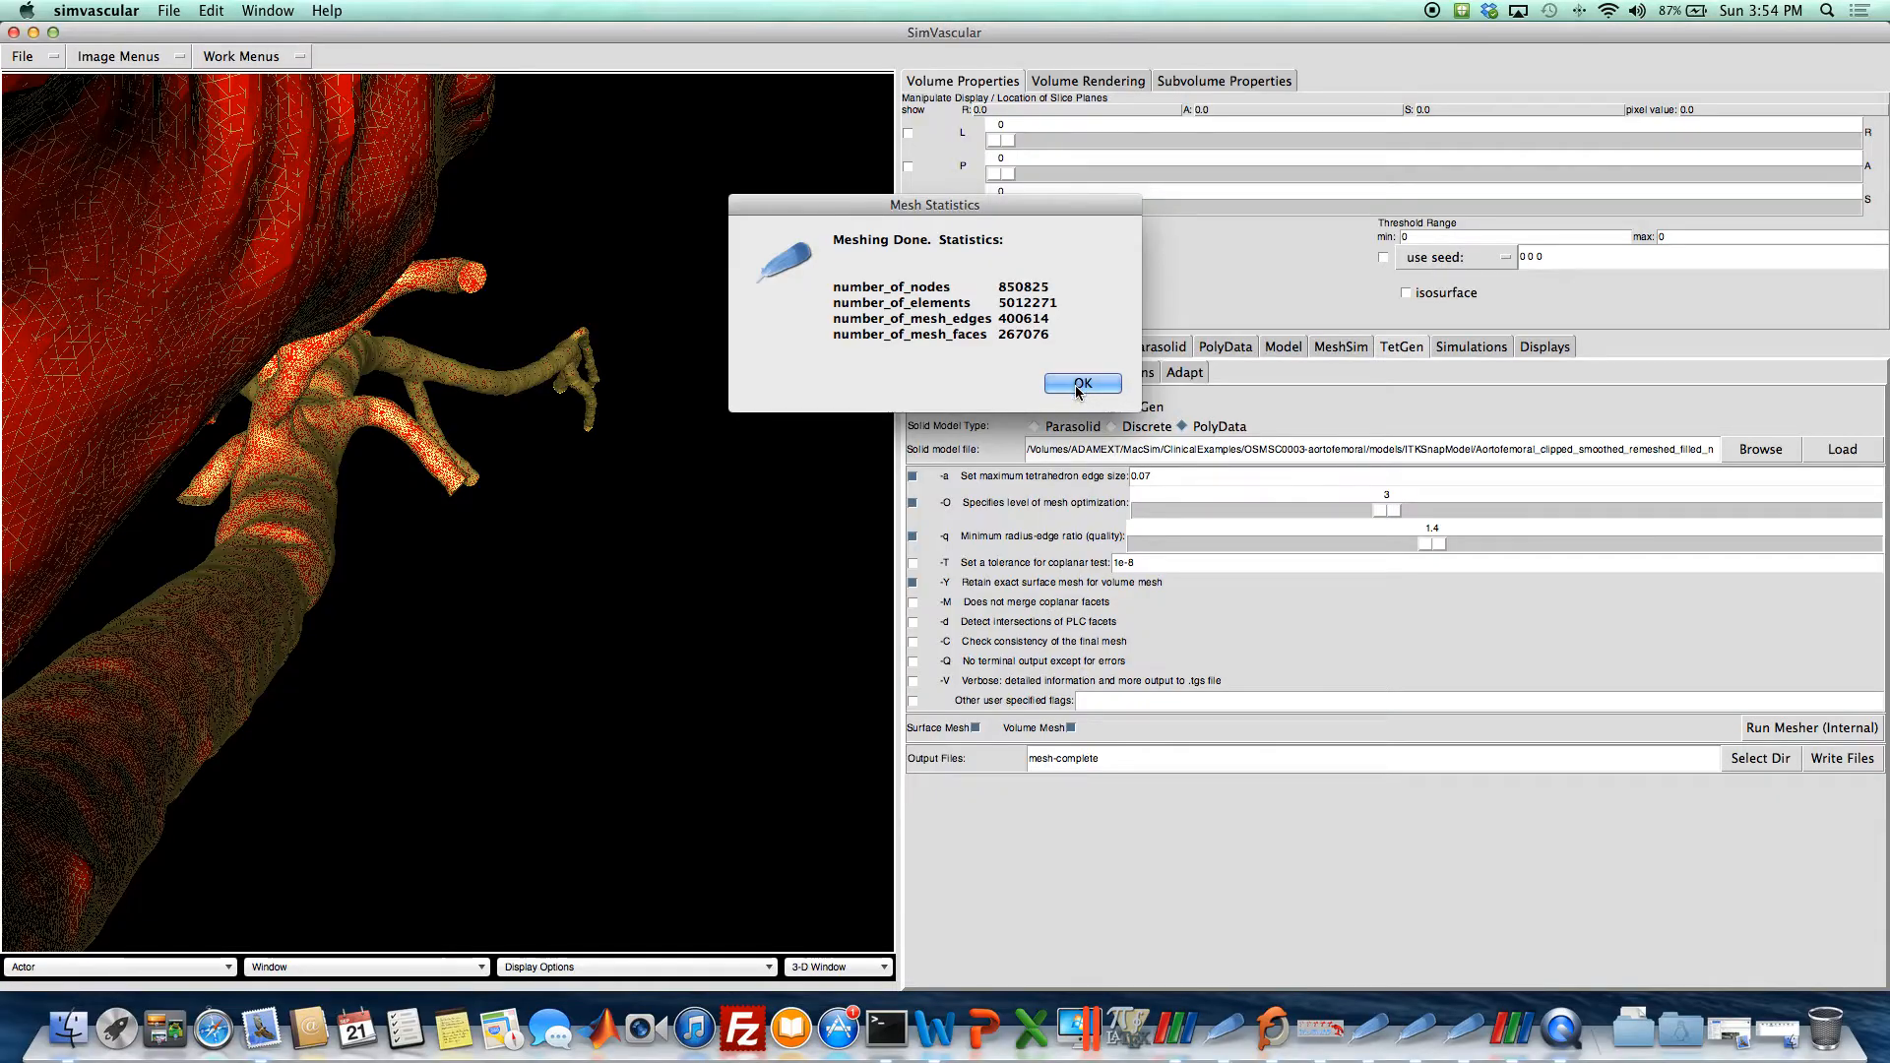
pyautogui.click(1080, 383)
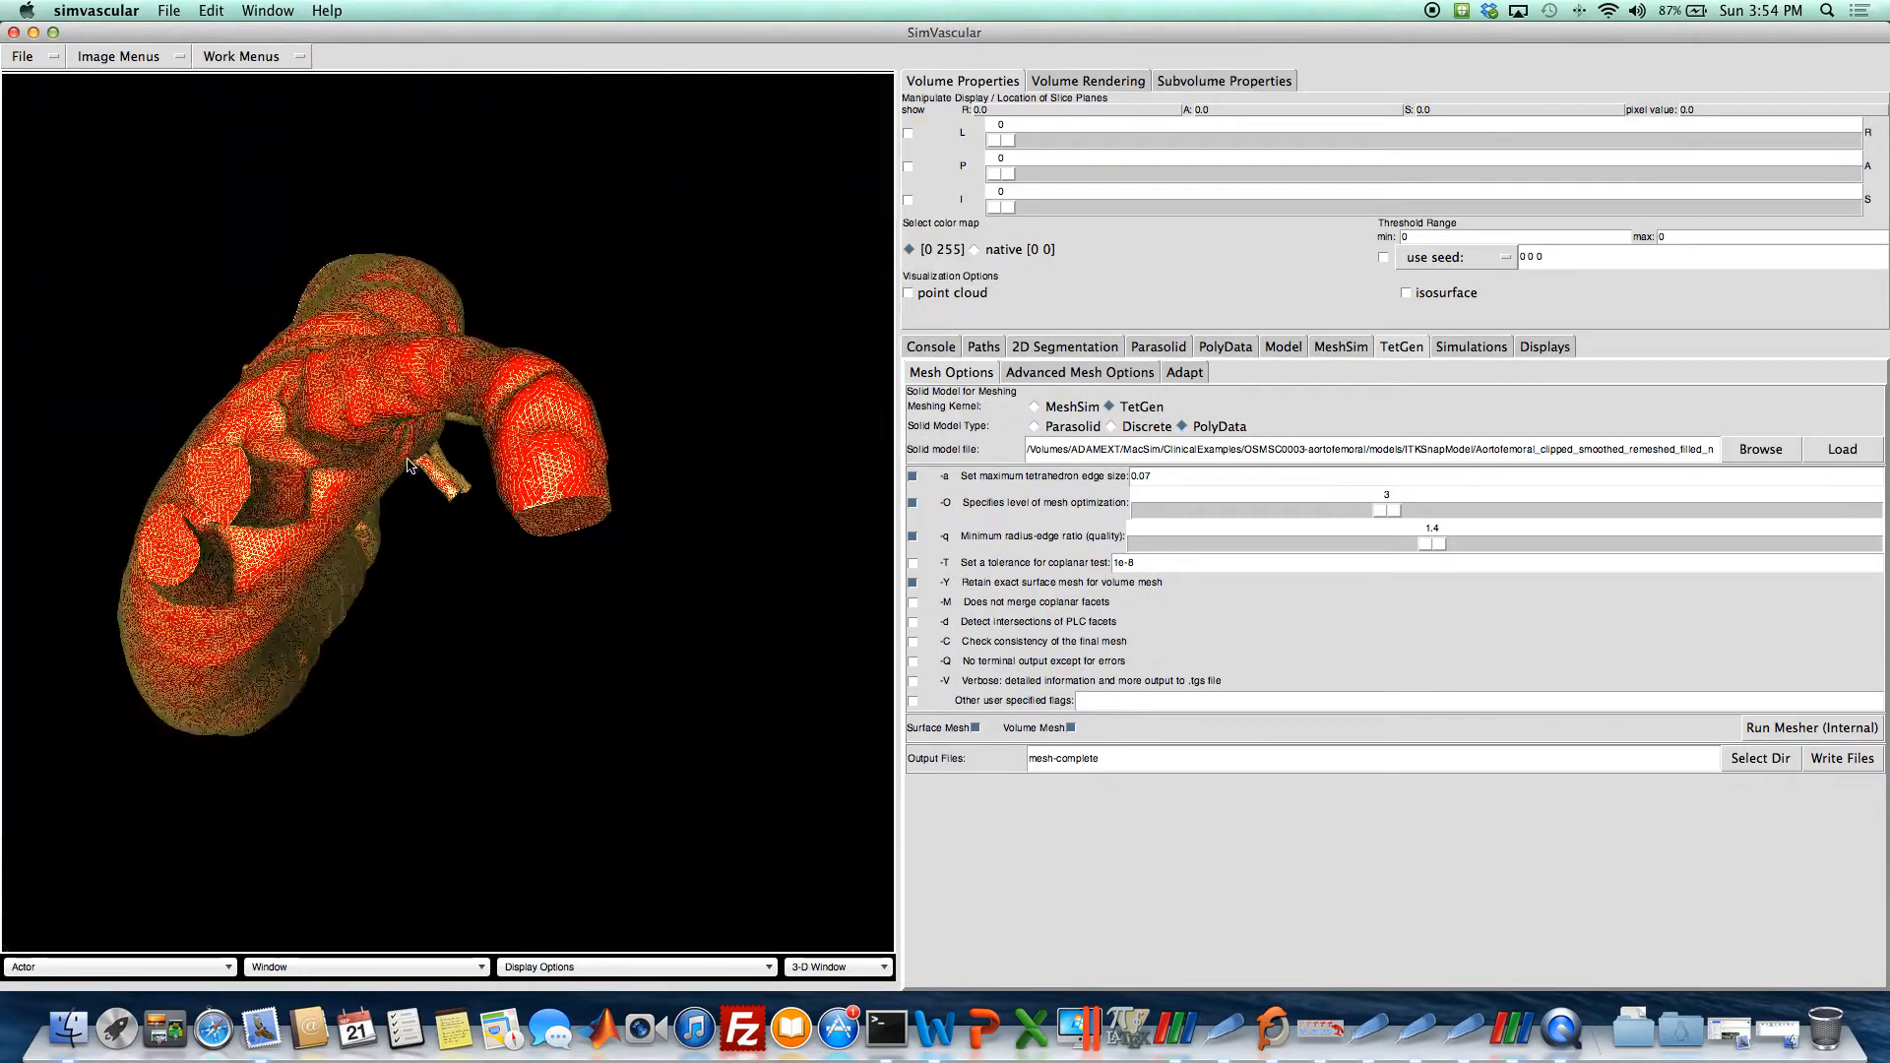
# Inspect the volume mesh and choose the mesh-complete output directory.
pyautogui.moveTo(408, 464); pyautogui.dragTo(328, 468)
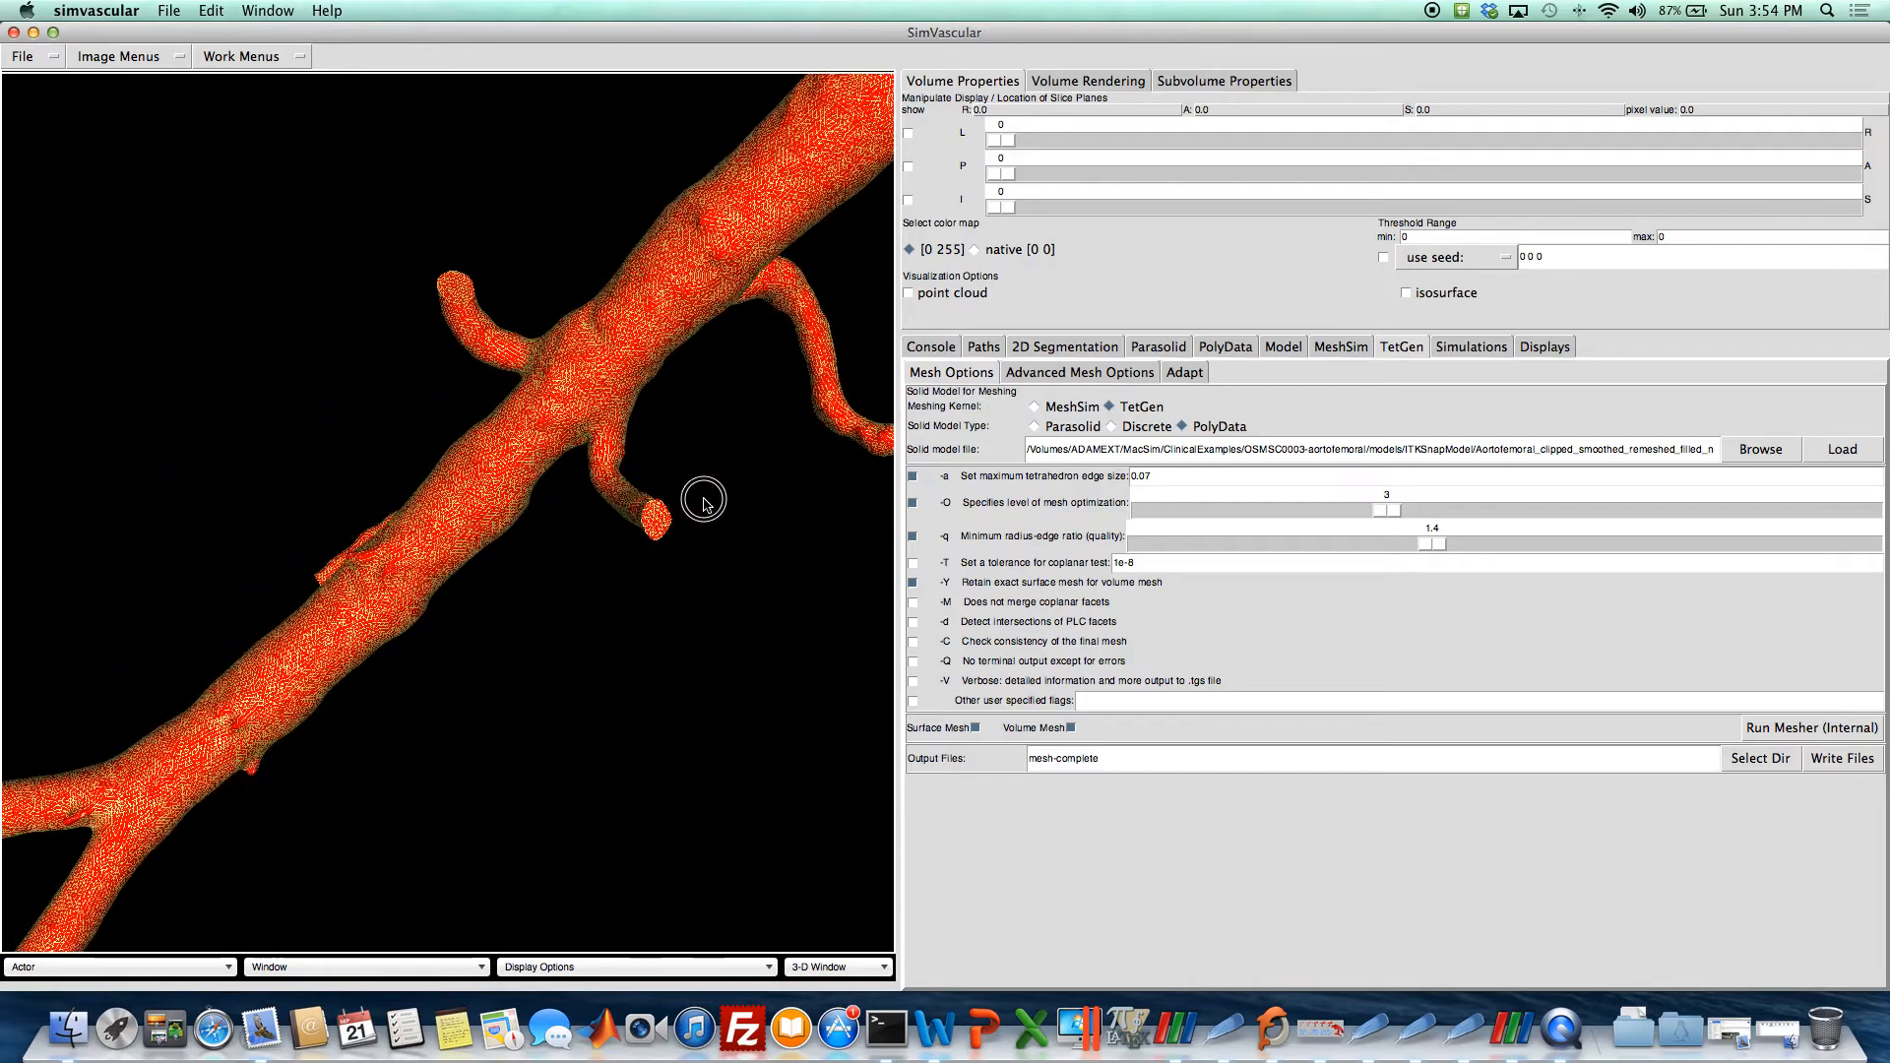
pyautogui.moveTo(705, 500); pyautogui.dragTo(648, 591)
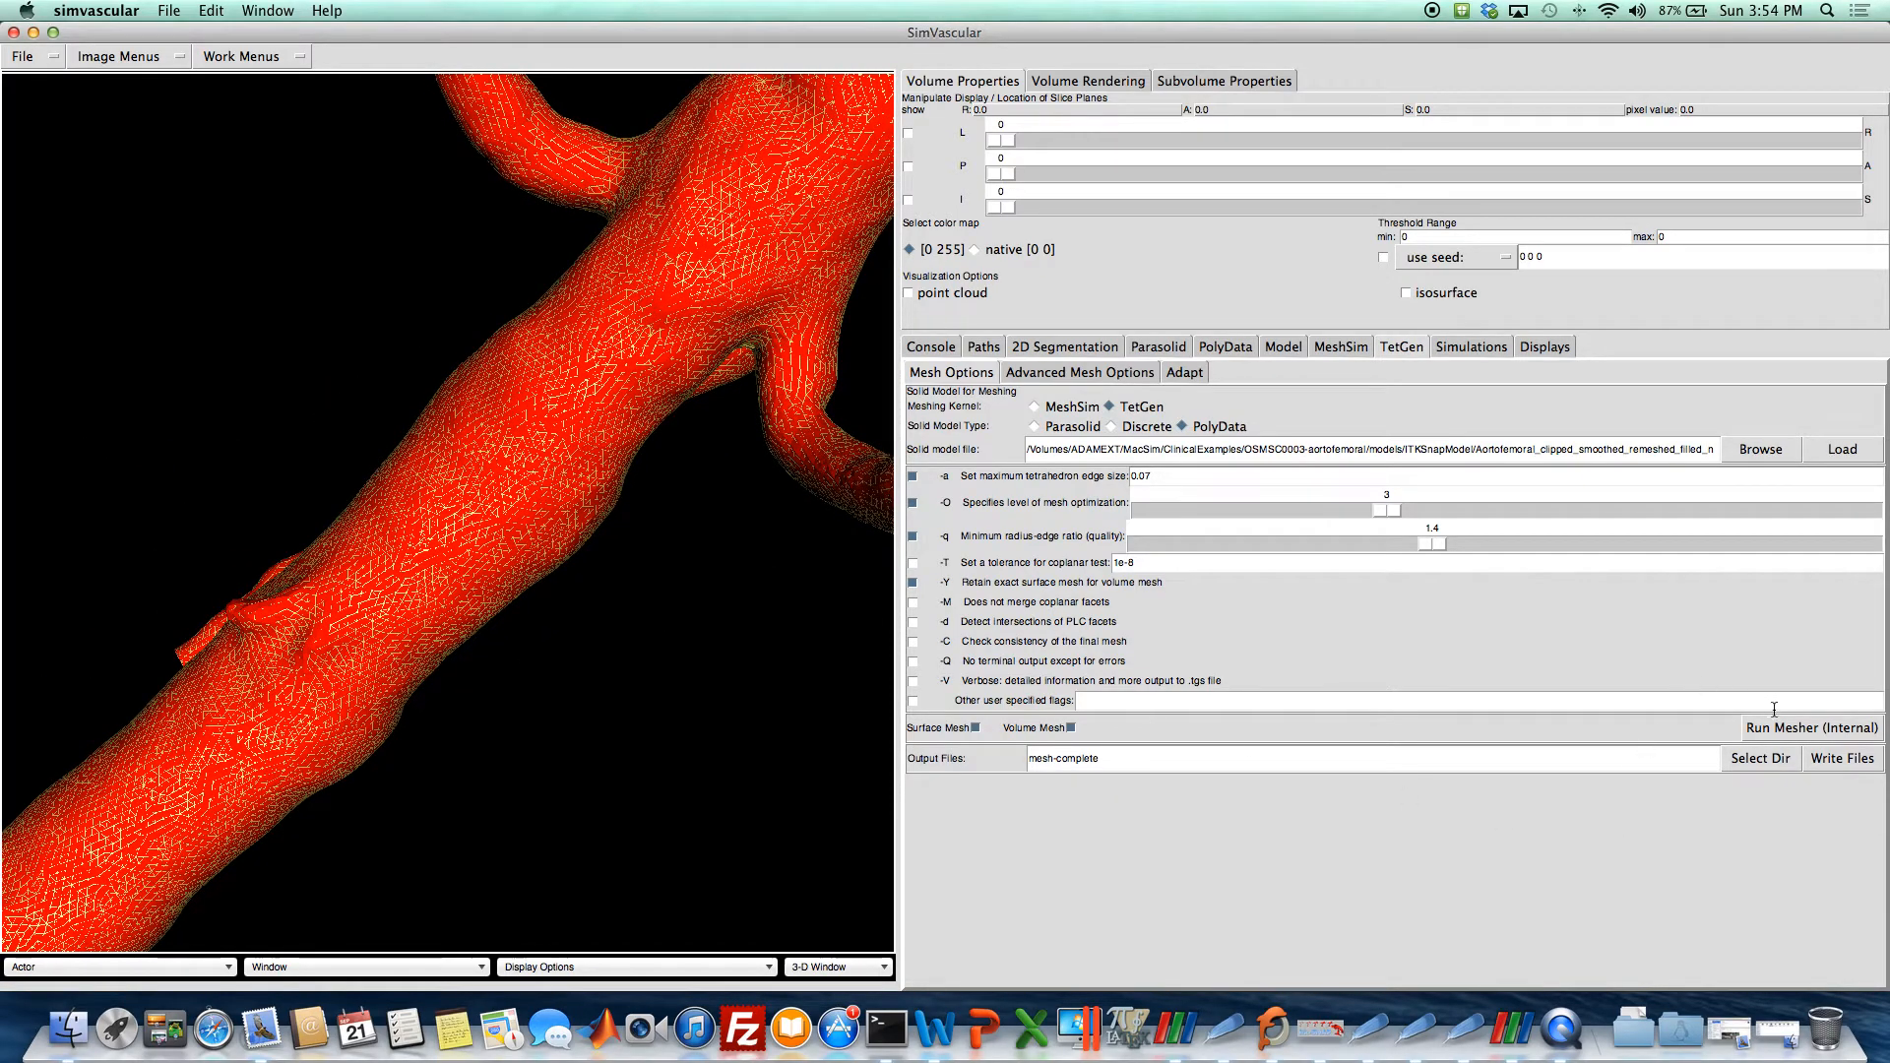
pyautogui.click(1759, 758)
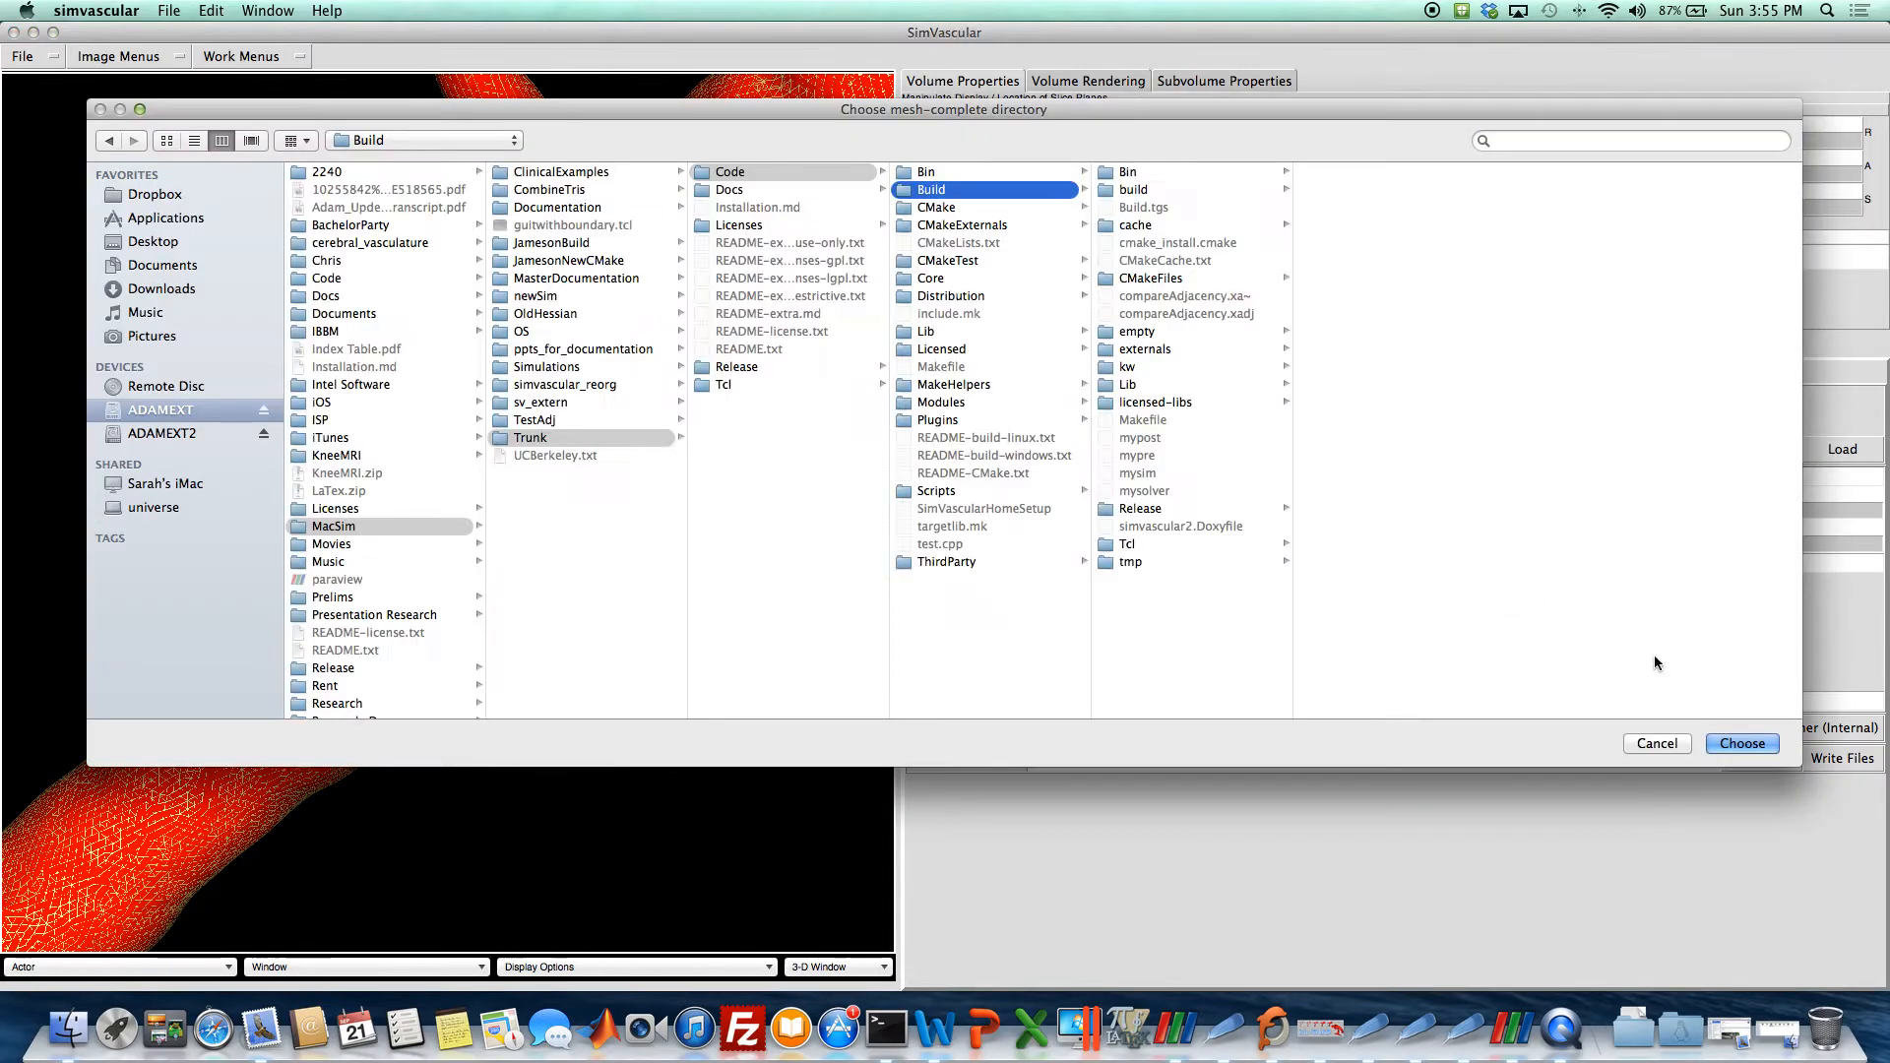
pyautogui.click(1740, 744)
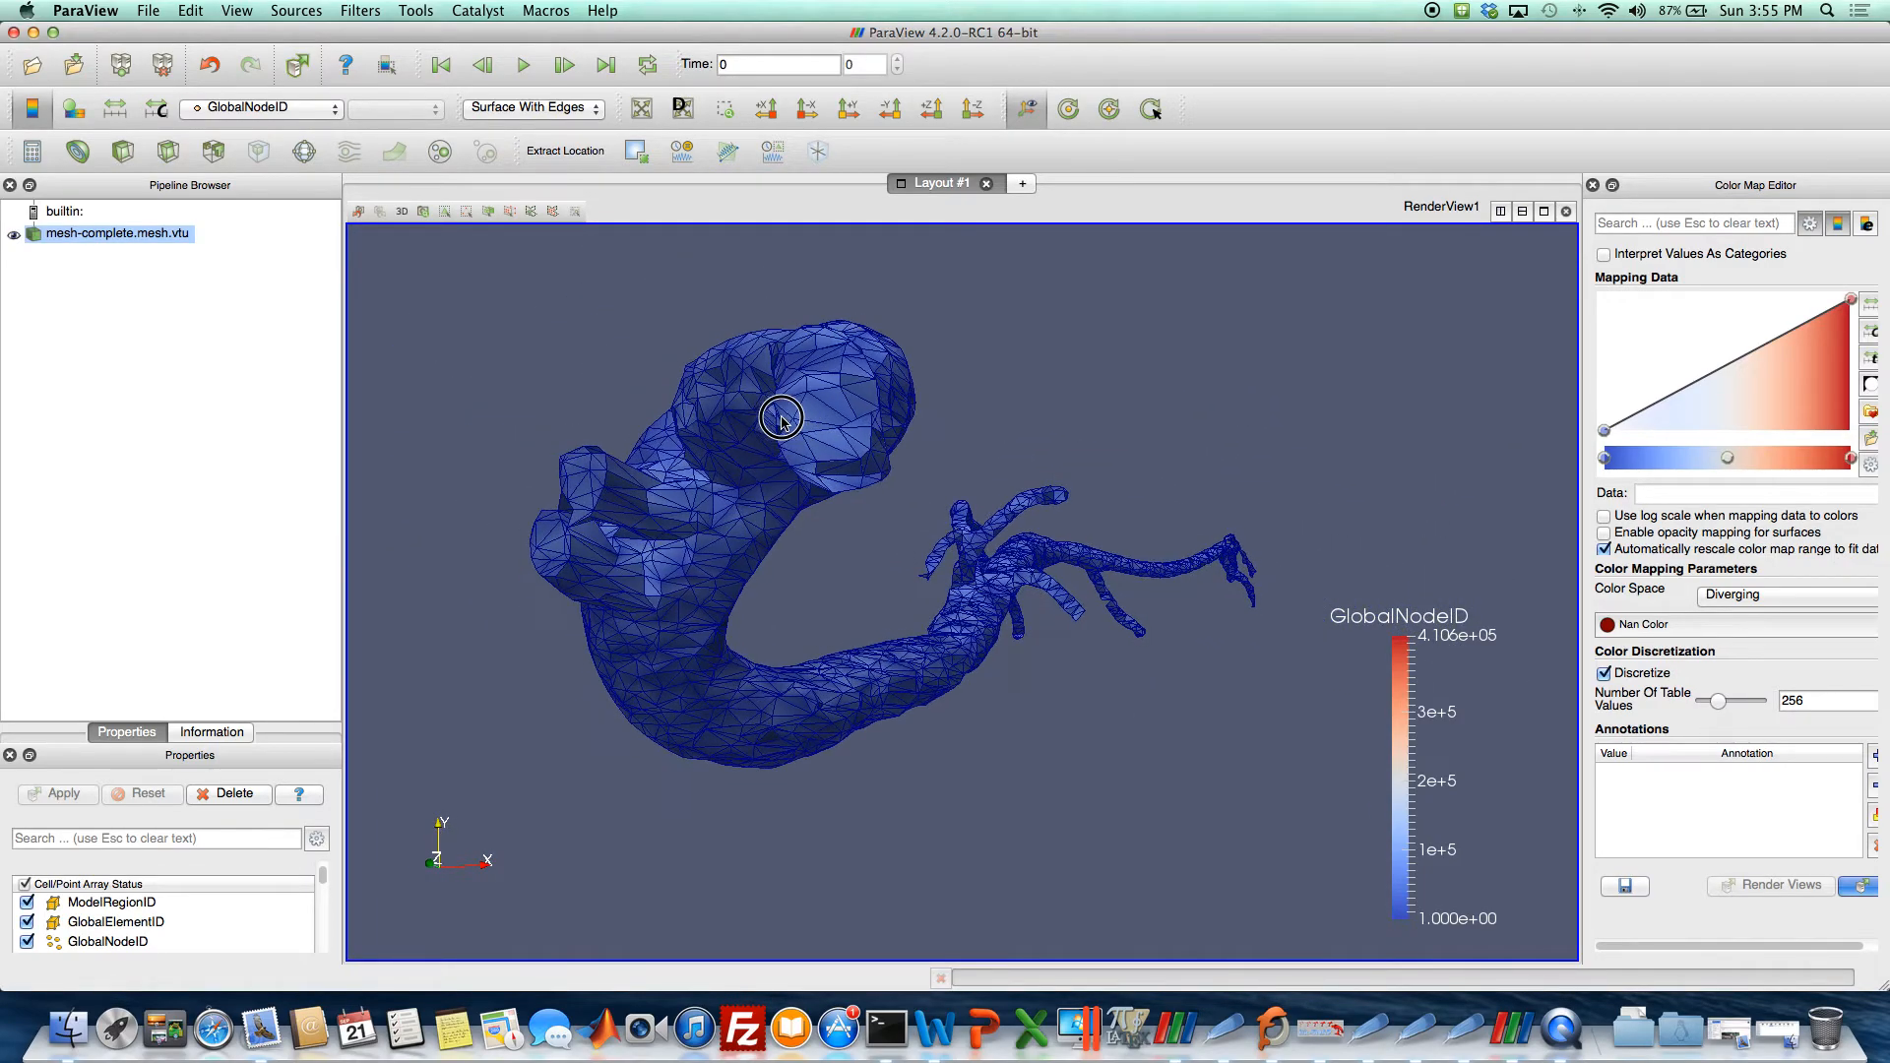
# Apply an Extract Cells By Region filter to the loaded mesh.
pyautogui.click(359, 11)
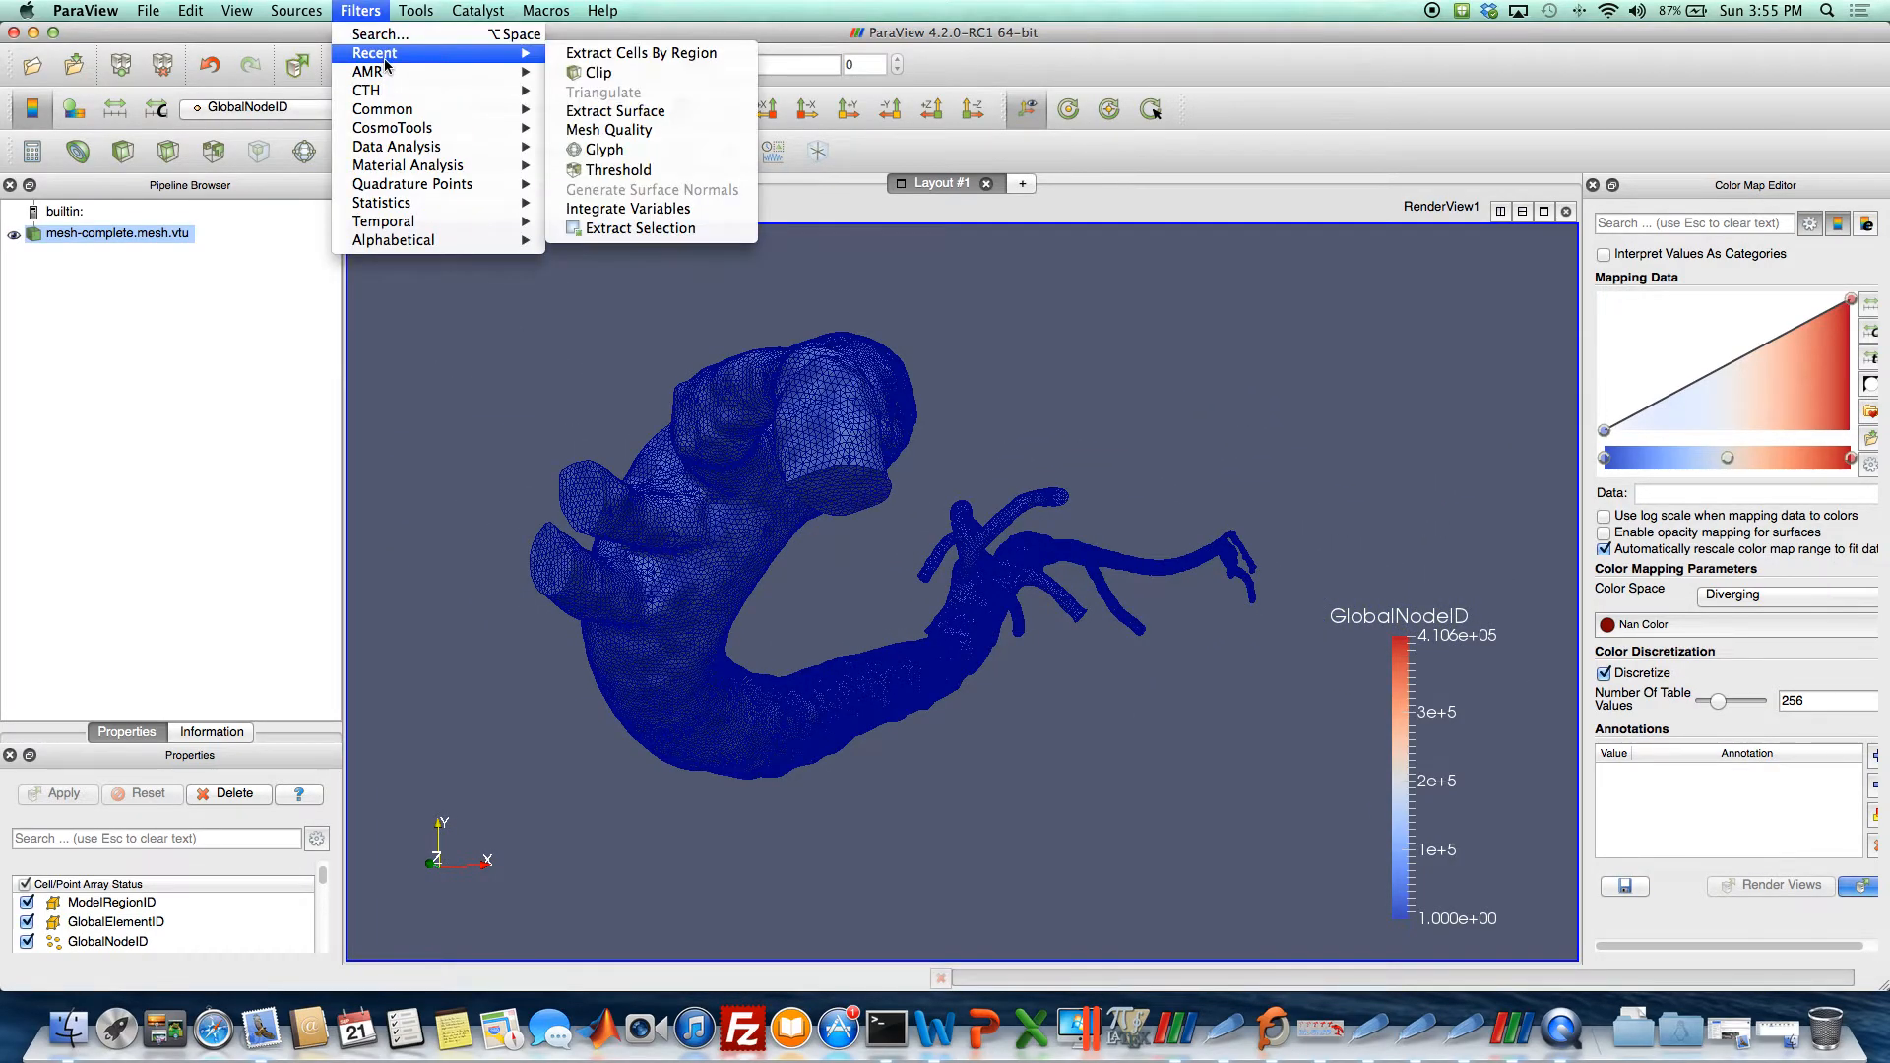
pyautogui.click(641, 52)
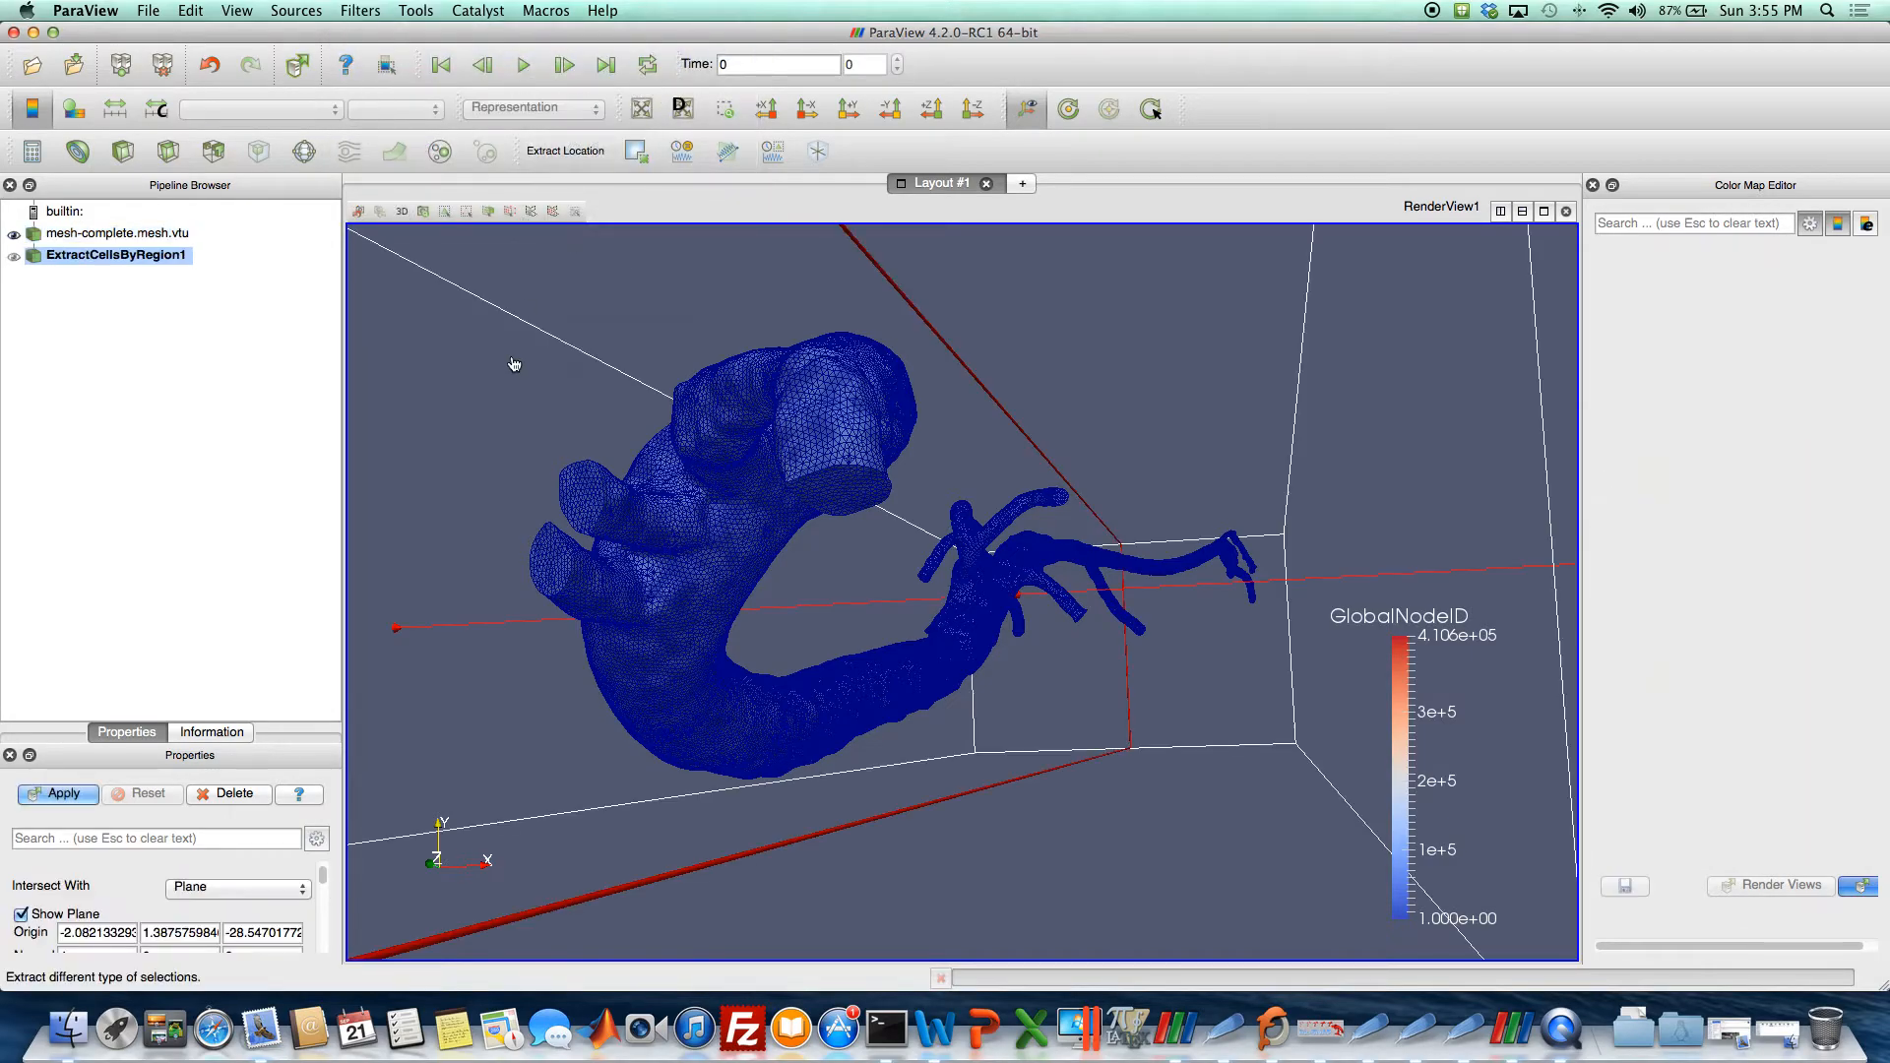
pyautogui.click(58, 793)
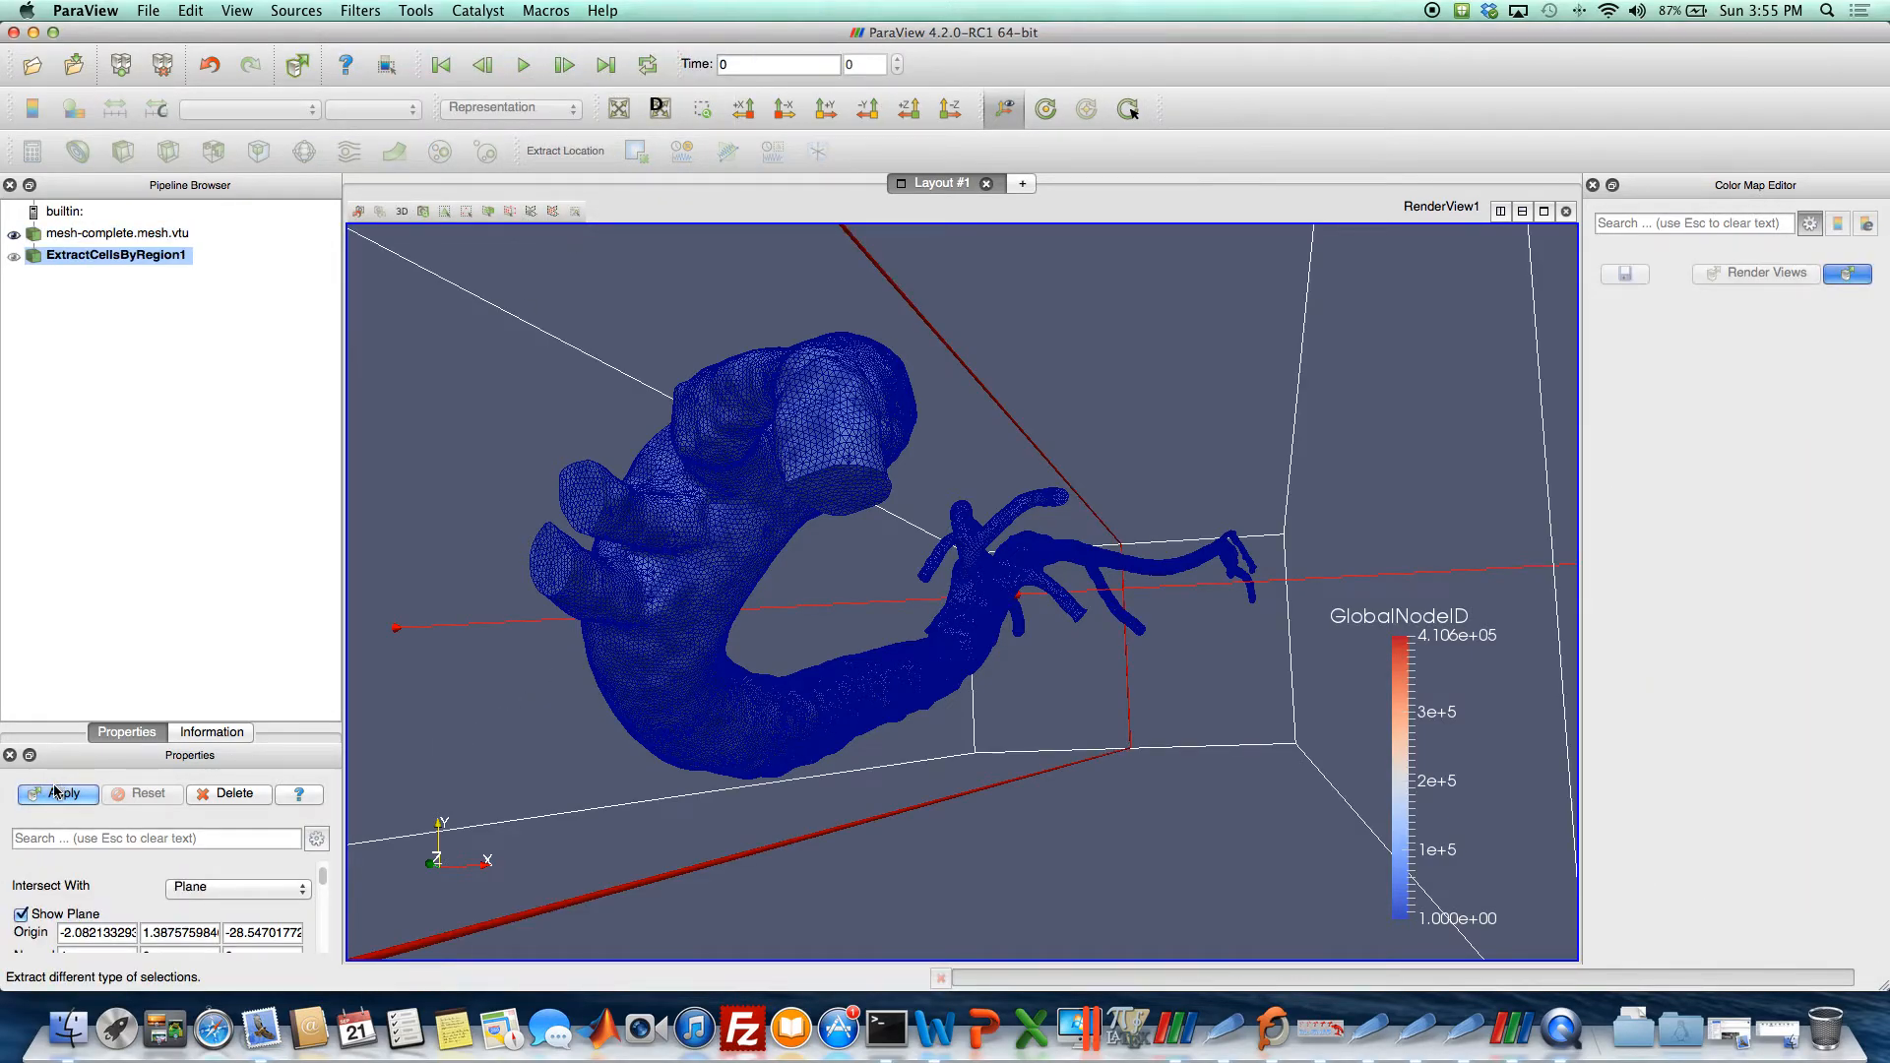
pyautogui.click(57, 793)
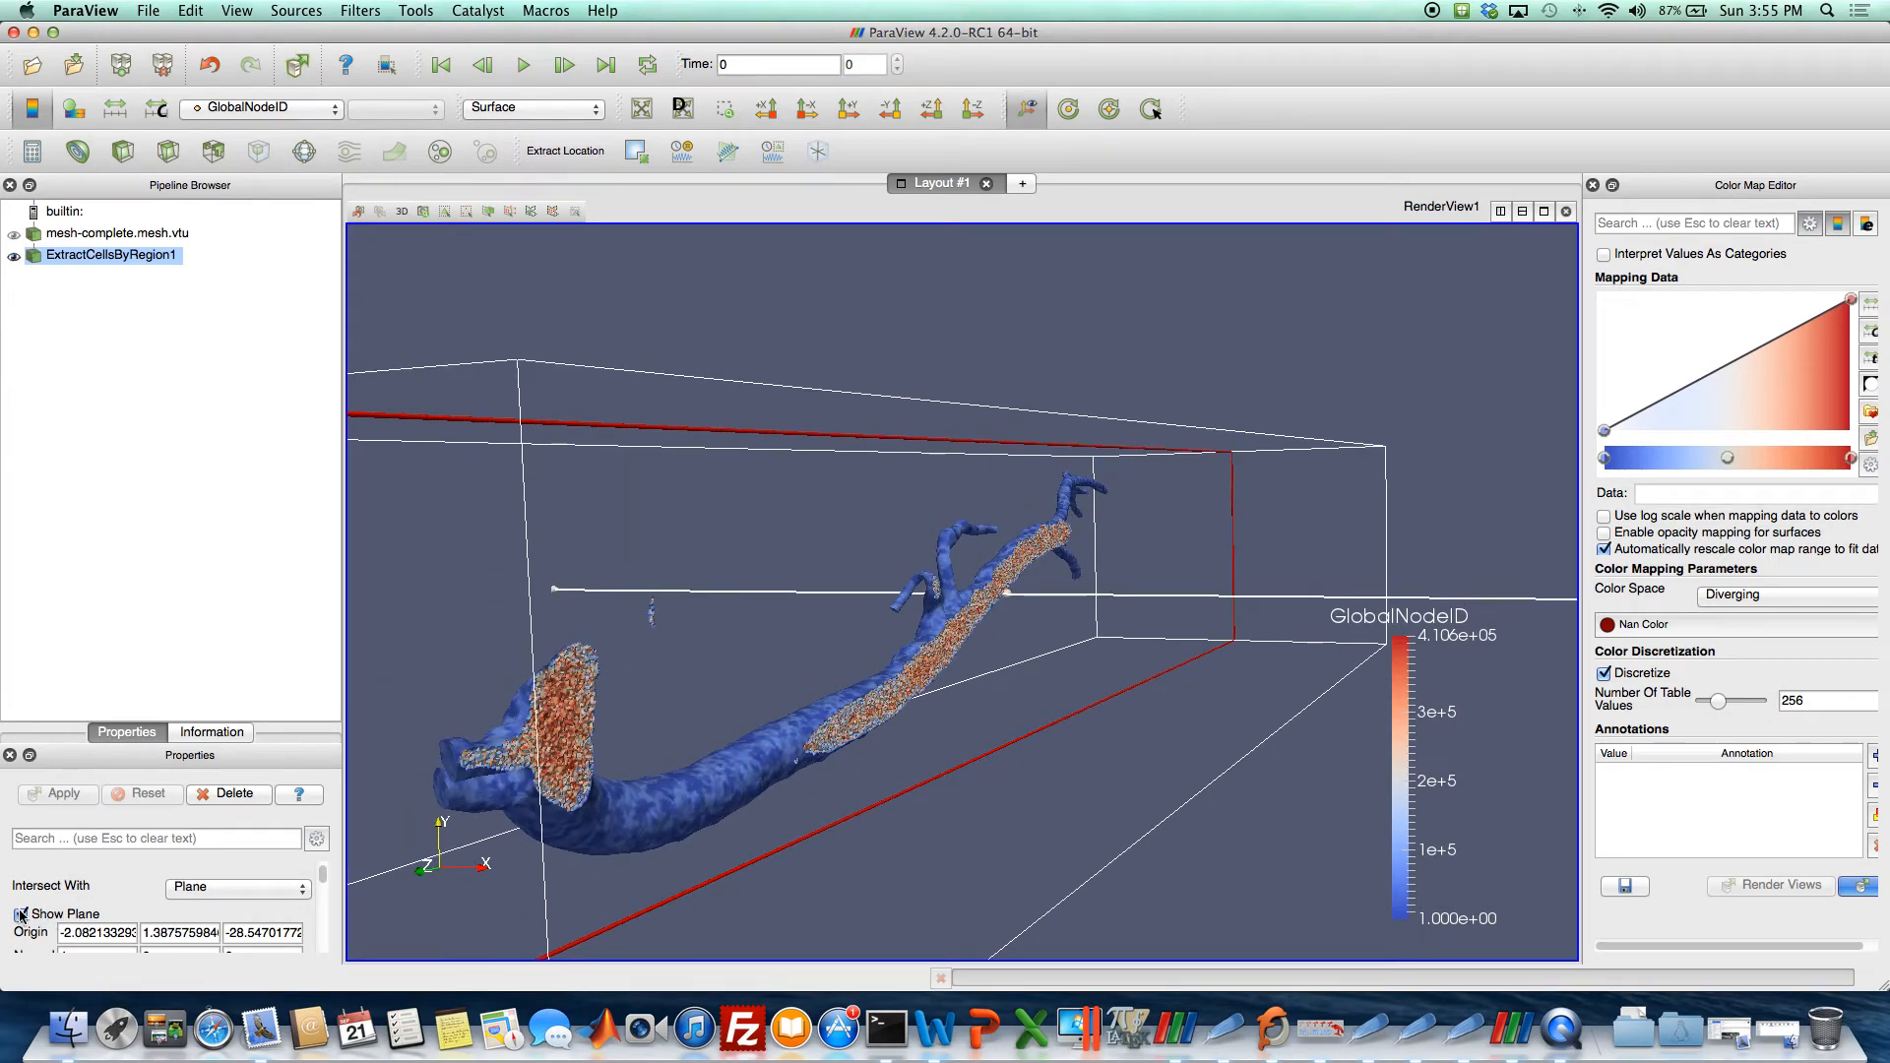
# Hide the cutting plane and view the exposed interior as Surface With Edges.
pyautogui.click(20, 914)
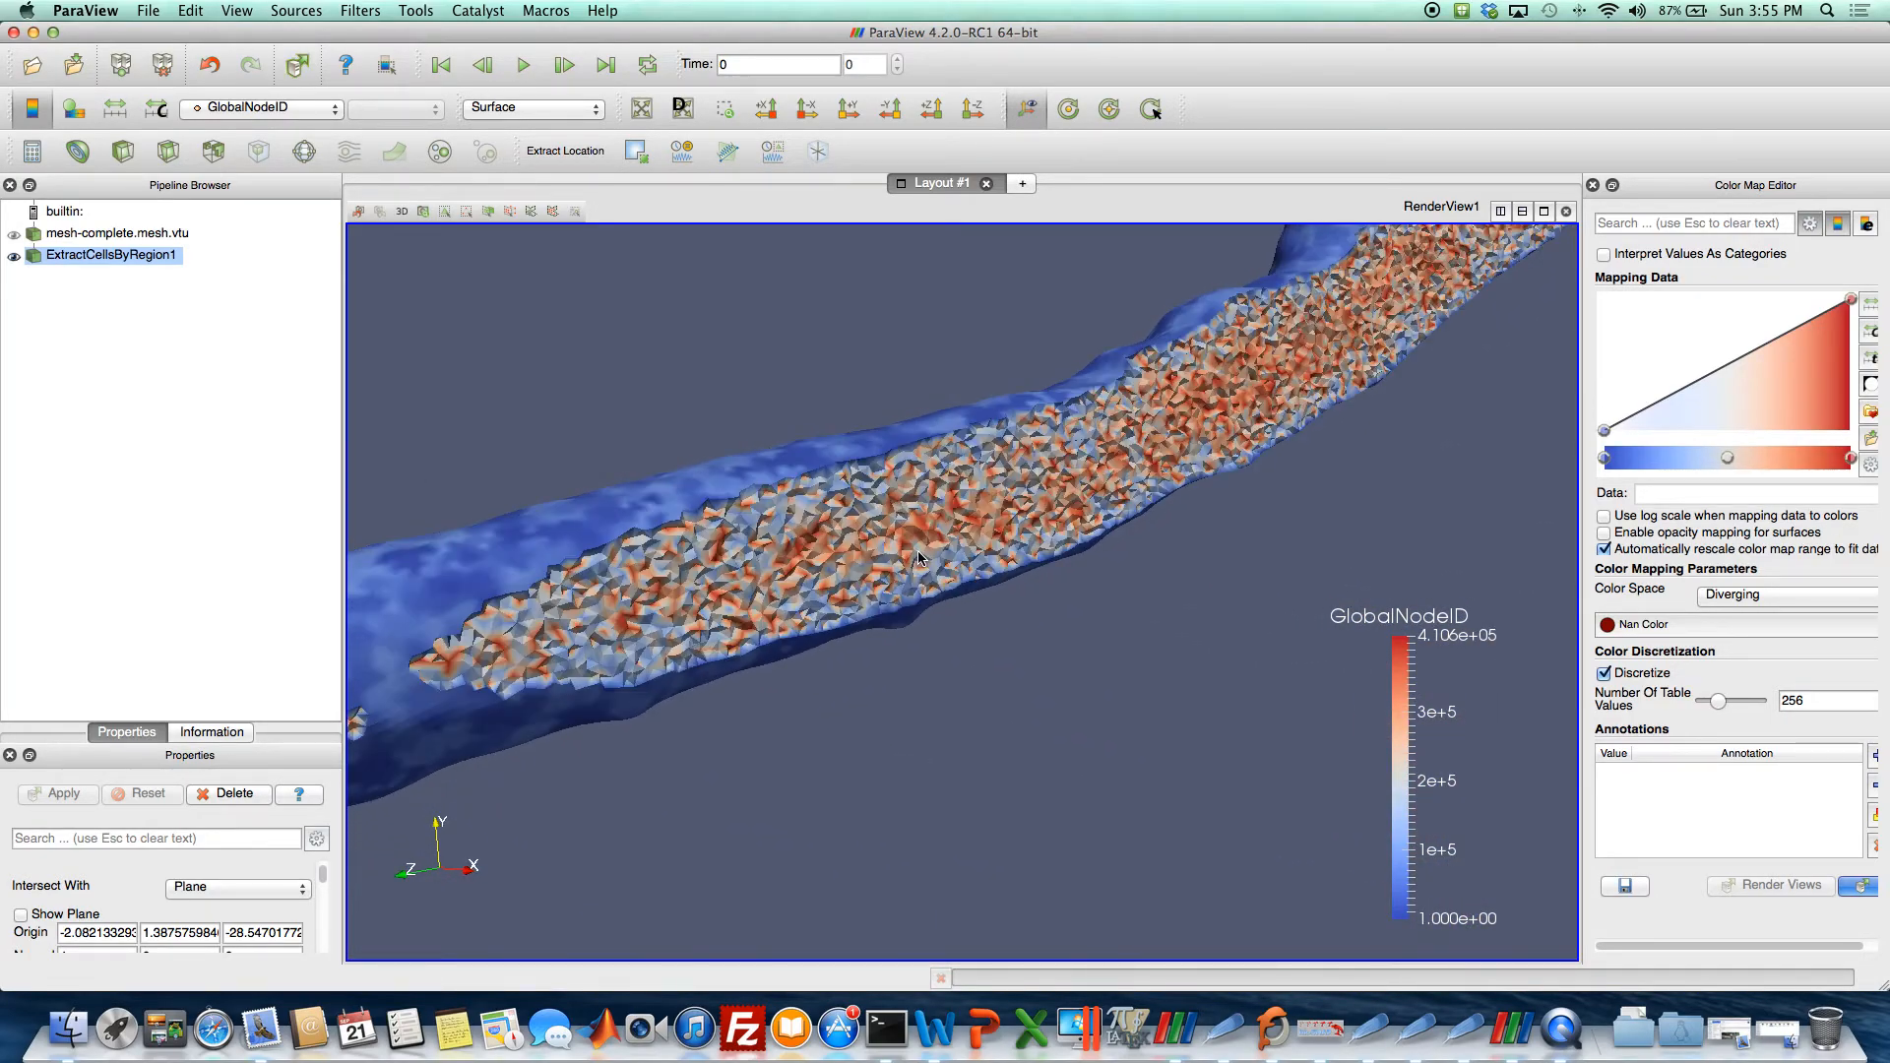
pyautogui.click(530, 107)
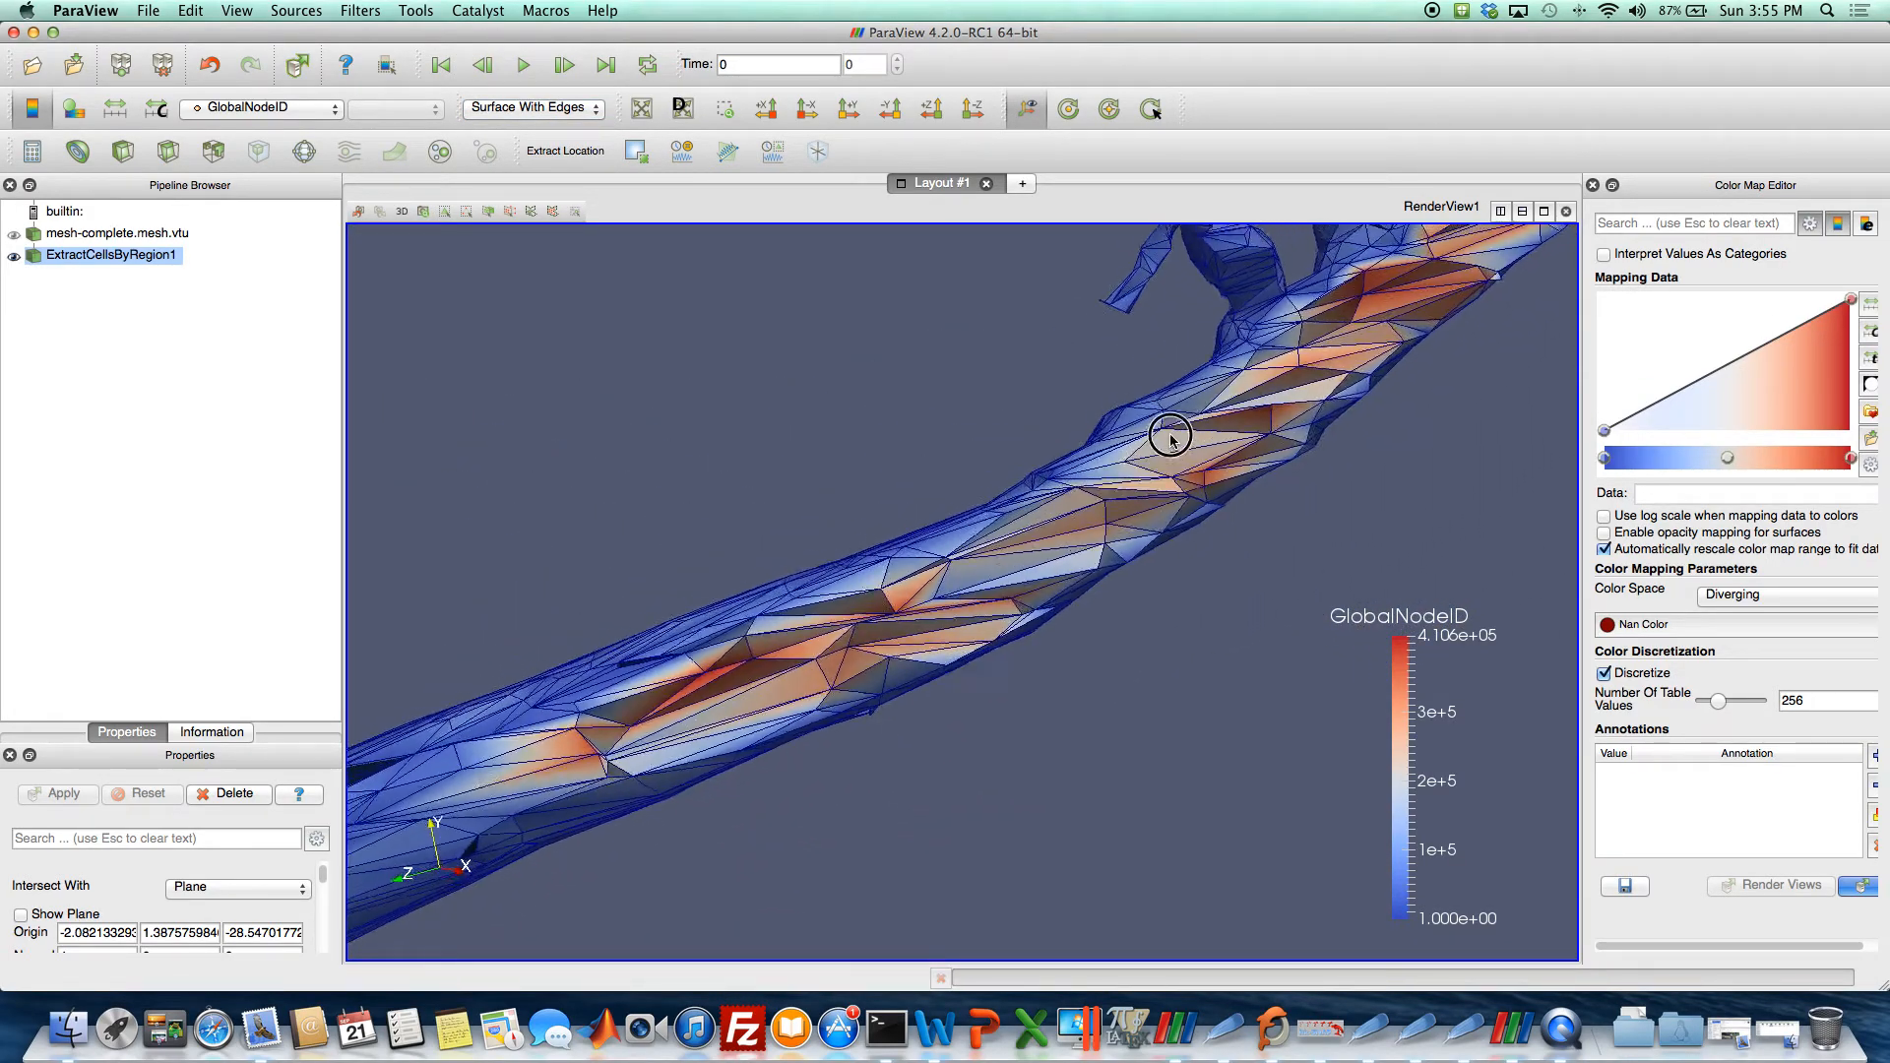
pyautogui.moveTo(1169, 434); pyautogui.dragTo(781, 645)
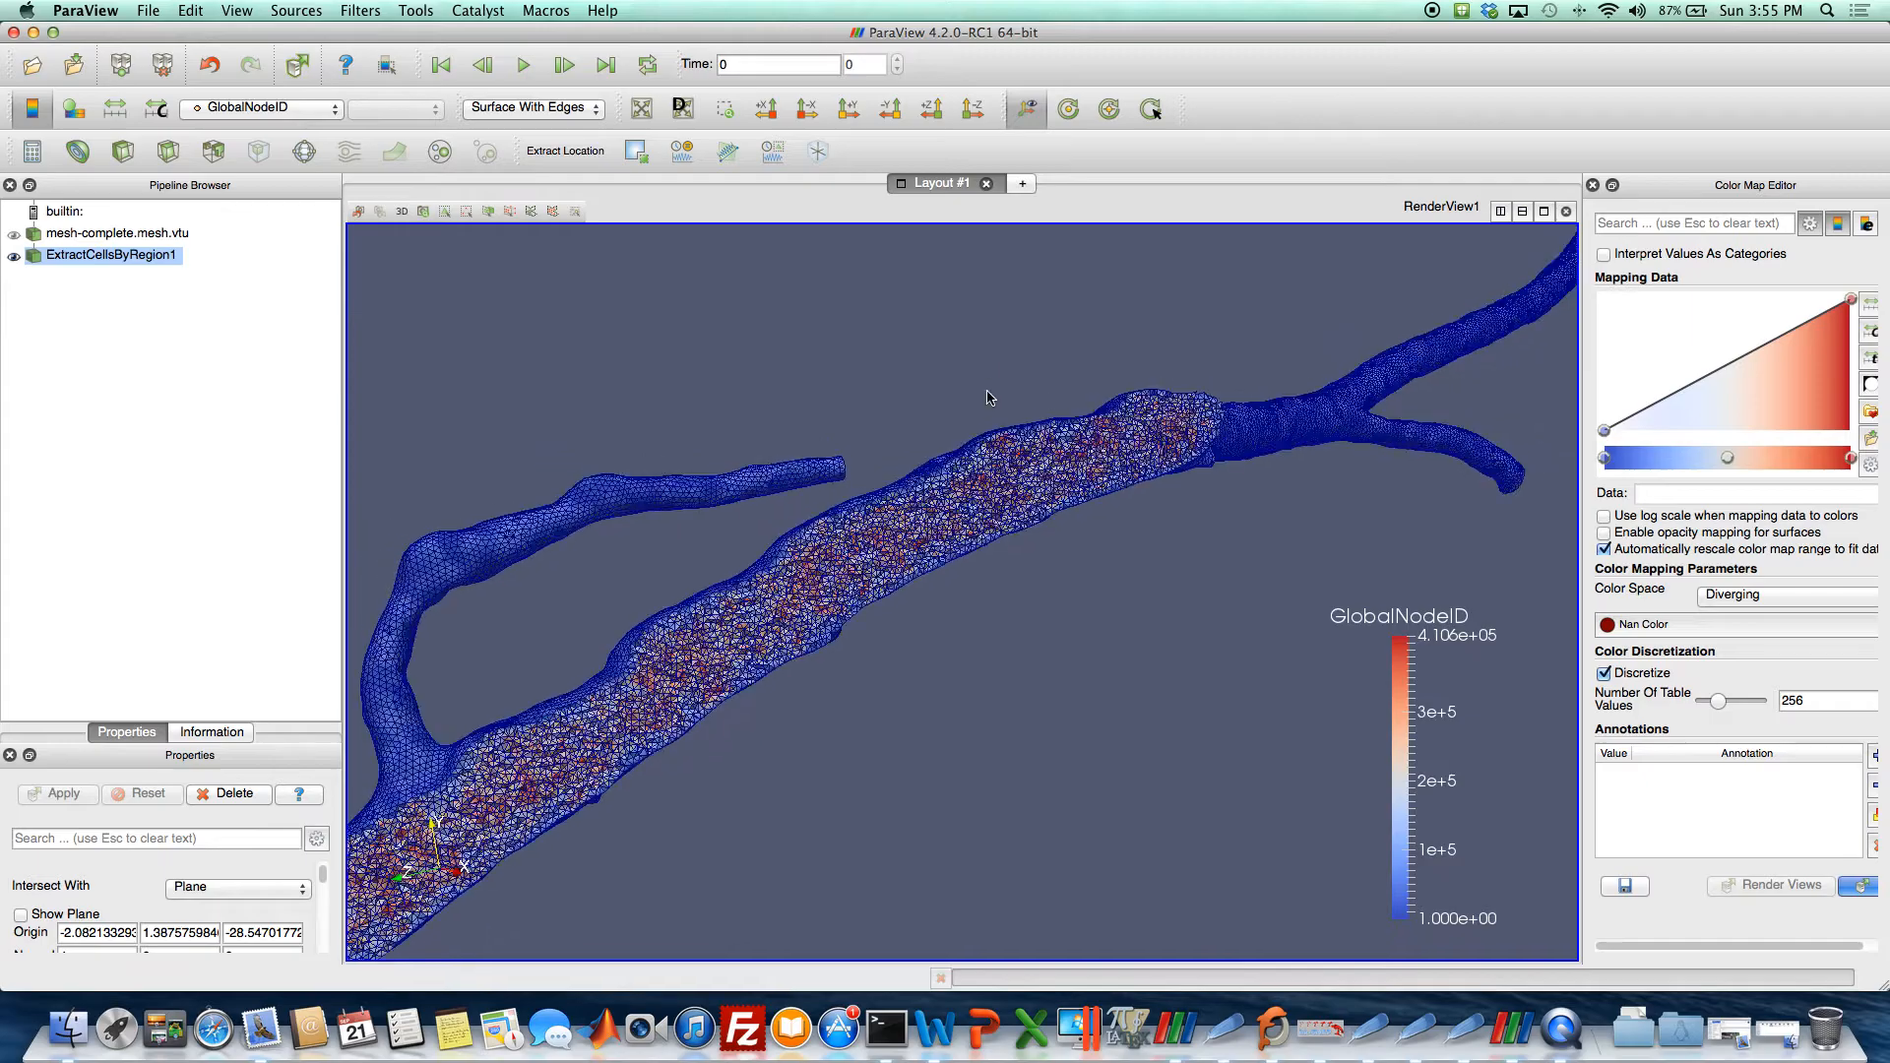
pyautogui.moveTo(986, 397); pyautogui.dragTo(940, 569)
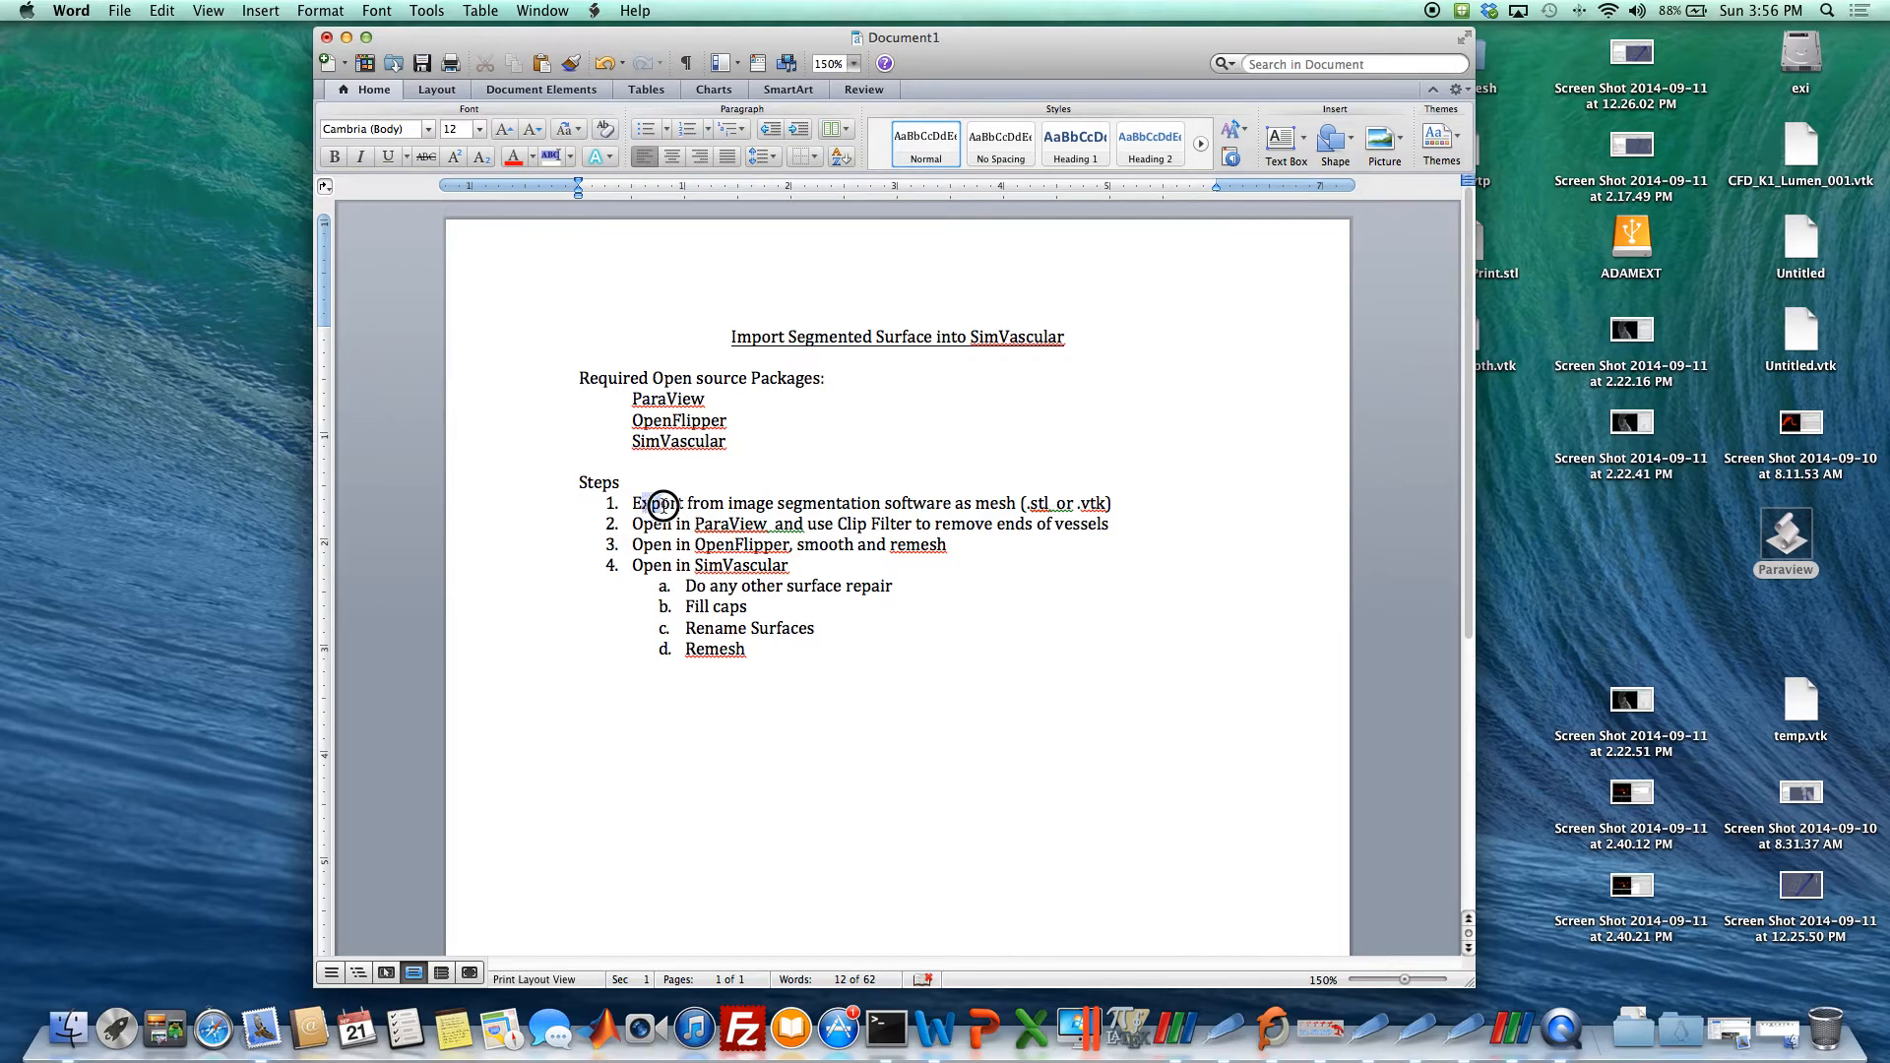
# Review the Word workflow steps, then rotate SimVascular's capped aorto-femoral model.
pyautogui.doubleClick(659, 503)
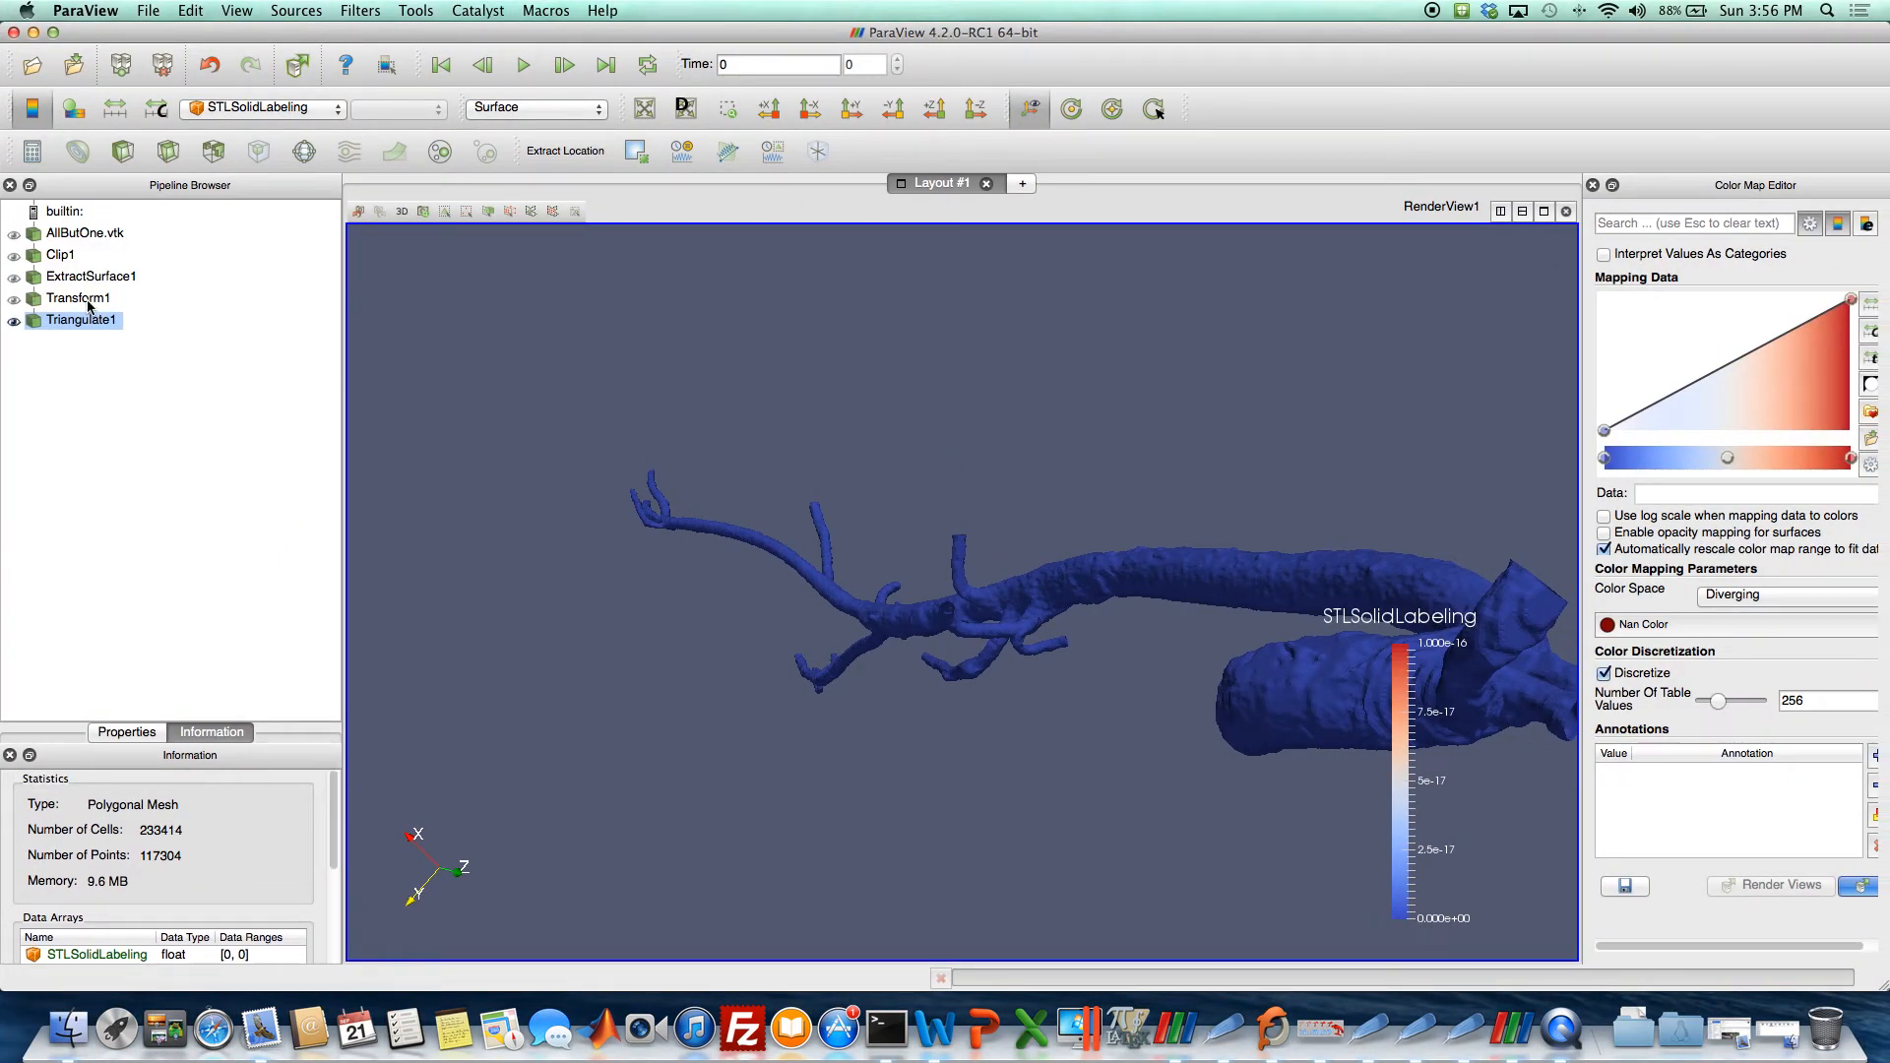
pyautogui.click(78, 297)
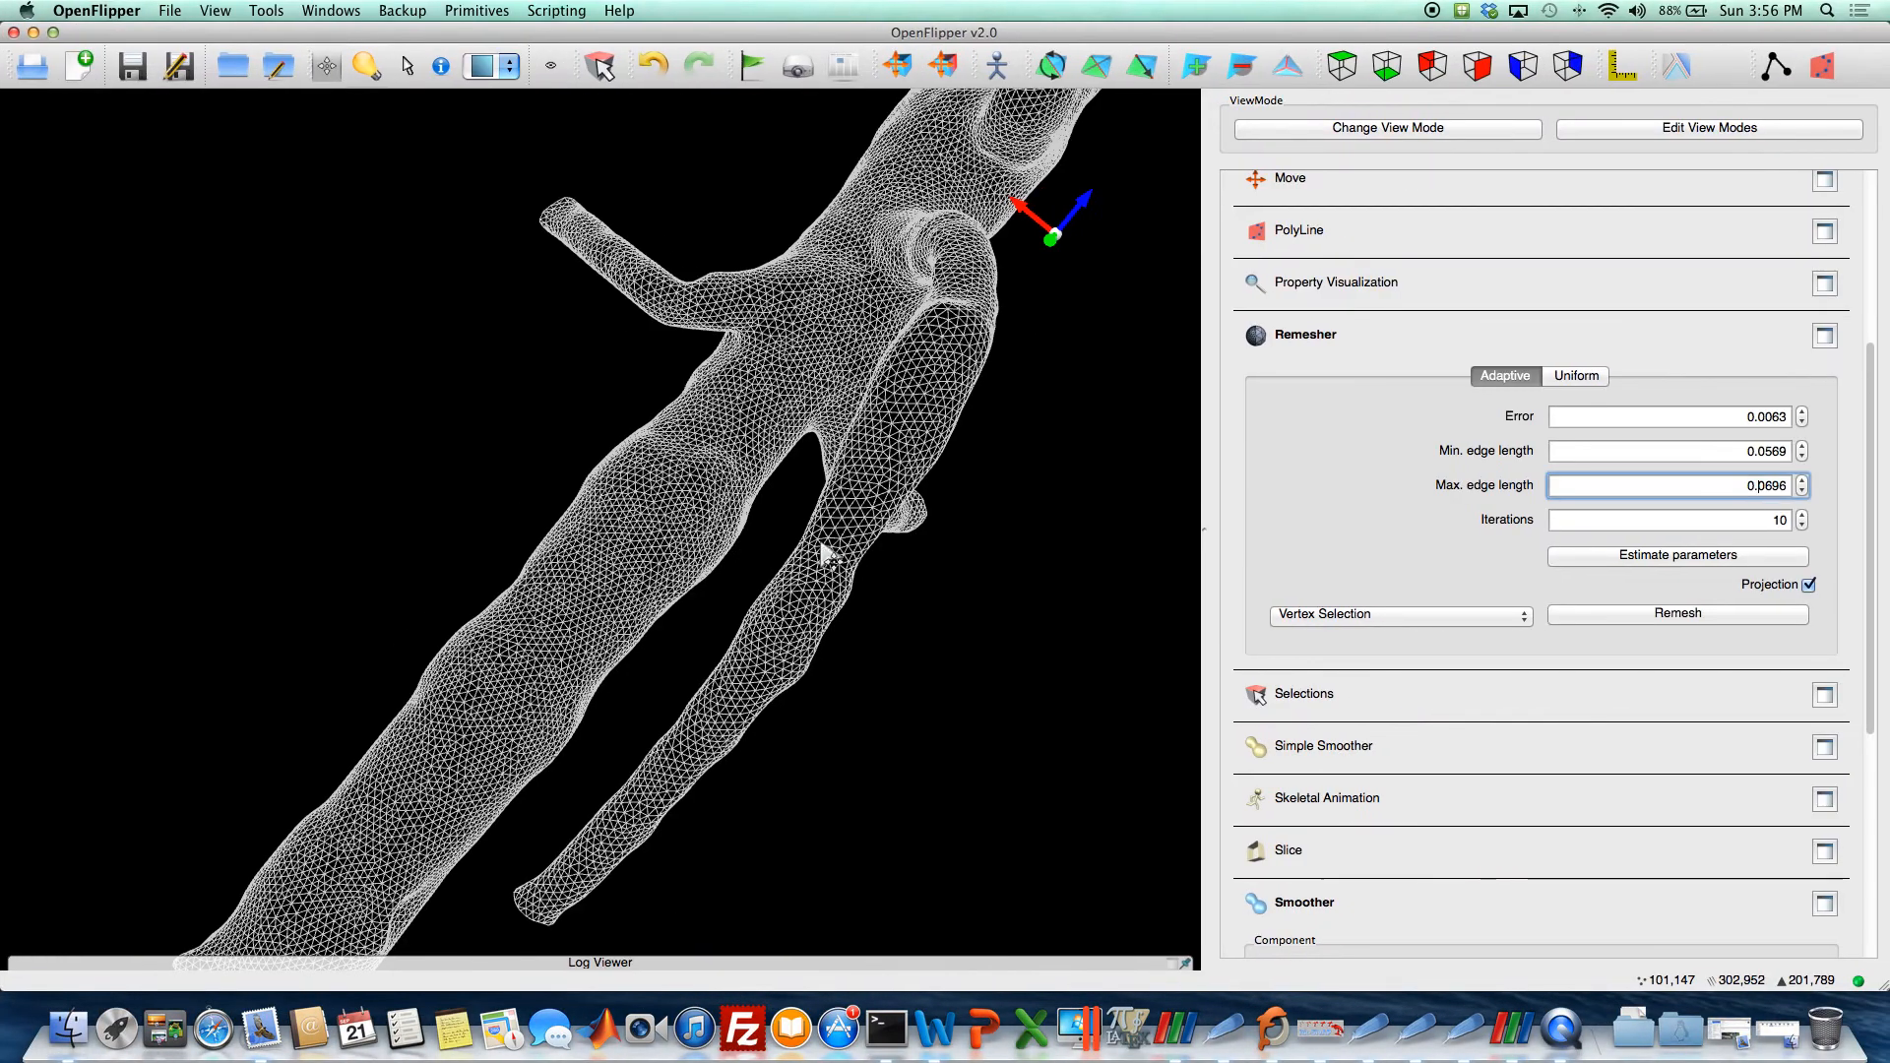
pyautogui.scroll(-3)
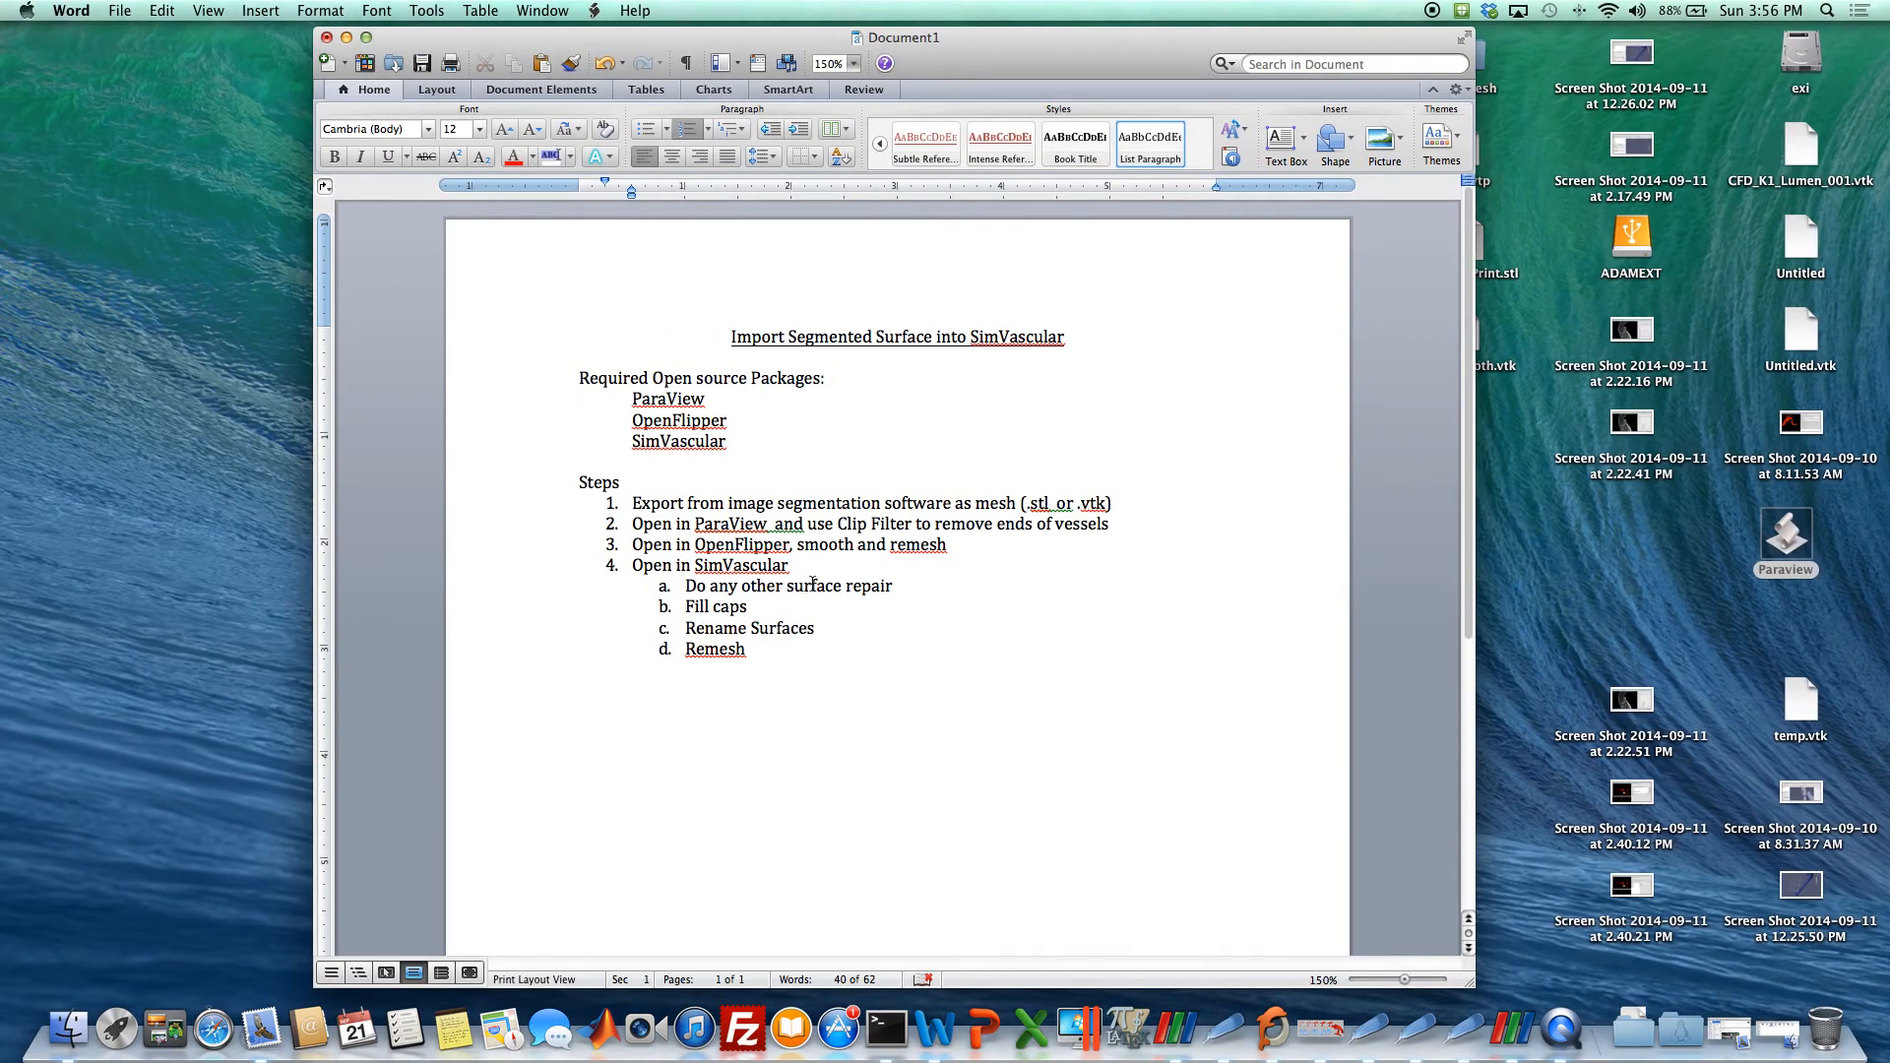
pyautogui.moveTo(811, 628)
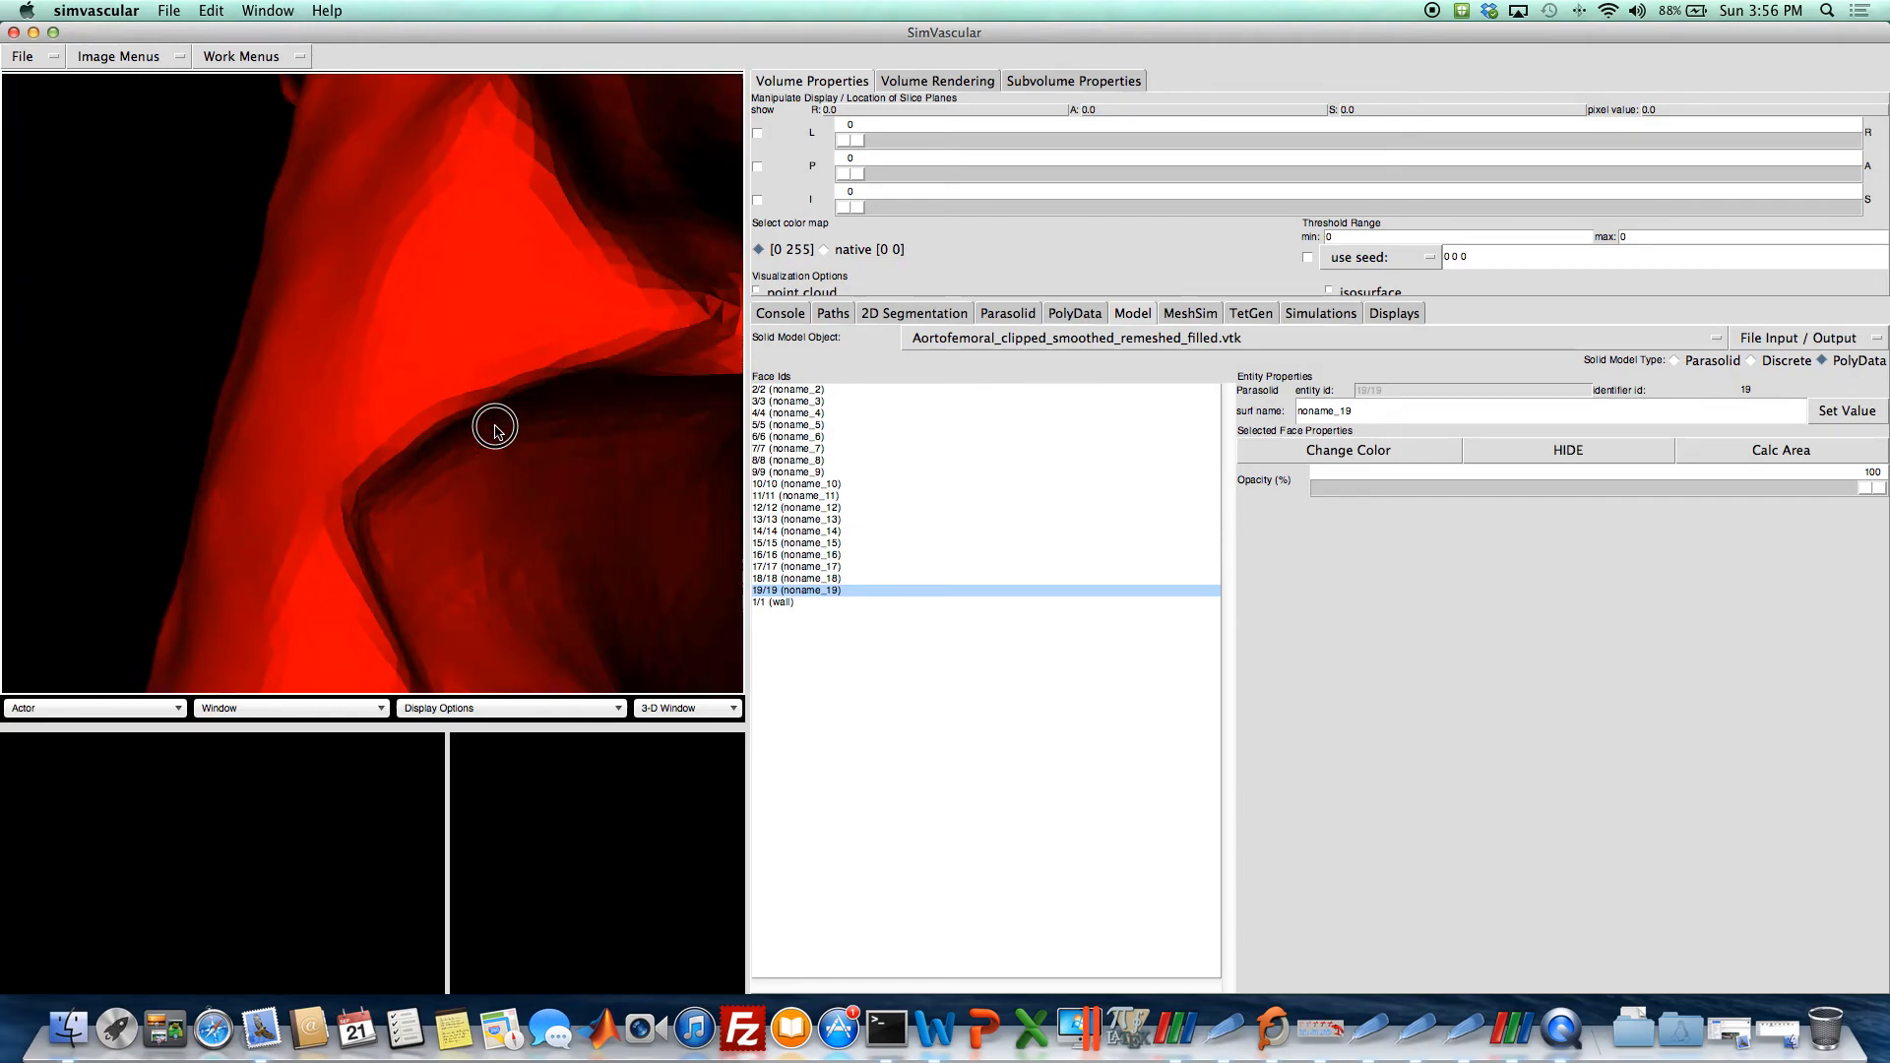
pyautogui.moveTo(494, 431); pyautogui.dragTo(480, 423)
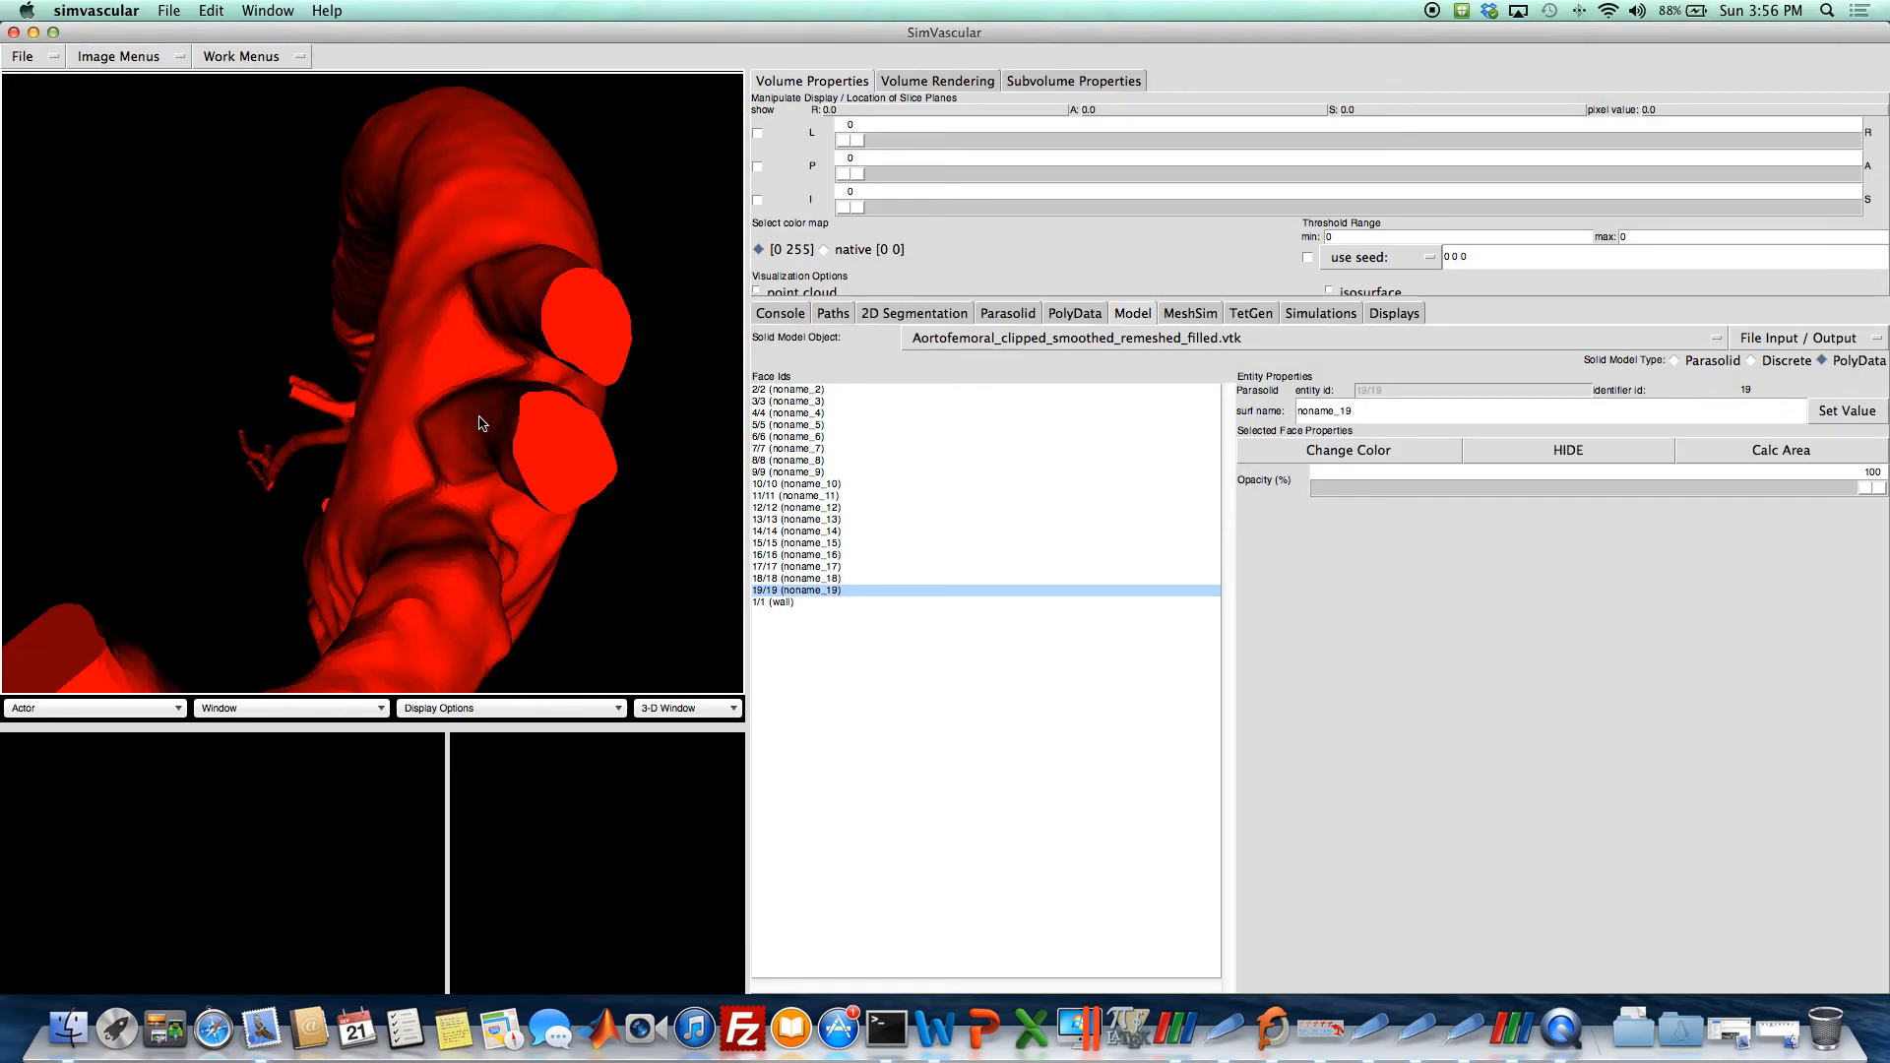